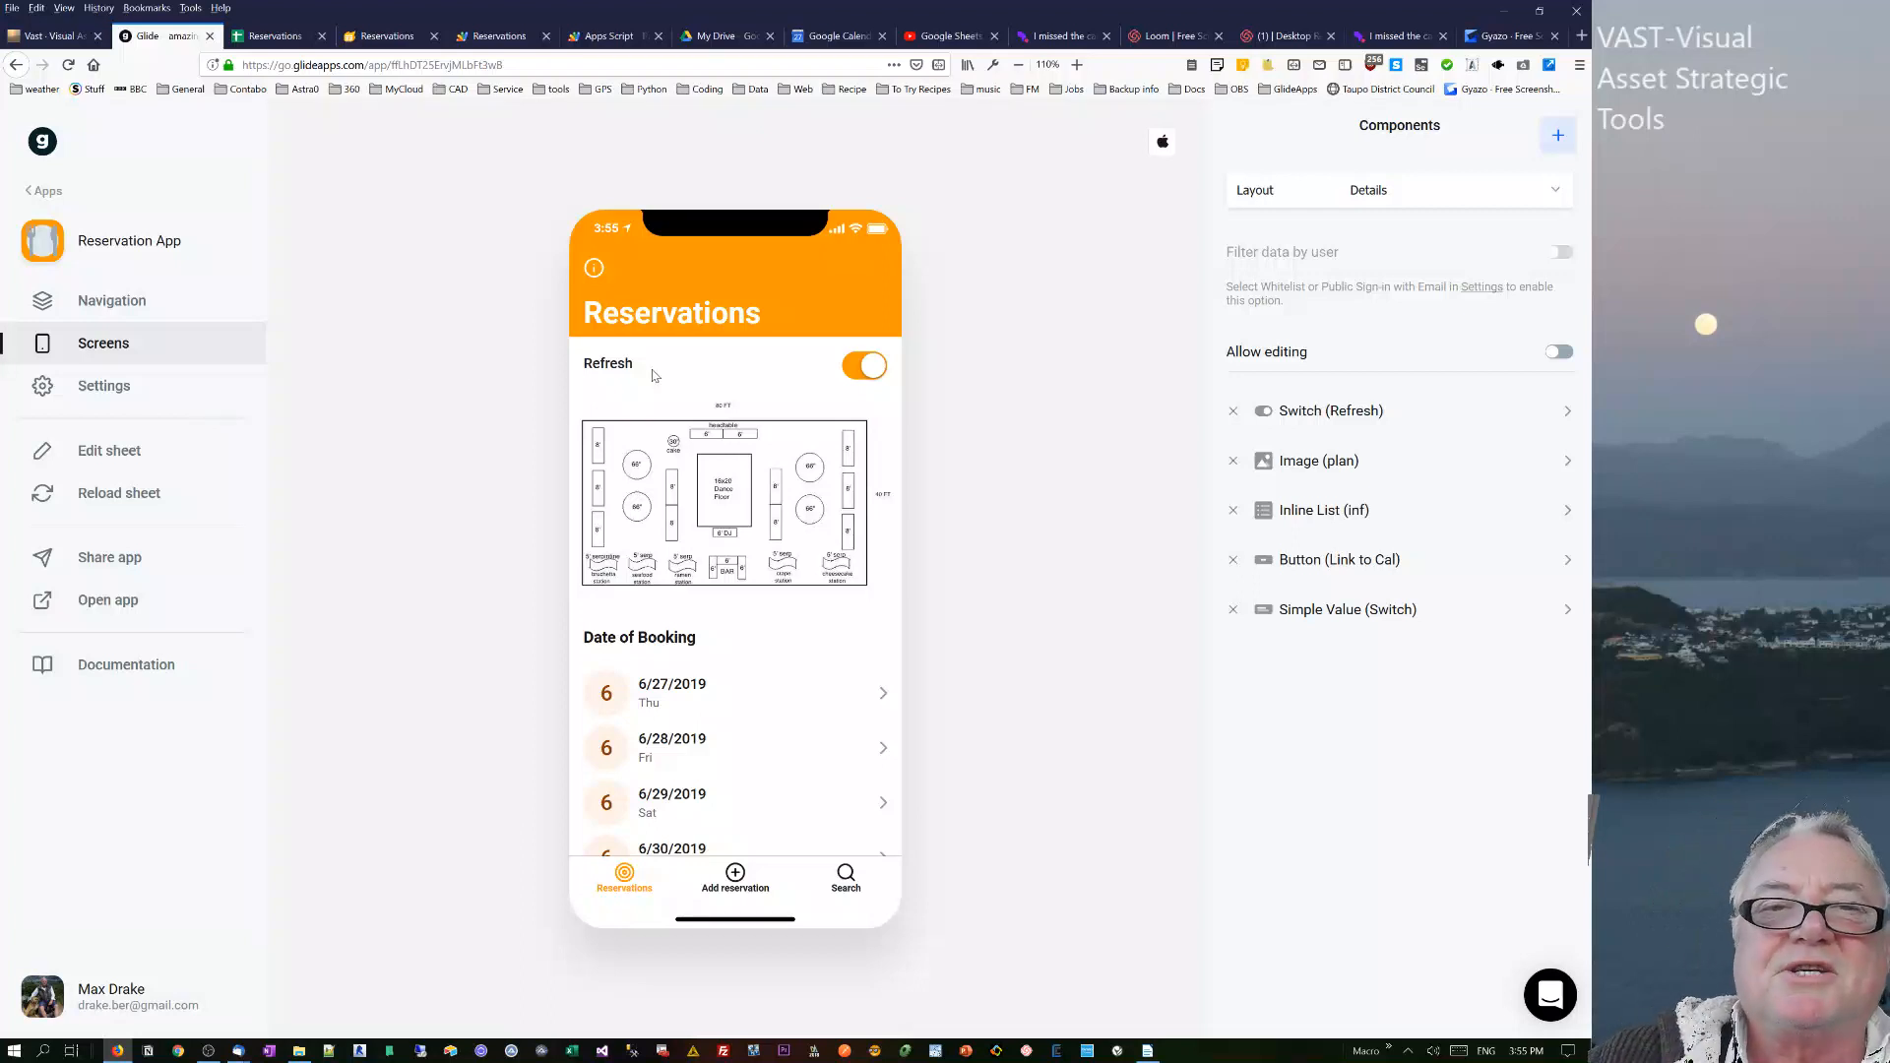
mouse_move(509, 366)
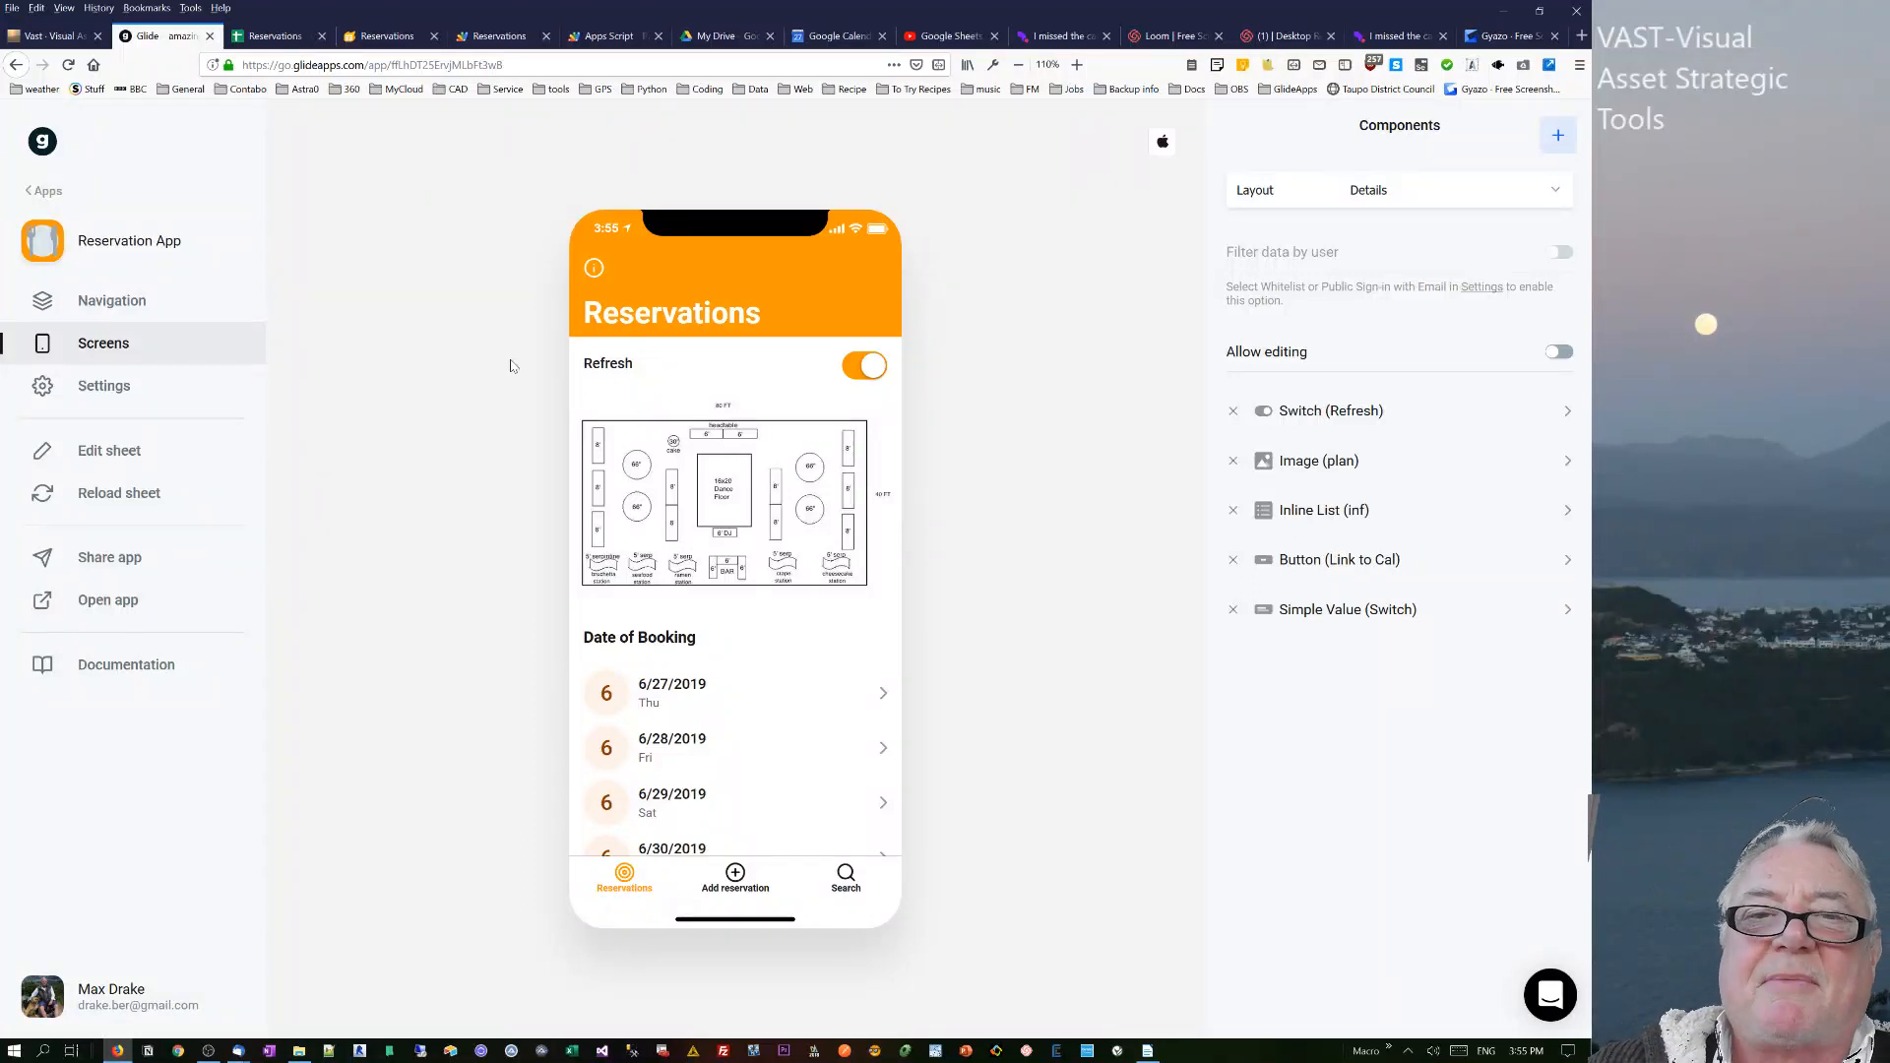
mouse_move(998, 563)
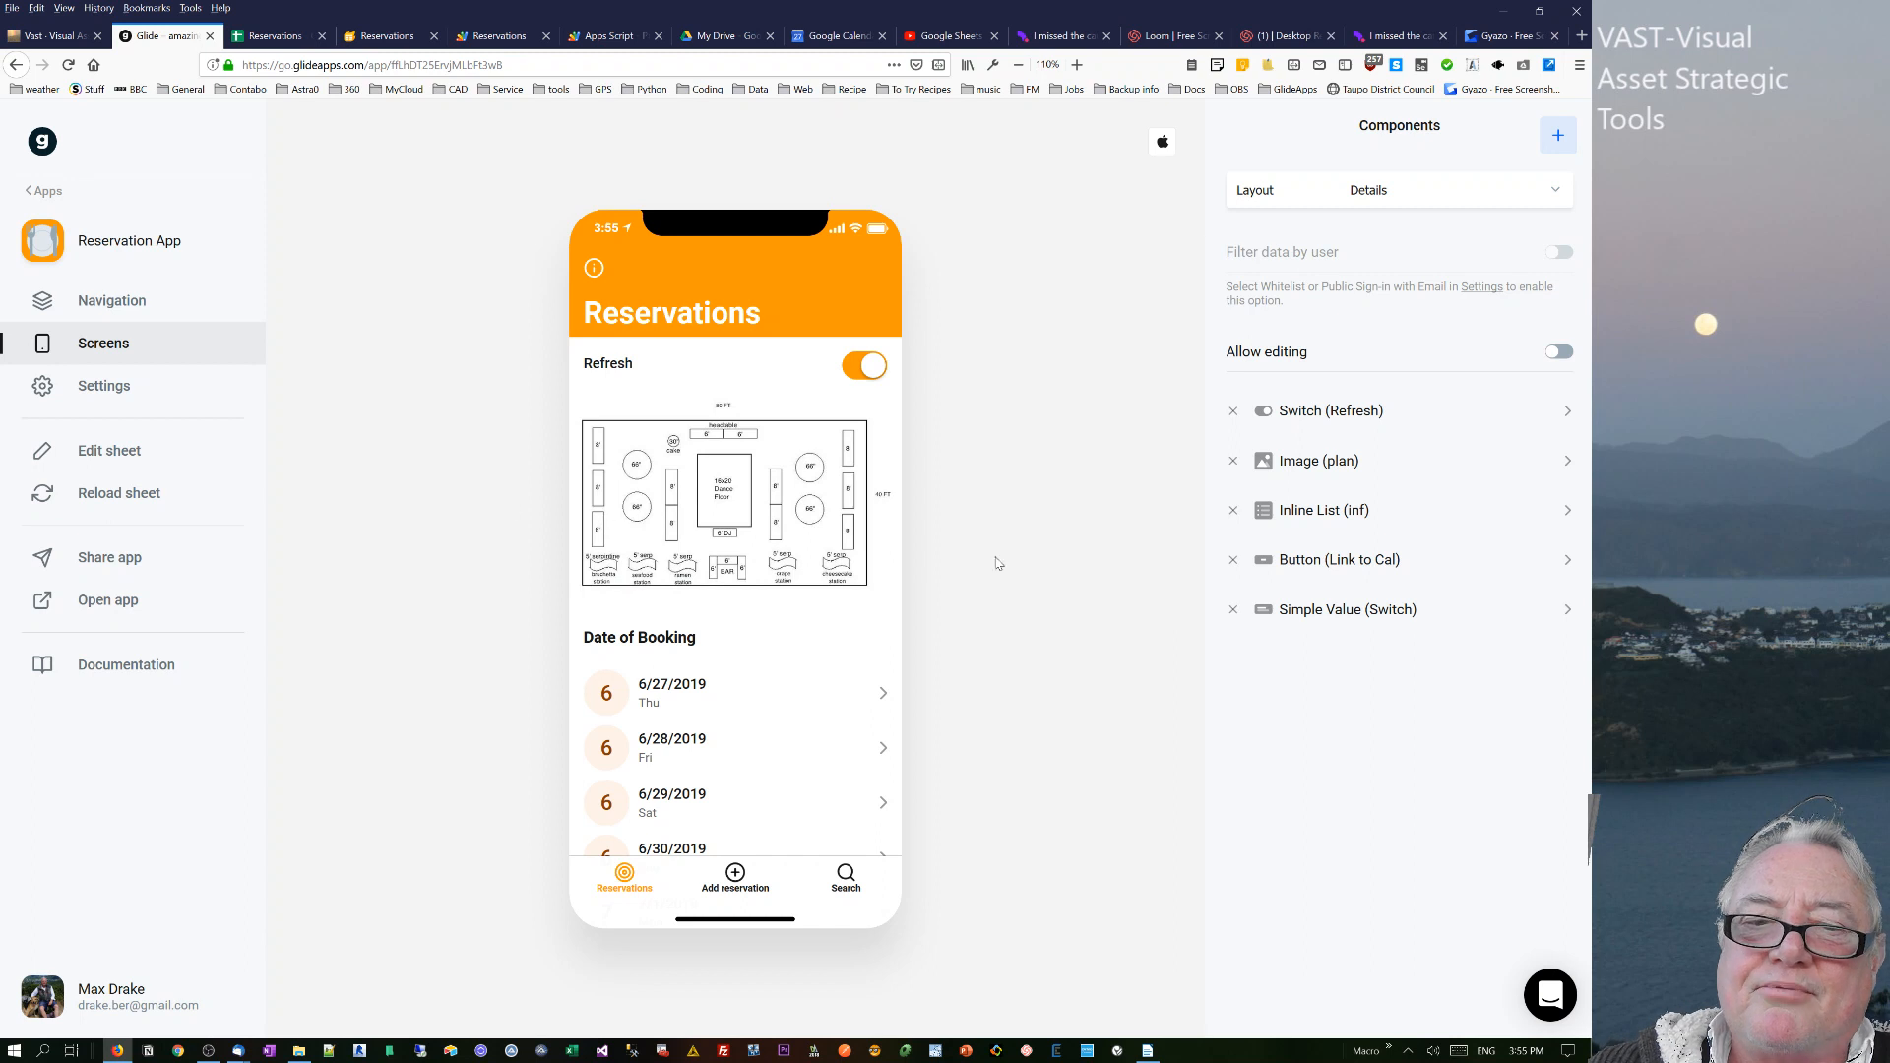
mouse_move(556, 783)
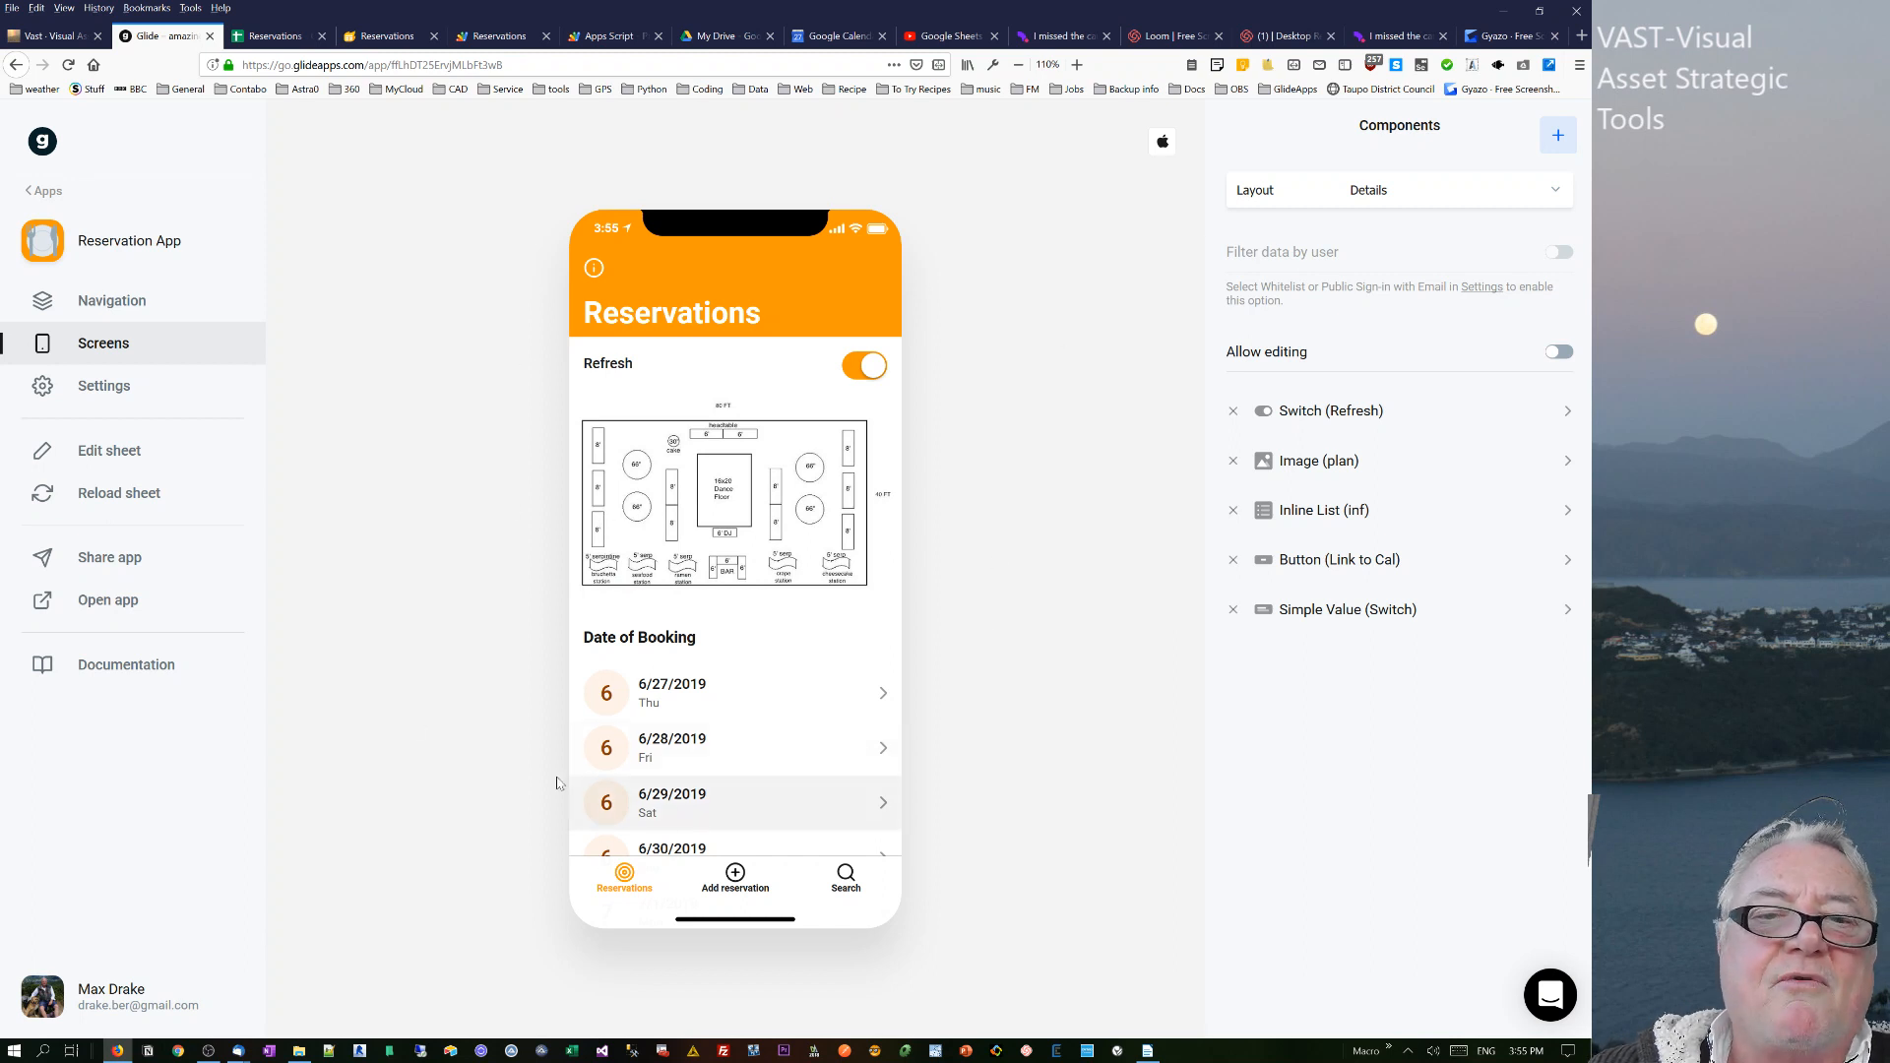
mouse_move(436, 612)
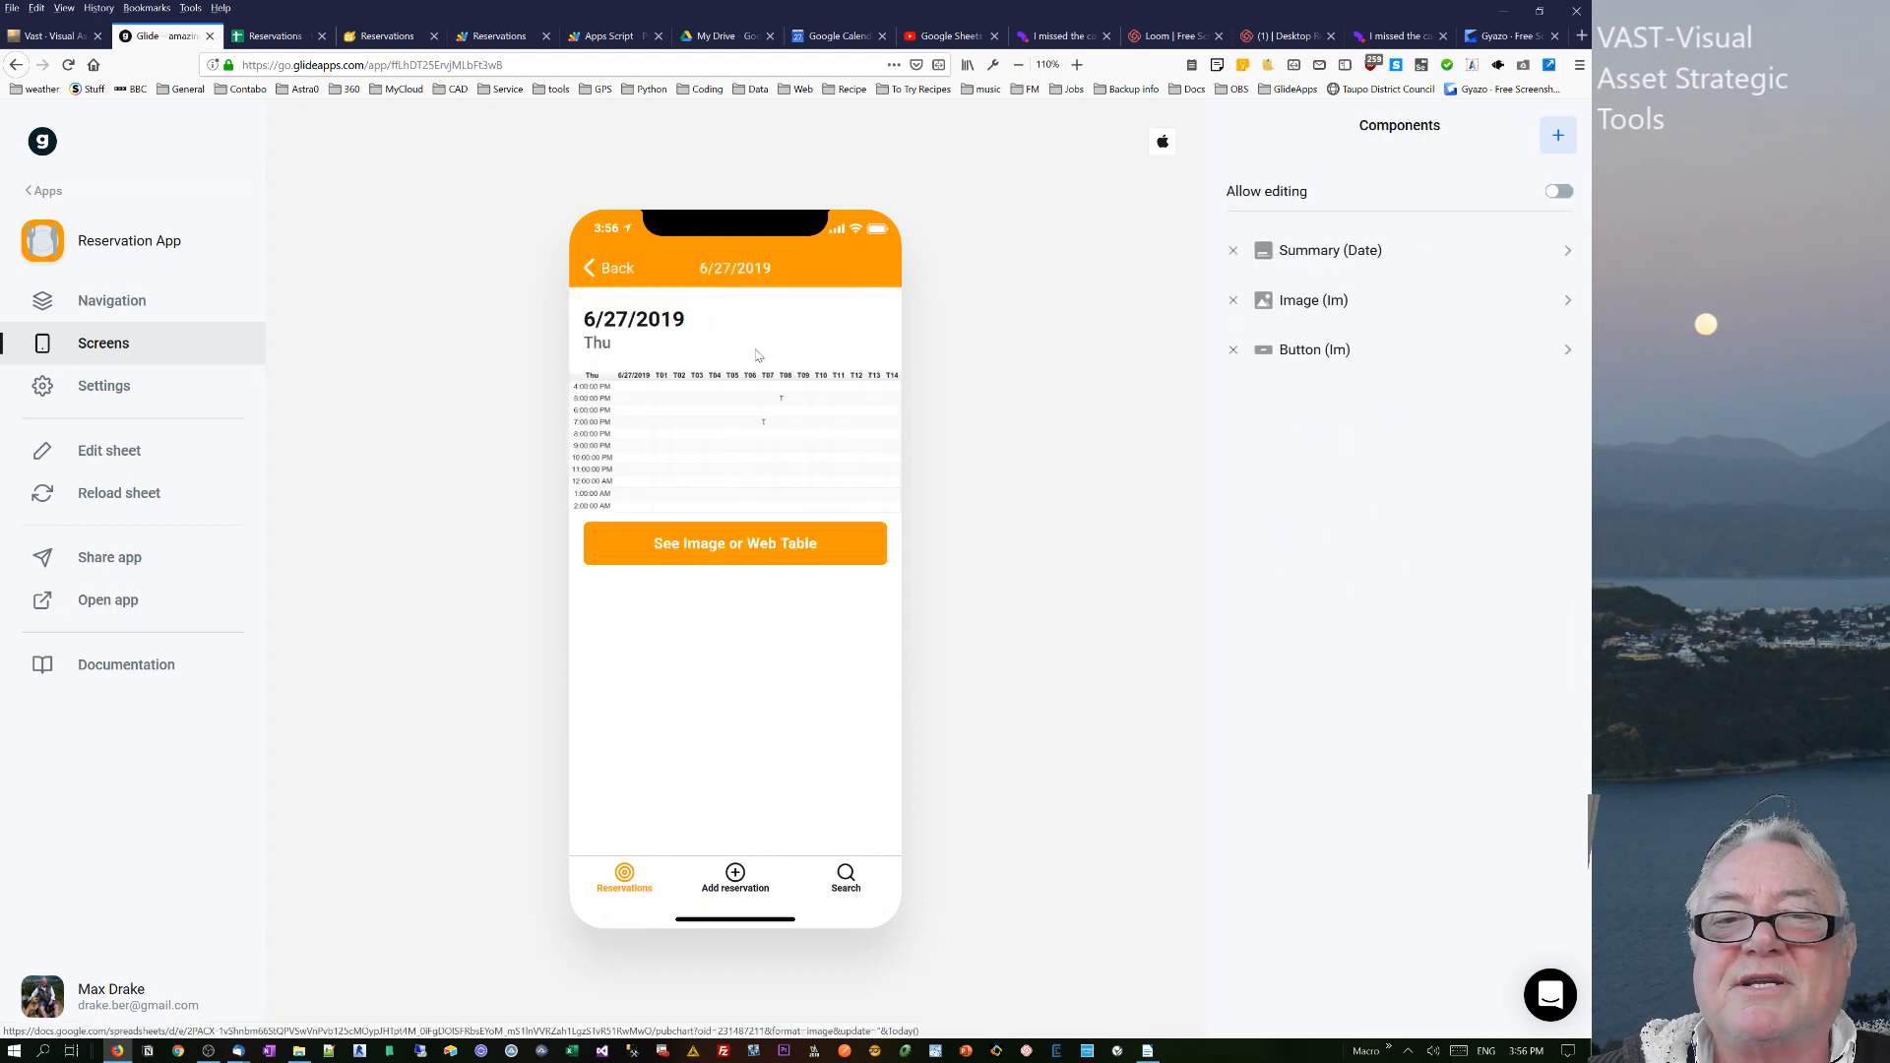
mouse_move(637, 451)
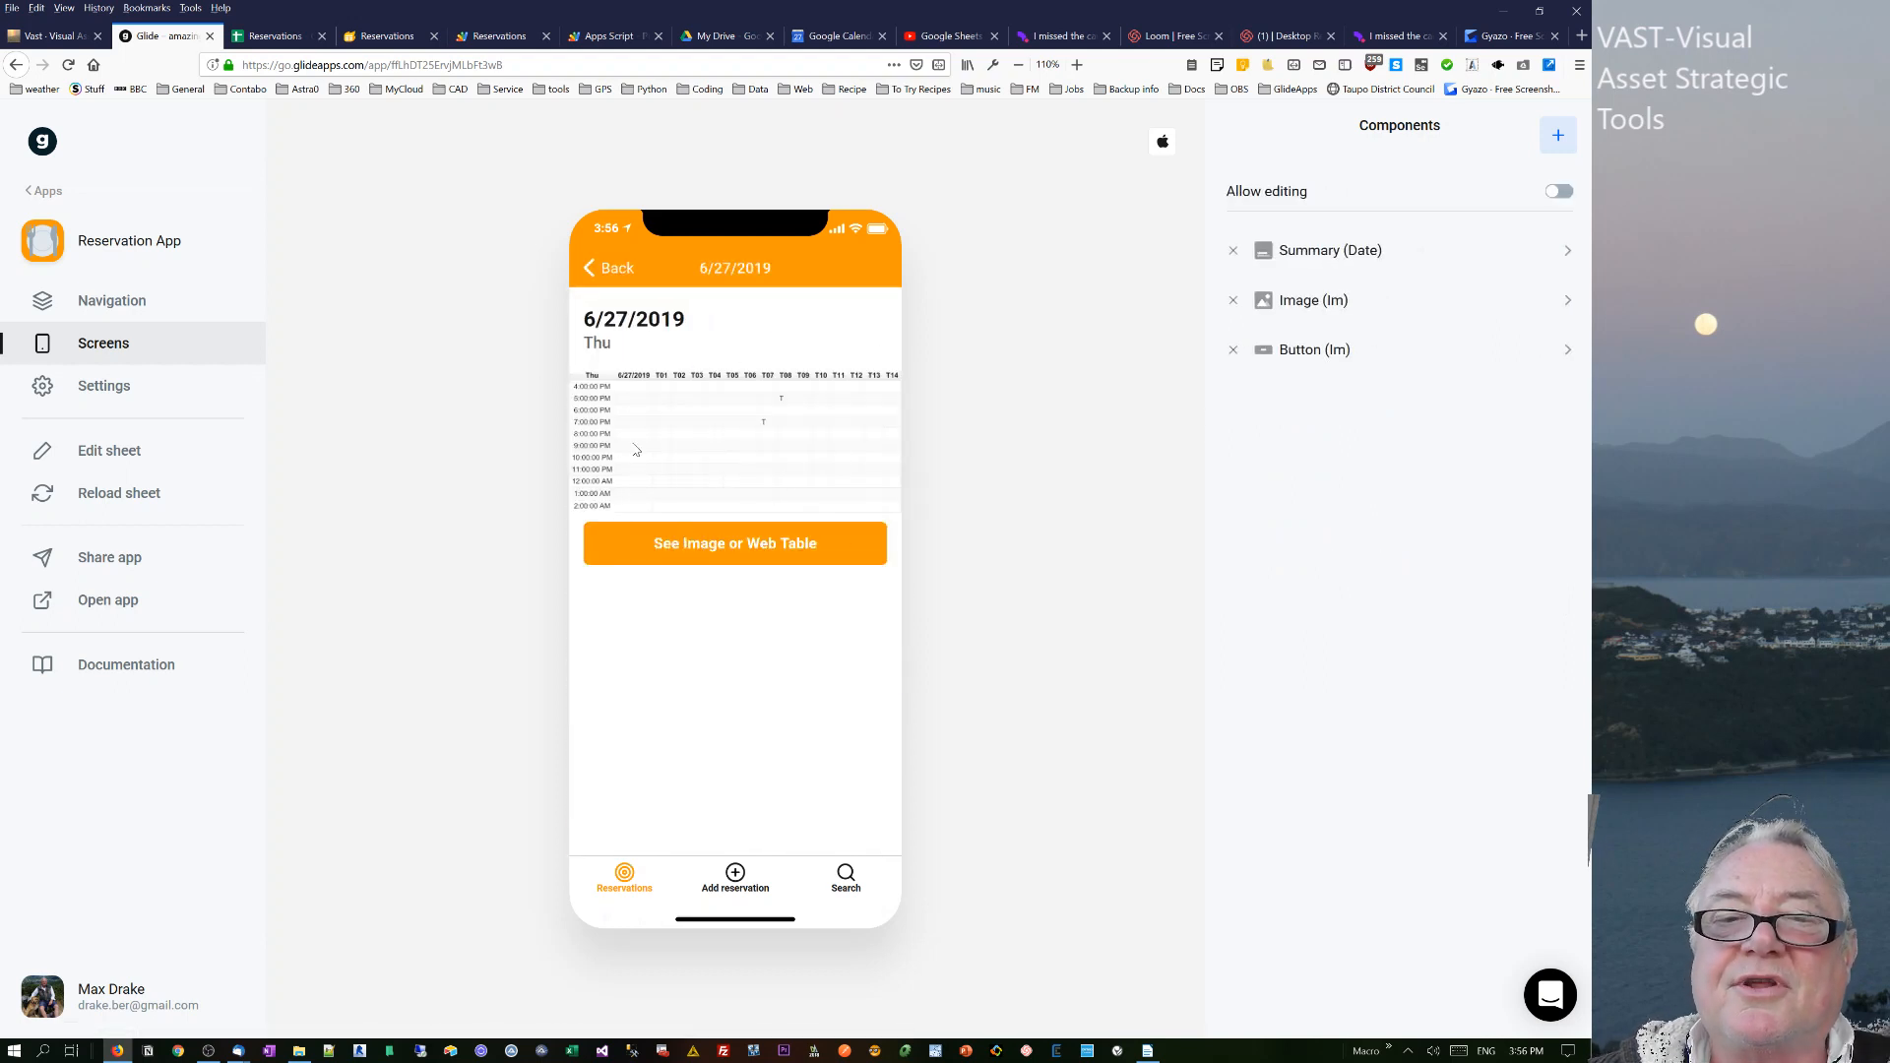
mouse_move(681, 451)
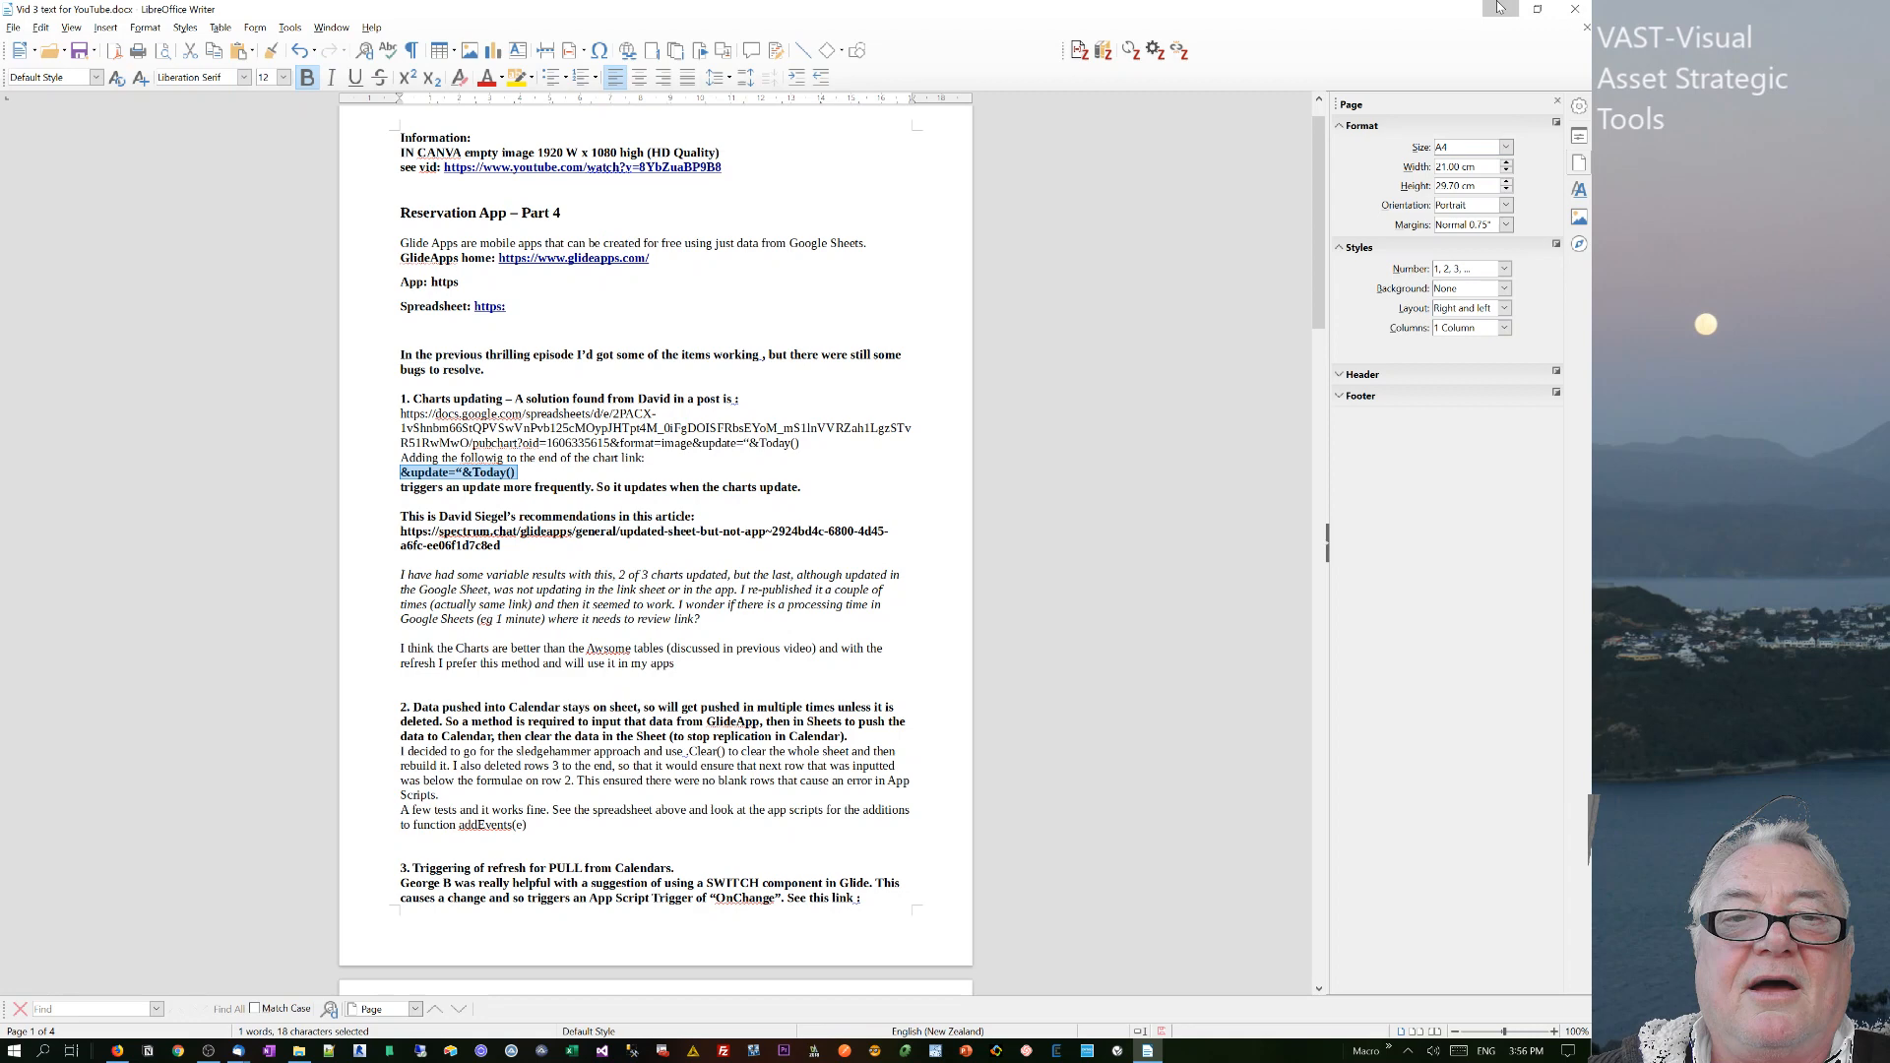
- Leave the notes document and return to the Glide app showing the 6/27/2019 booking
click(278, 36)
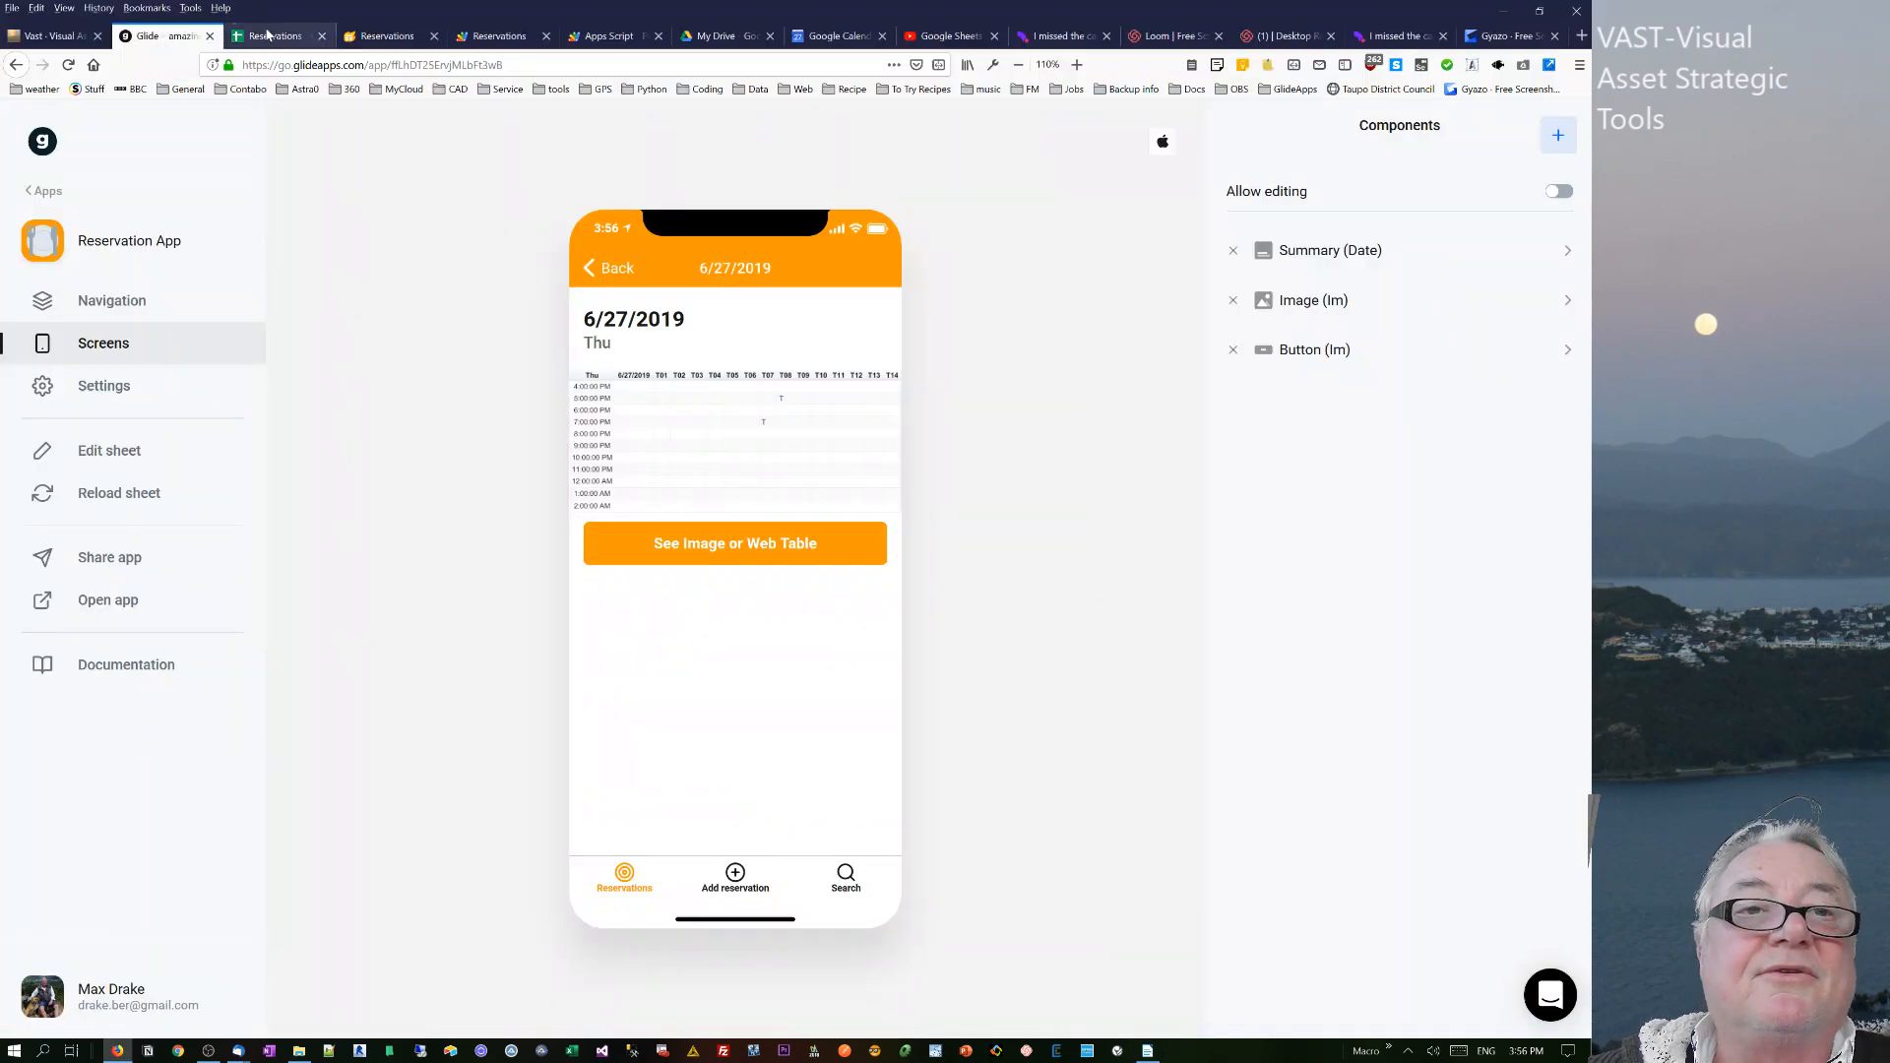
- Switch to the Reservations spreadsheet's dates sheet and select an empty cell for the chart link
click(272, 36)
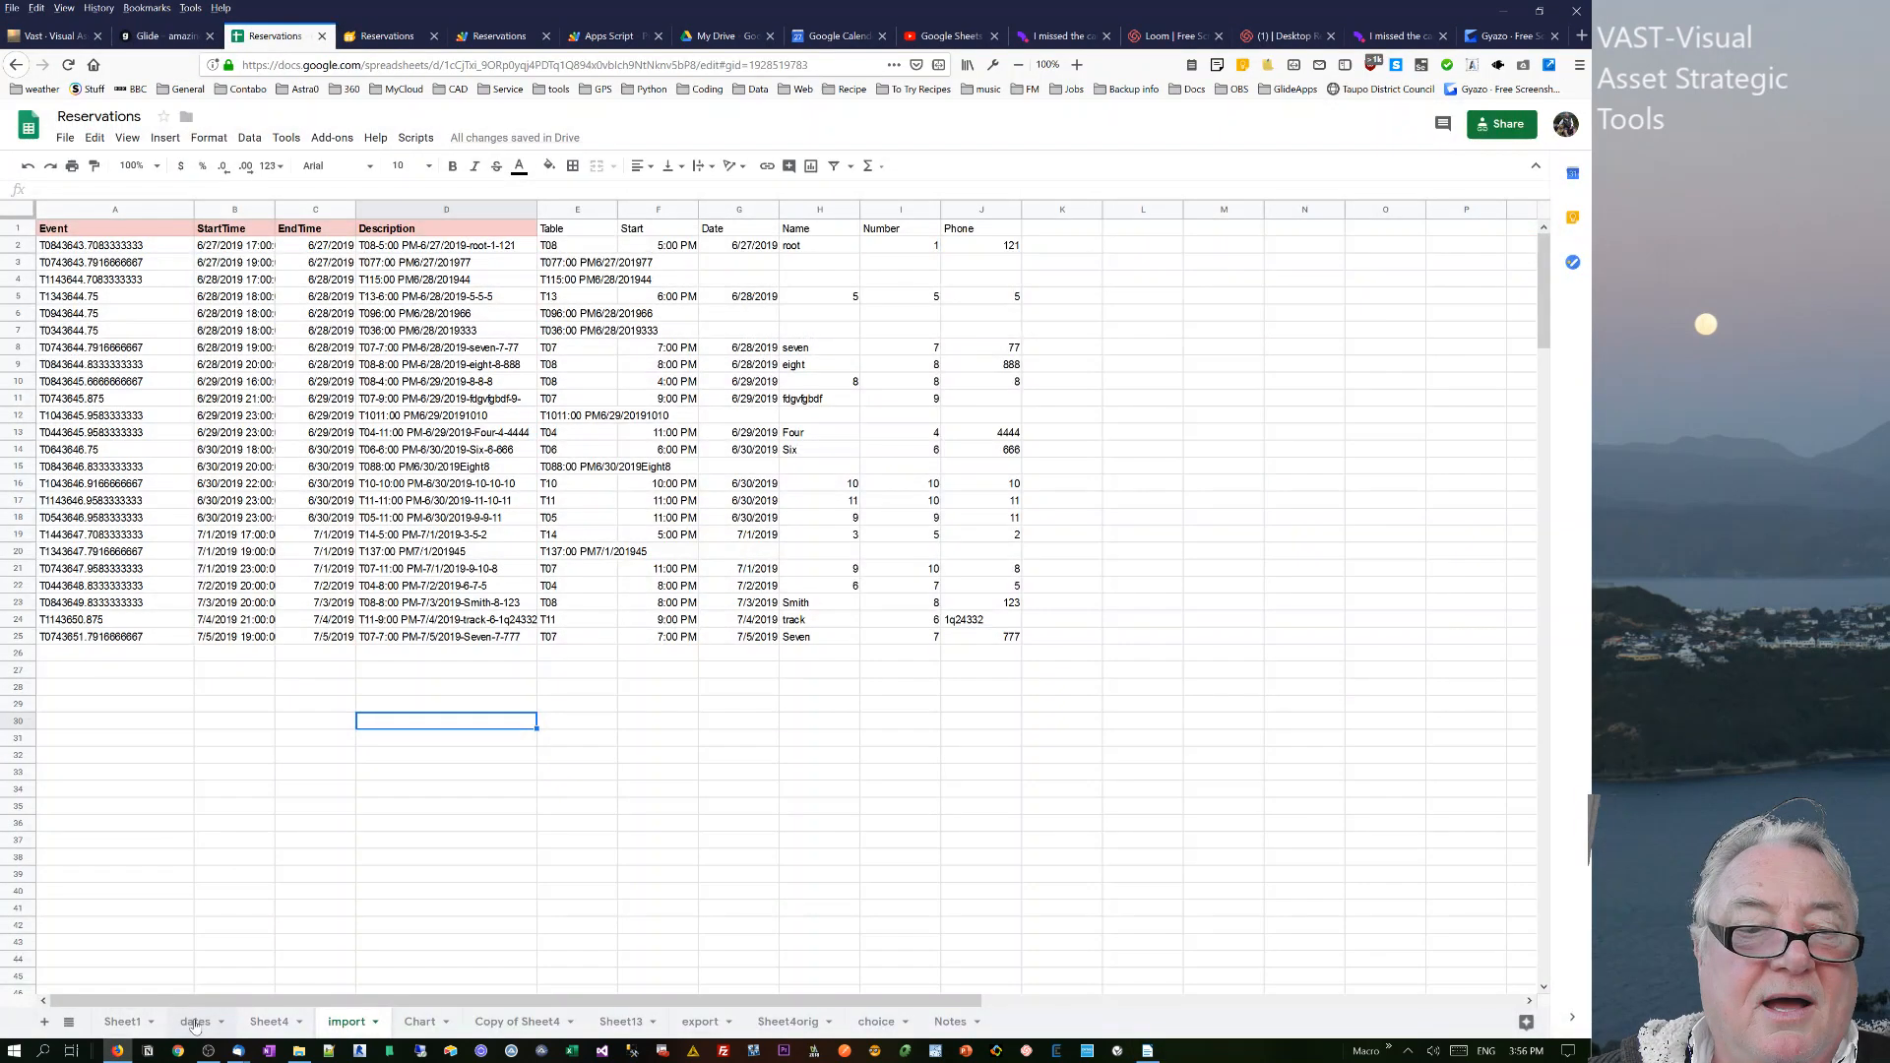
click(193, 1021)
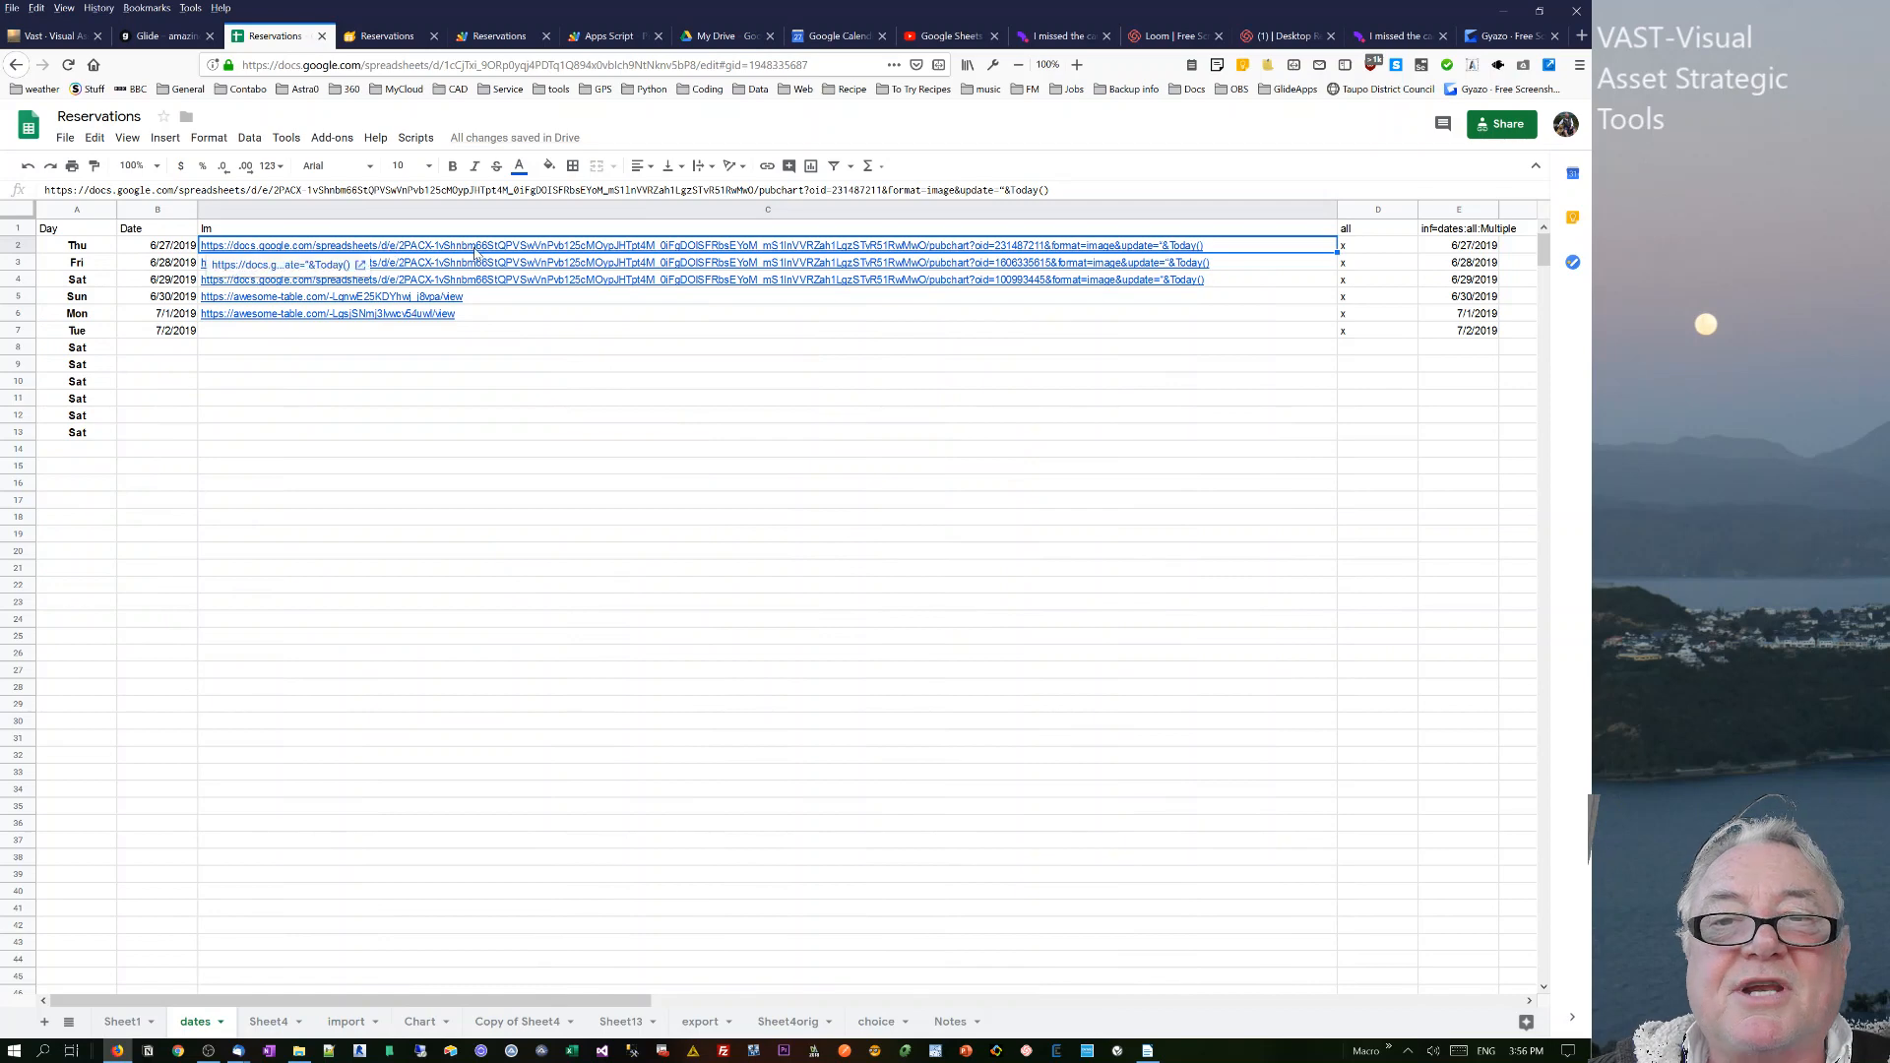
mouse_move(958, 278)
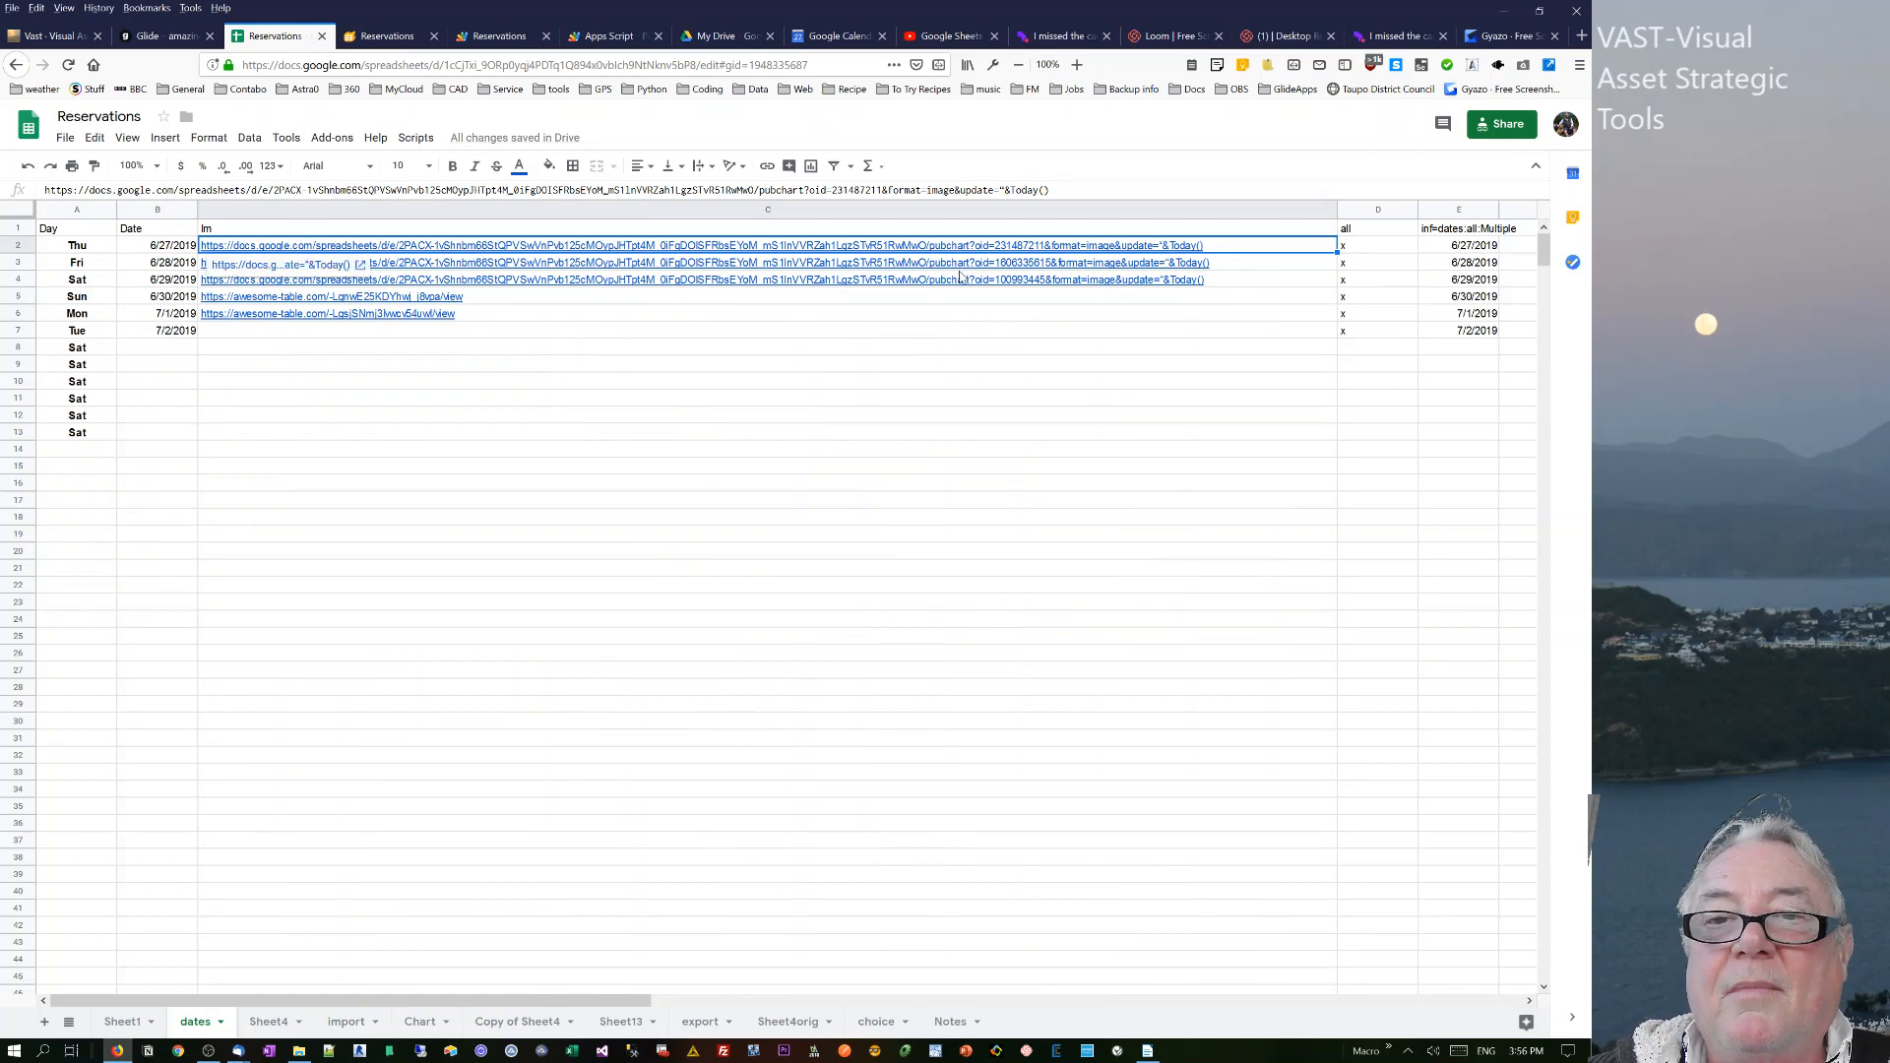
click(767, 278)
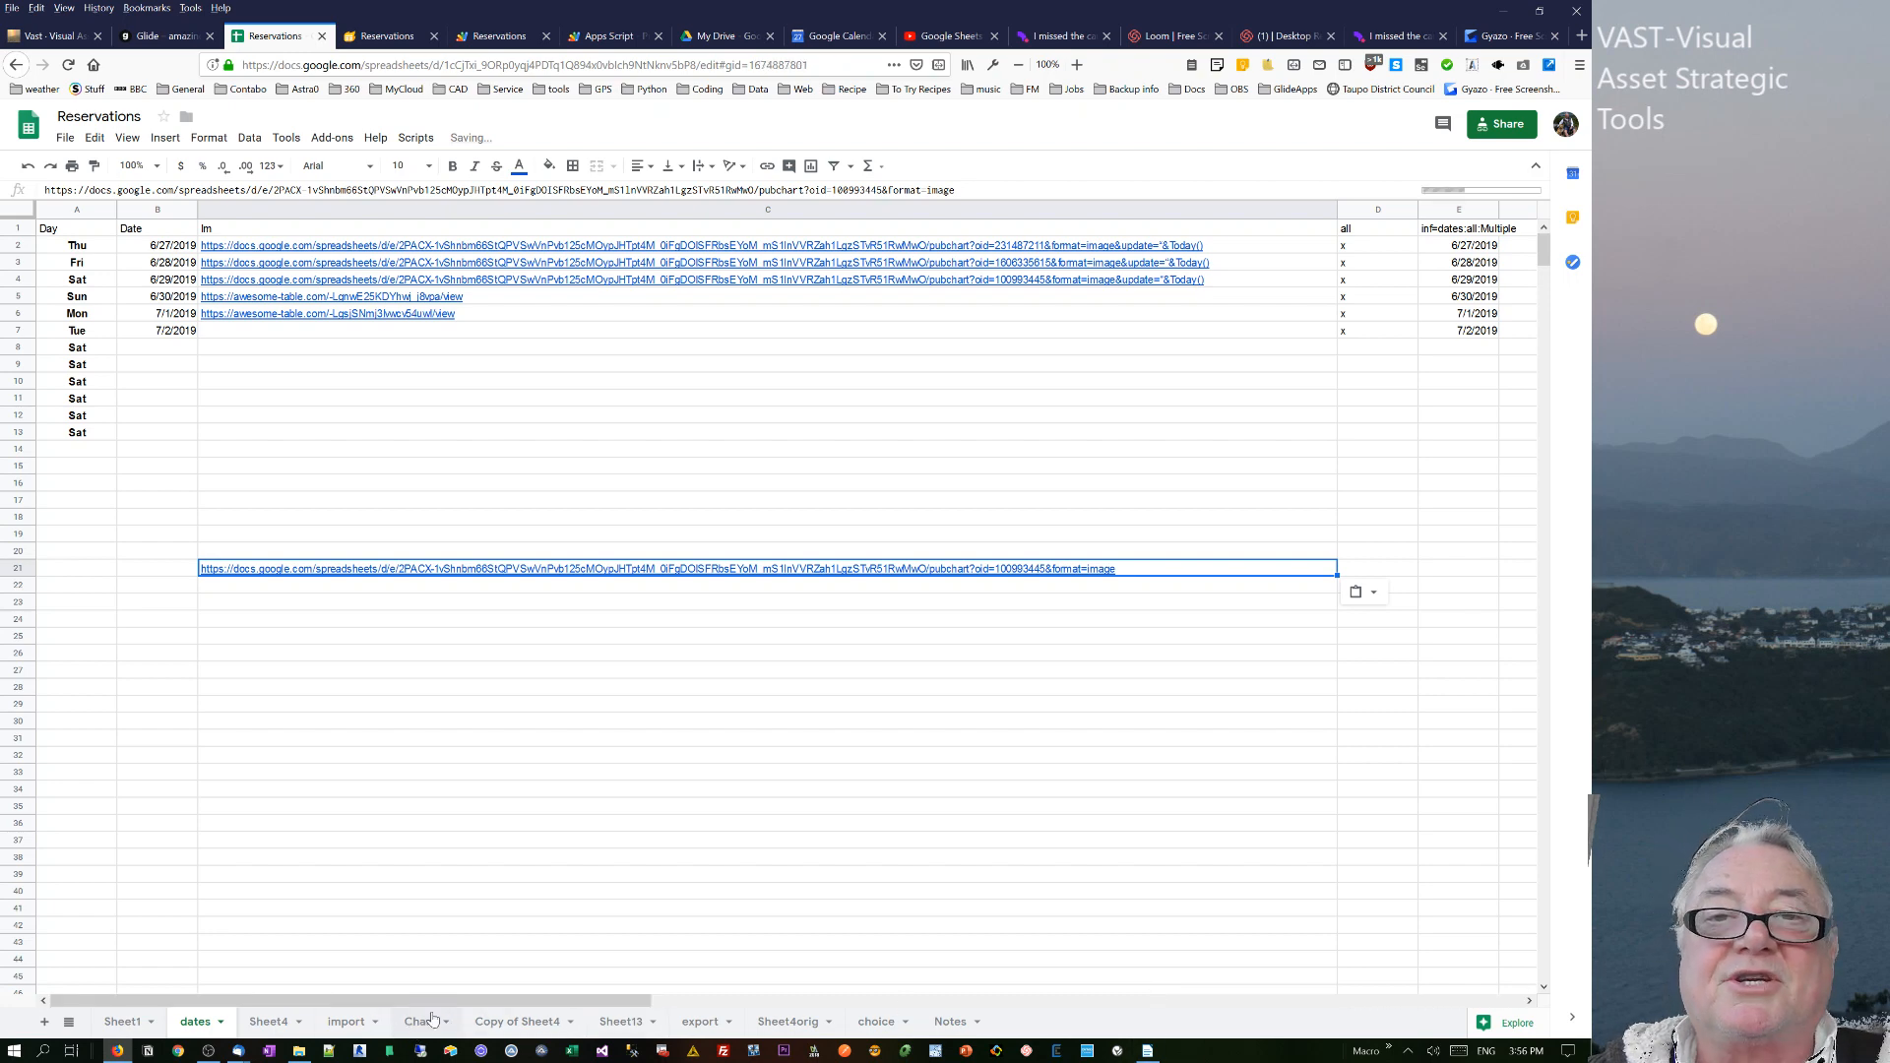
- Publish the Thursday chart as an Image and copy its published link
click(420, 1021)
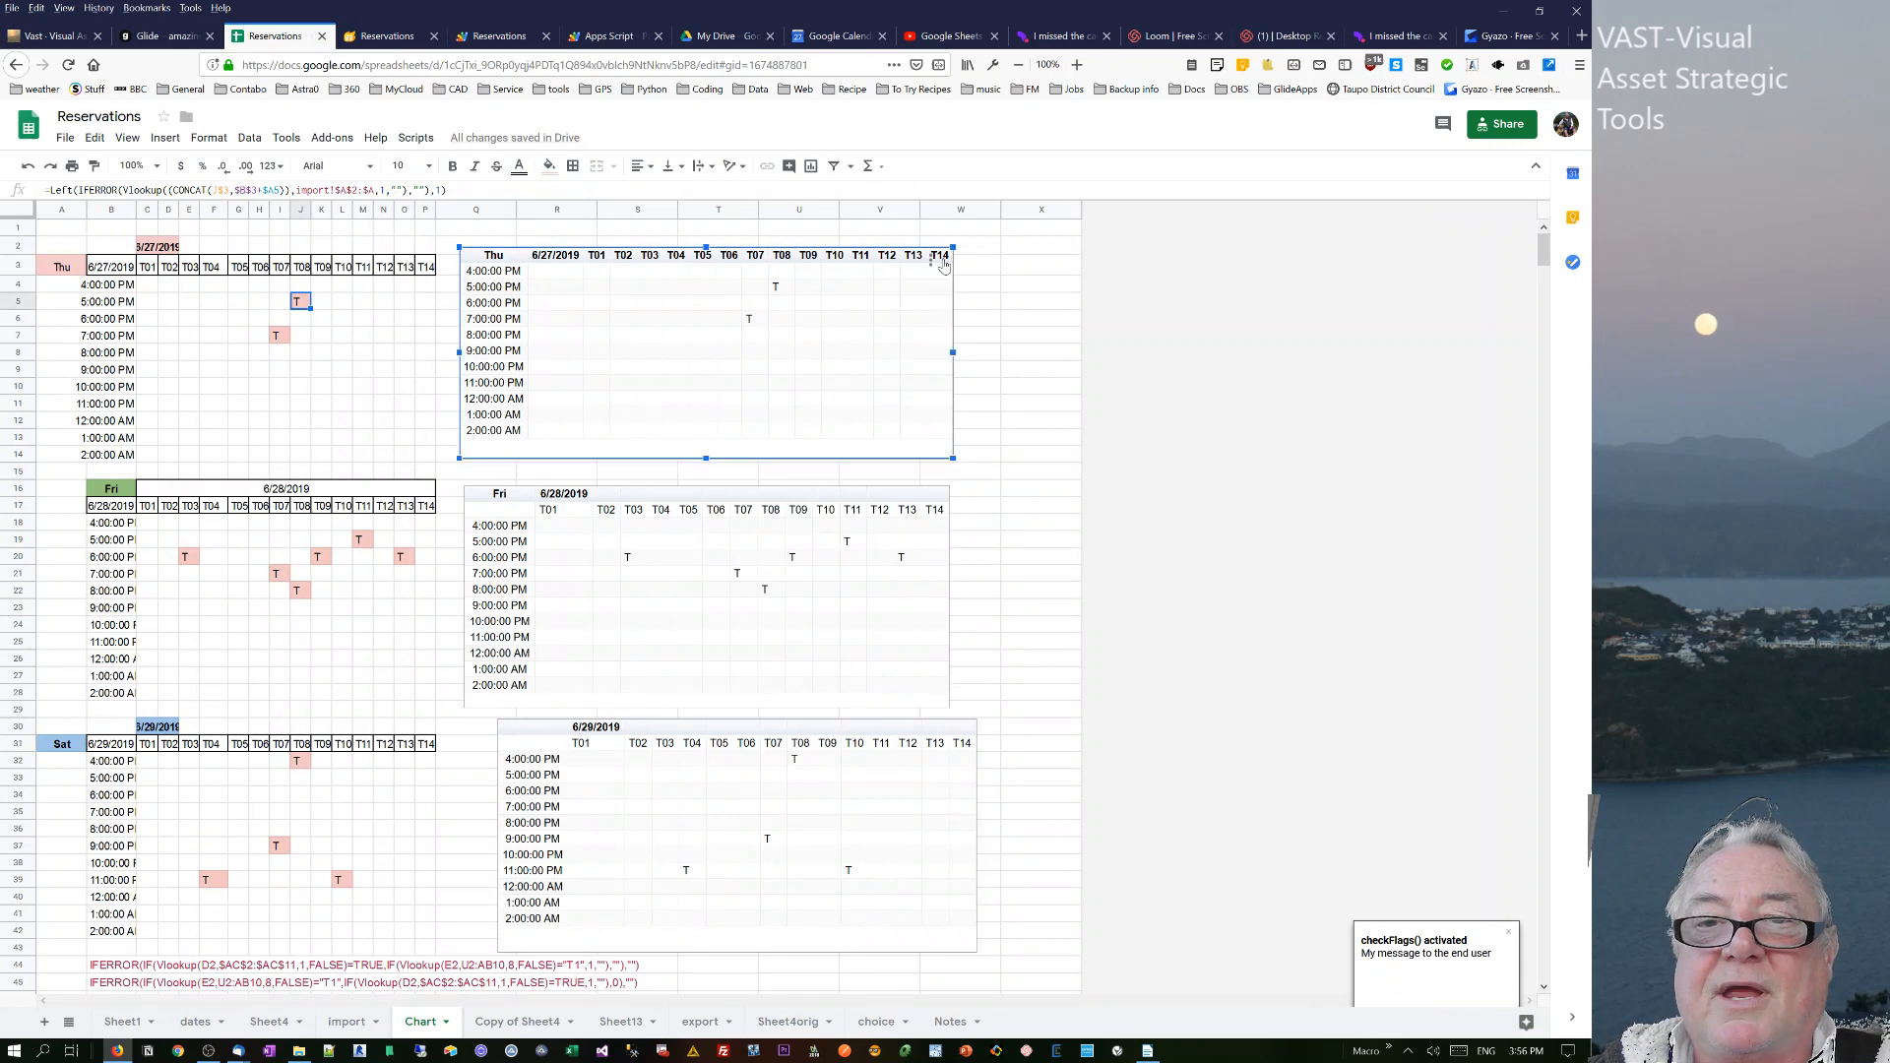
right_click(941, 259)
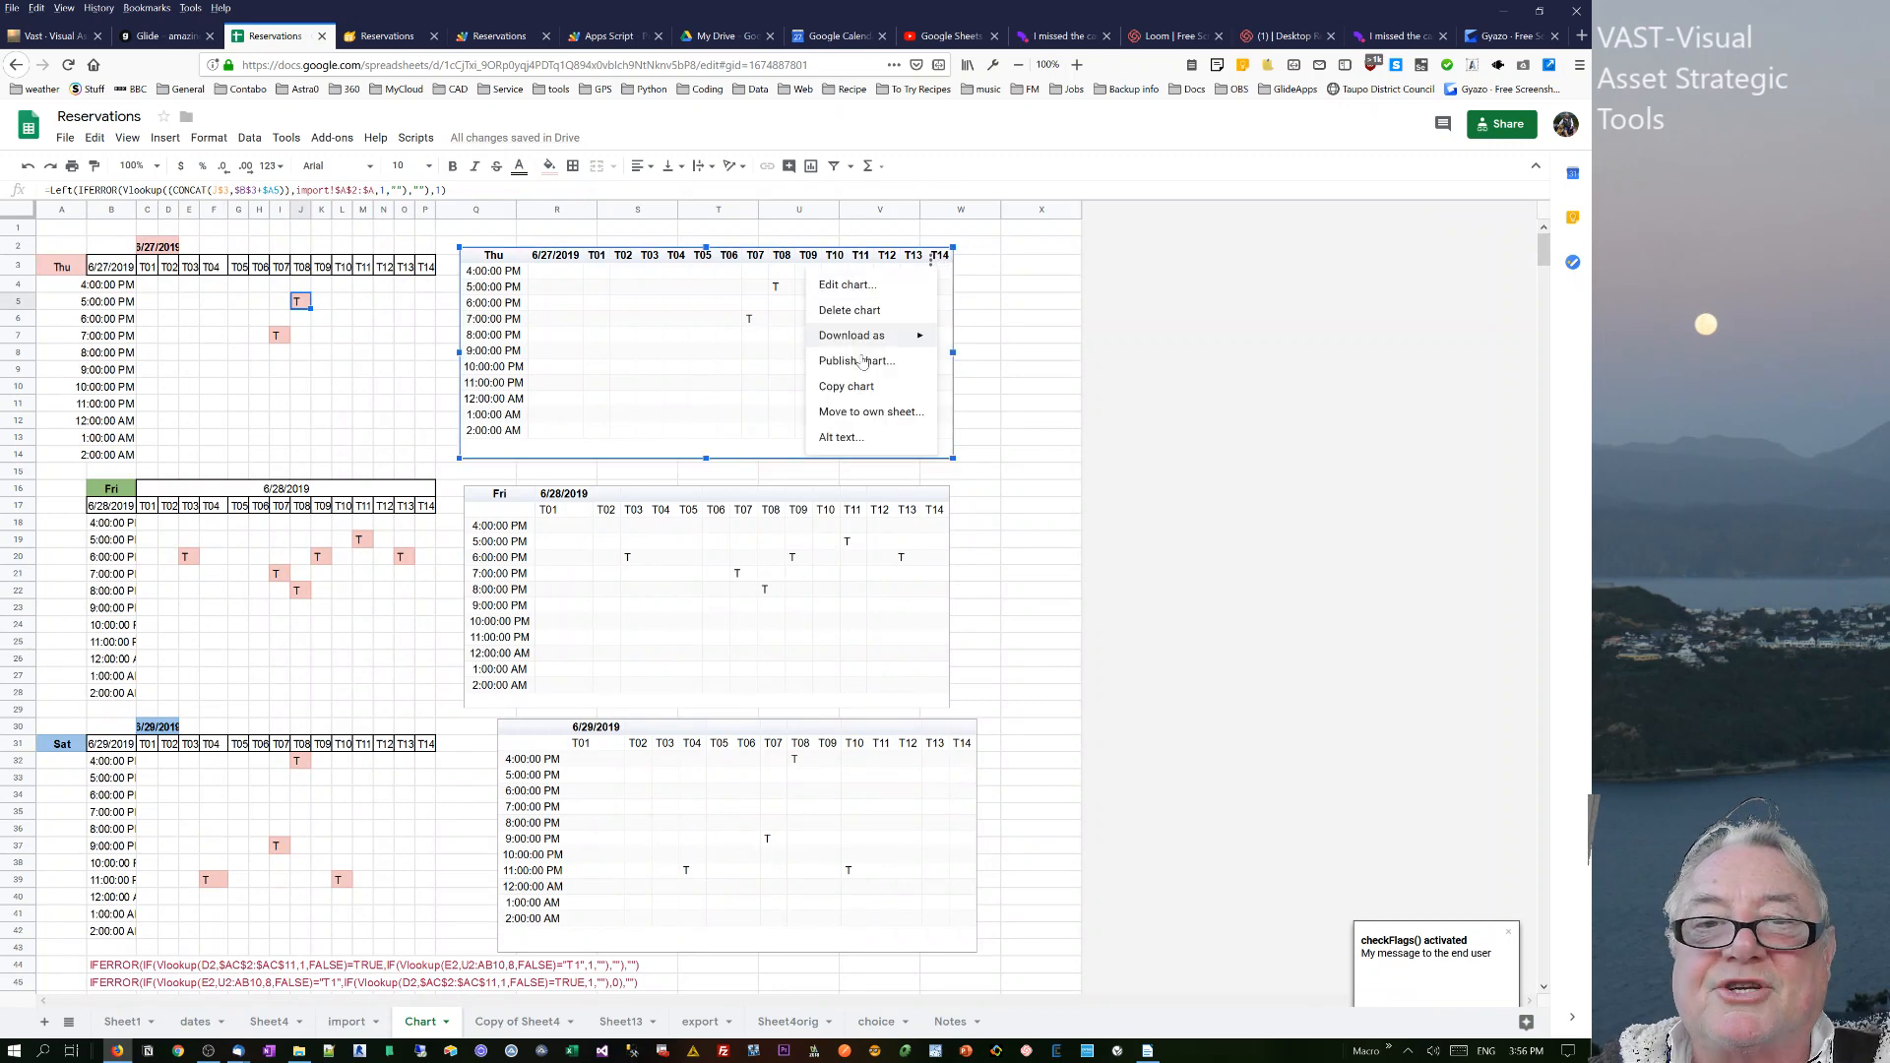
click(857, 360)
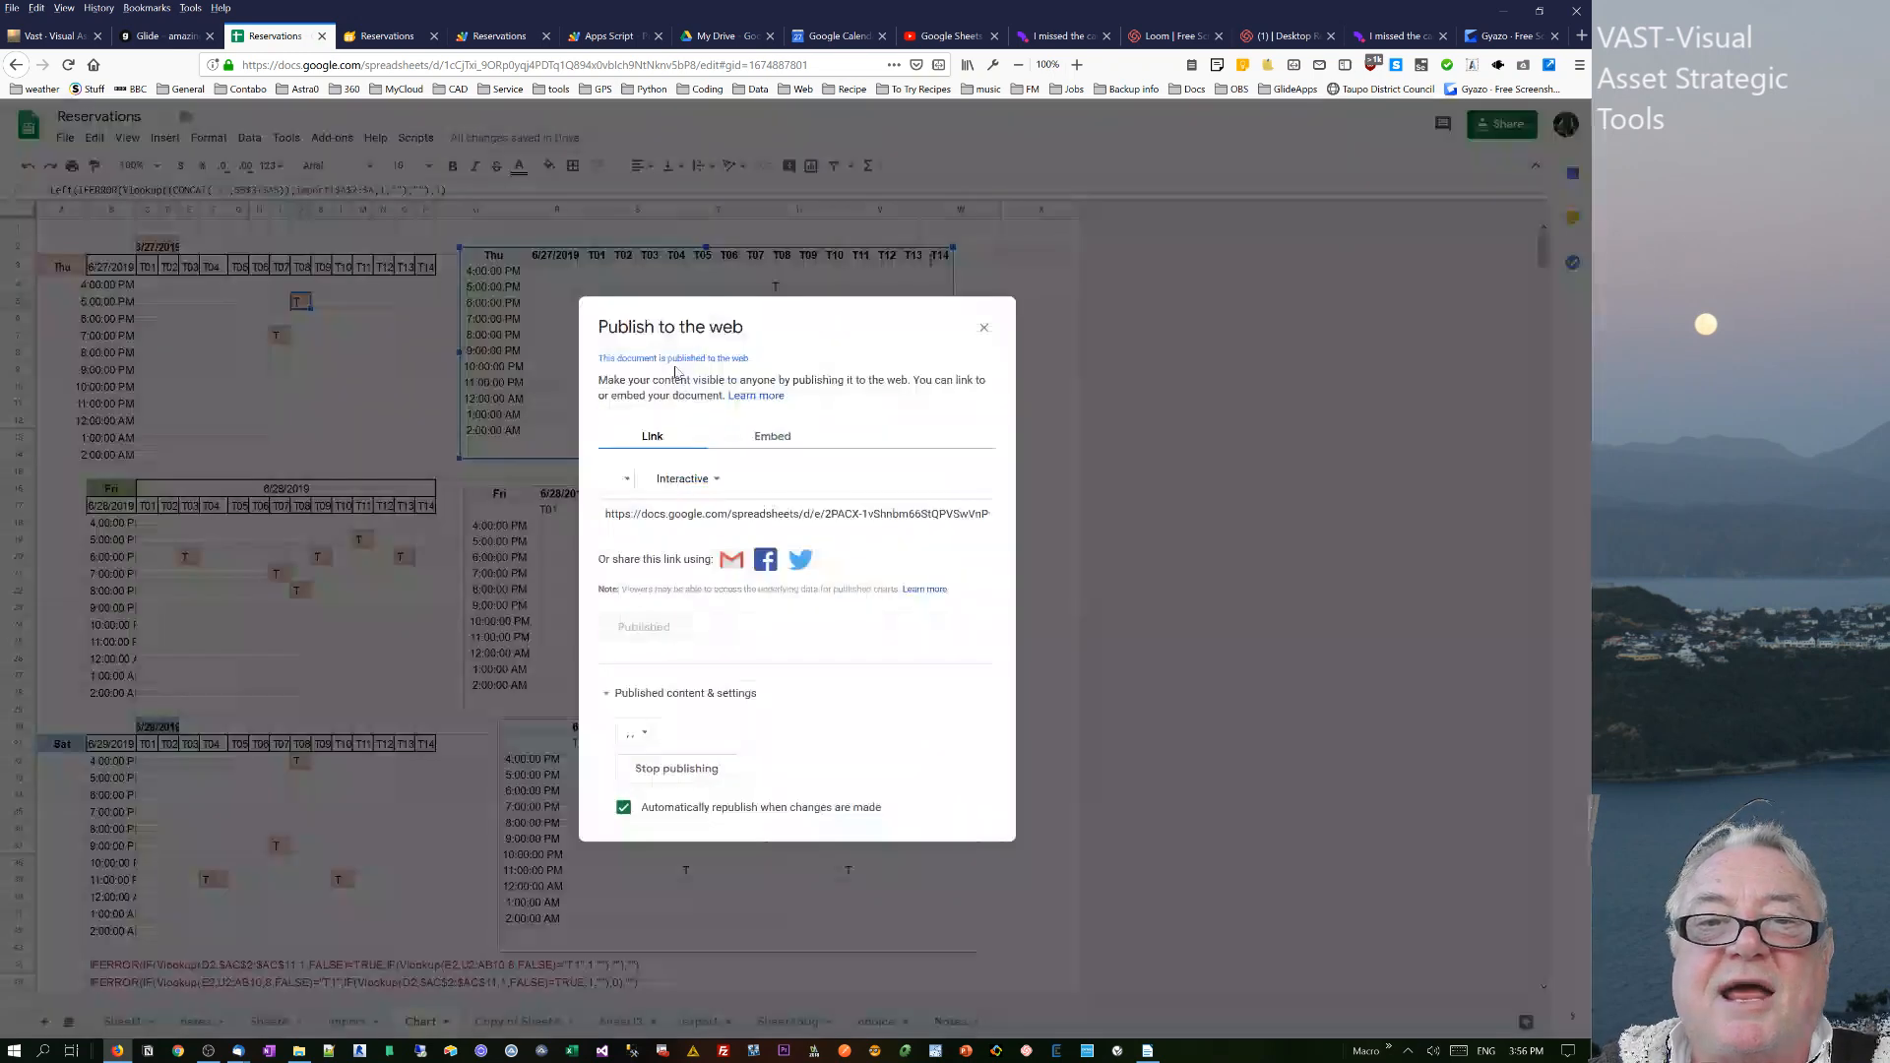
click(686, 478)
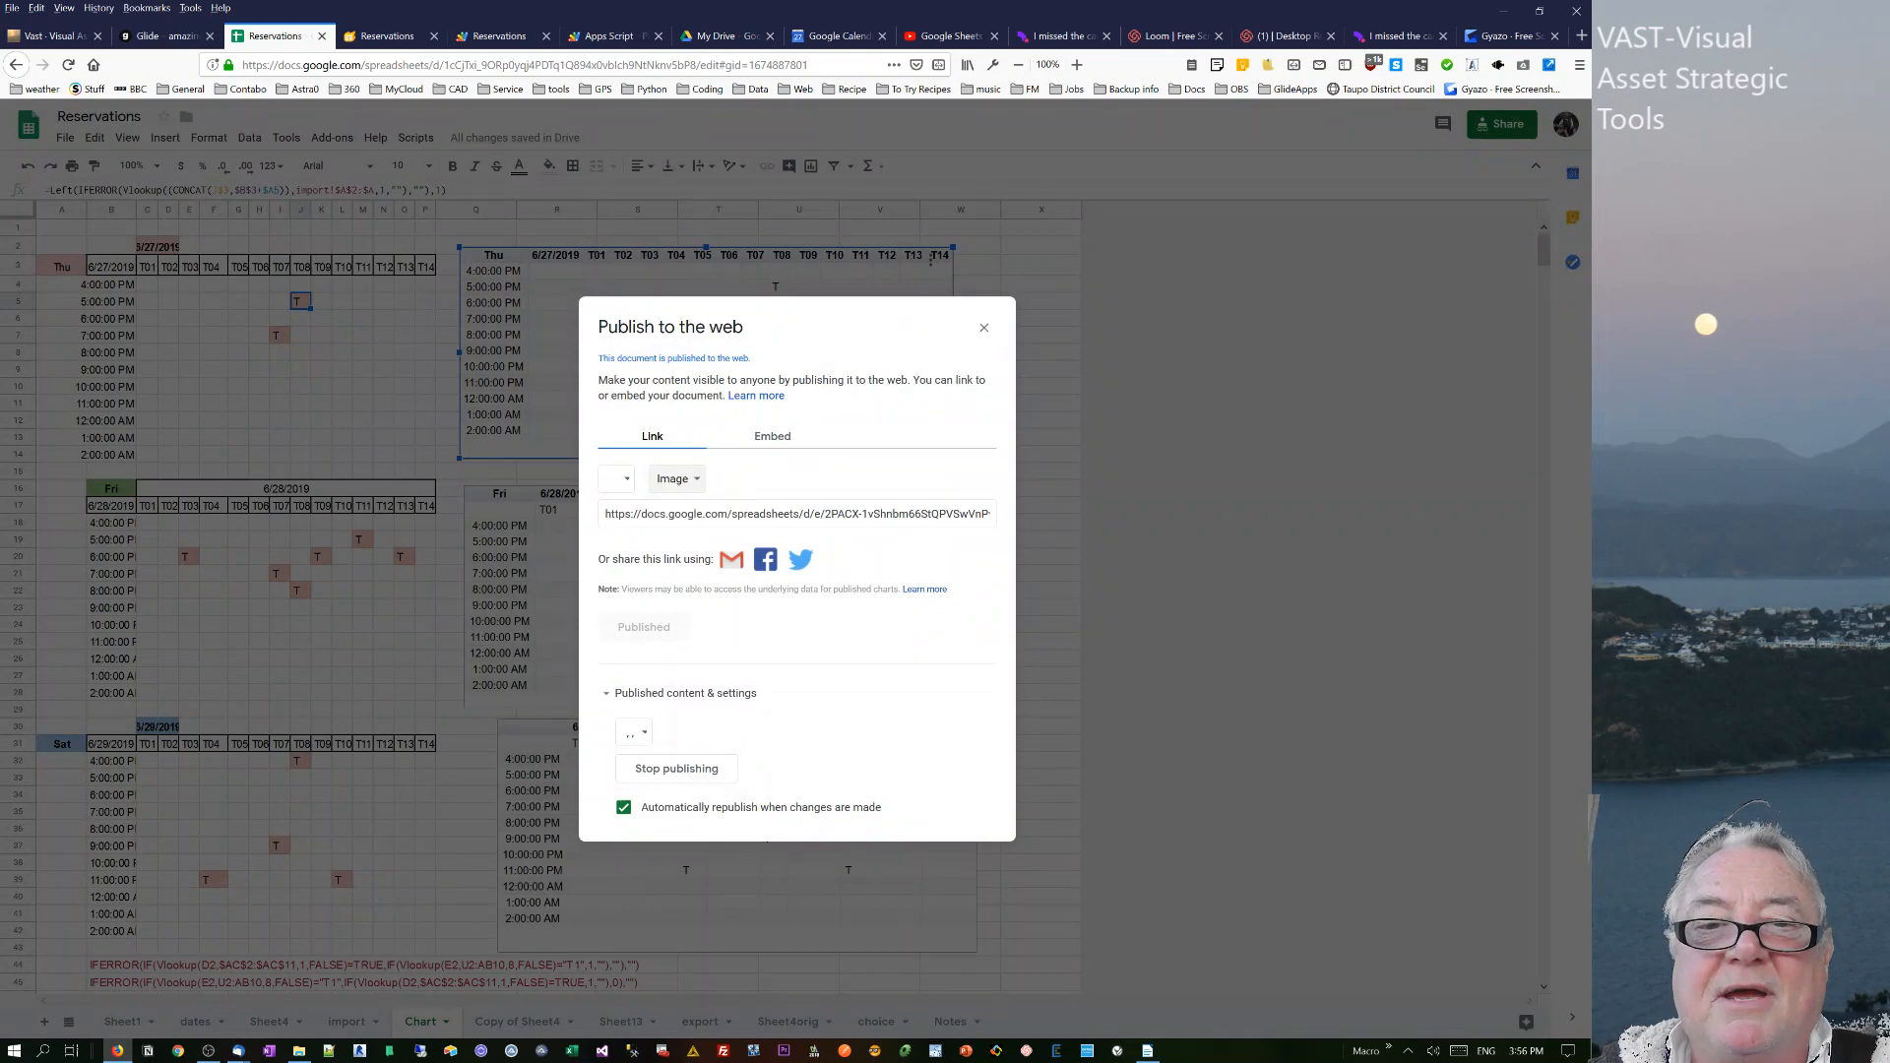
click(795, 514)
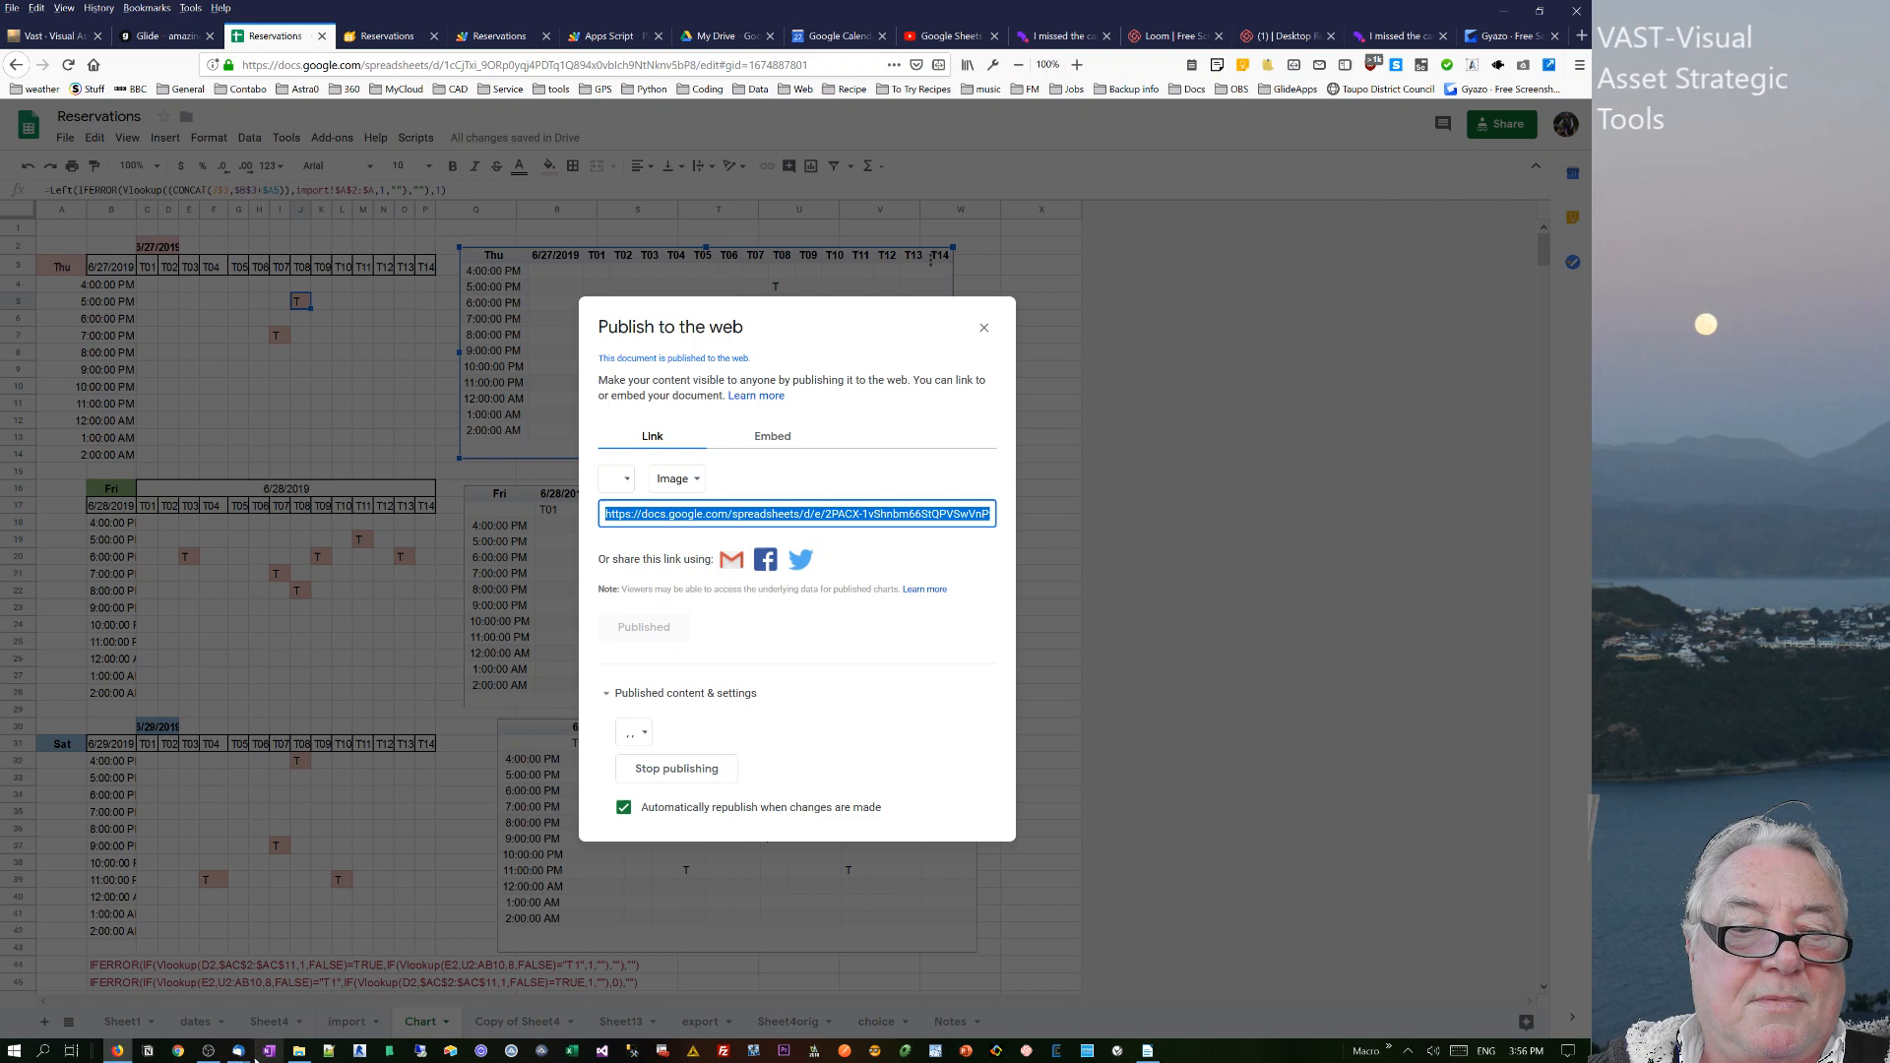
mouse_move(772, 609)
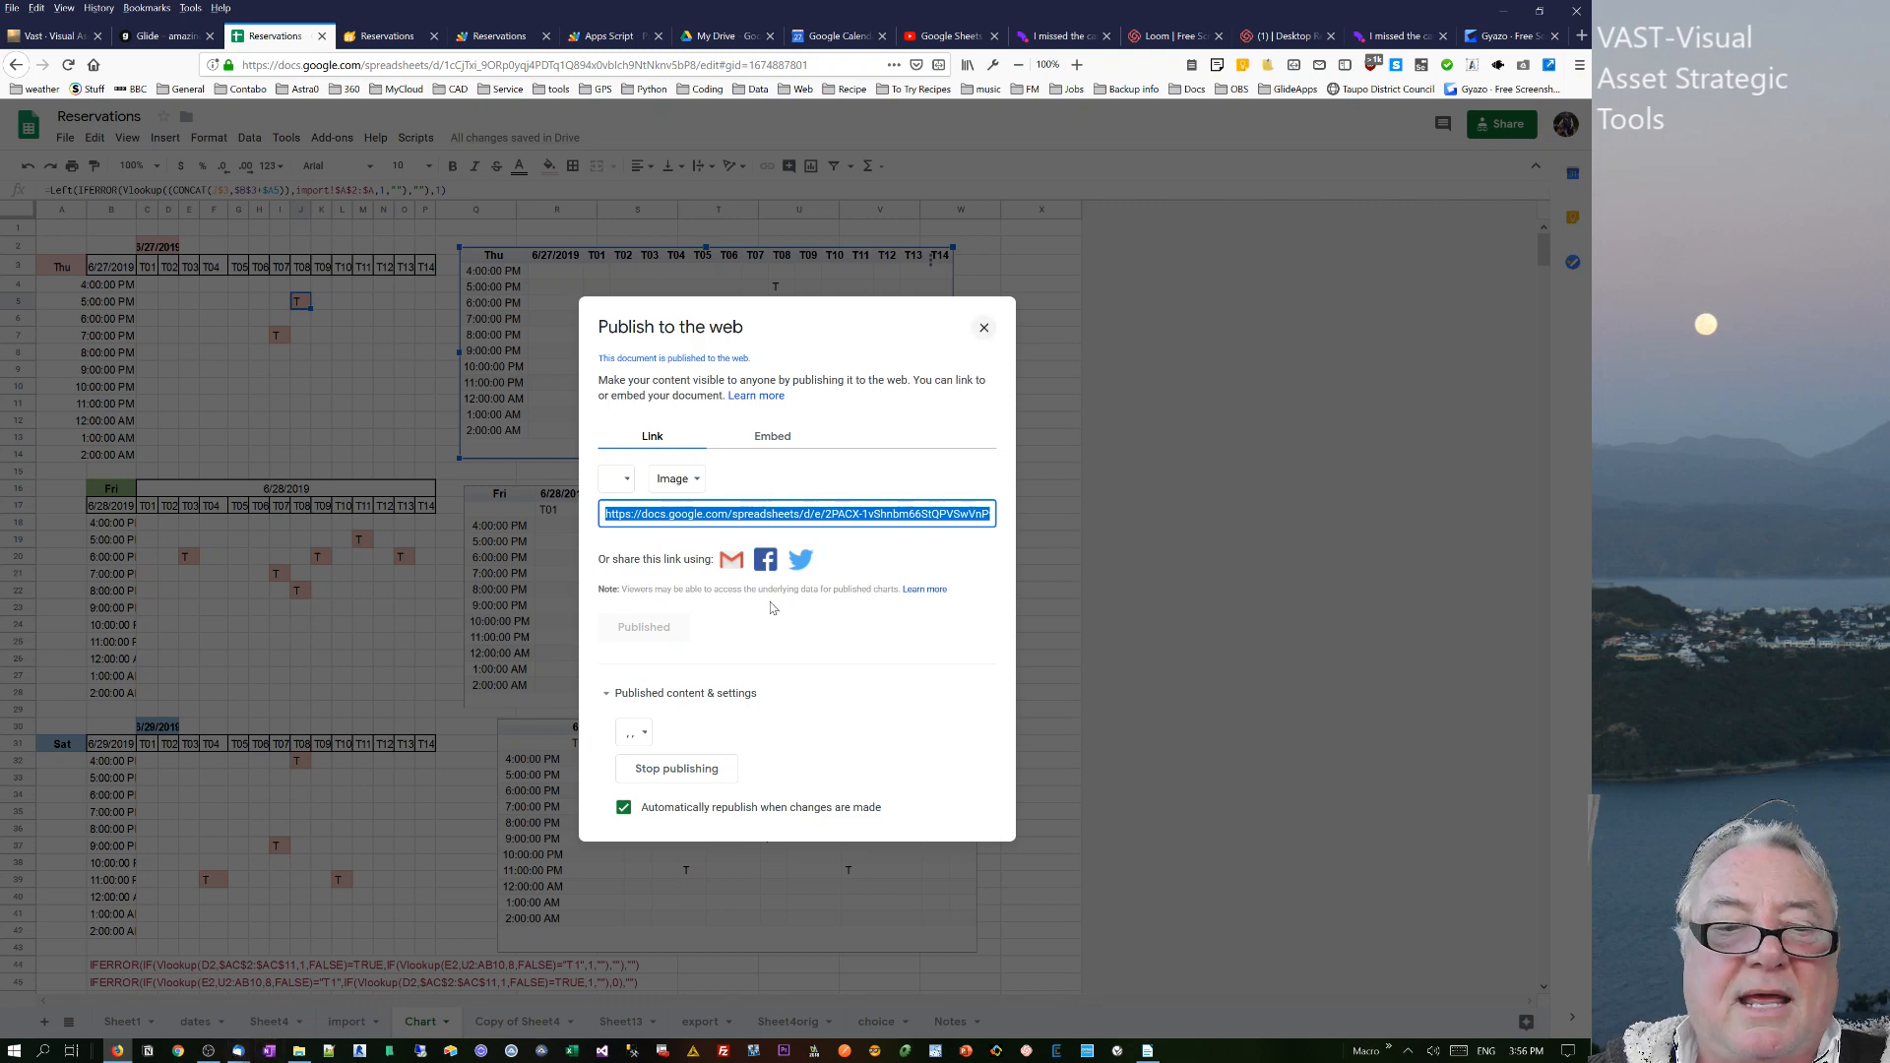
click(982, 327)
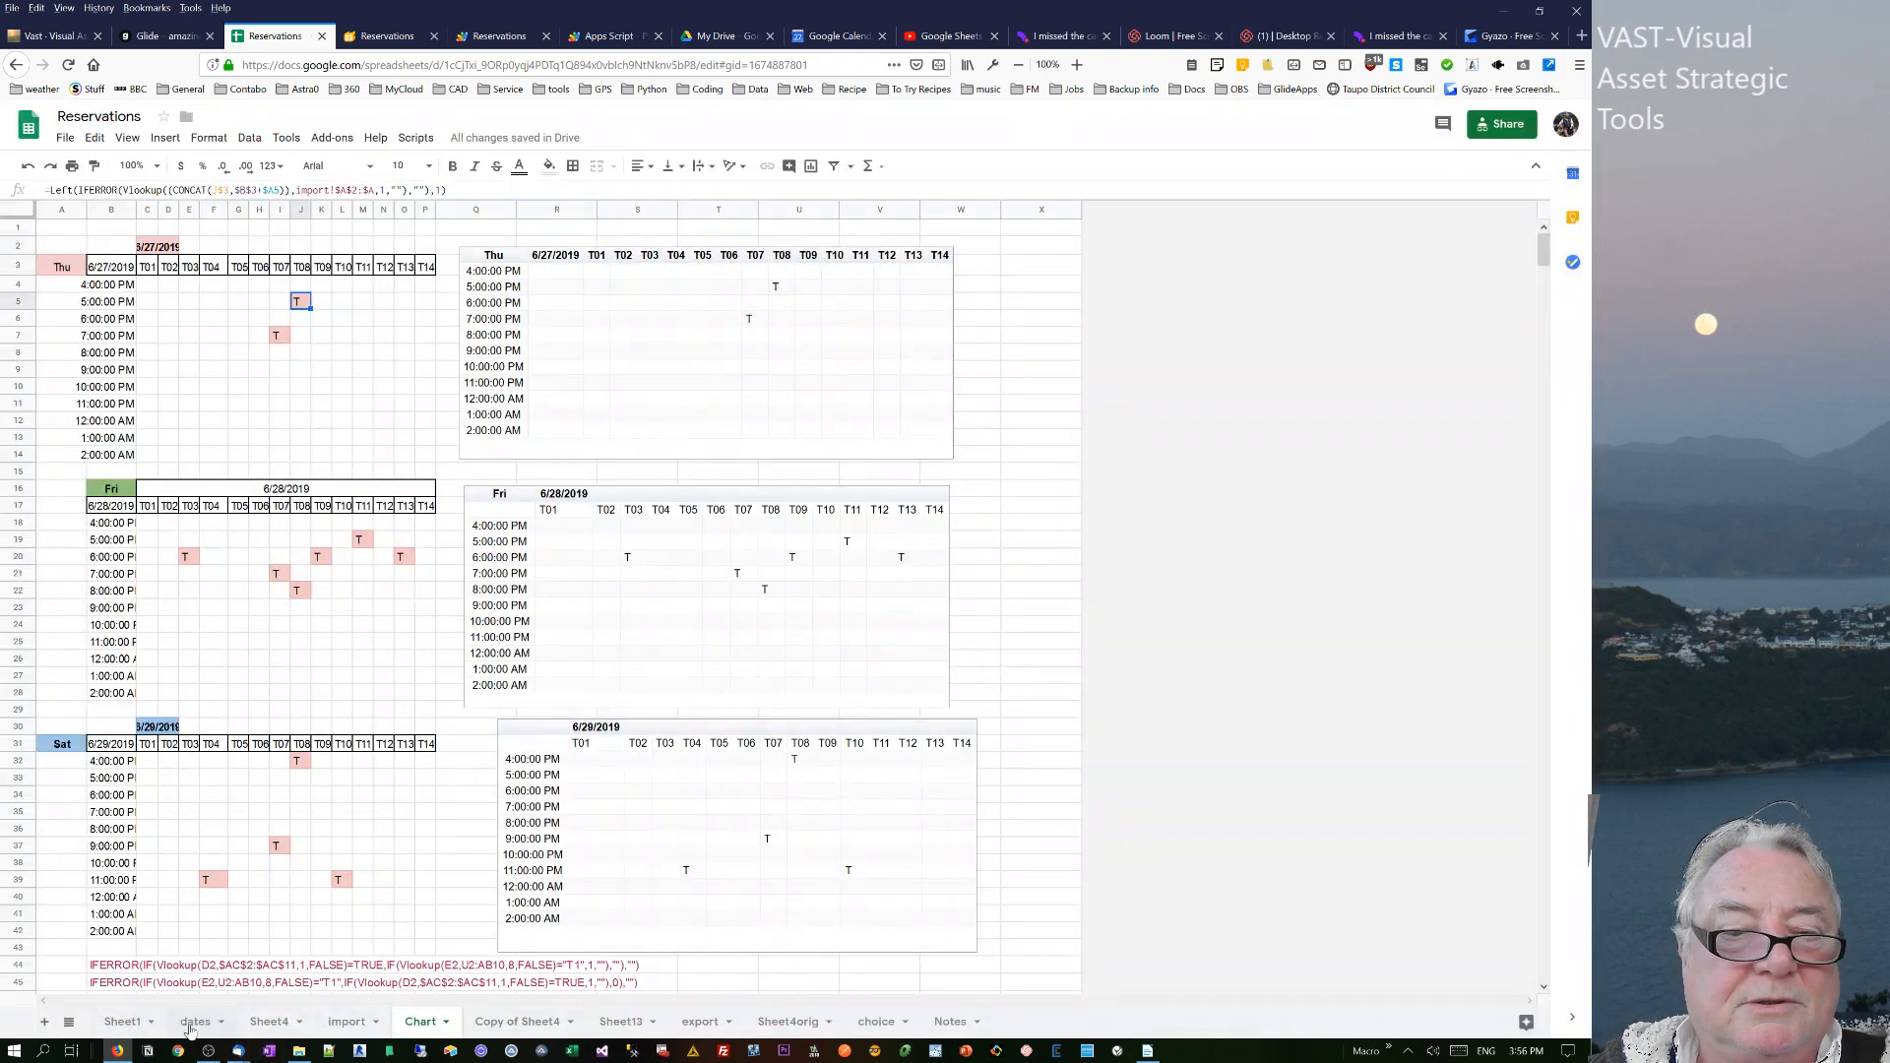
- Paste the Thursday chart image link into the dates sheet and compare it with row 2's link
click(195, 1021)
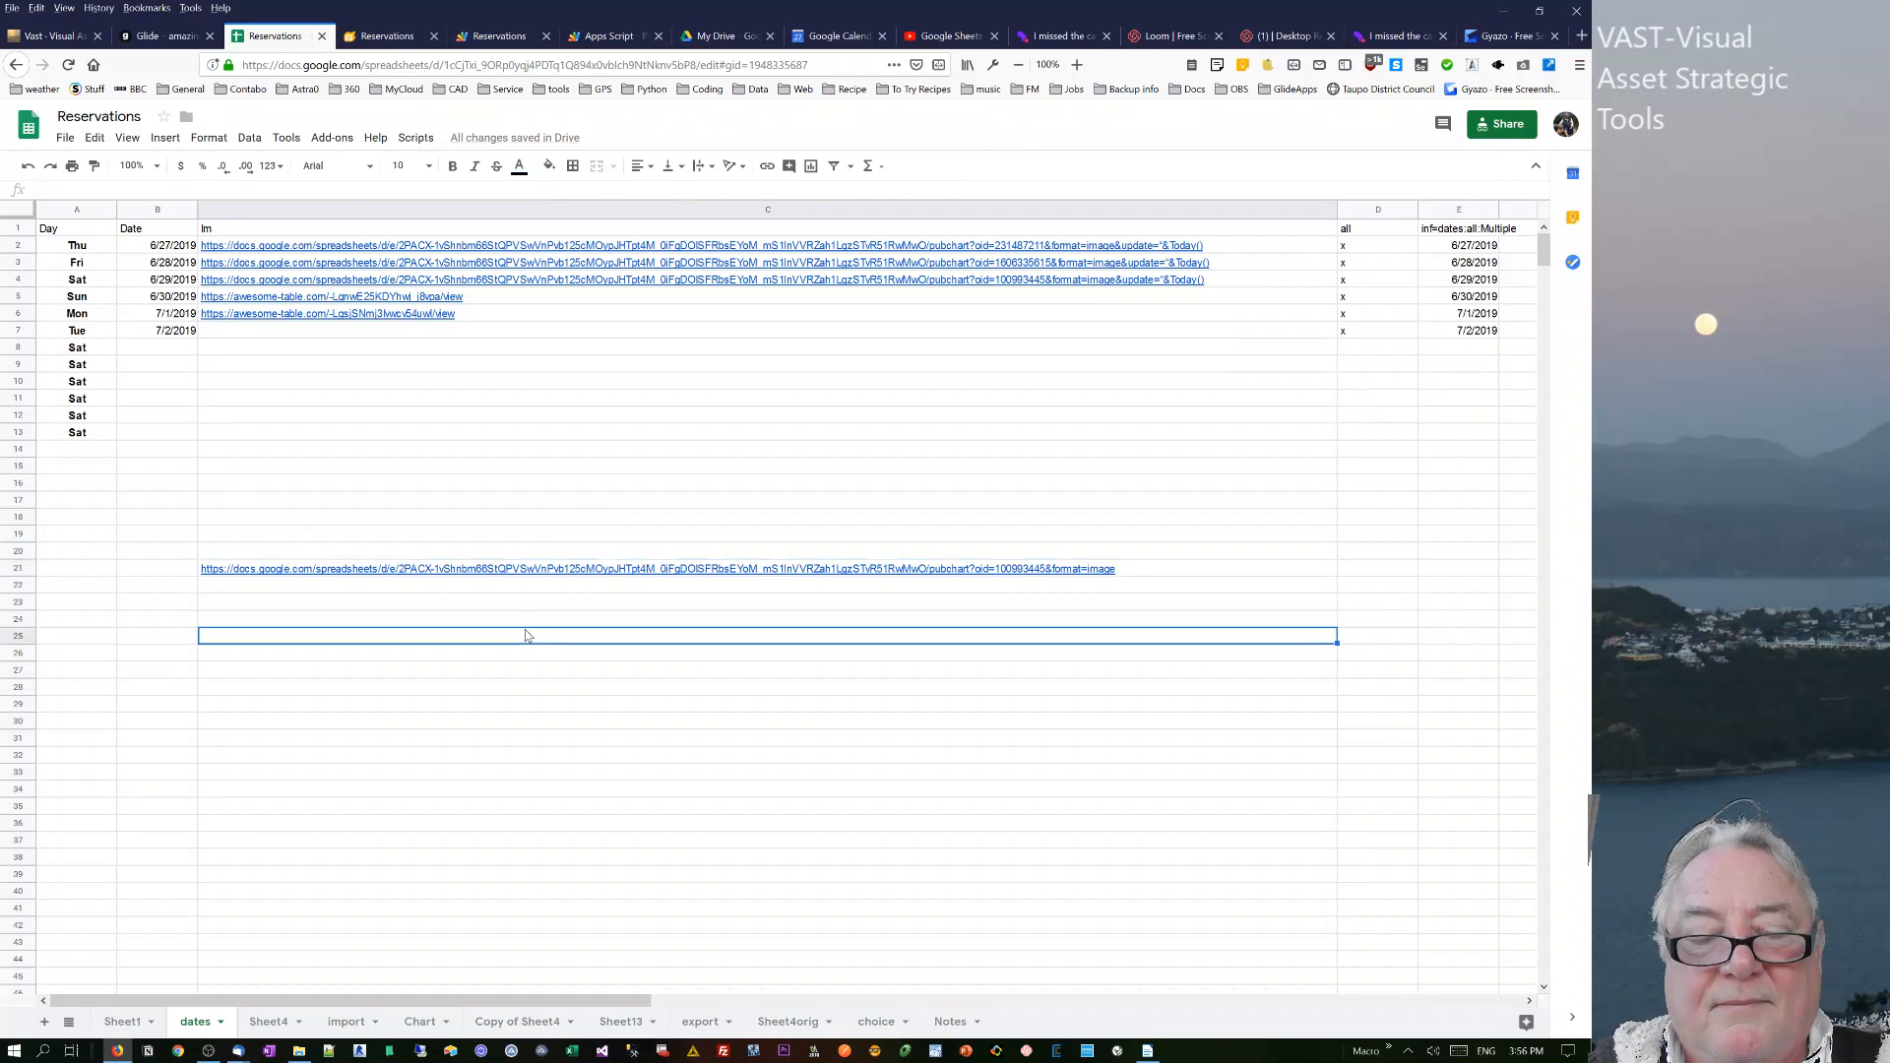
key(ctrl+v)
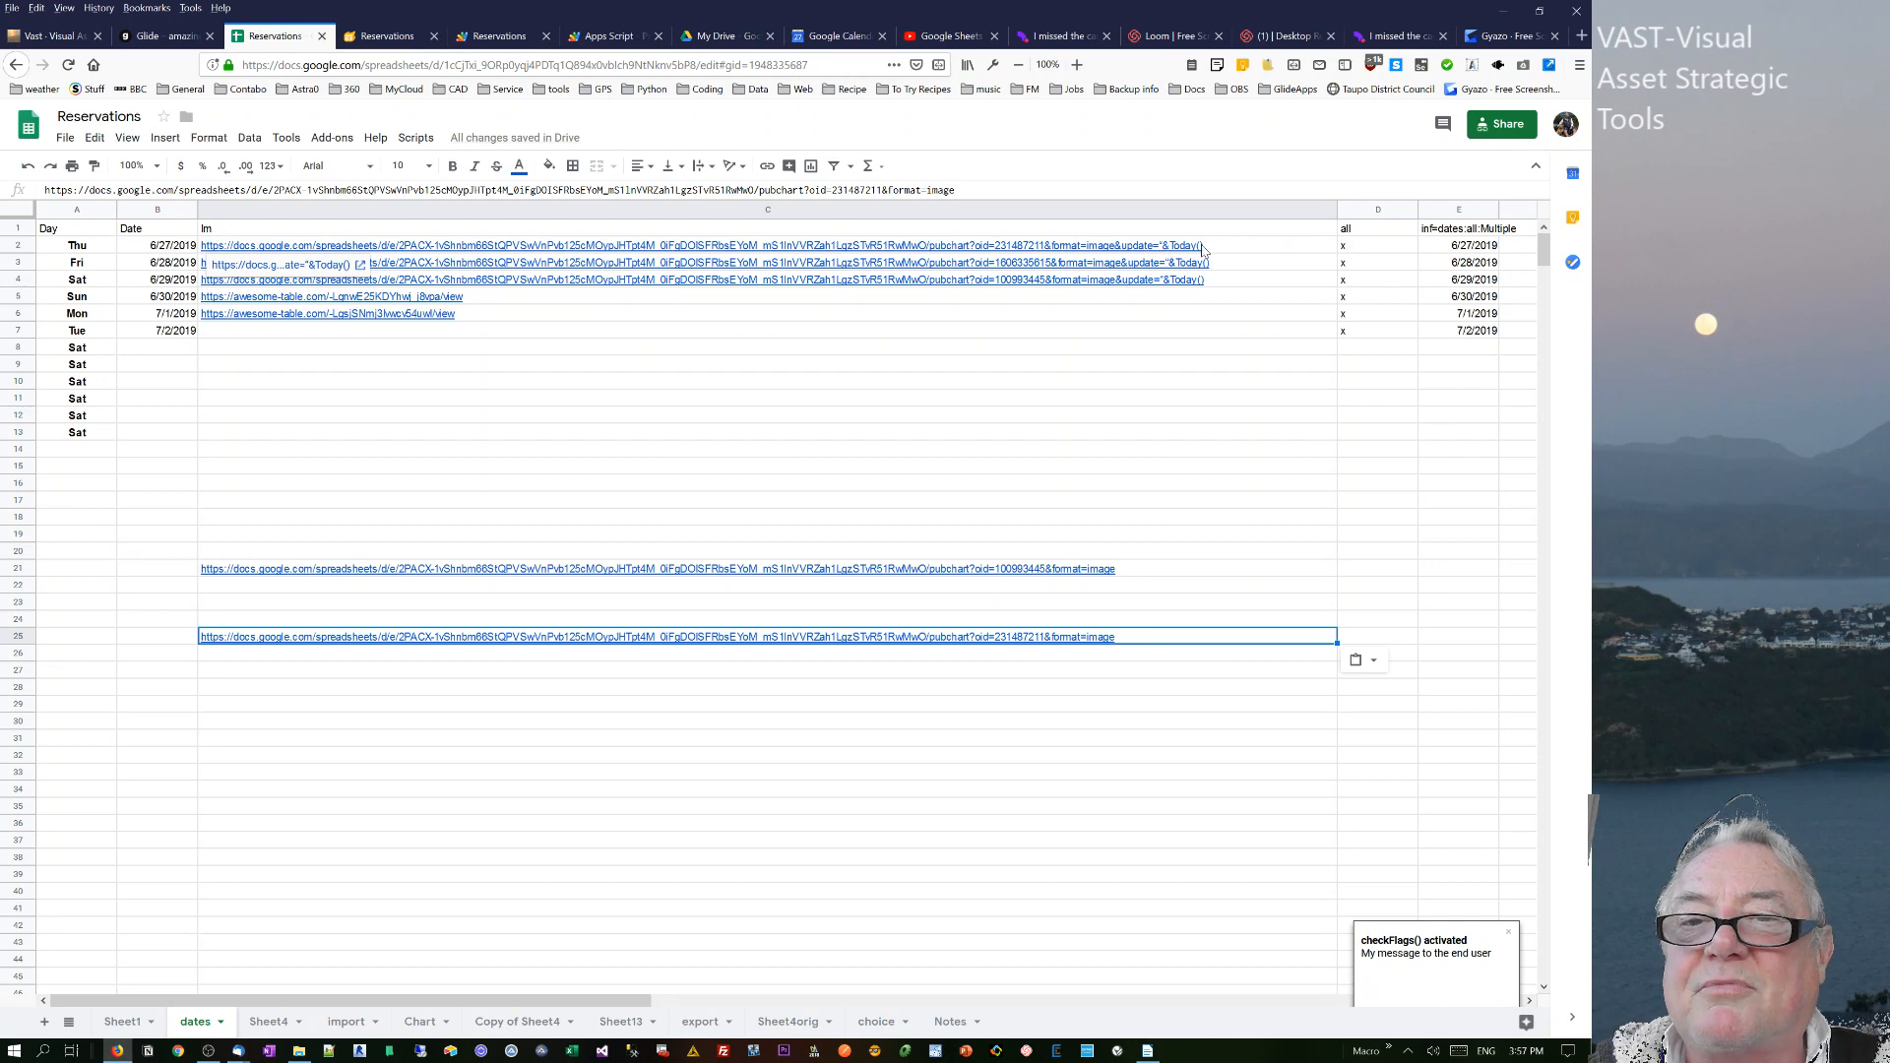
click(767, 313)
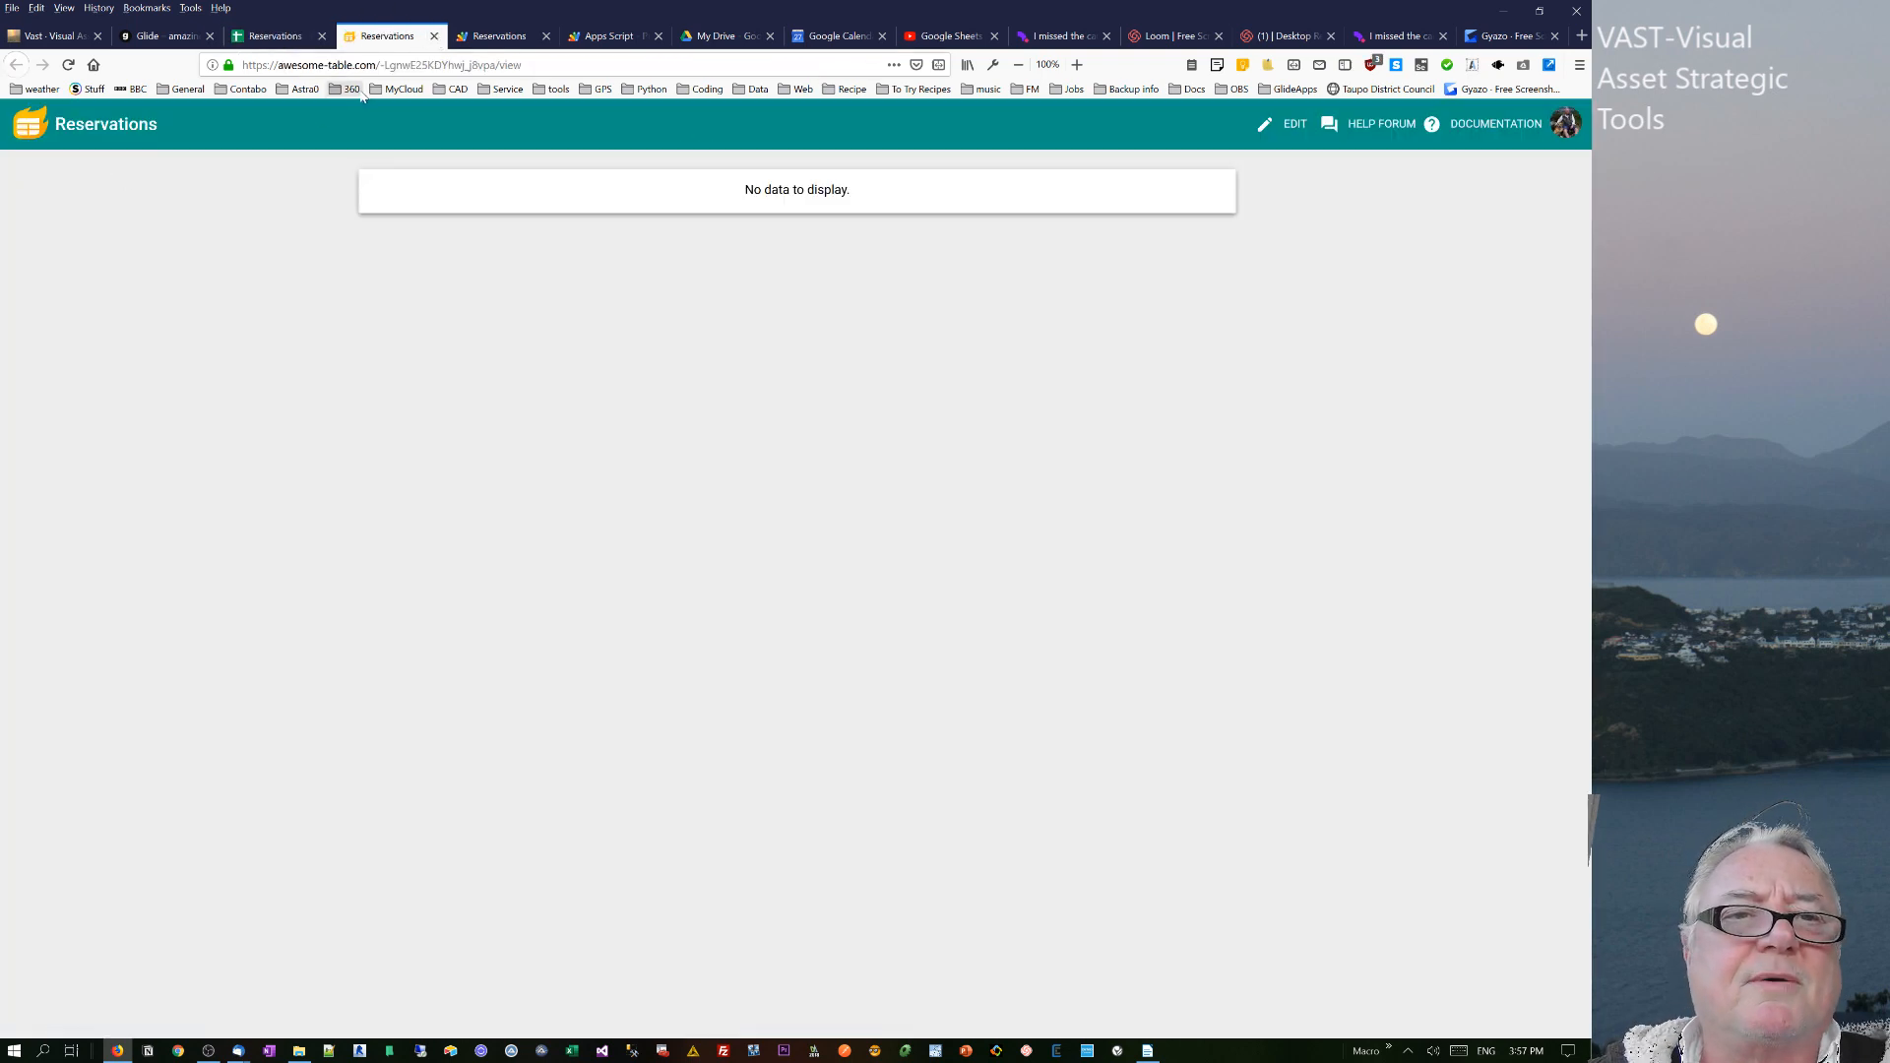
mouse_move(434, 36)
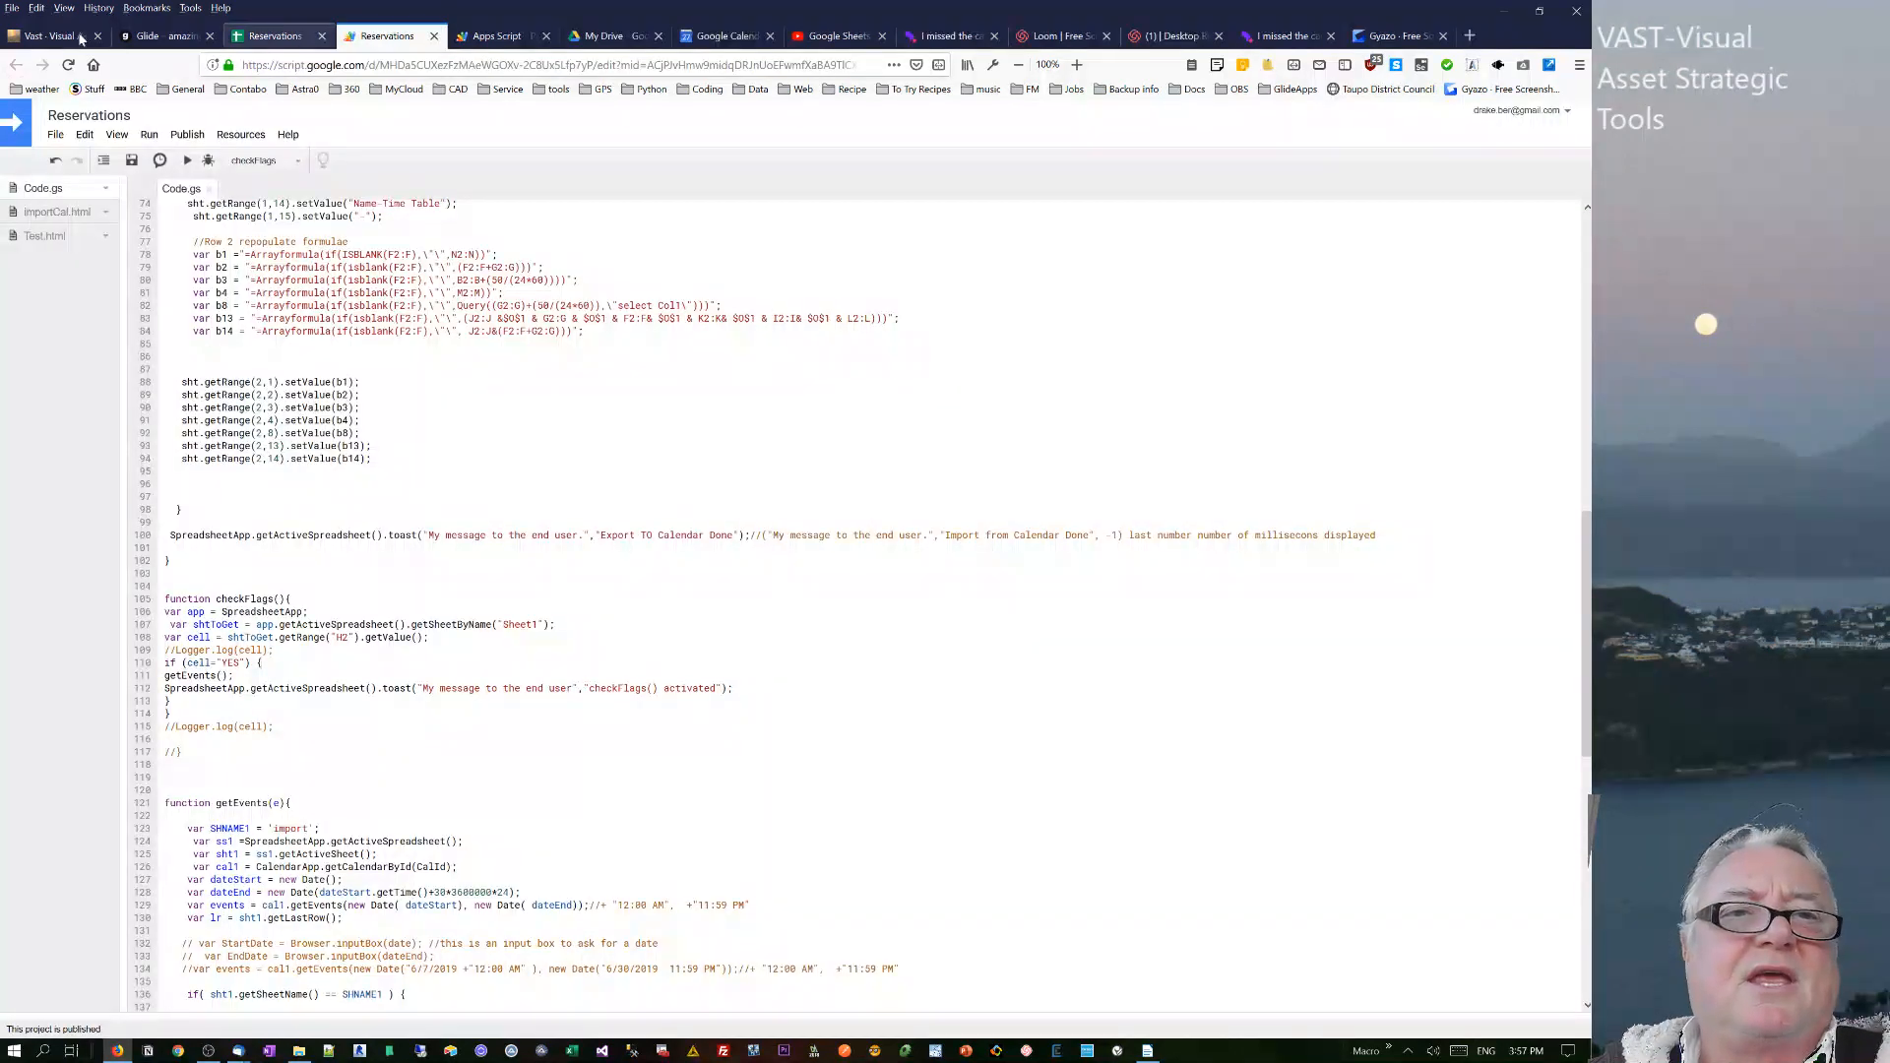
- Return to the Glide app editor after checking the empty Awesome Table view
click(175, 36)
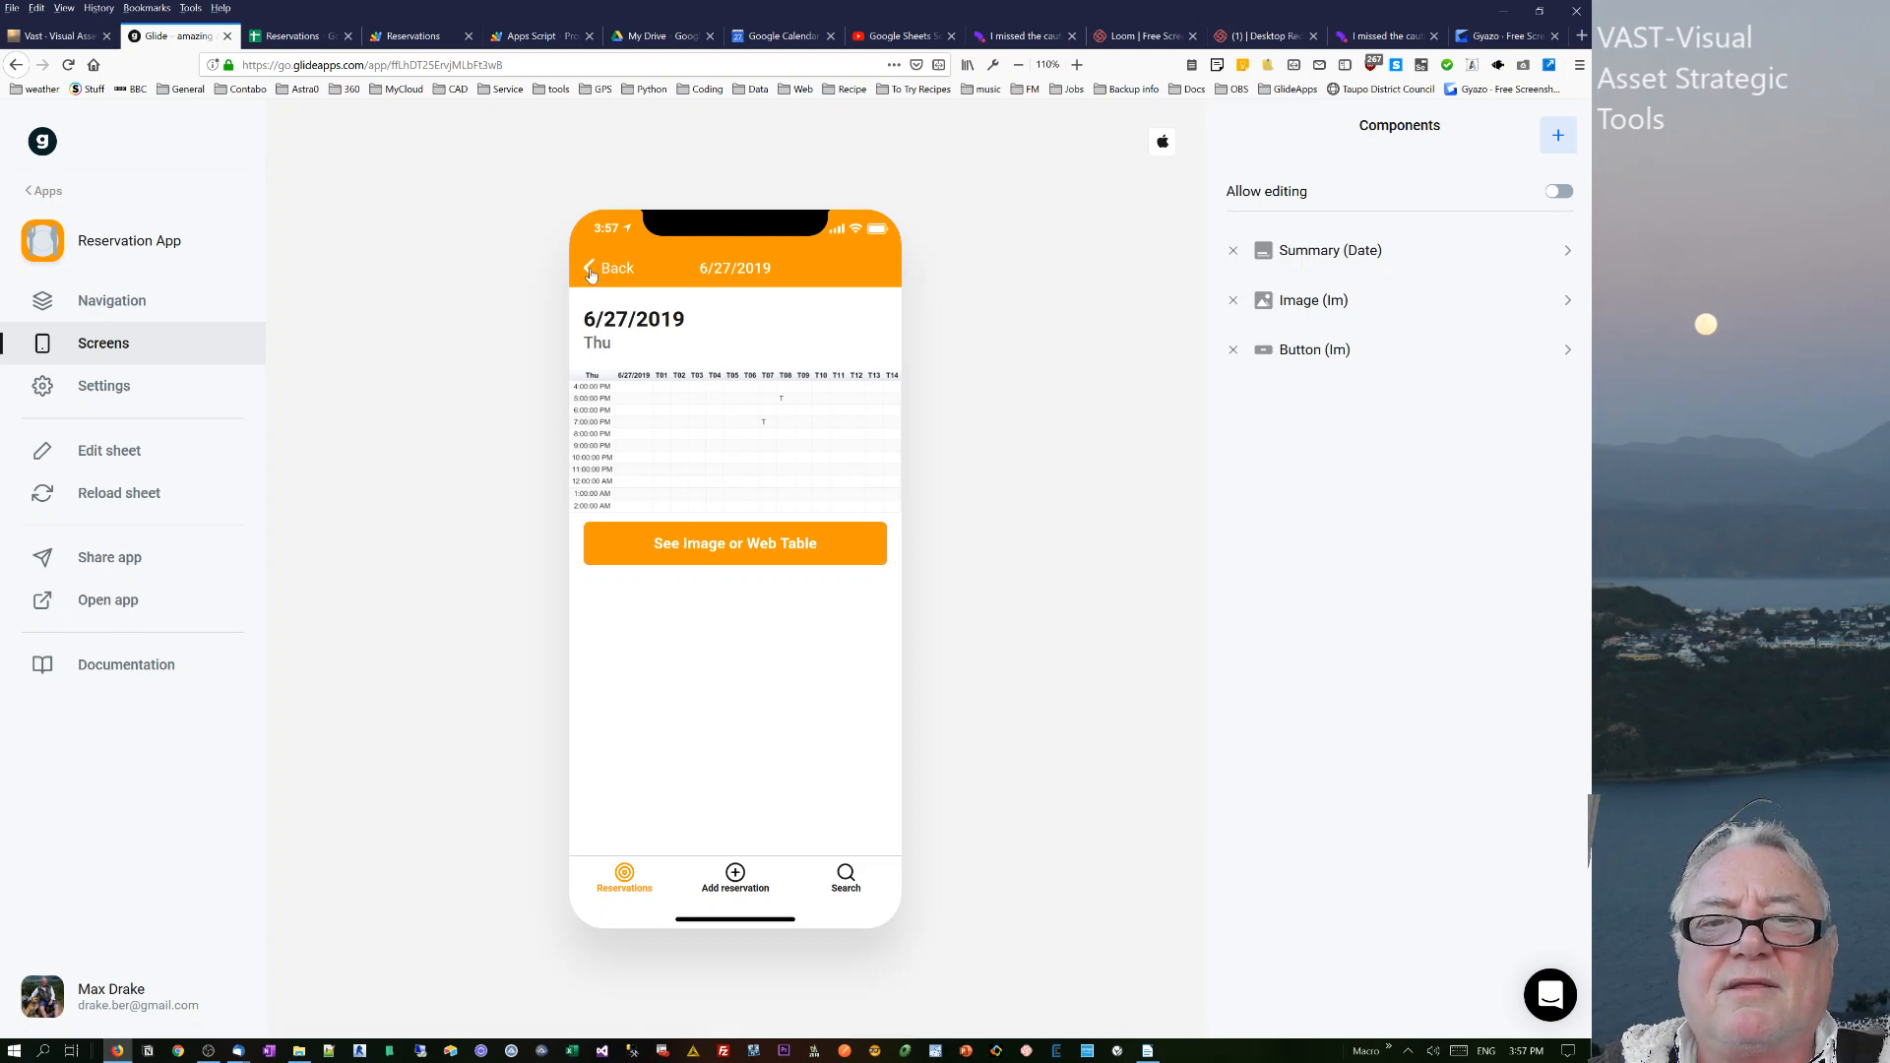
- Preview the 6/28/2019 booking date's chart, then go to the Reservations spreadsheet
click(612, 268)
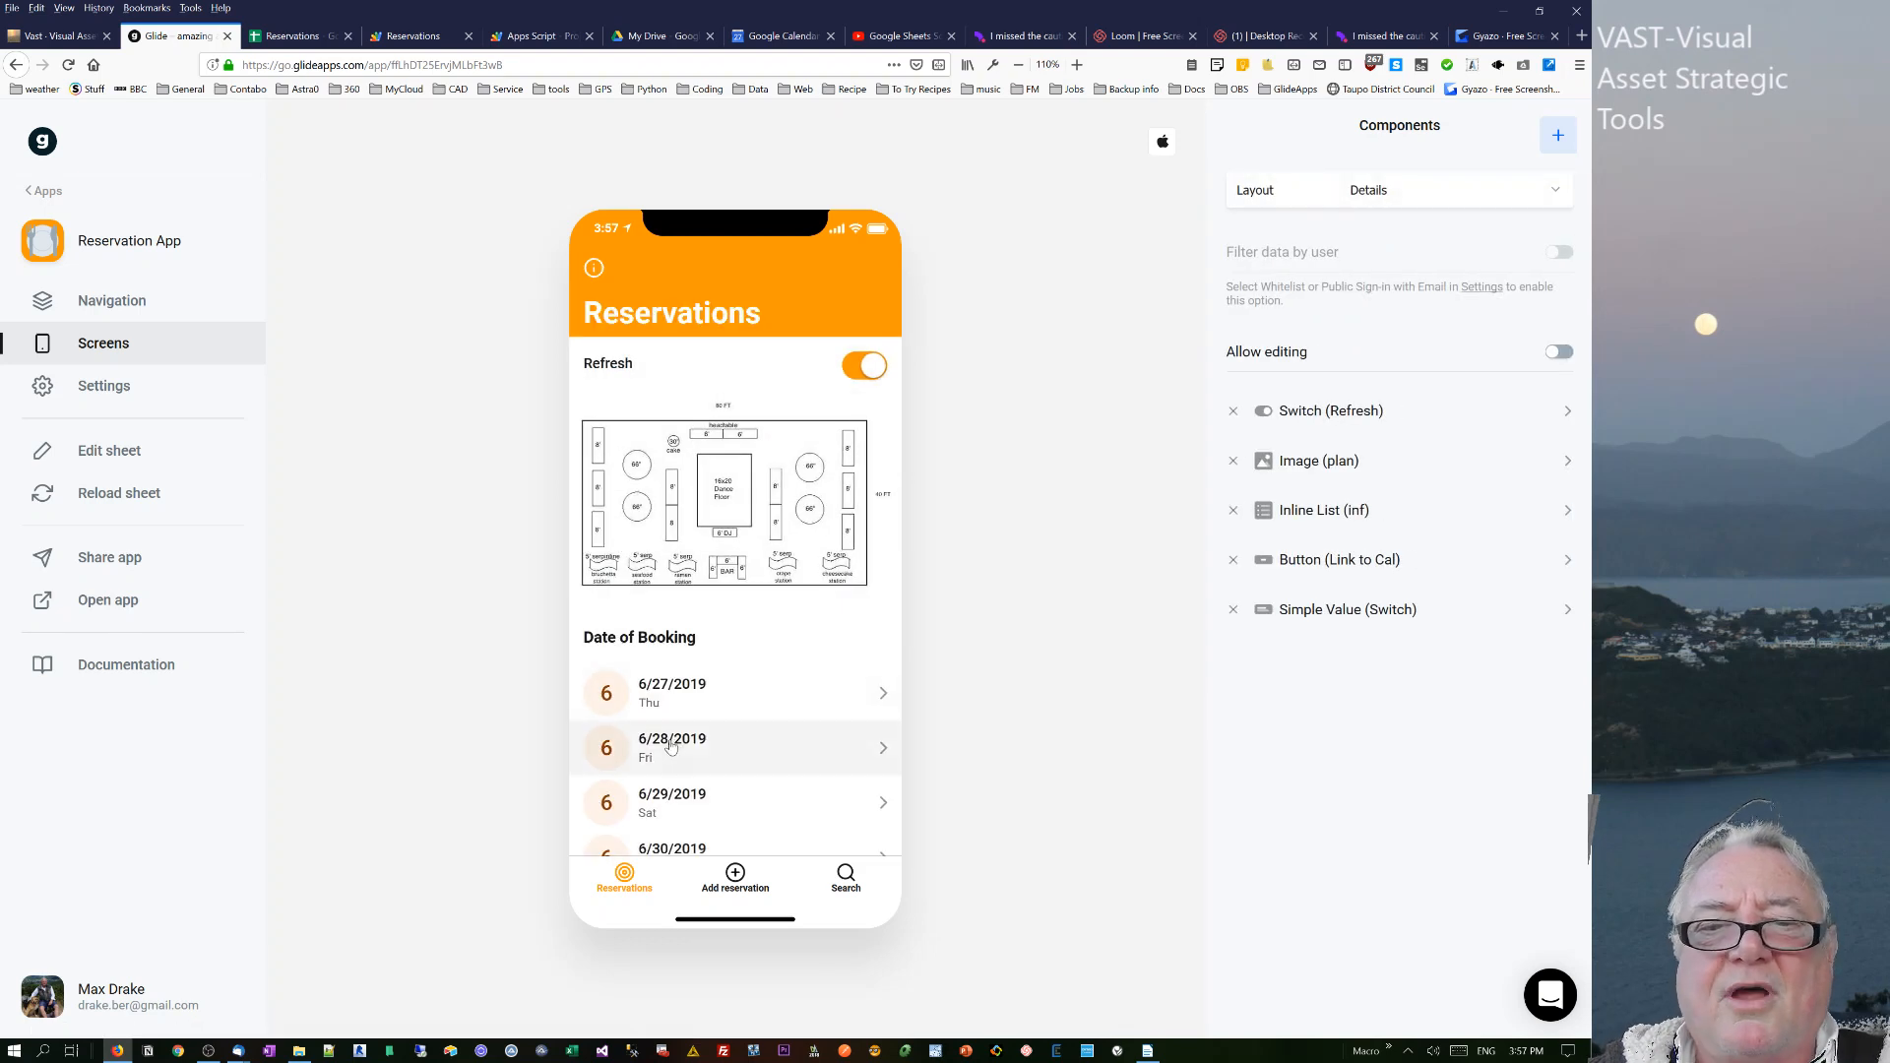
click(724, 747)
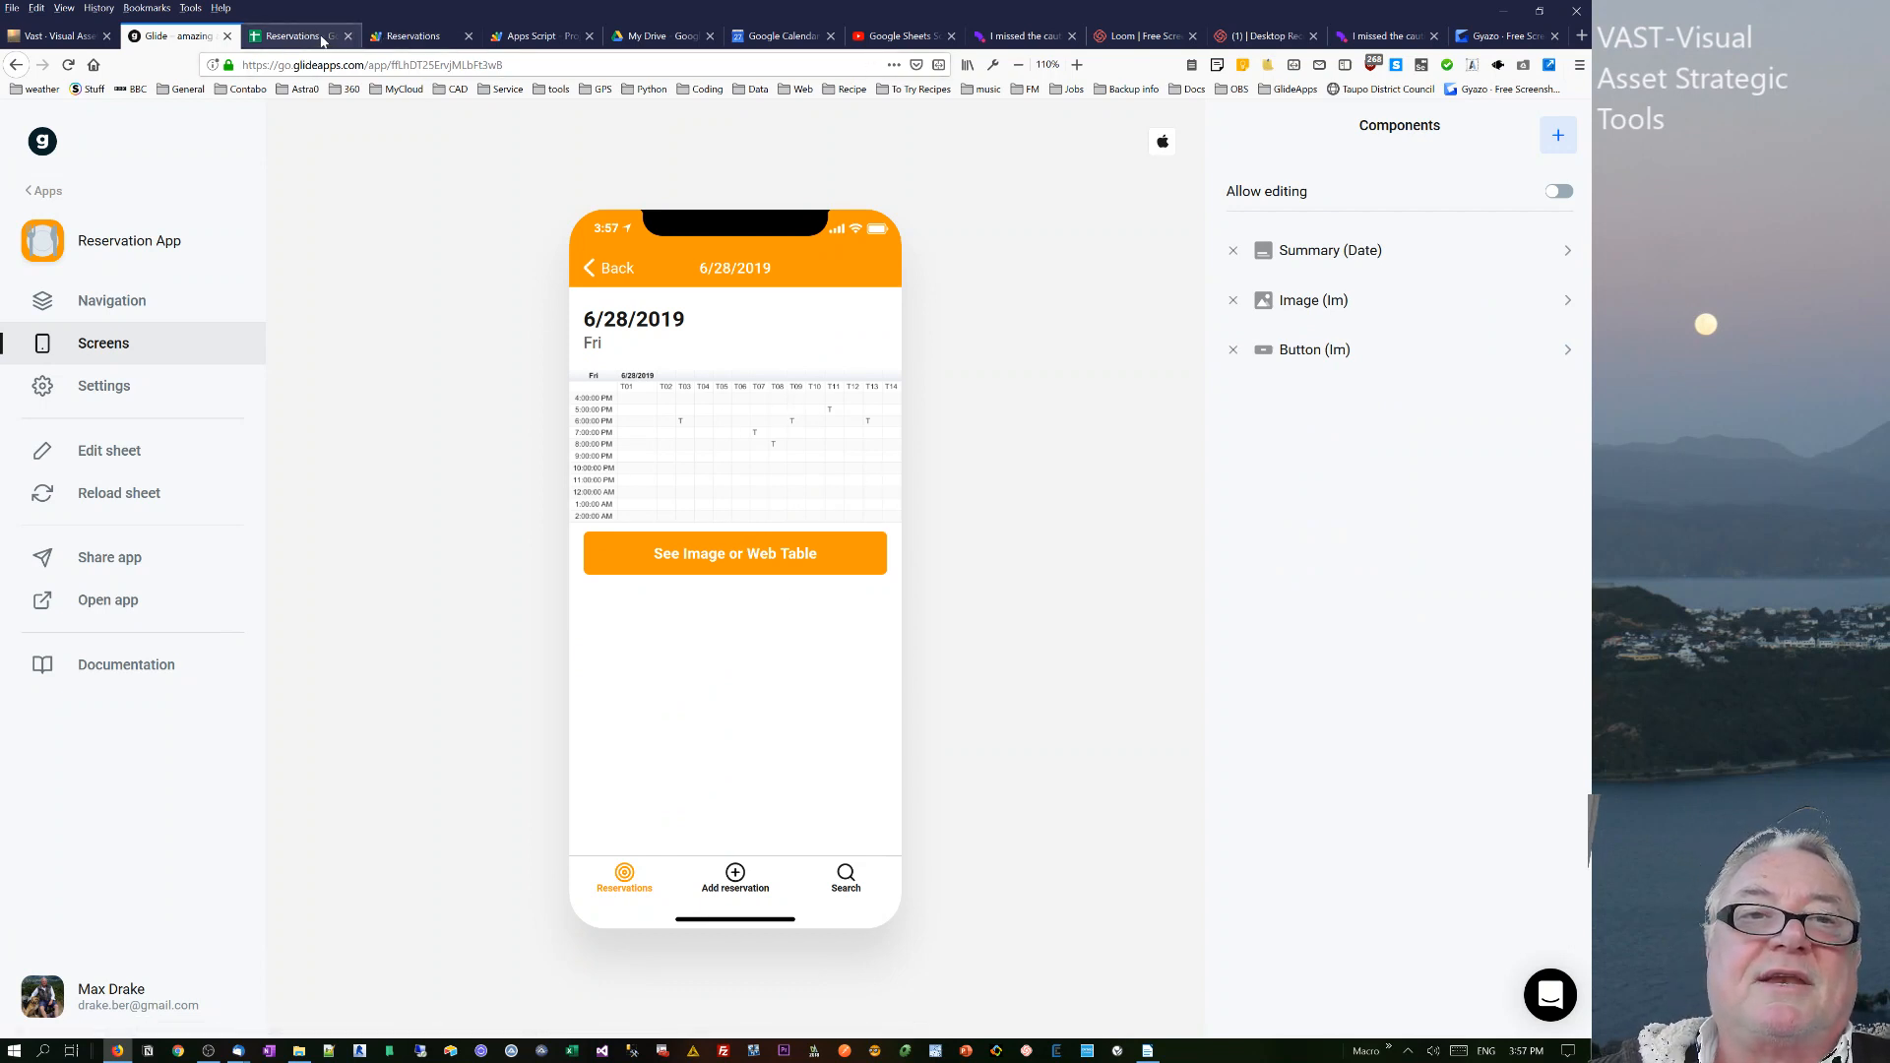
mouse_move(299, 36)
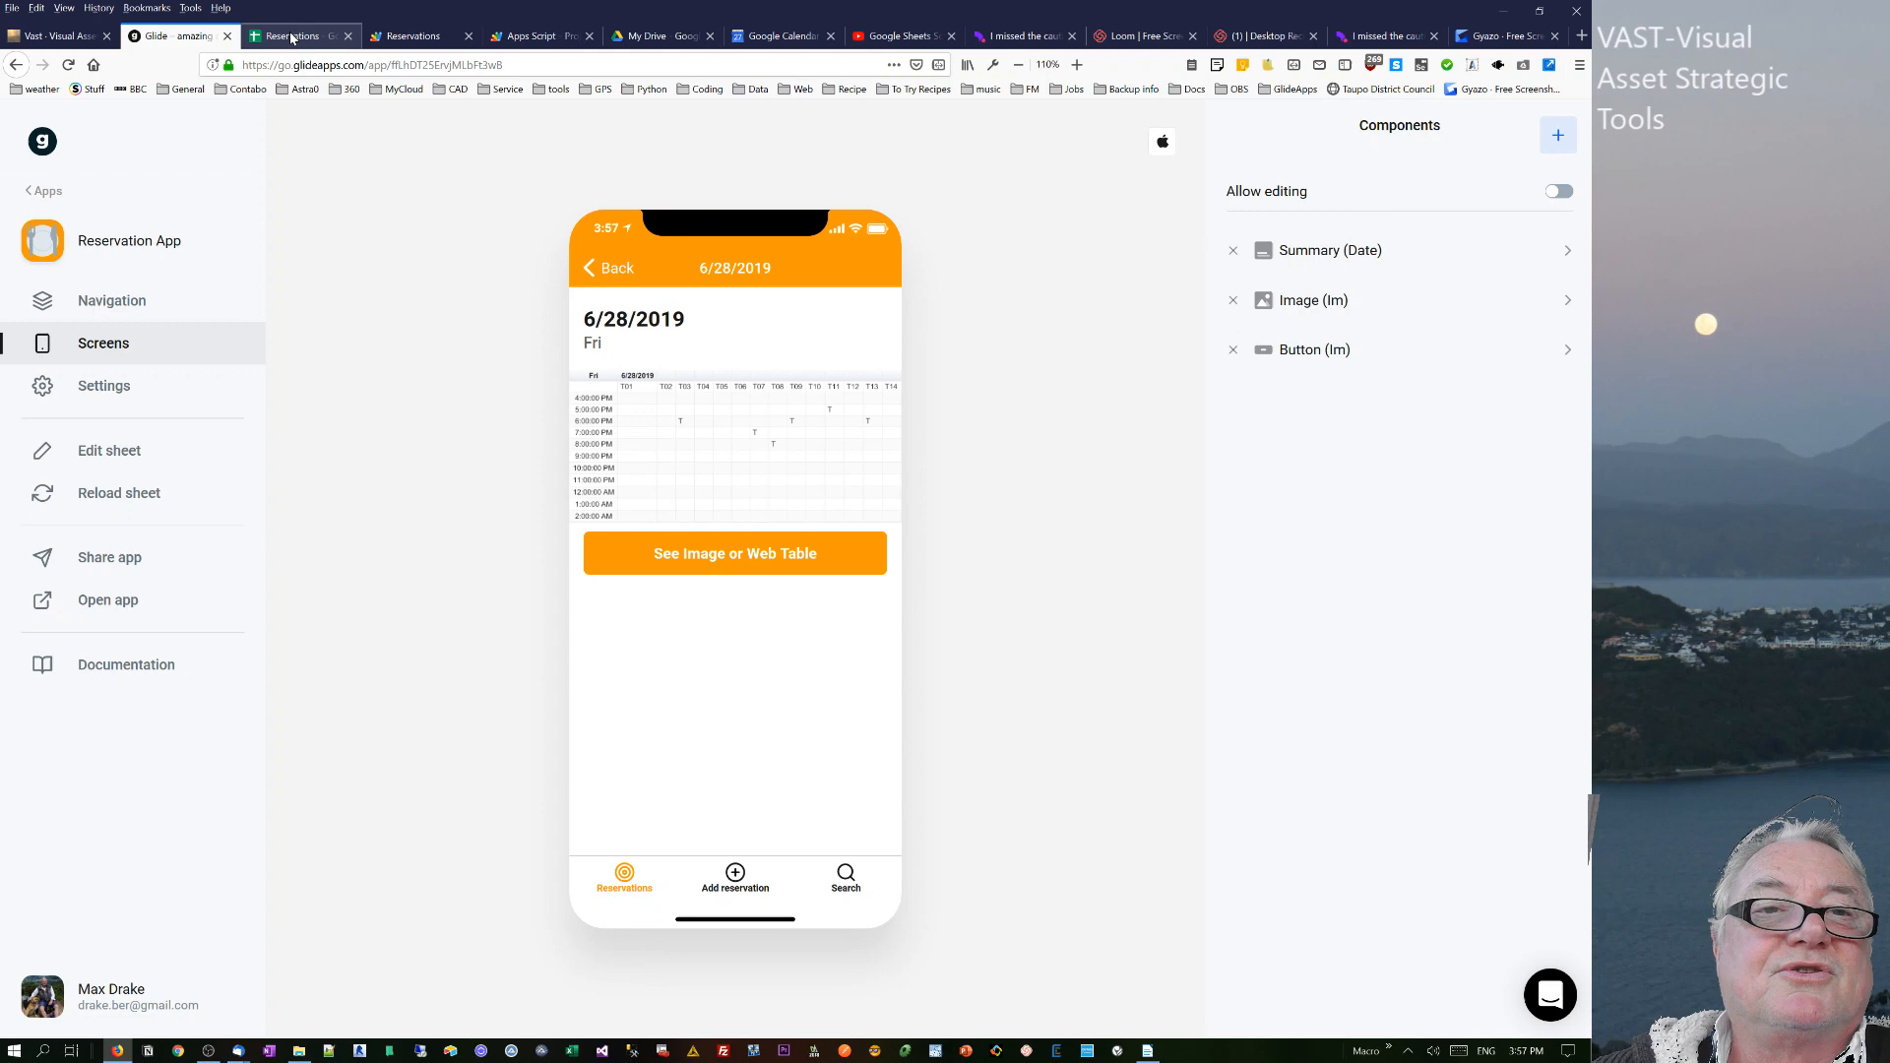
mouse_move(289, 35)
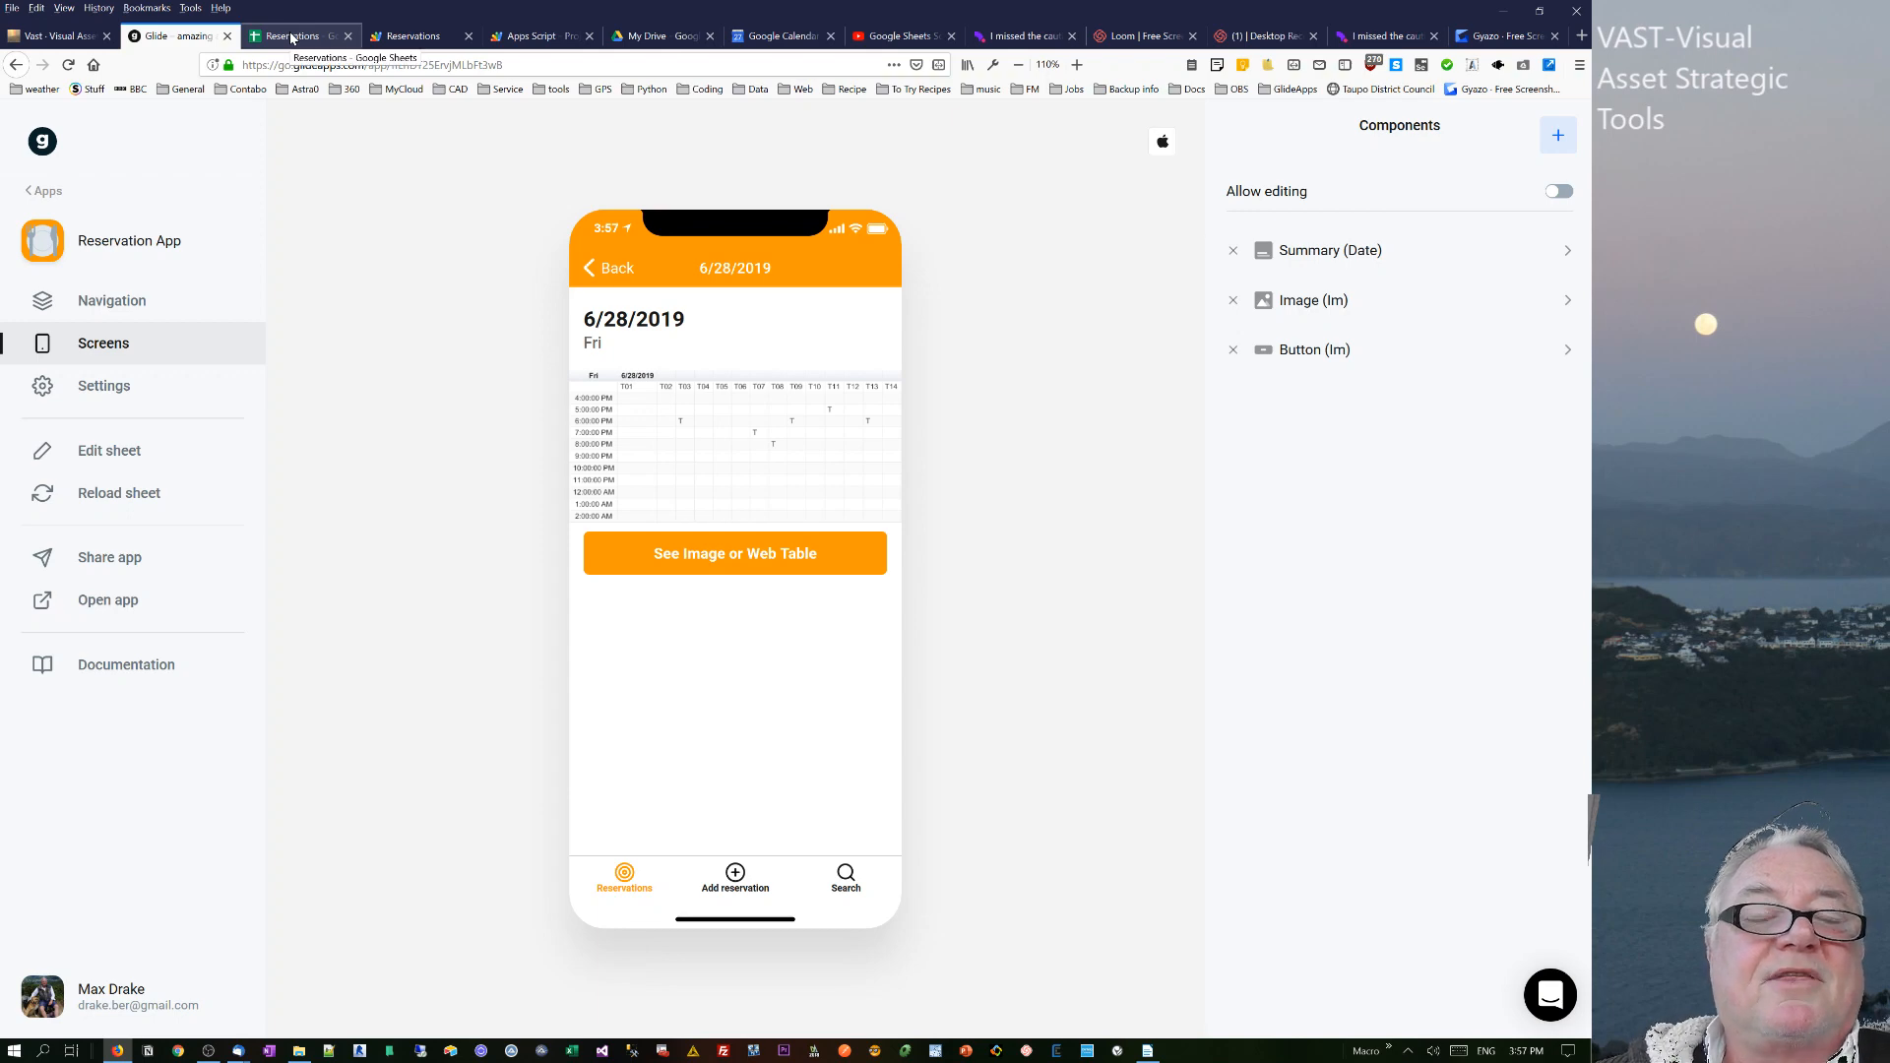
click(289, 35)
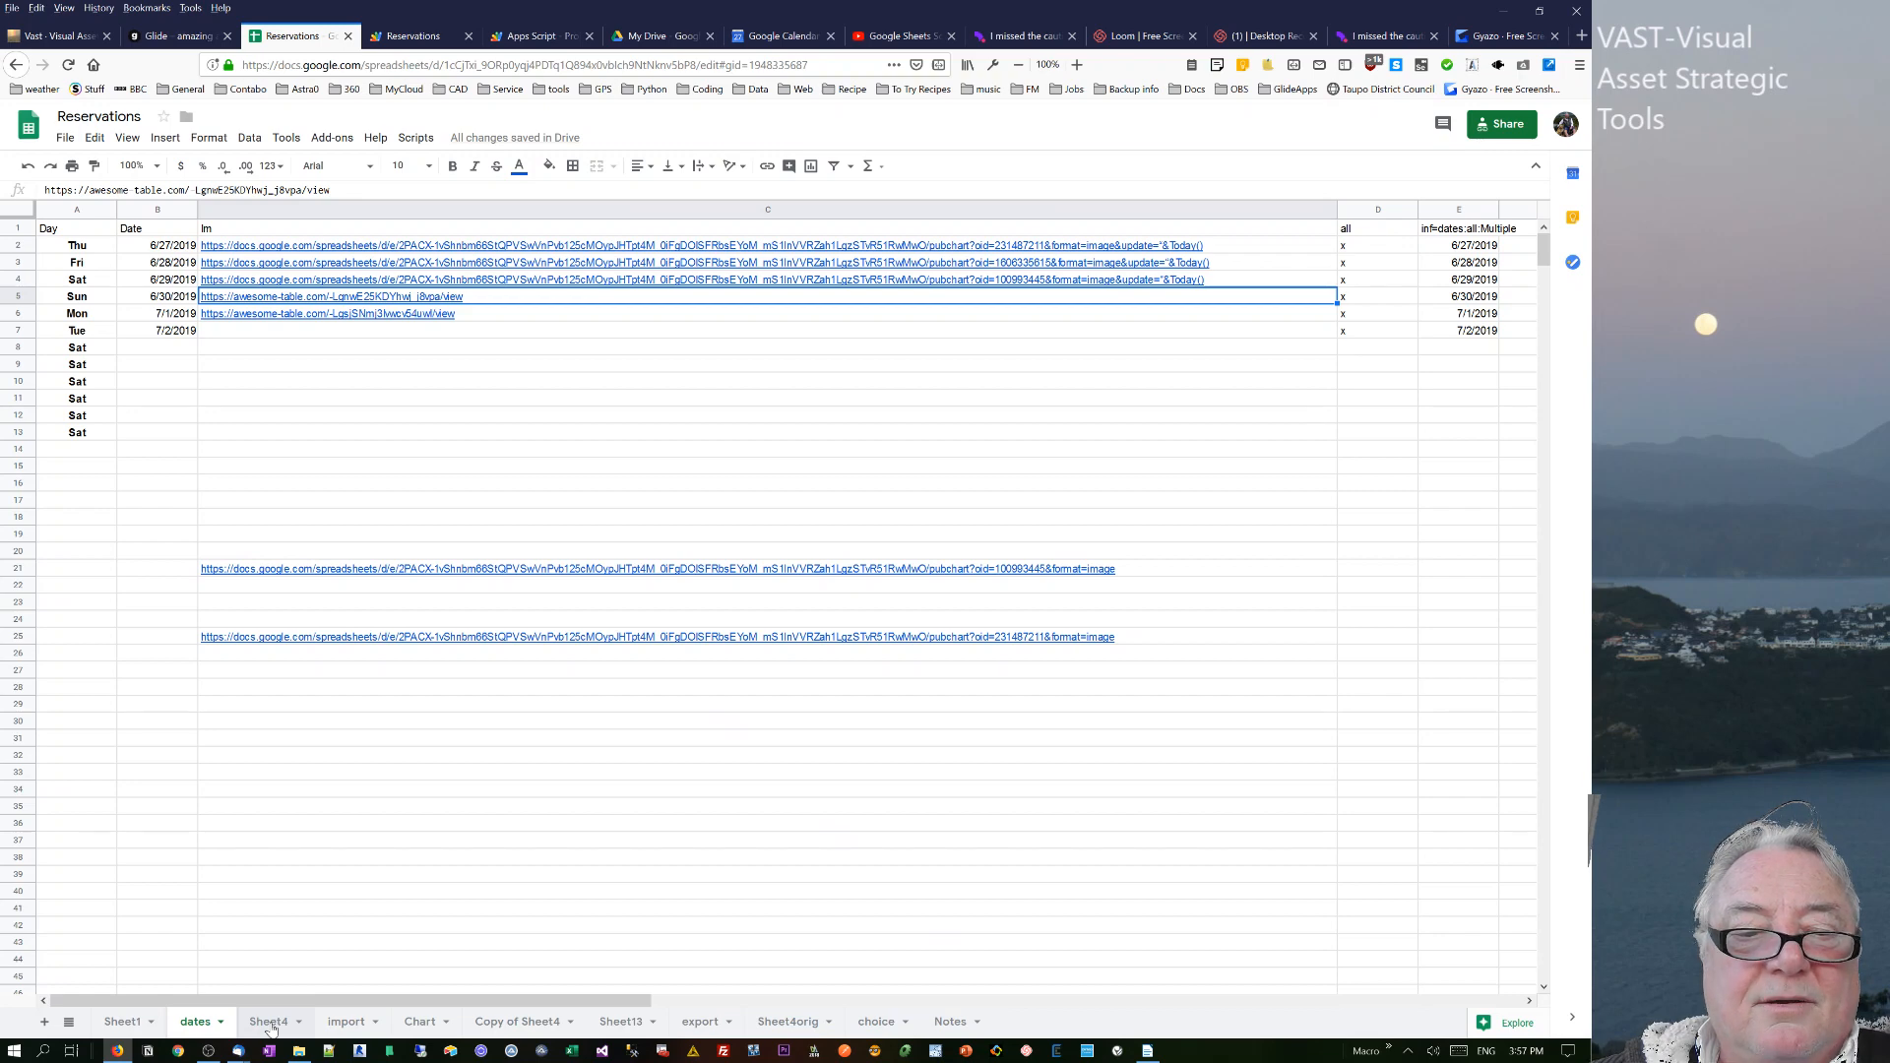
click(267, 1021)
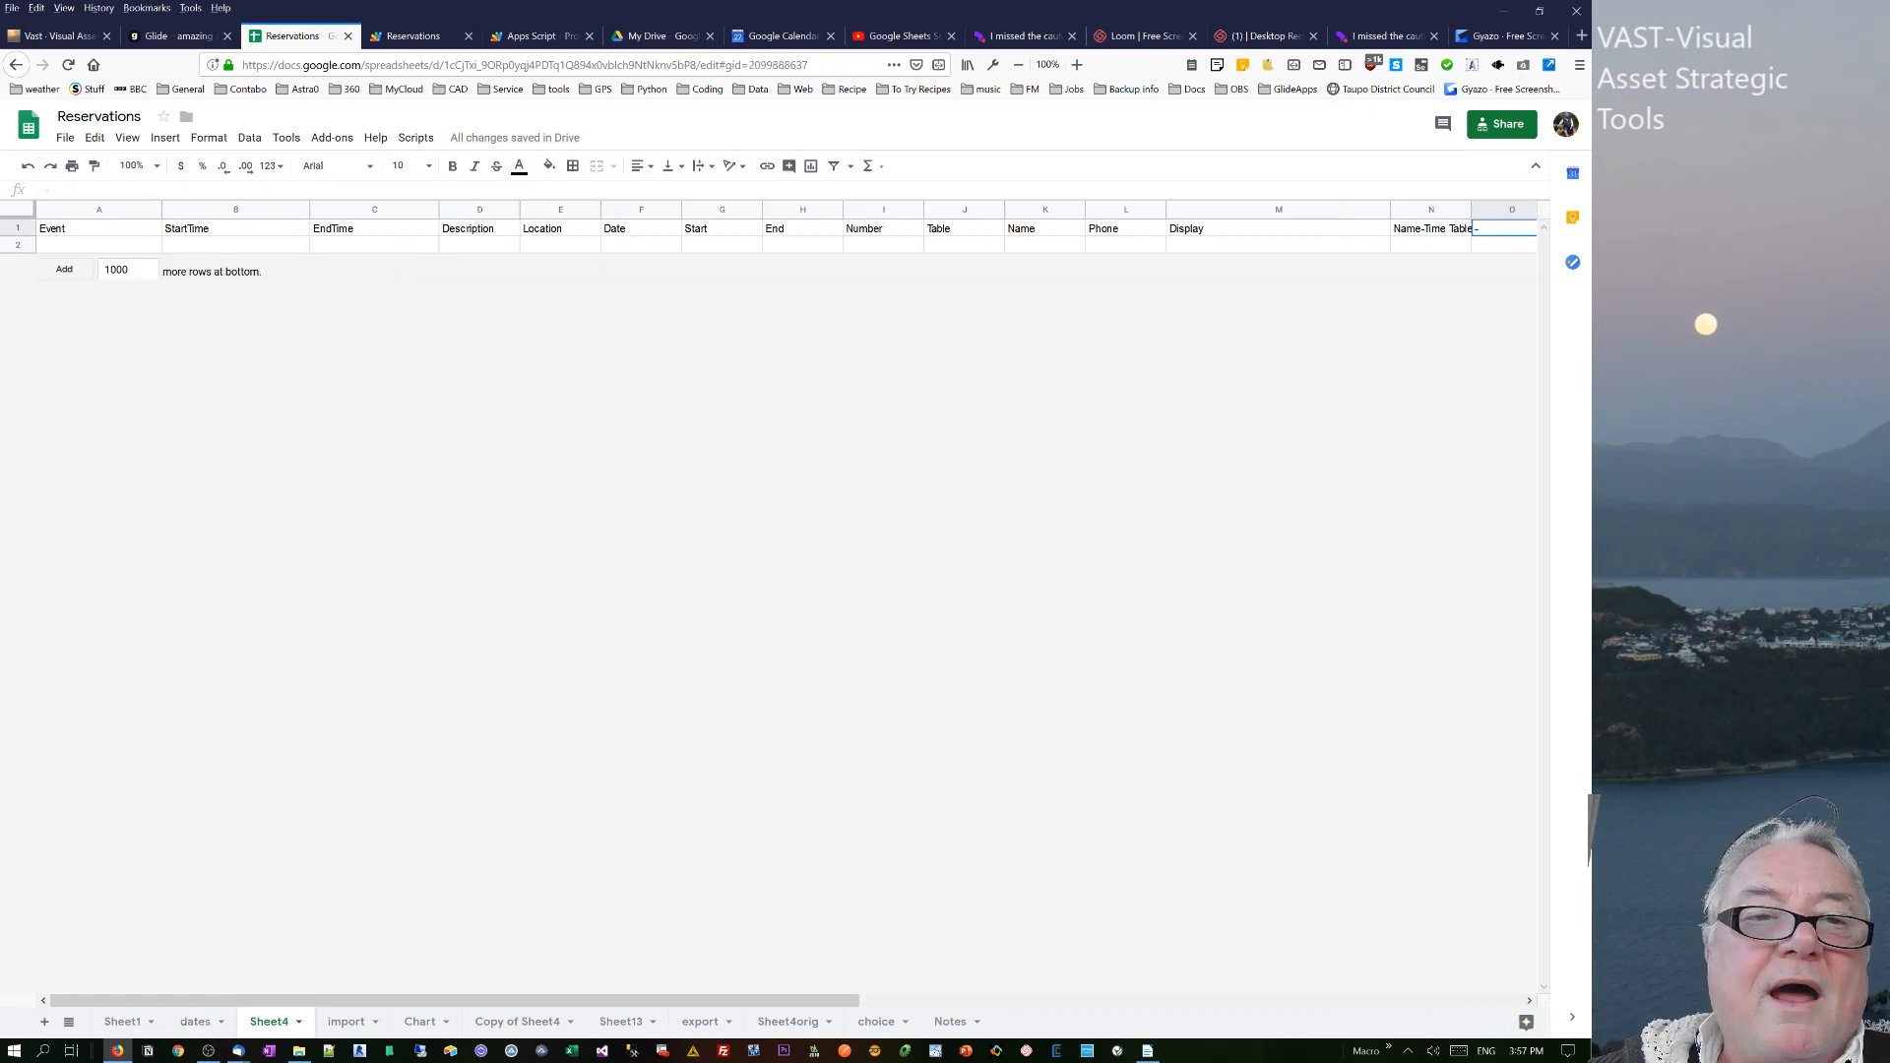
mouse_move(224, 249)
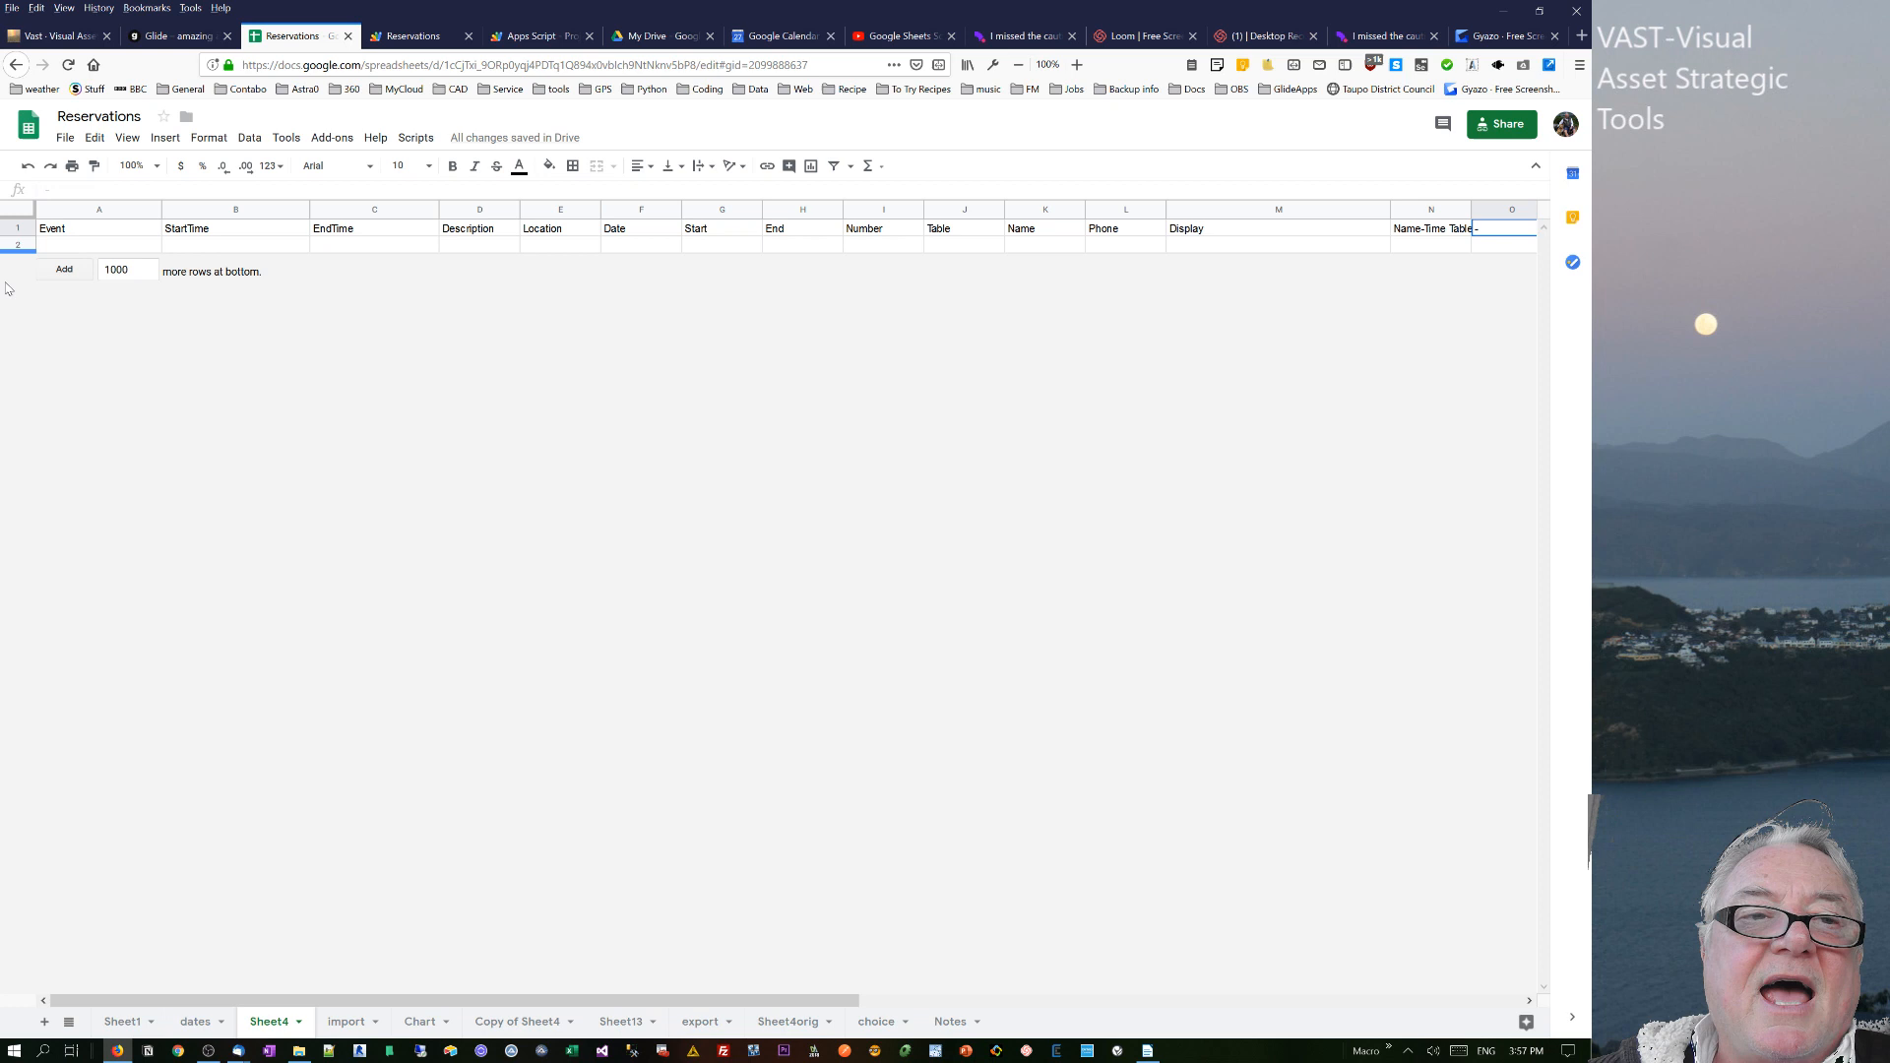
mouse_move(148, 353)
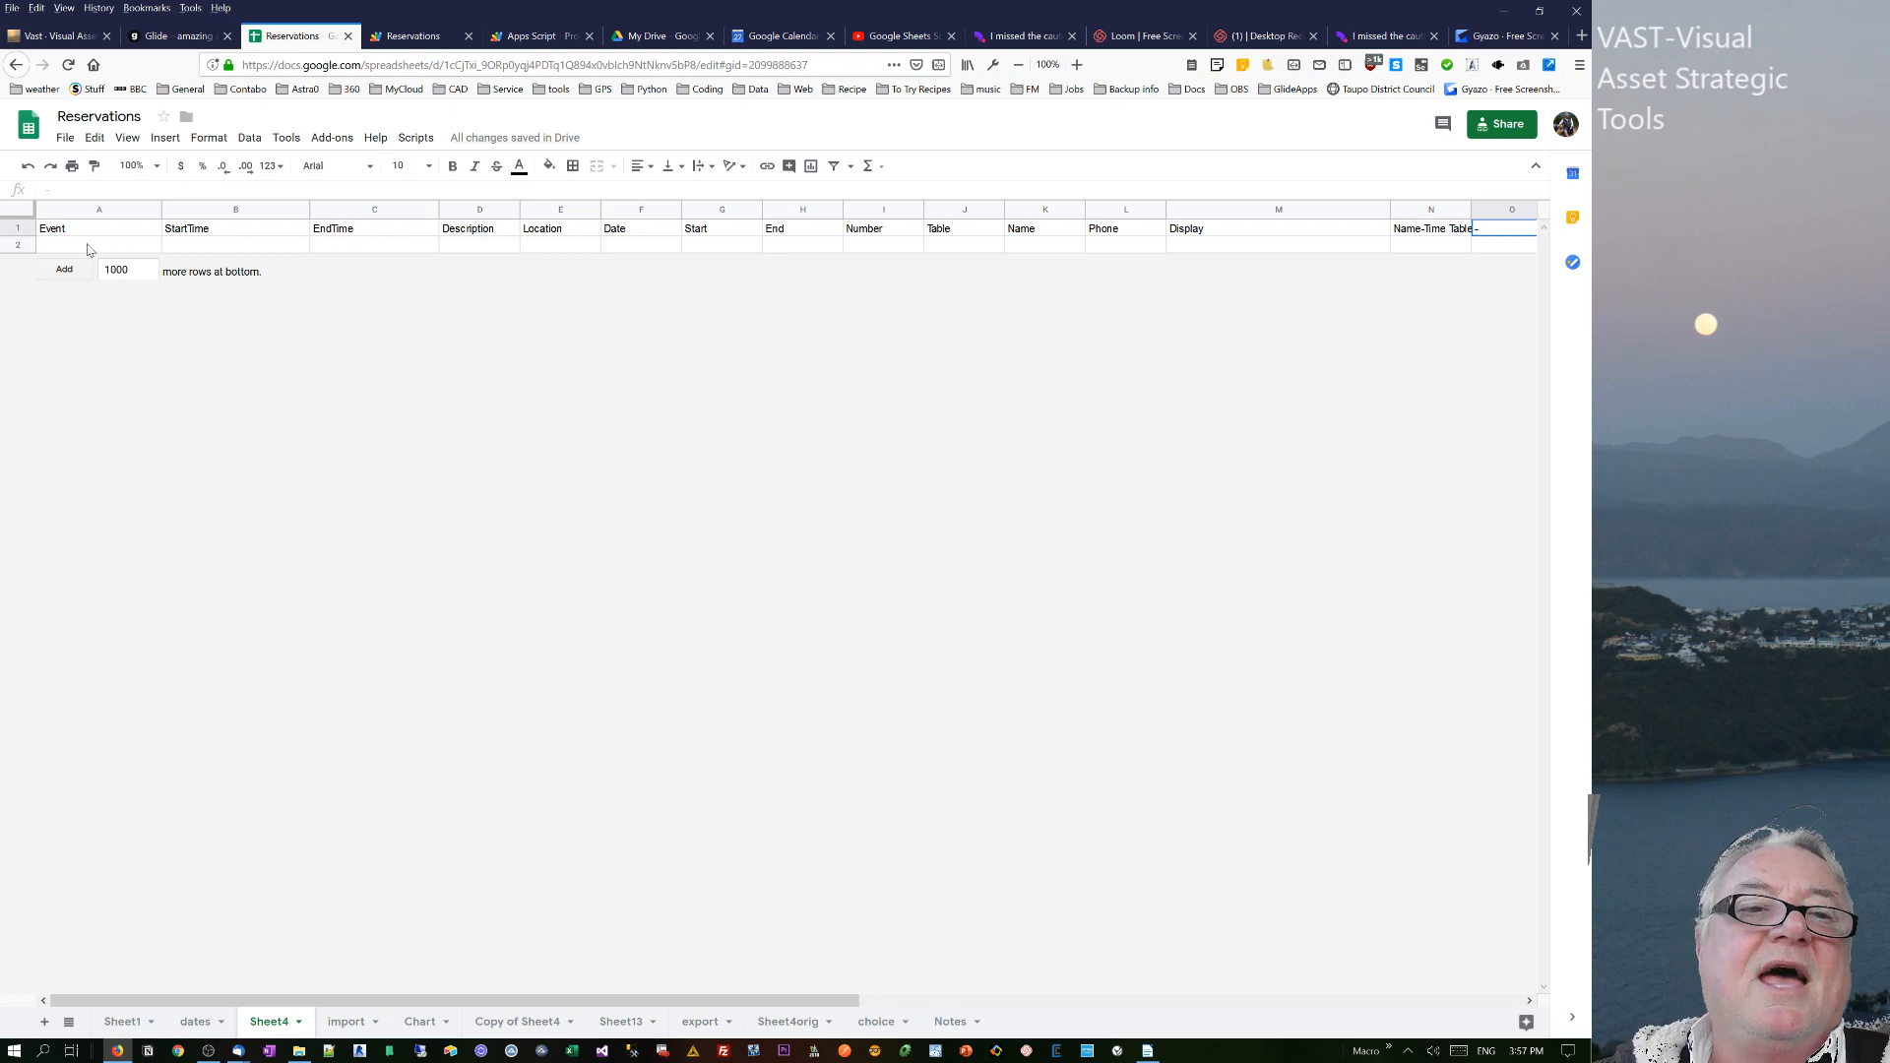
click(99, 245)
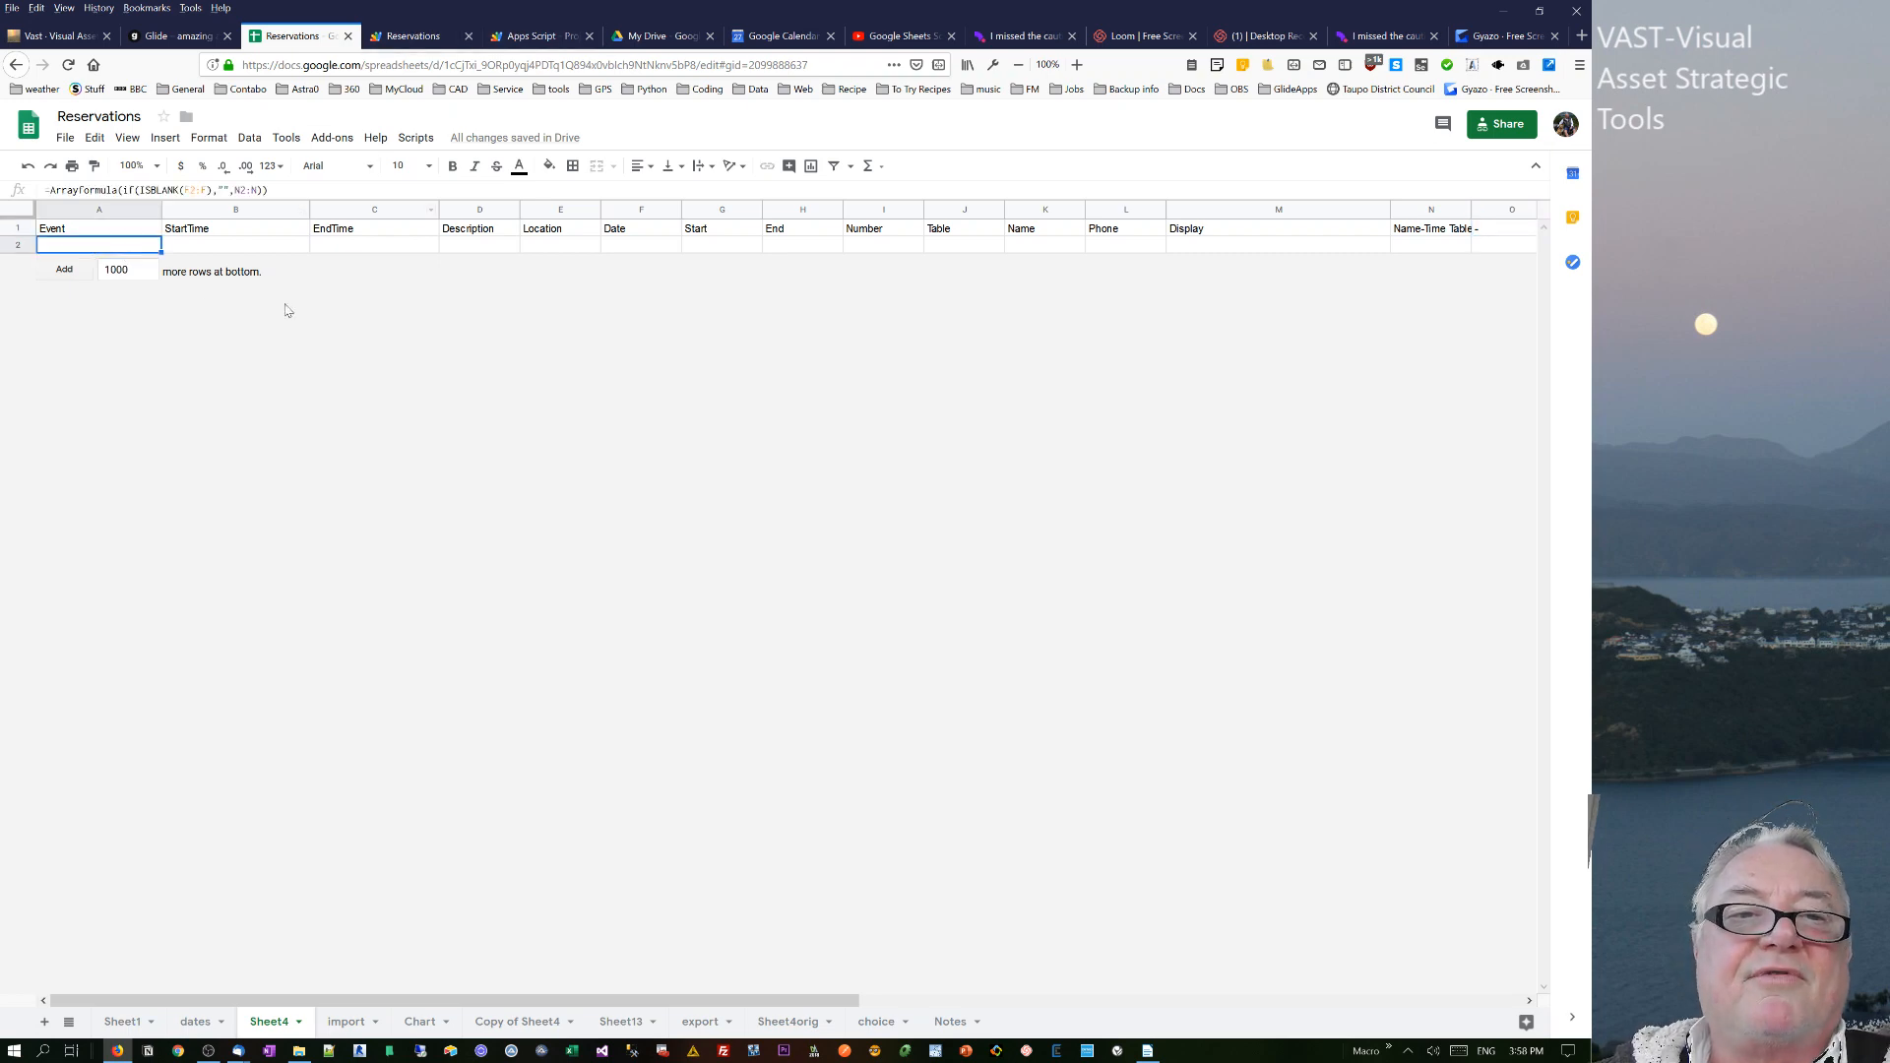
click(534, 36)
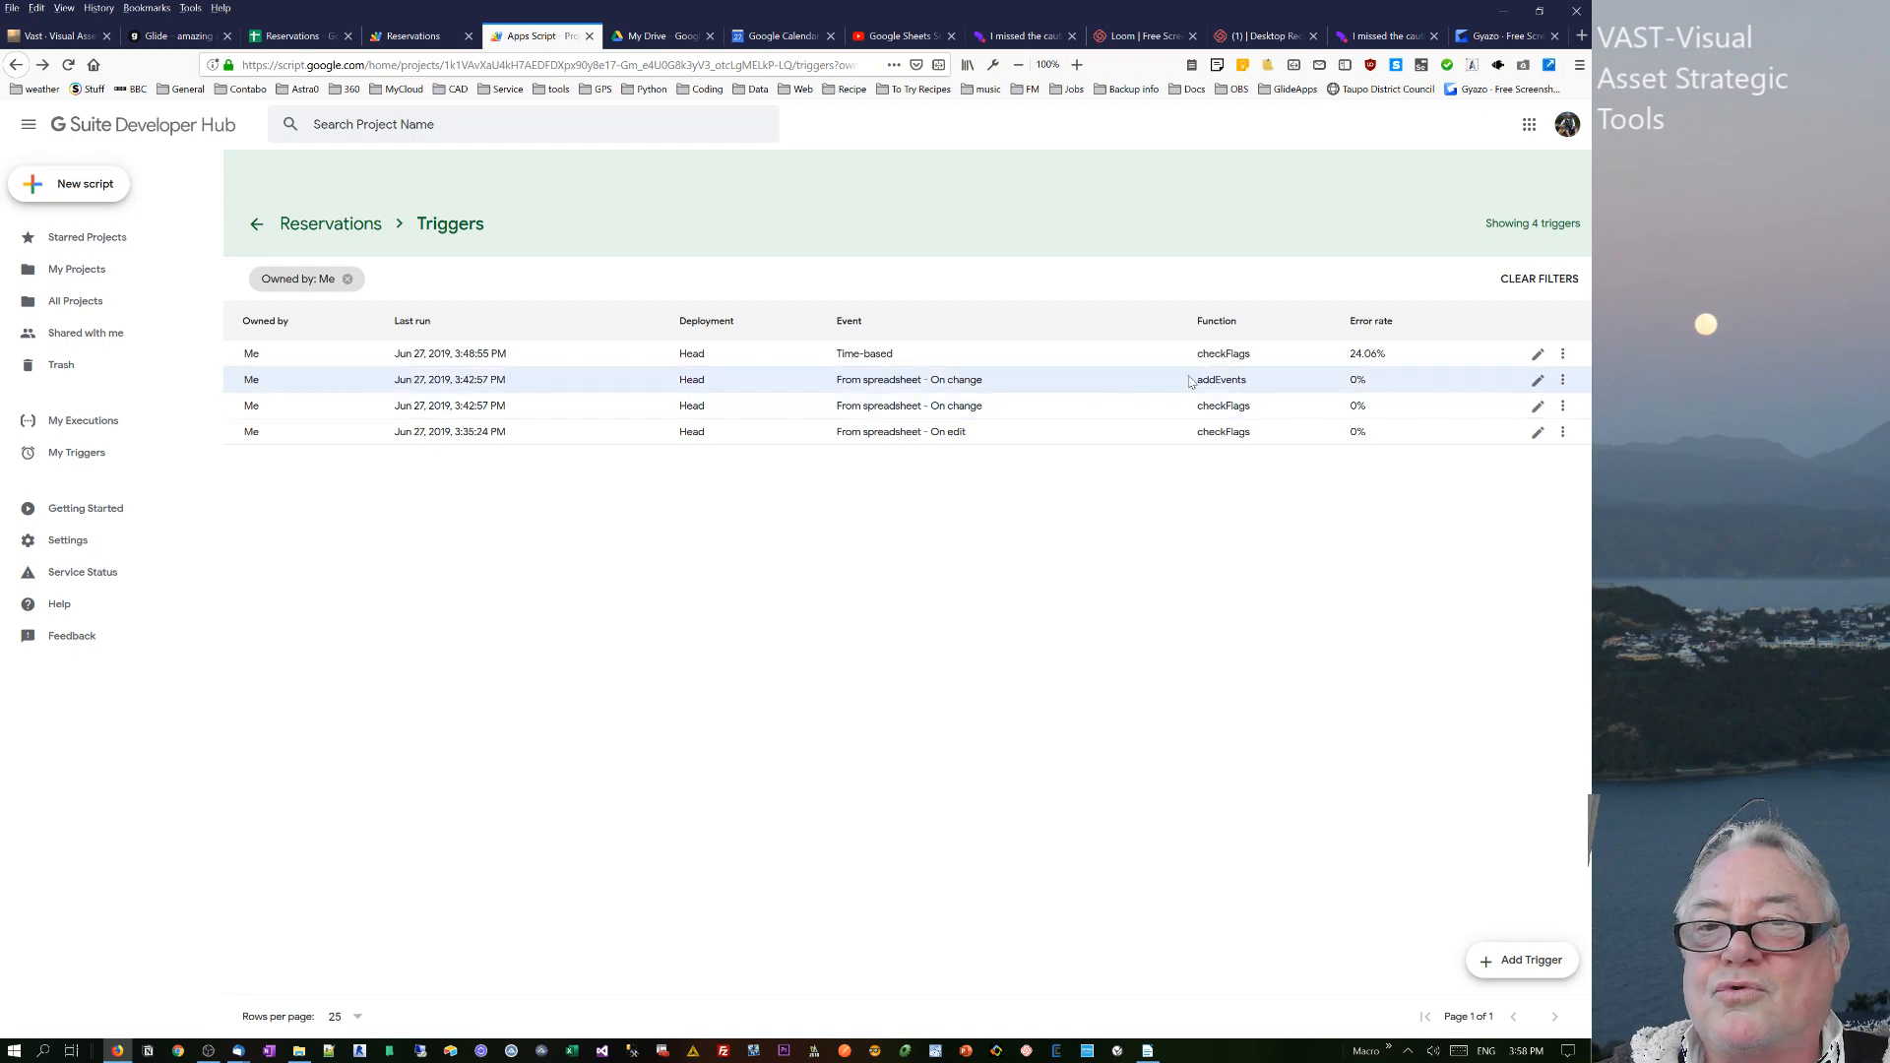
mouse_move(1188, 380)
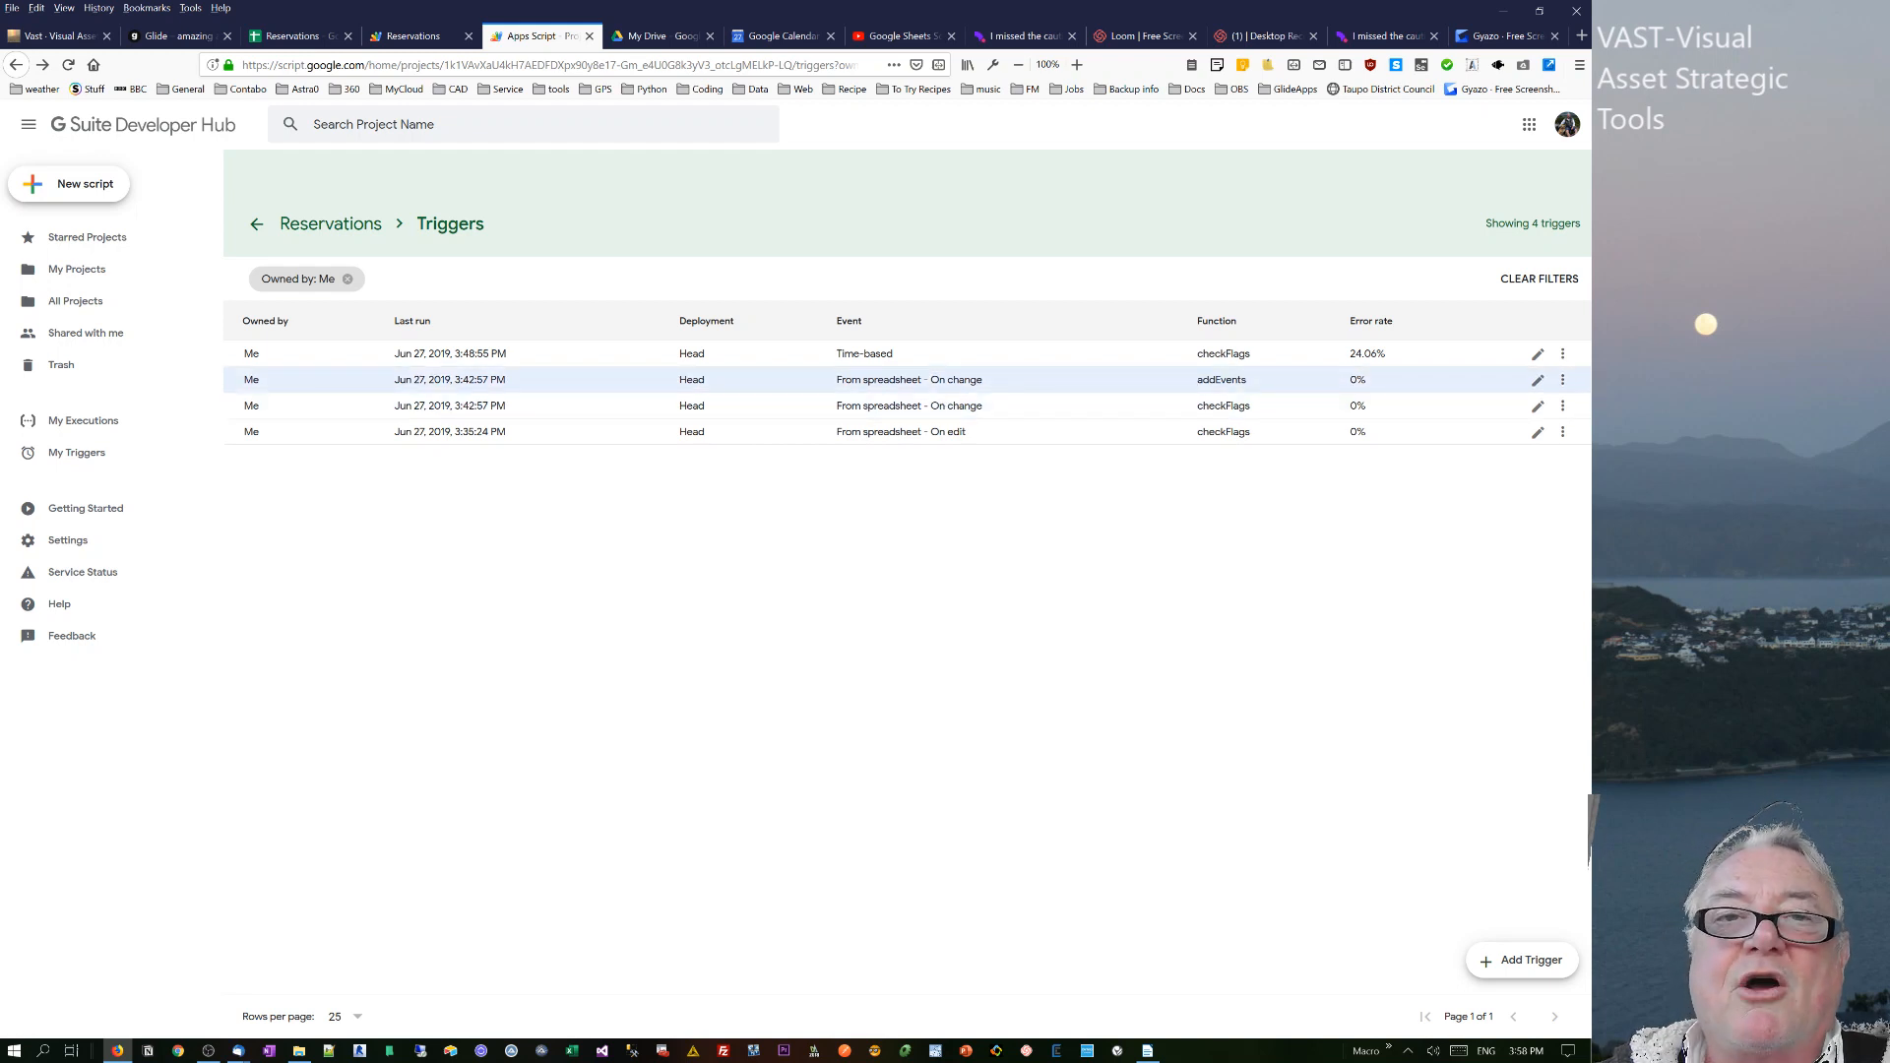
- Return to the Reservations spreadsheet after reviewing the four project triggers
click(295, 35)
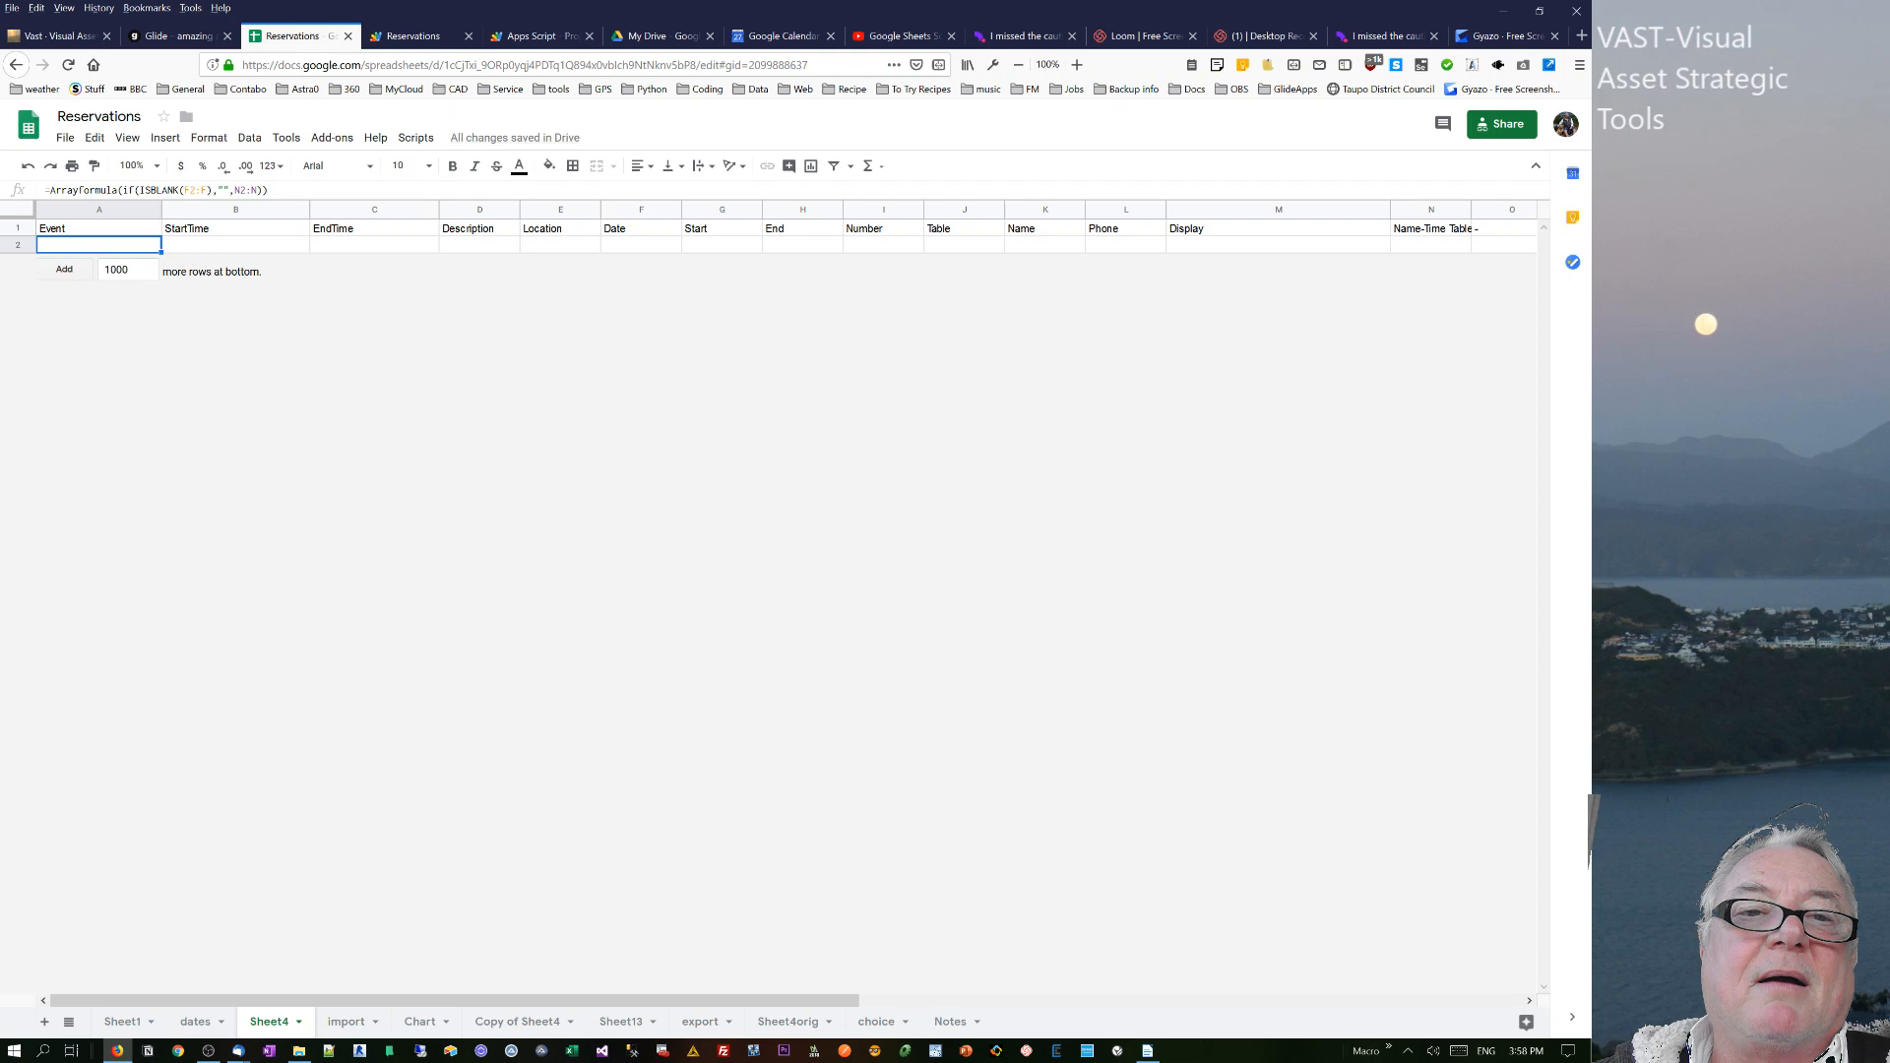
mouse_move(740, 290)
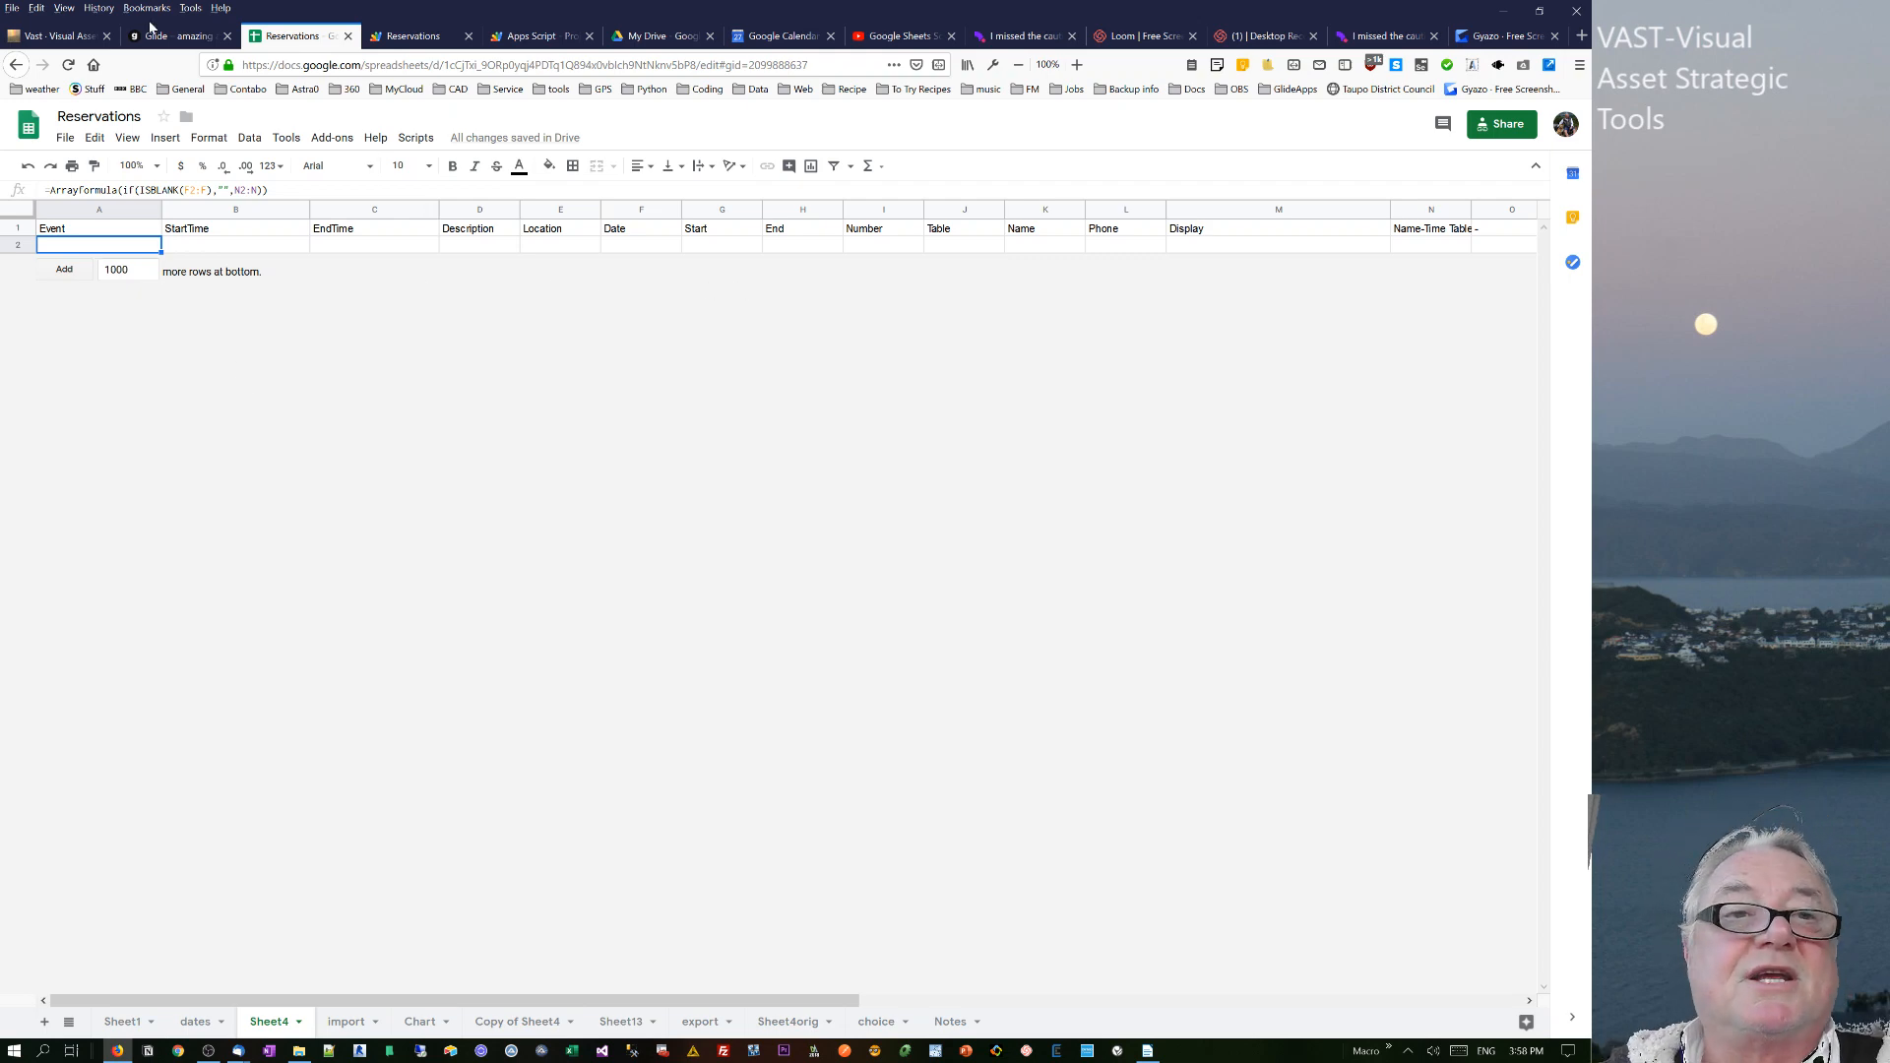
- Start a new Glide reservation with date 7/6/2019 and number 9
click(176, 35)
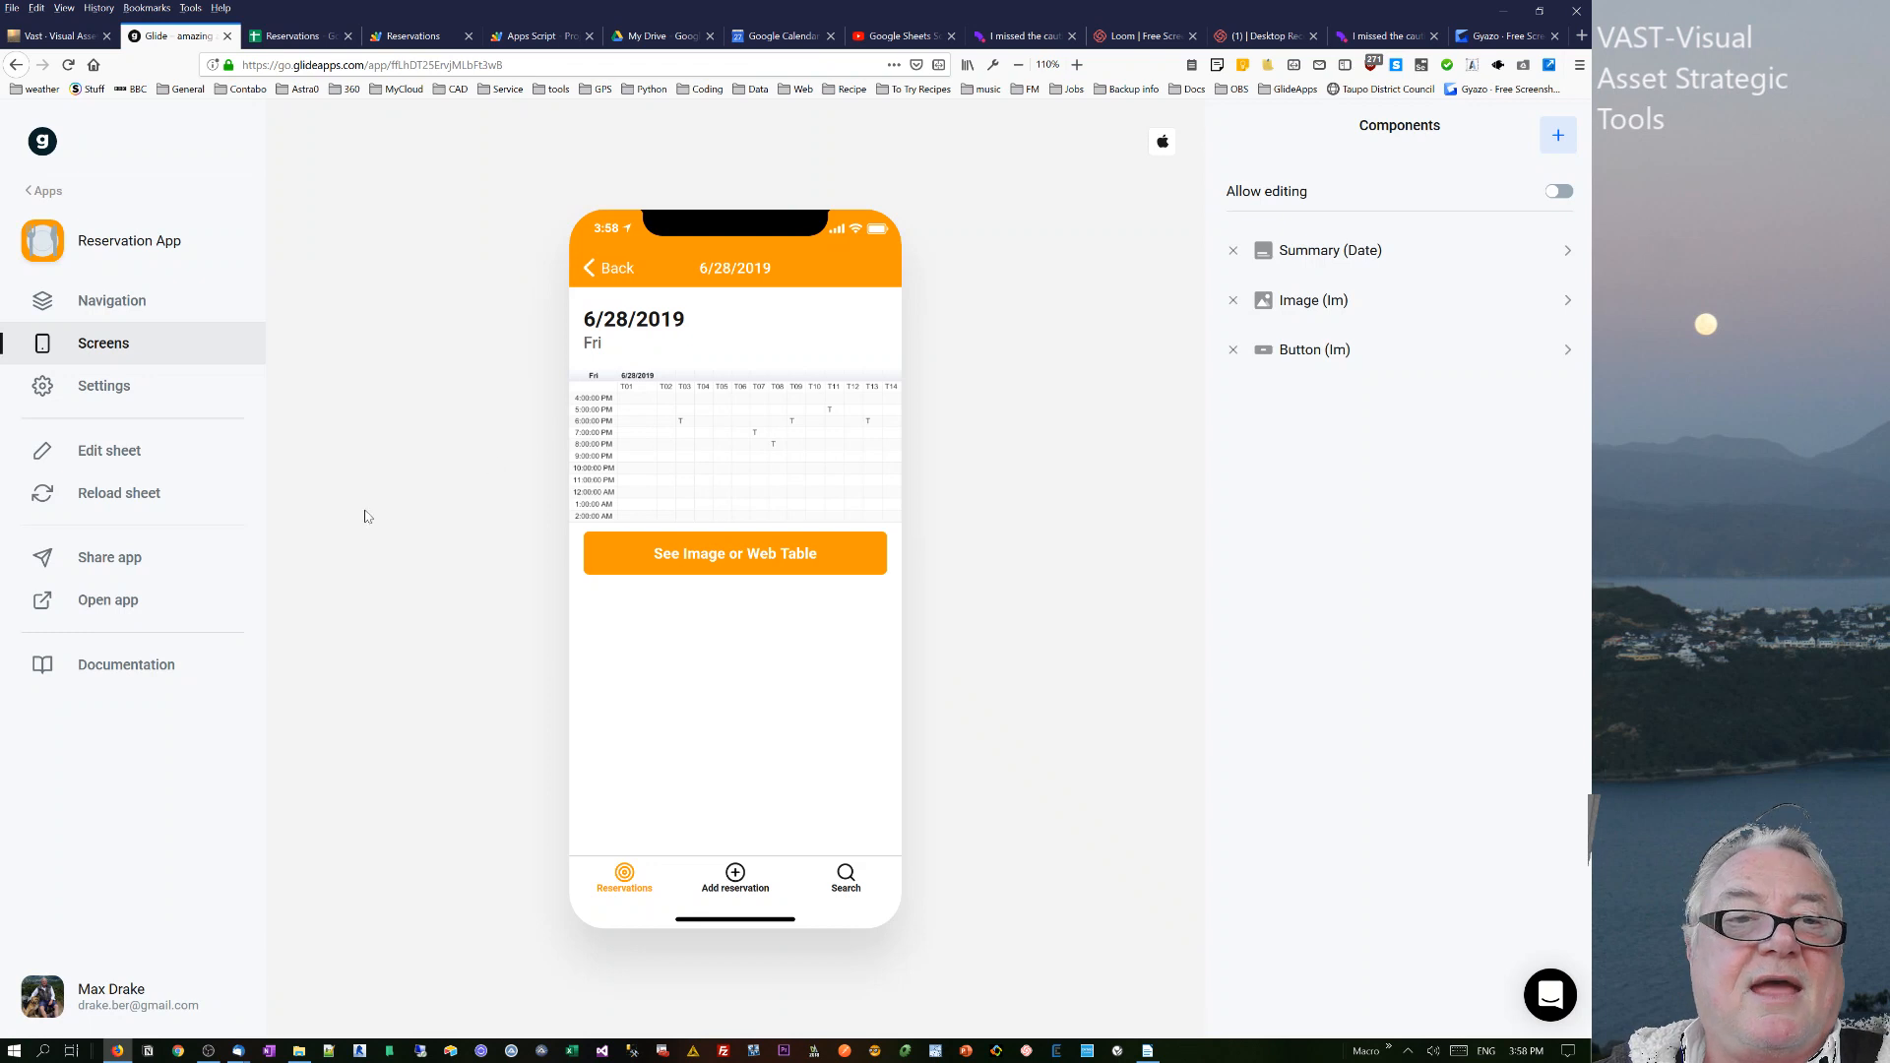
mouse_move(977, 328)
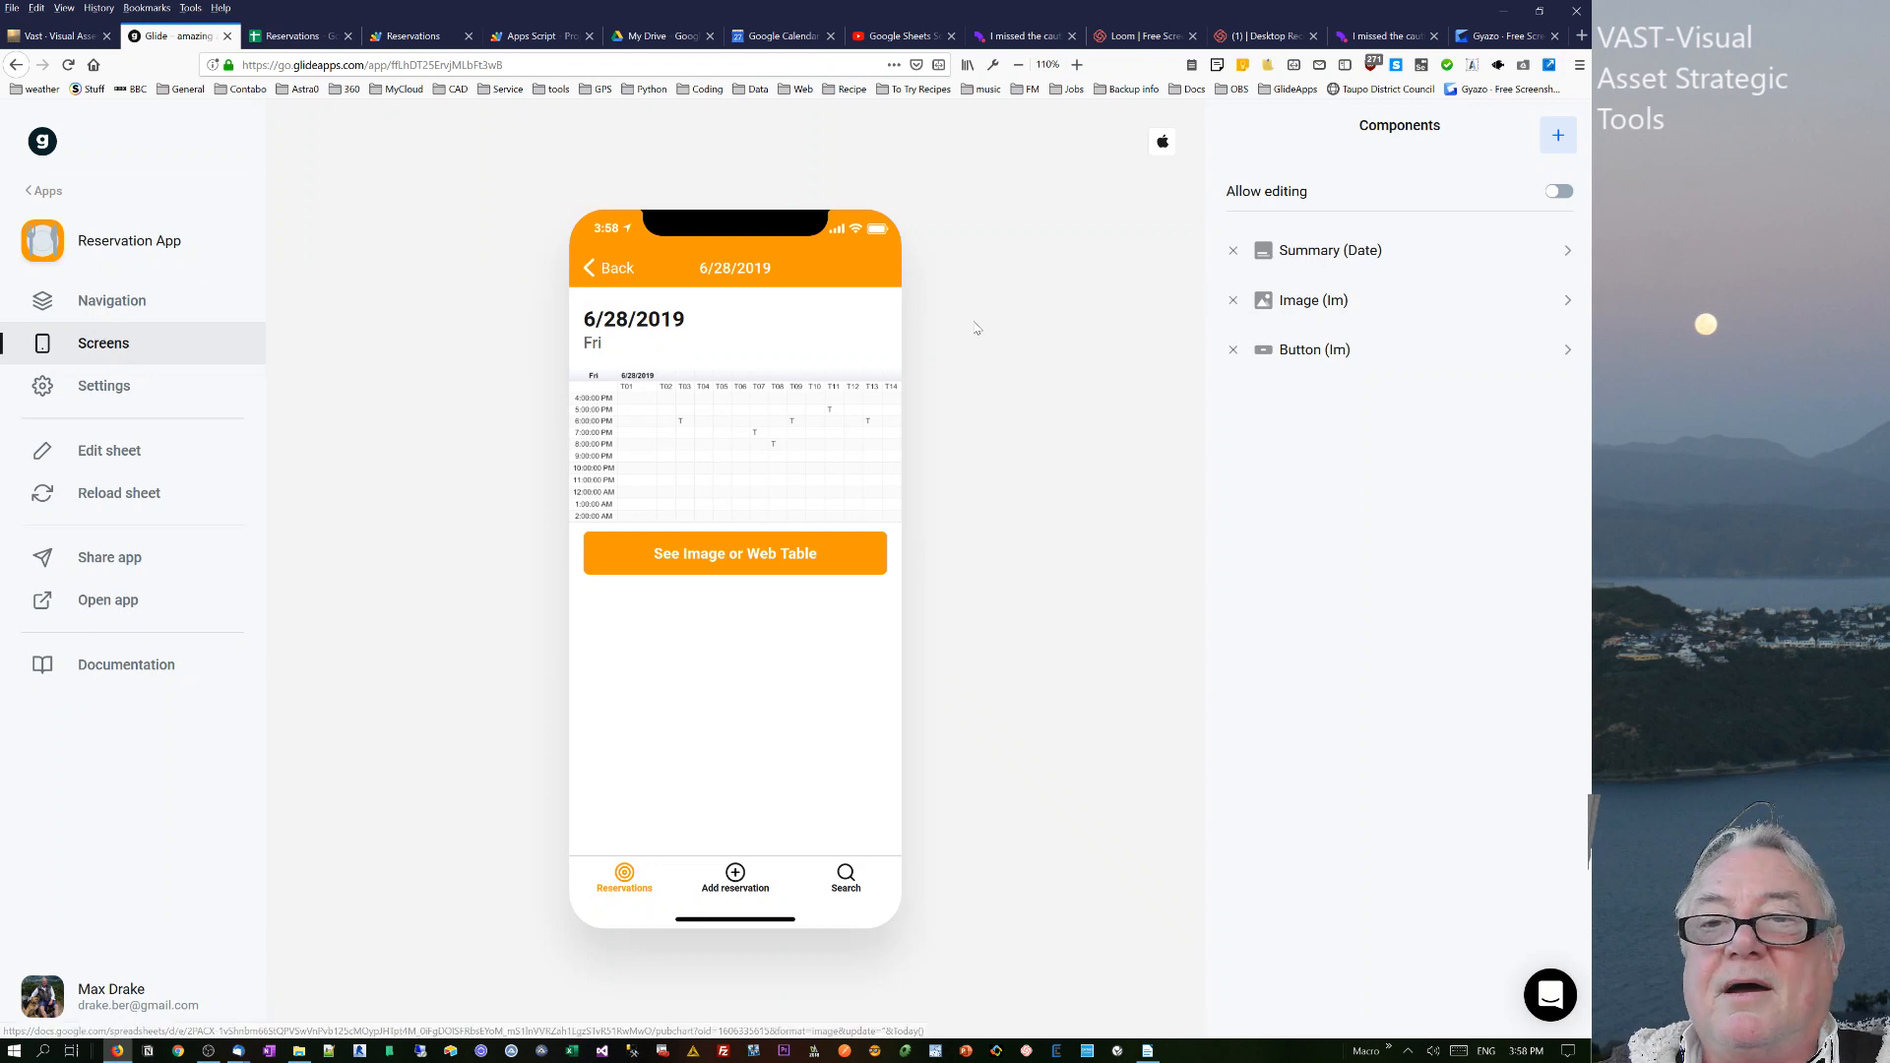
click(734, 886)
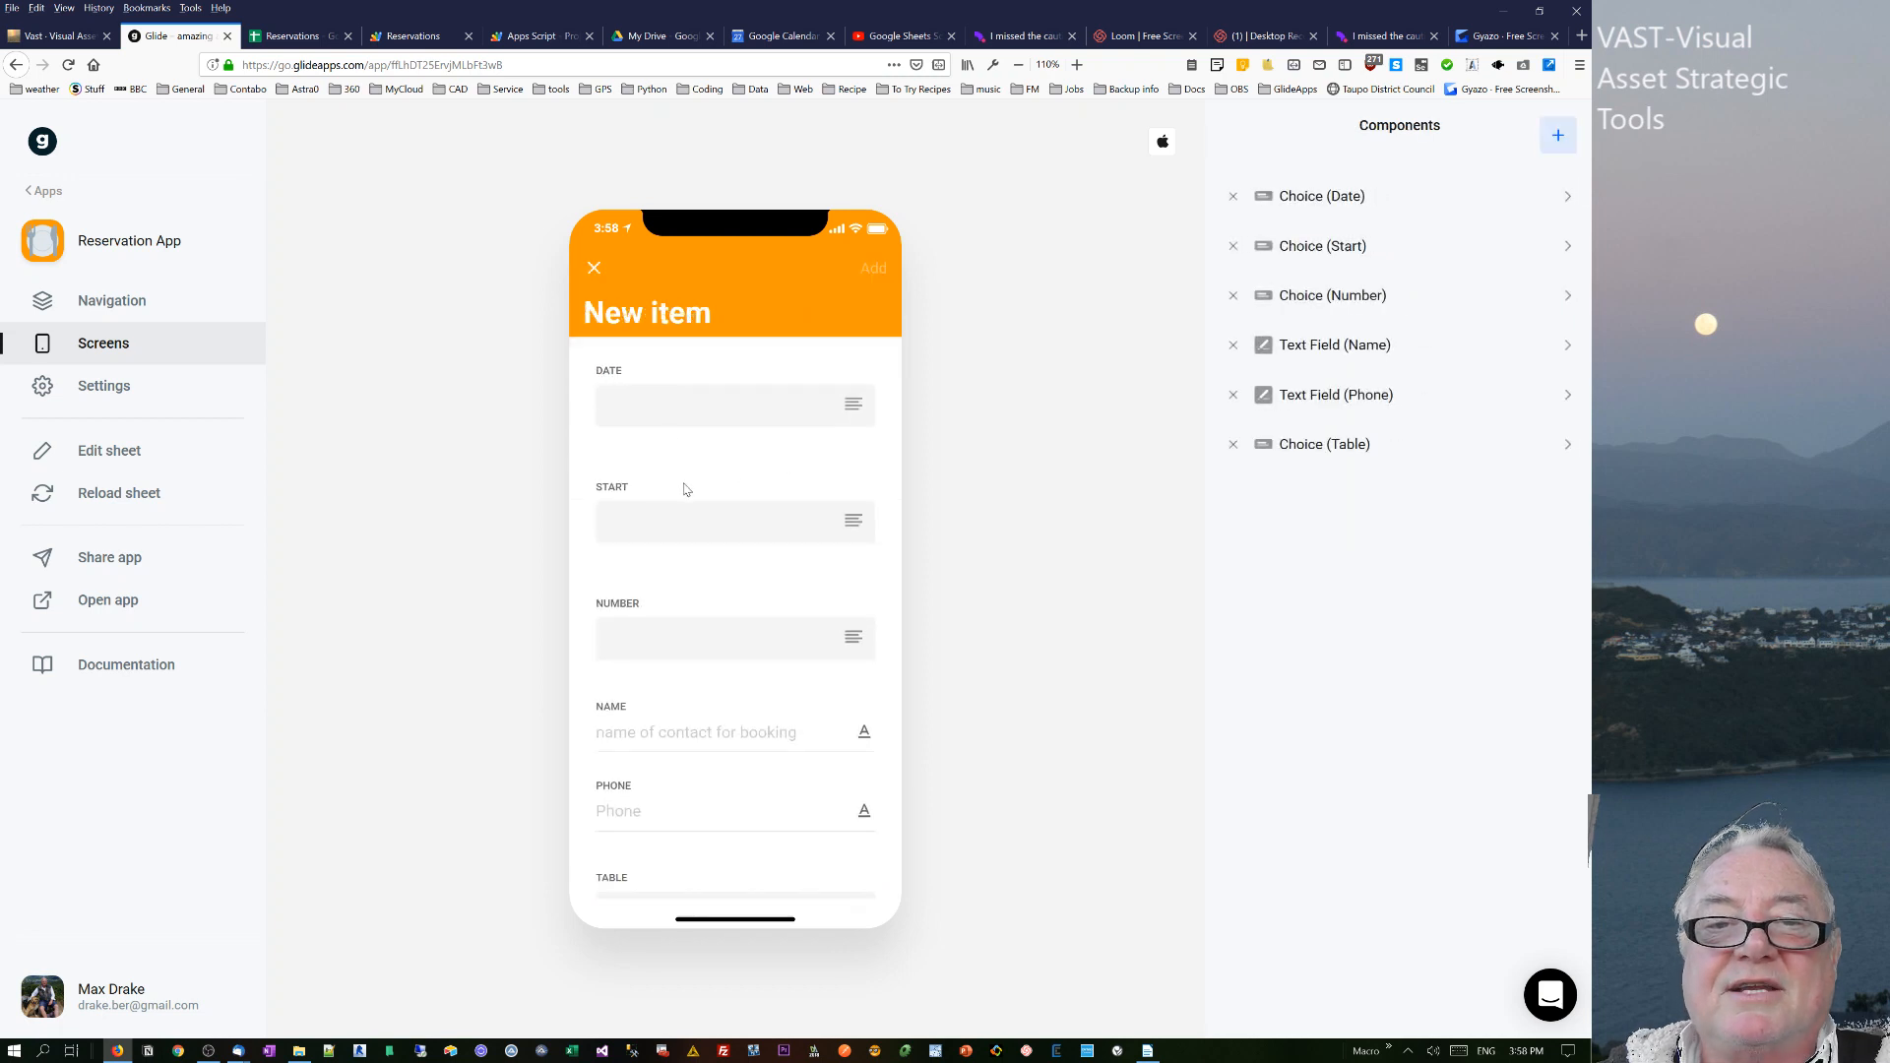
click(734, 404)
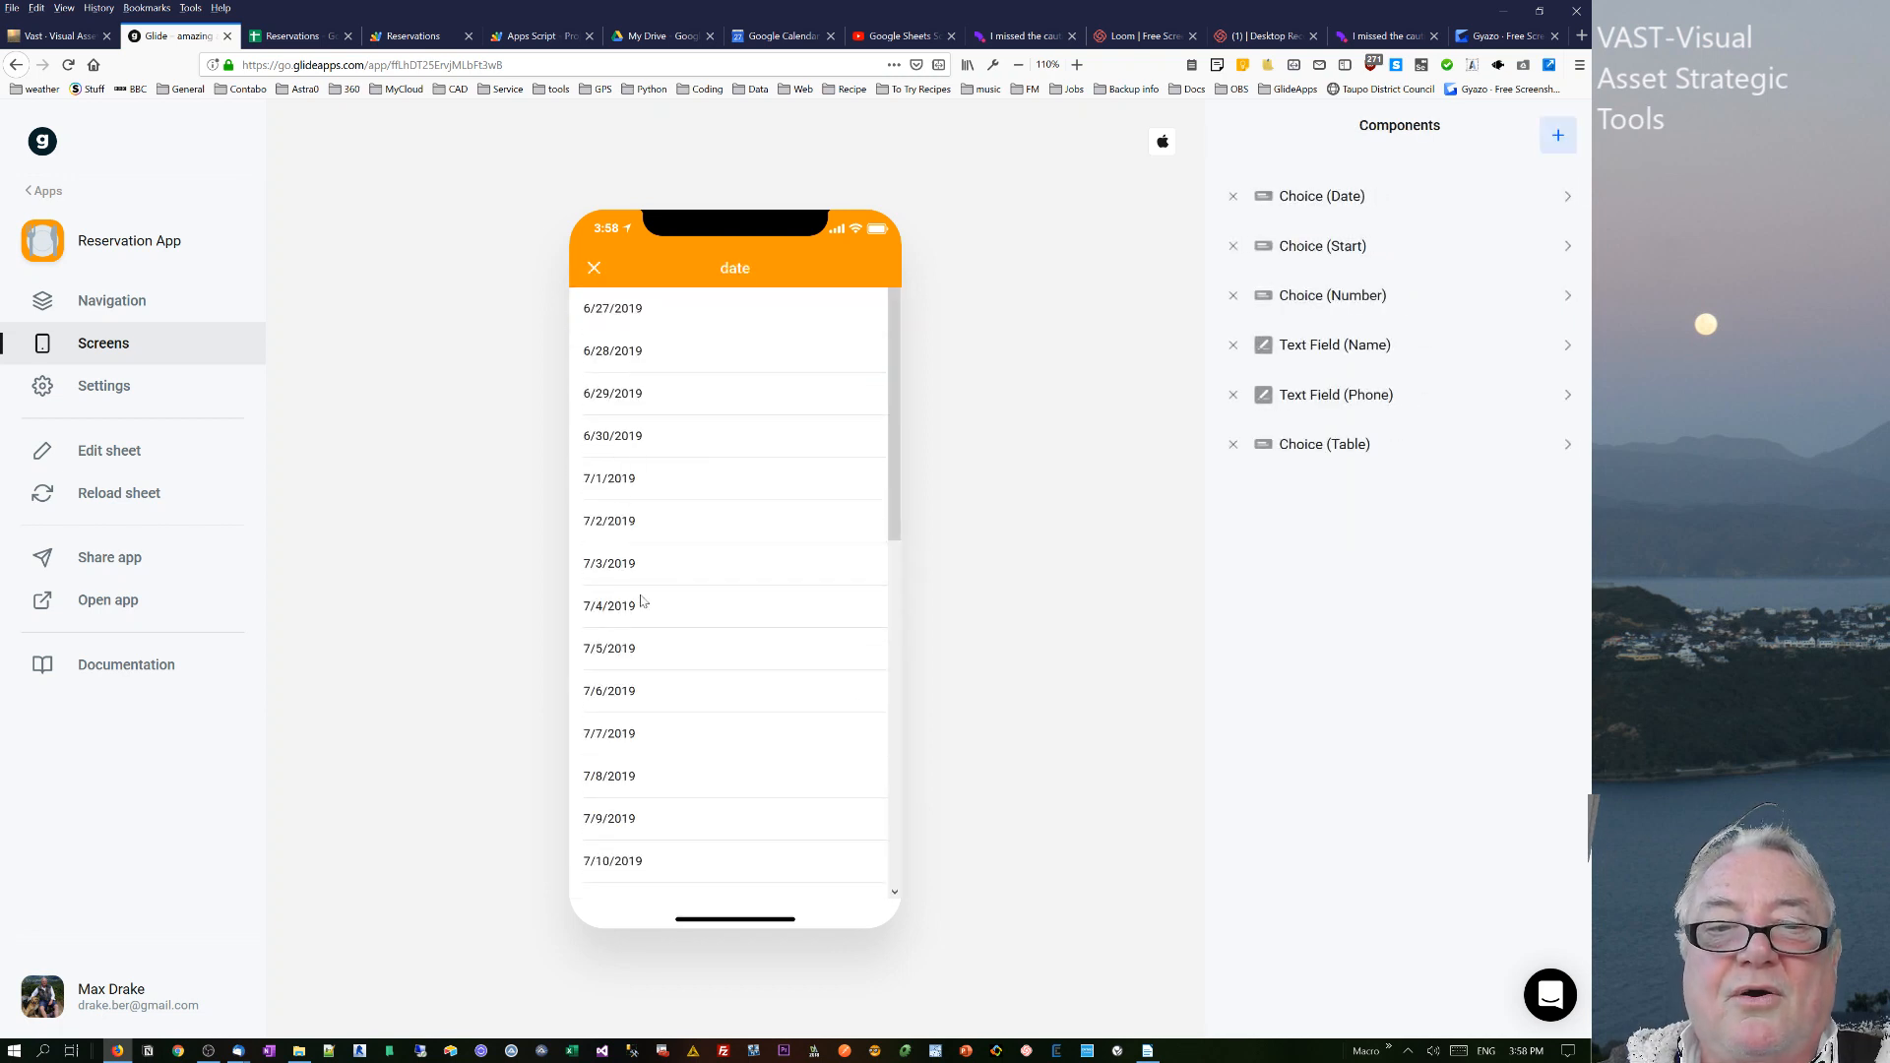
click(609, 691)
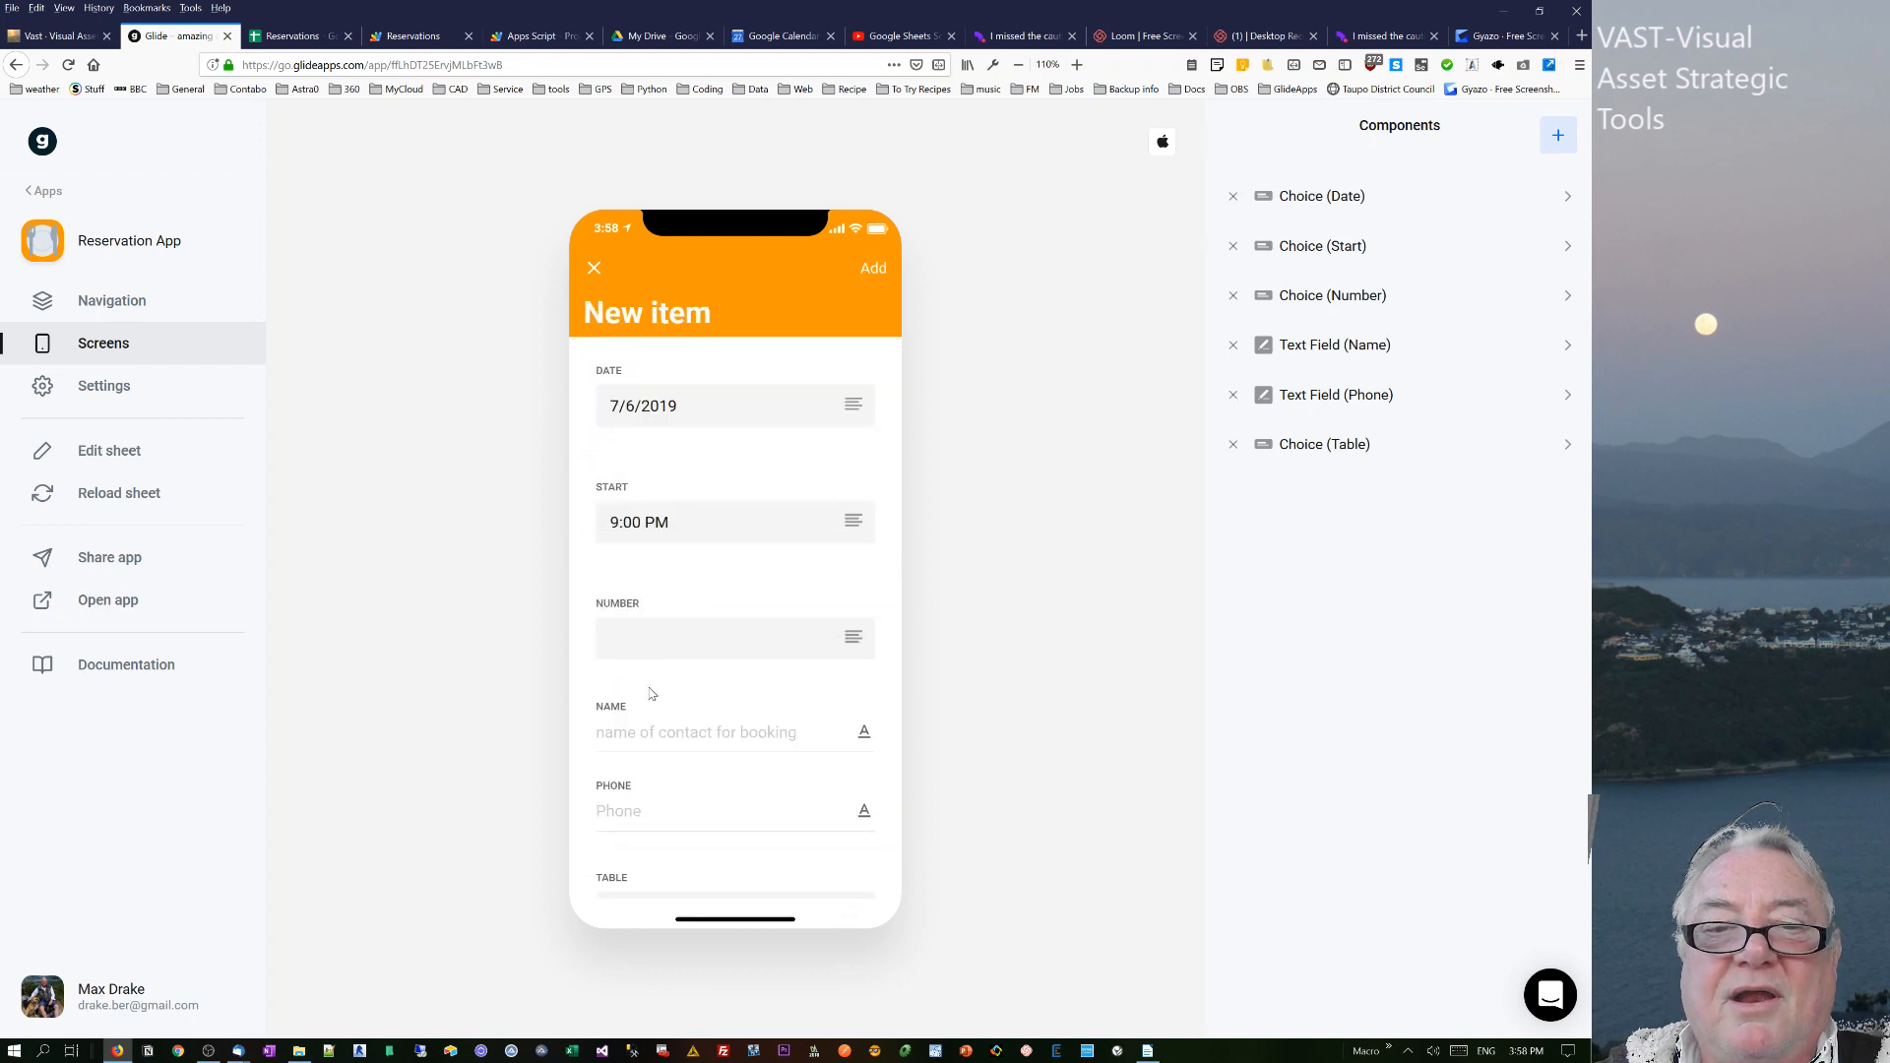
click(735, 638)
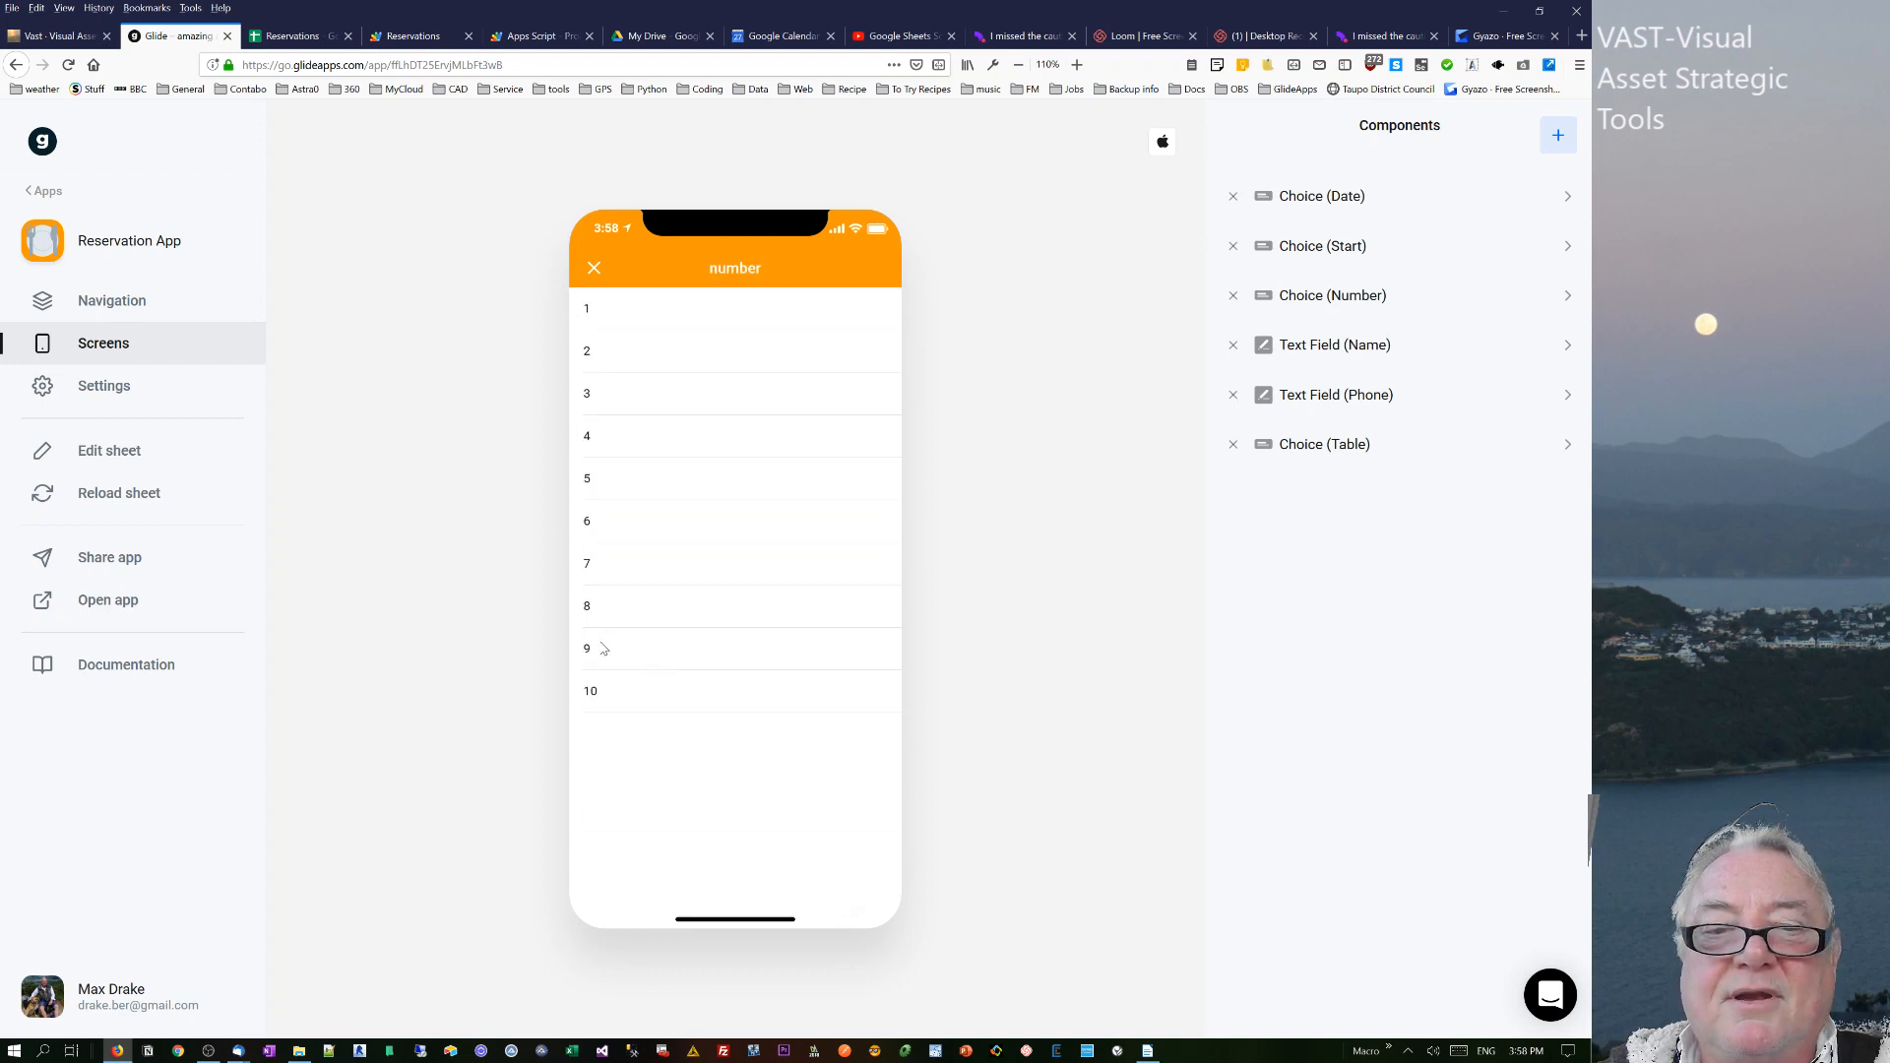
click(587, 648)
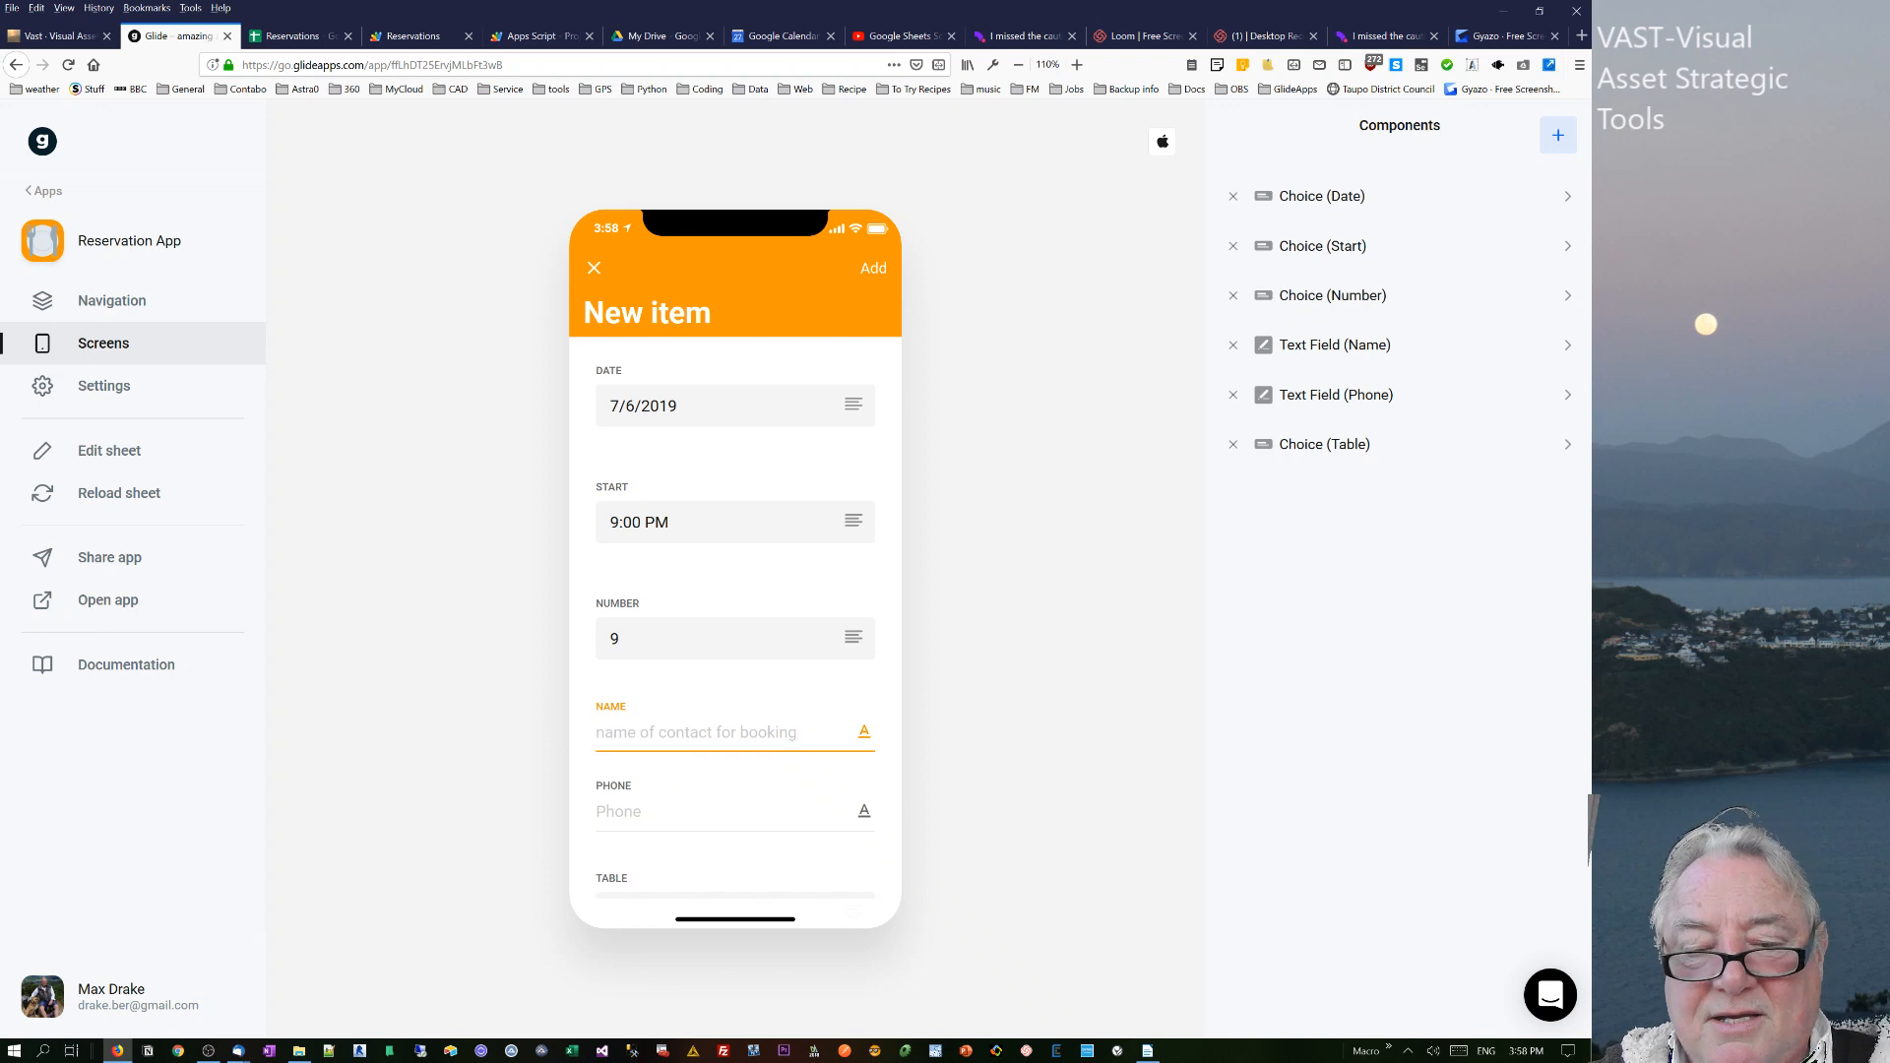
- Enter name 'nine' and phone '9999' and submit the reservation
text(nine)
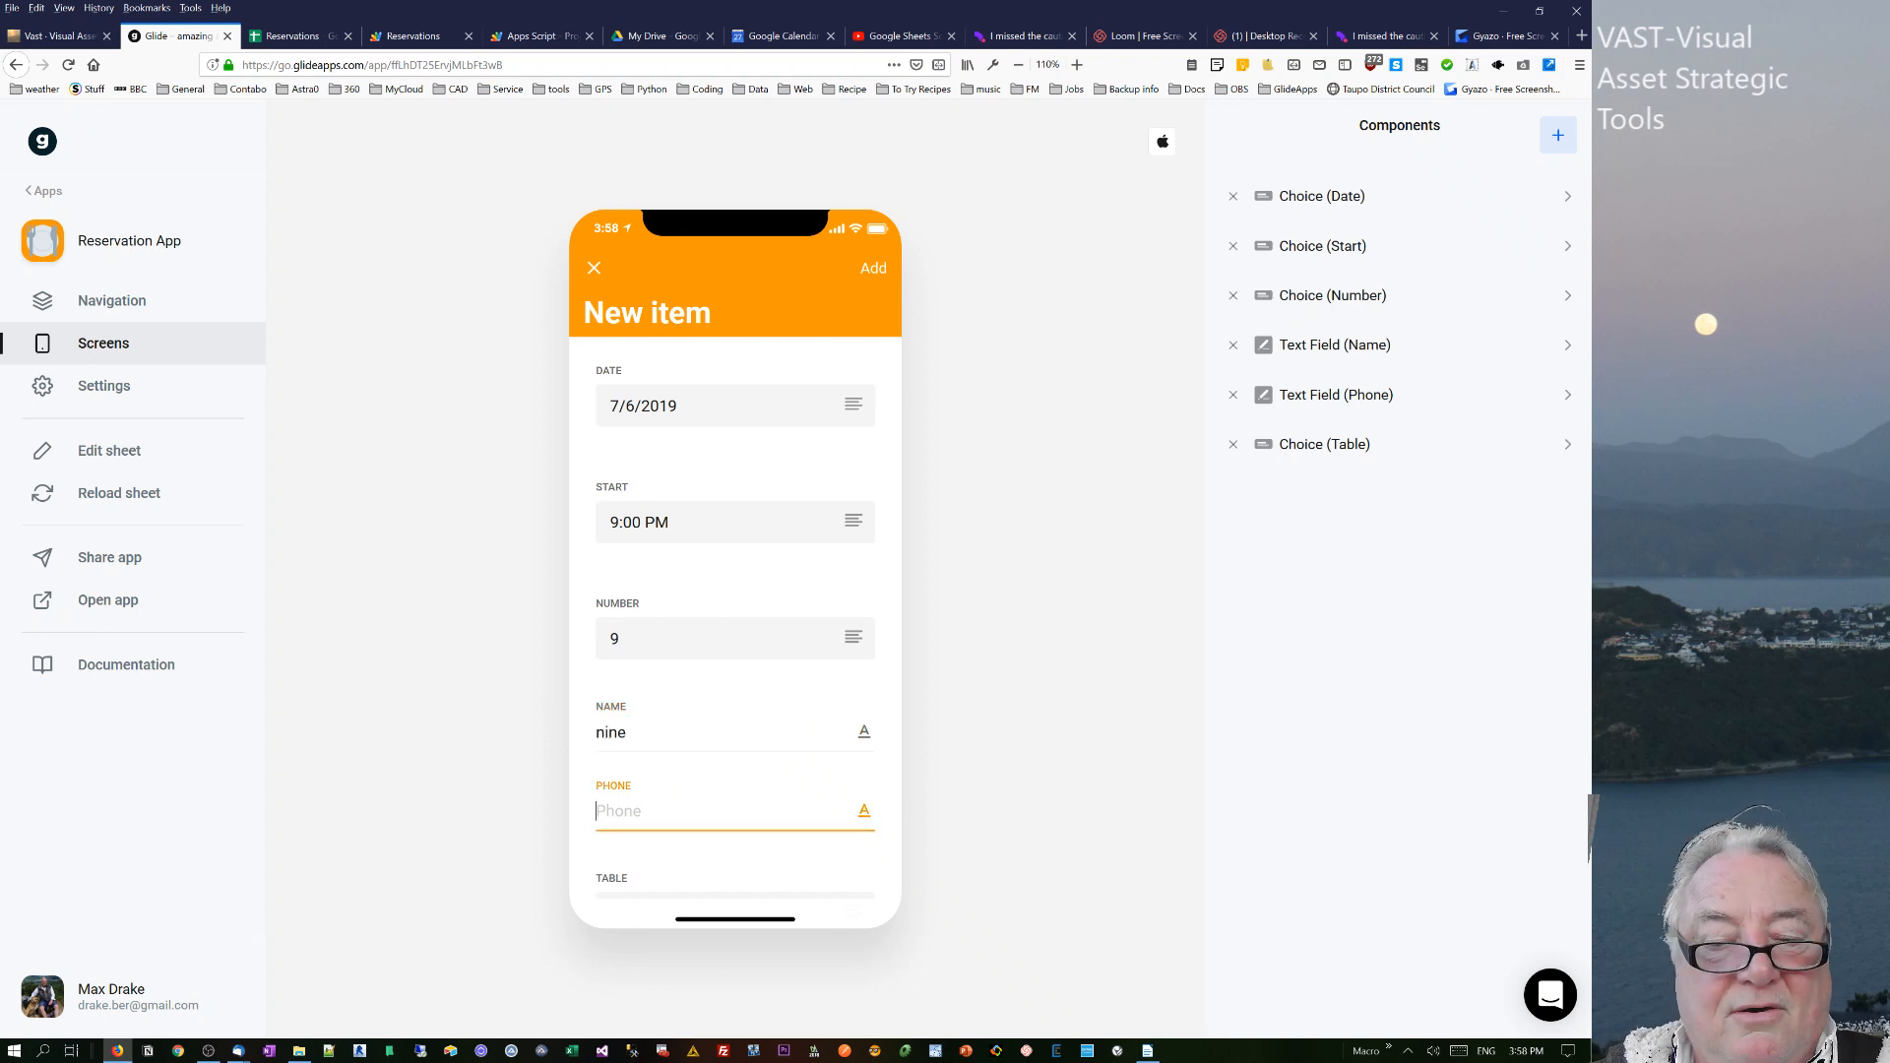
text(9999)
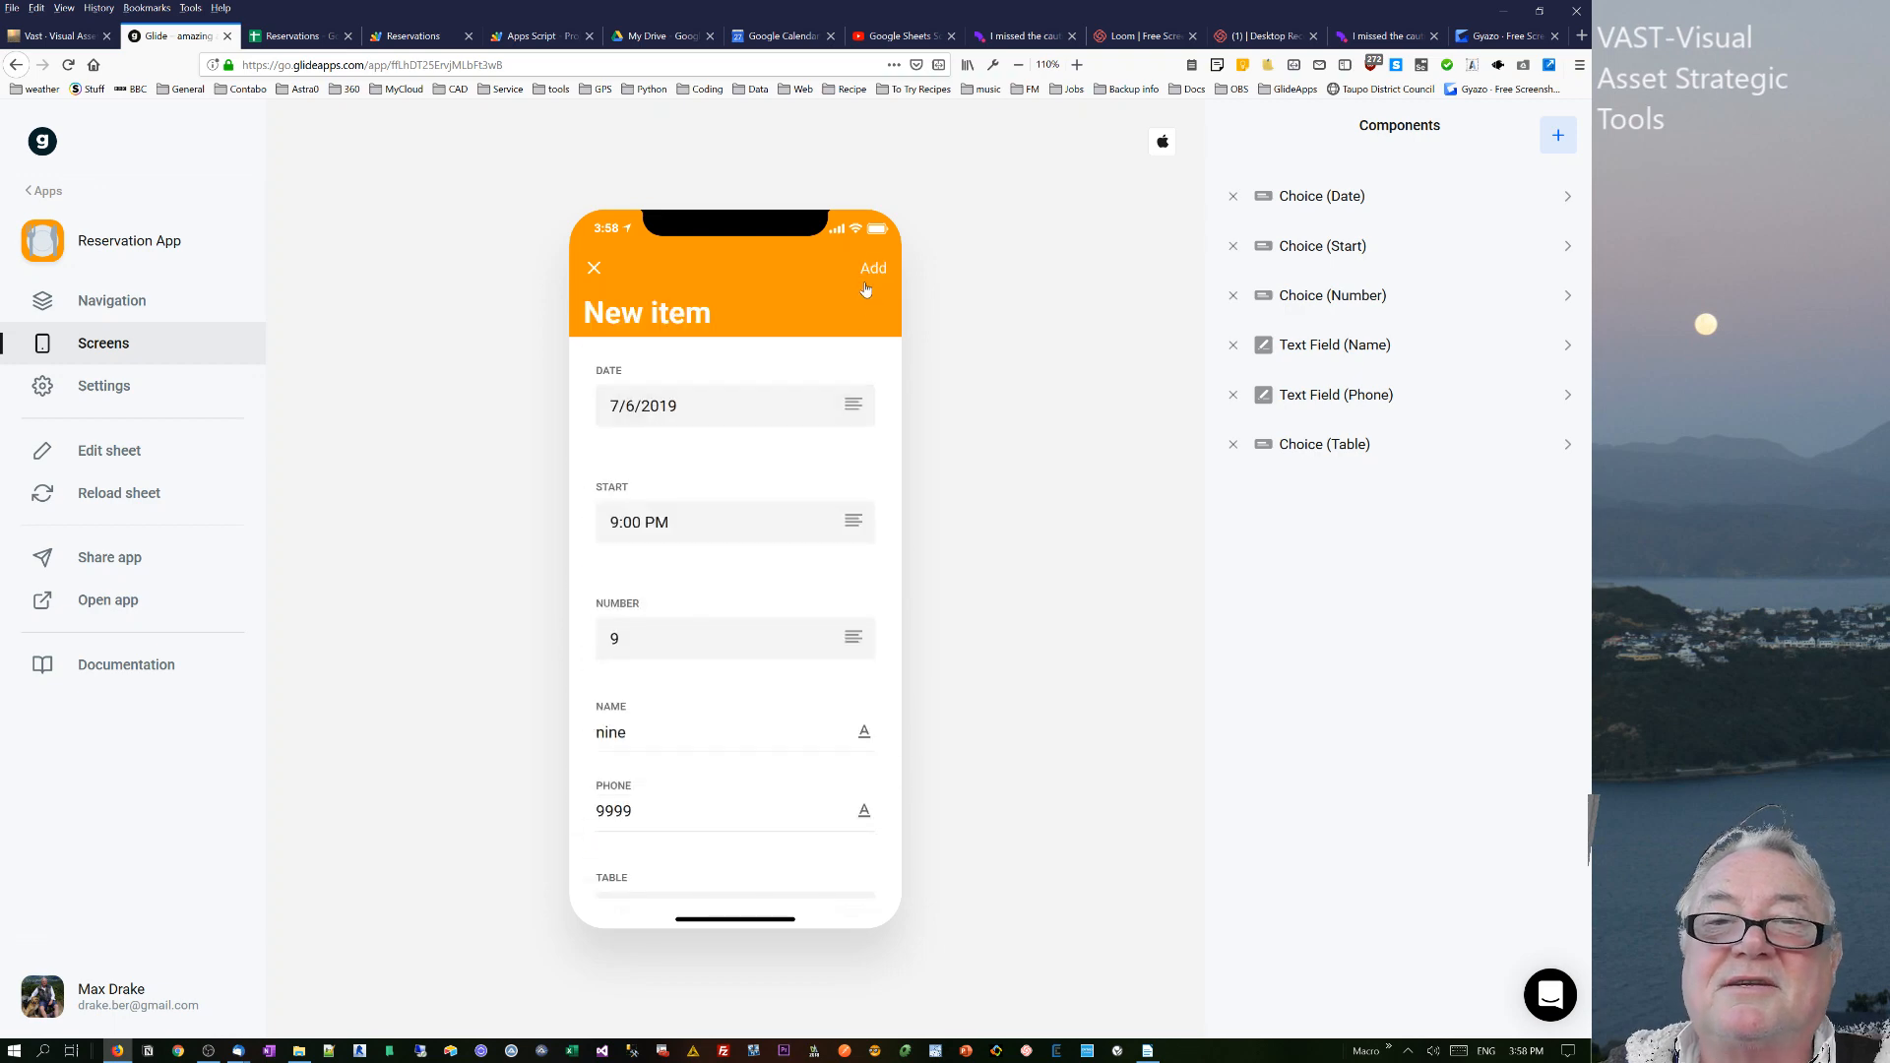
click(874, 268)
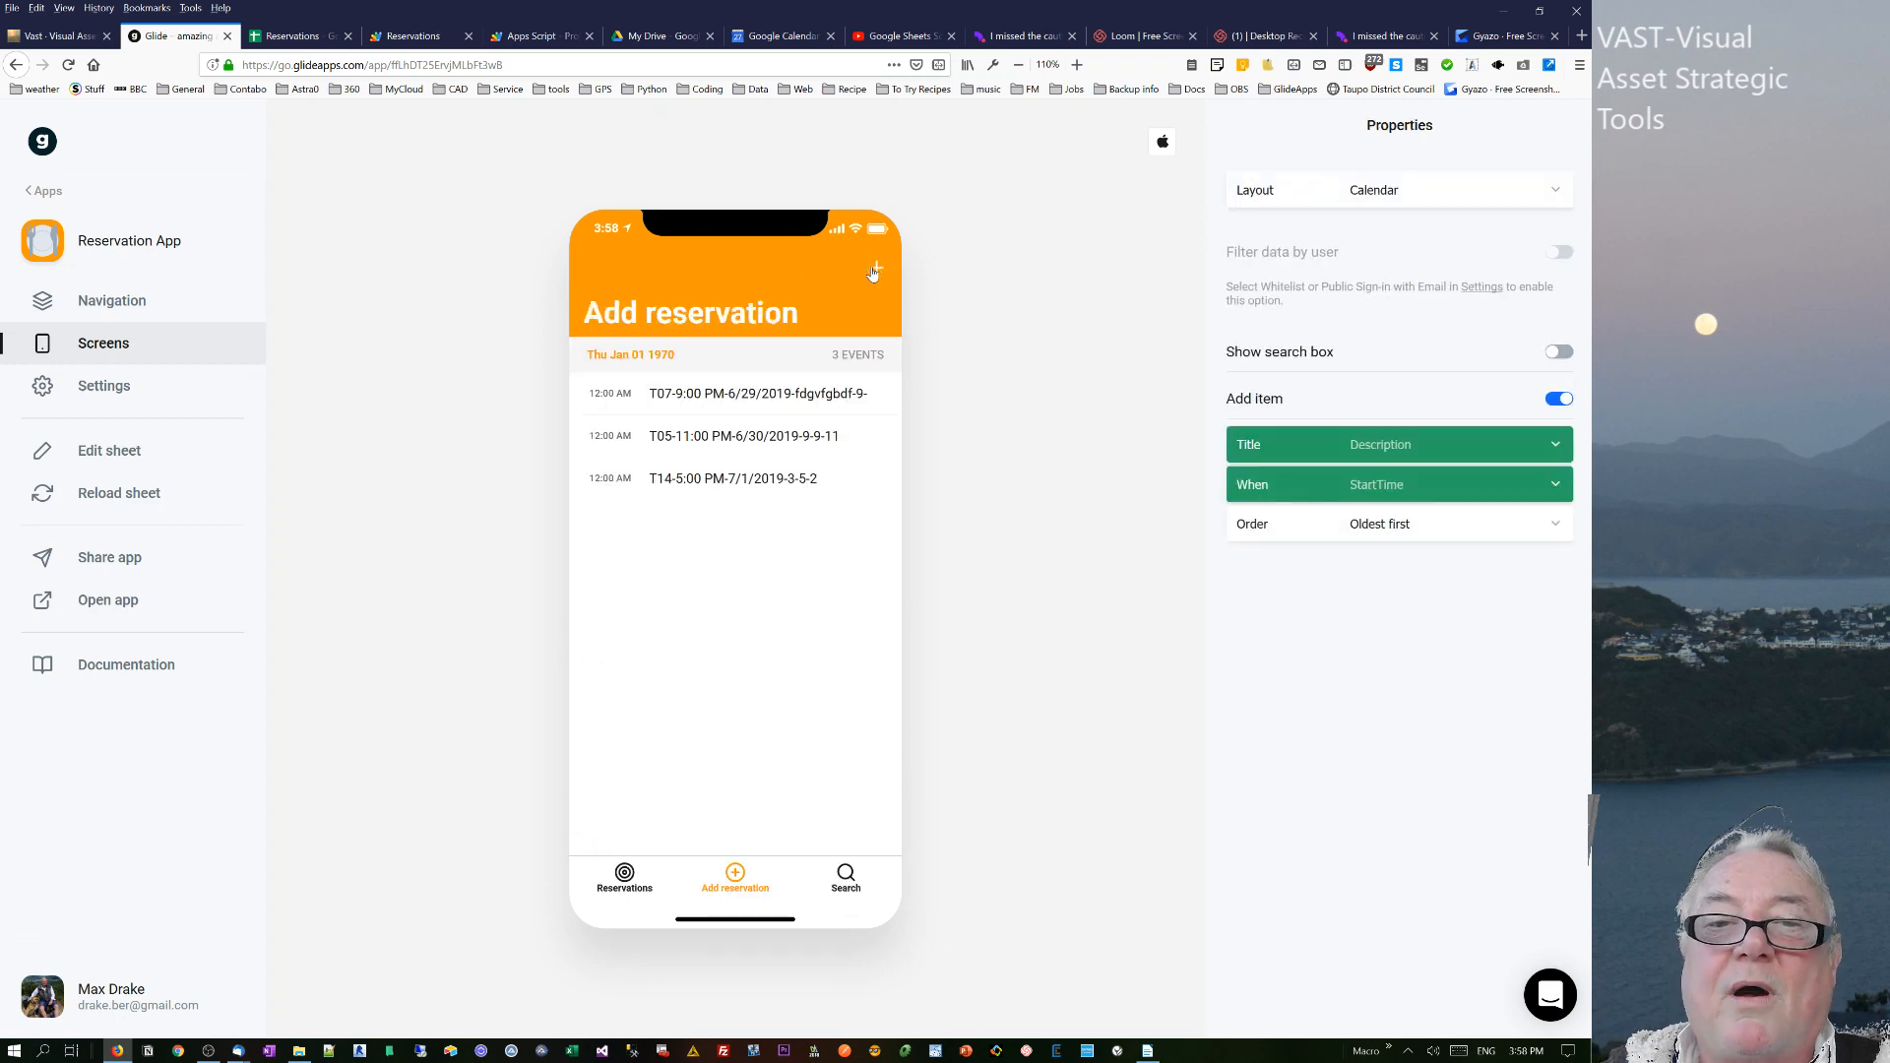
- In Google Calendar, view the new 6 July 9pm booking's details with nine, 9 and 9999
click(295, 35)
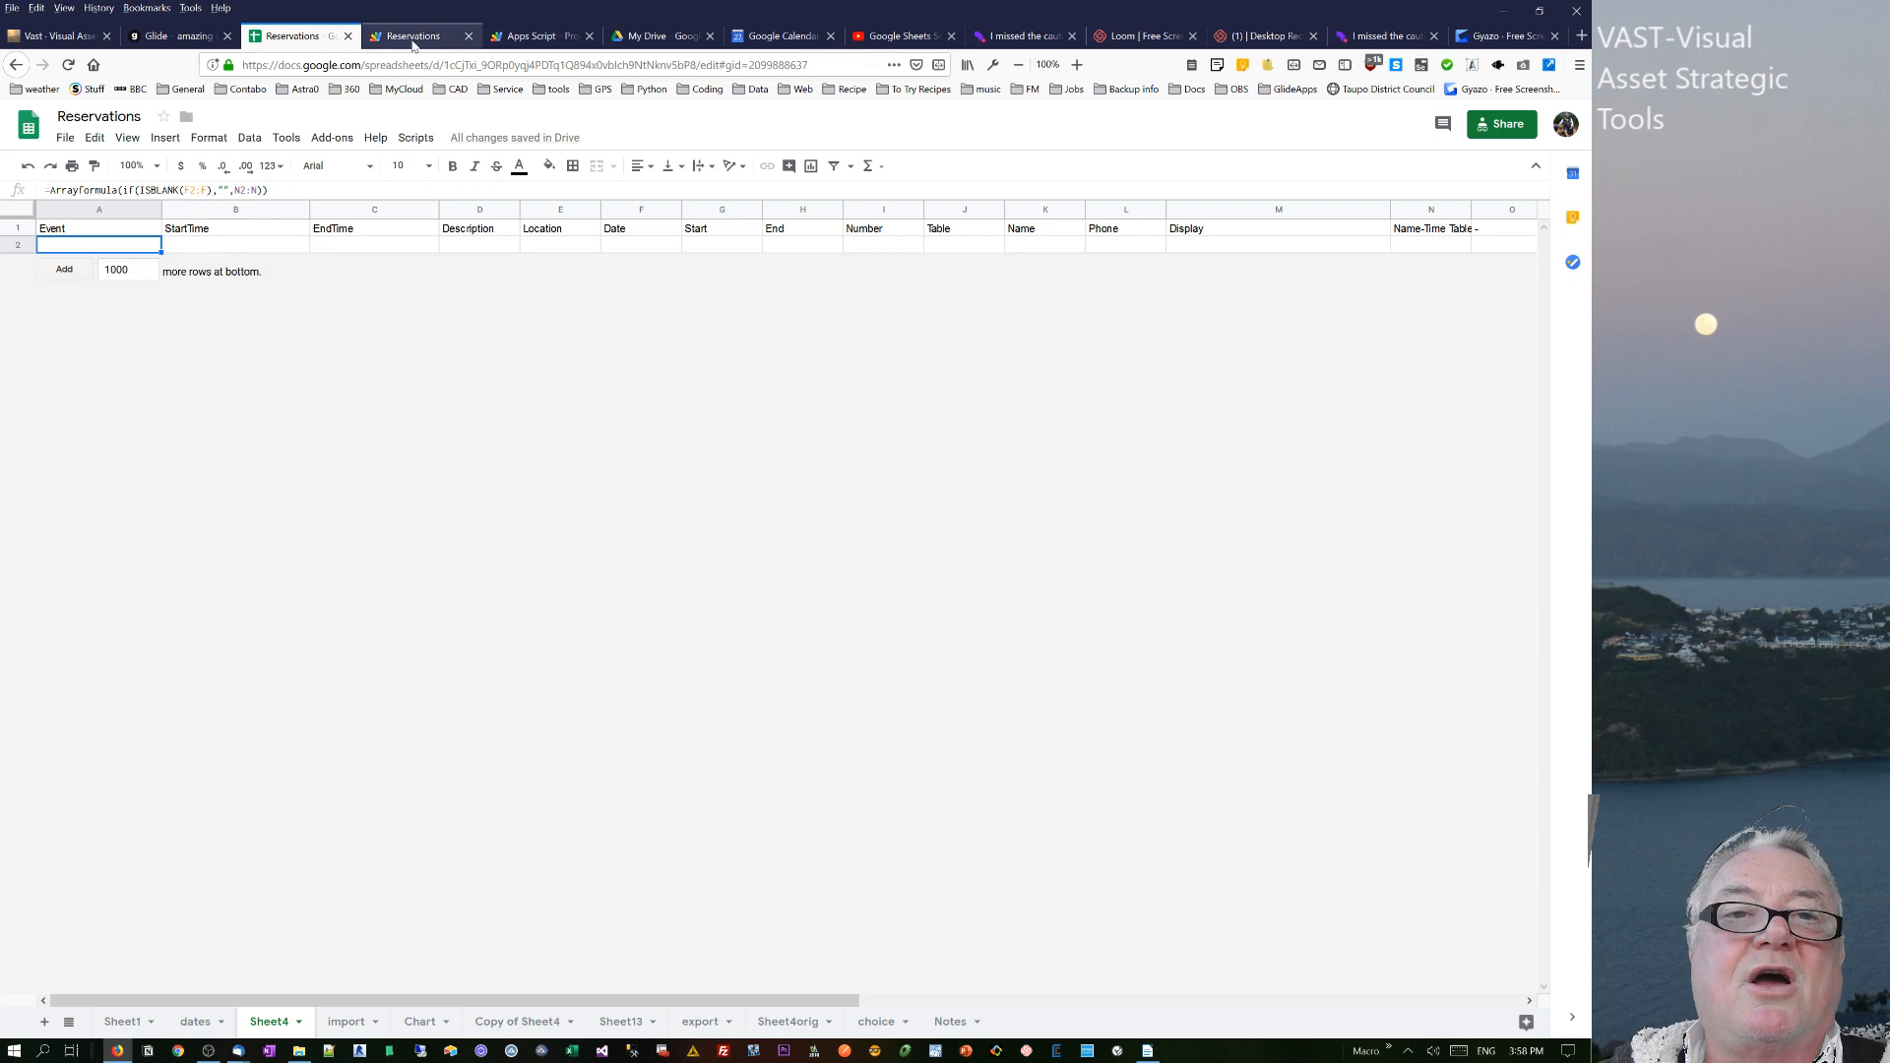
click(778, 36)
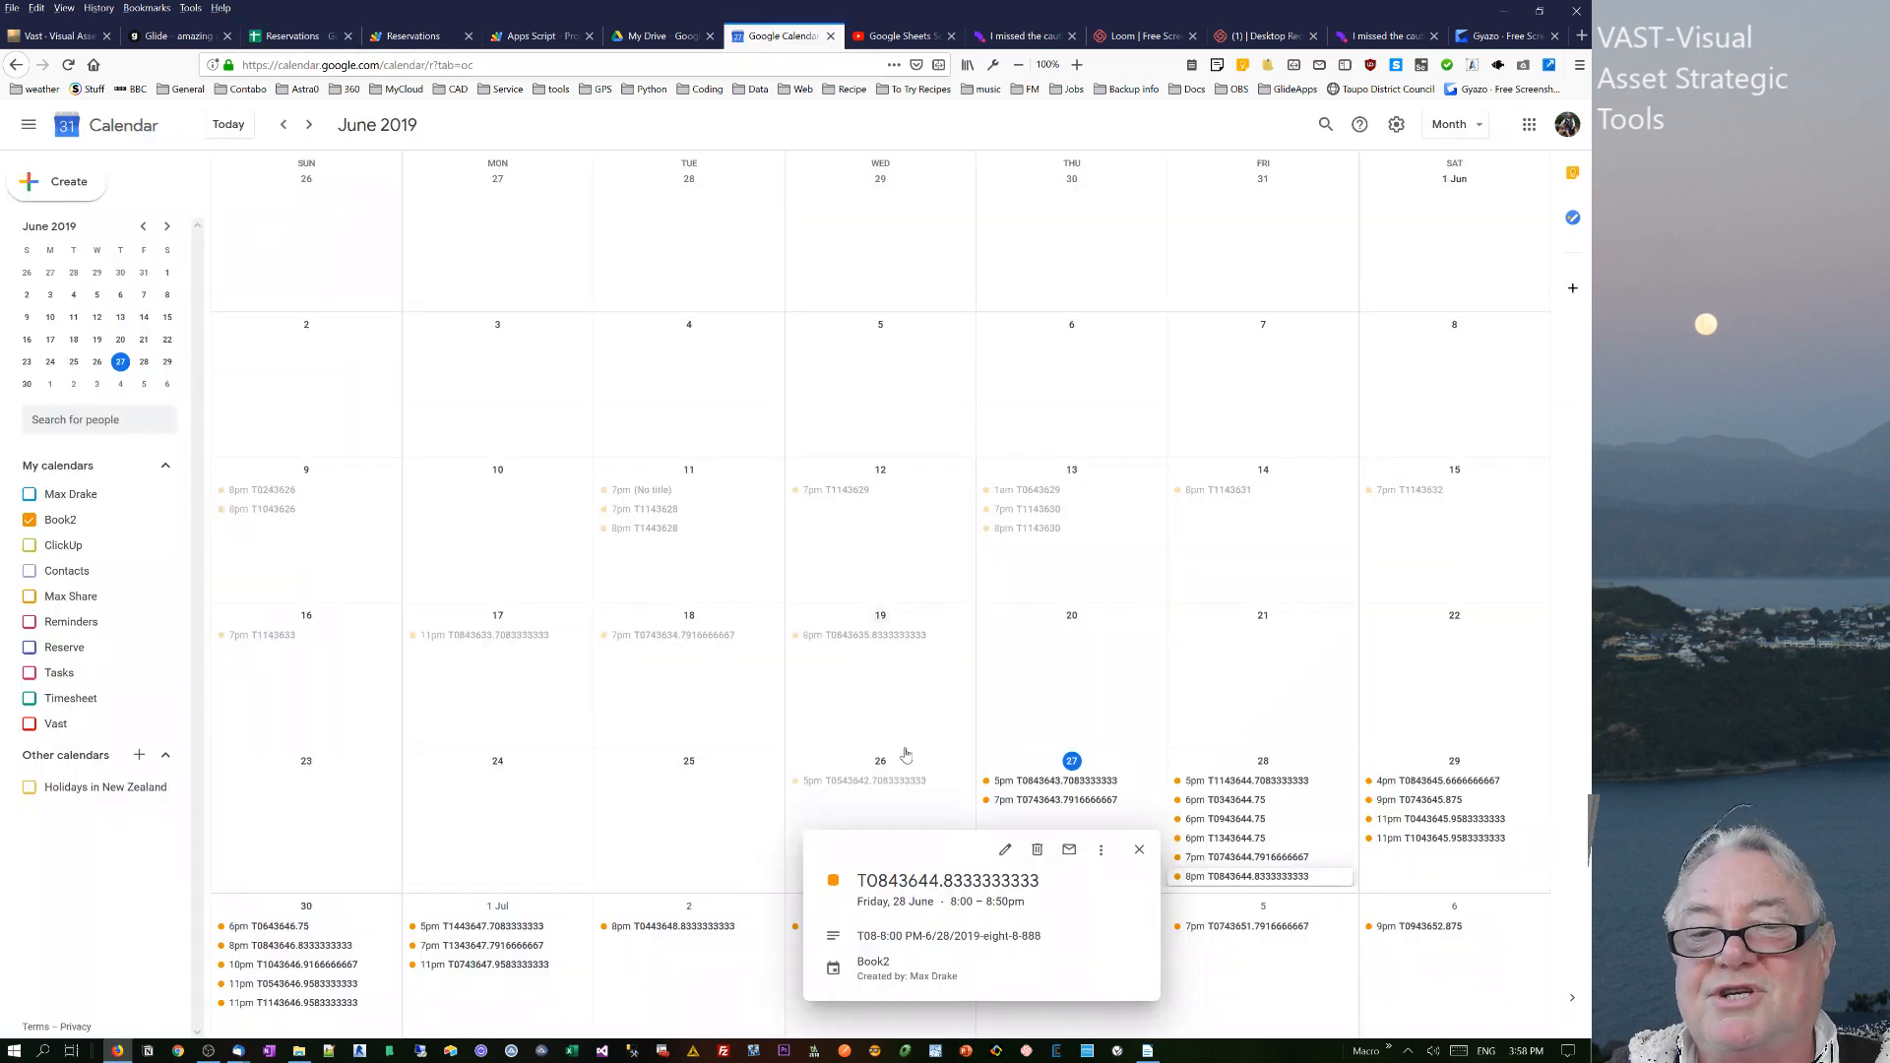
click(1137, 850)
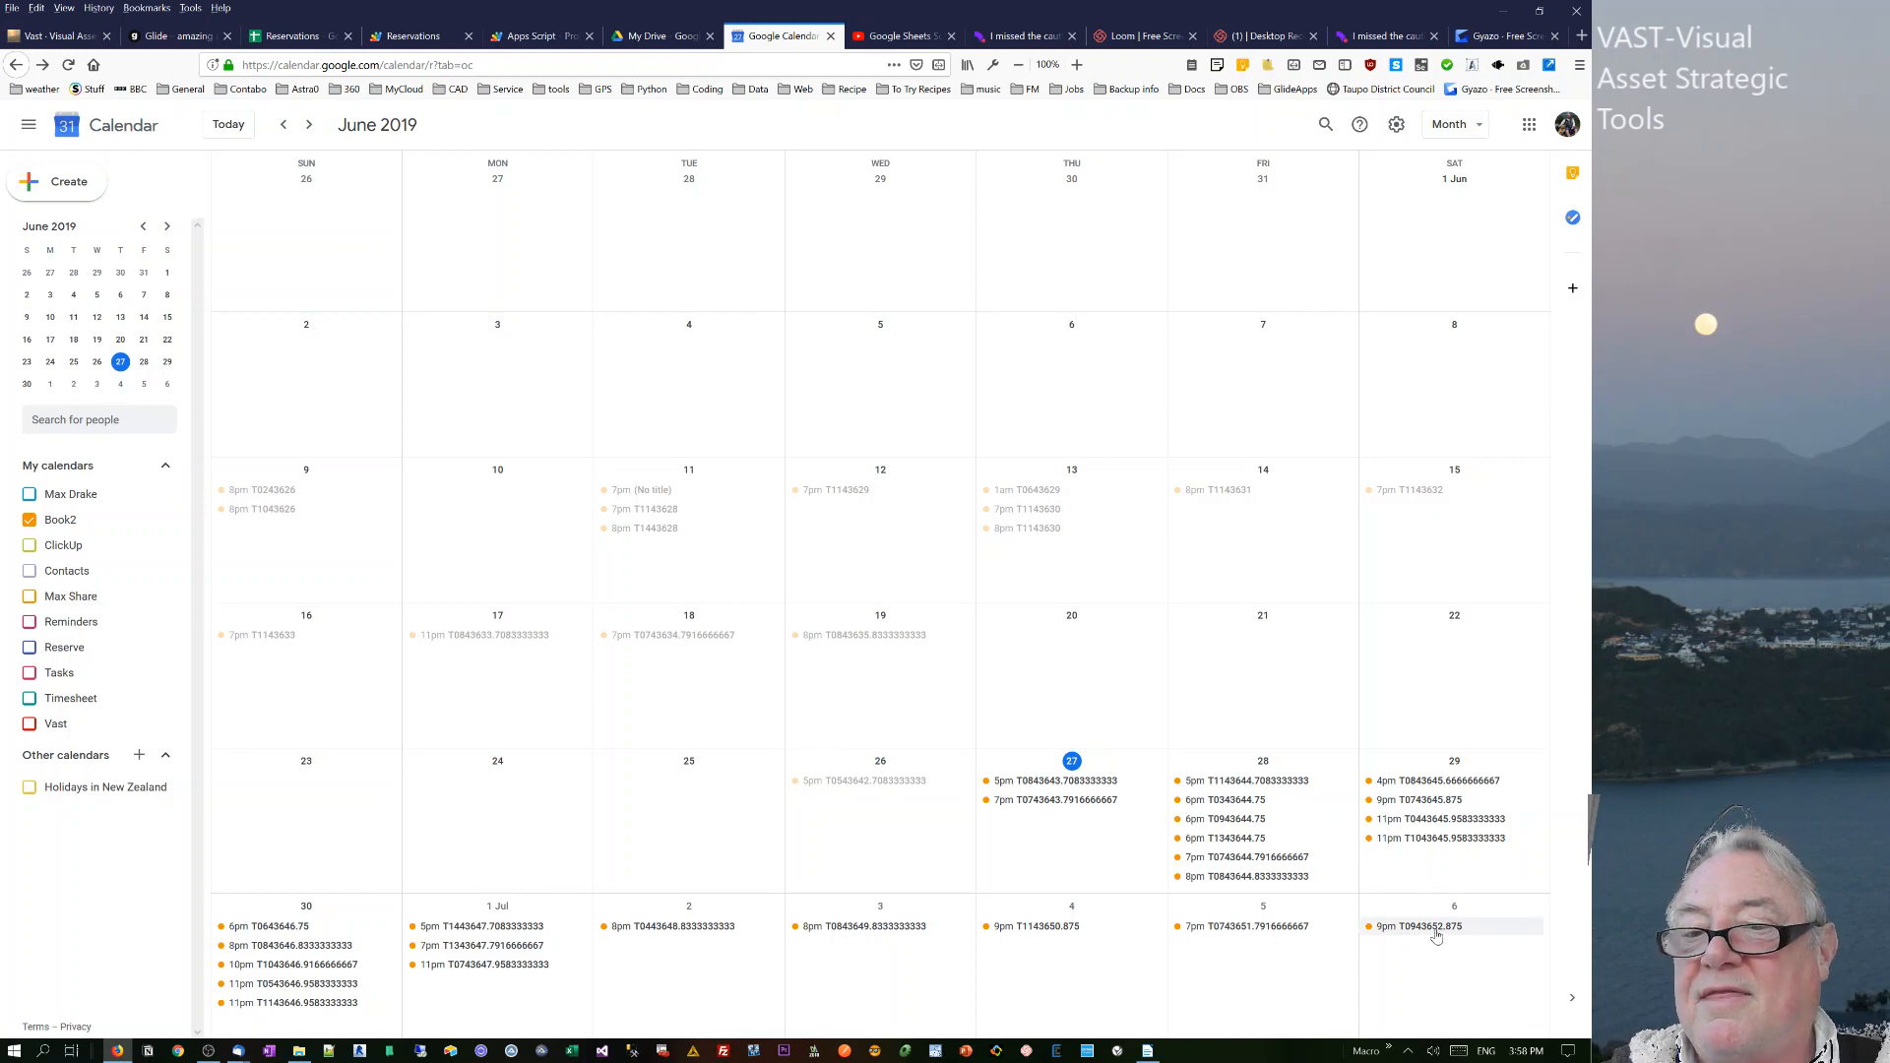
click(1416, 925)
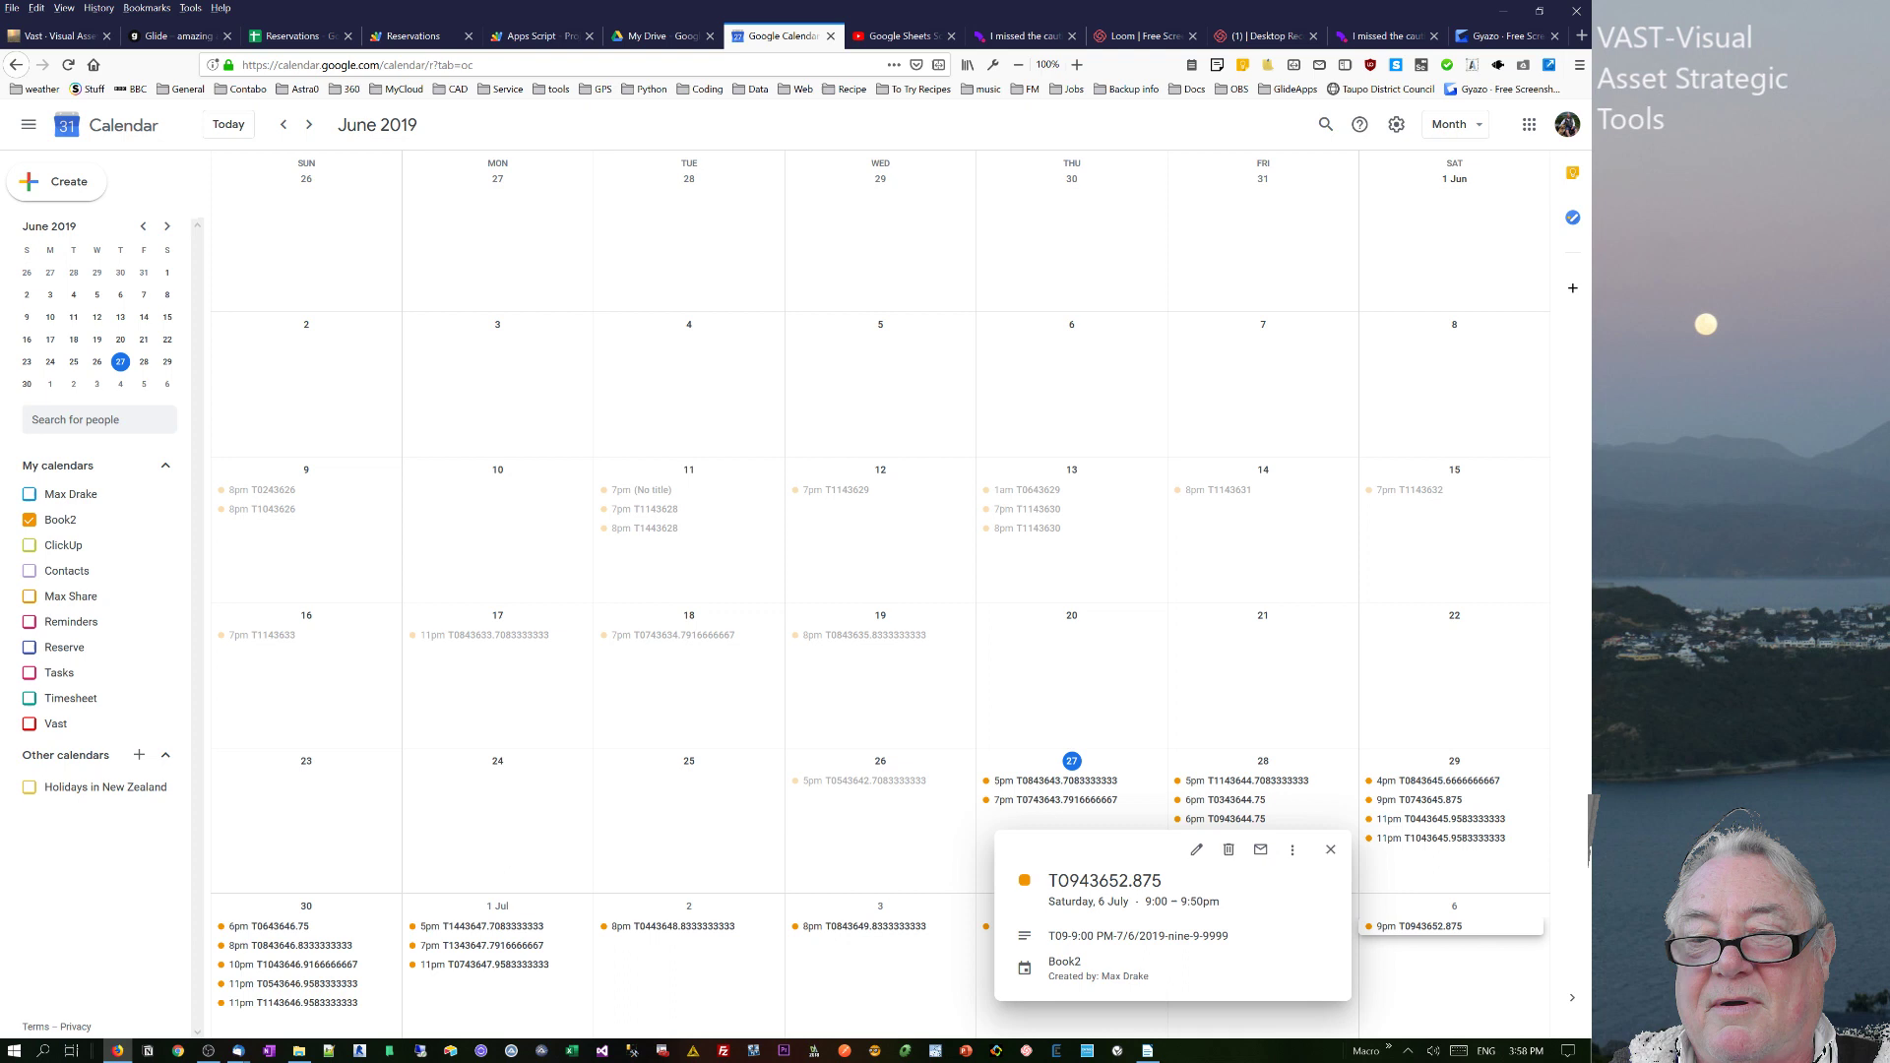
click(1330, 850)
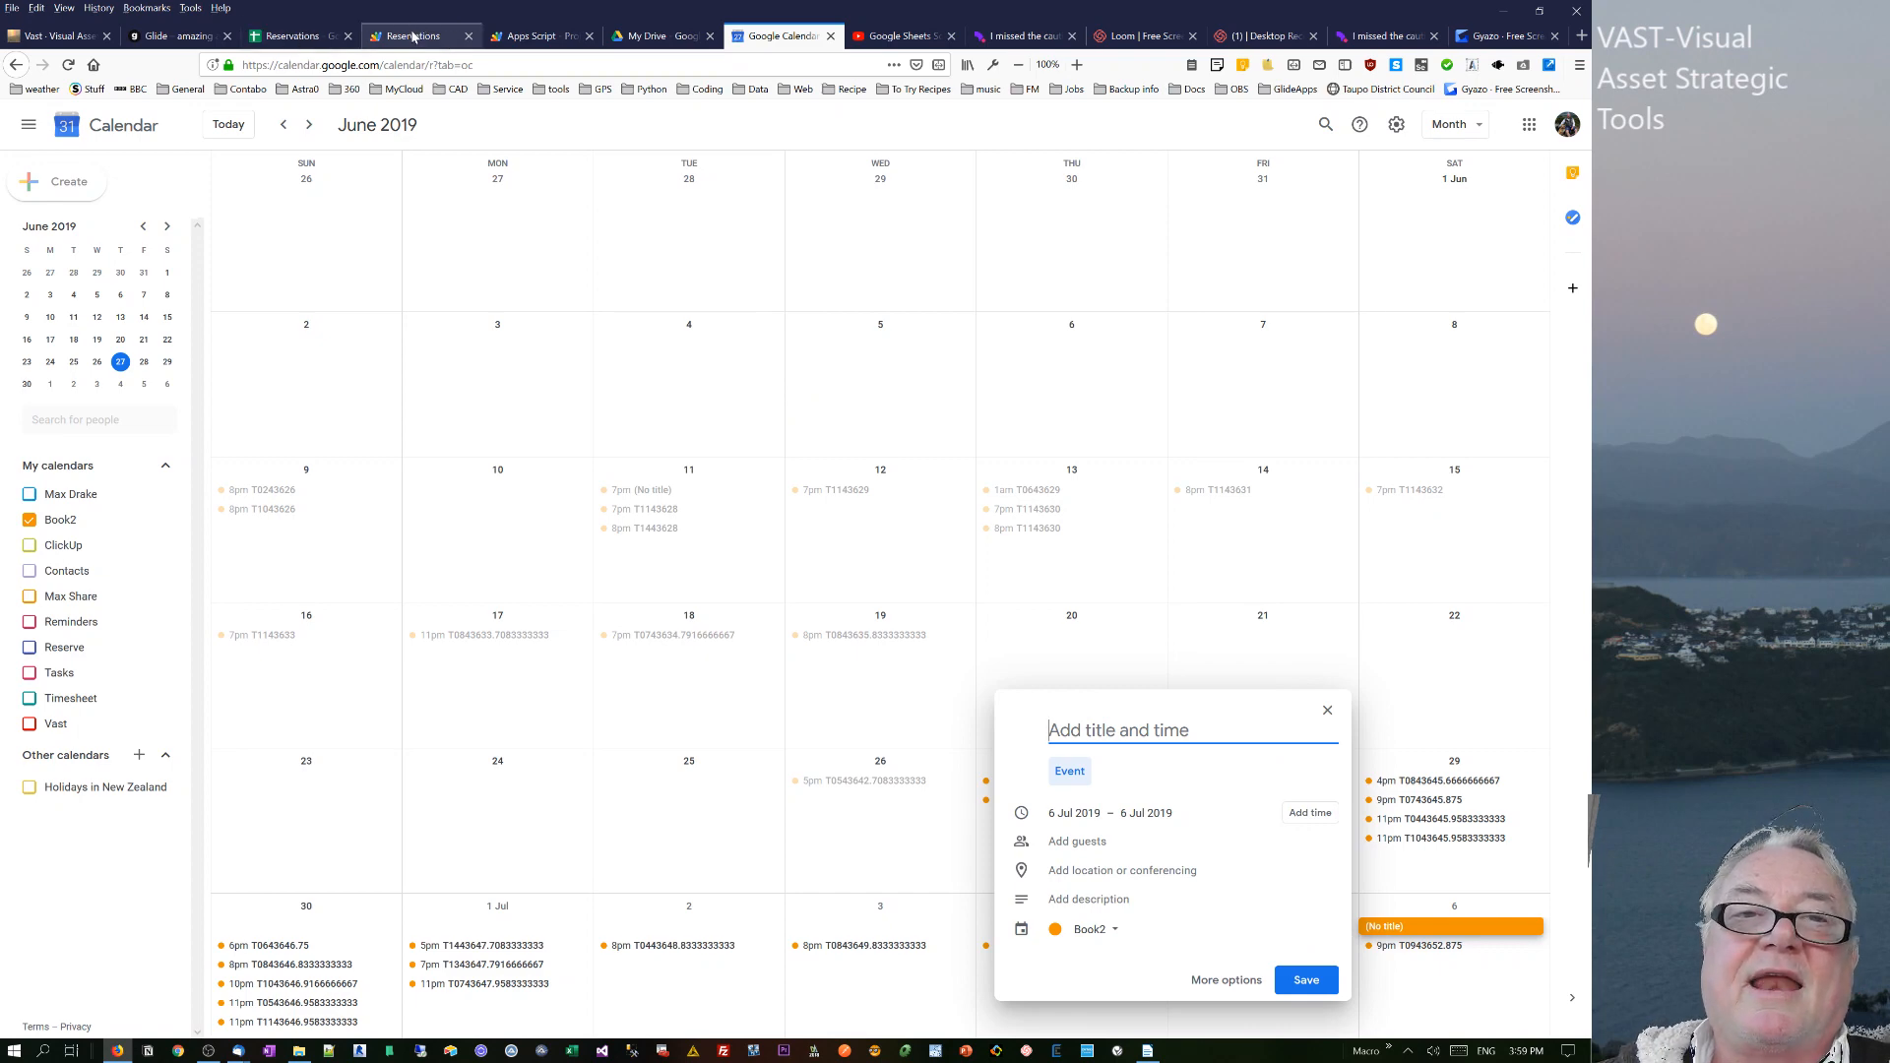
- Review the Code.gs section that clears Sheet4, comparing it against the spreadsheet
click(410, 36)
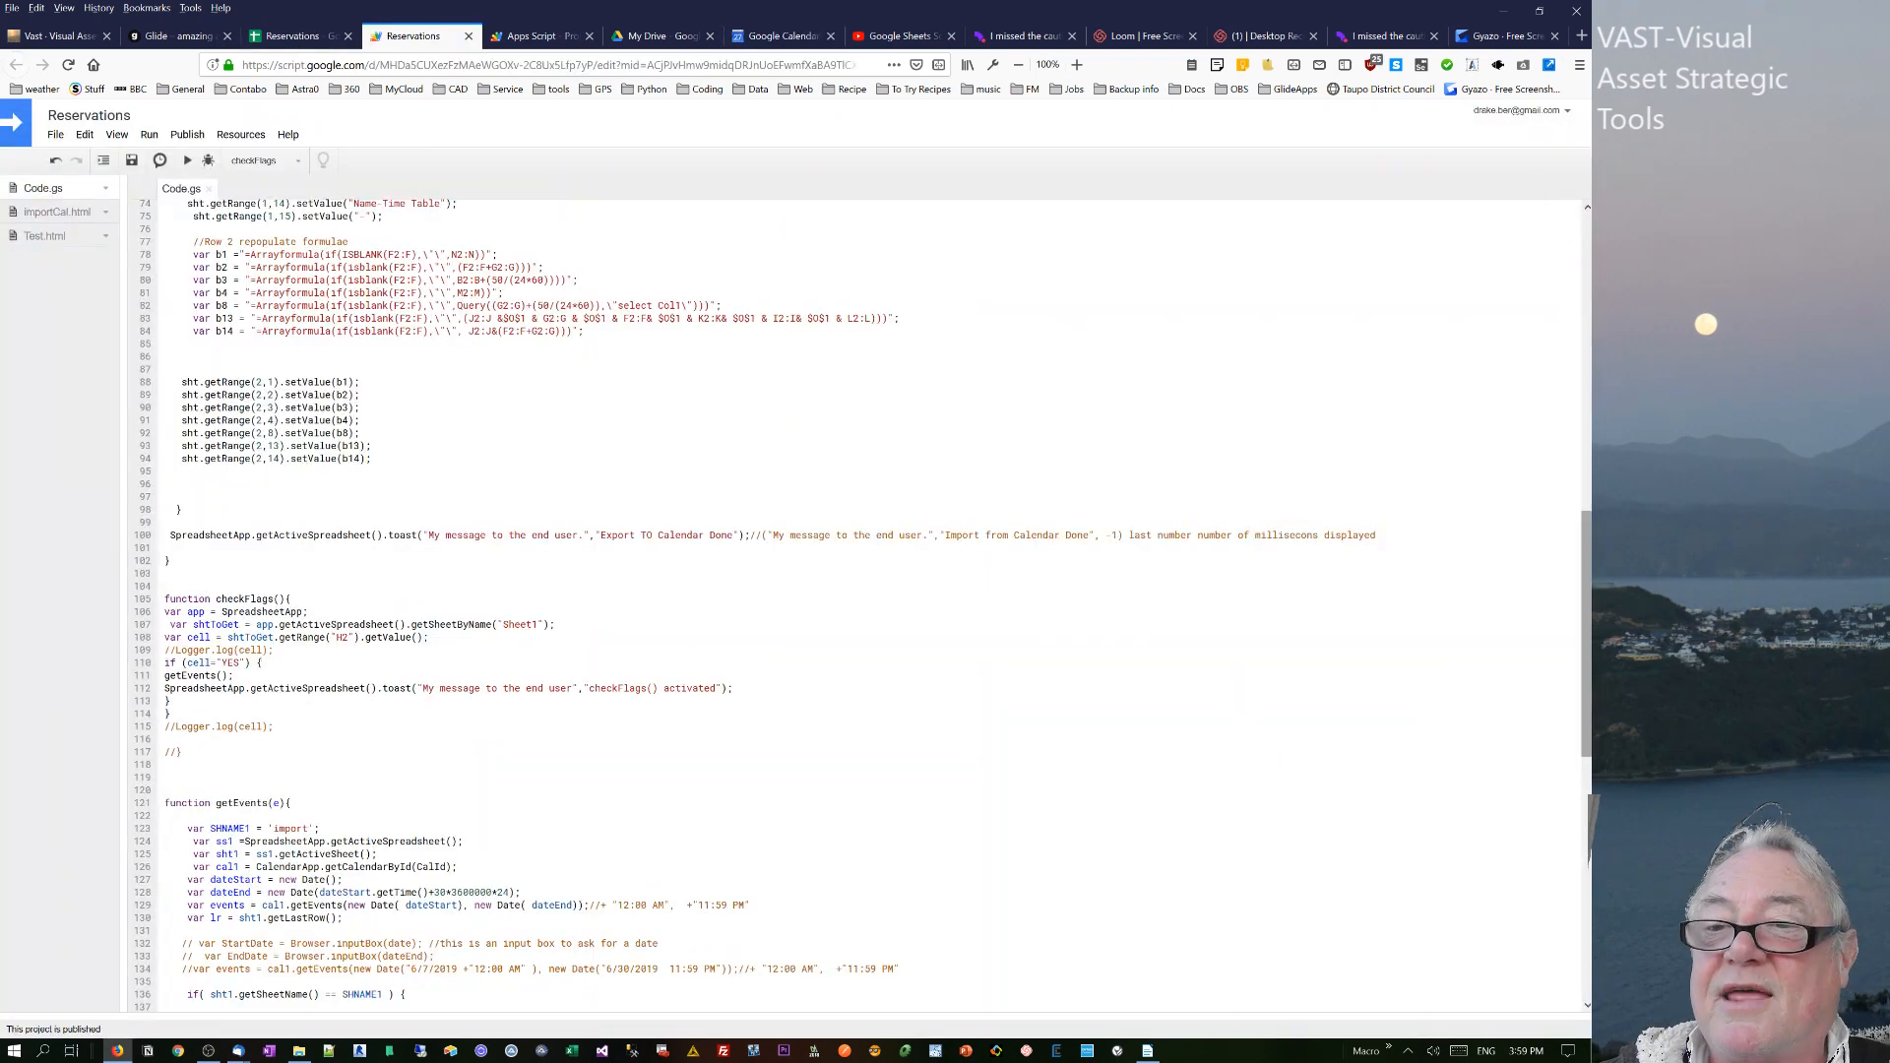
scroll(up, 3)
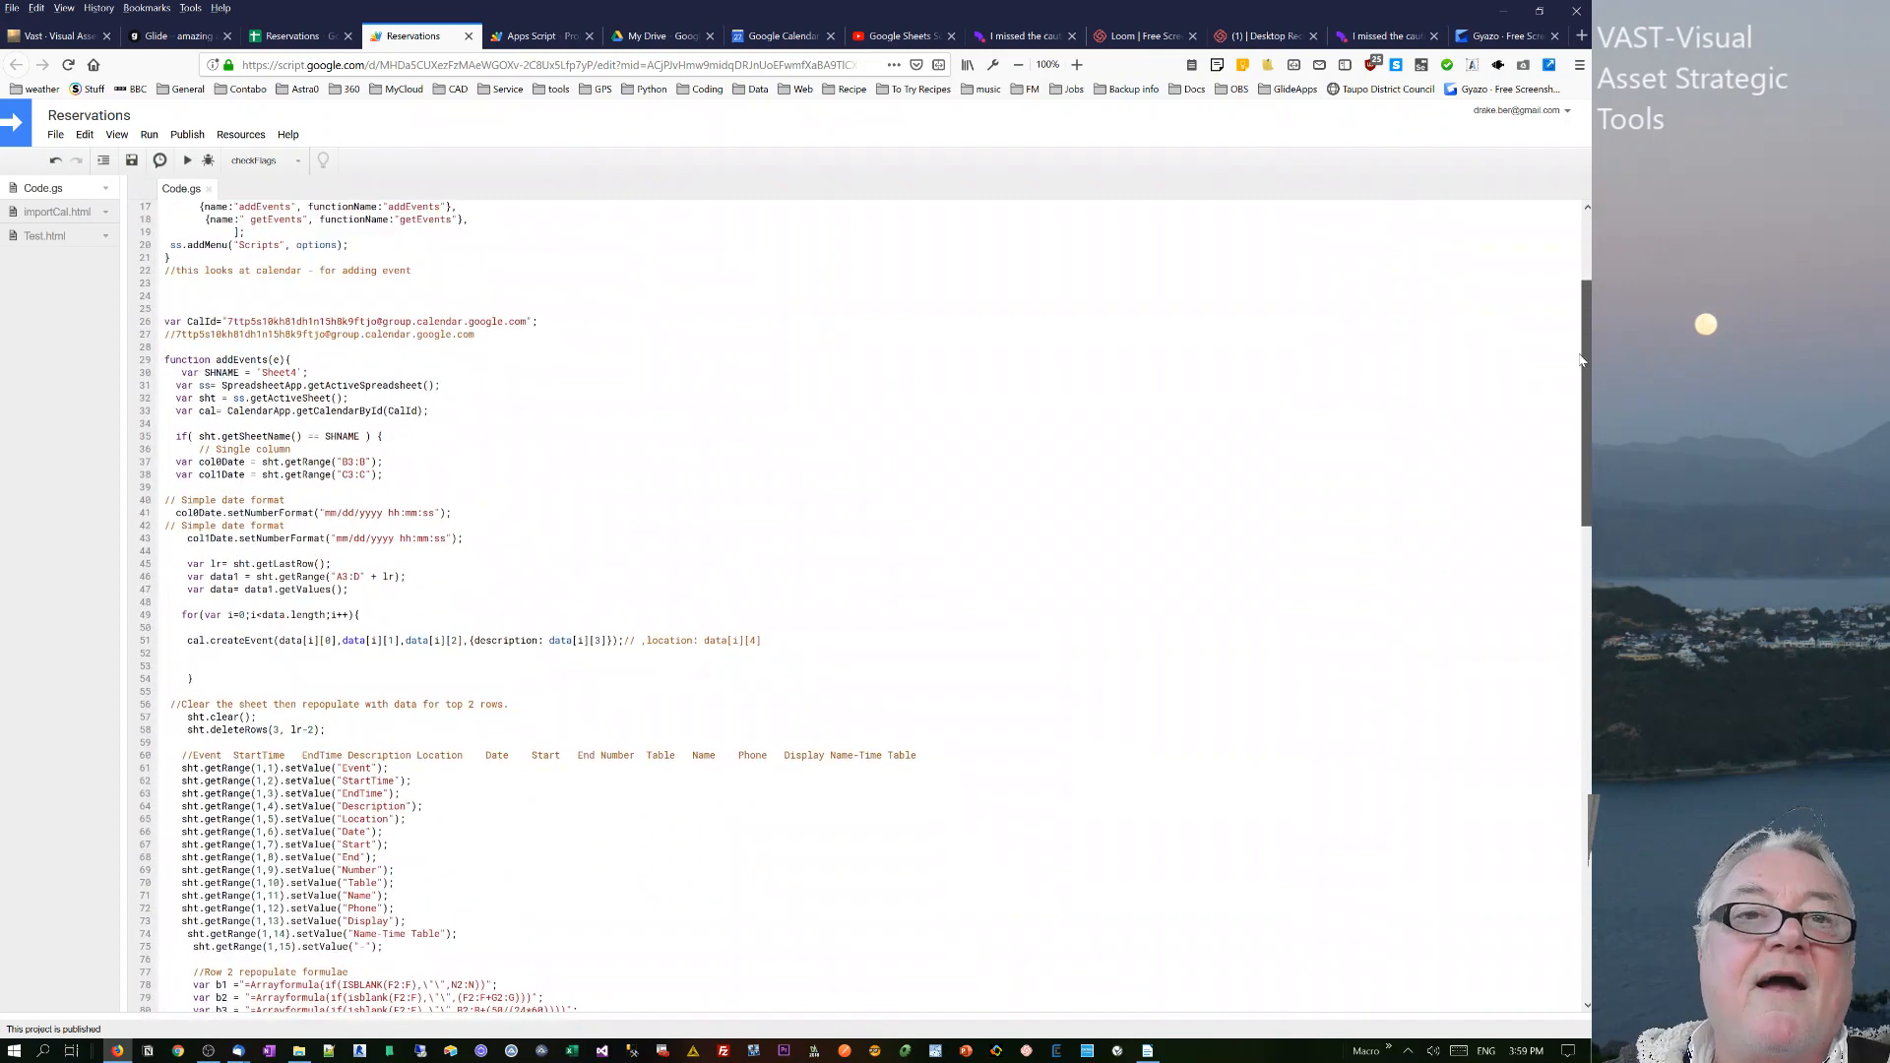
click(289, 35)
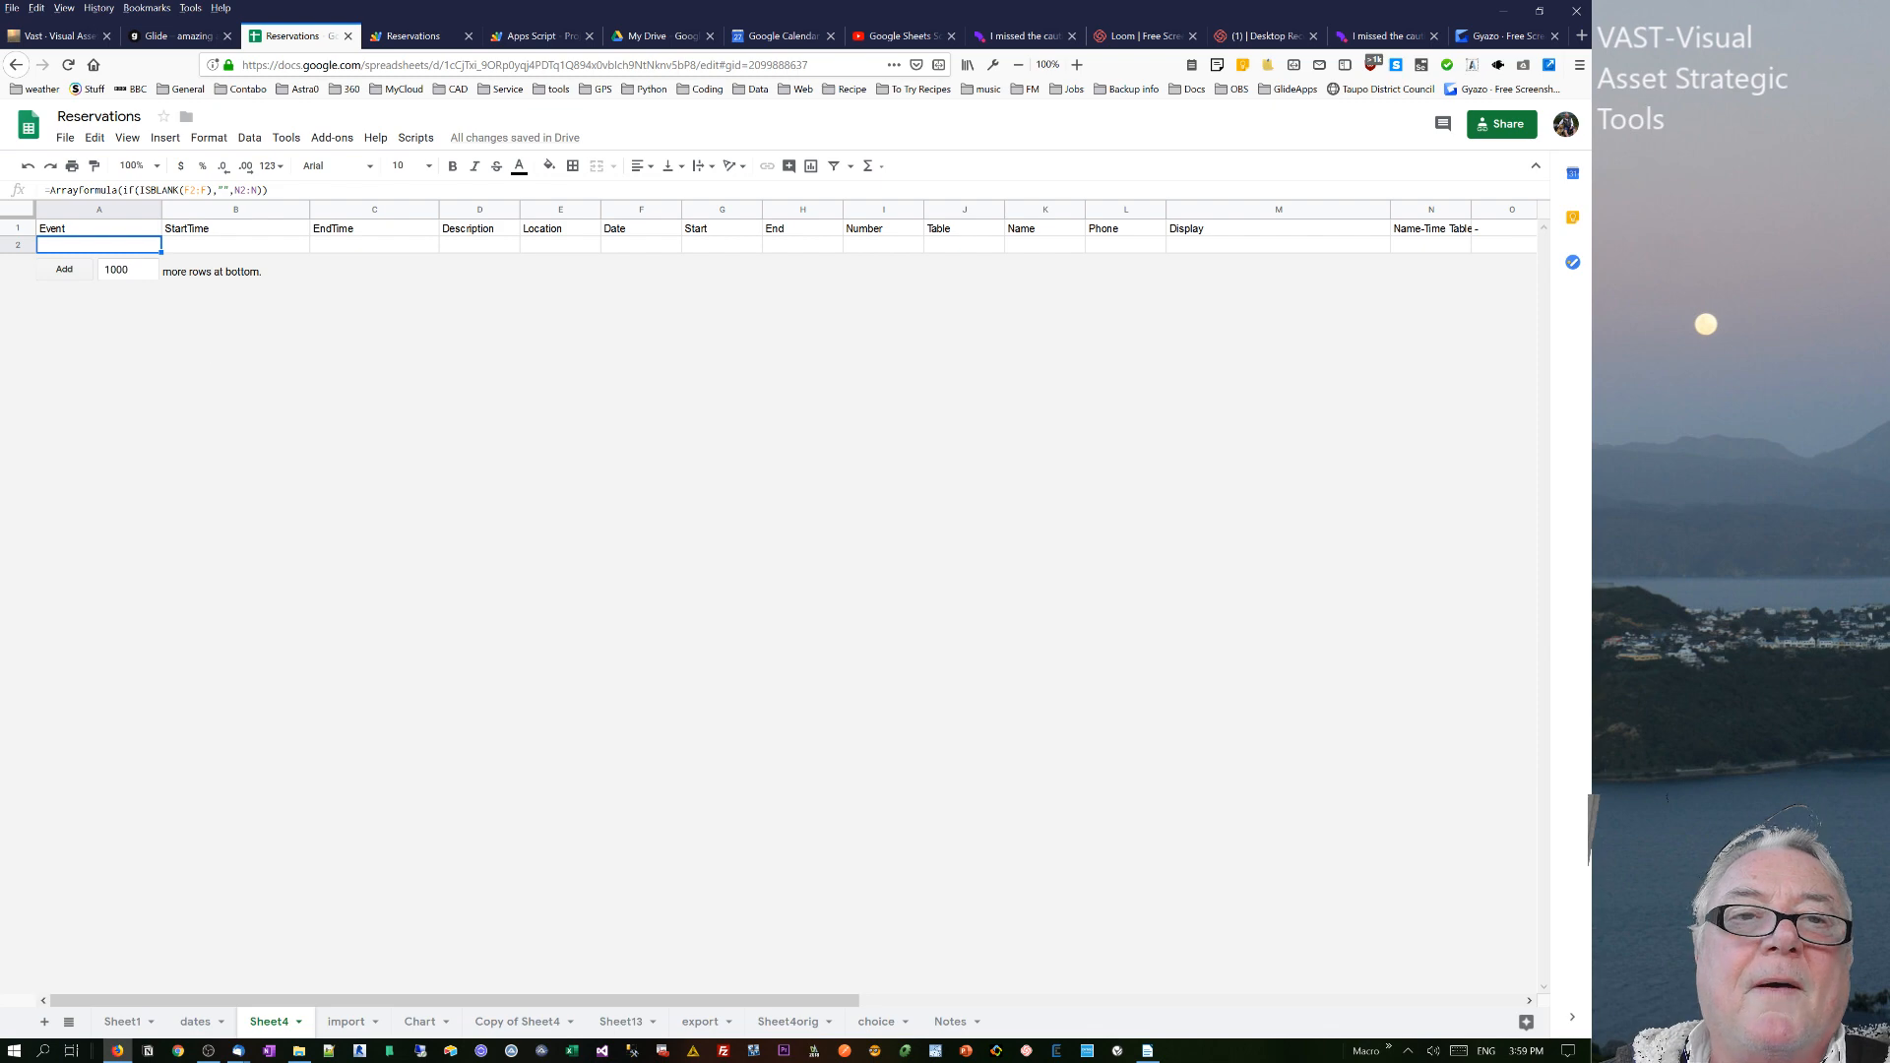
click(416, 35)
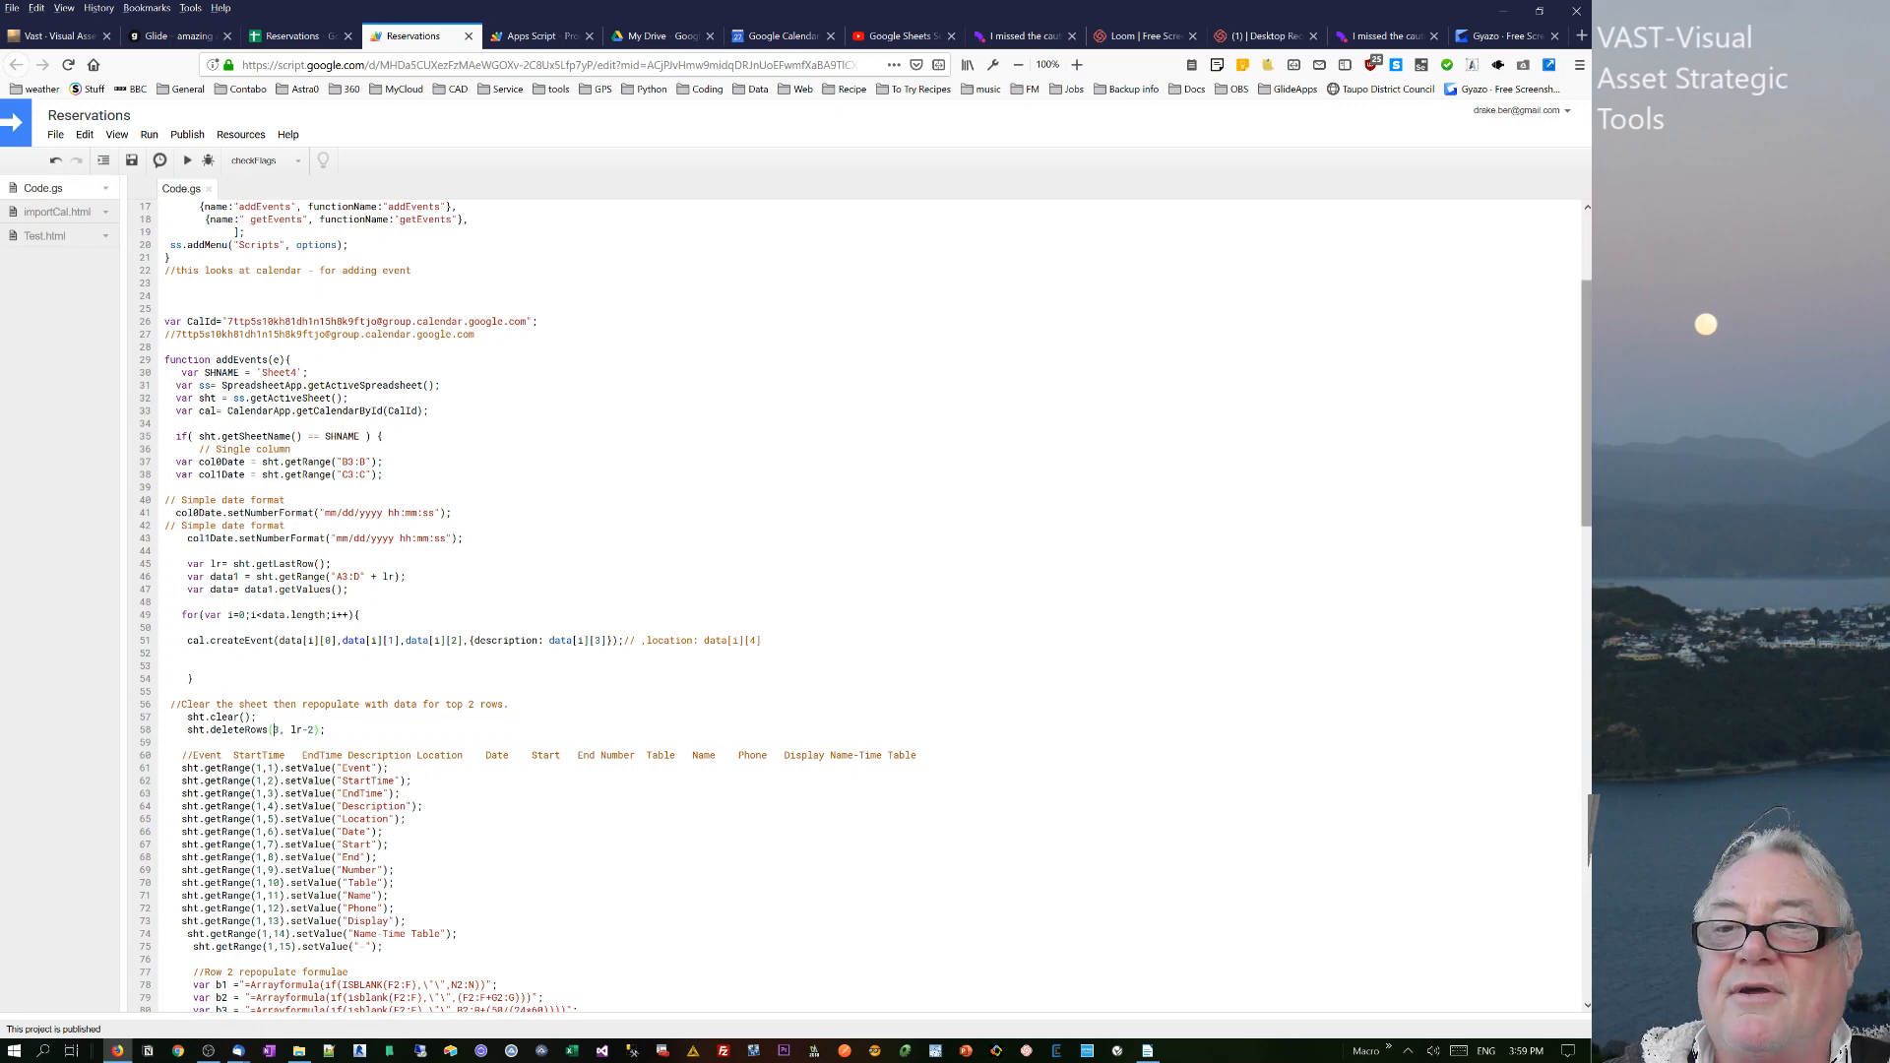
scroll(down, 3)
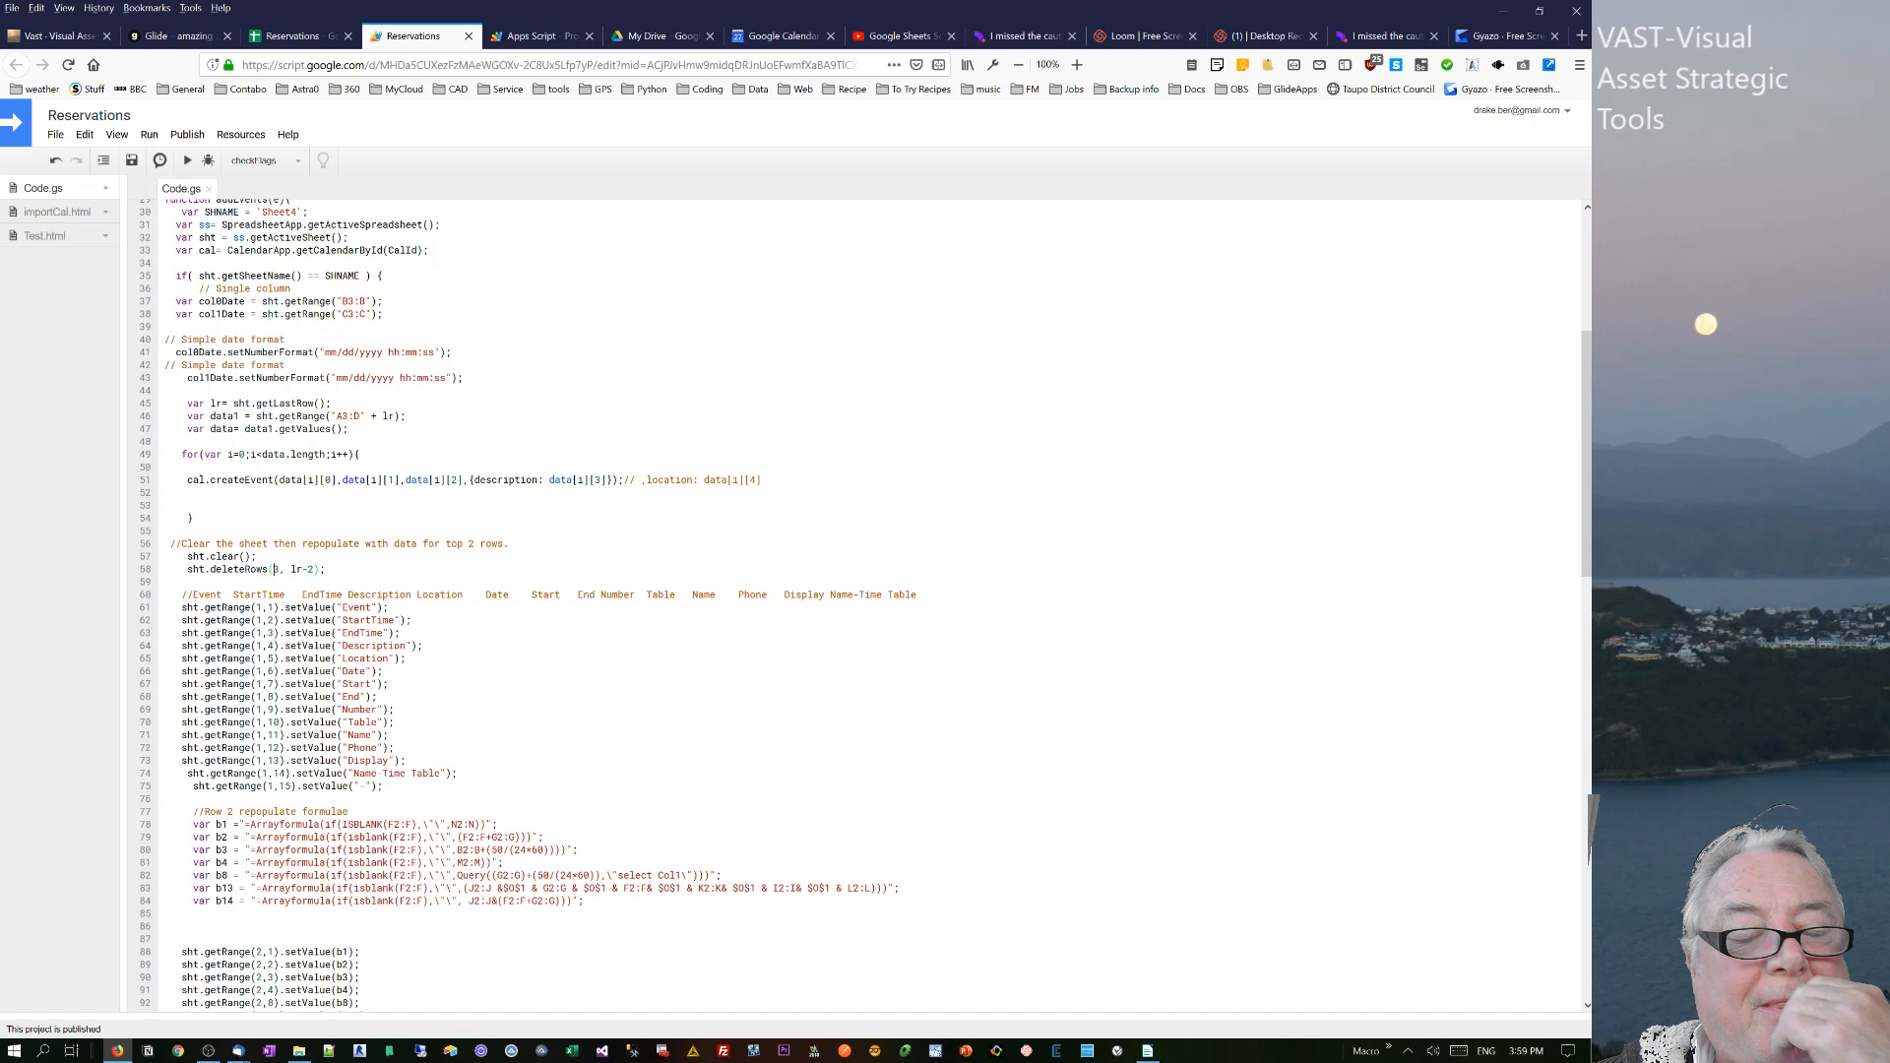
text(3)
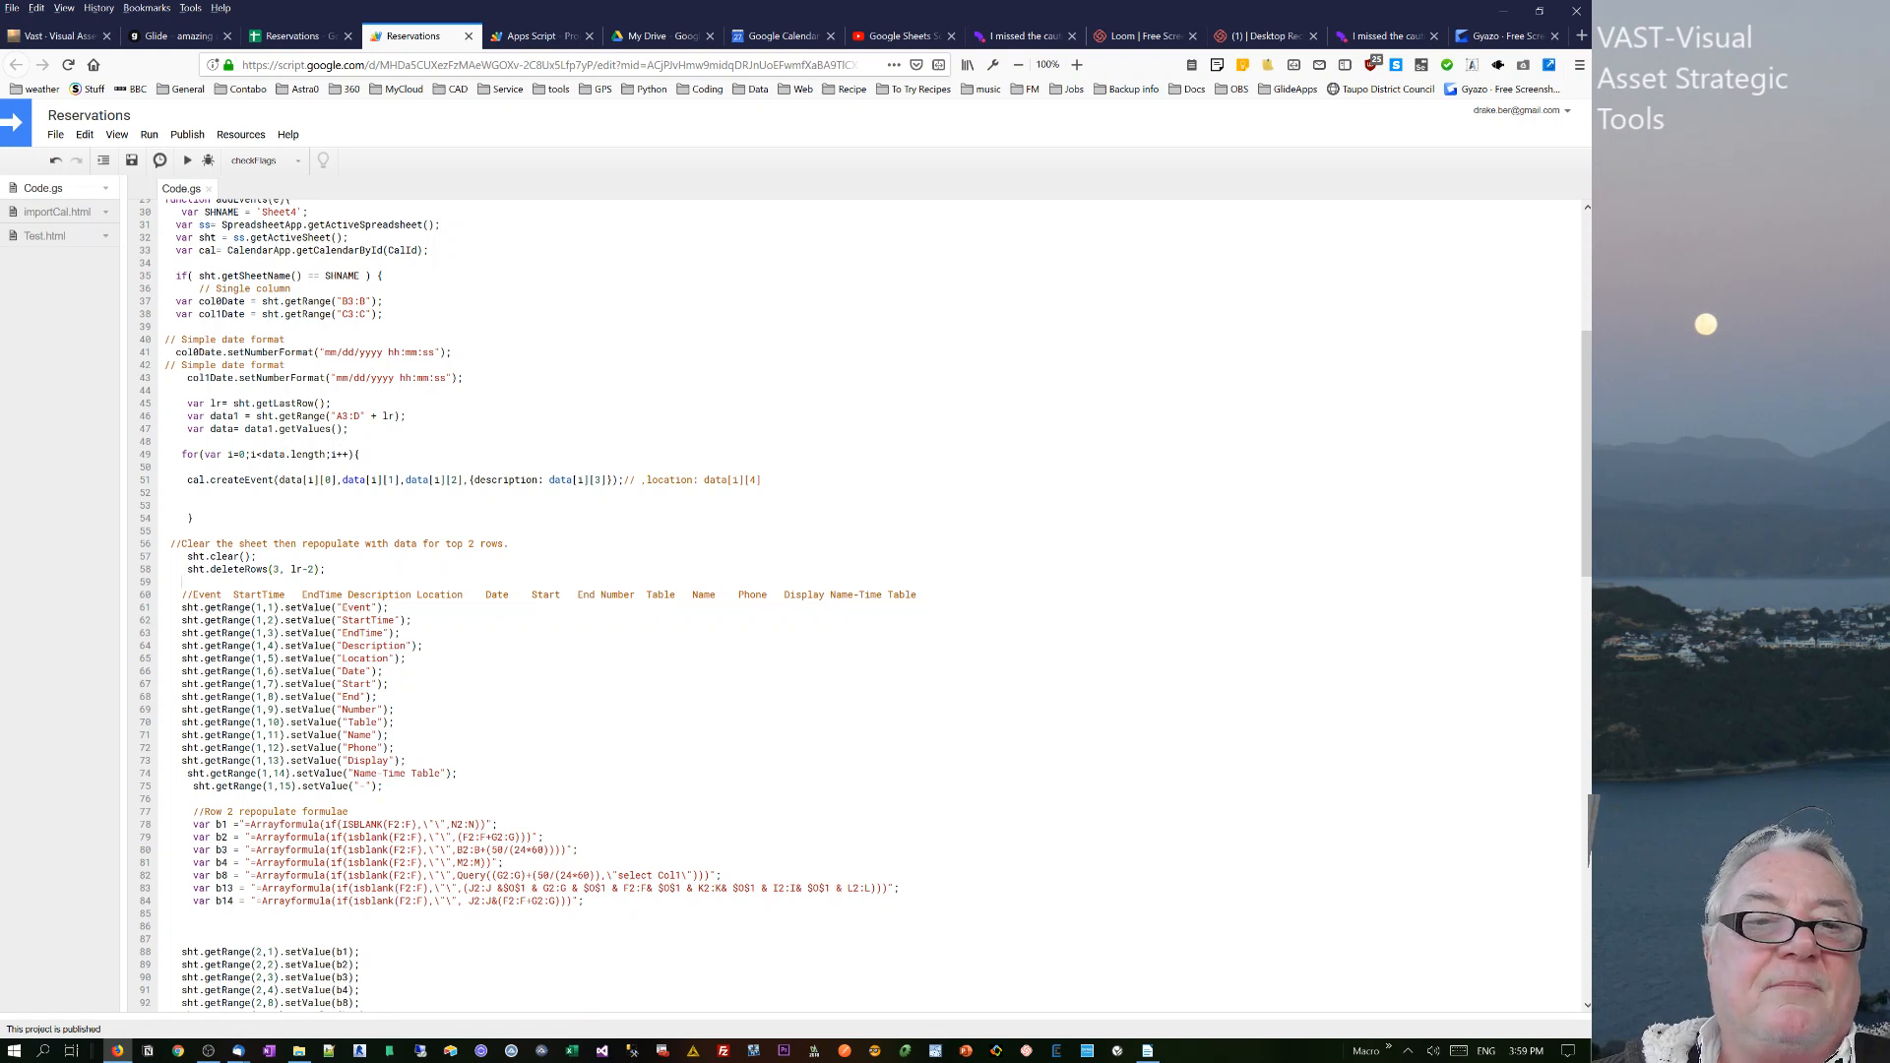
click(289, 35)
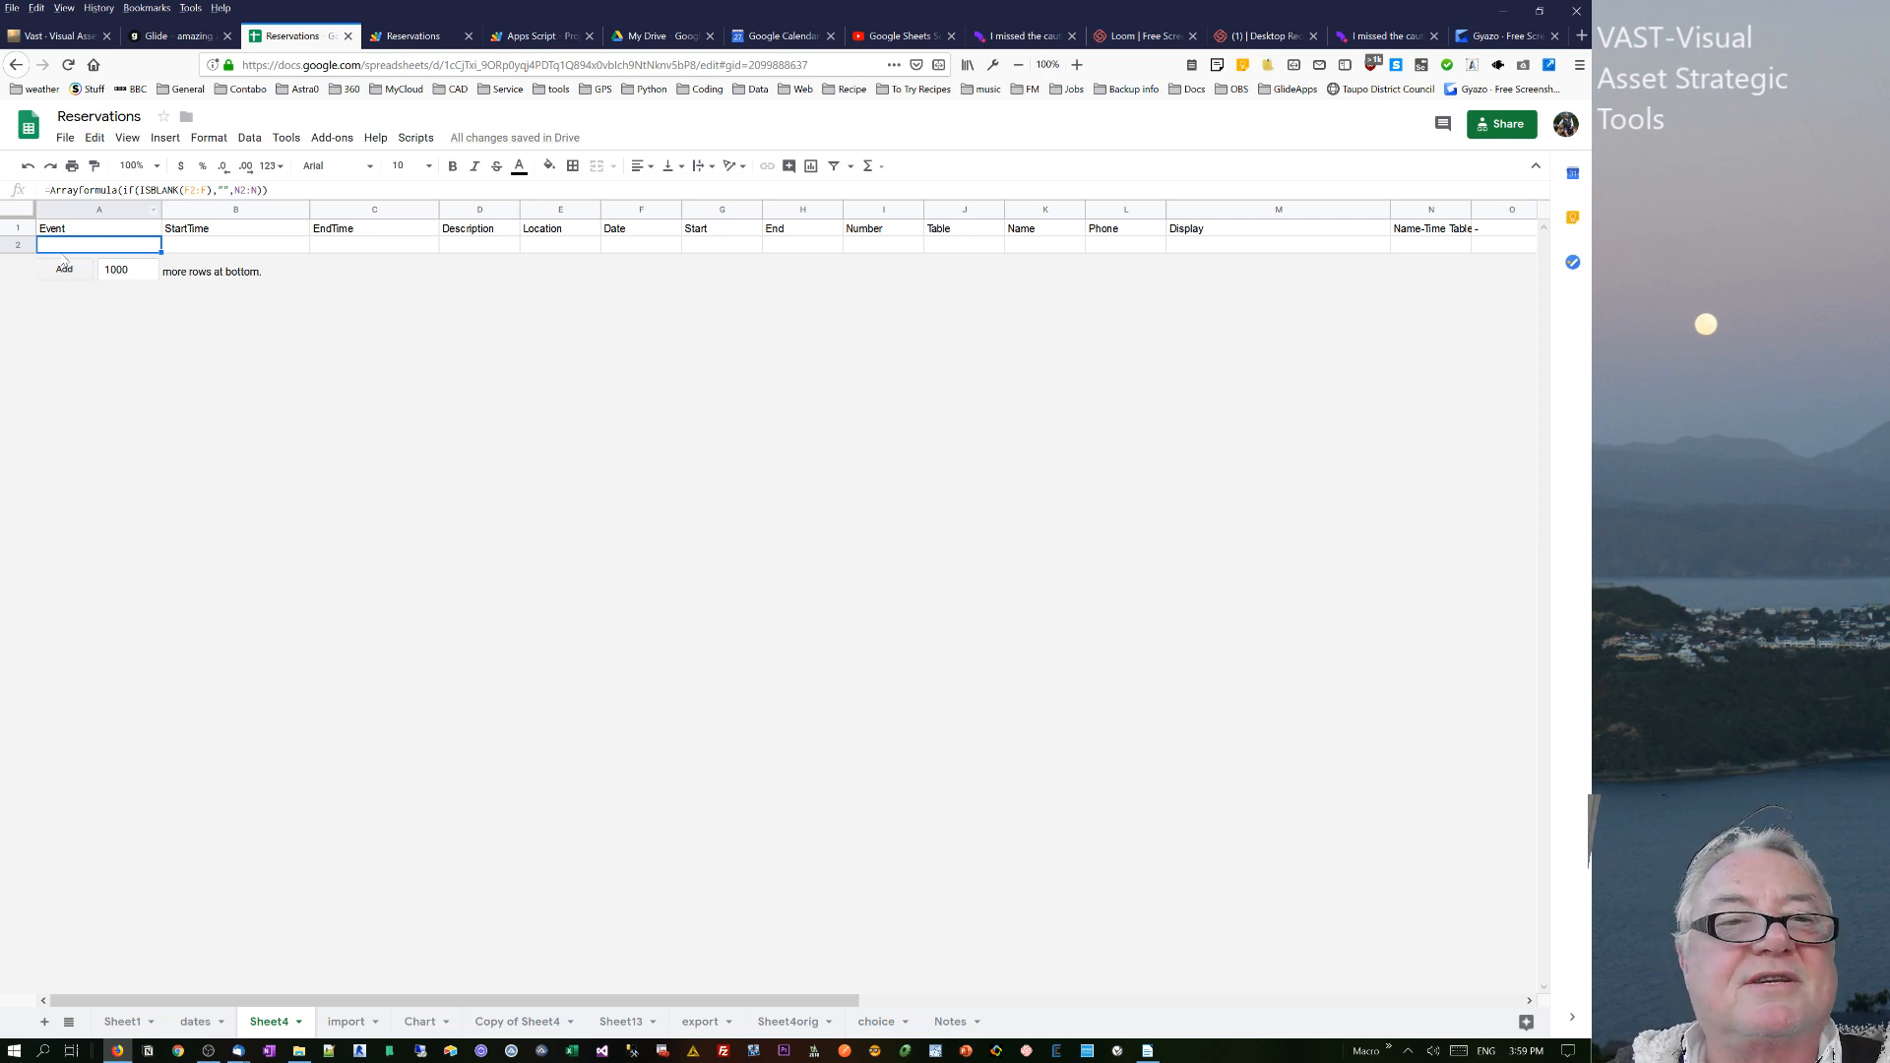
mouse_move(6, 300)
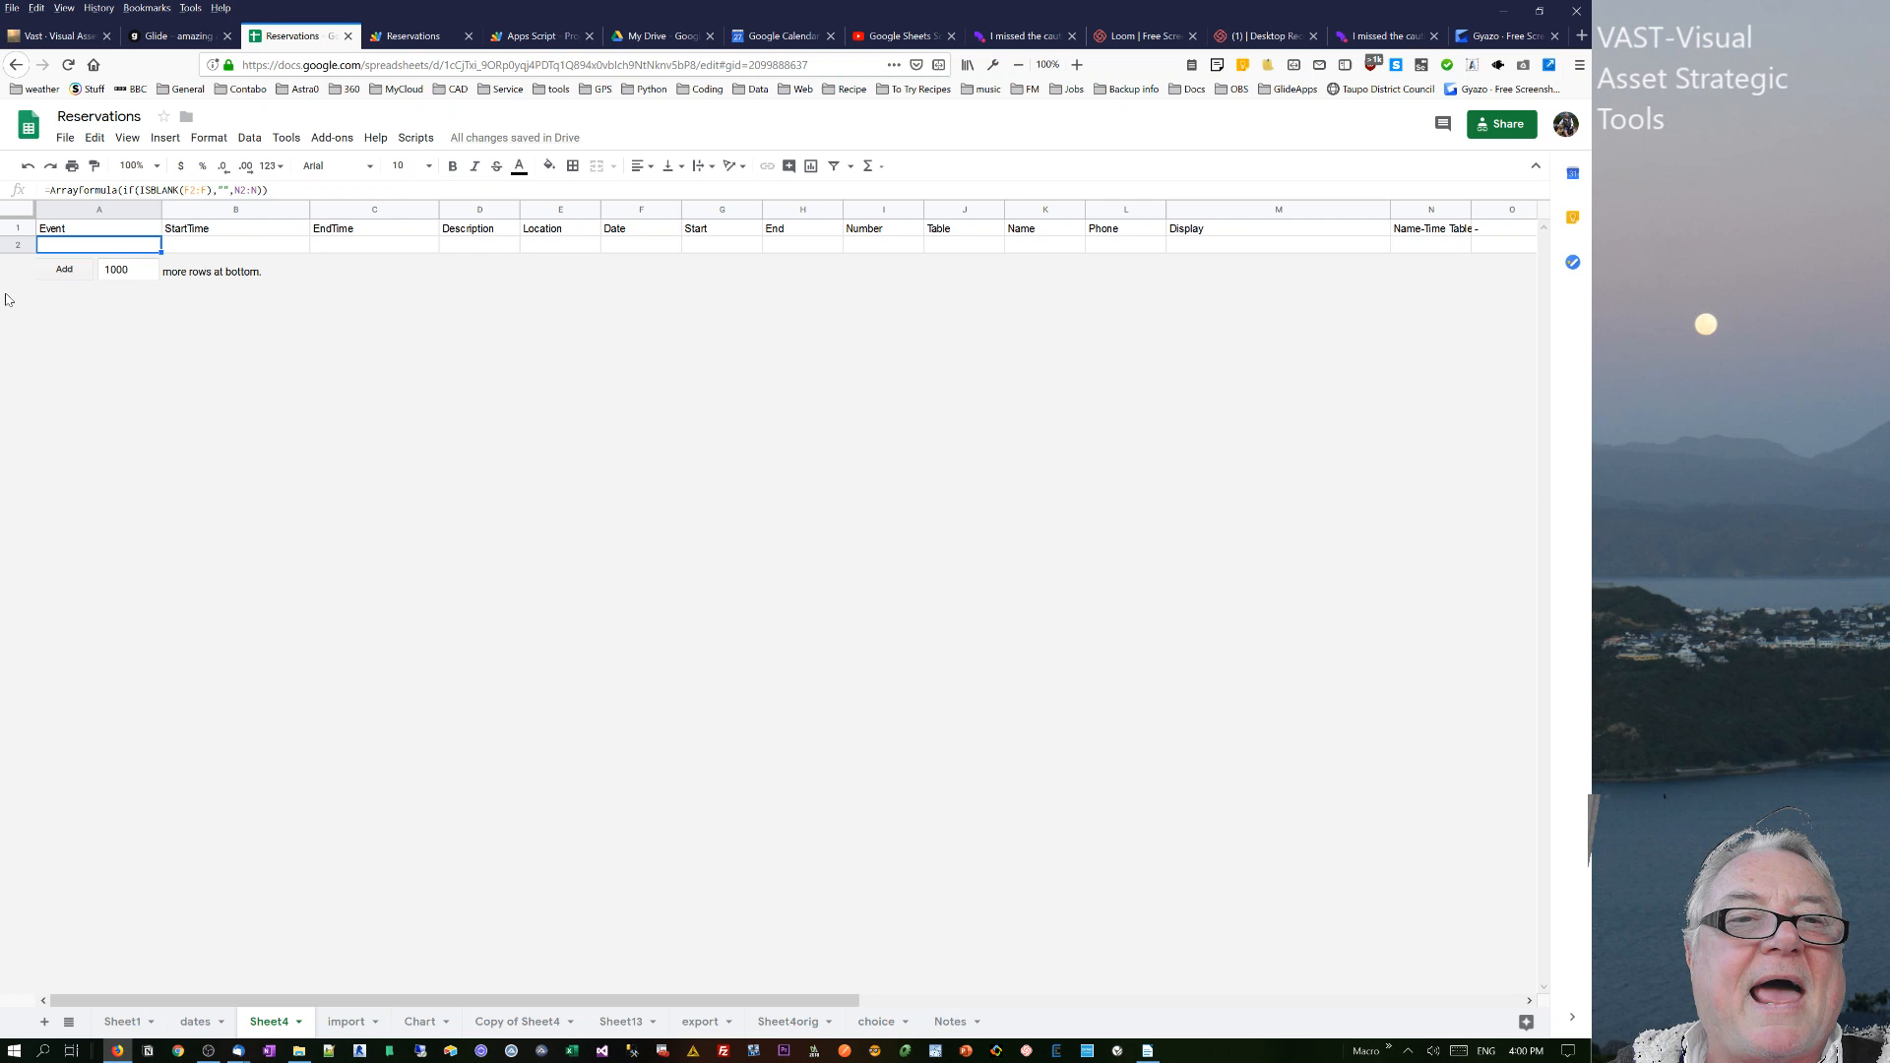
mouse_move(696, 331)
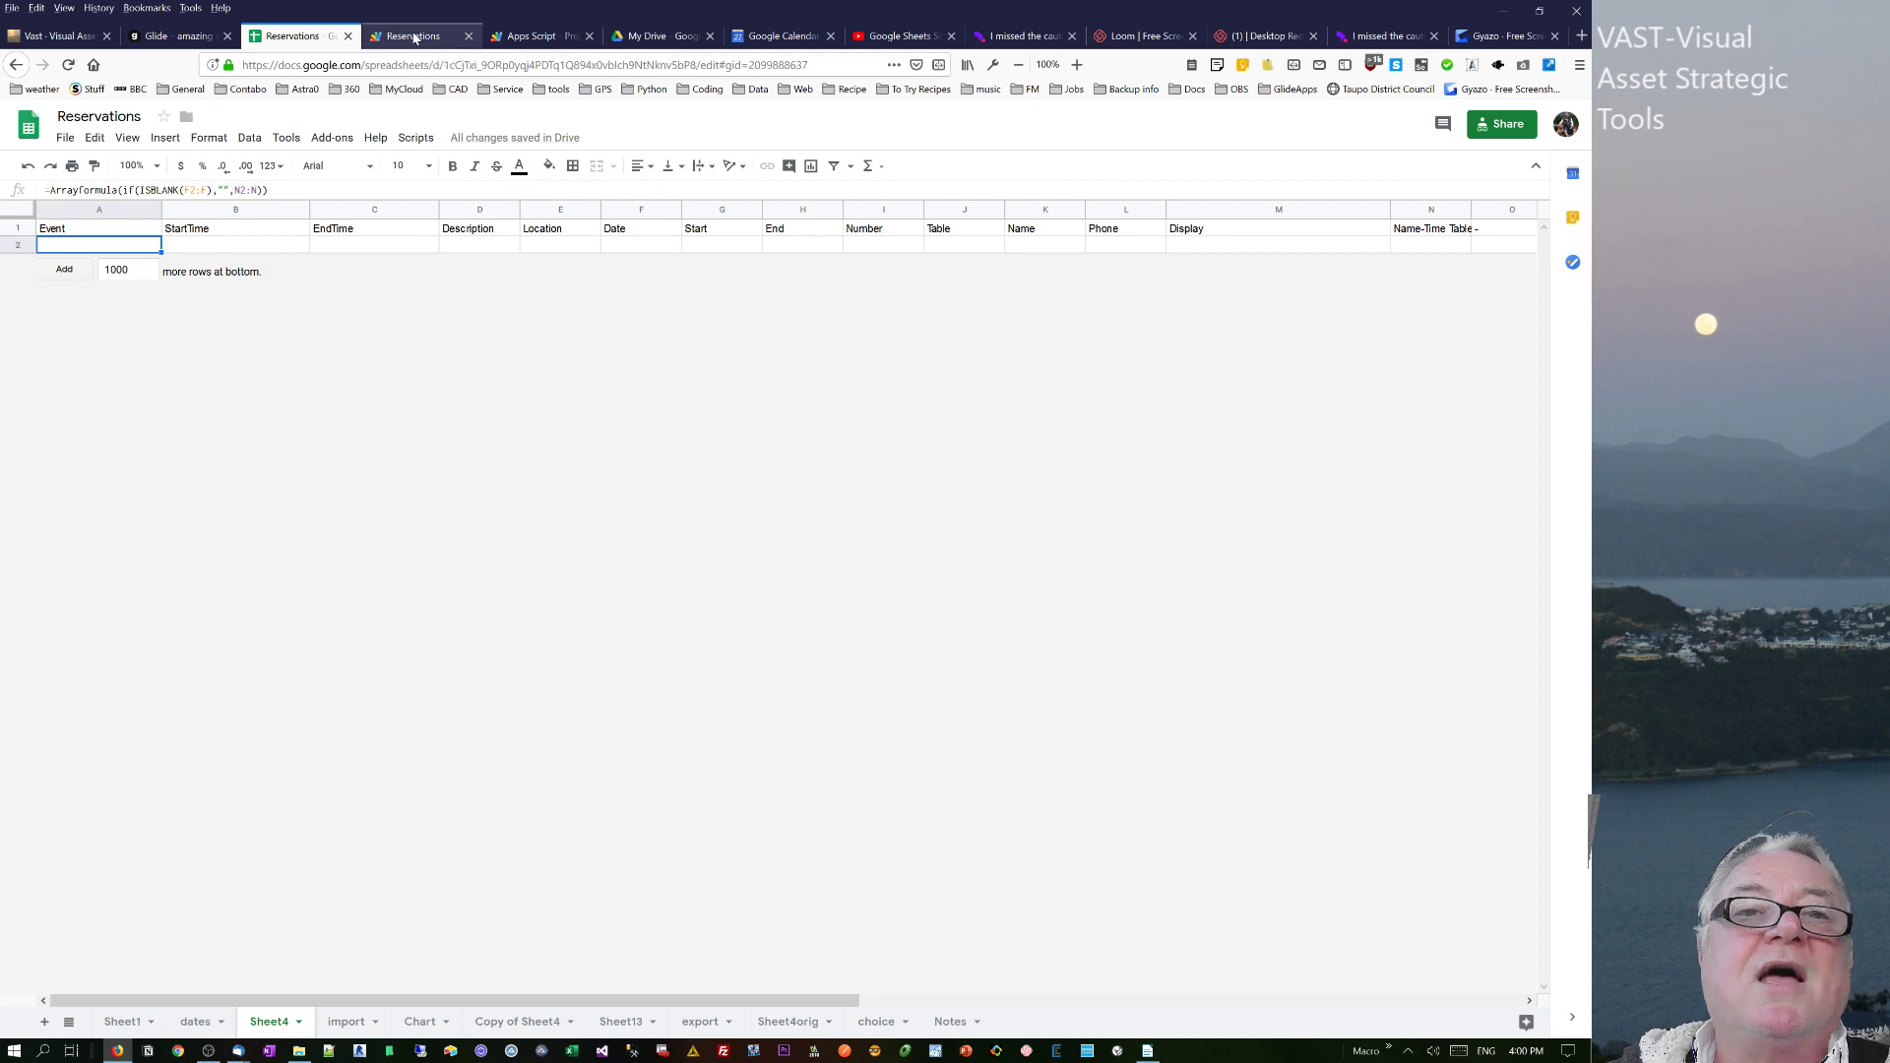
- Review the code rebuilding Sheet4's headers and row-2 formulas, then check the cleared Sheet4
click(408, 35)
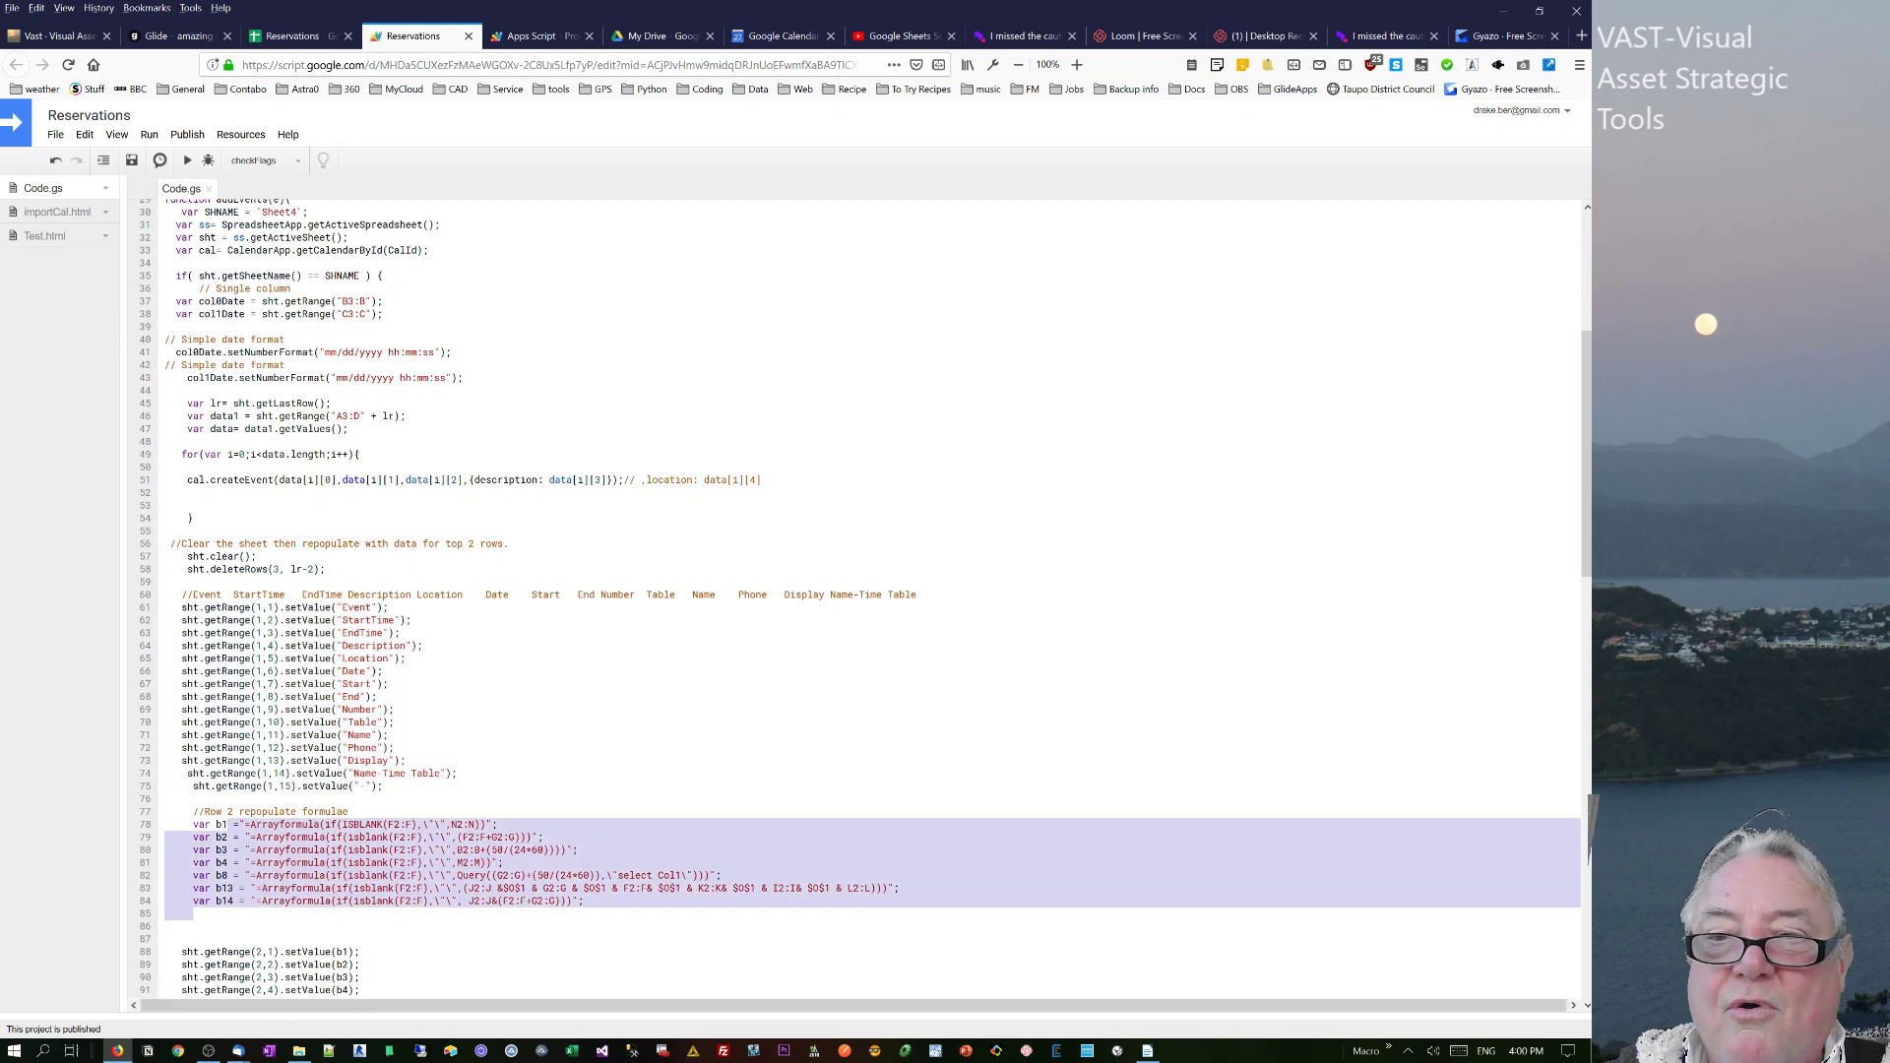
scroll(down, 3)
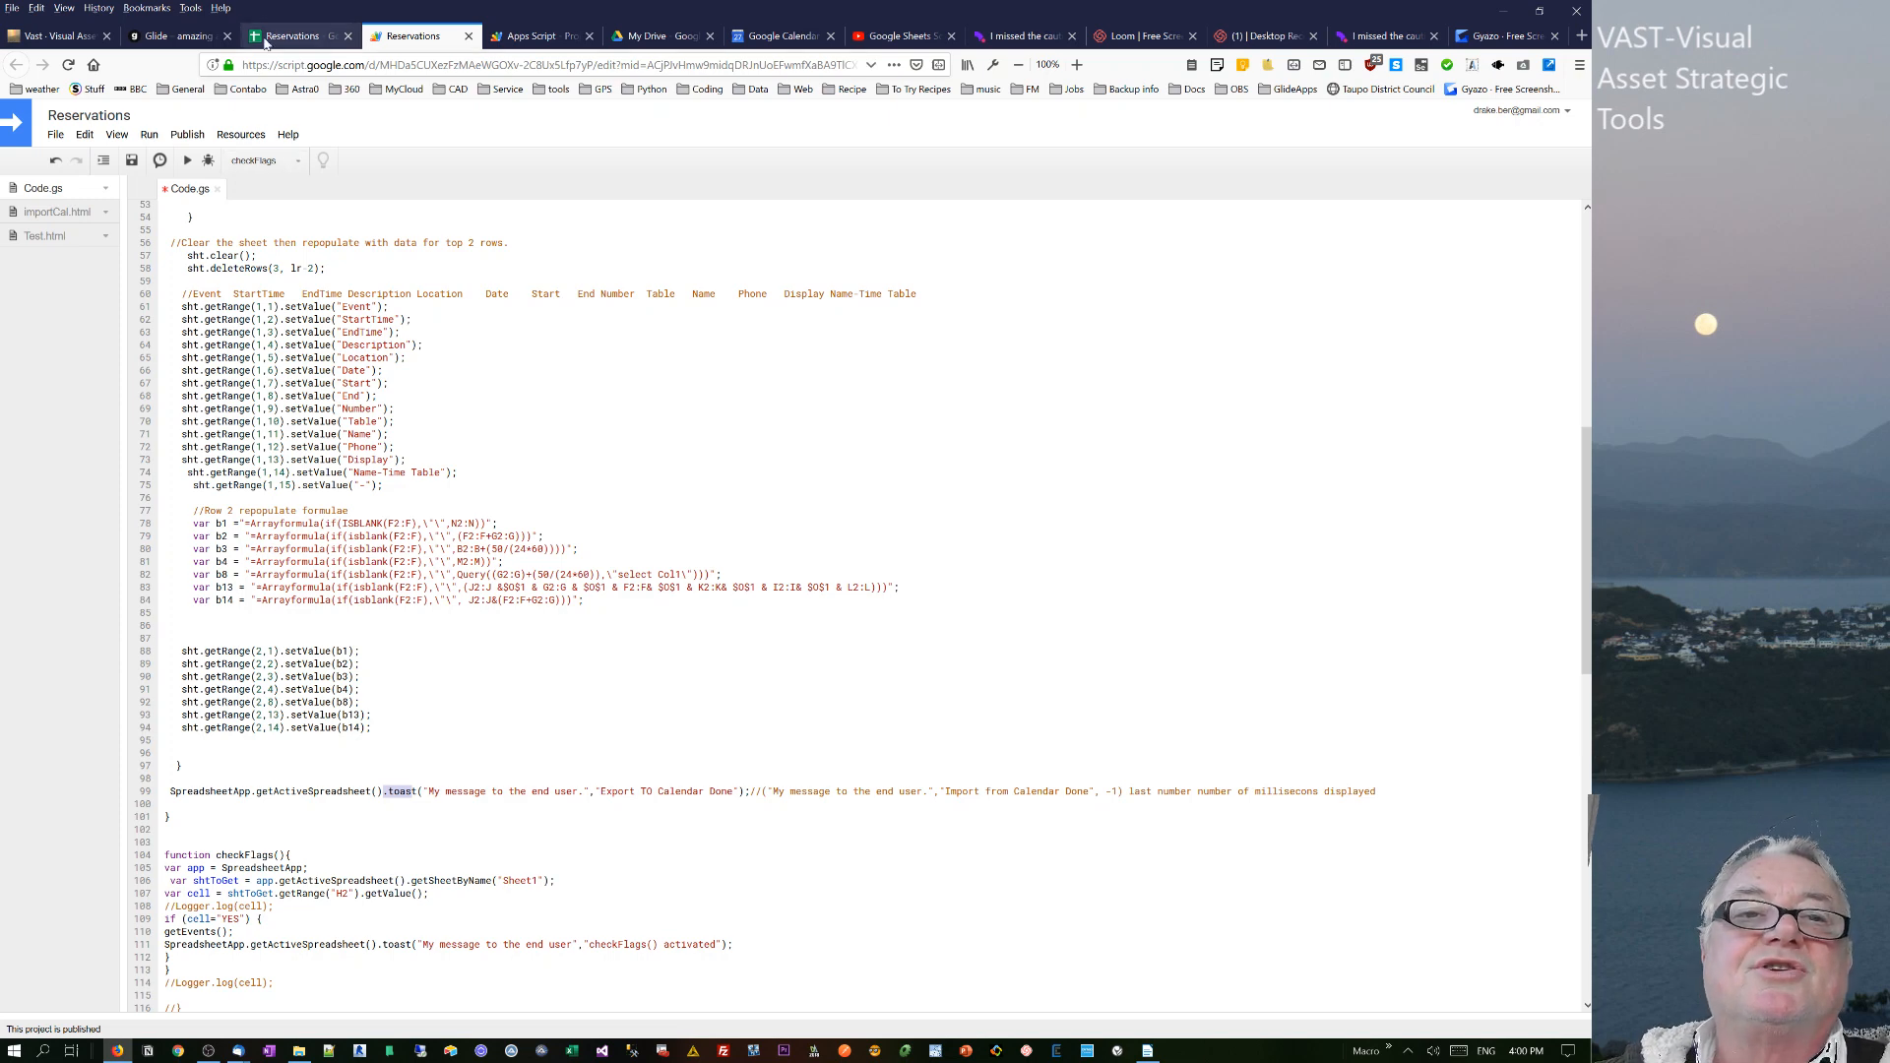
click(290, 36)
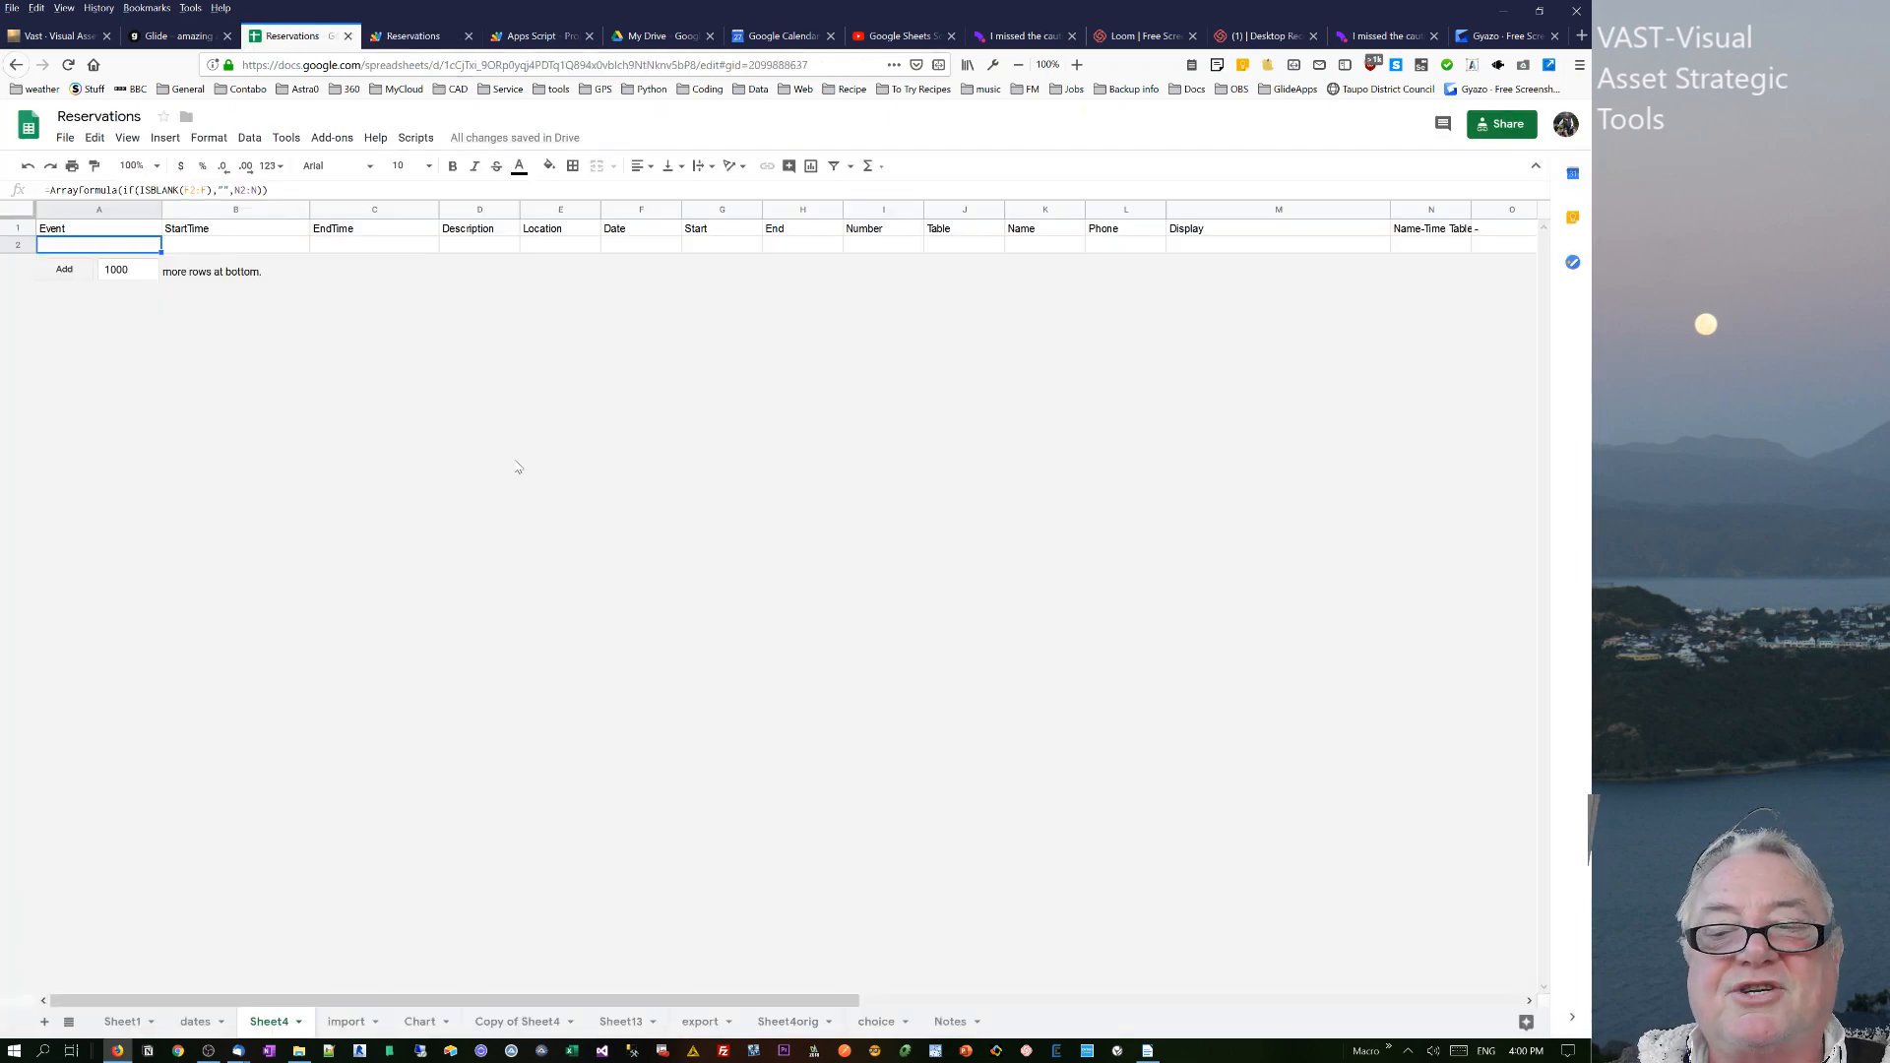
mouse_move(1482, 933)
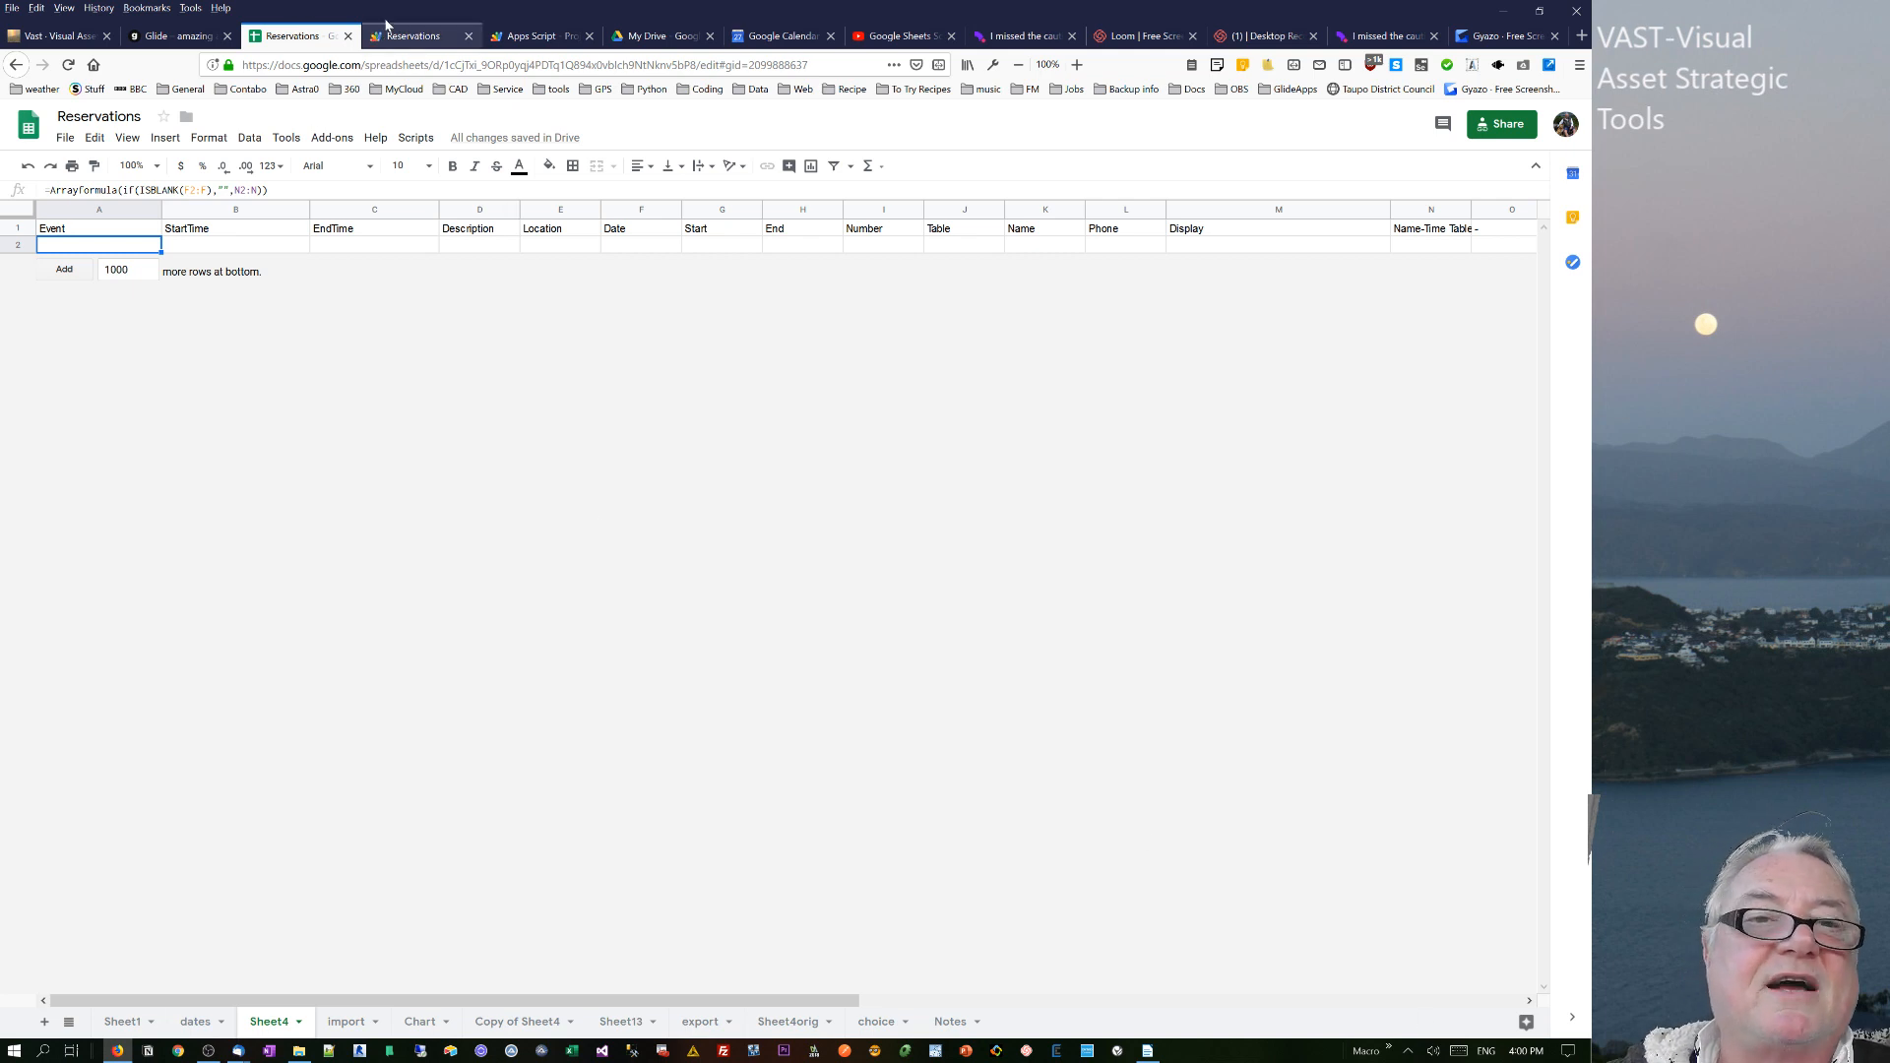
mouse_move(423, 35)
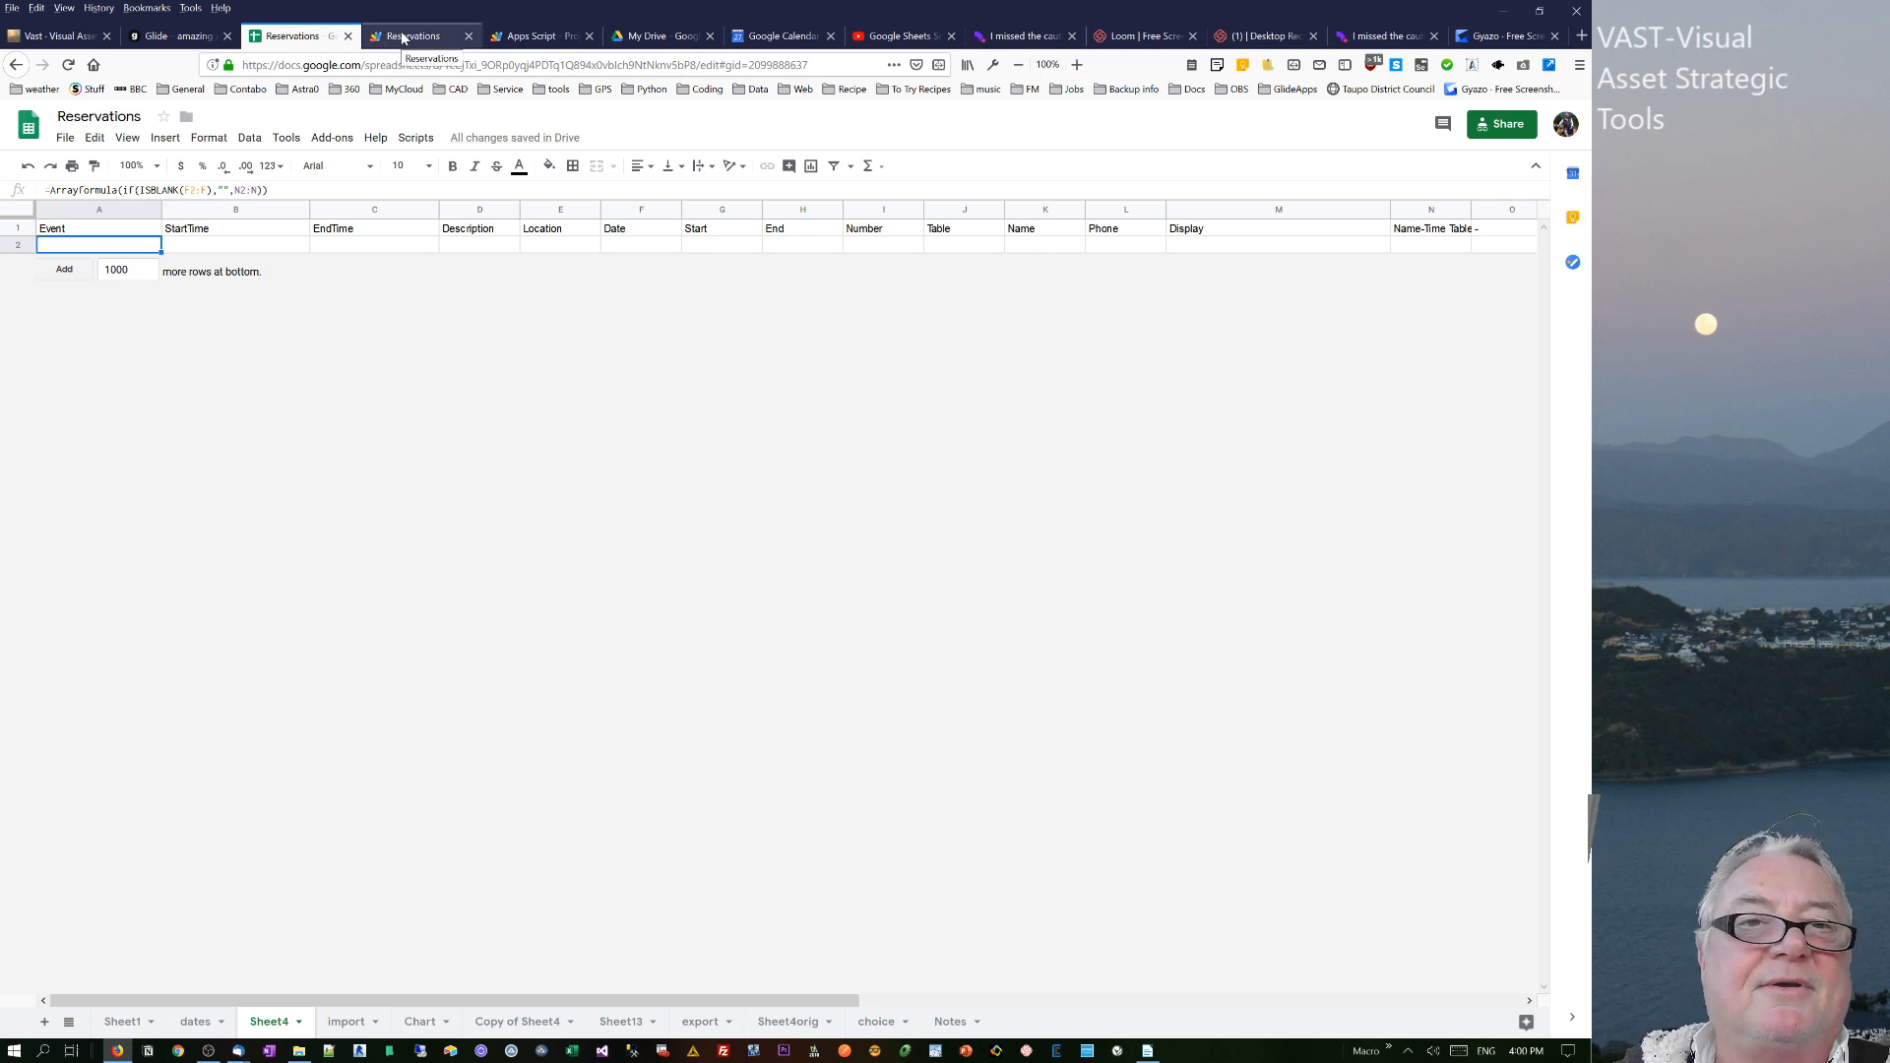
click(235, 246)
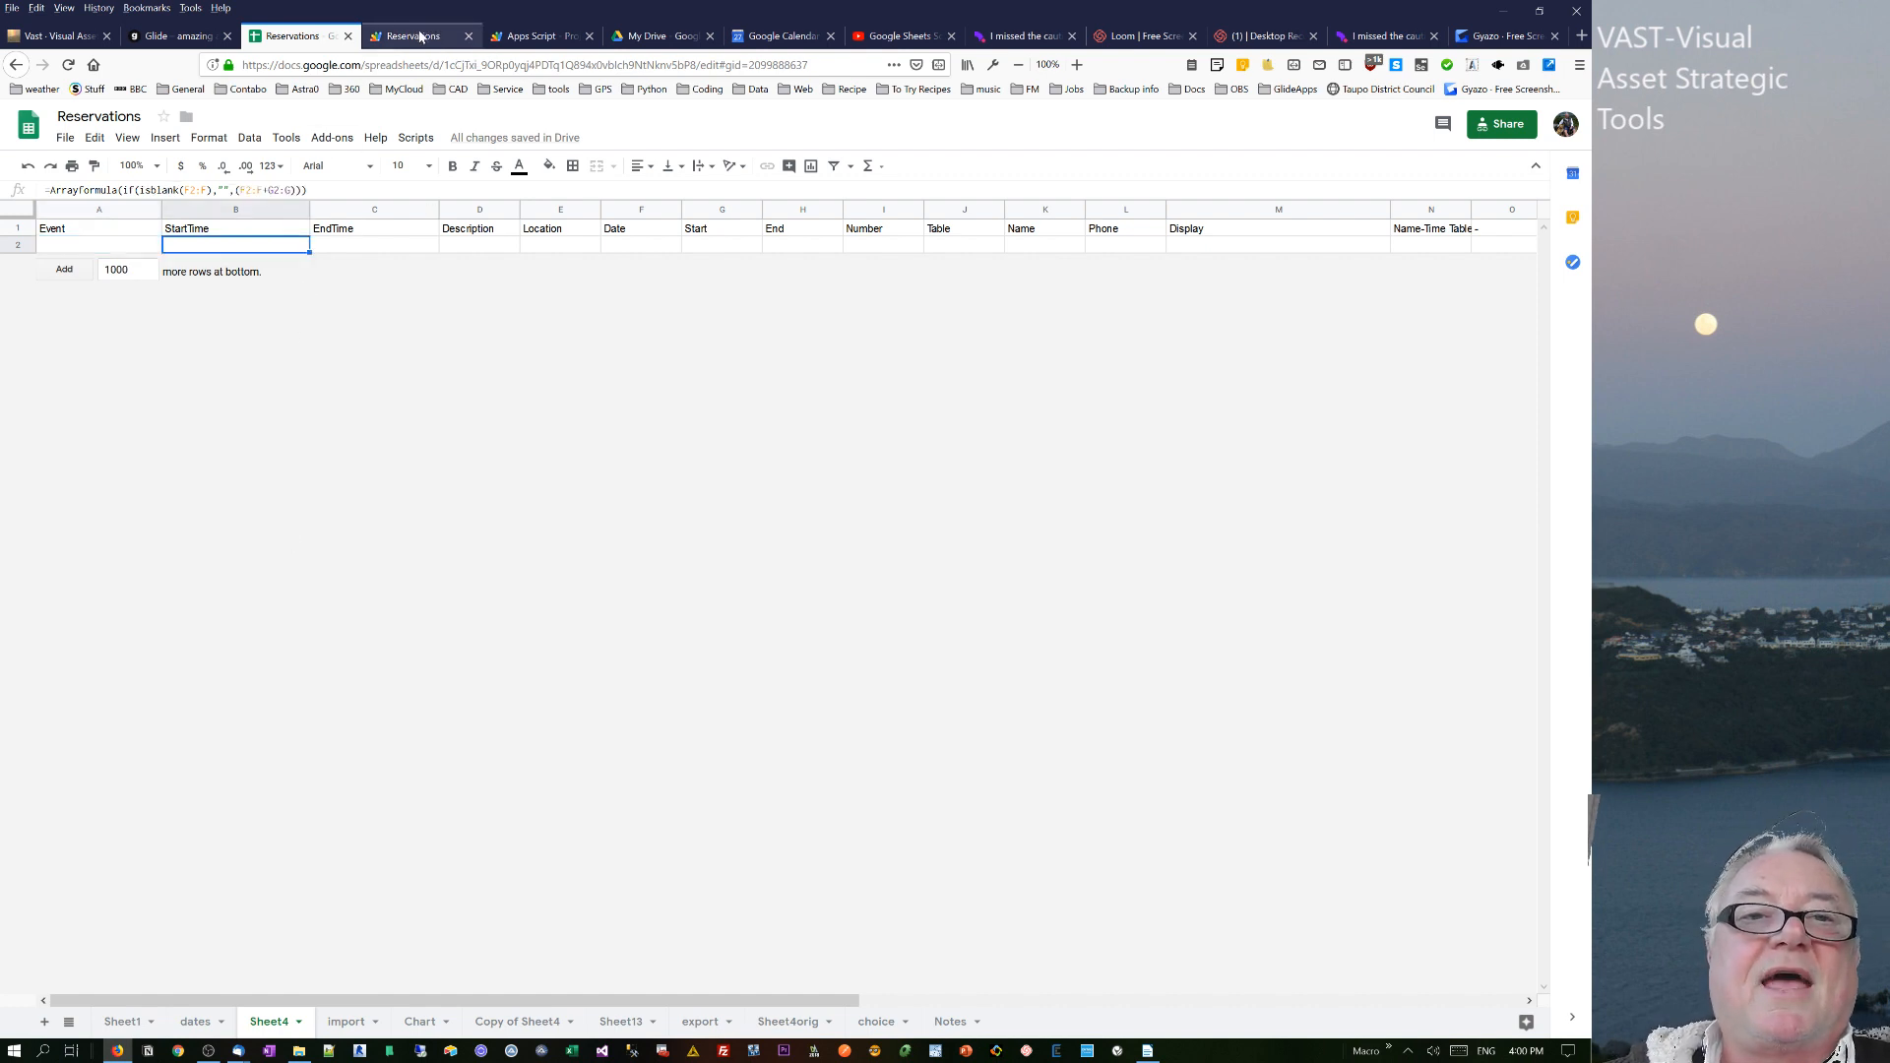
mouse_move(420, 36)
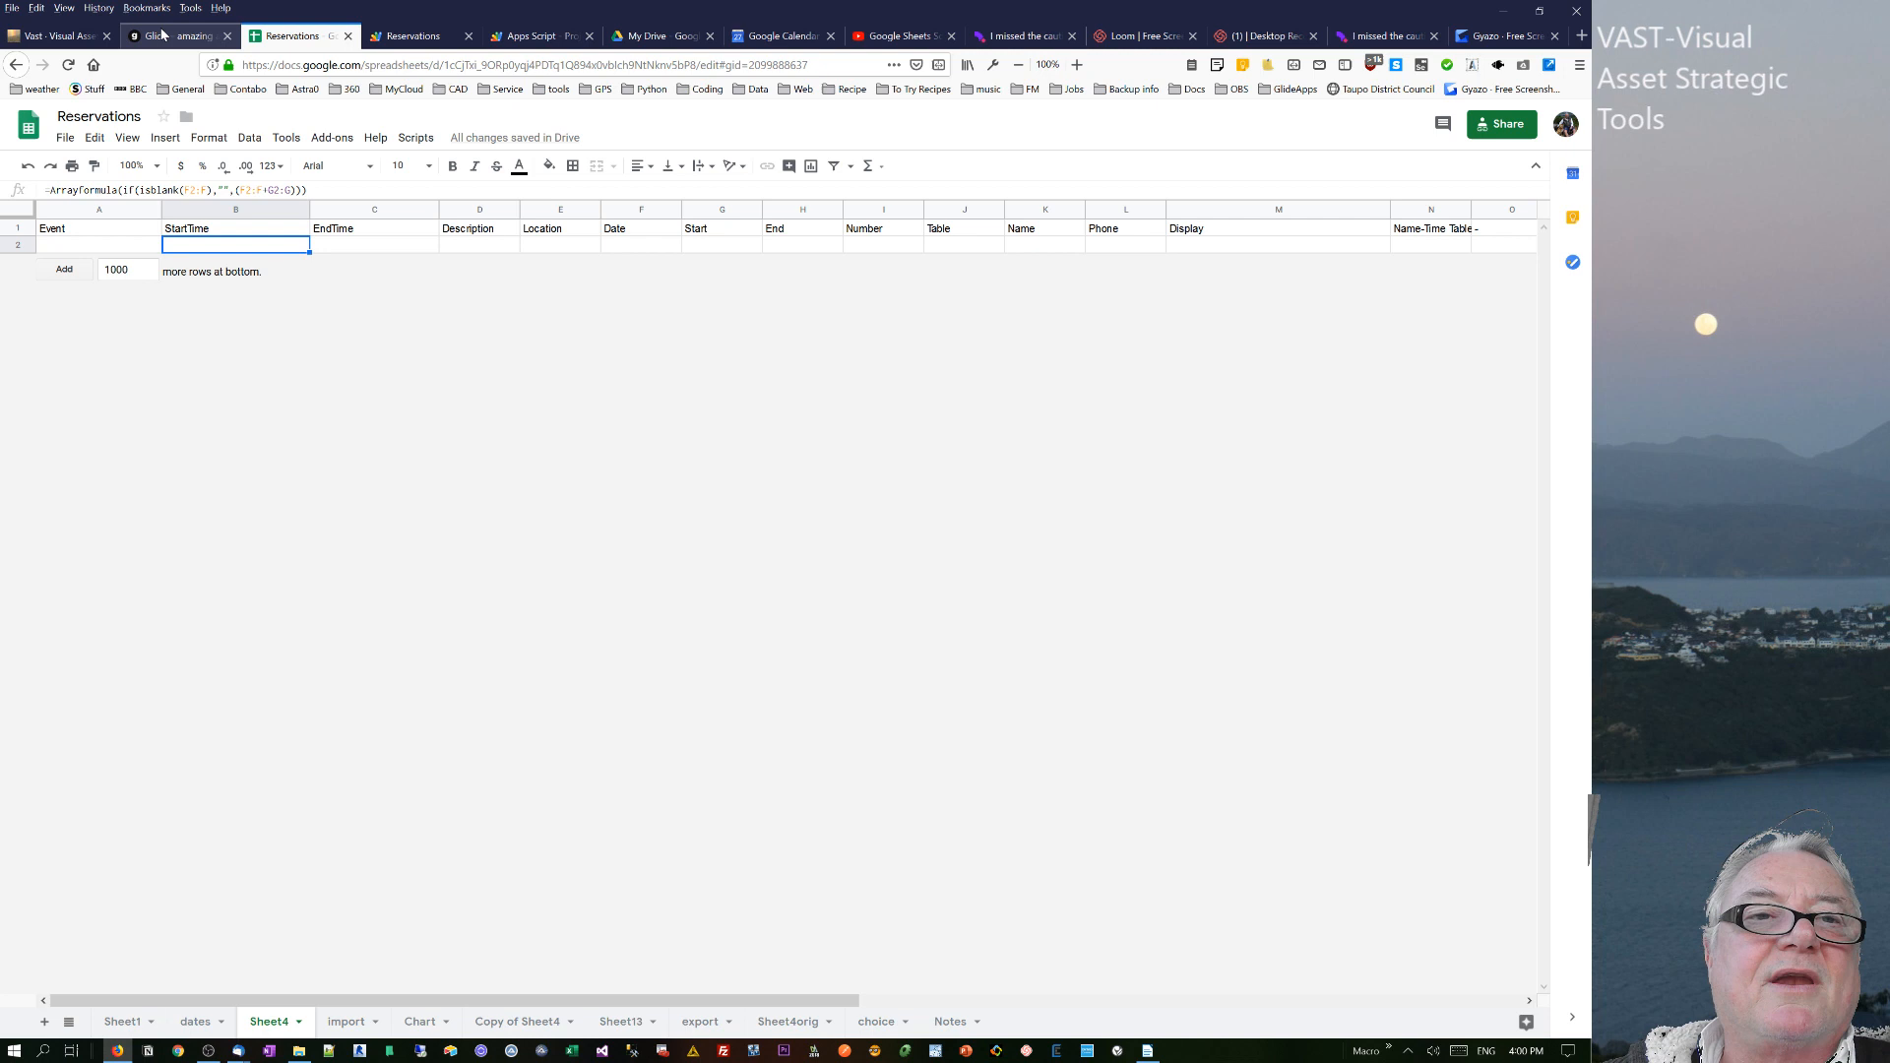
- View the 6/28/2019 booking timetable in the Glide preview and return to Reservations
click(176, 36)
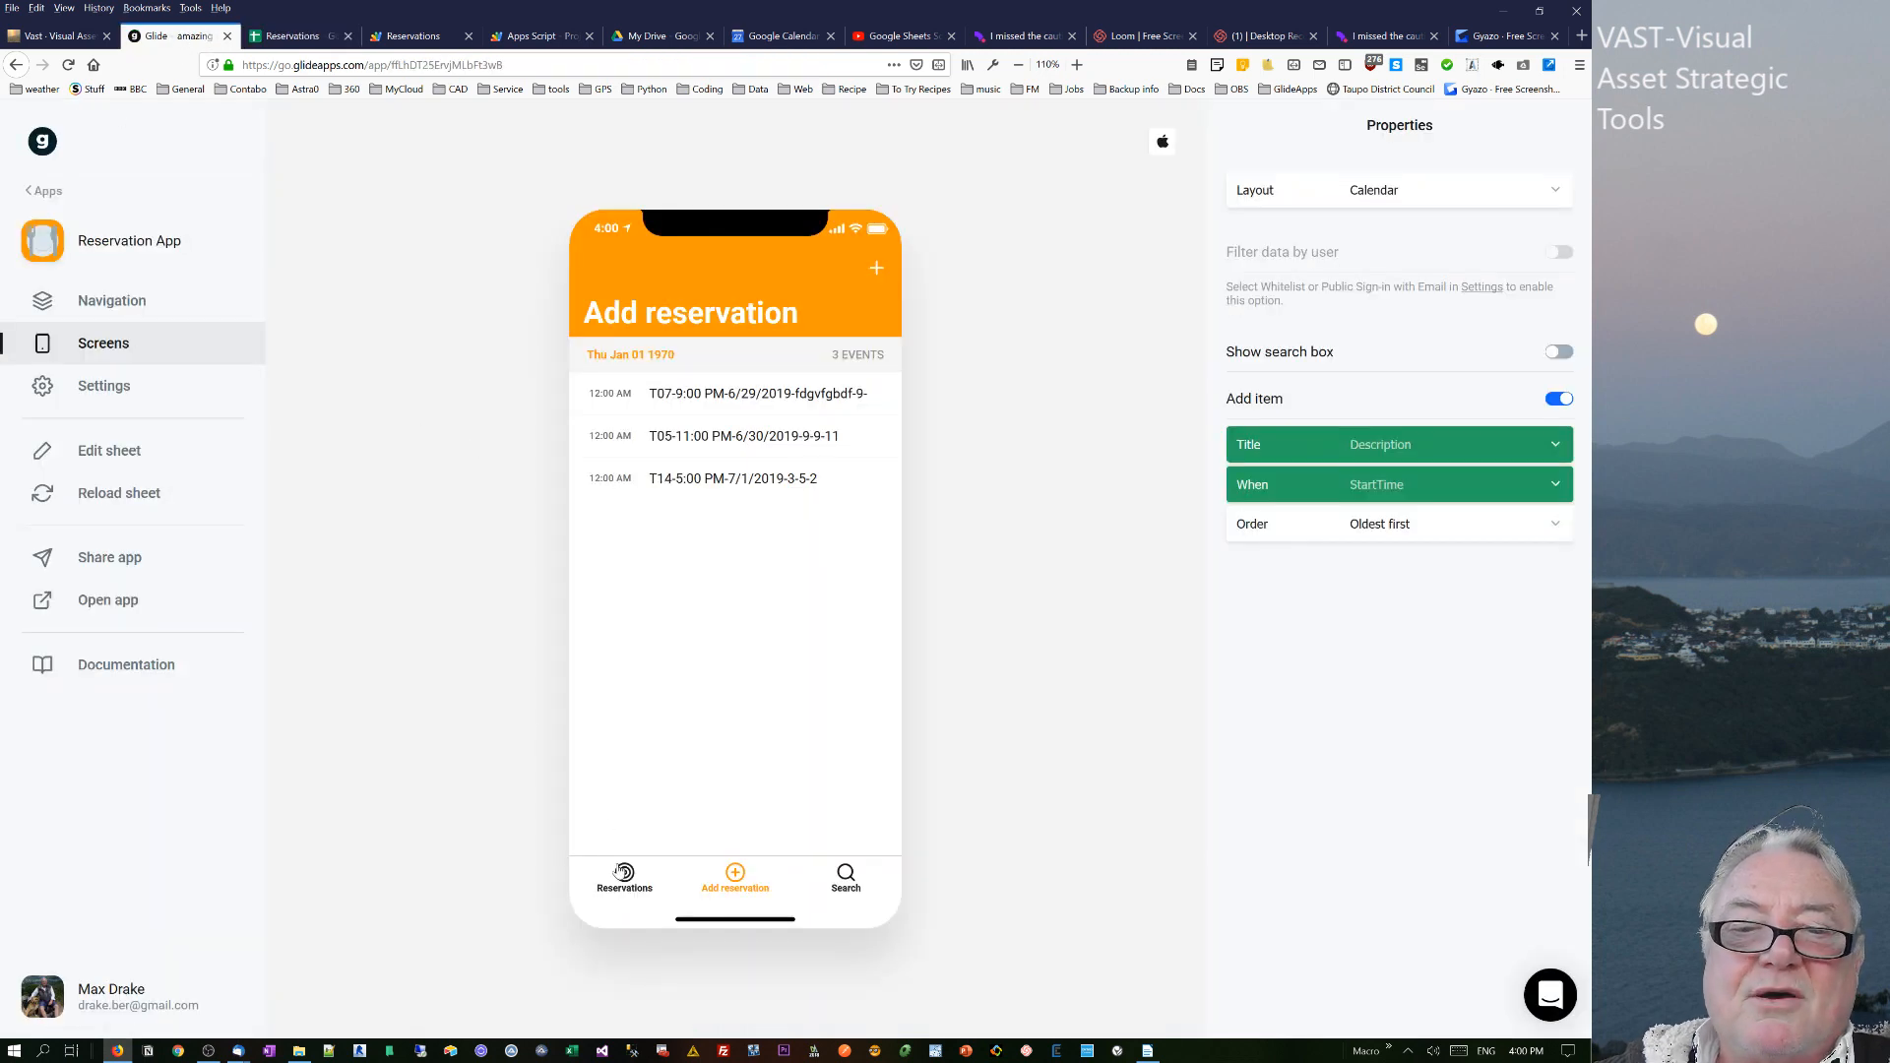
click(756, 393)
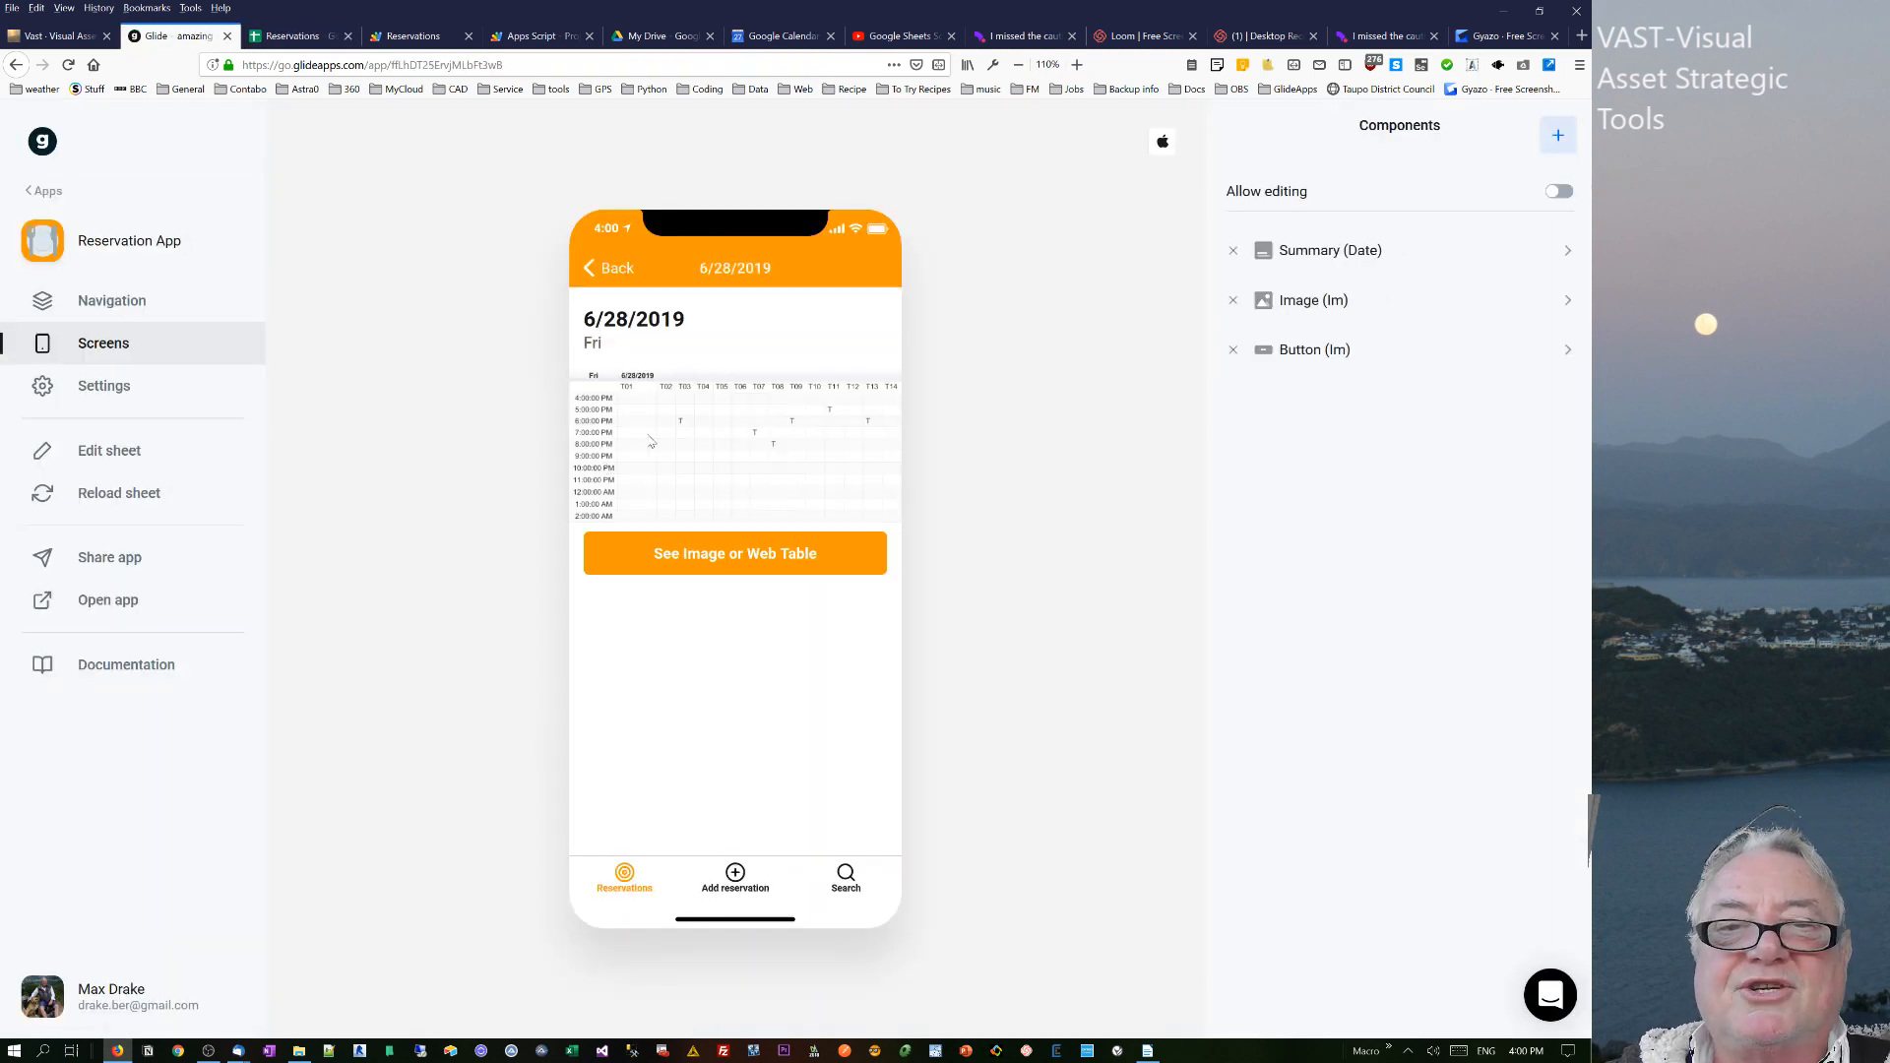
mouse_move(699, 447)
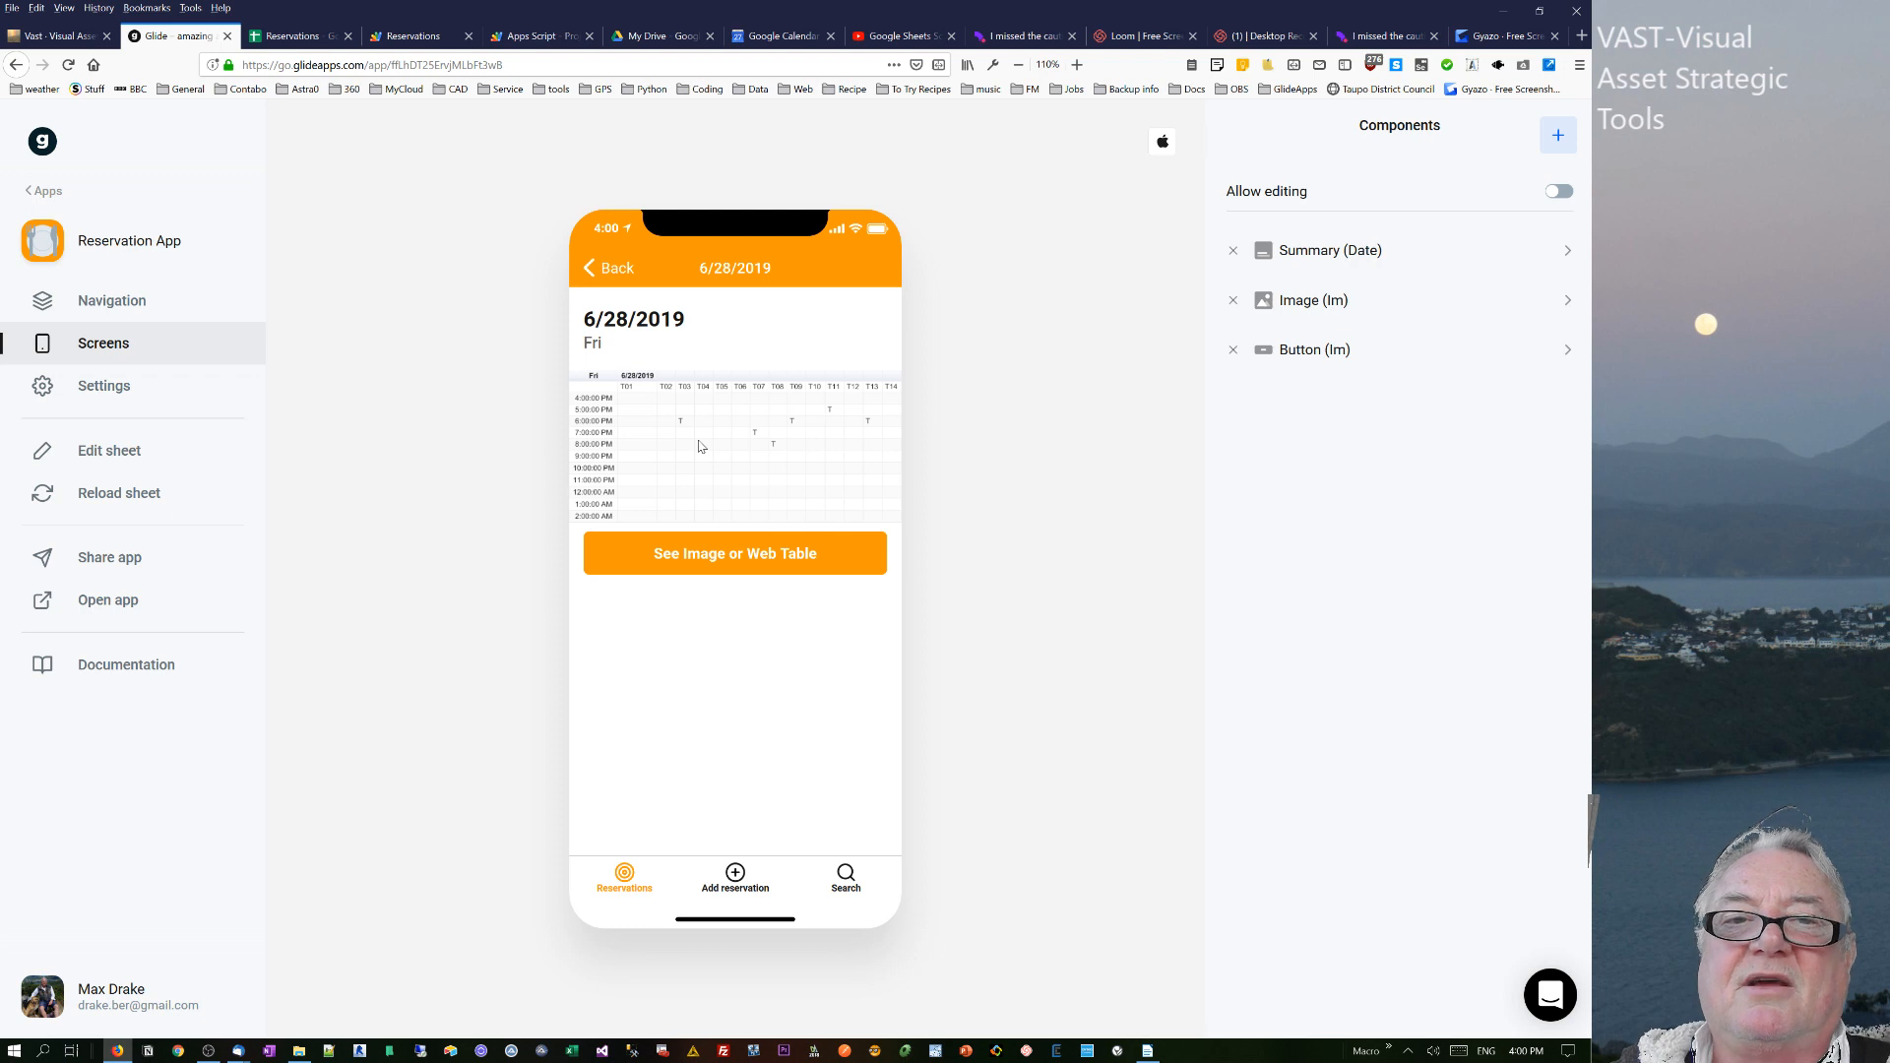
click(607, 267)
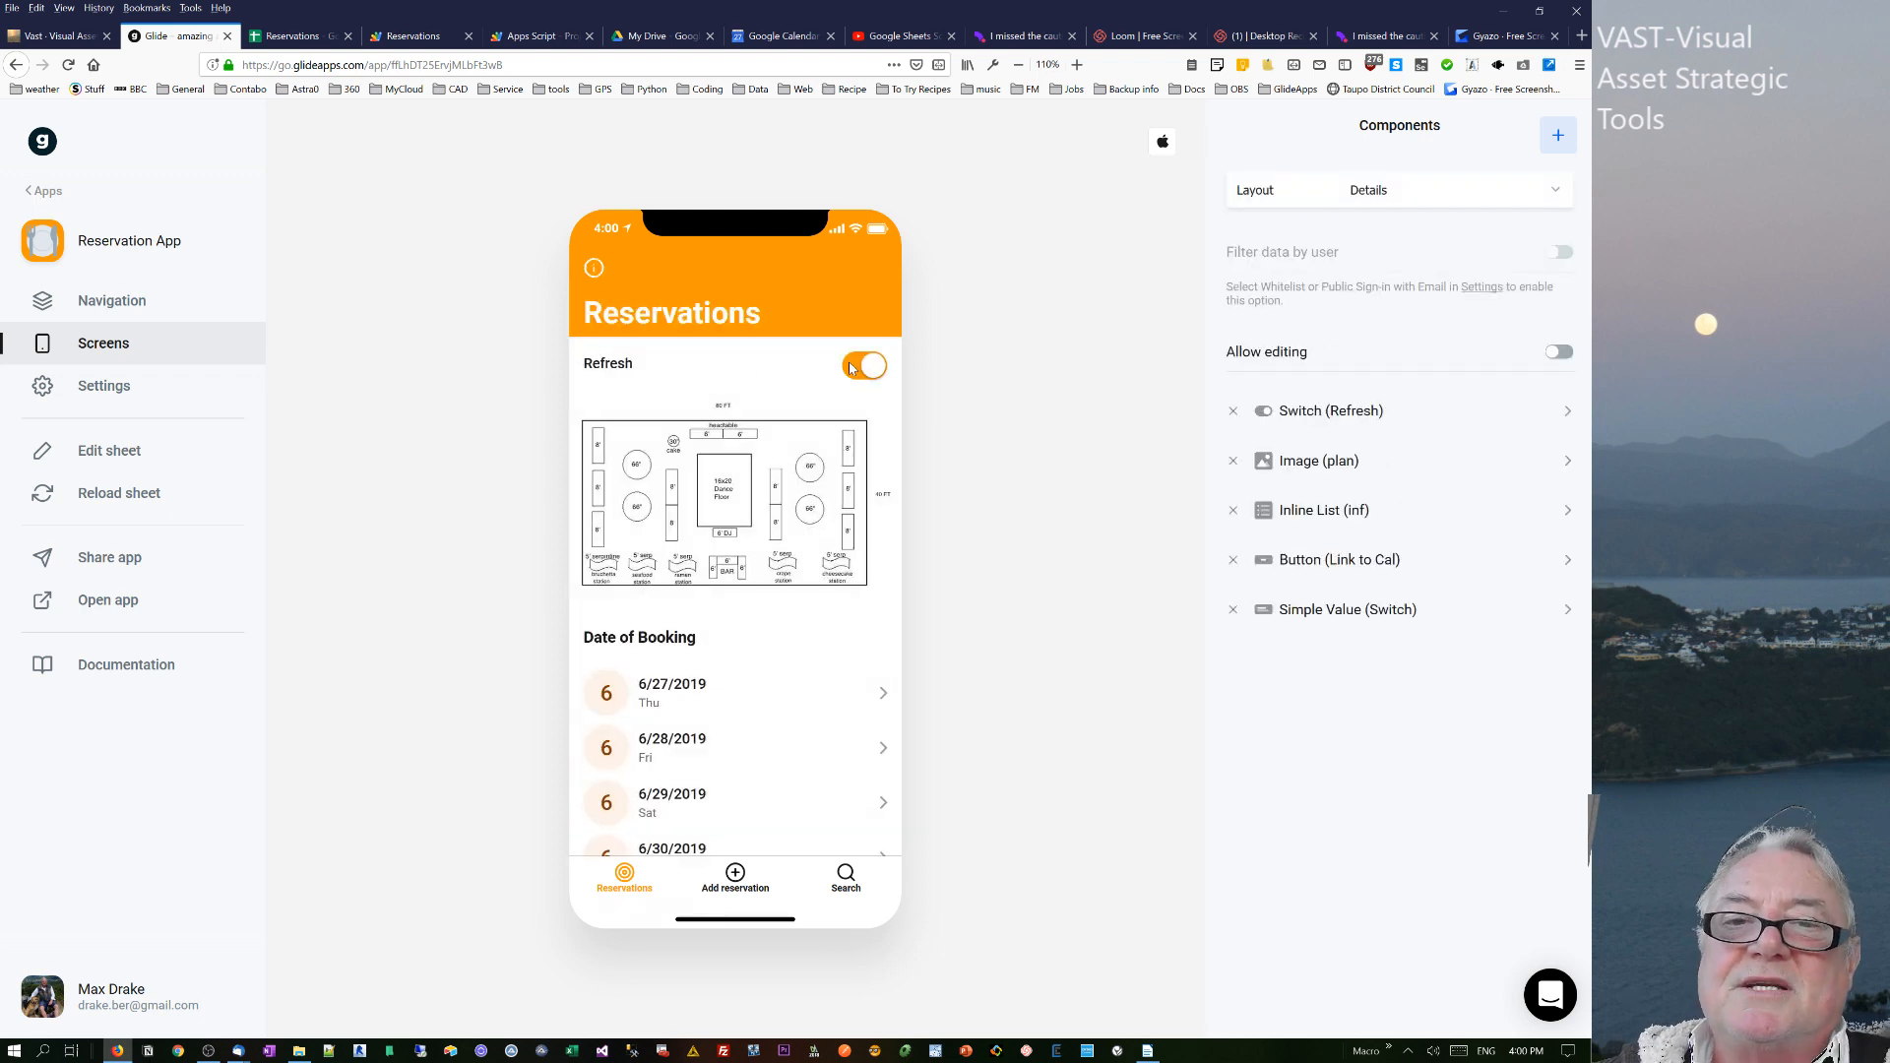
- Turn the Refresh setting off and back on, leaving it enabled
click(865, 366)
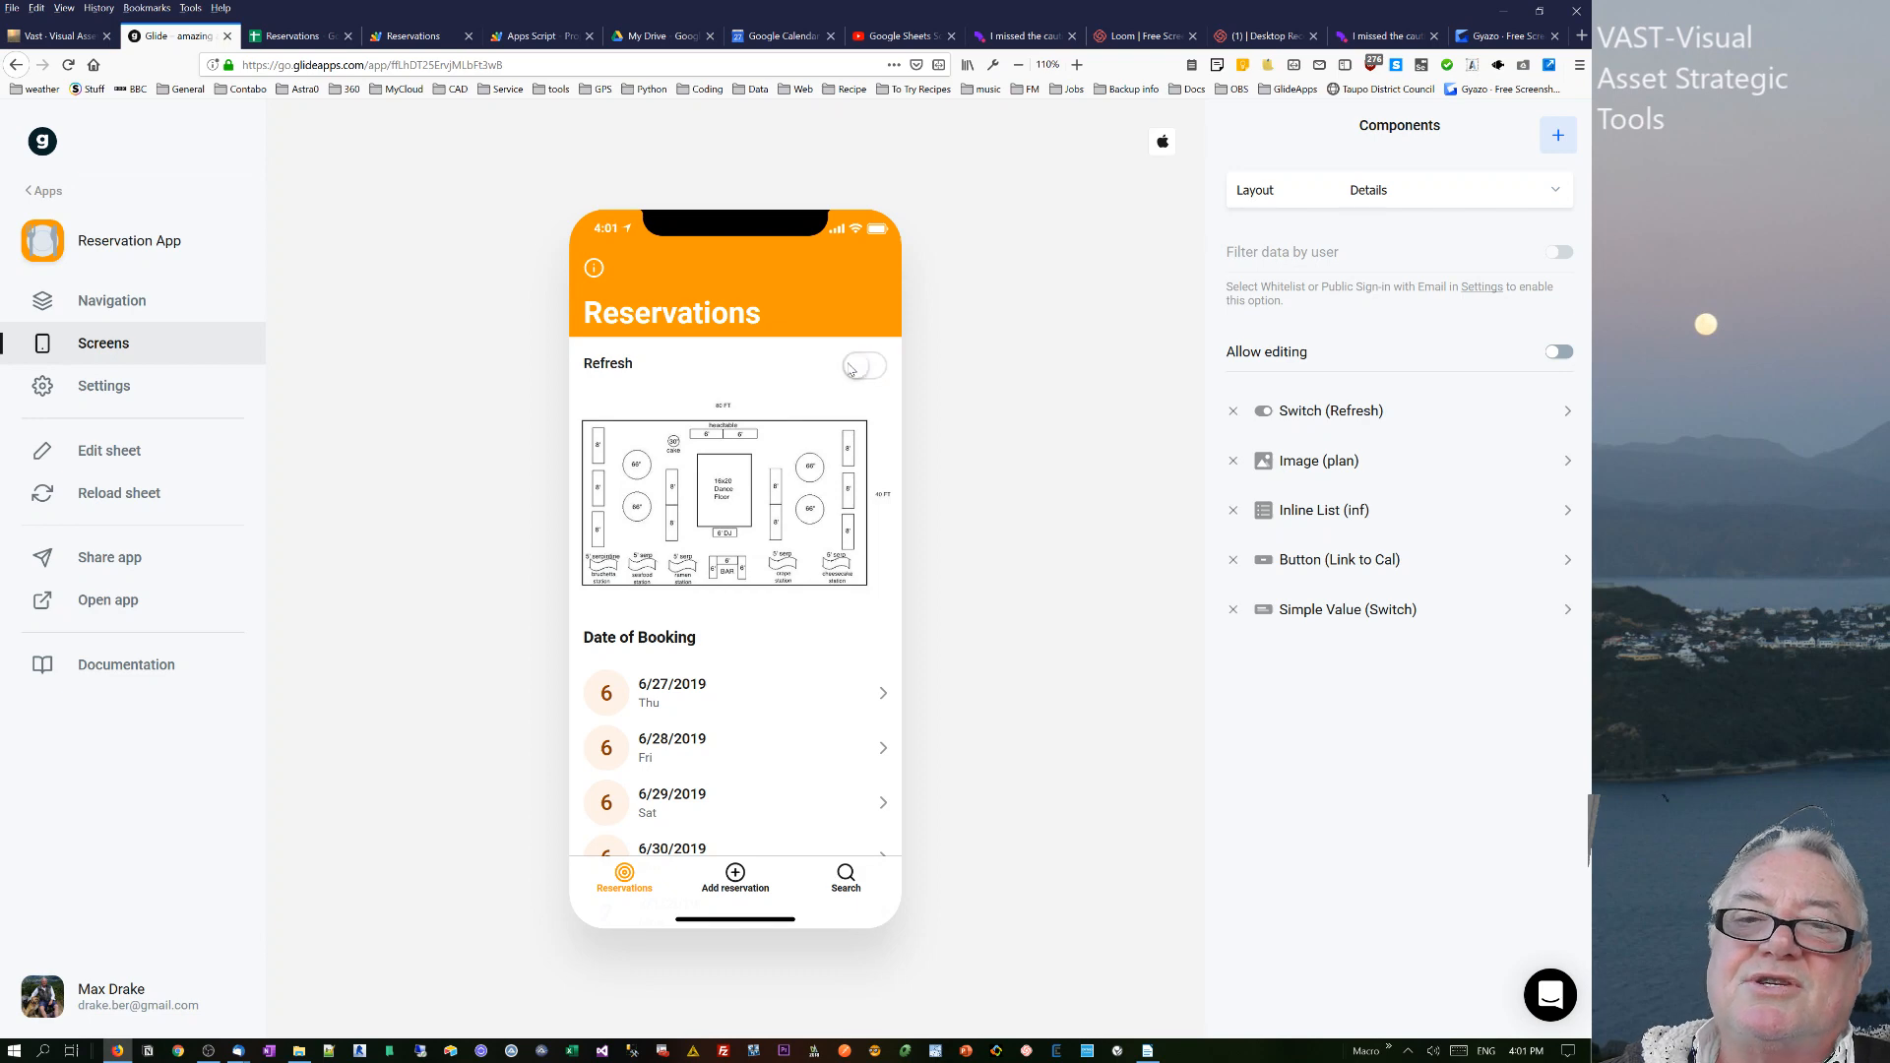
mouse_move(868, 371)
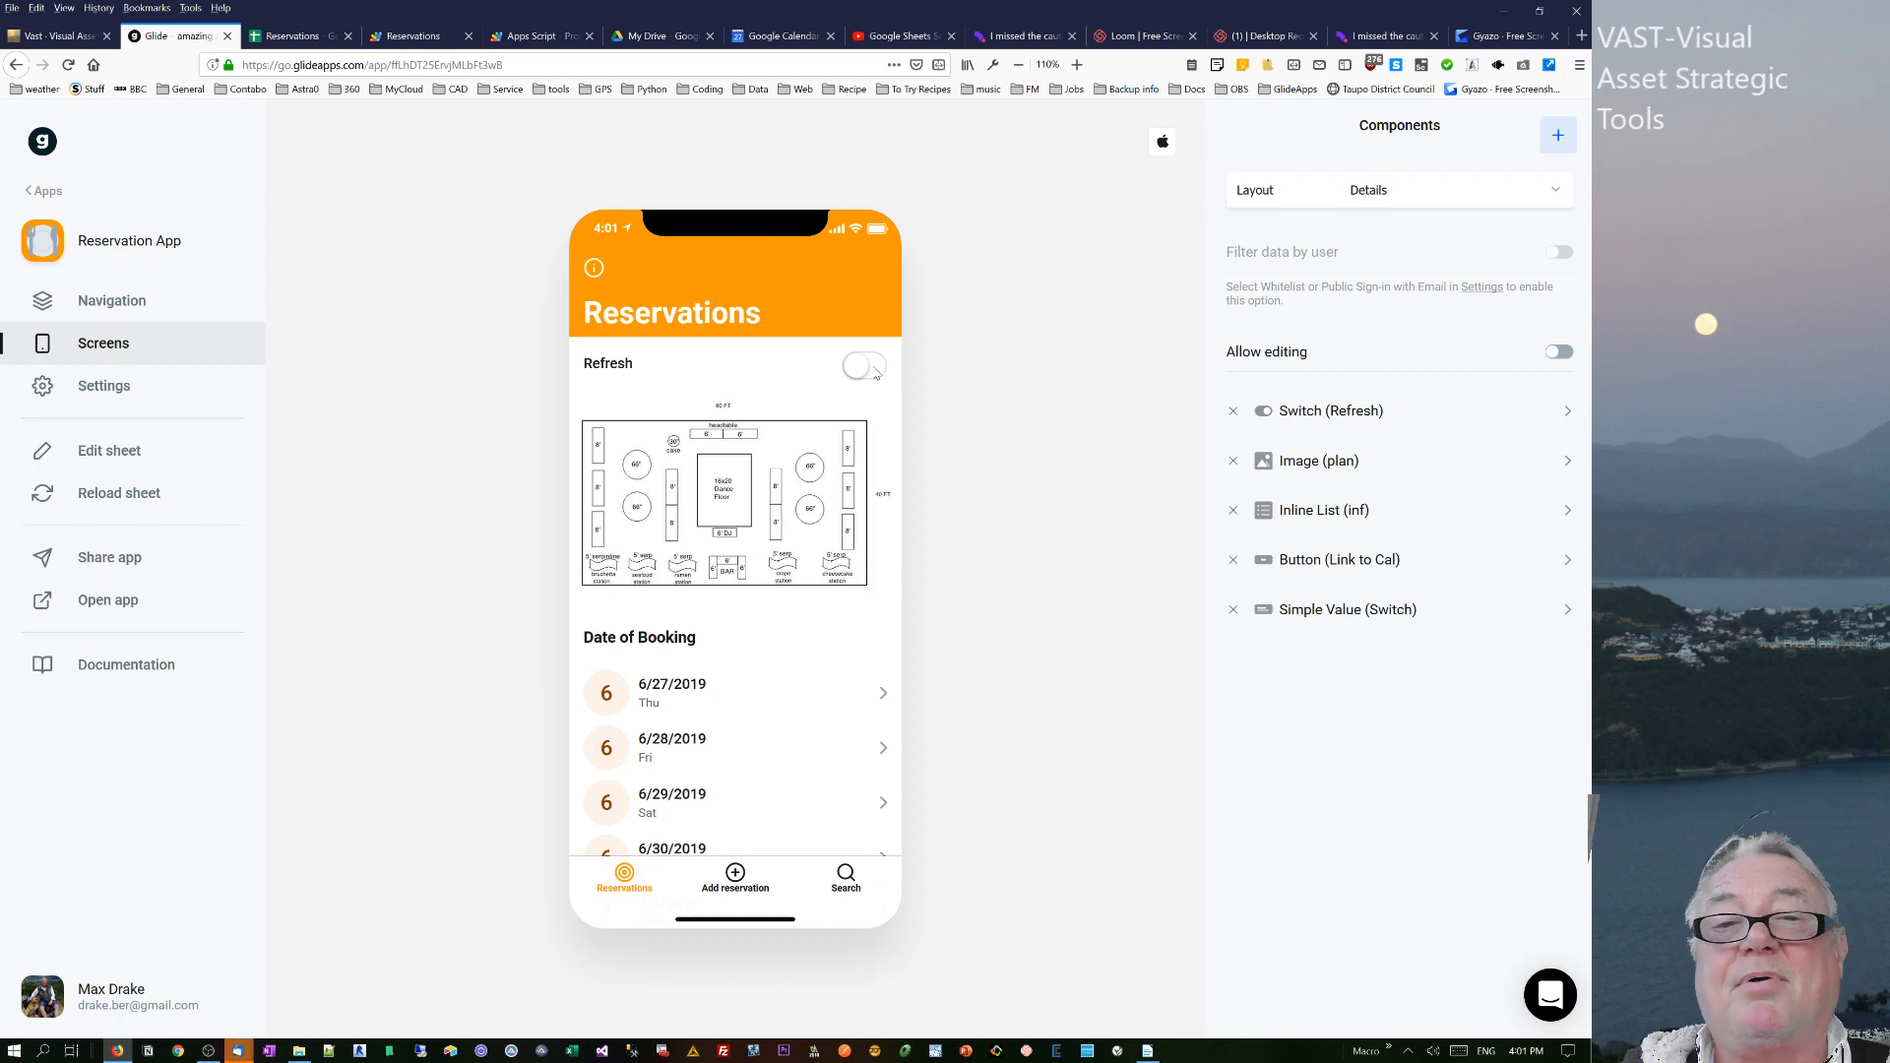
click(864, 366)
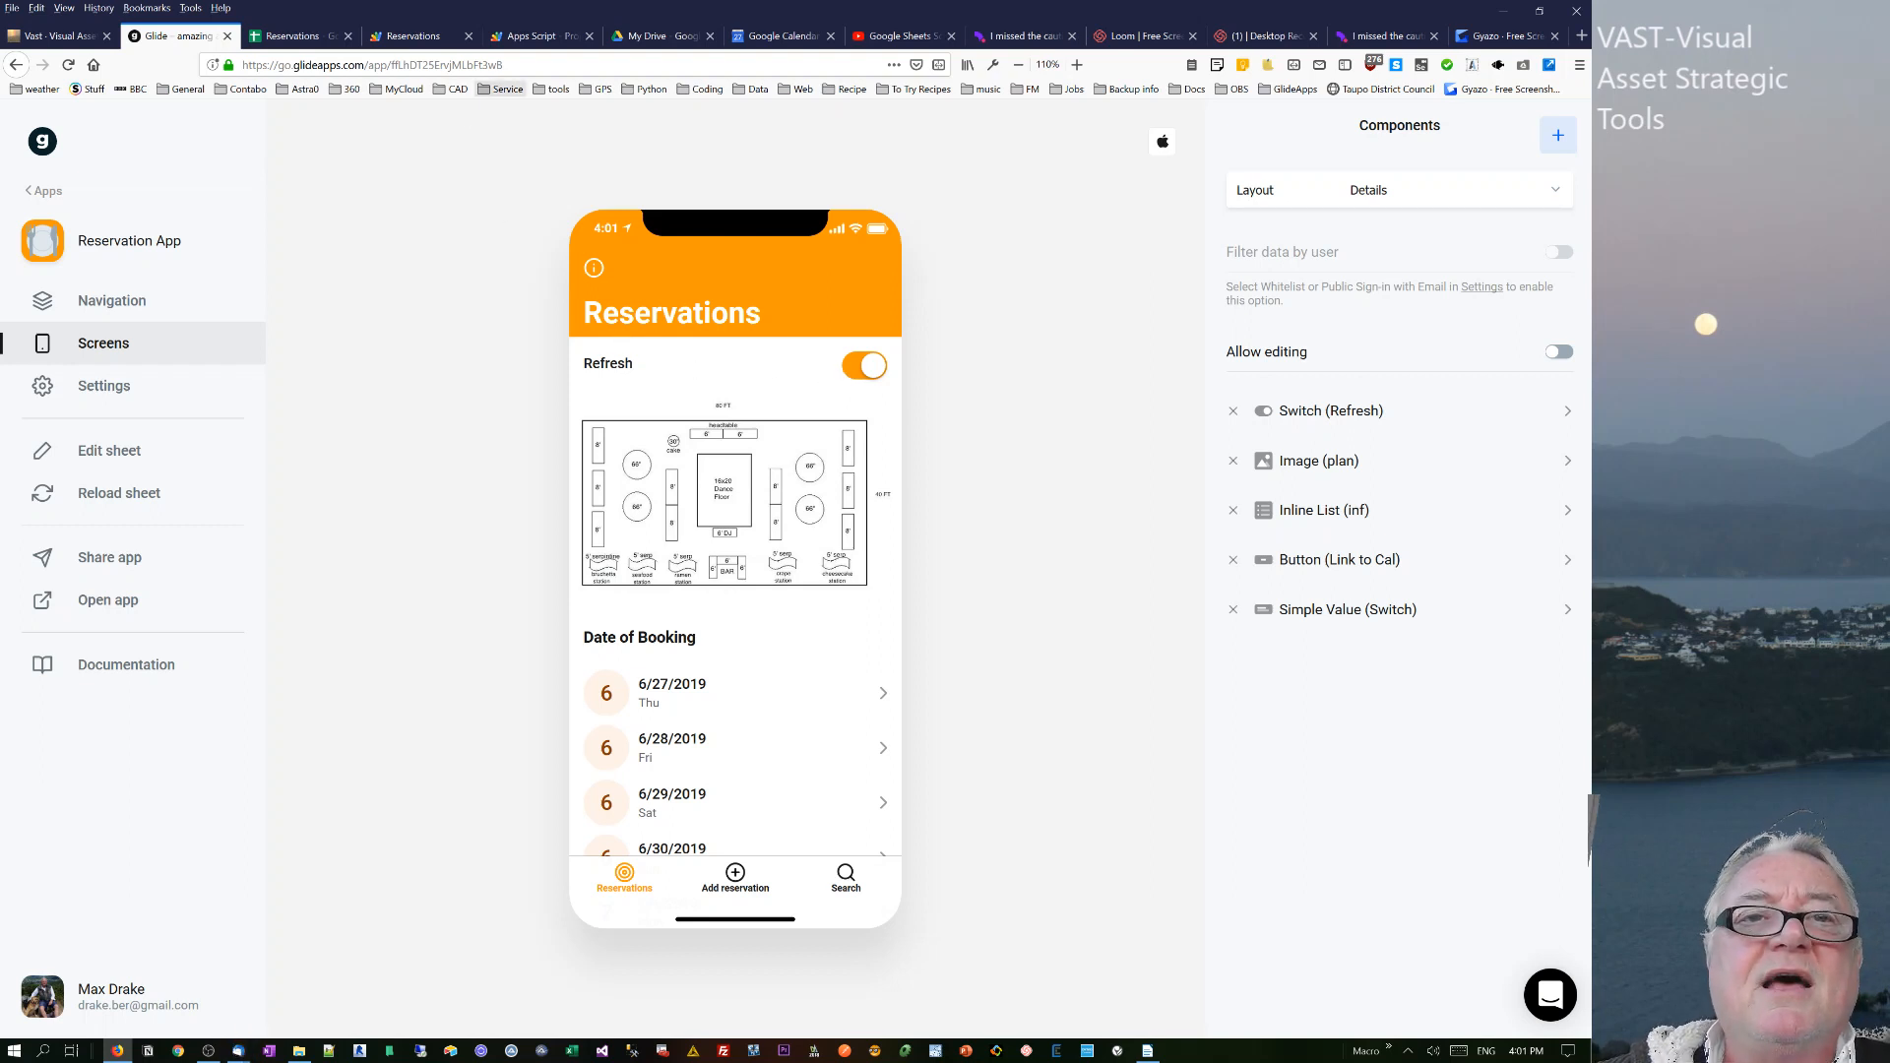
click(410, 35)
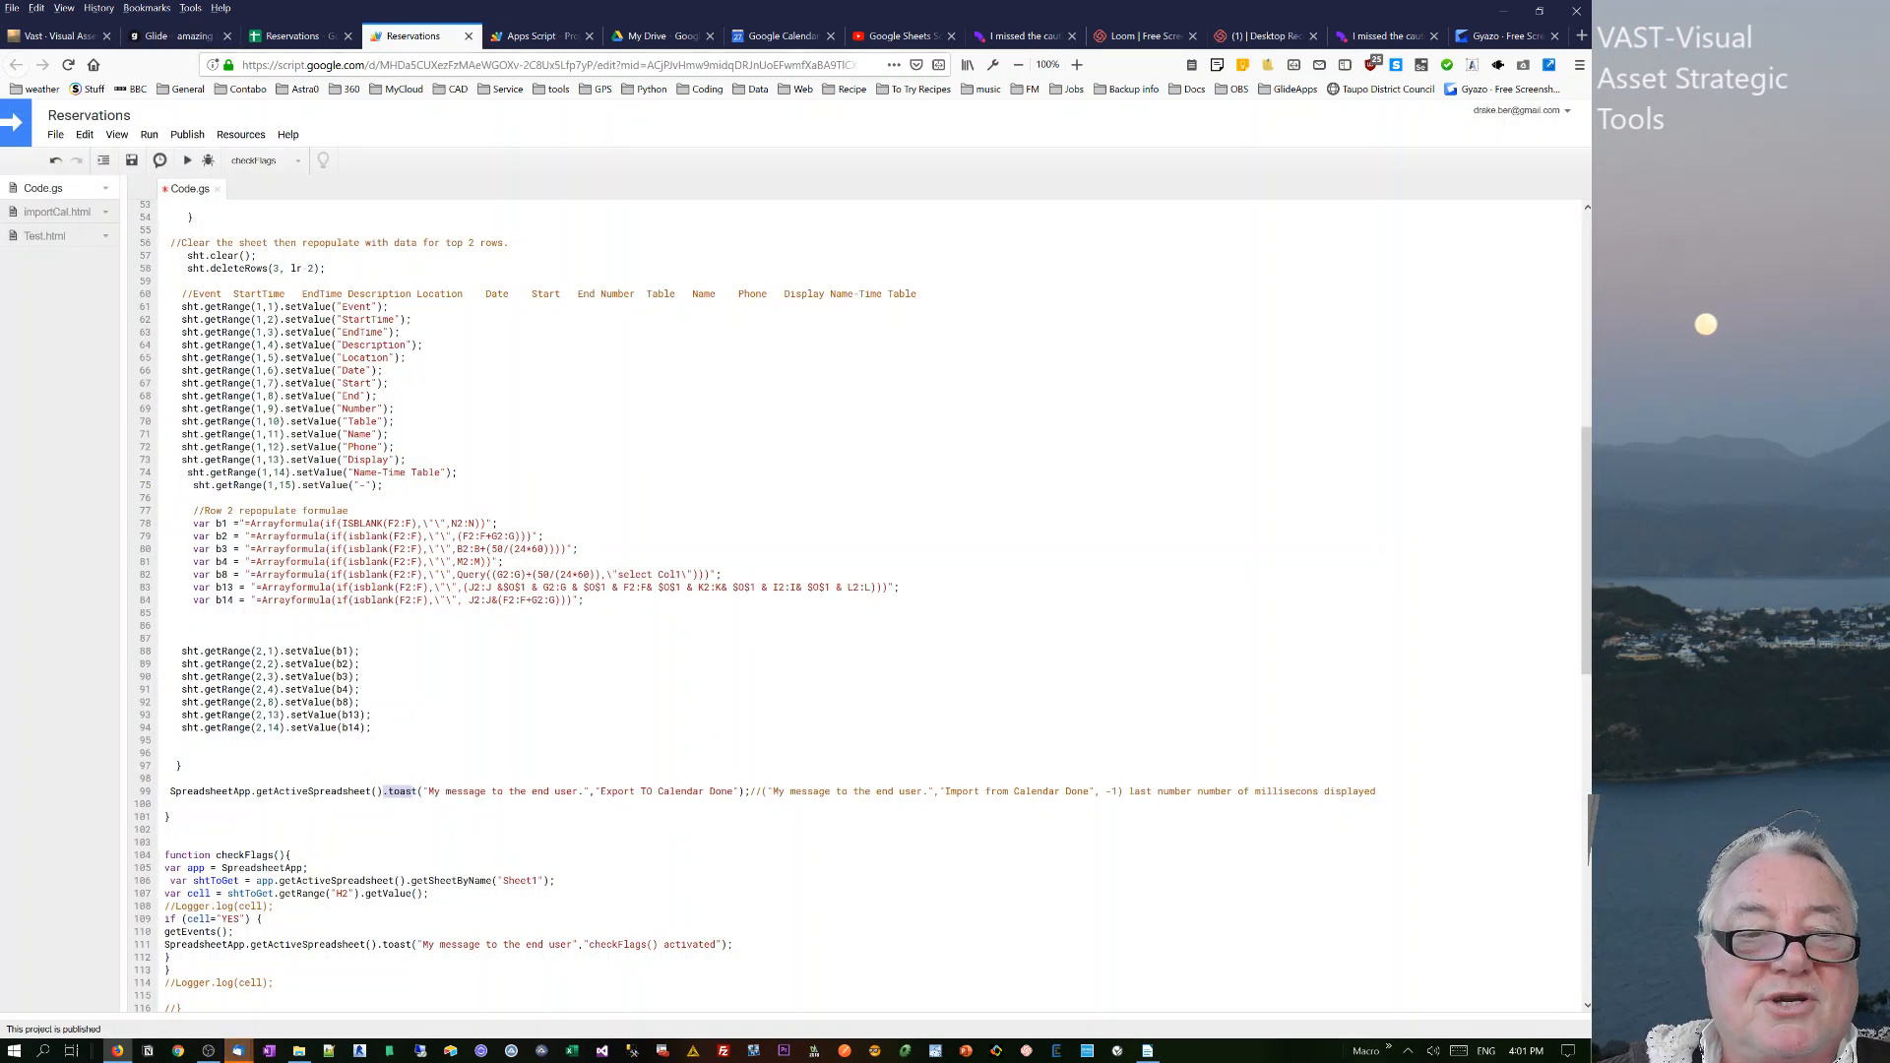
- Compare the import sheet's booking rows with the synced events in Google Calendar
click(295, 35)
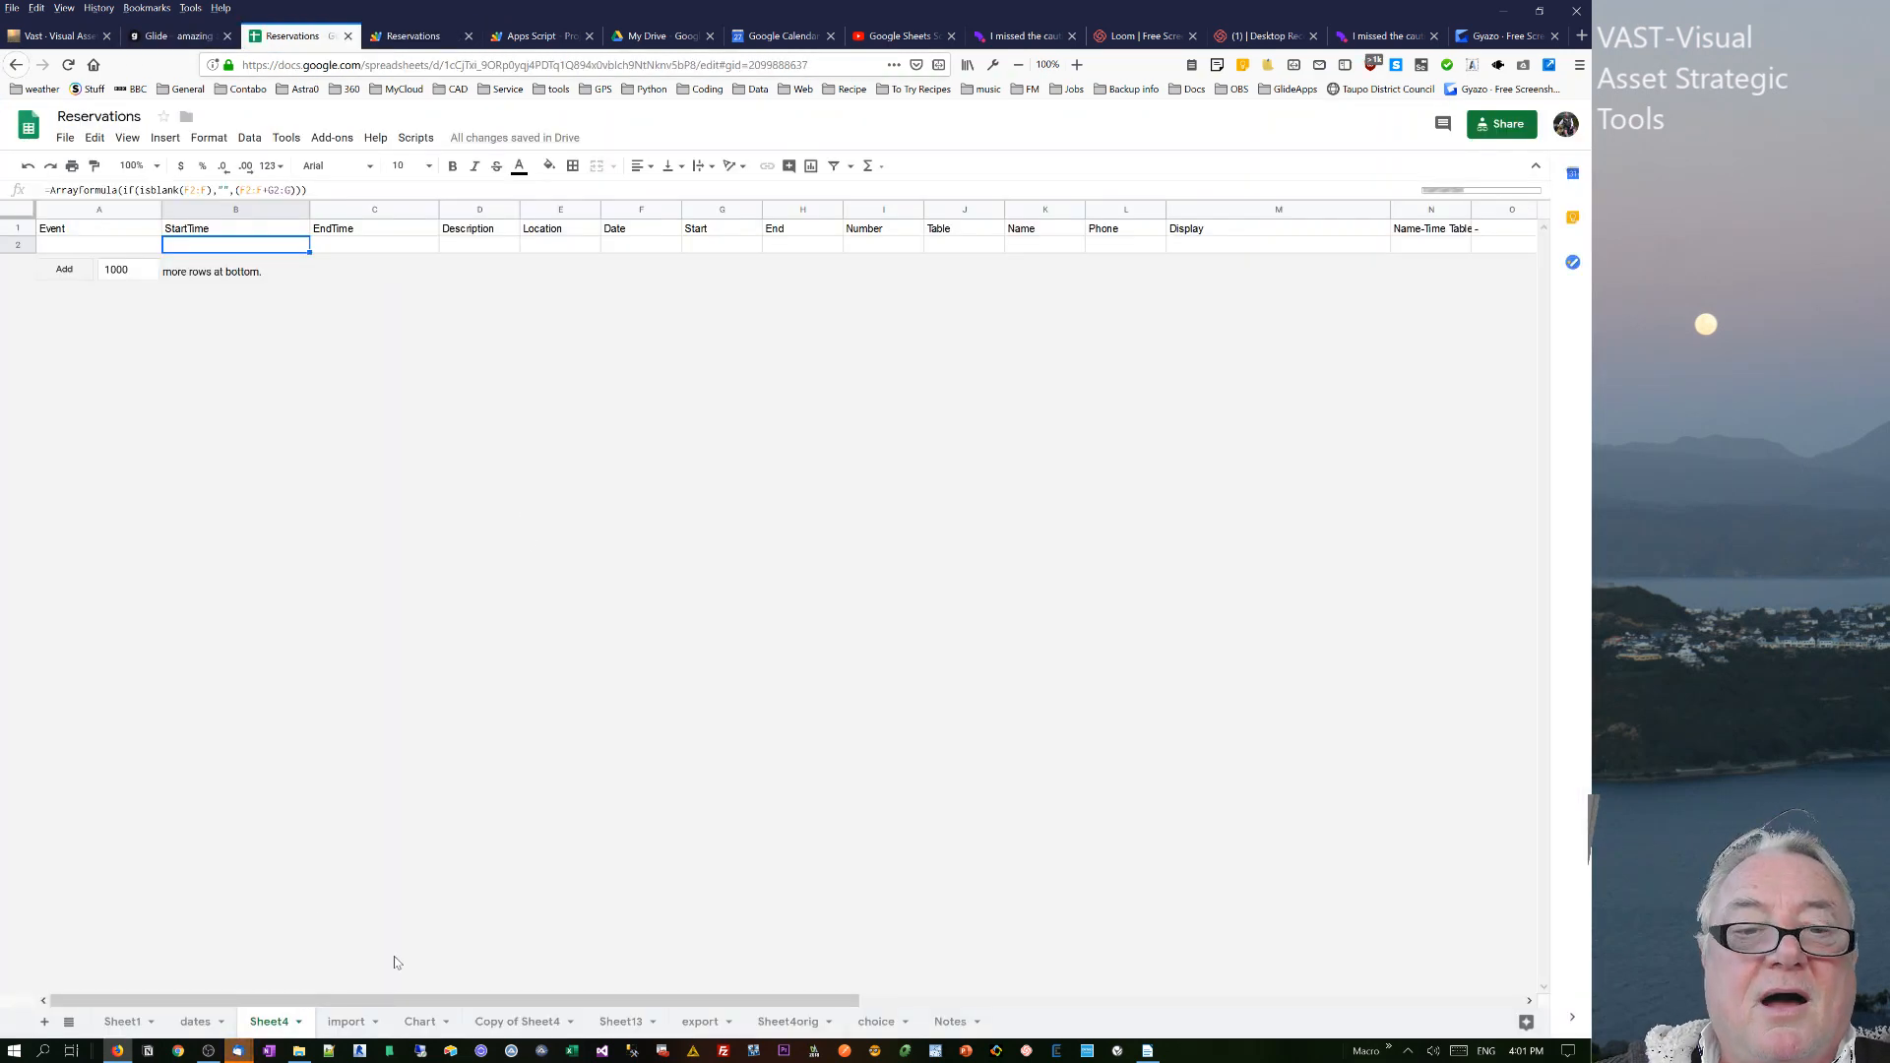
click(346, 1021)
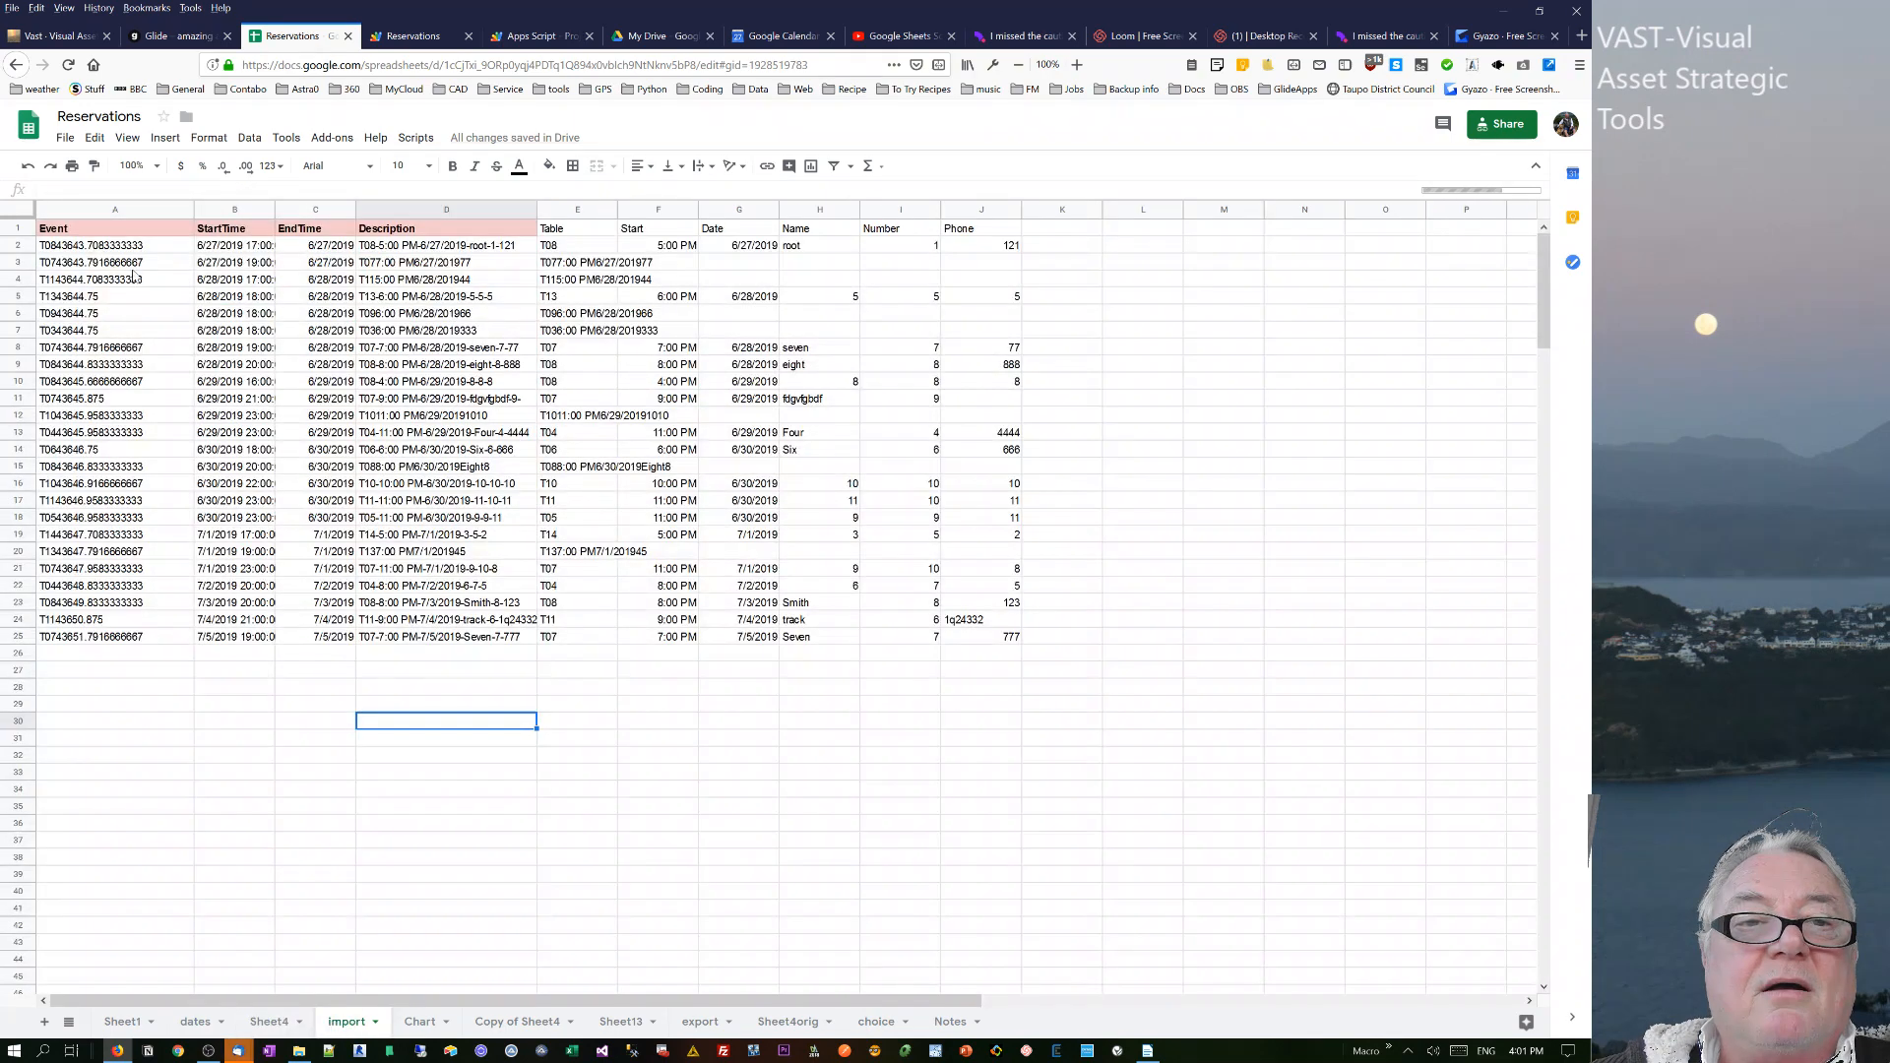
click(778, 35)
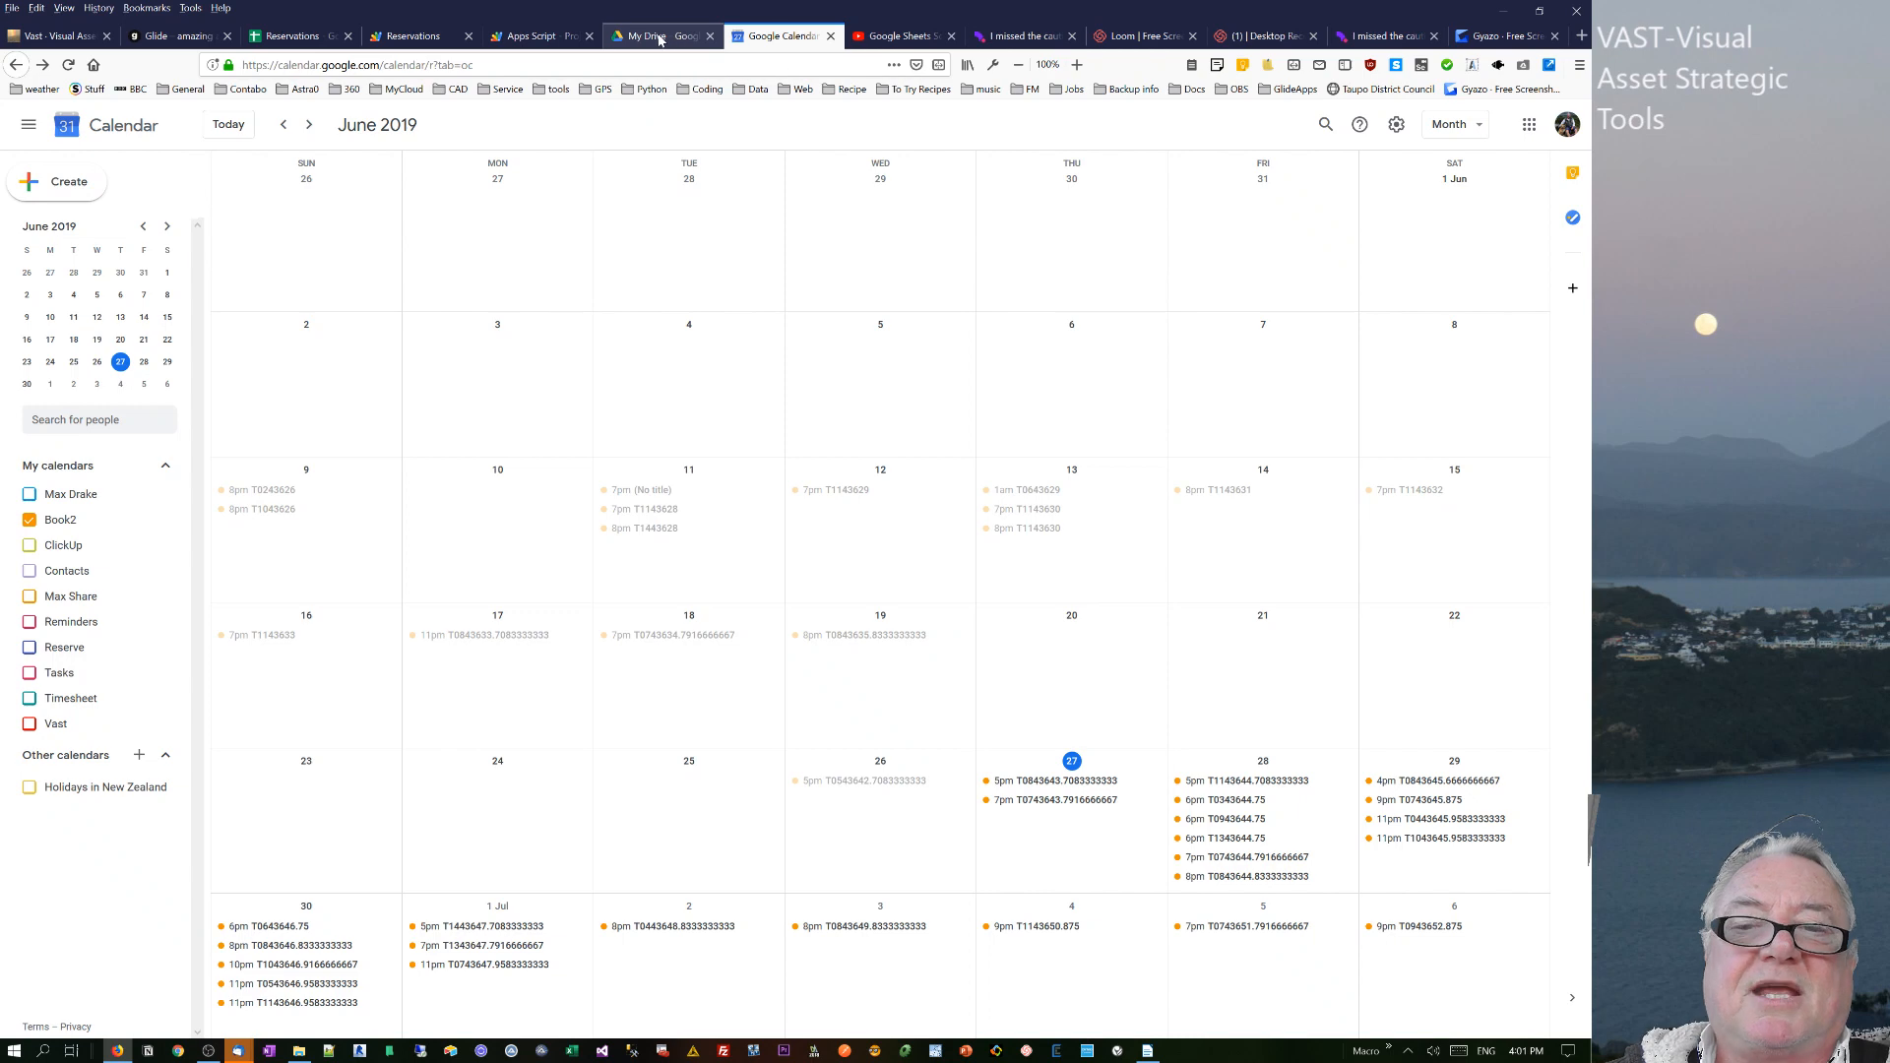
click(295, 35)
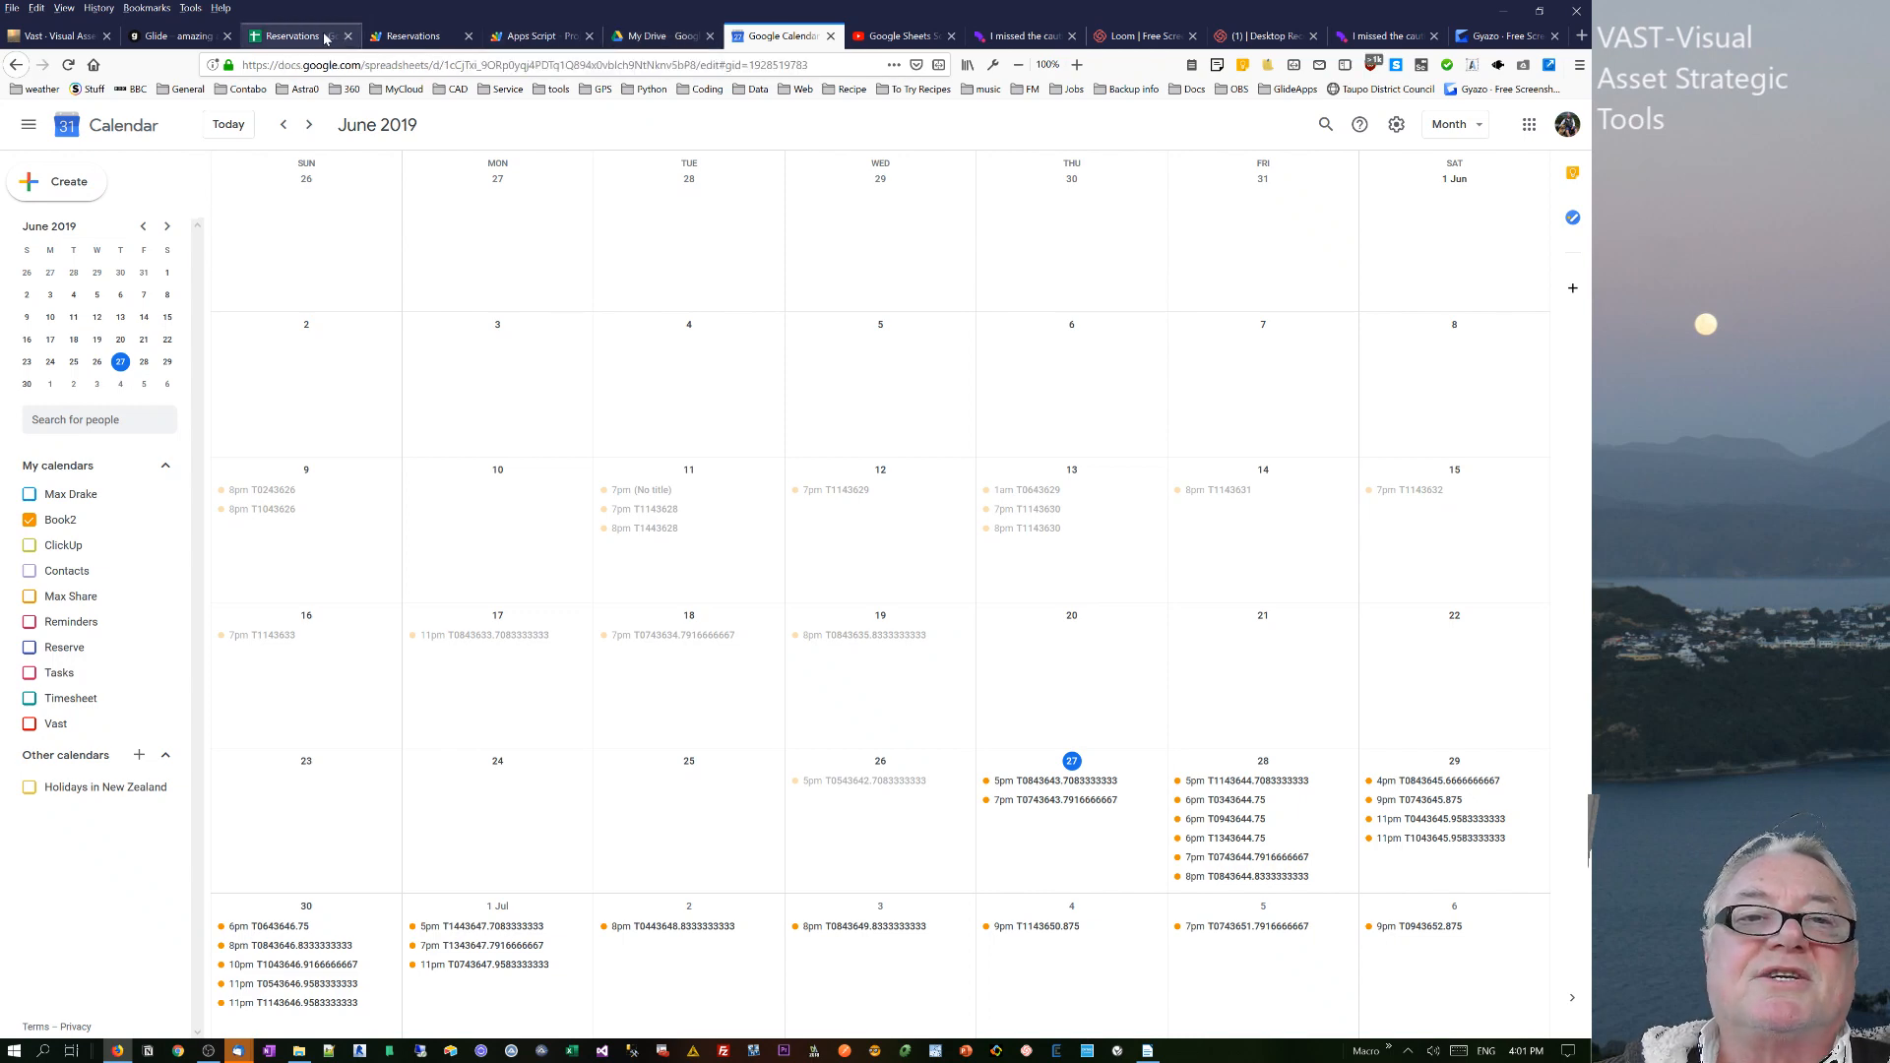
click(289, 35)
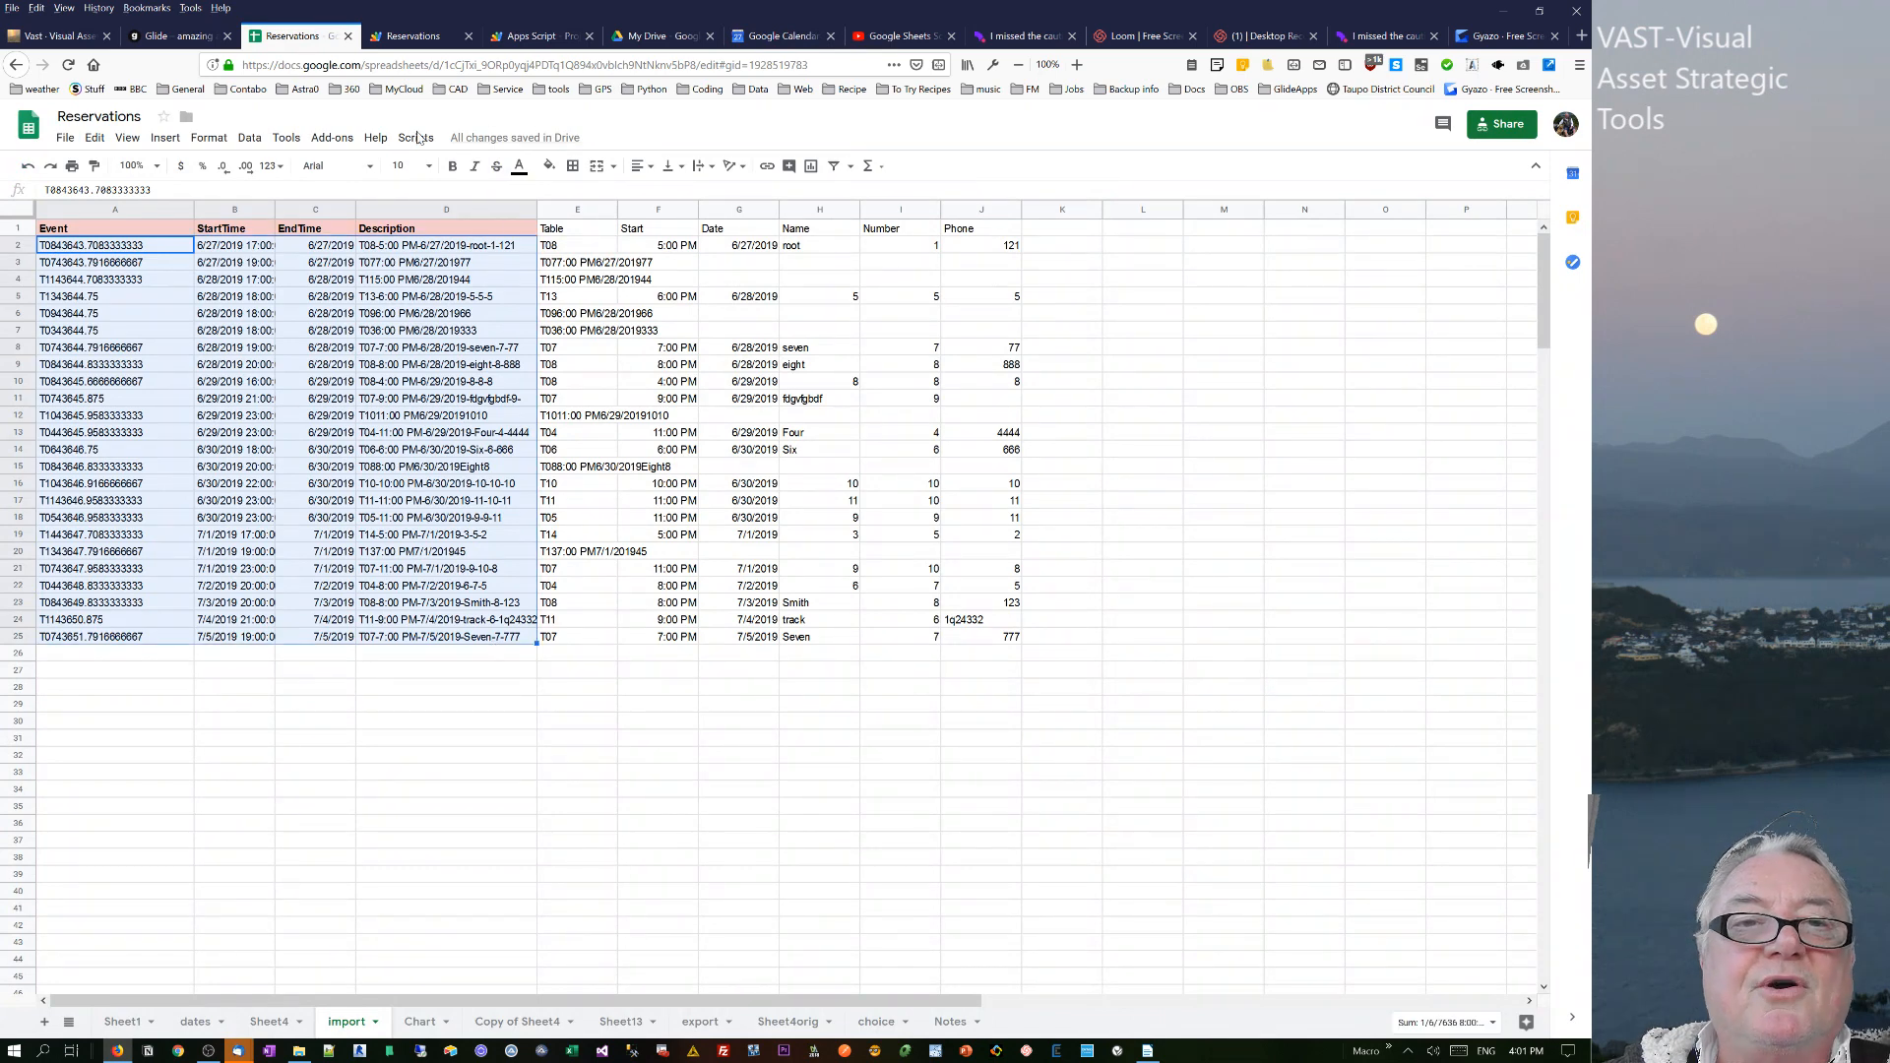
- Run Scripts > getEvents so the 7/6/2019 booking for nine lands in the import sheet
click(414, 136)
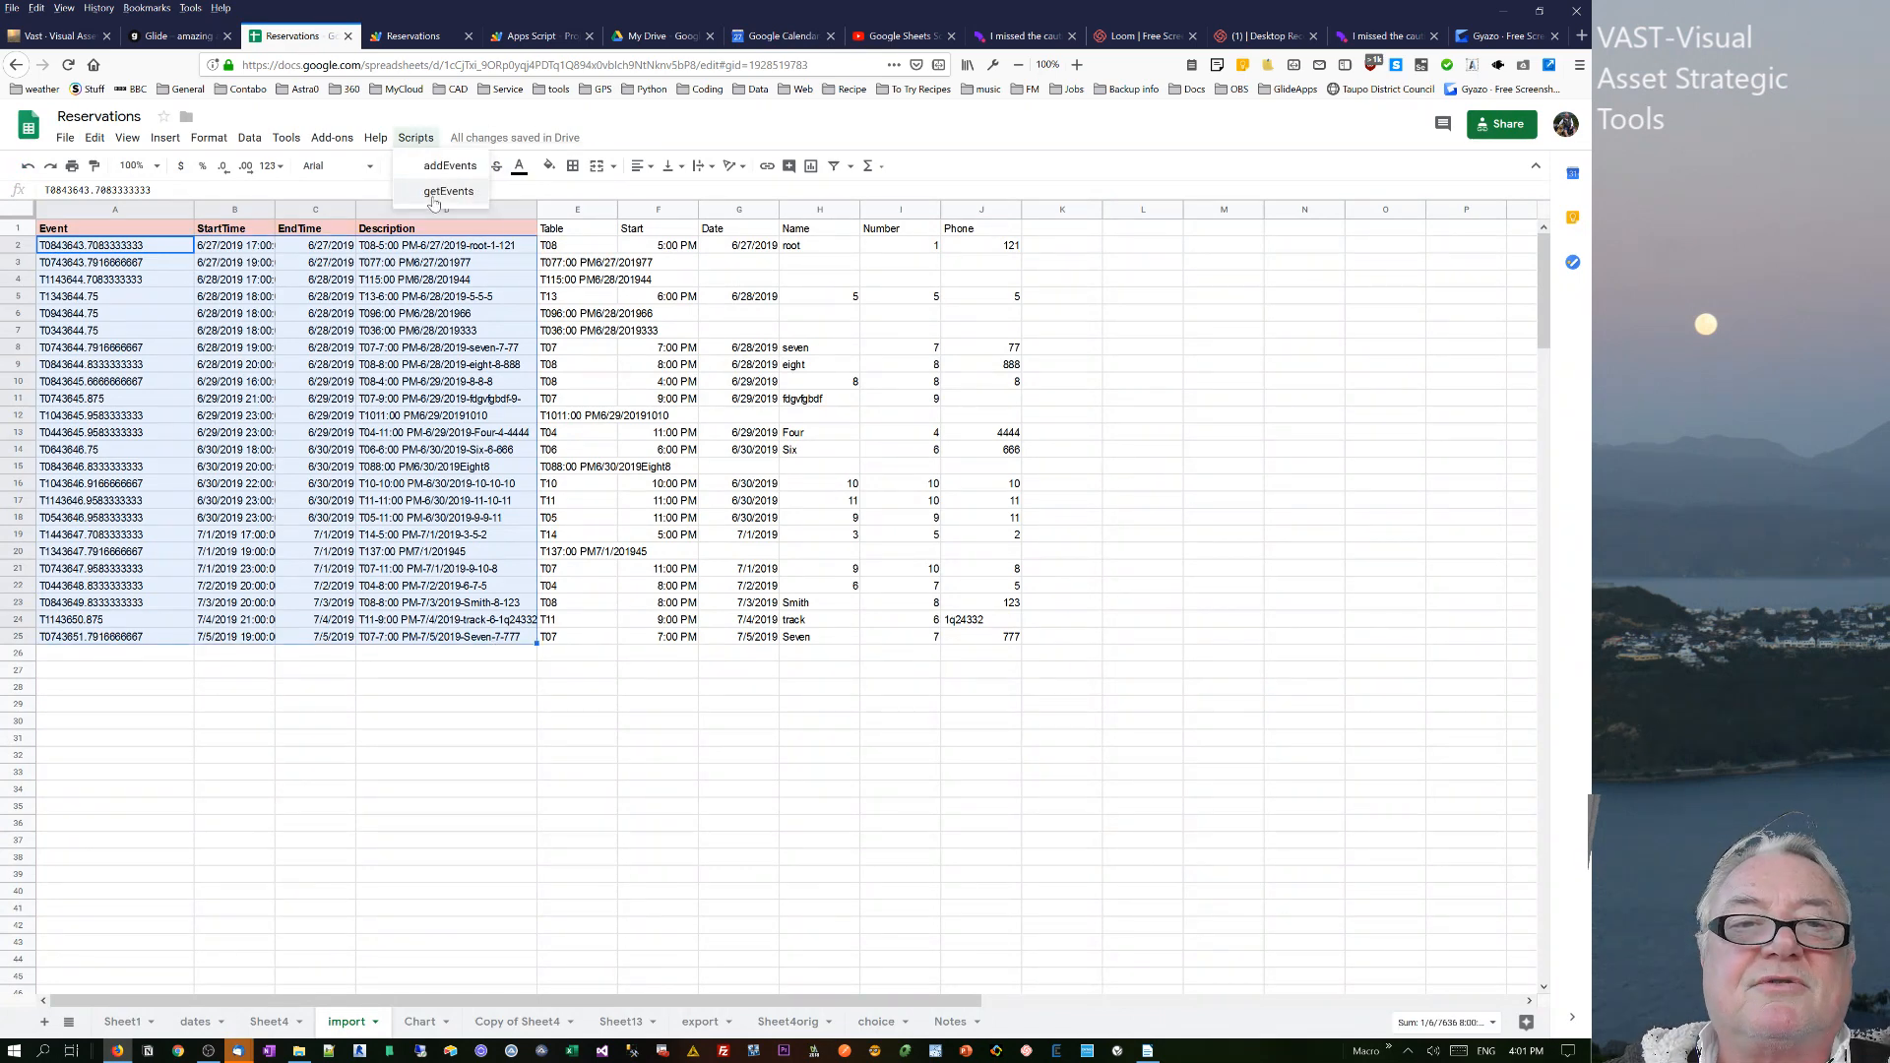
click(449, 192)
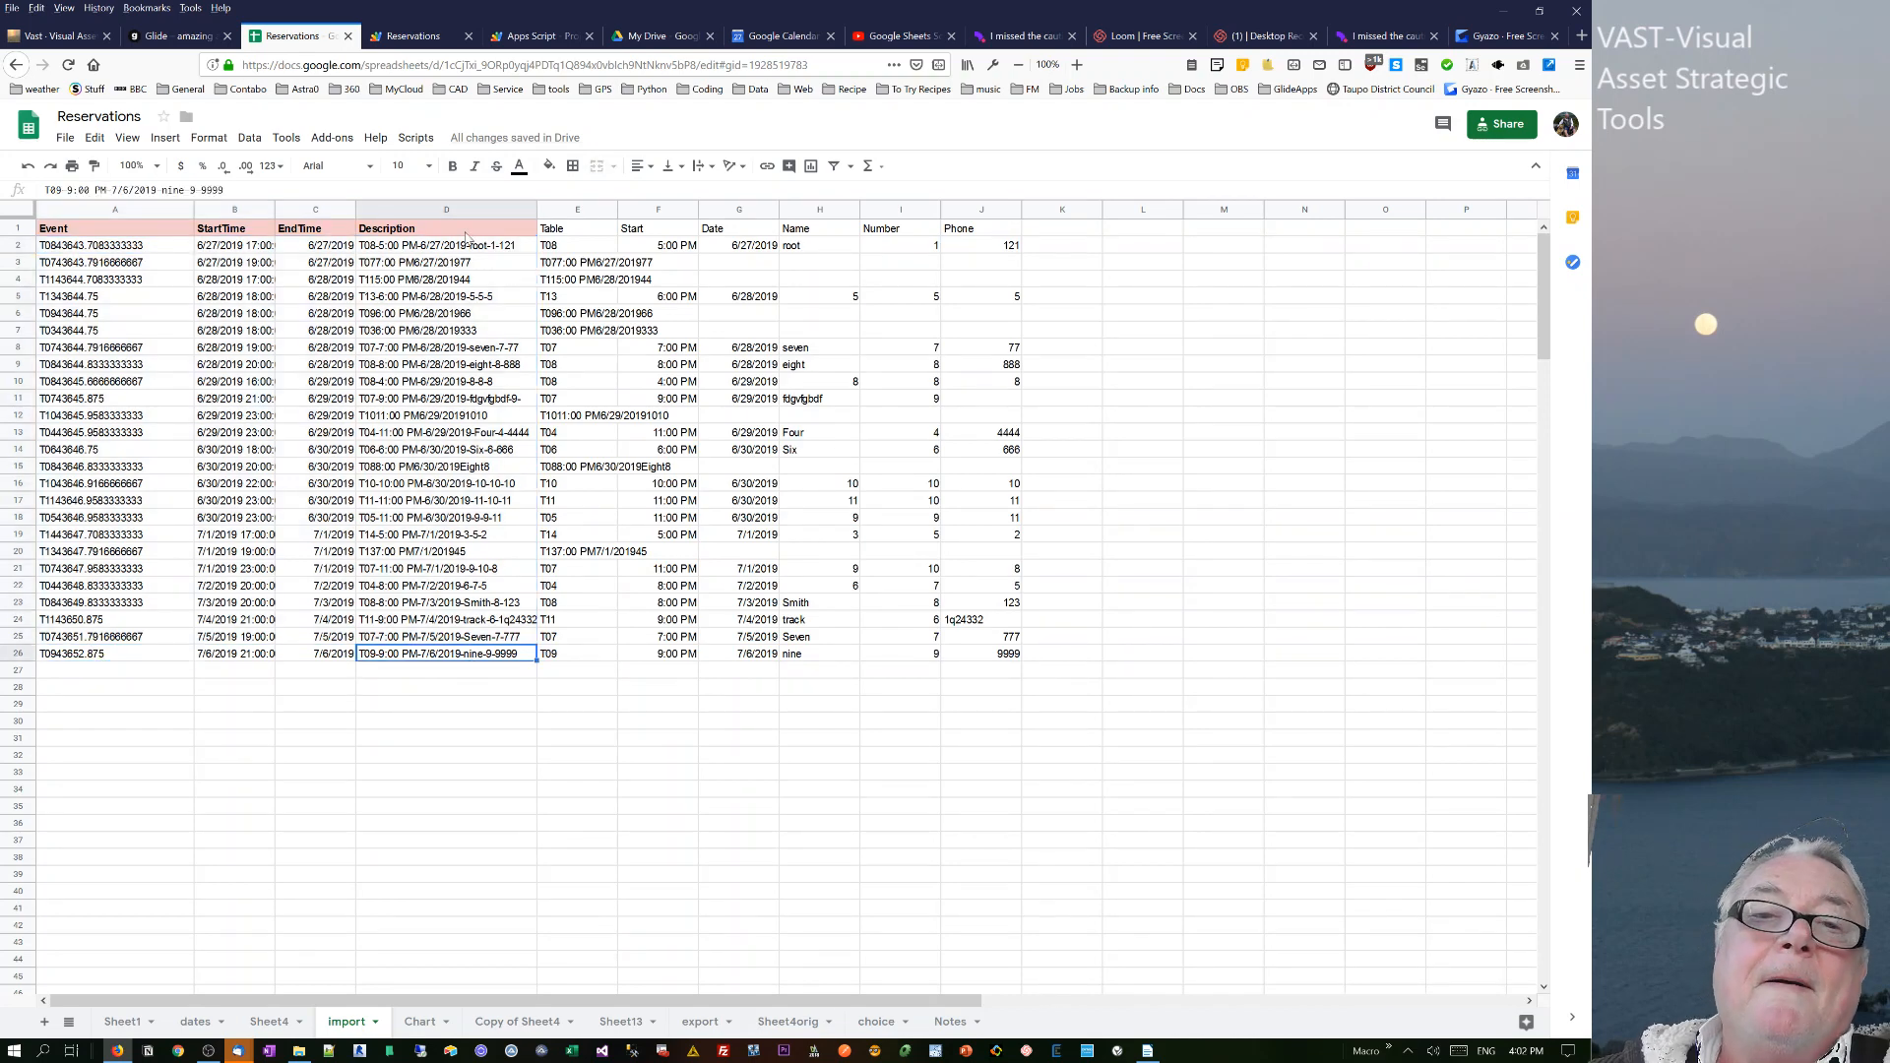
click(446, 246)
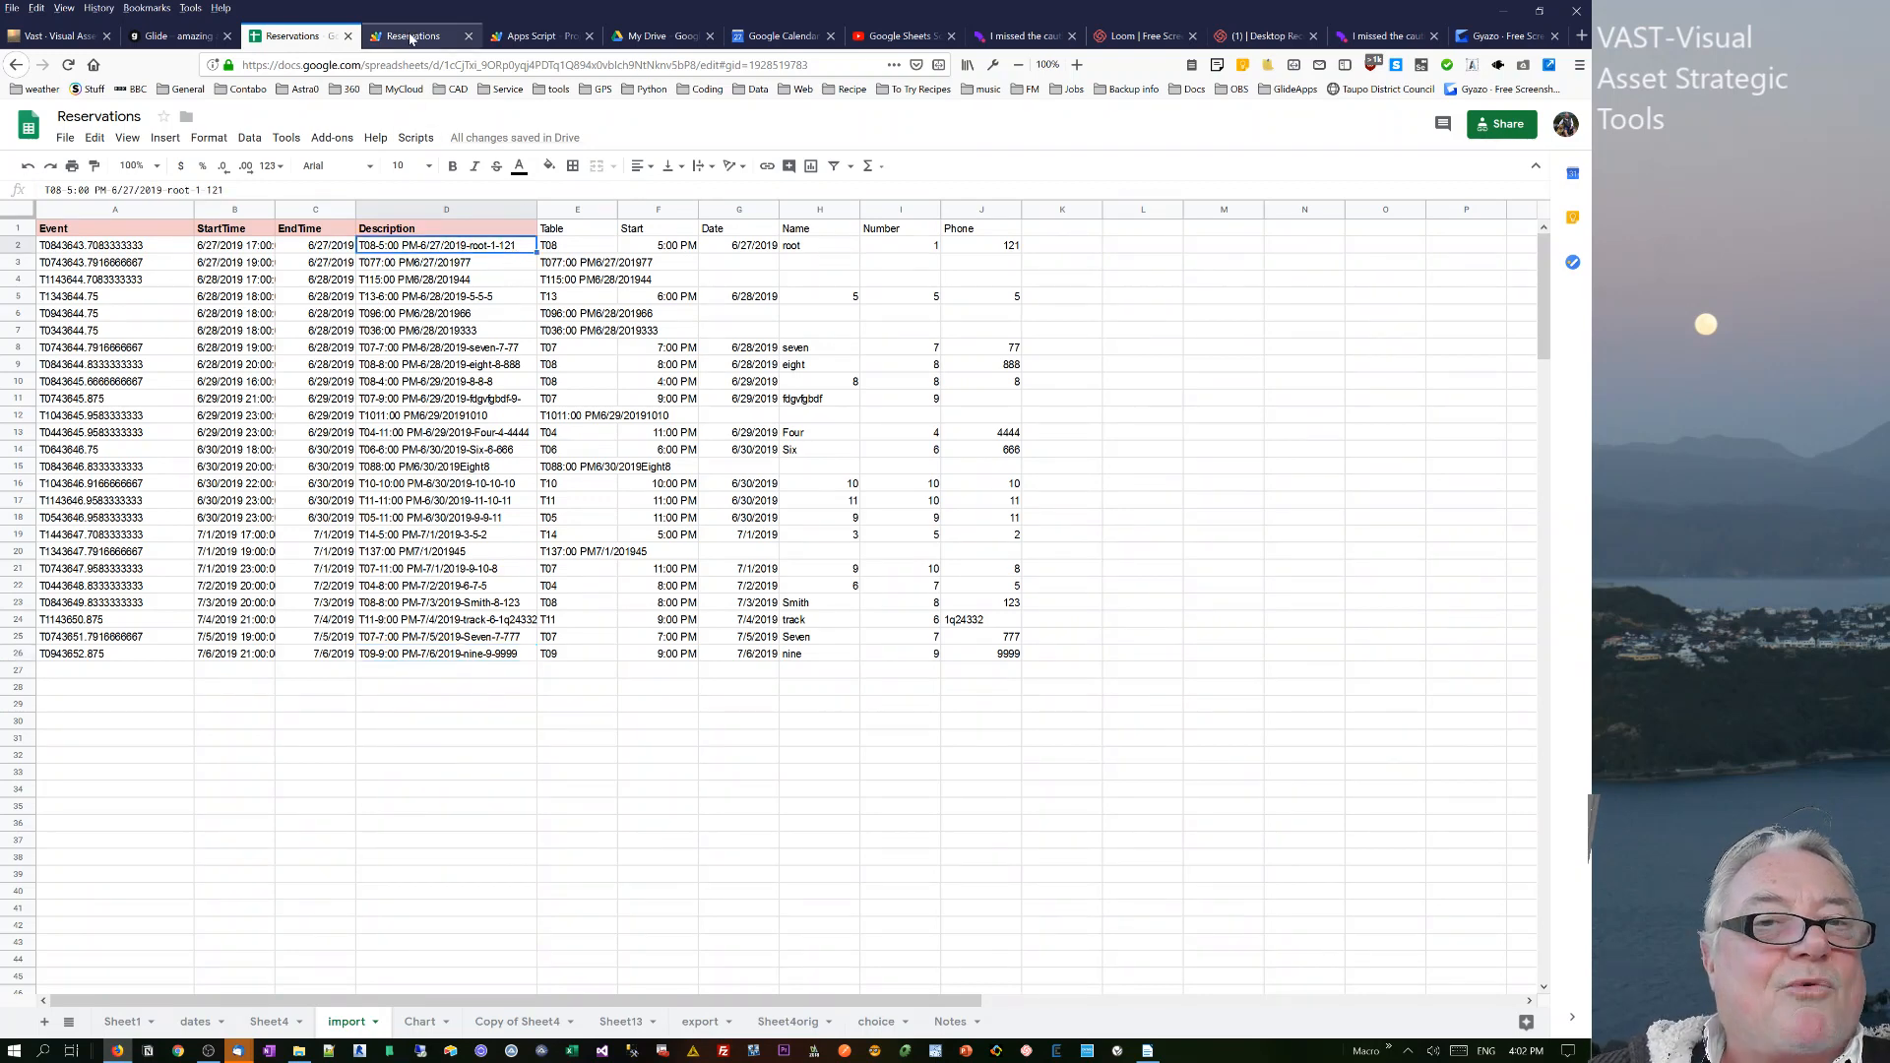
mouse_move(414, 36)
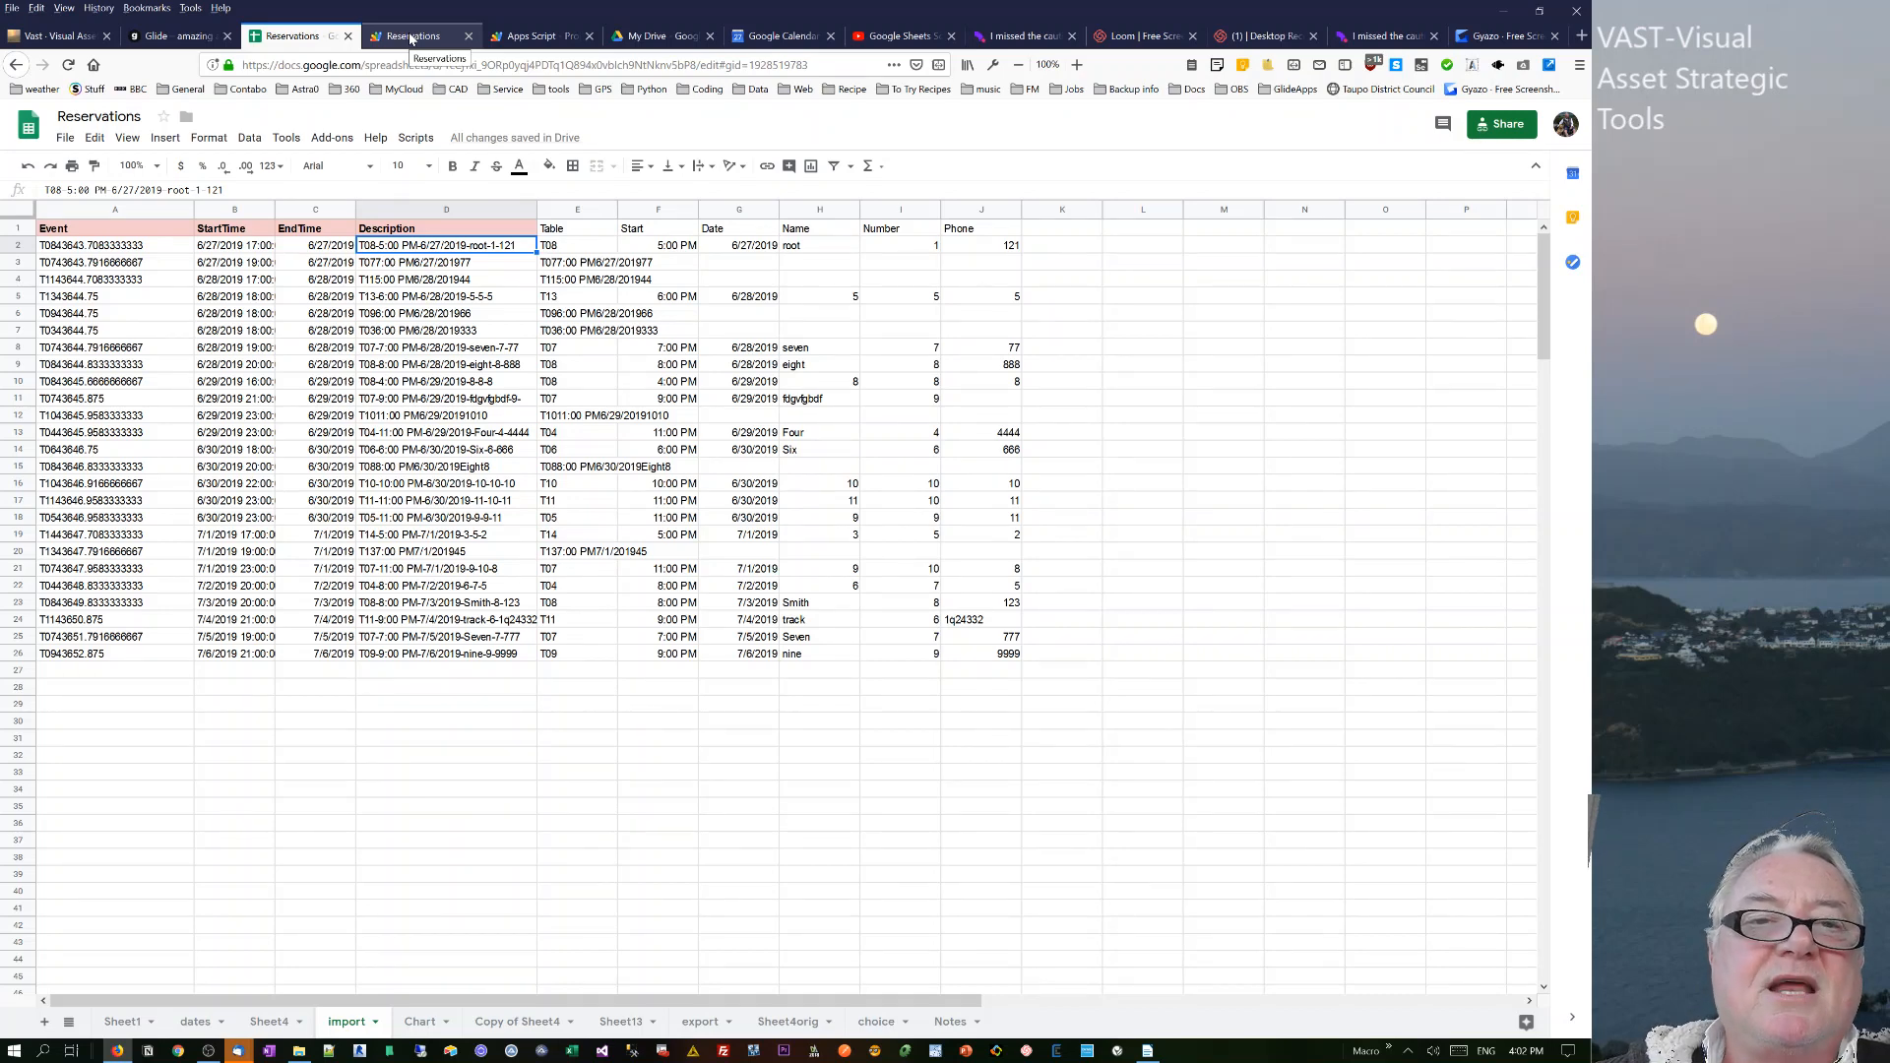
- Bring the Reservations Apps Script code back up
click(412, 36)
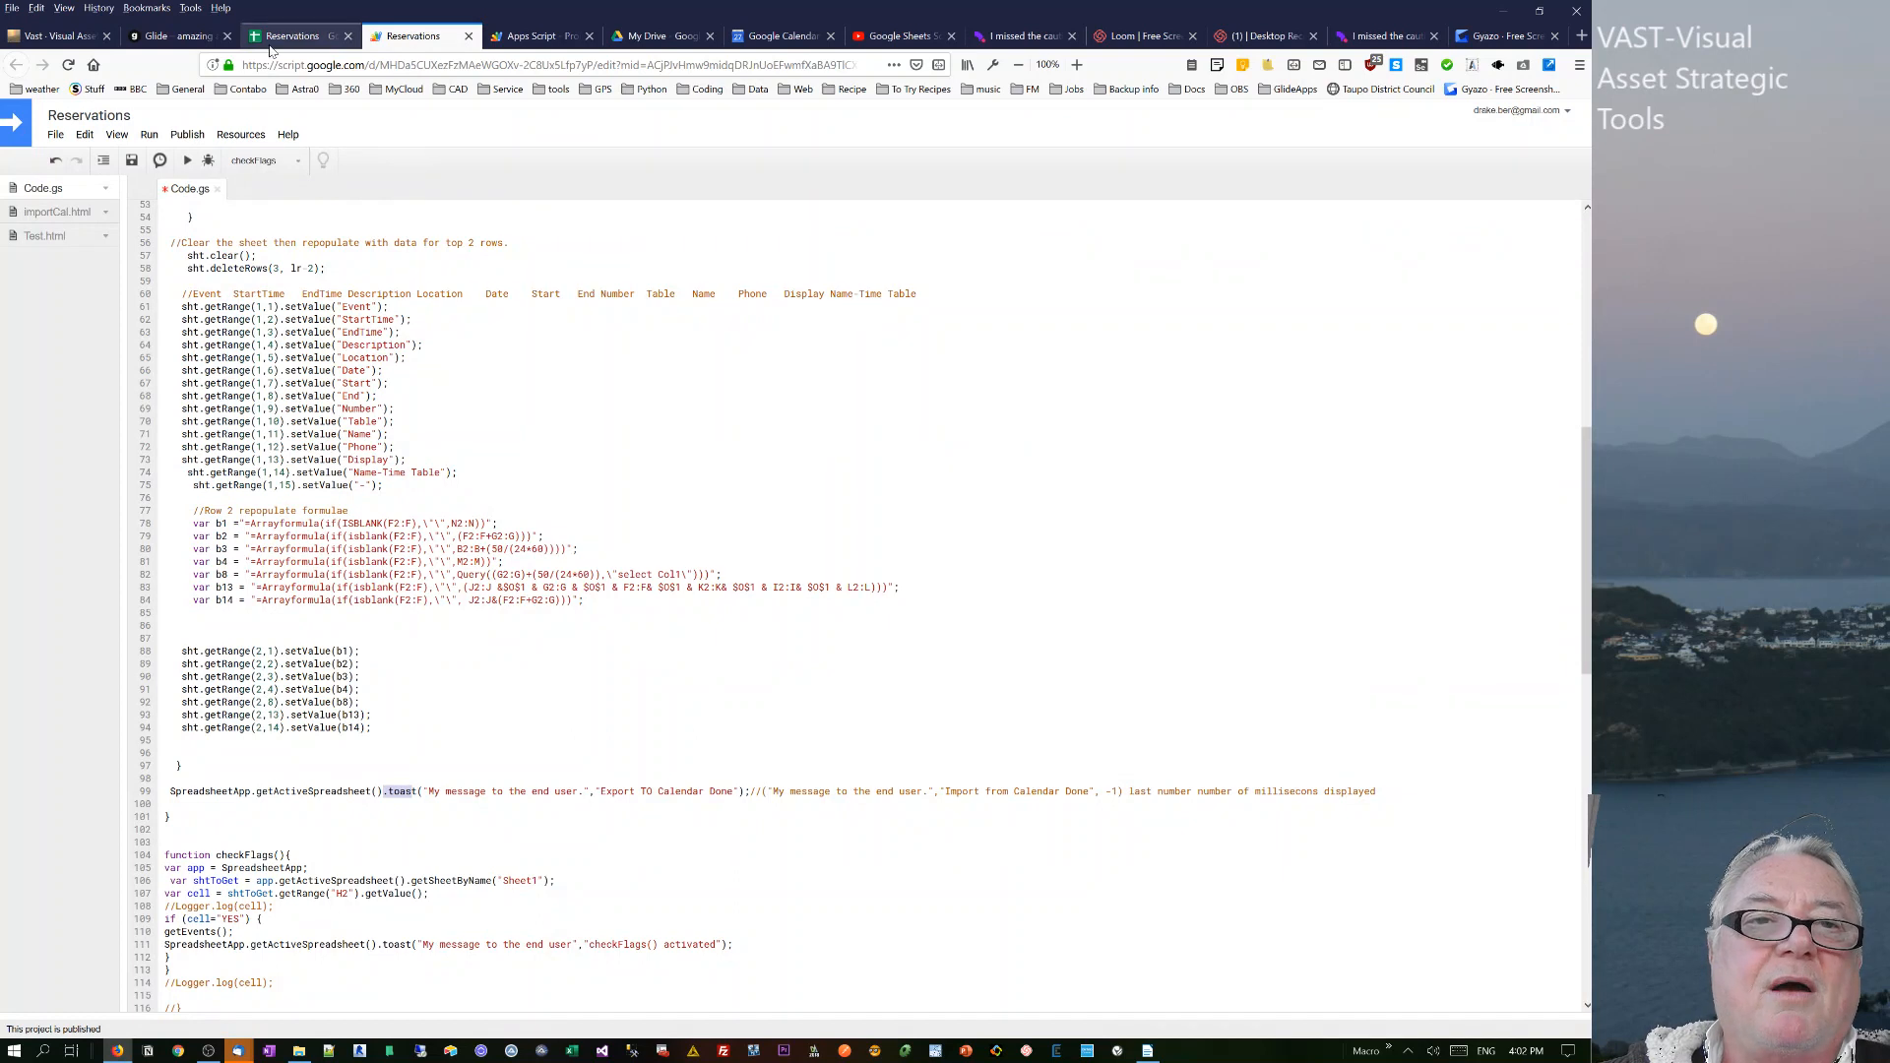
click(130, 160)
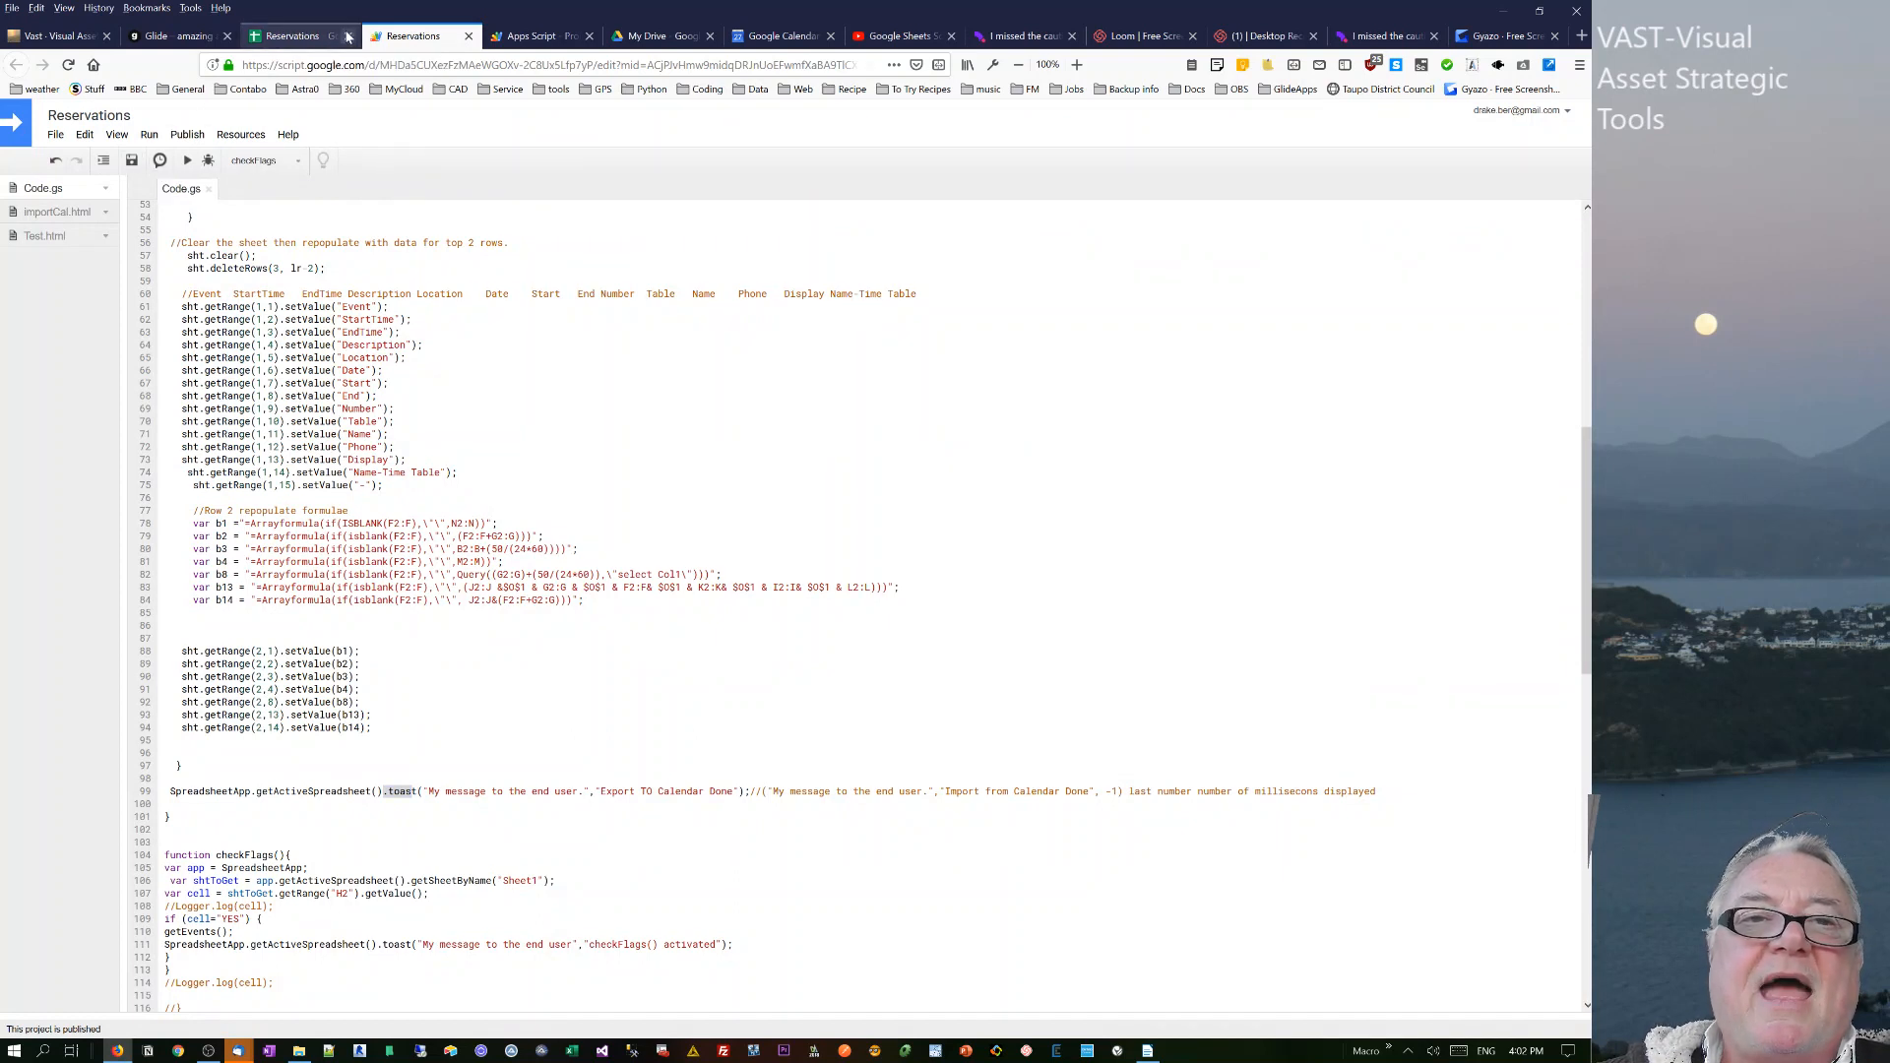
- Preview the Add reservation screen's booking form and its date choice list, without booking
click(157, 35)
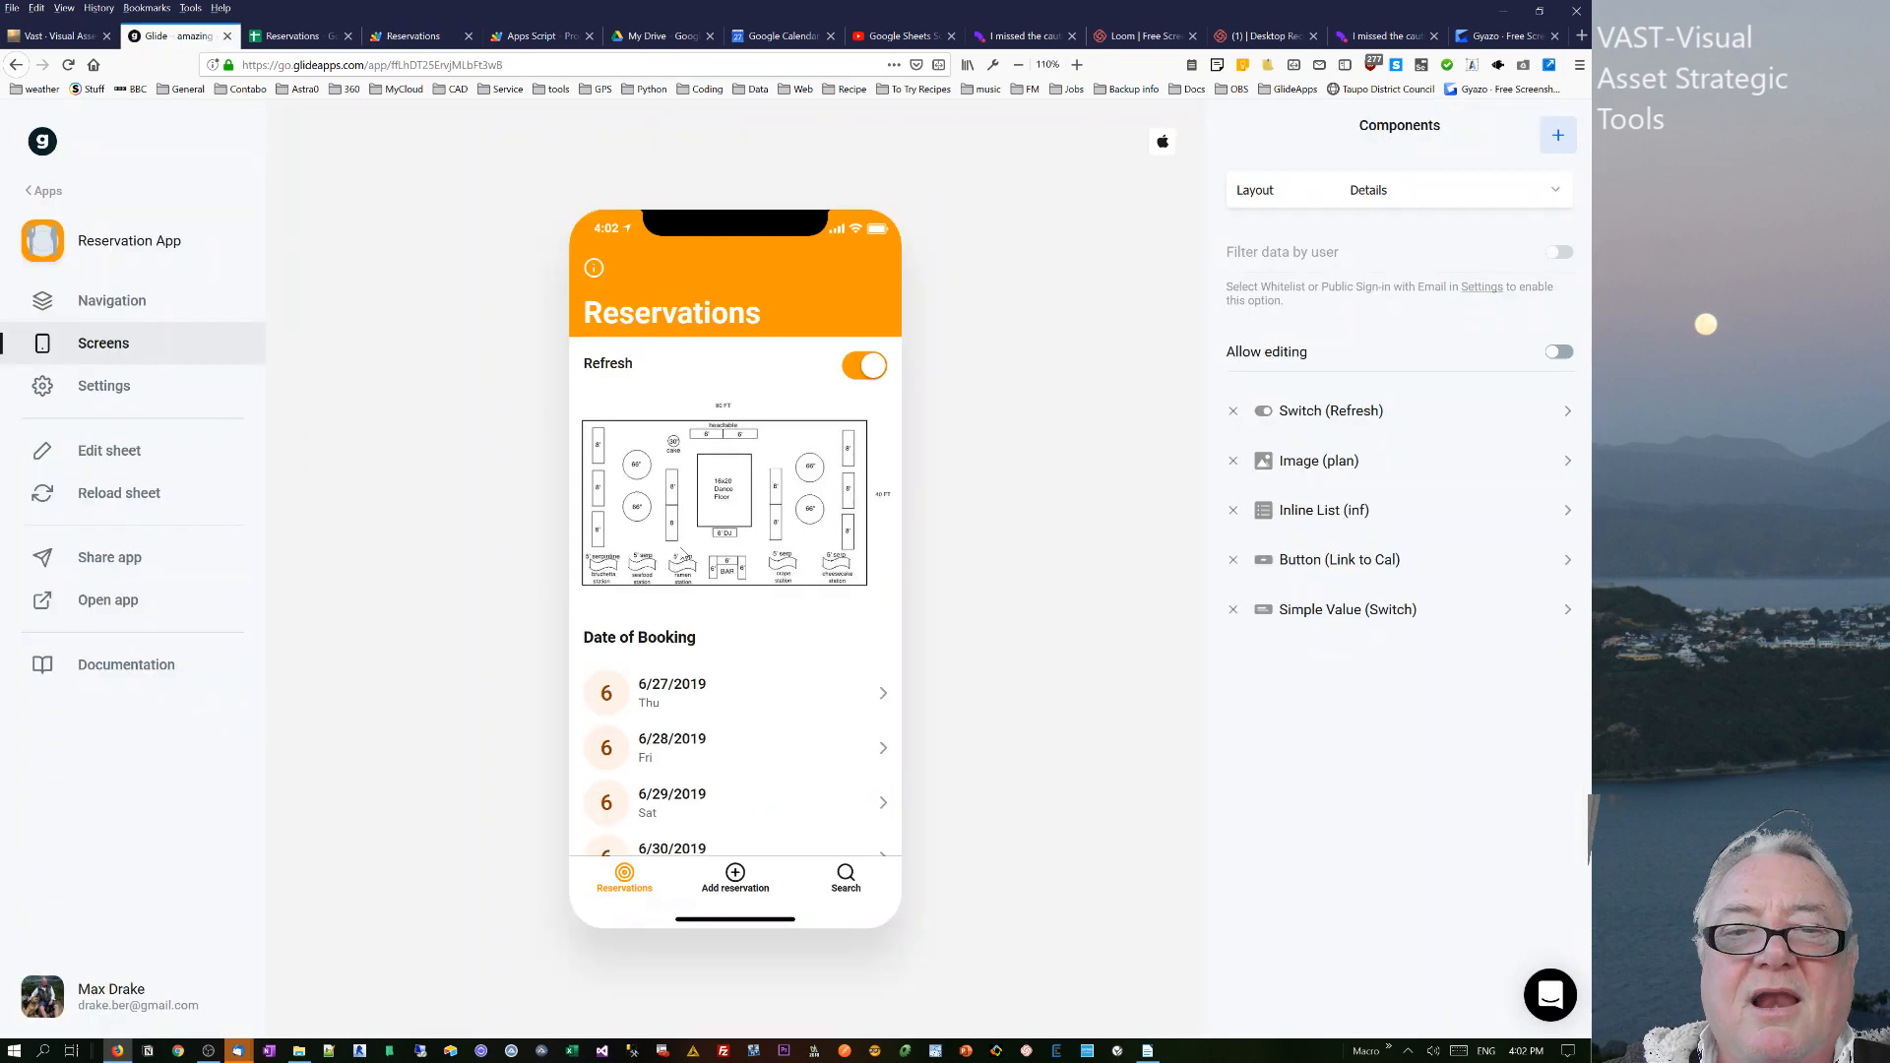
mouse_move(686, 590)
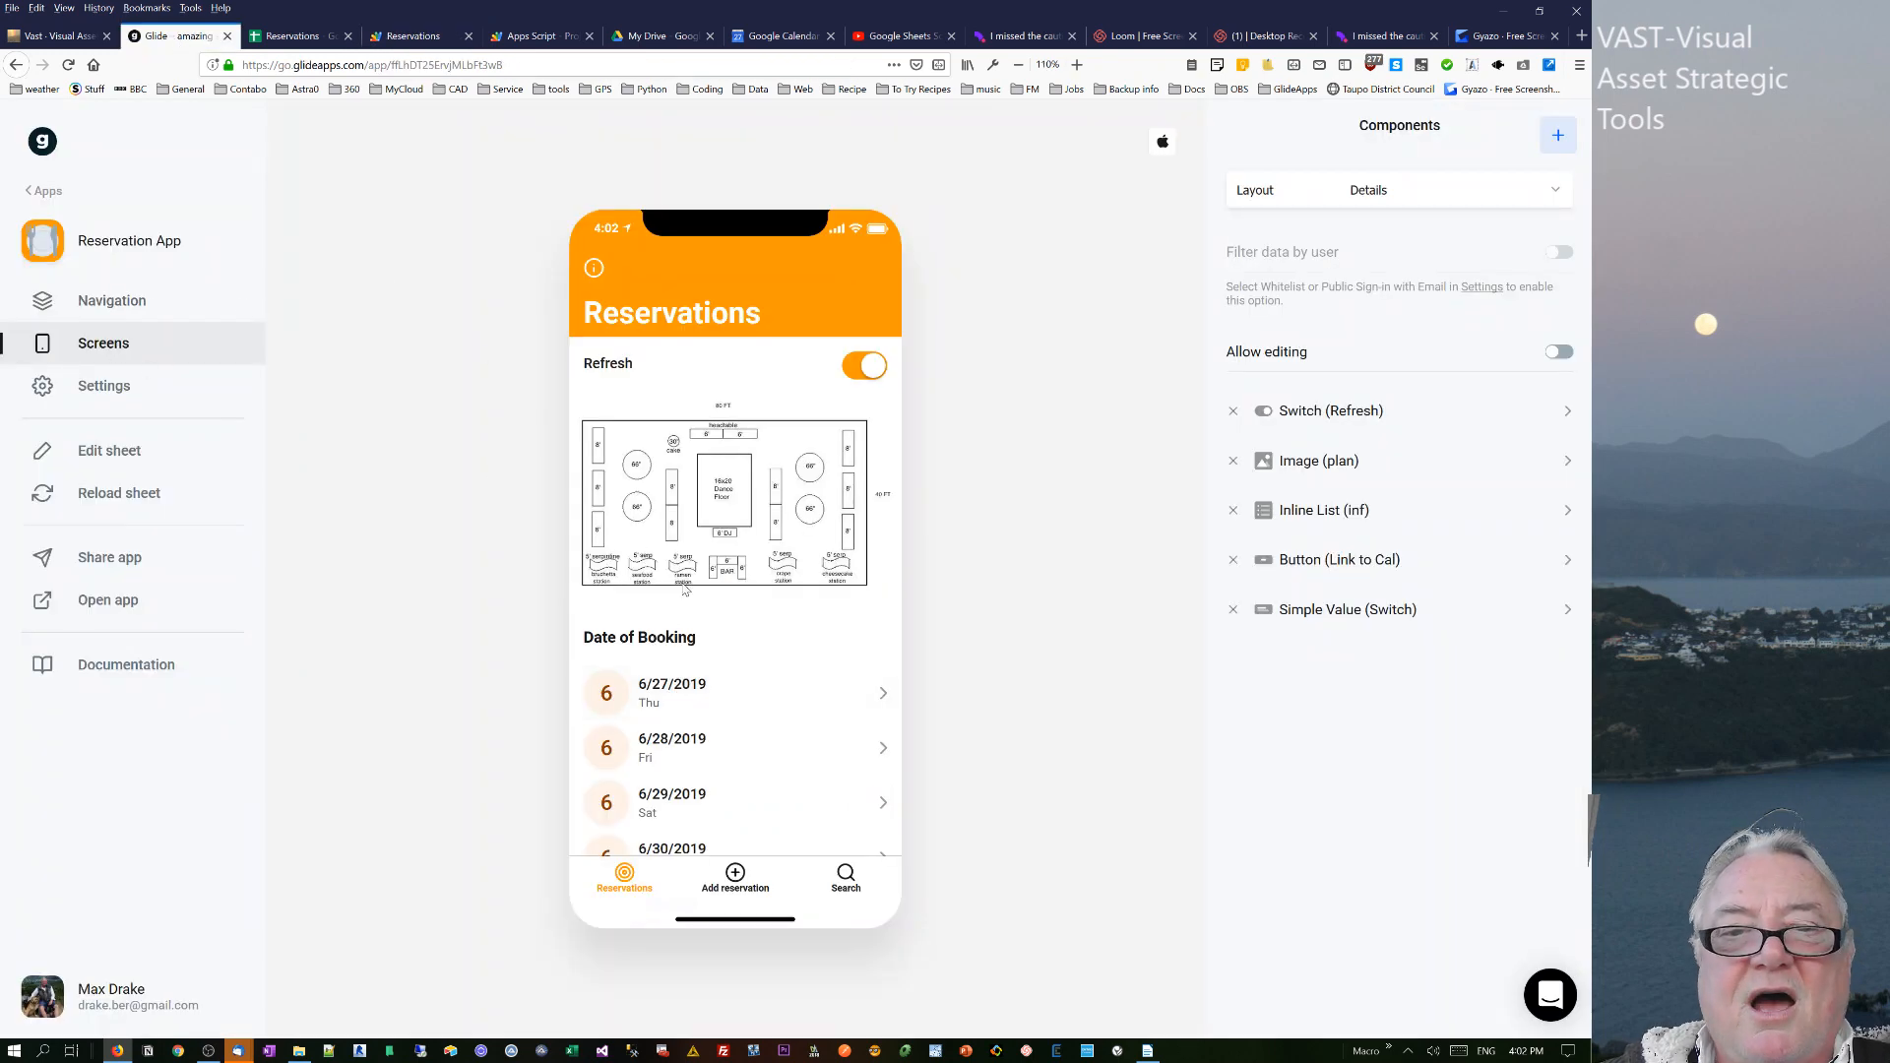
click(734, 881)
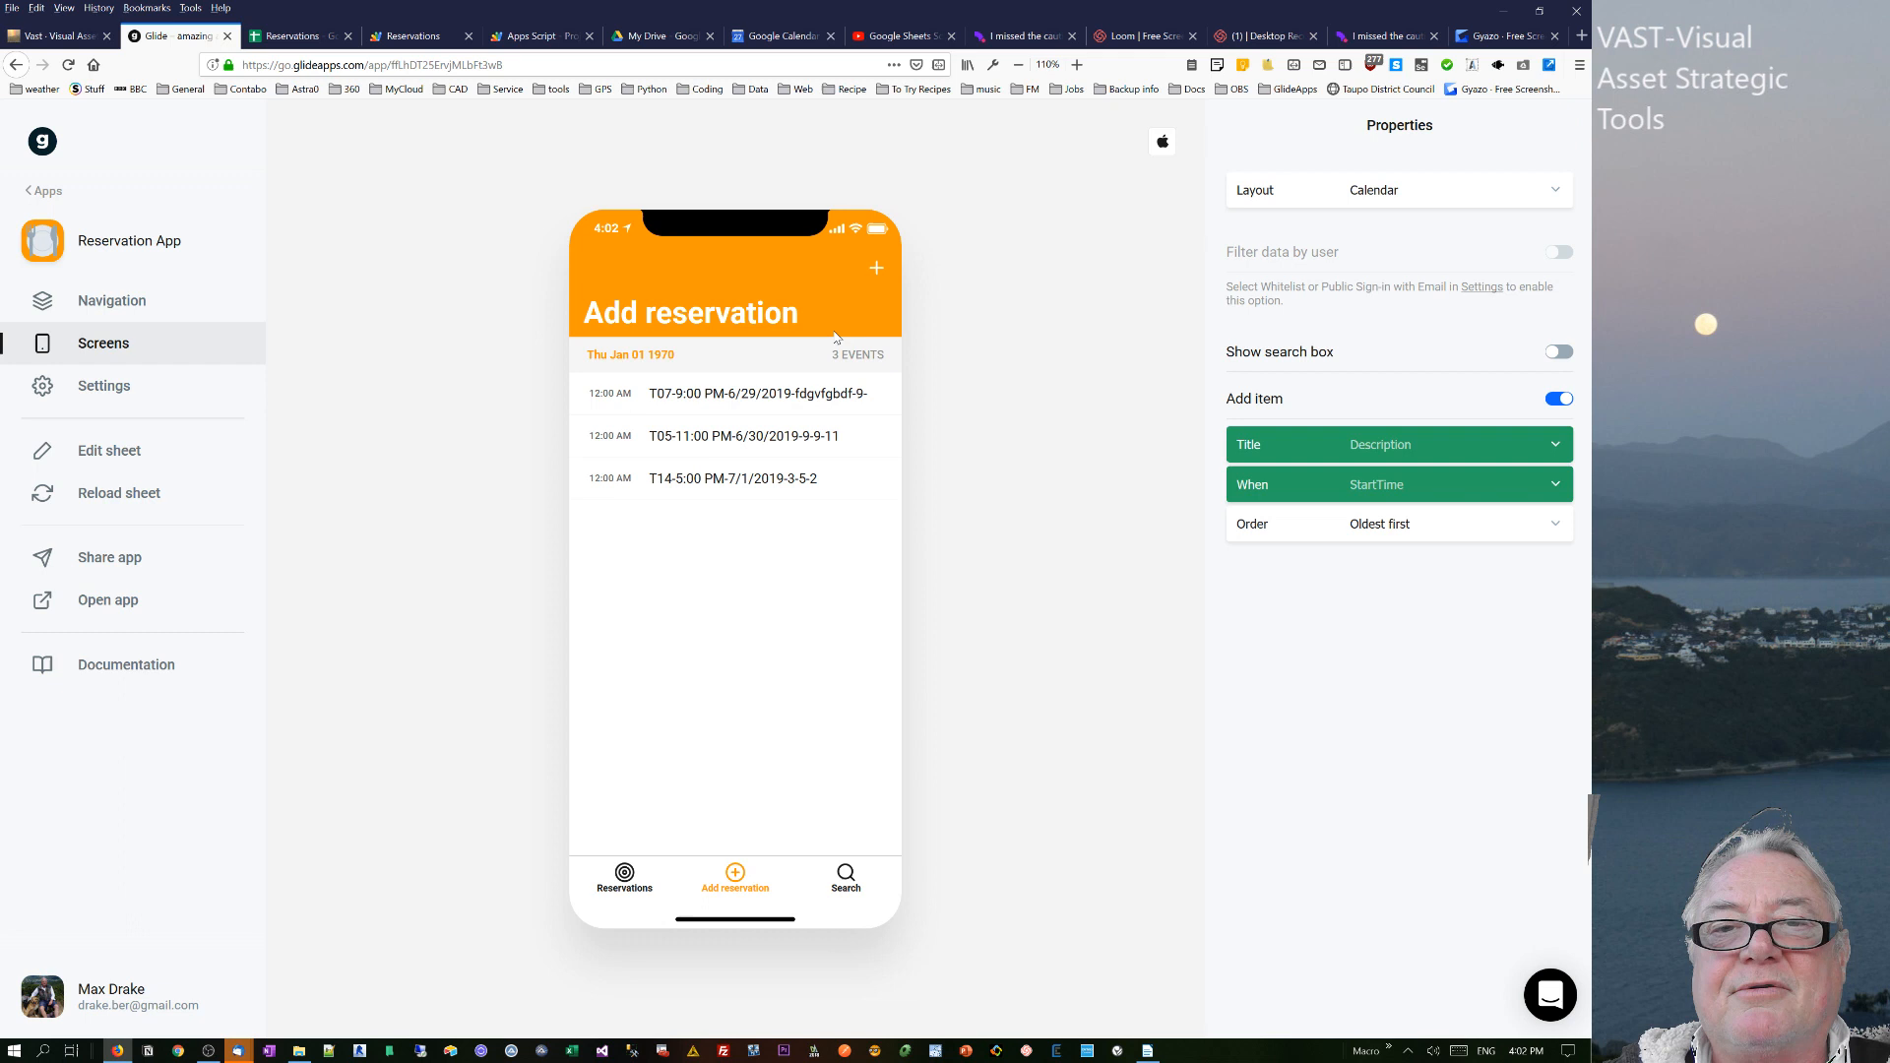
click(735, 871)
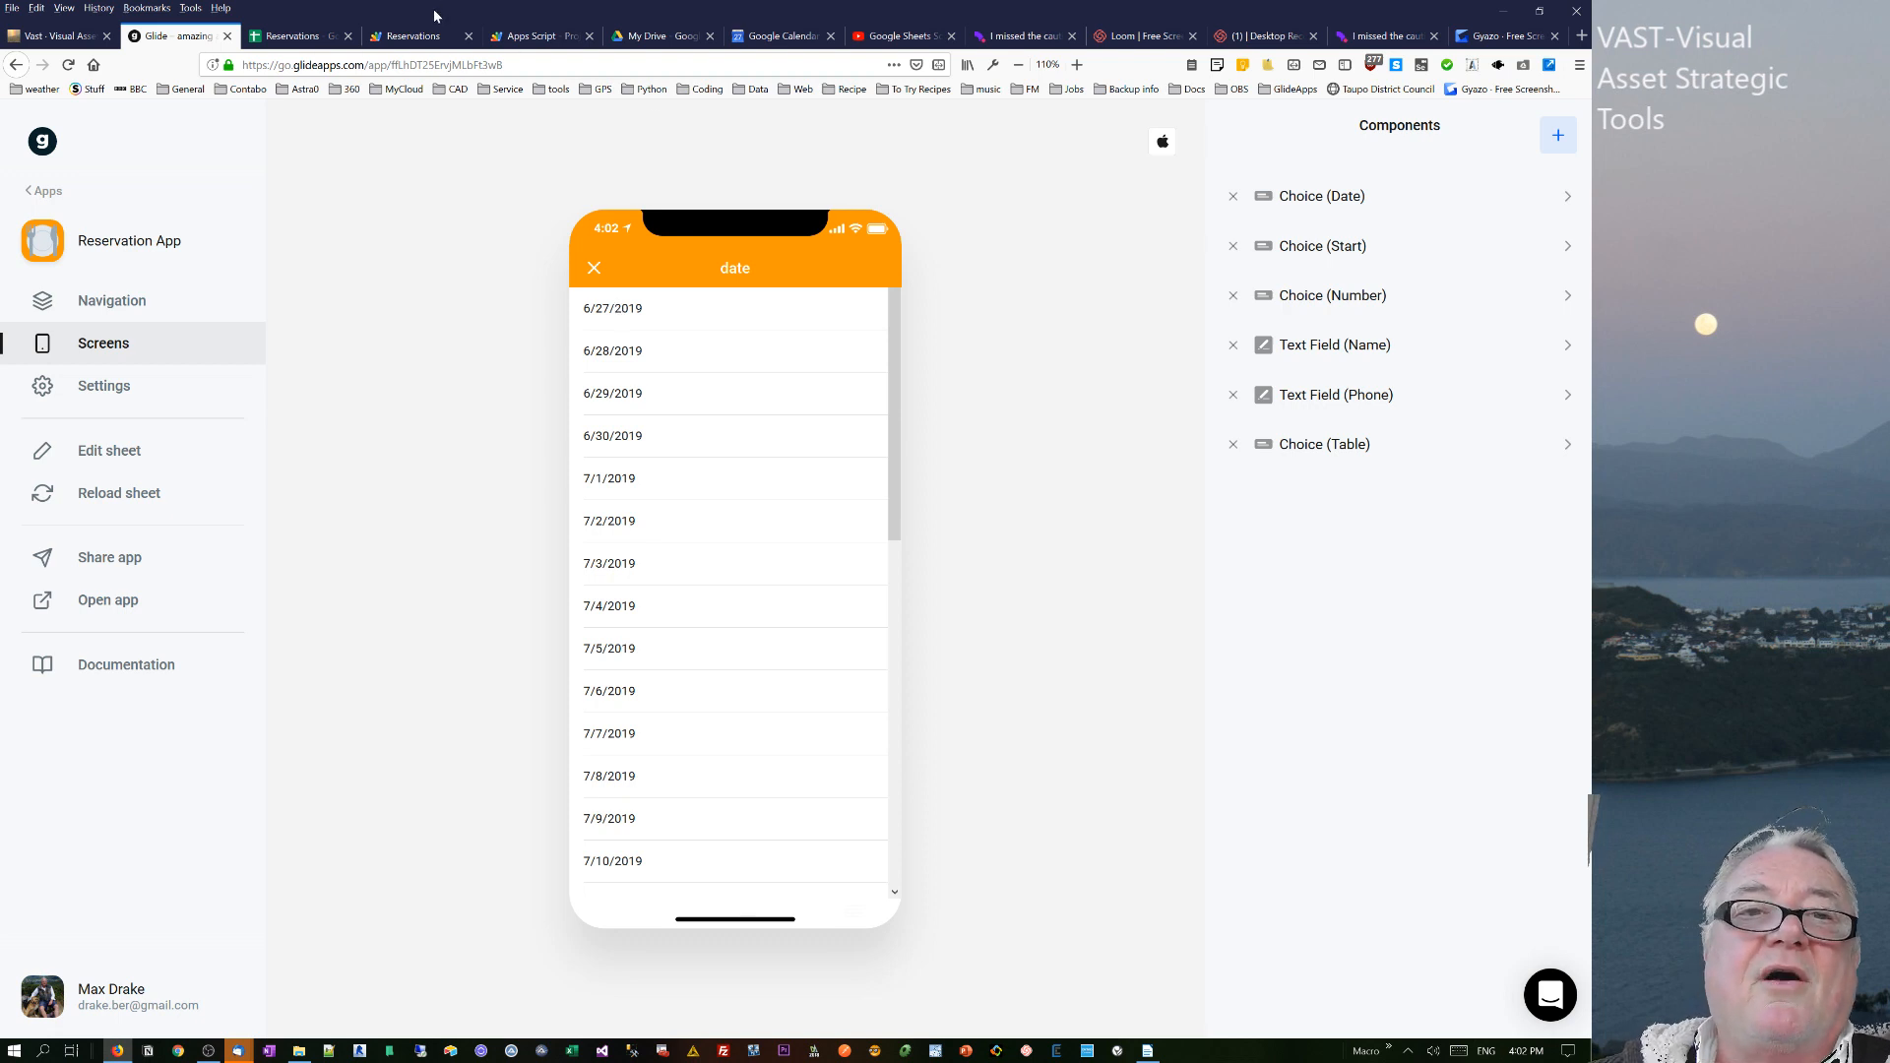
mouse_move(582, 318)
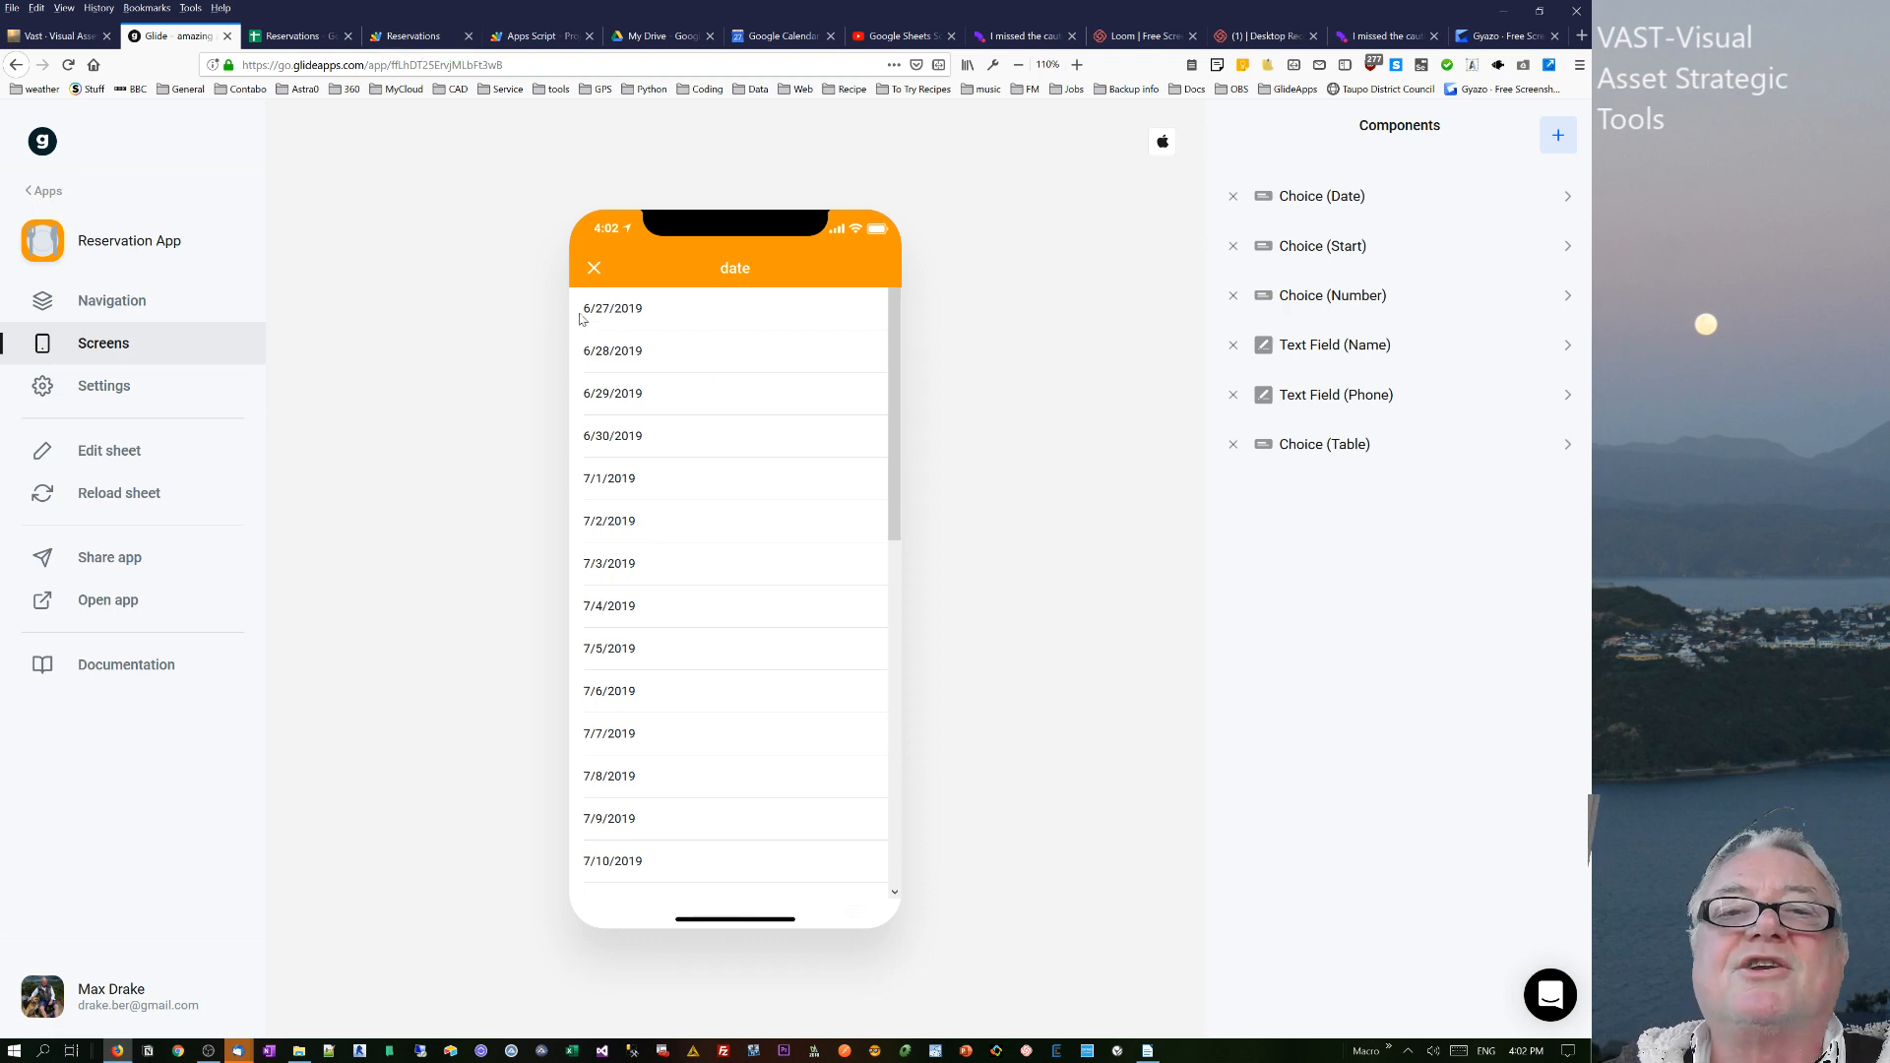
click(593, 268)
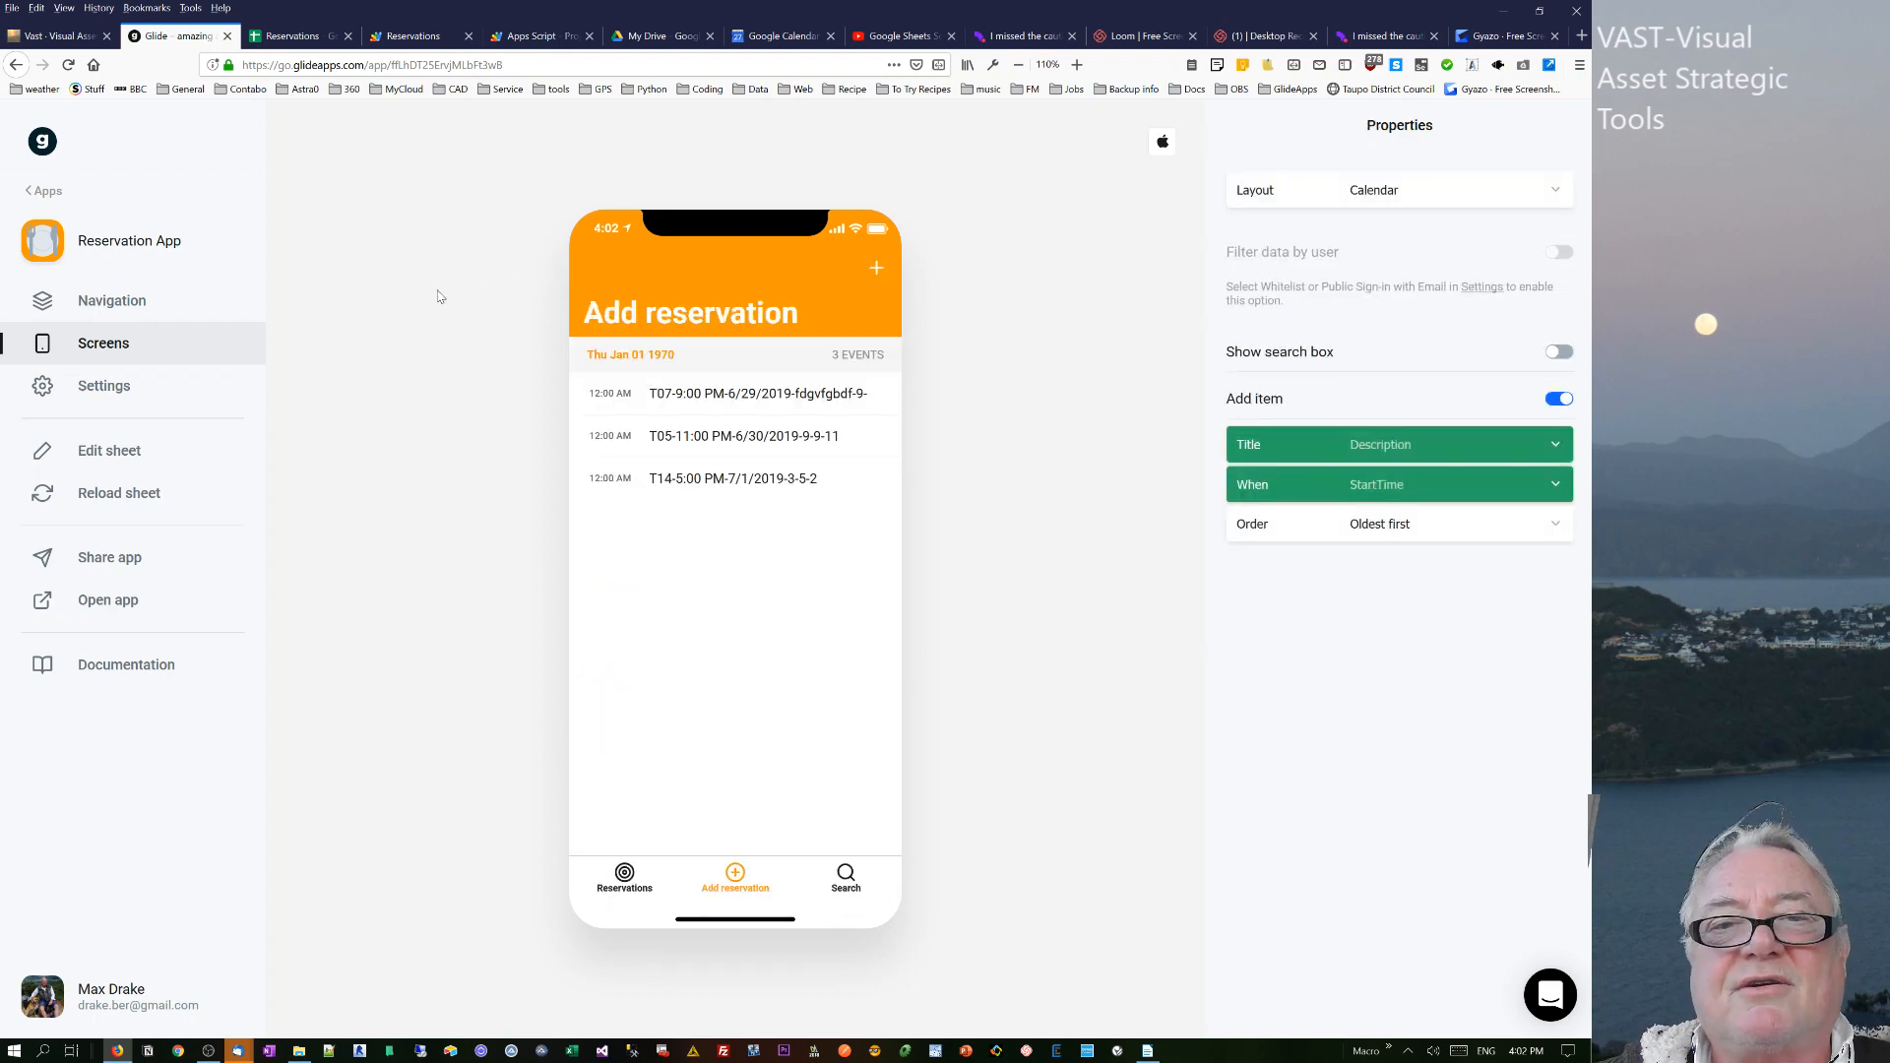
click(295, 35)
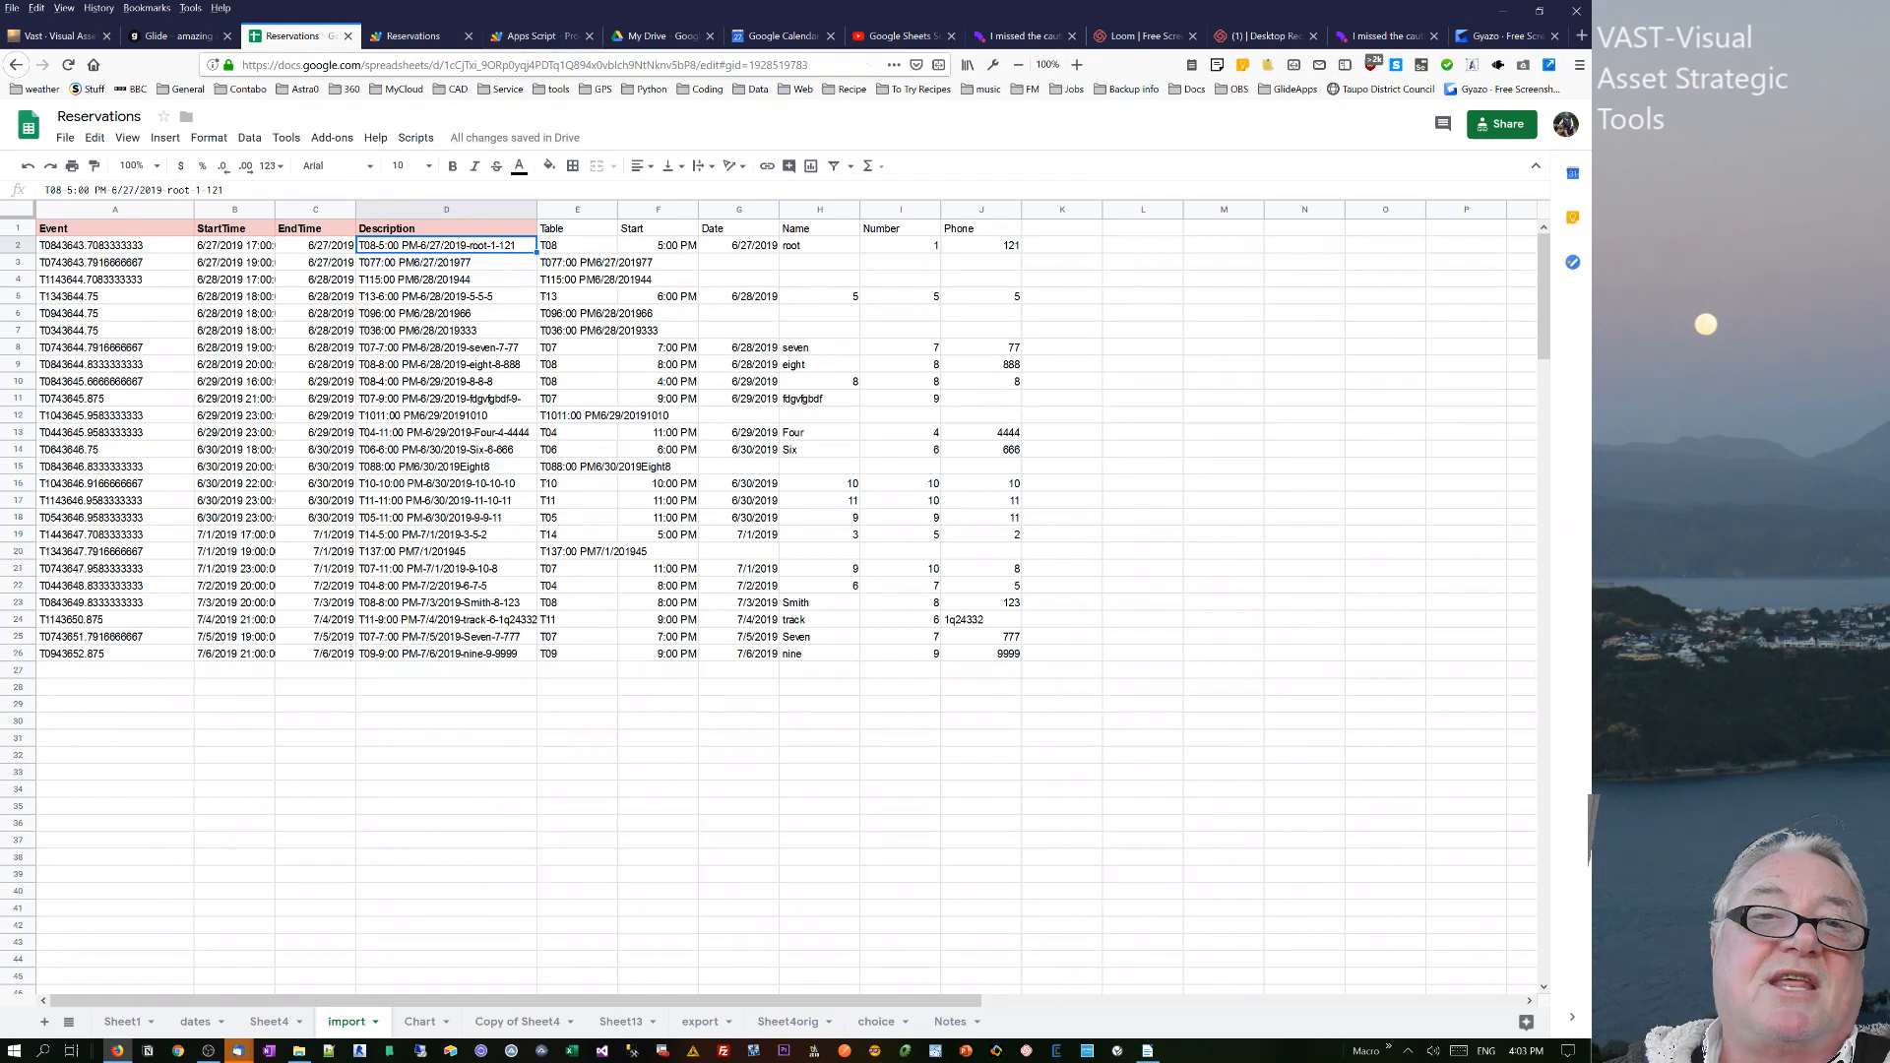
mouse_move(423, 36)
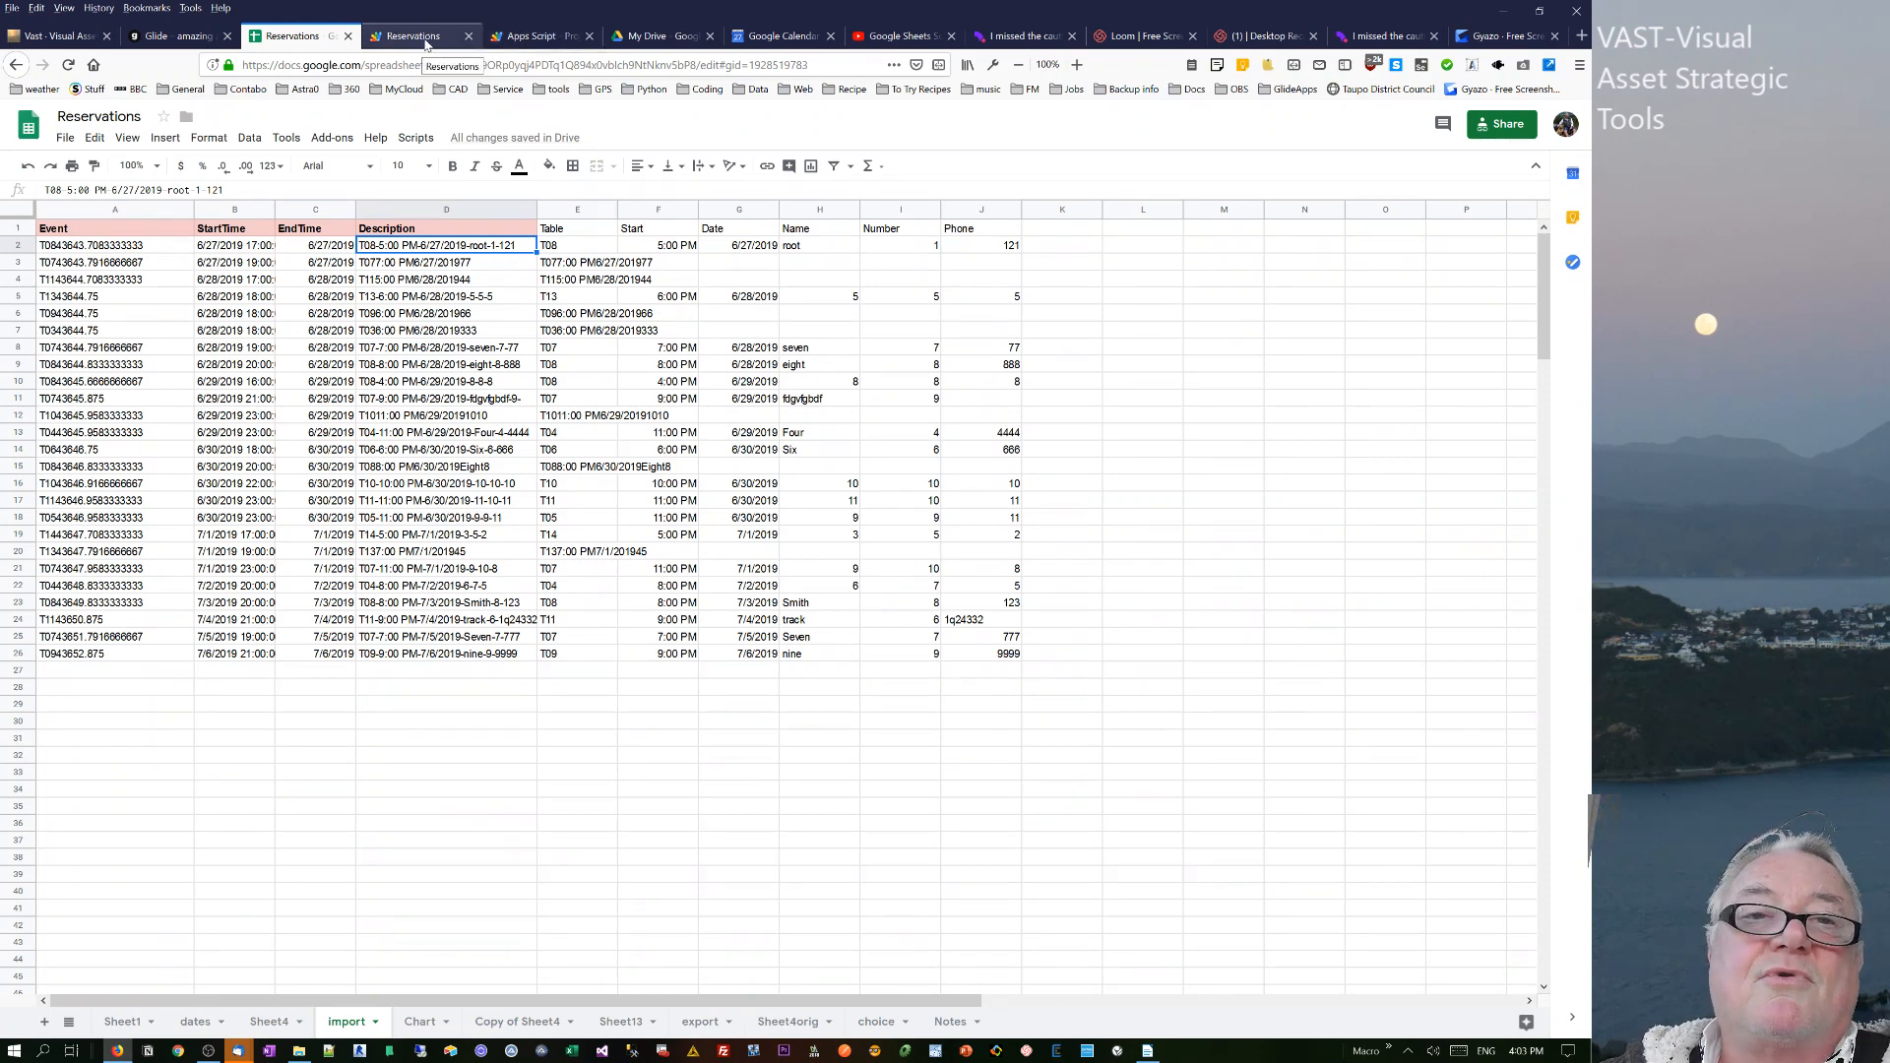
- Scroll through Code.gs reviewing the getEvents and checkFlags functions
click(409, 35)
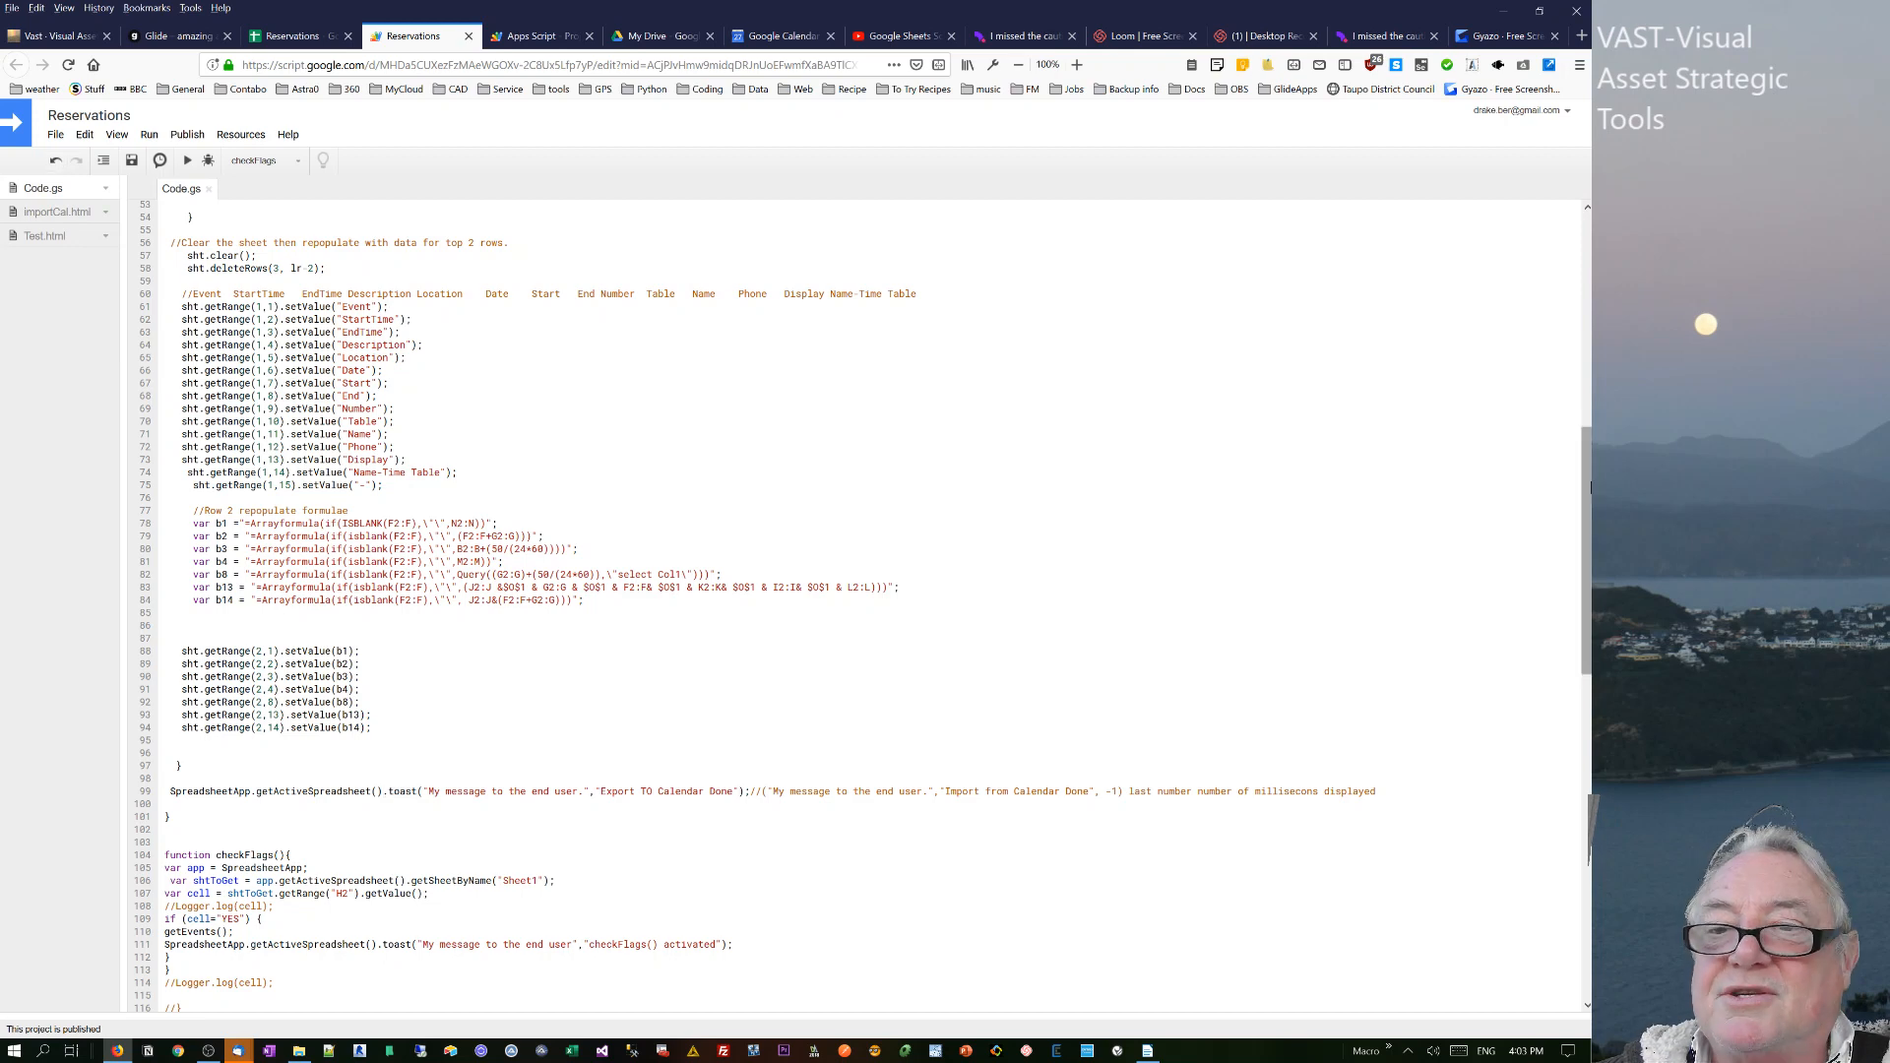
scroll(down, 3)
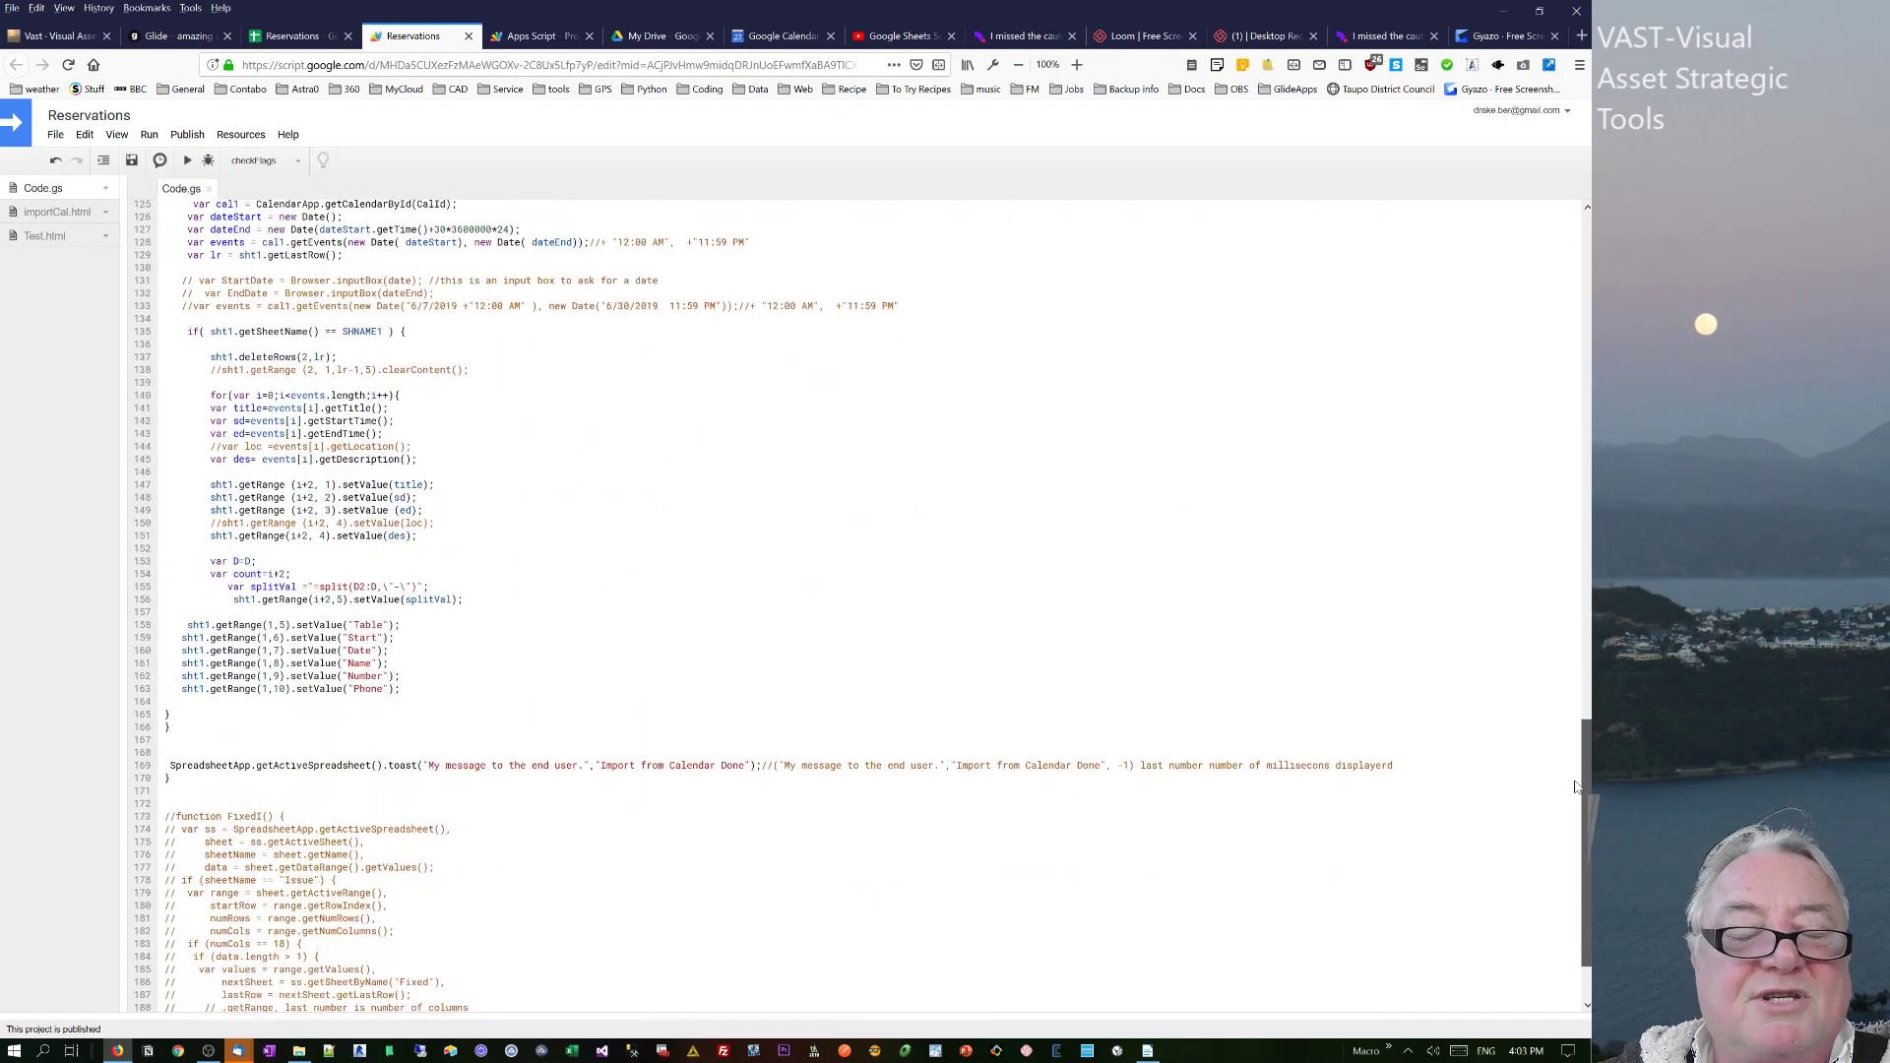
scroll(up, 3)
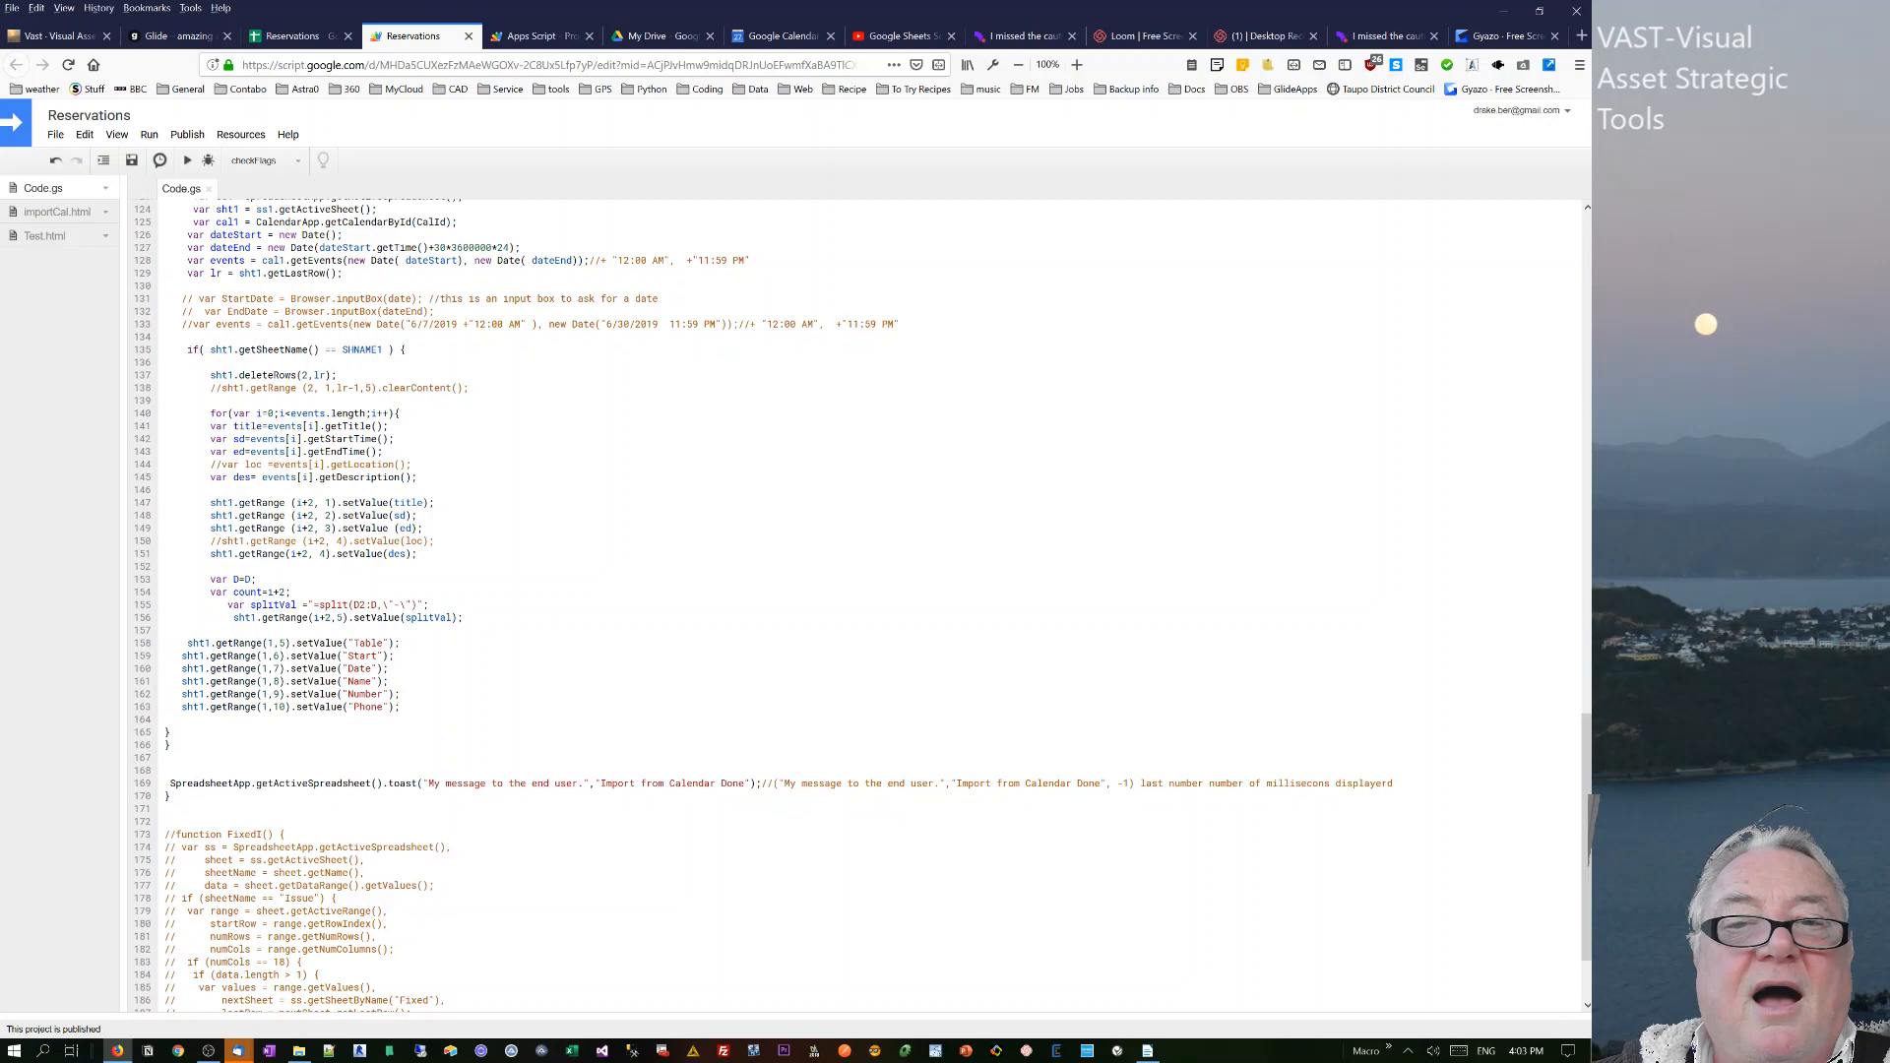
scroll(up, 3)
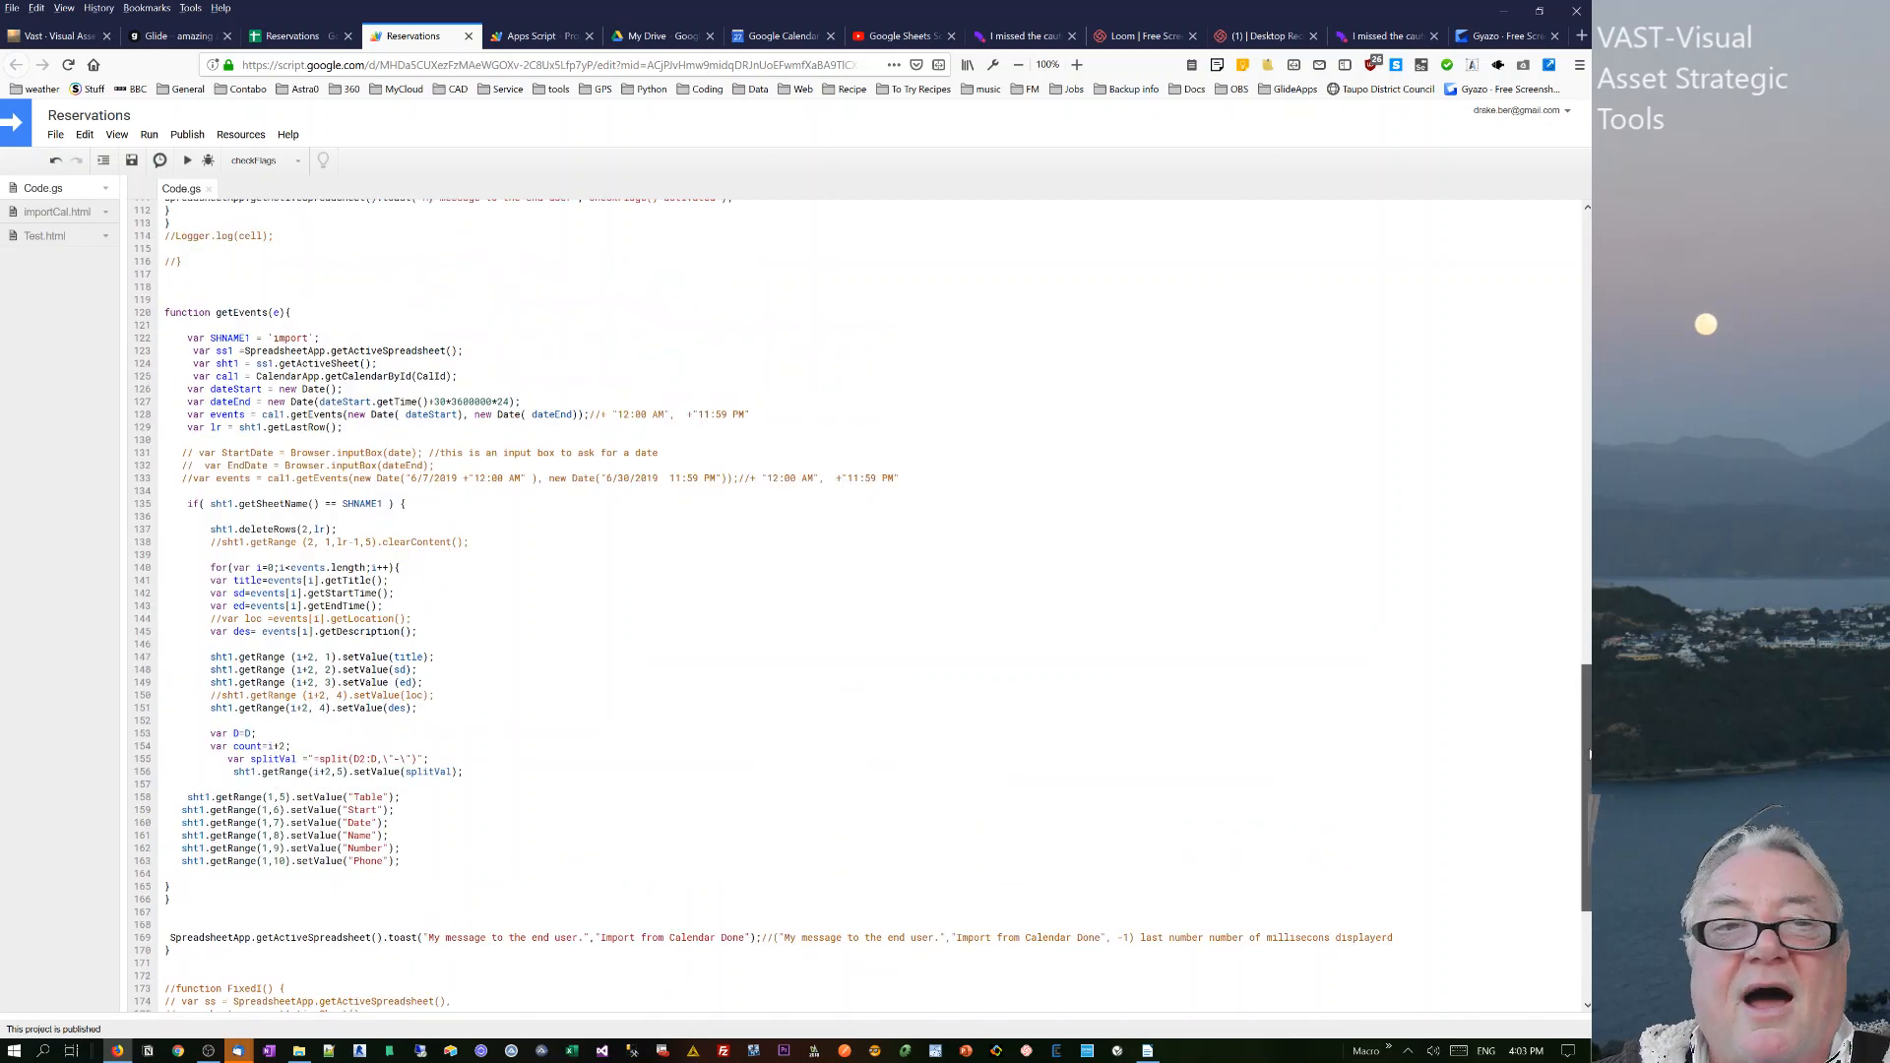
scroll(up, 3)
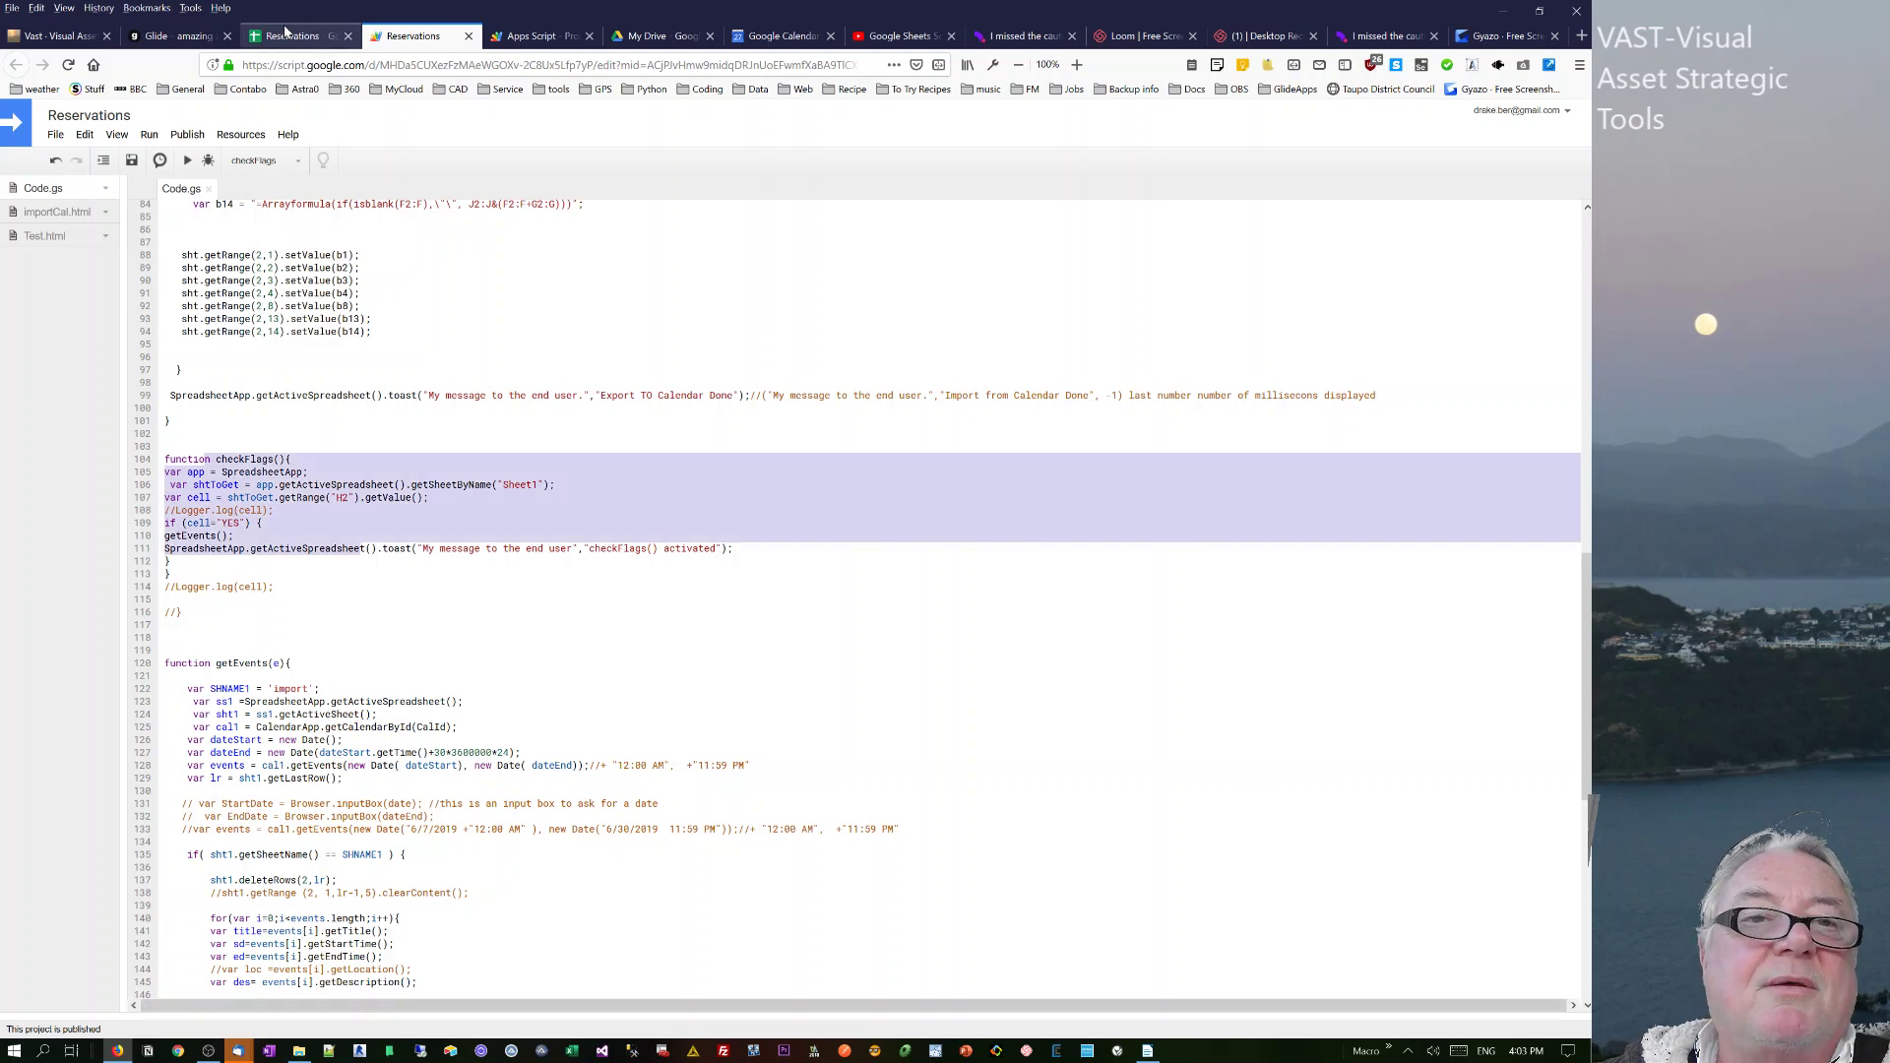
click(290, 36)
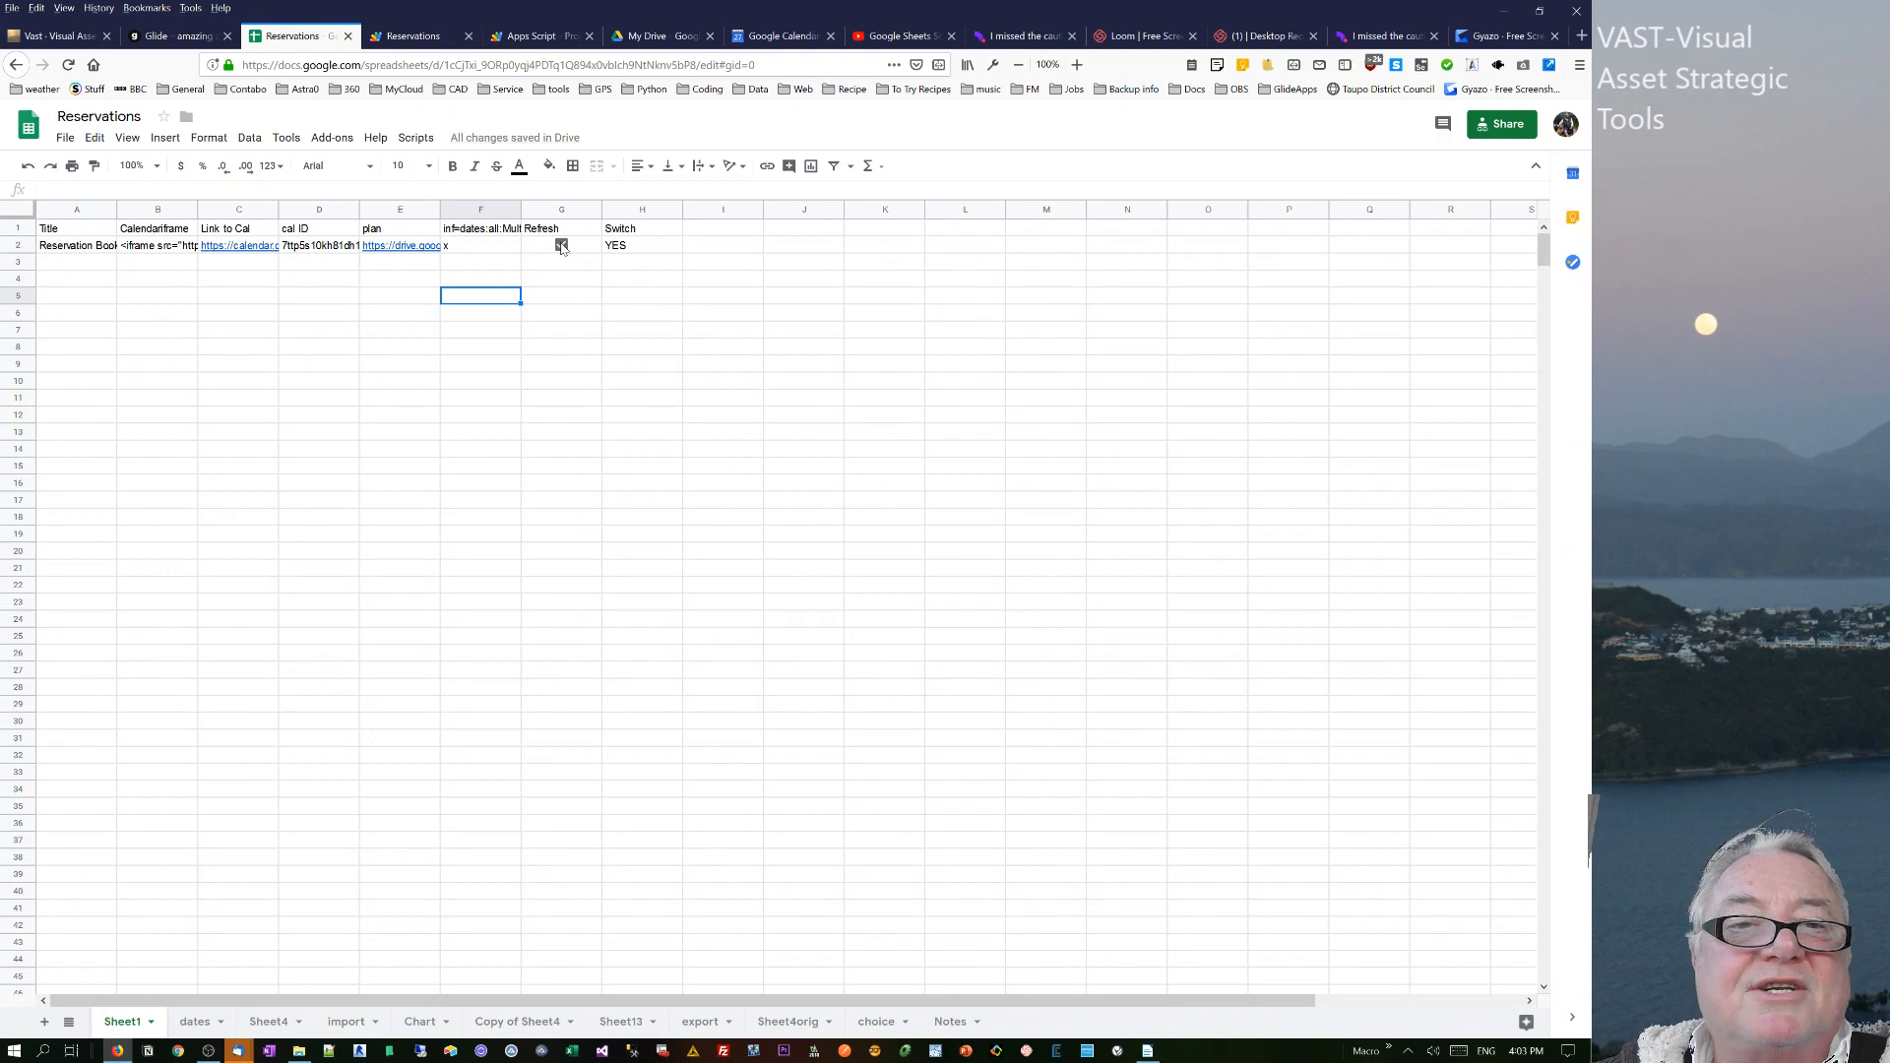
- Toggle the G2 Refresh checkbox repeatedly to fire the export-to-calendar and checkFlags script
click(561, 245)
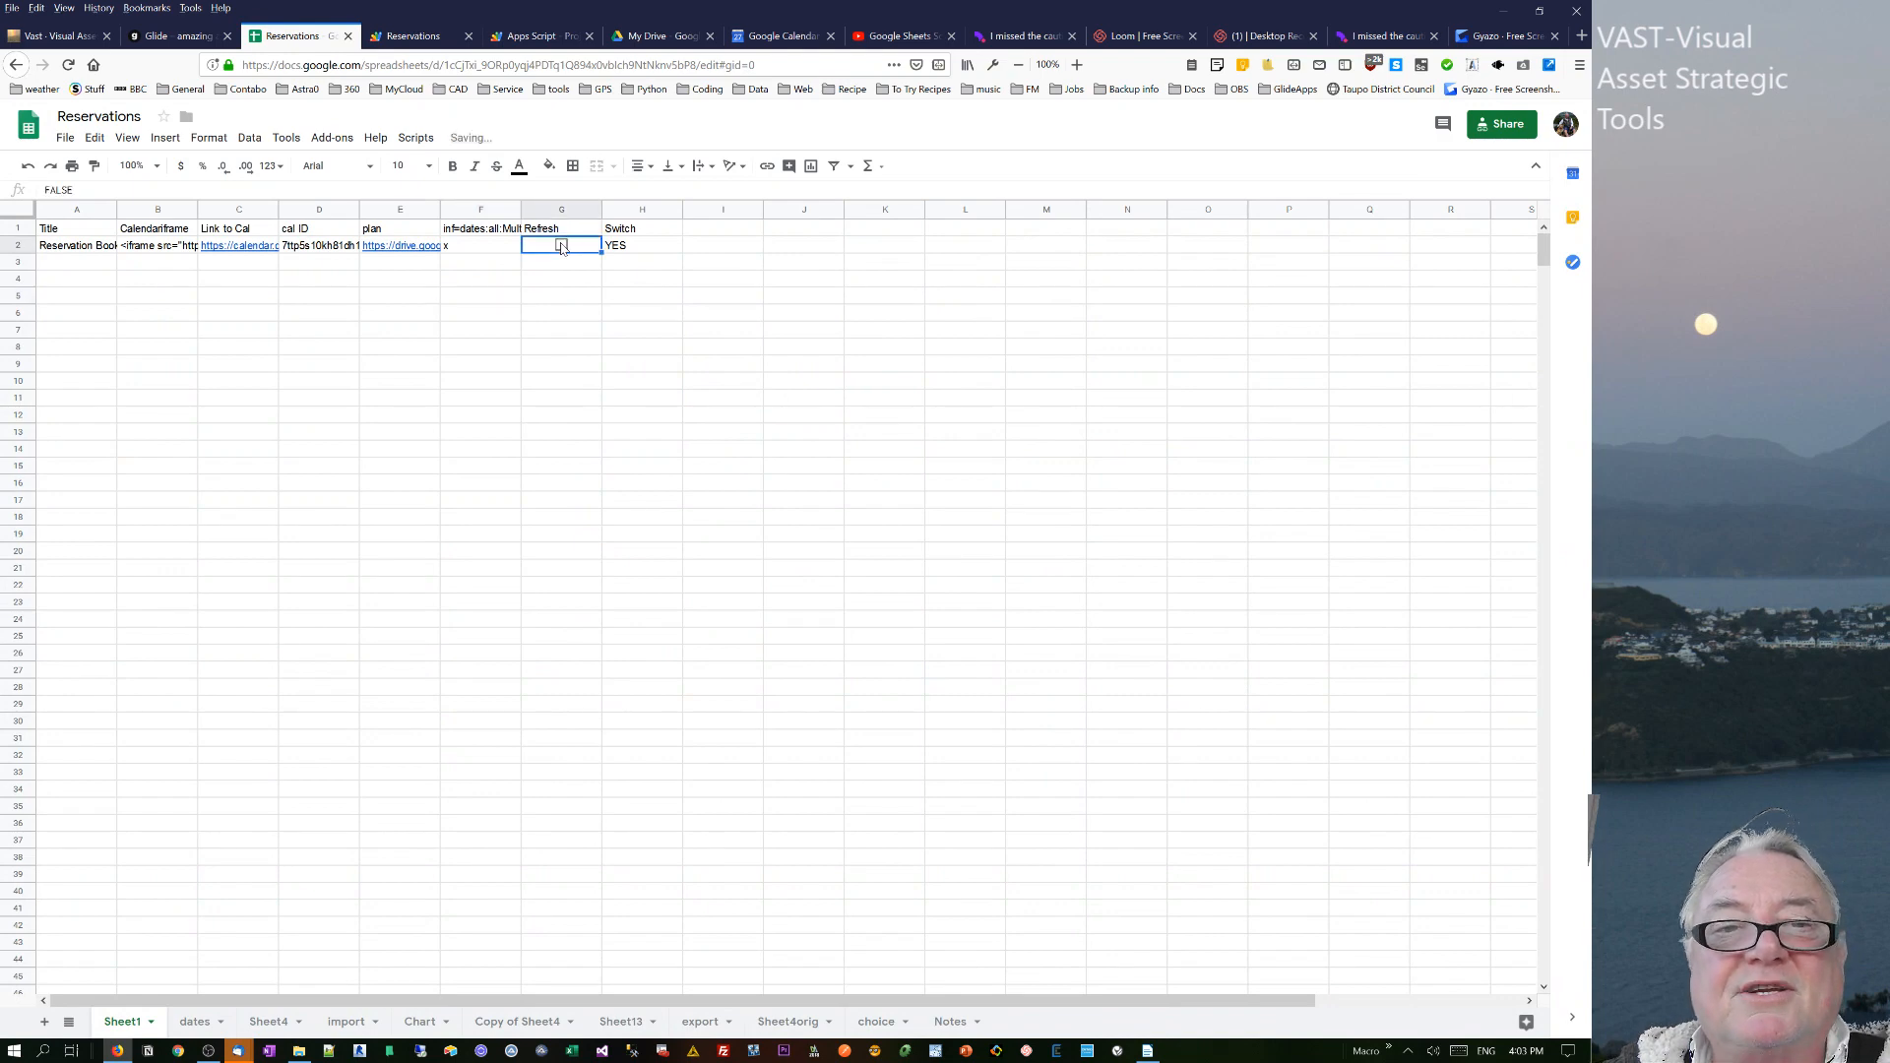
click(560, 245)
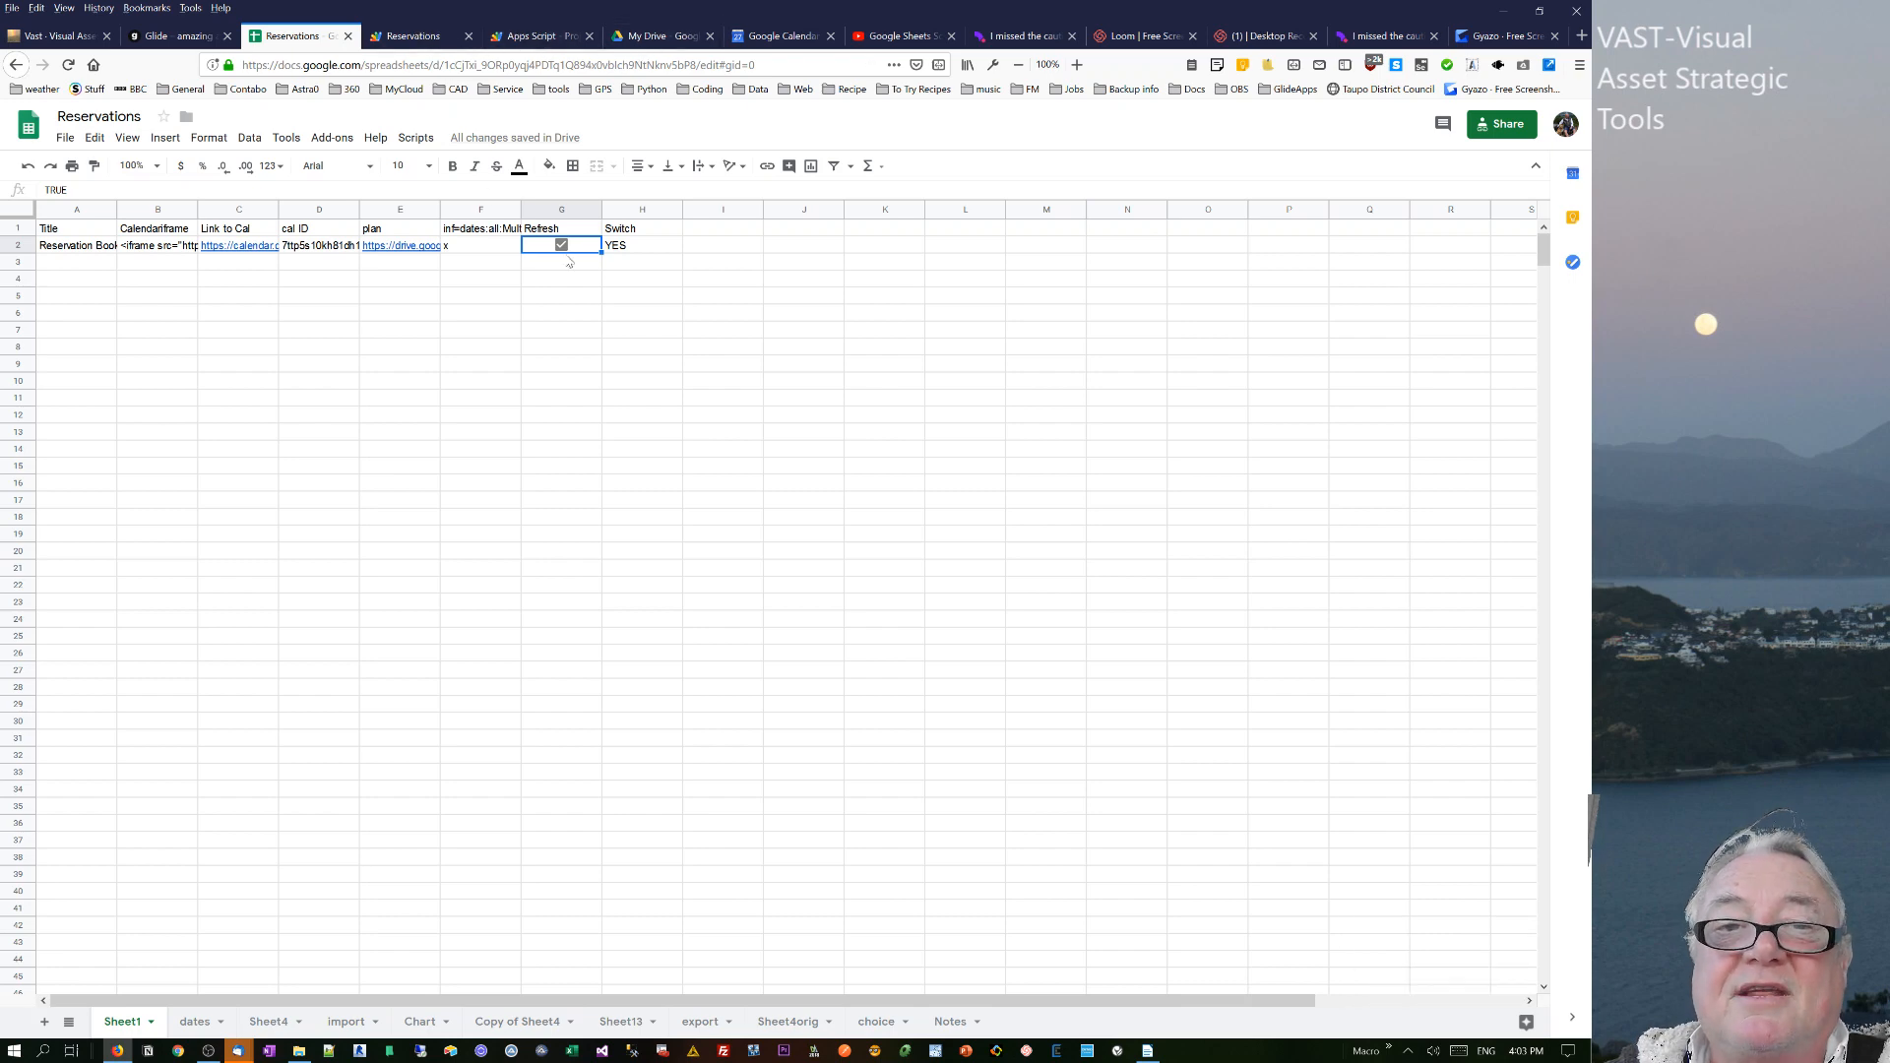
click(560, 245)
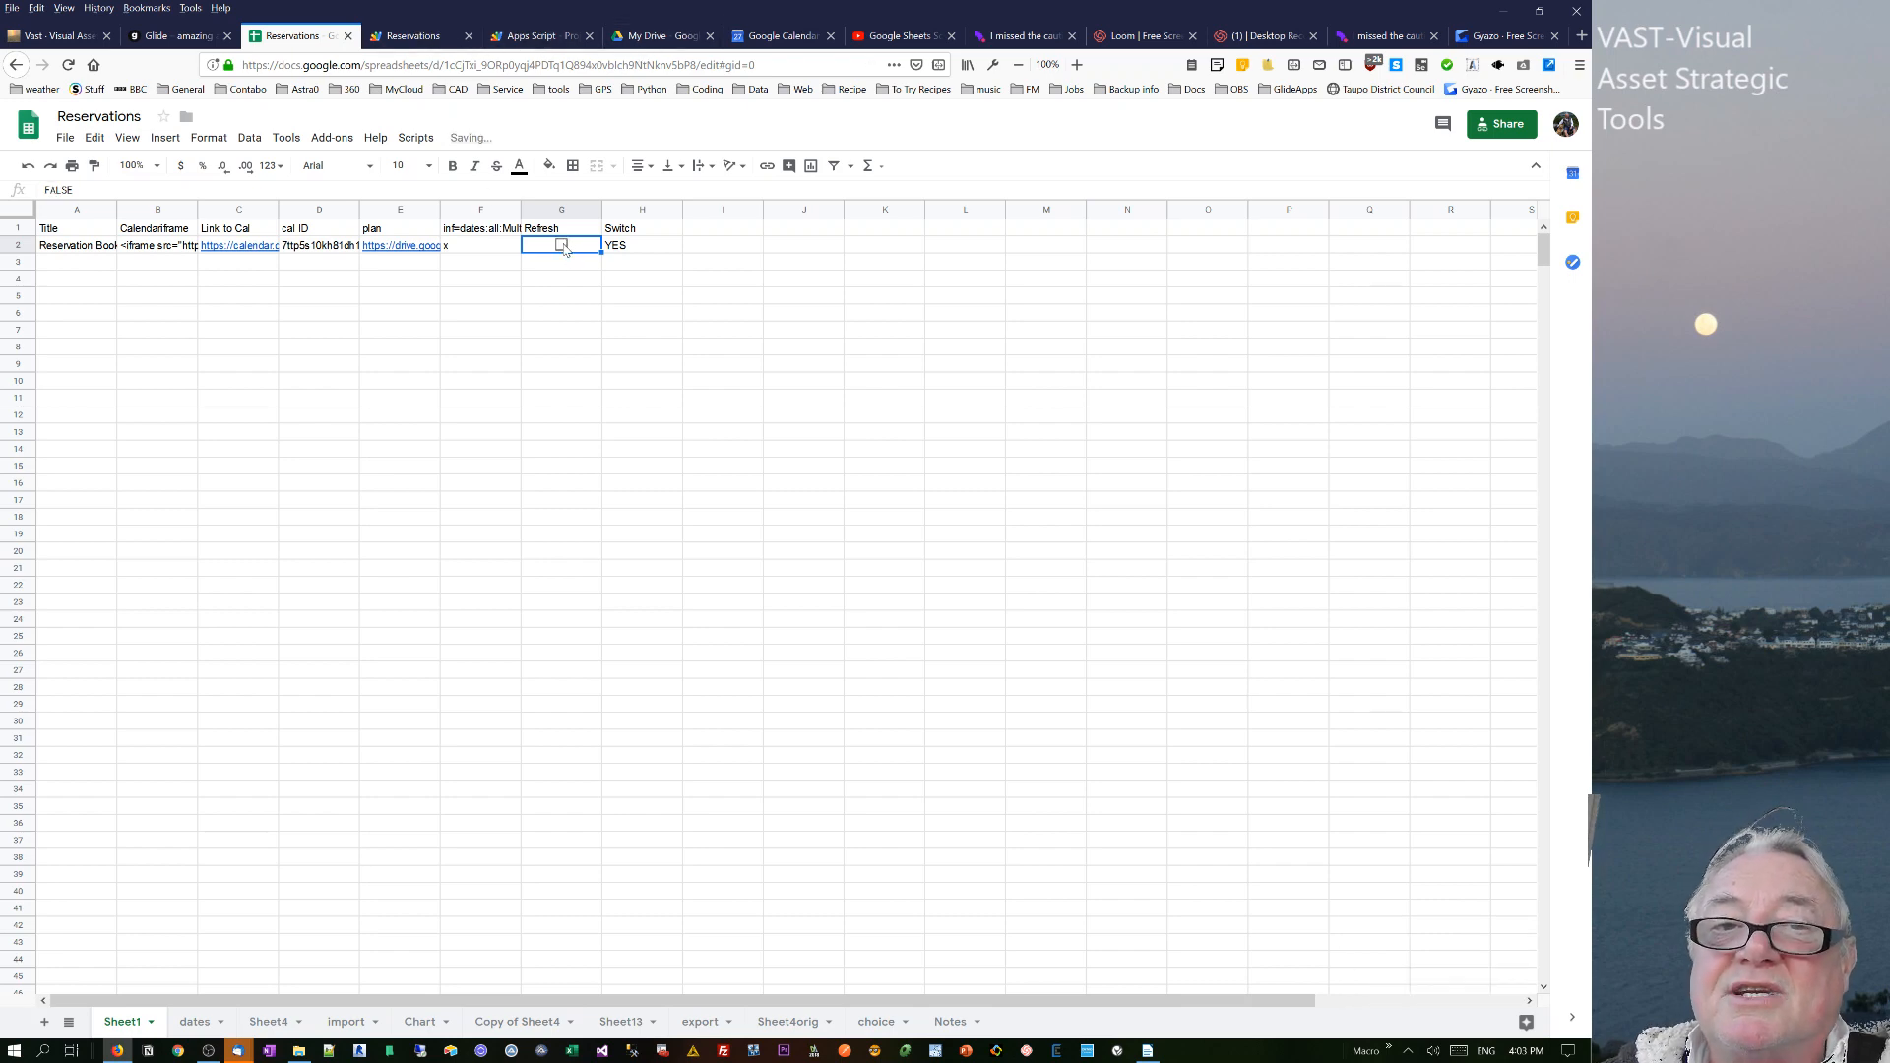
click(560, 245)
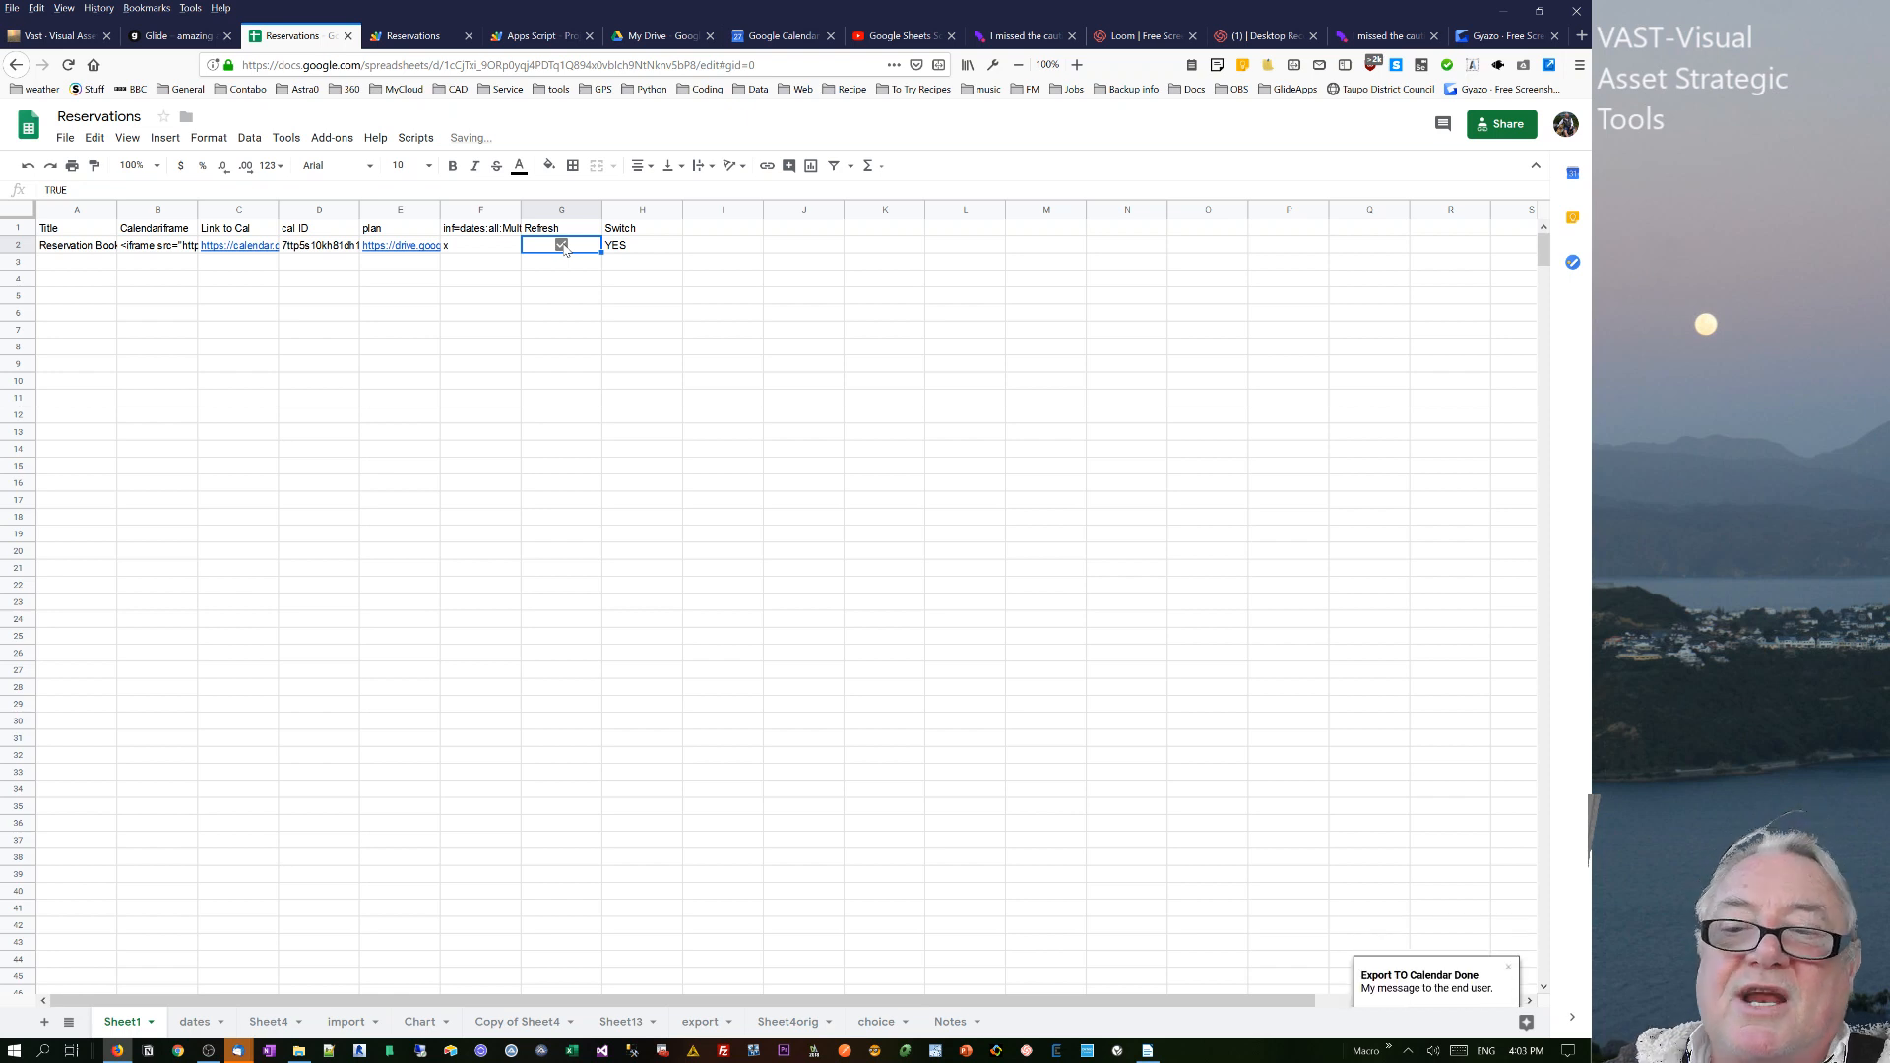
click(560, 245)
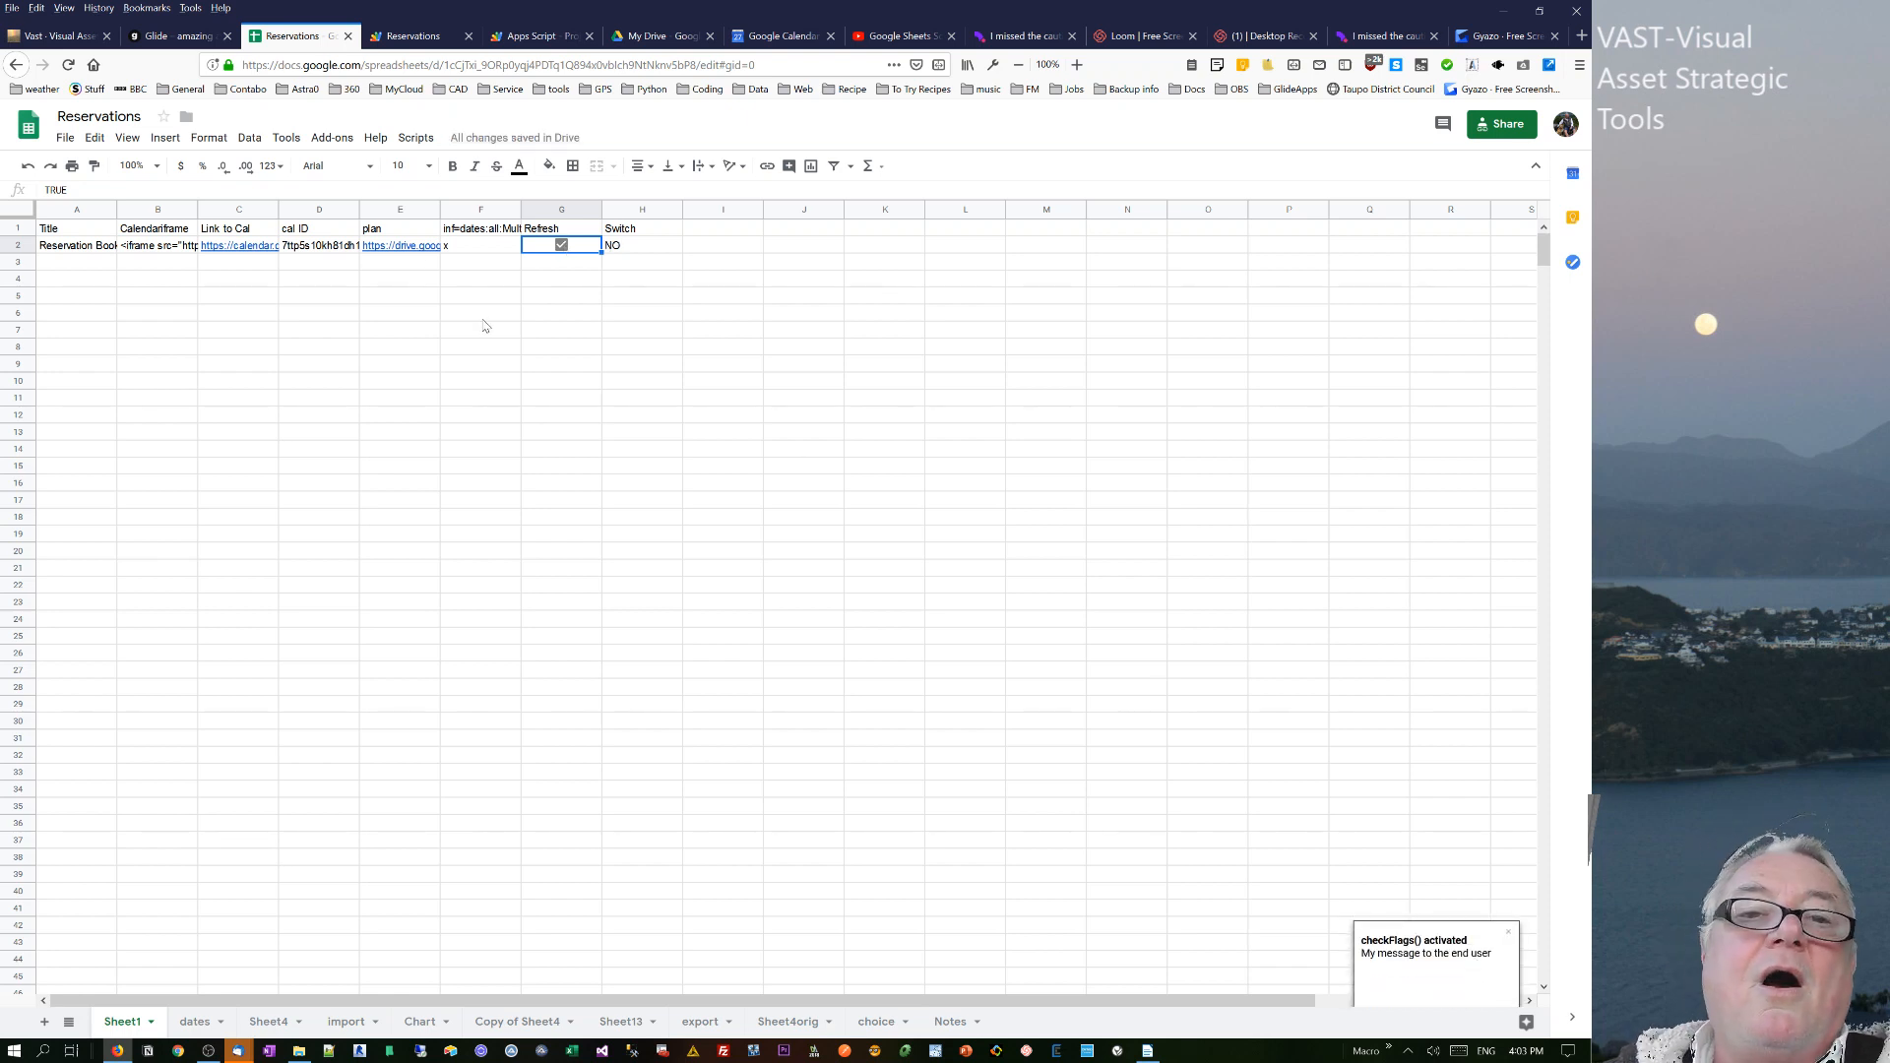
- Inspect the IF formula behind the H2 Switch value, glancing at the script code
click(641, 245)
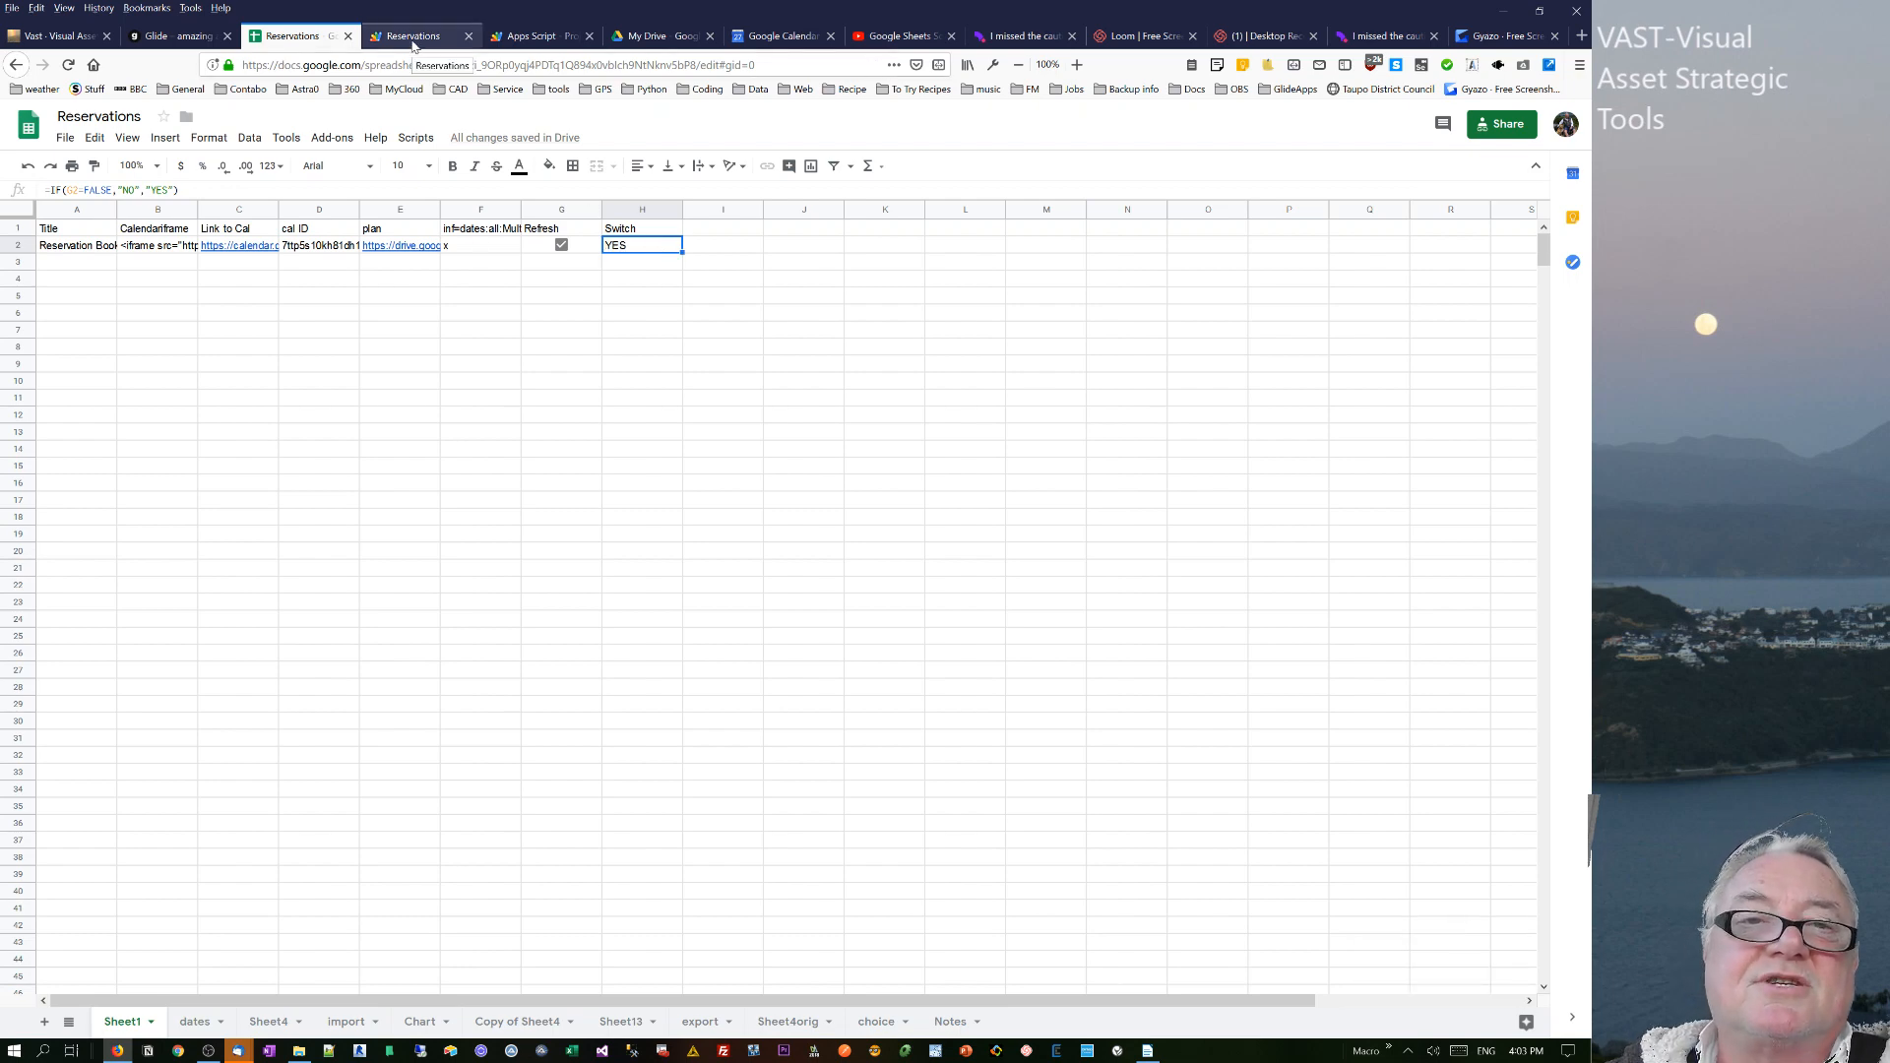
click(415, 35)
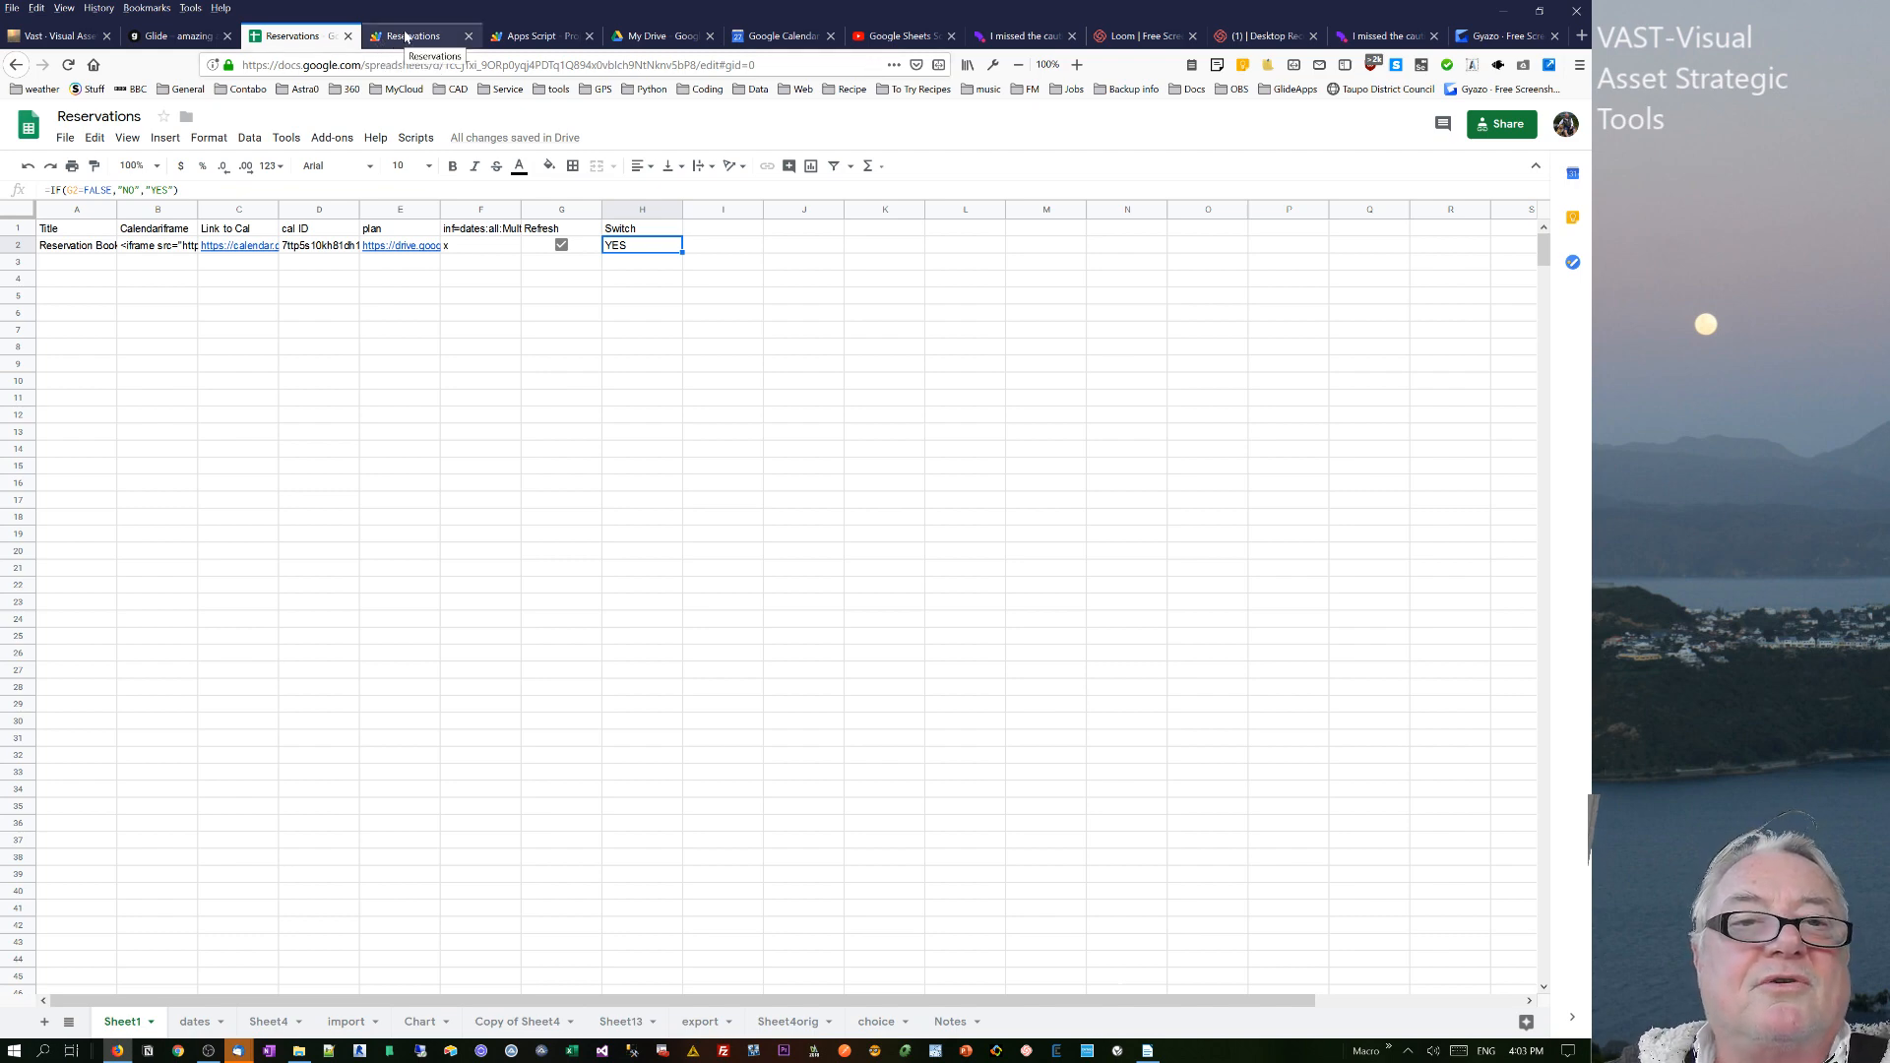
click(414, 36)
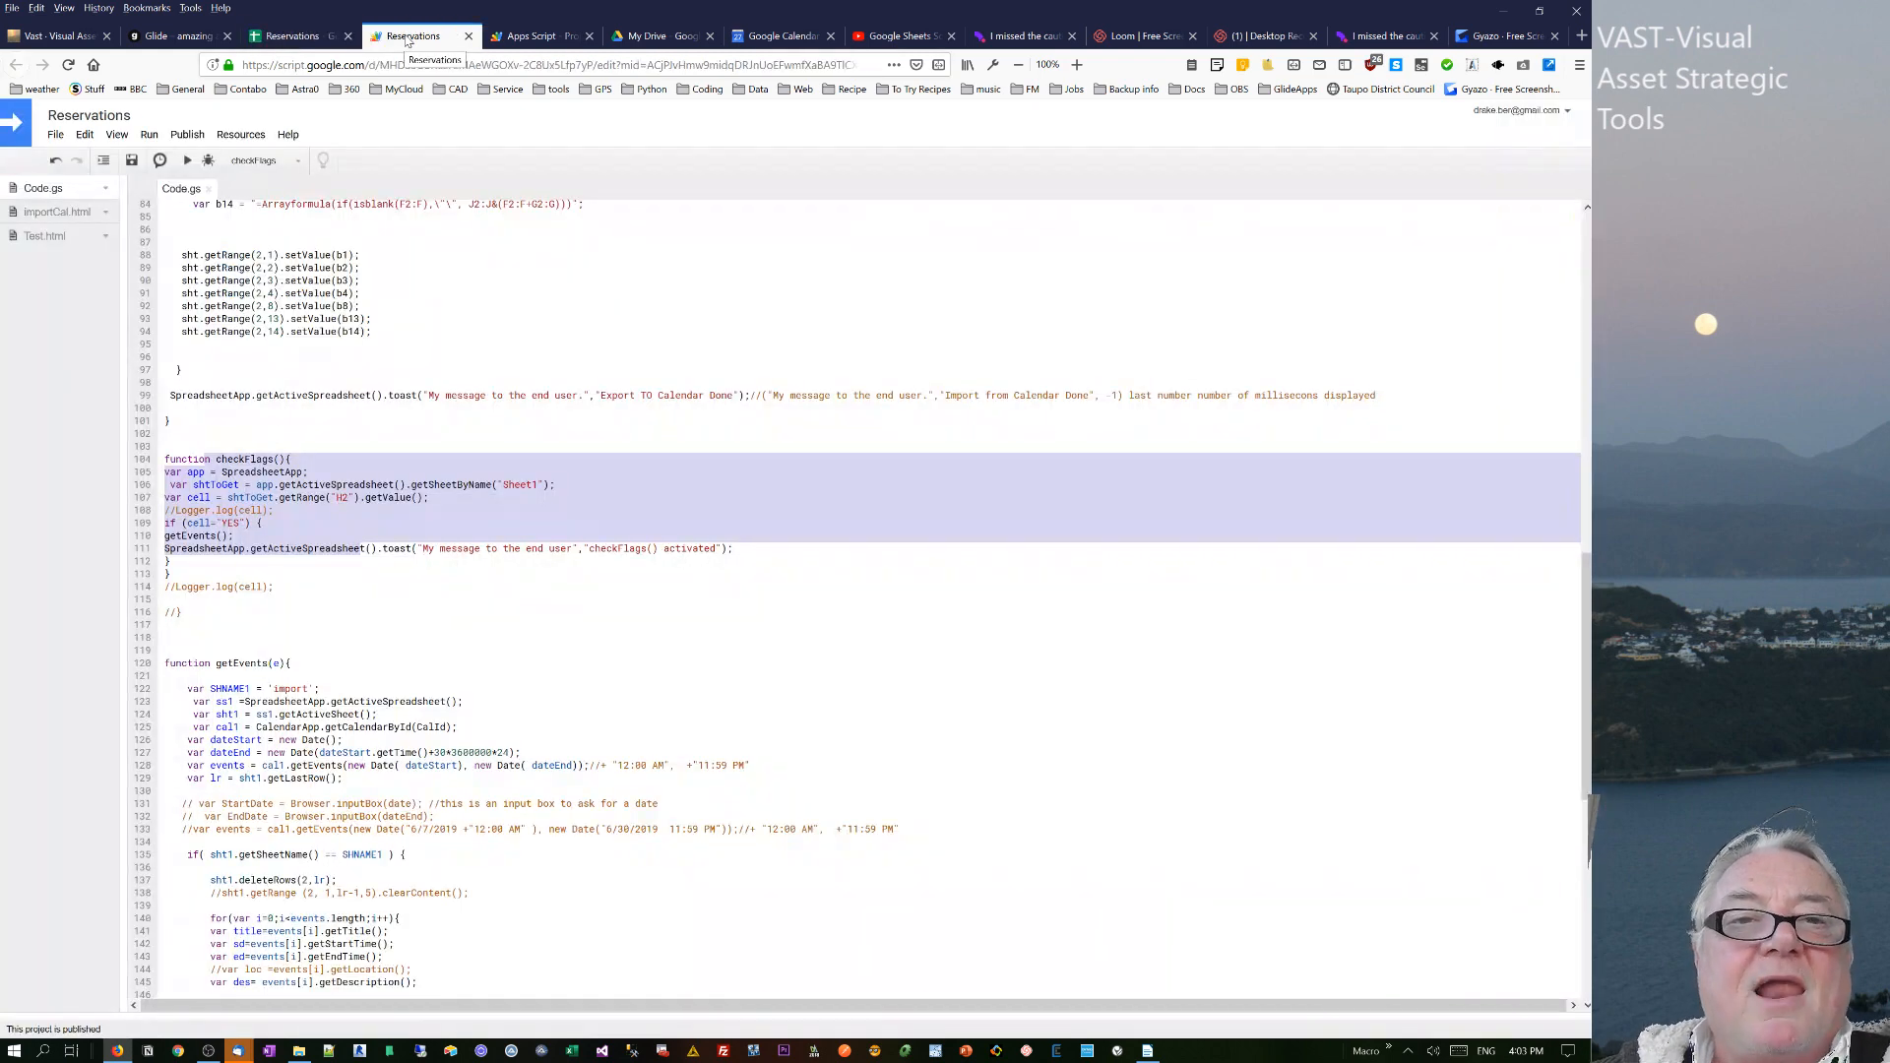
click(289, 35)
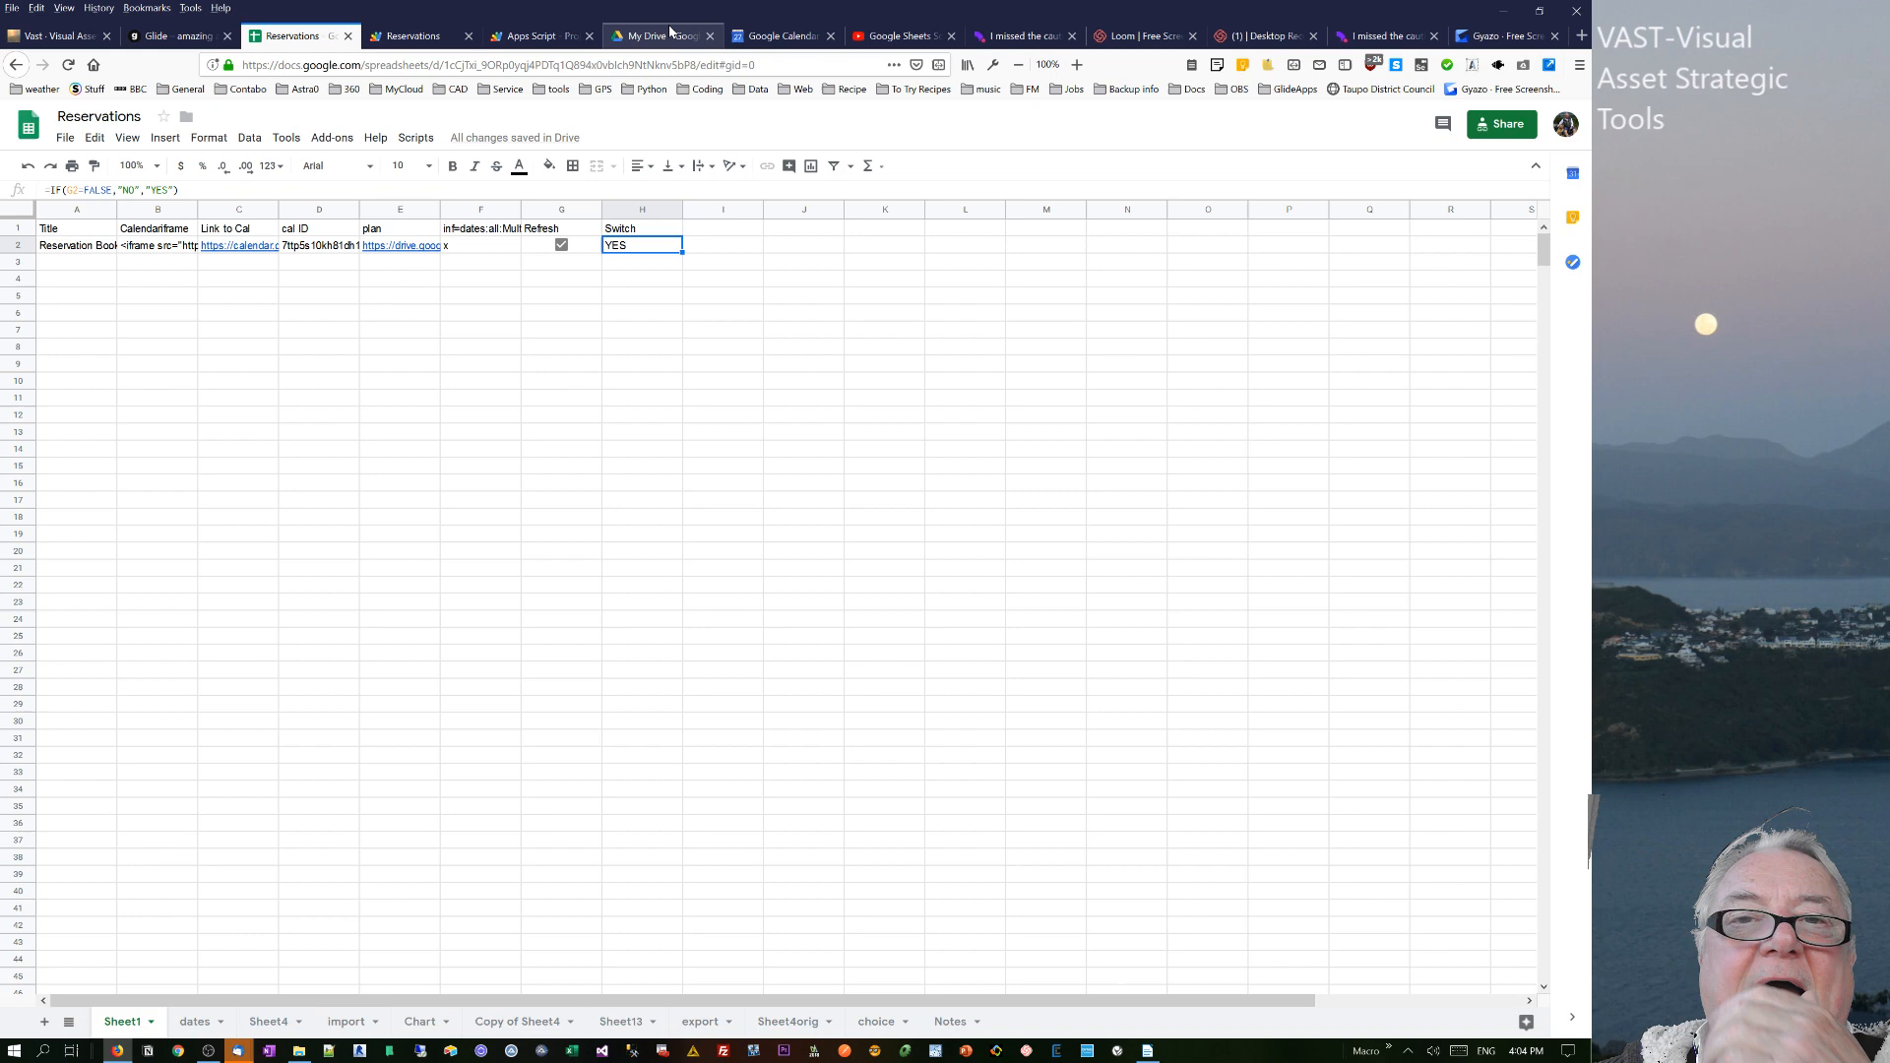
- Examine the 27 June 7:00–7:50pm Book2 event's details and description text in Google Calendar
click(778, 36)
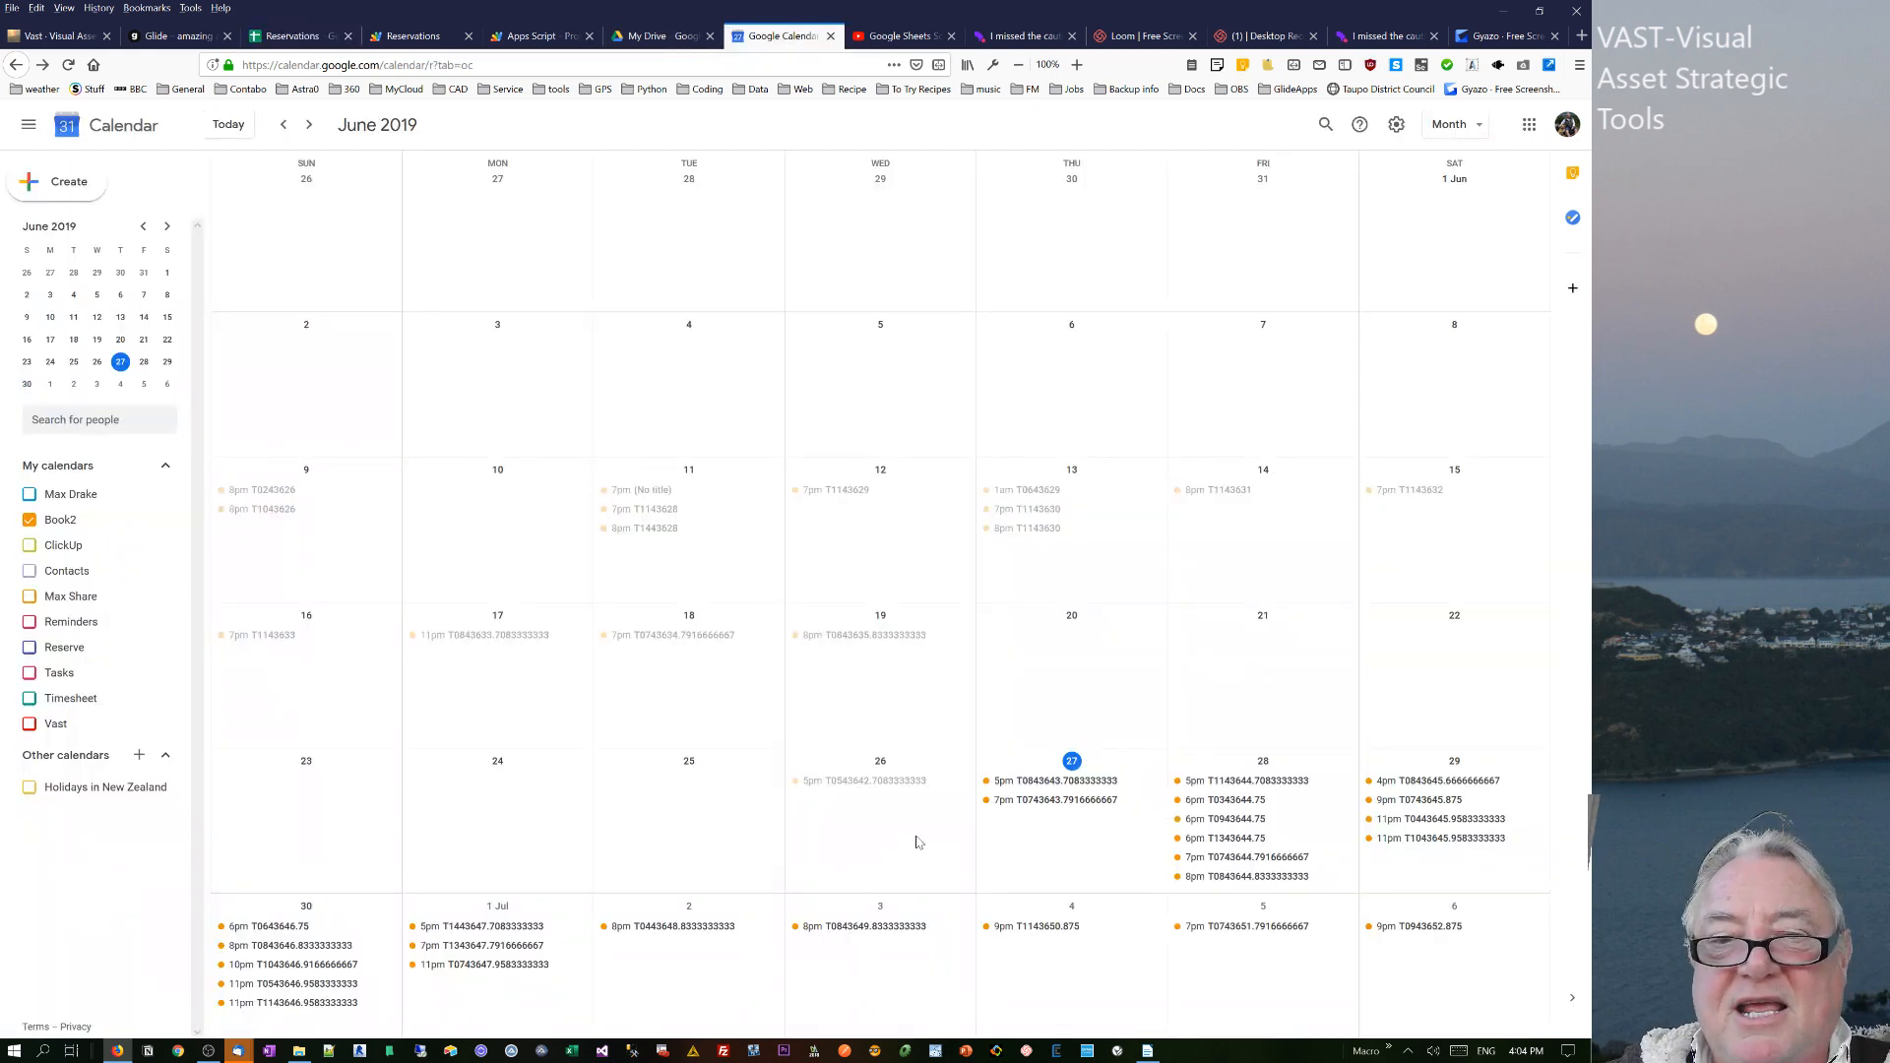
click(1052, 799)
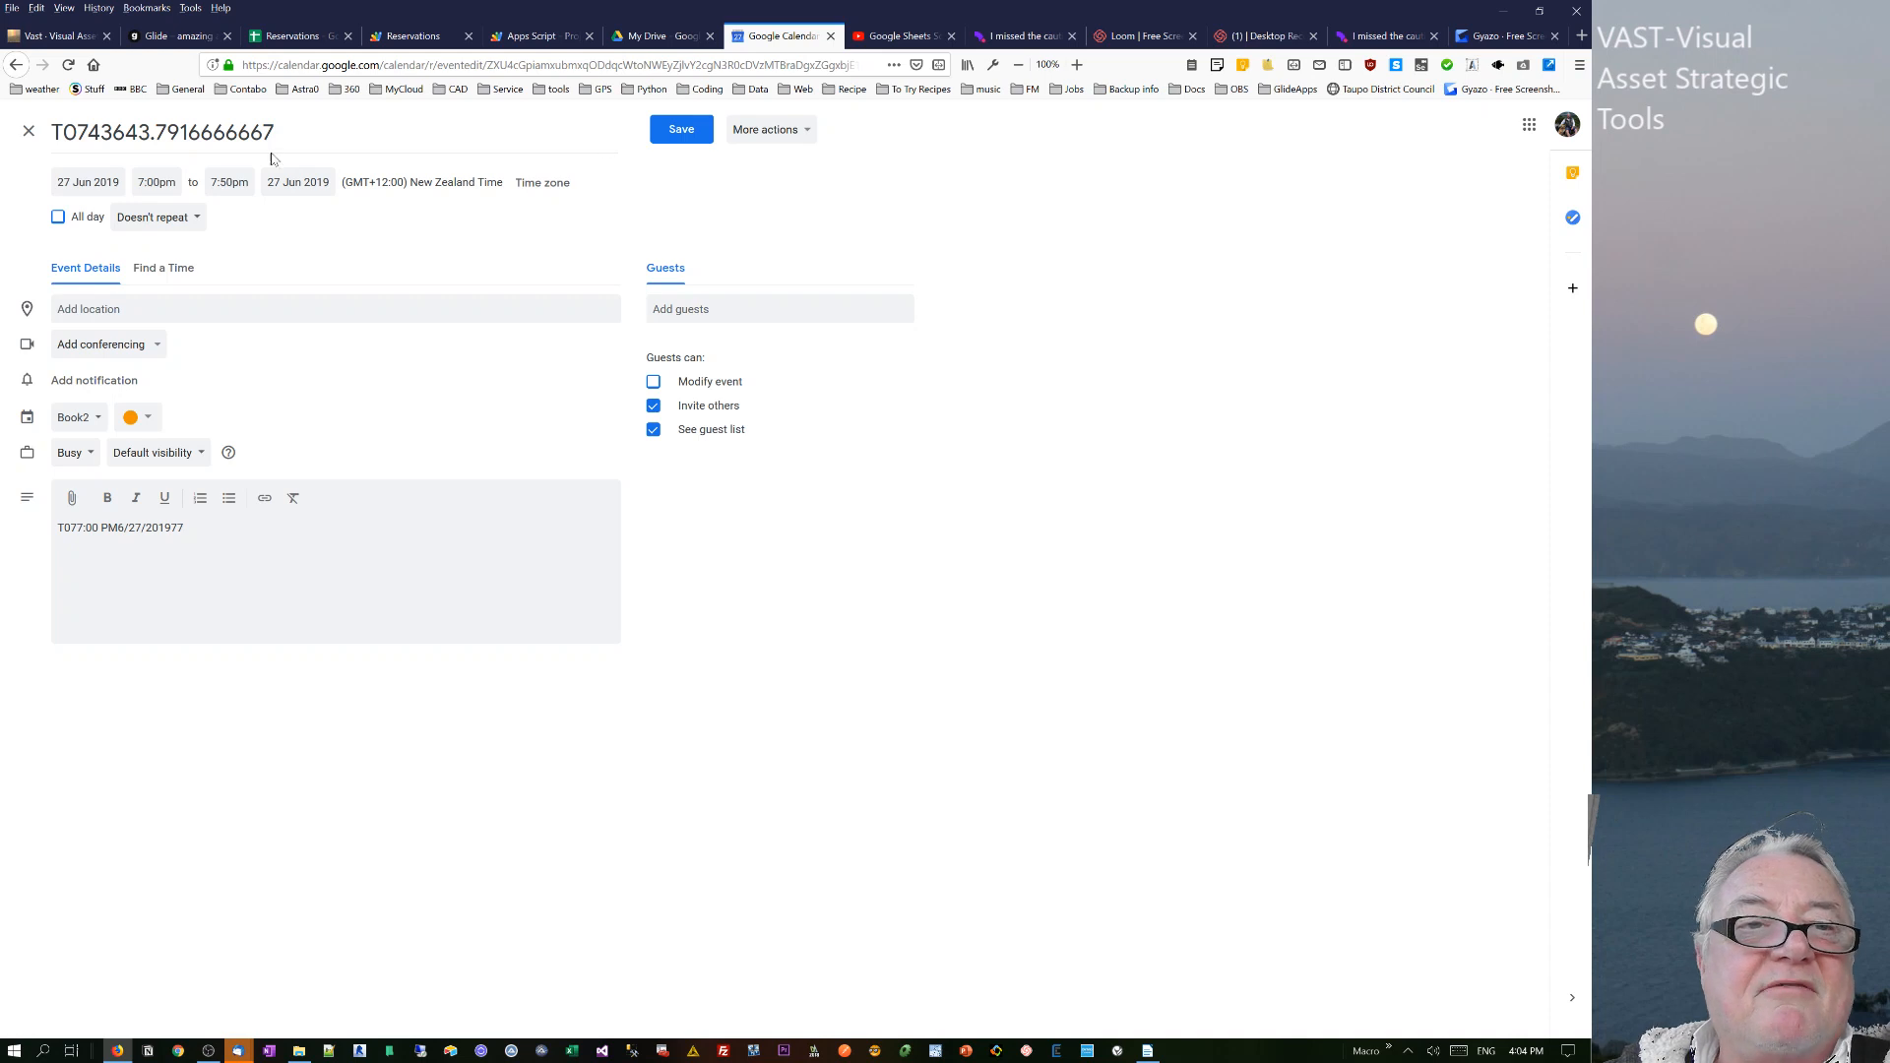
triple_click(161, 133)
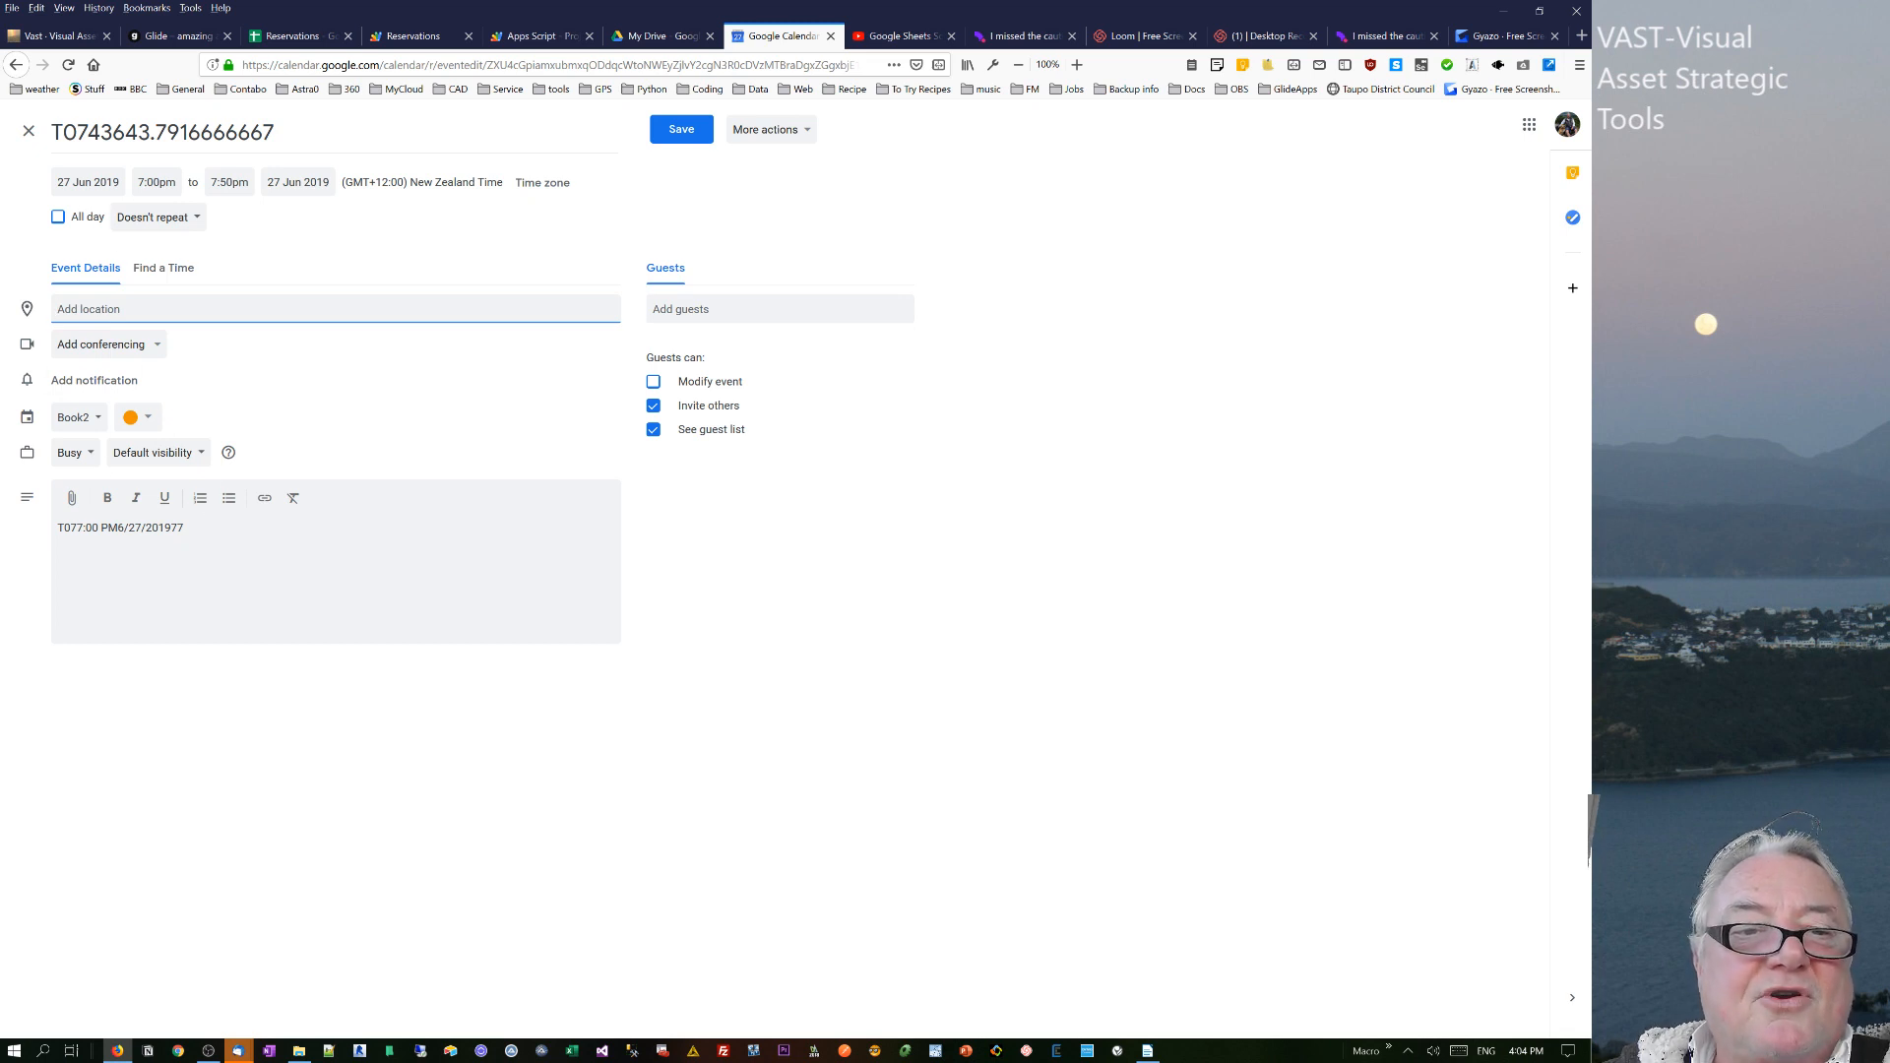
triple_click(119, 527)
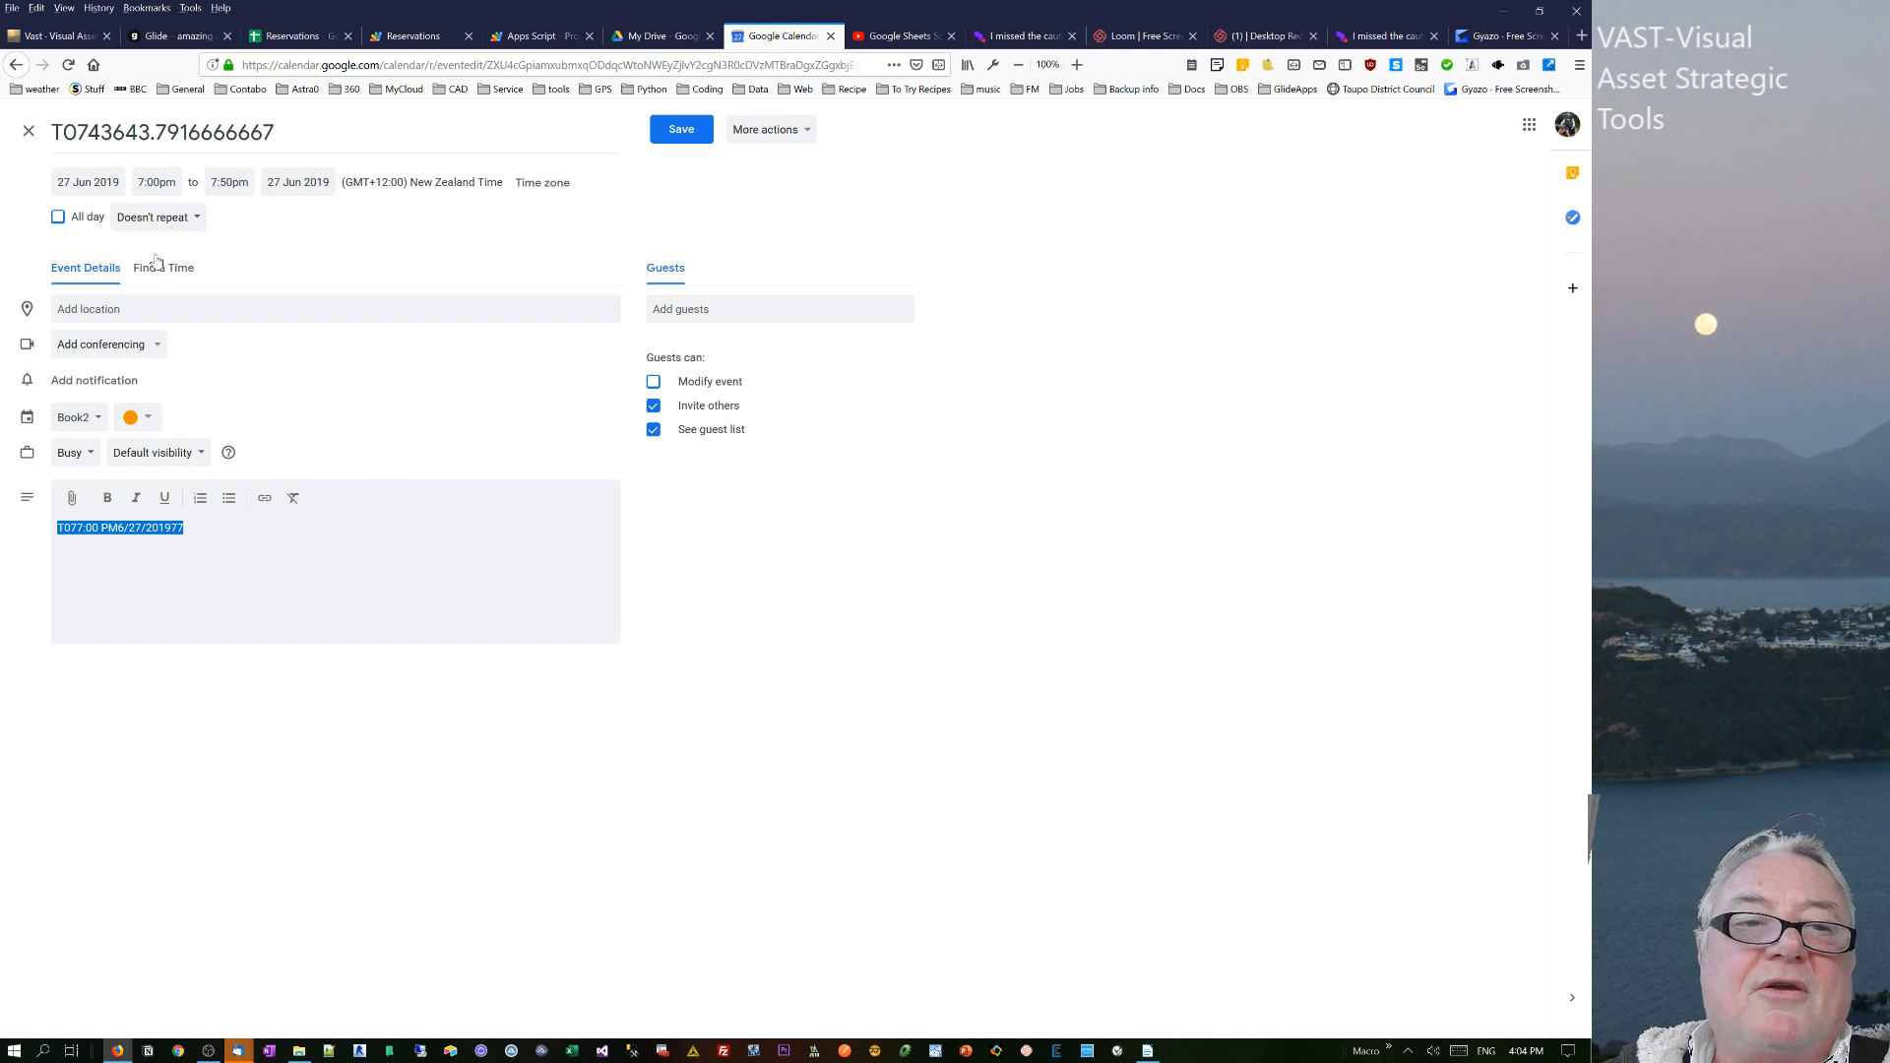
mouse_move(27, 131)
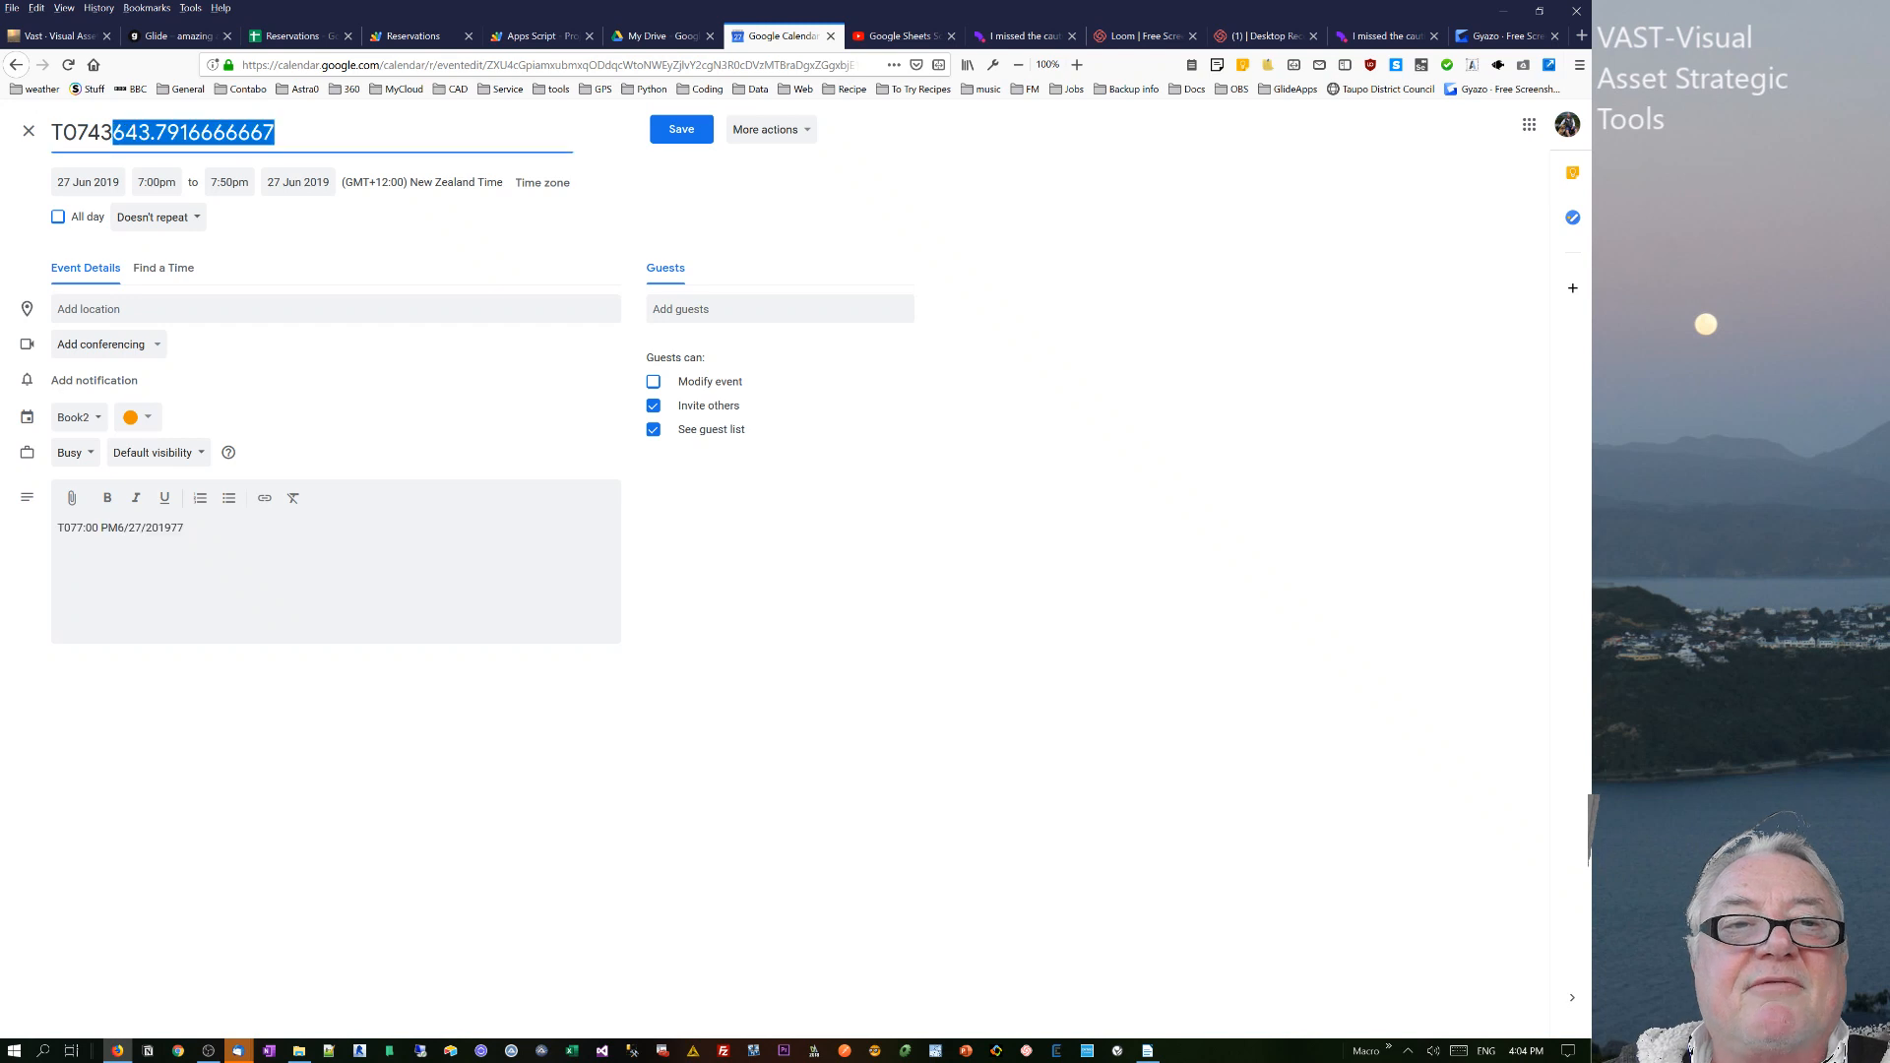
click(237, 437)
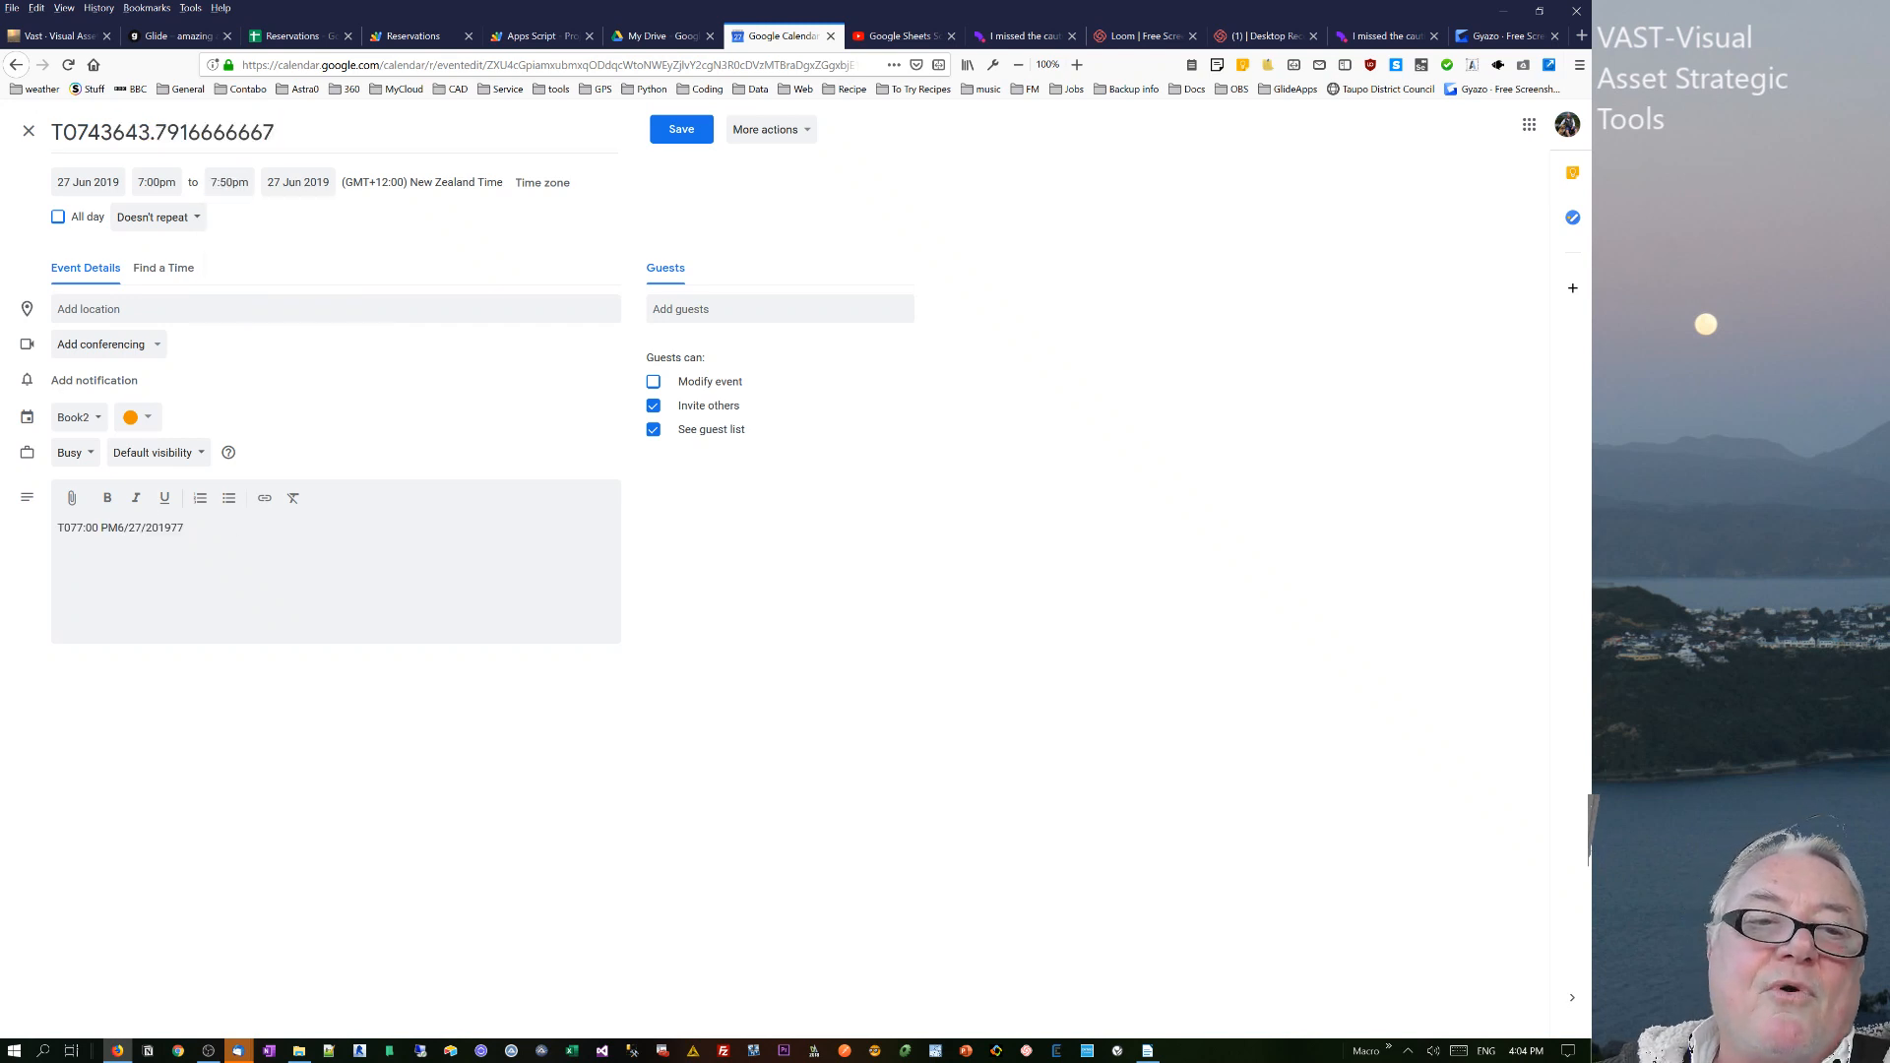
triple_click(118, 527)
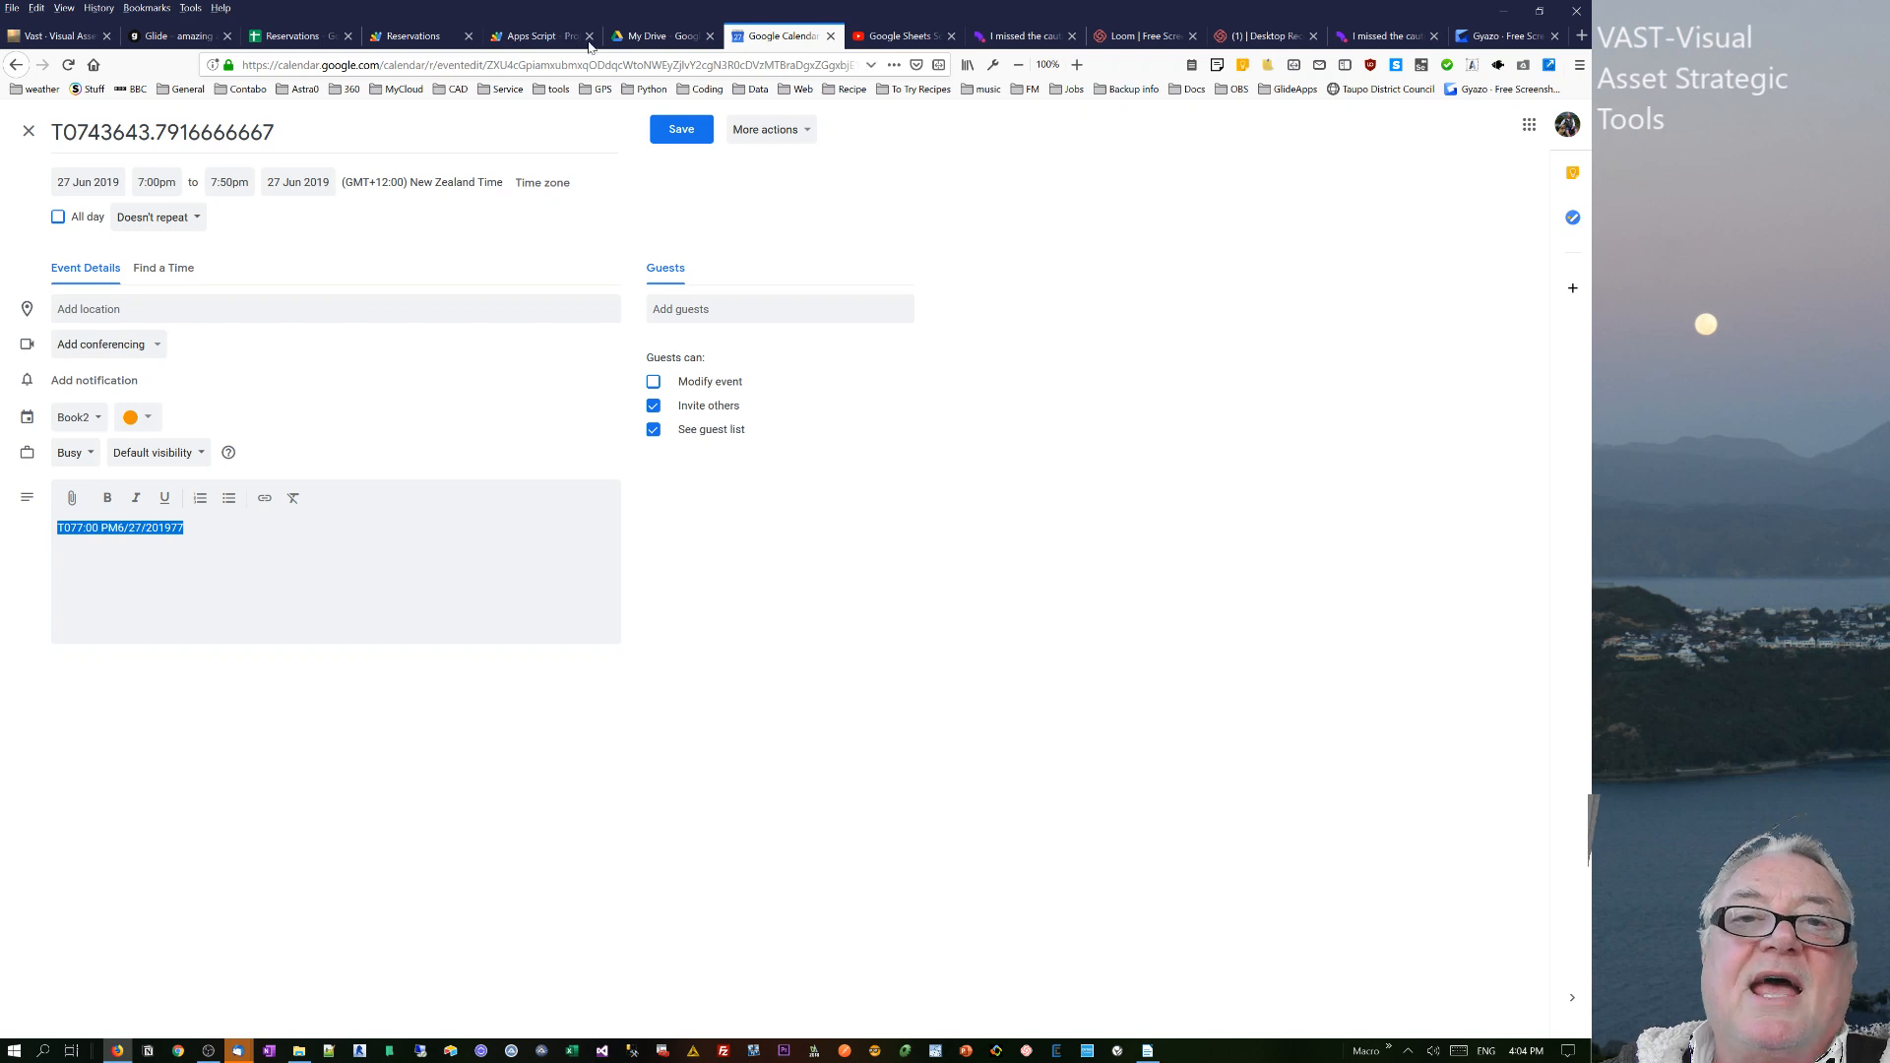
mouse_move(289, 36)
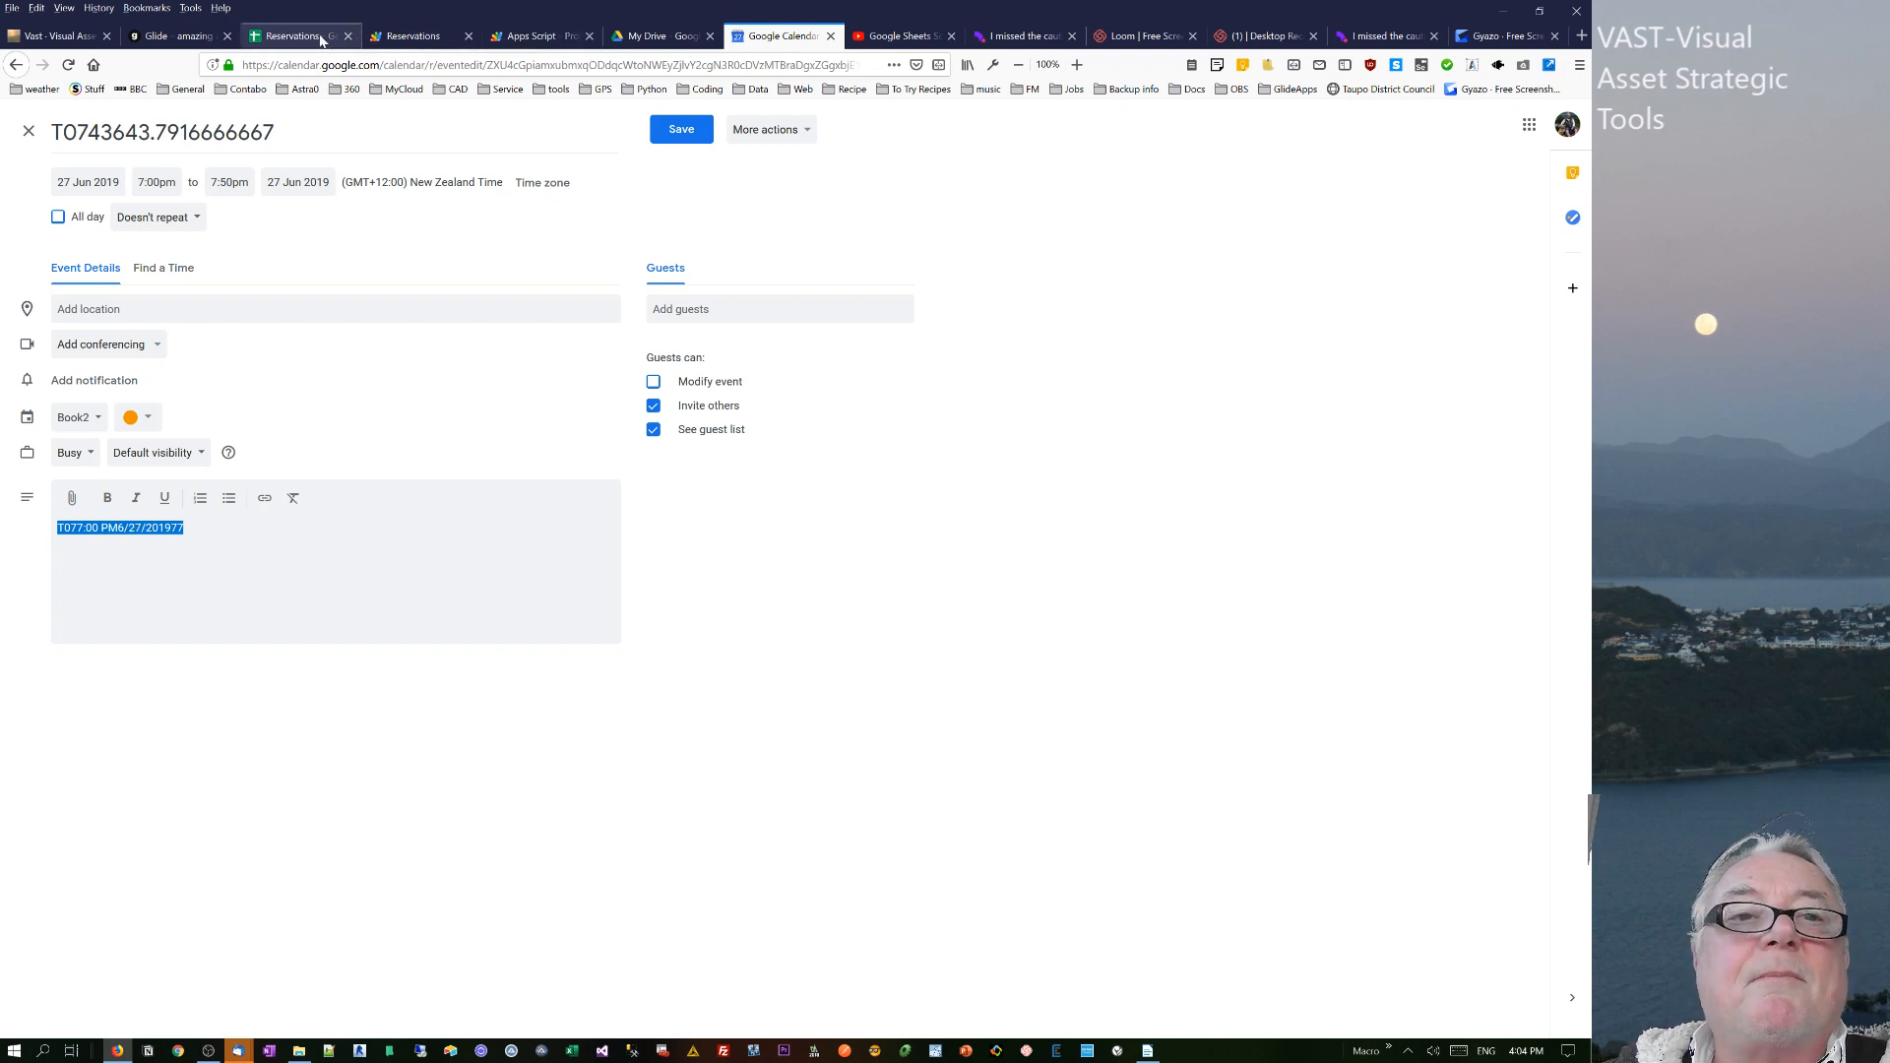
mouse_move(290, 36)
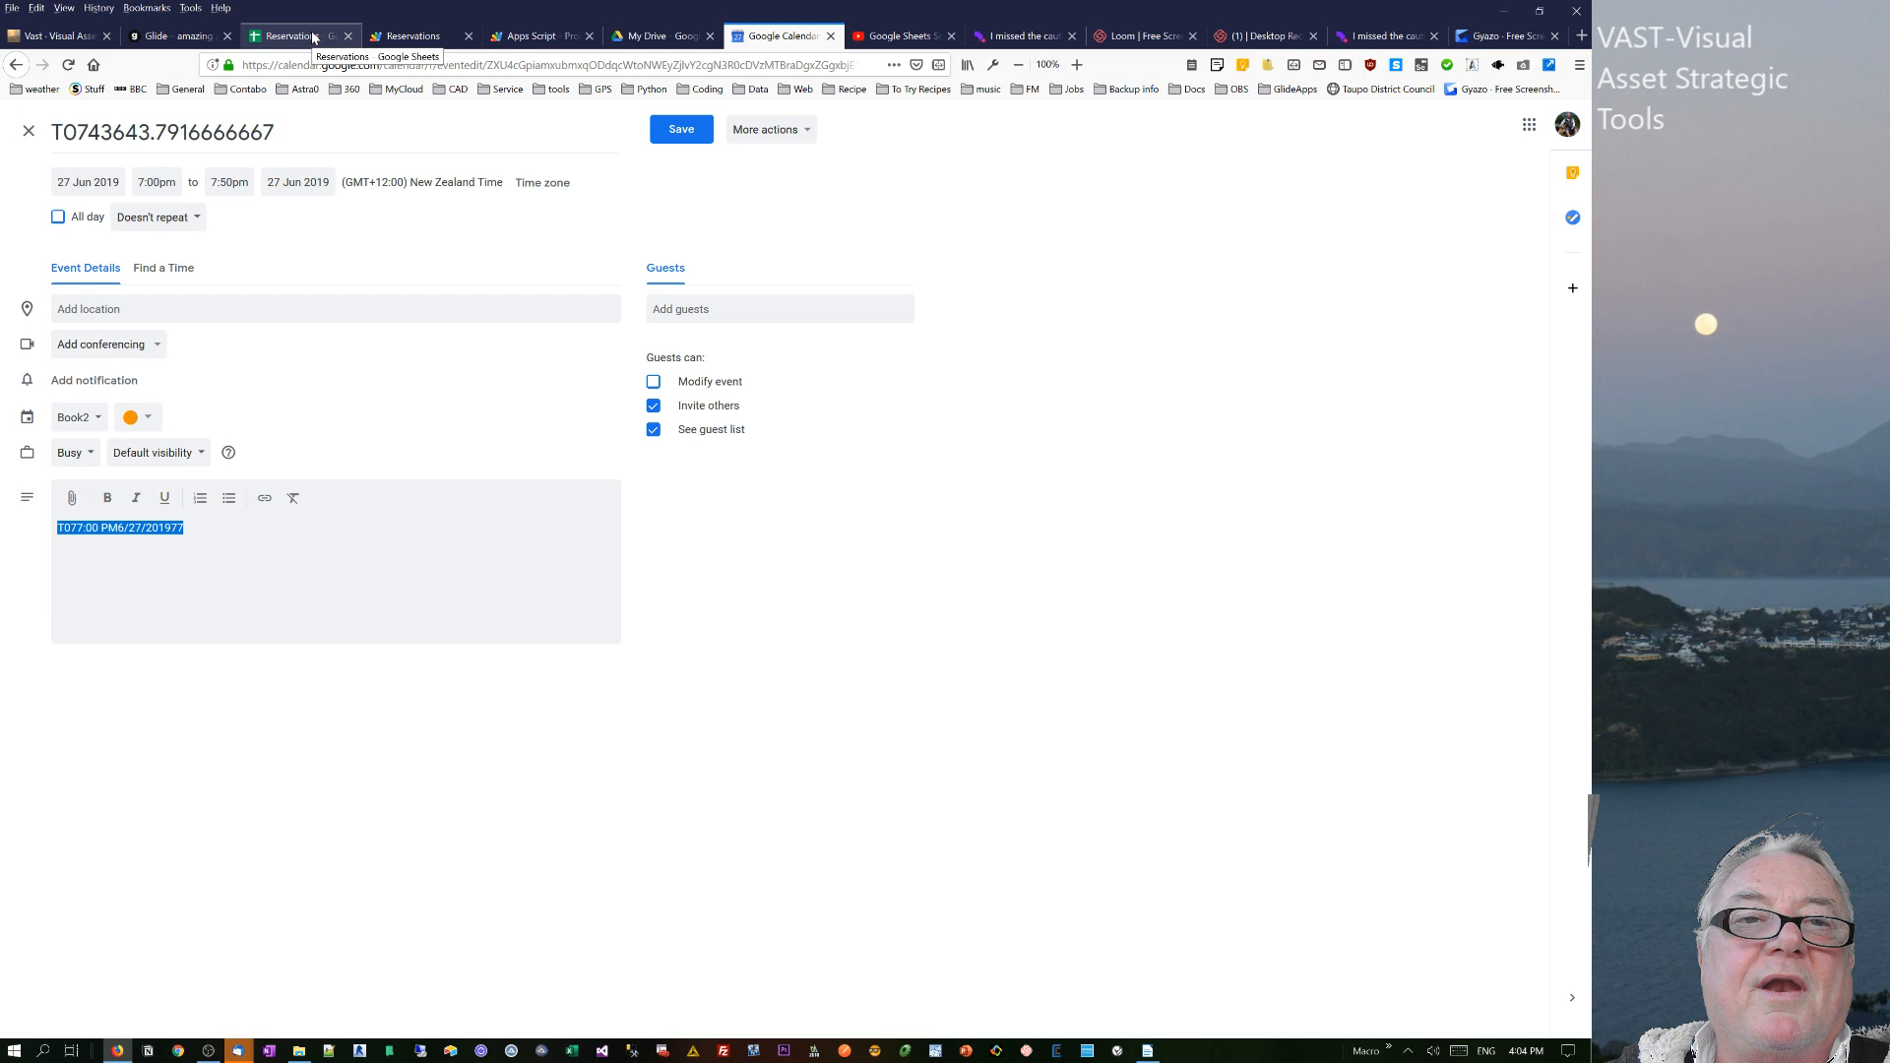
click(289, 36)
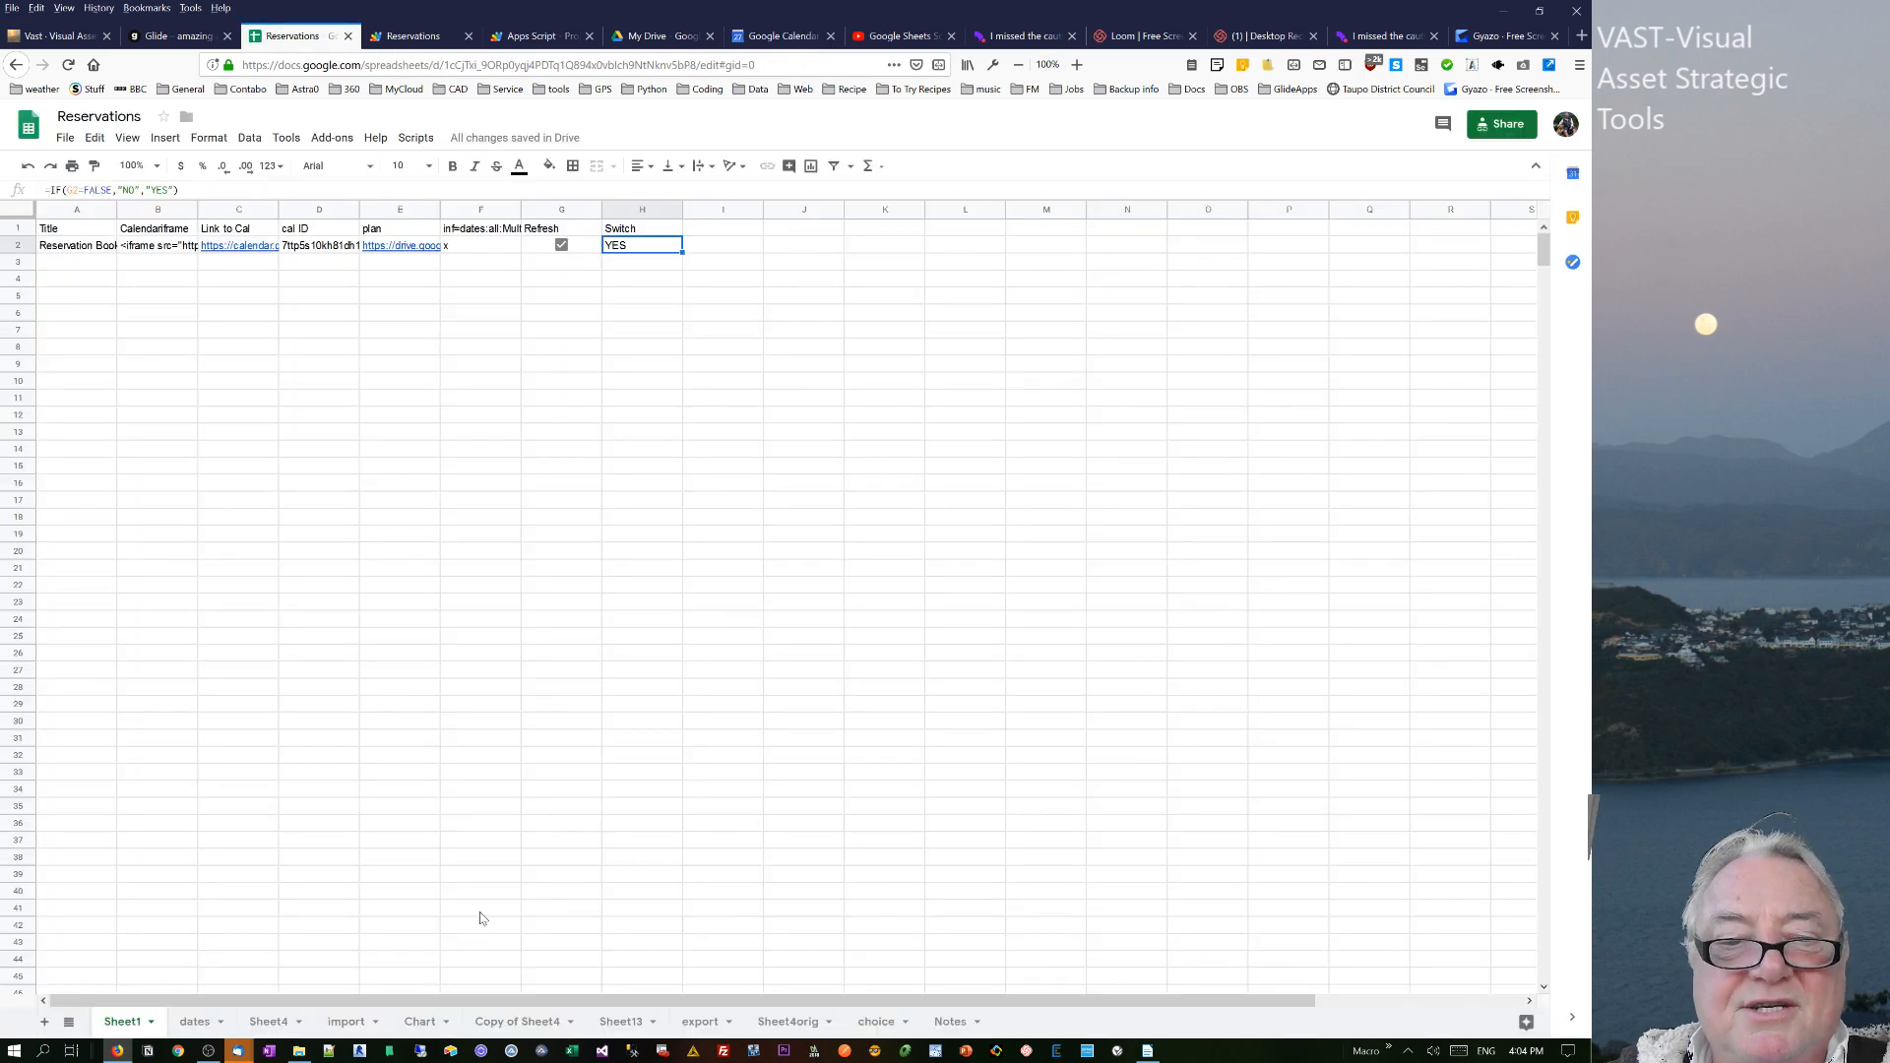
- Inspect the Six and July 2 booking descriptions and the split formula in E2 on the import sheet
click(345, 1021)
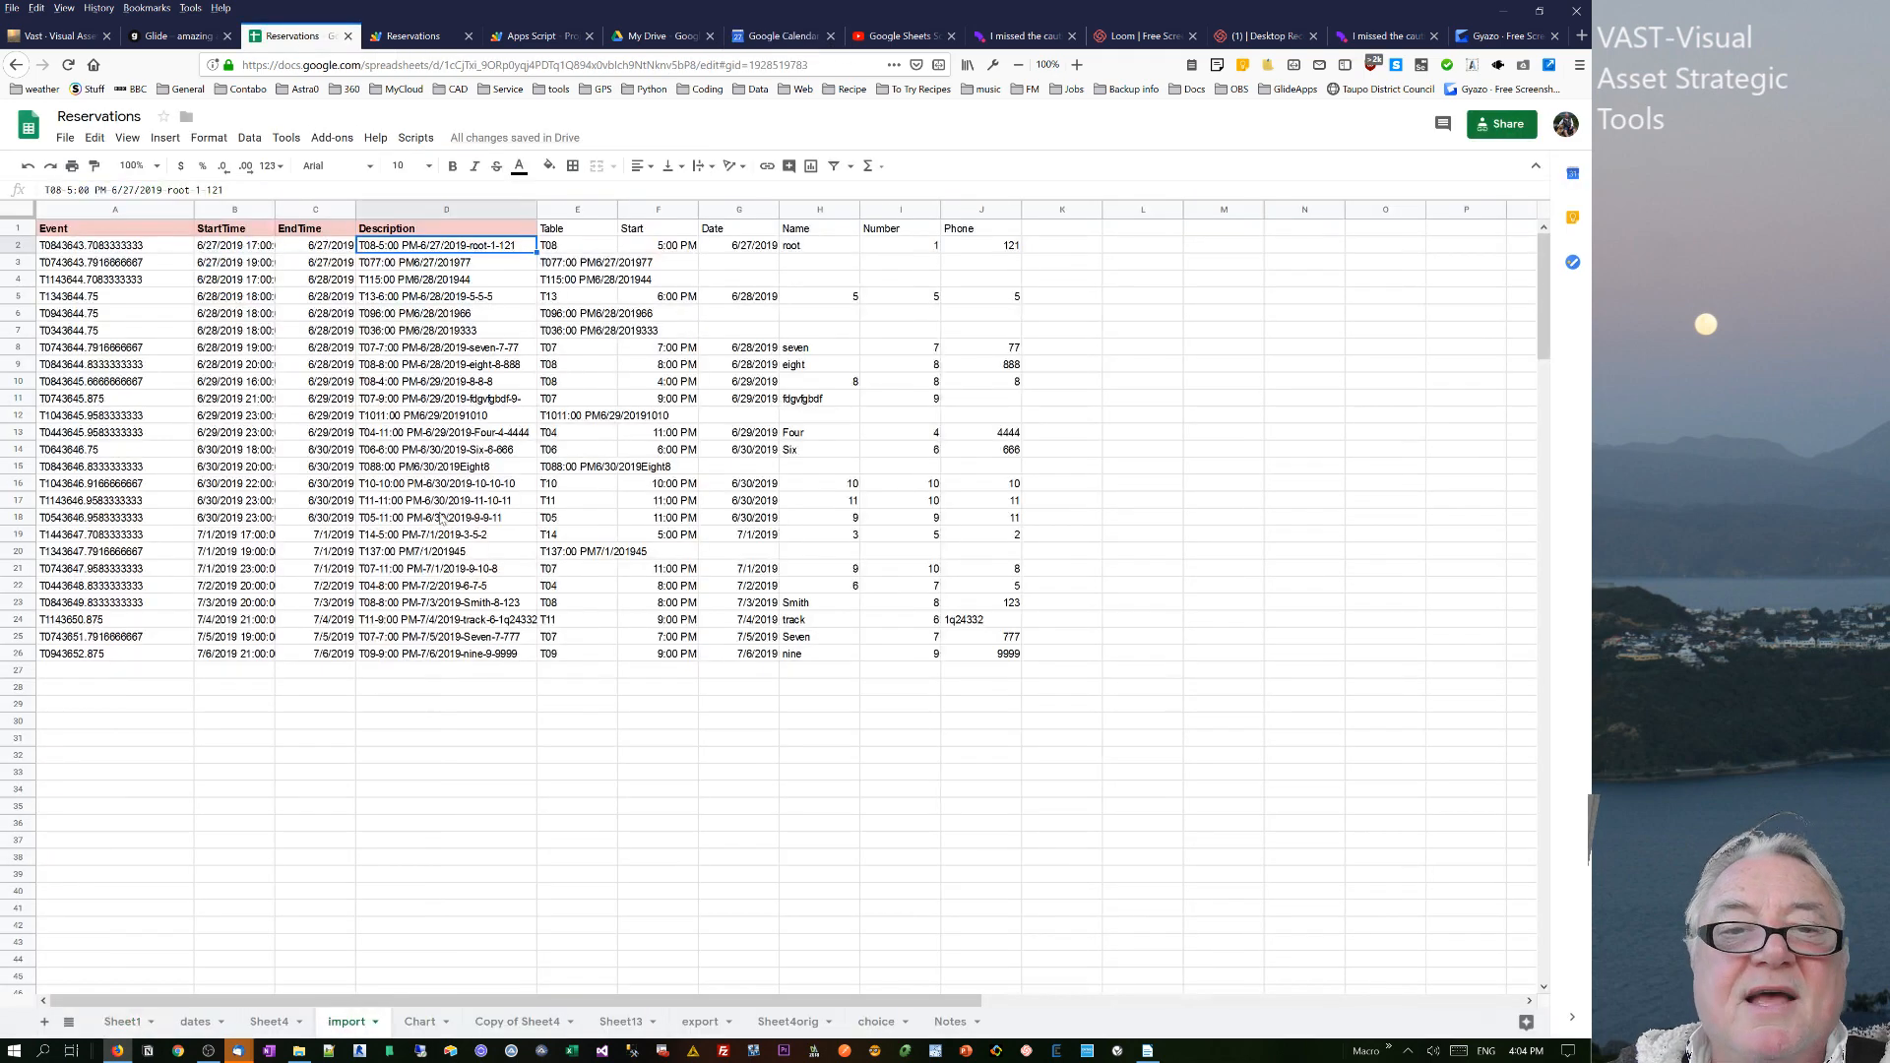
click(446, 449)
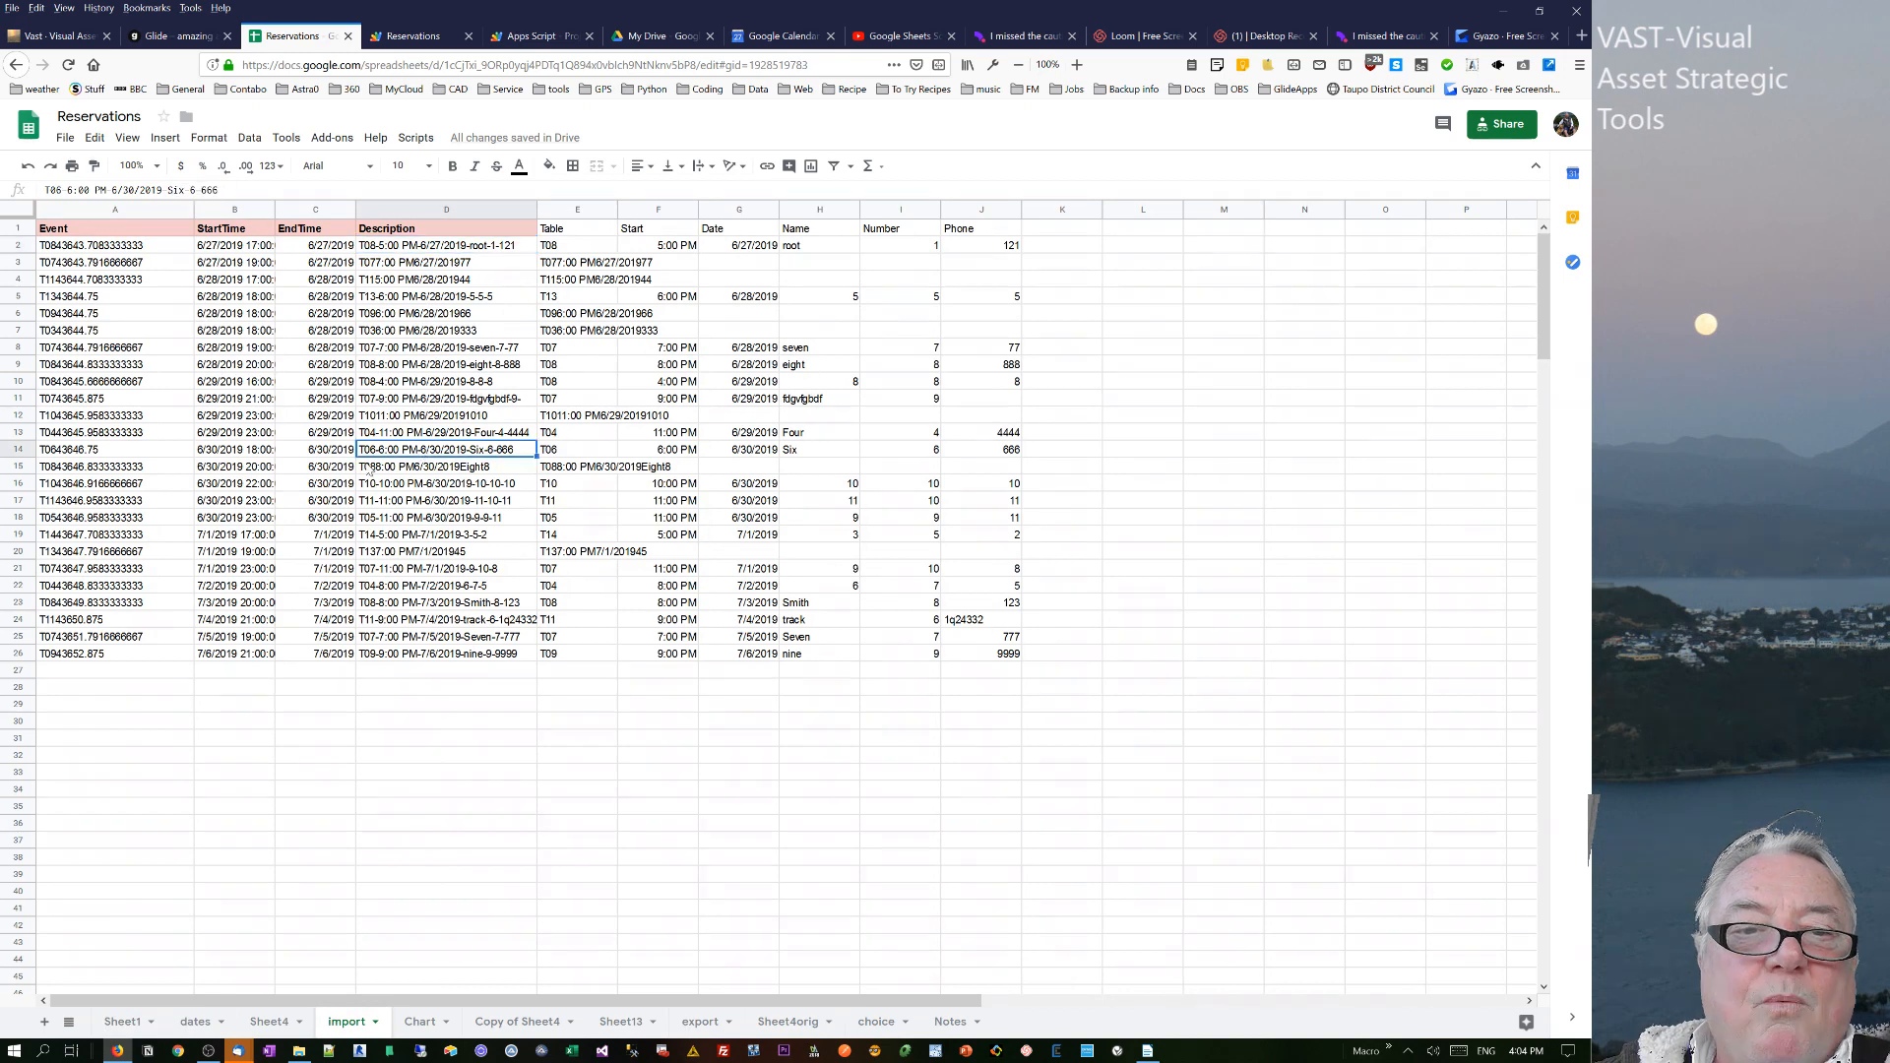
mouse_move(9, 187)
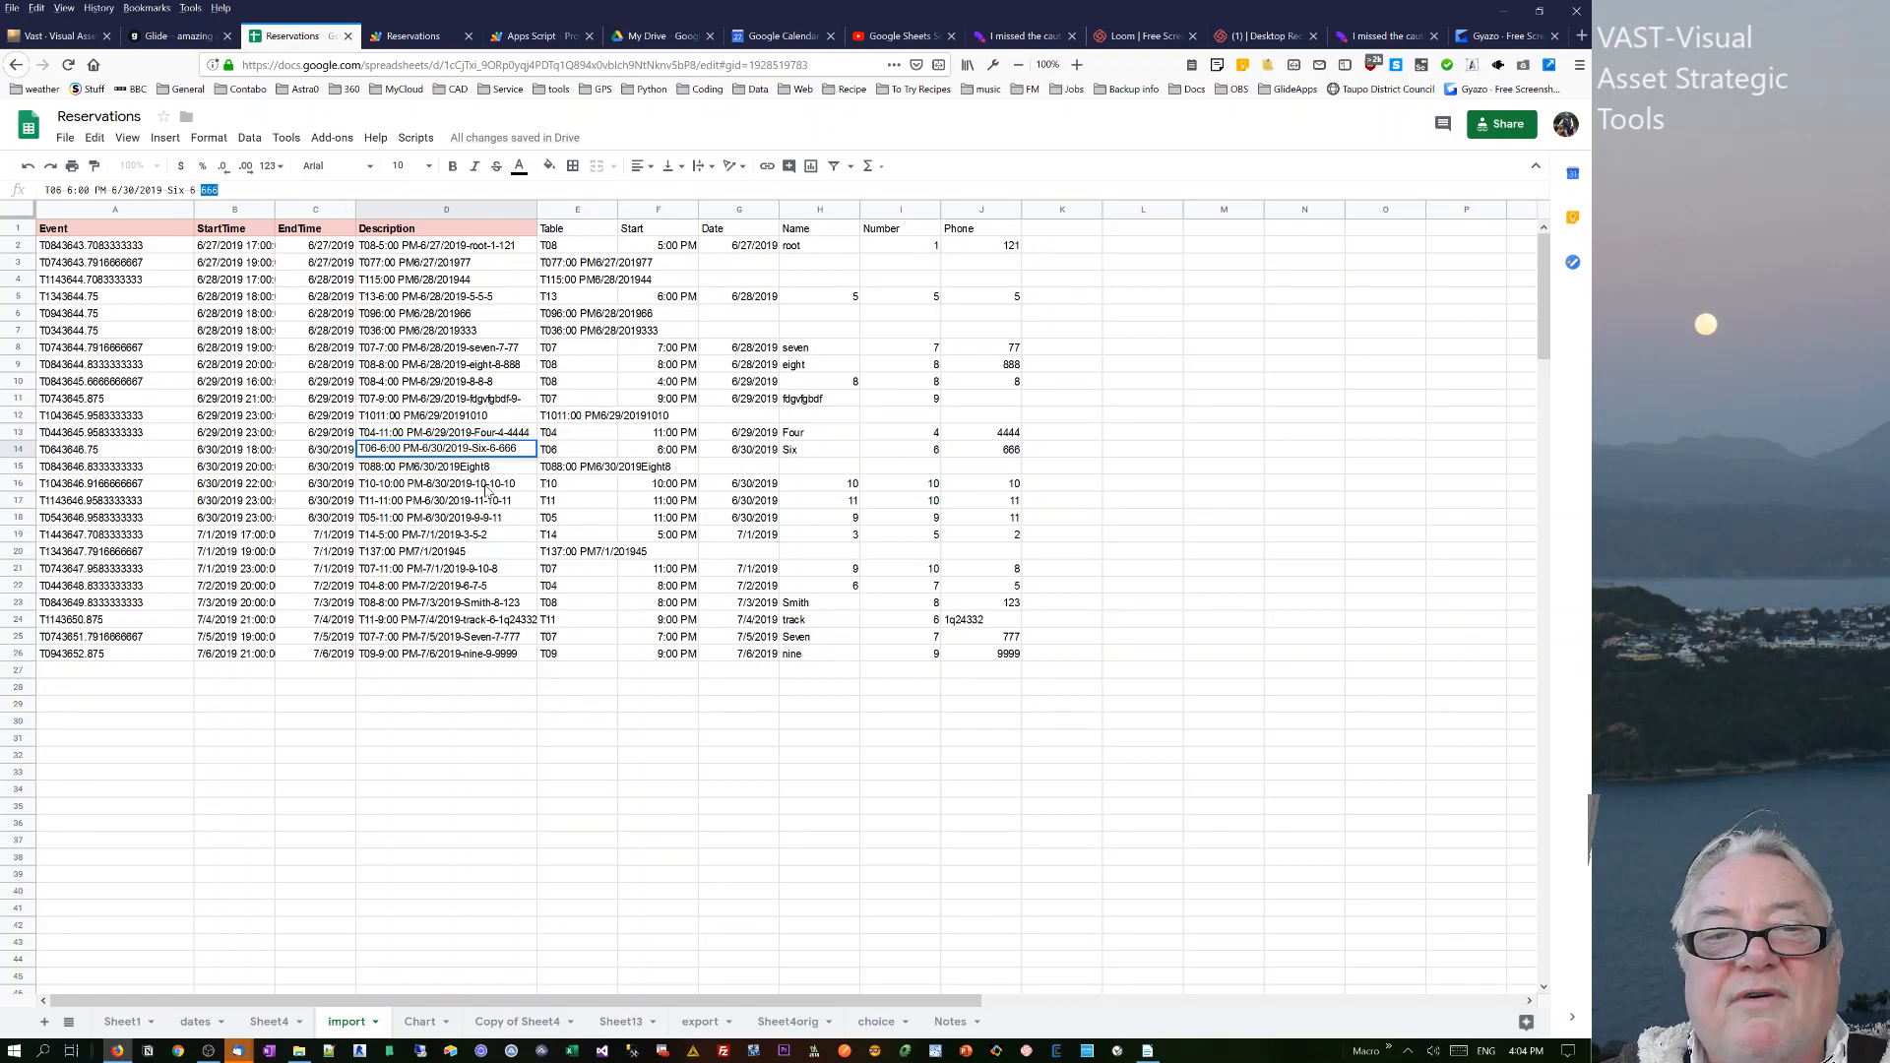
click(446, 585)
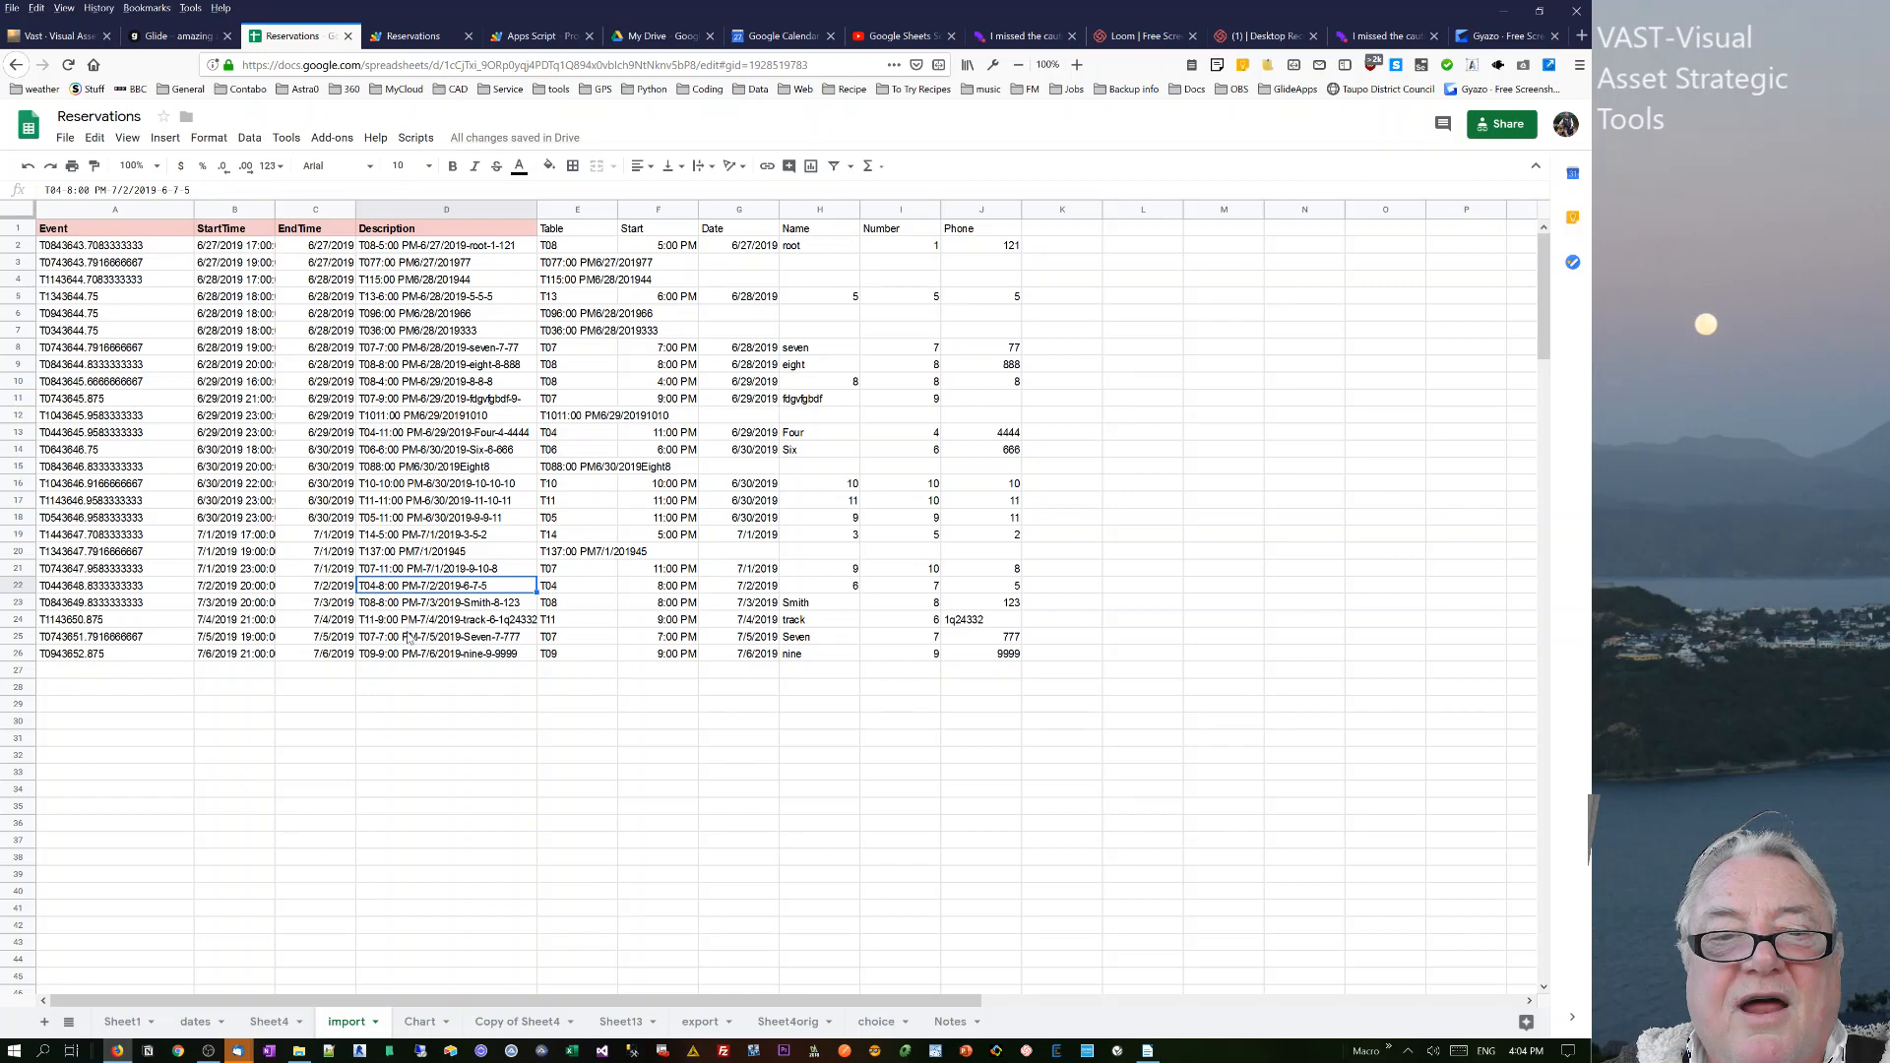
click(578, 246)
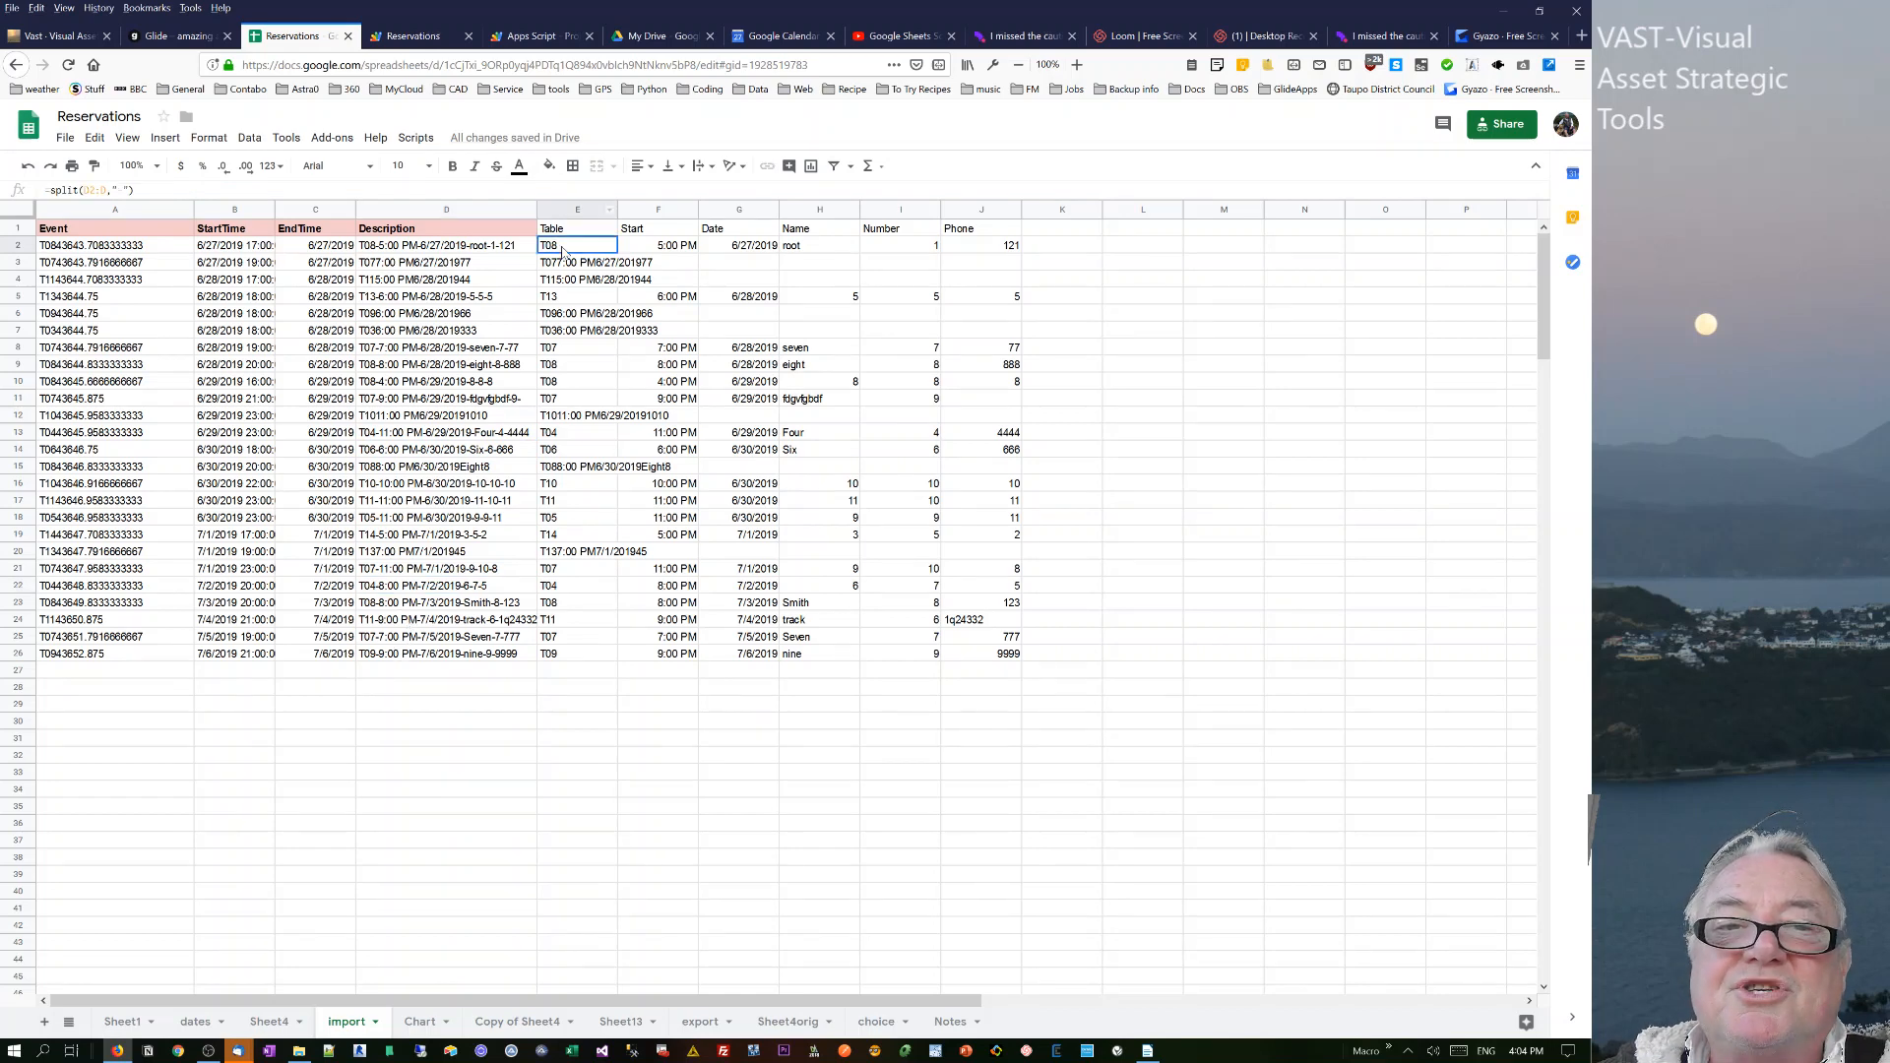
mouse_move(778, 253)
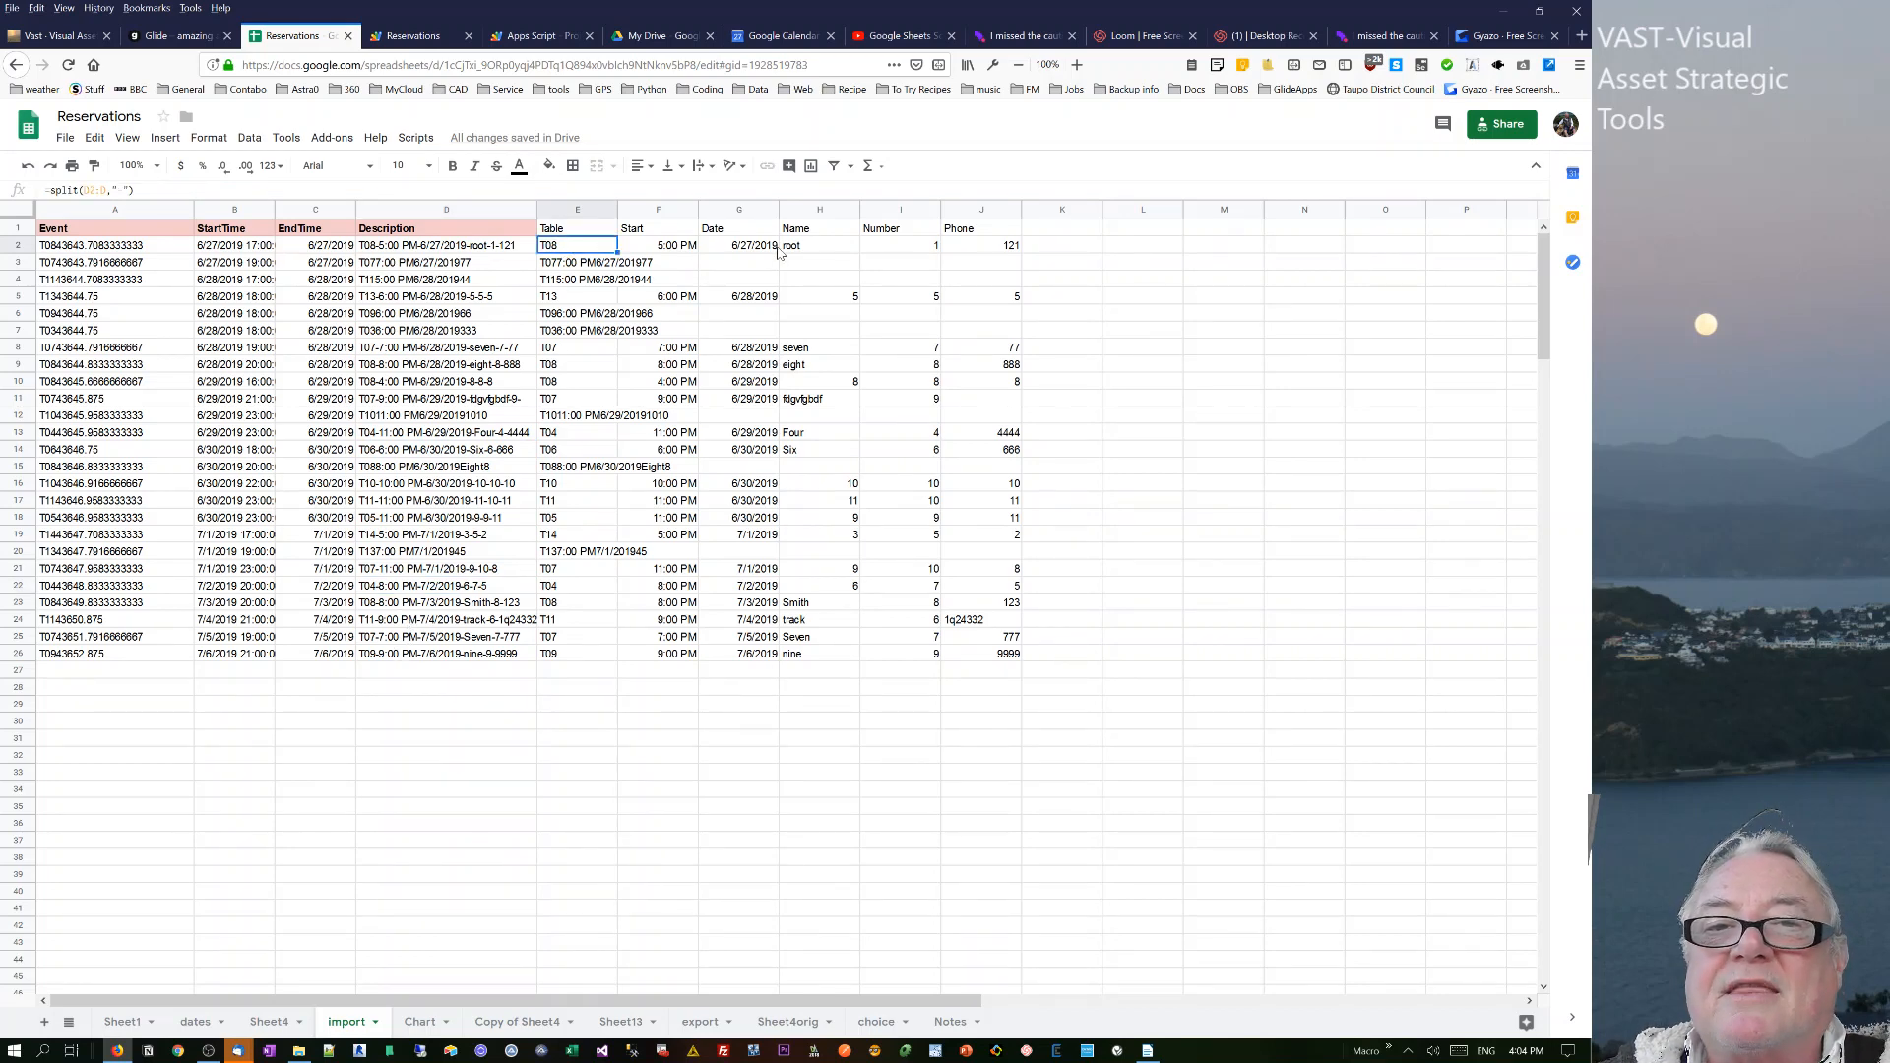
click(169, 35)
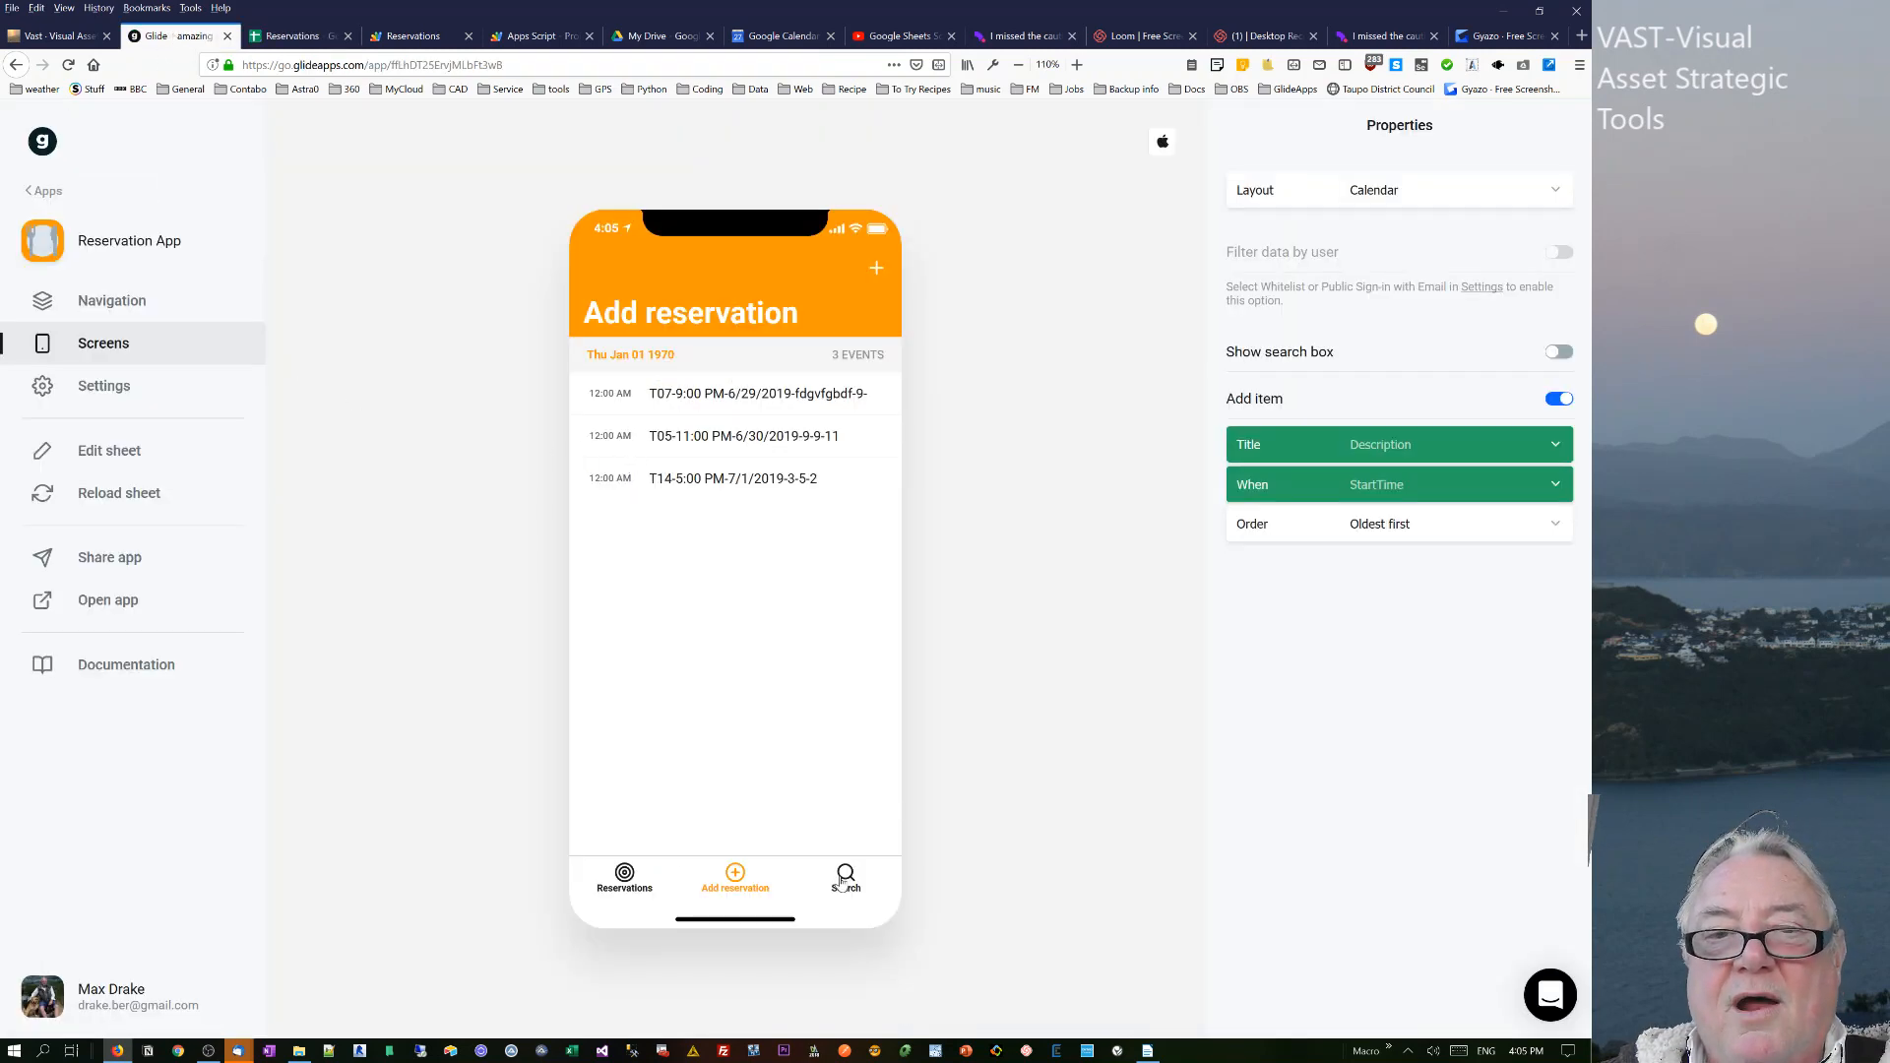
- Search the bookings for 'si', then clear the search to list all
click(845, 877)
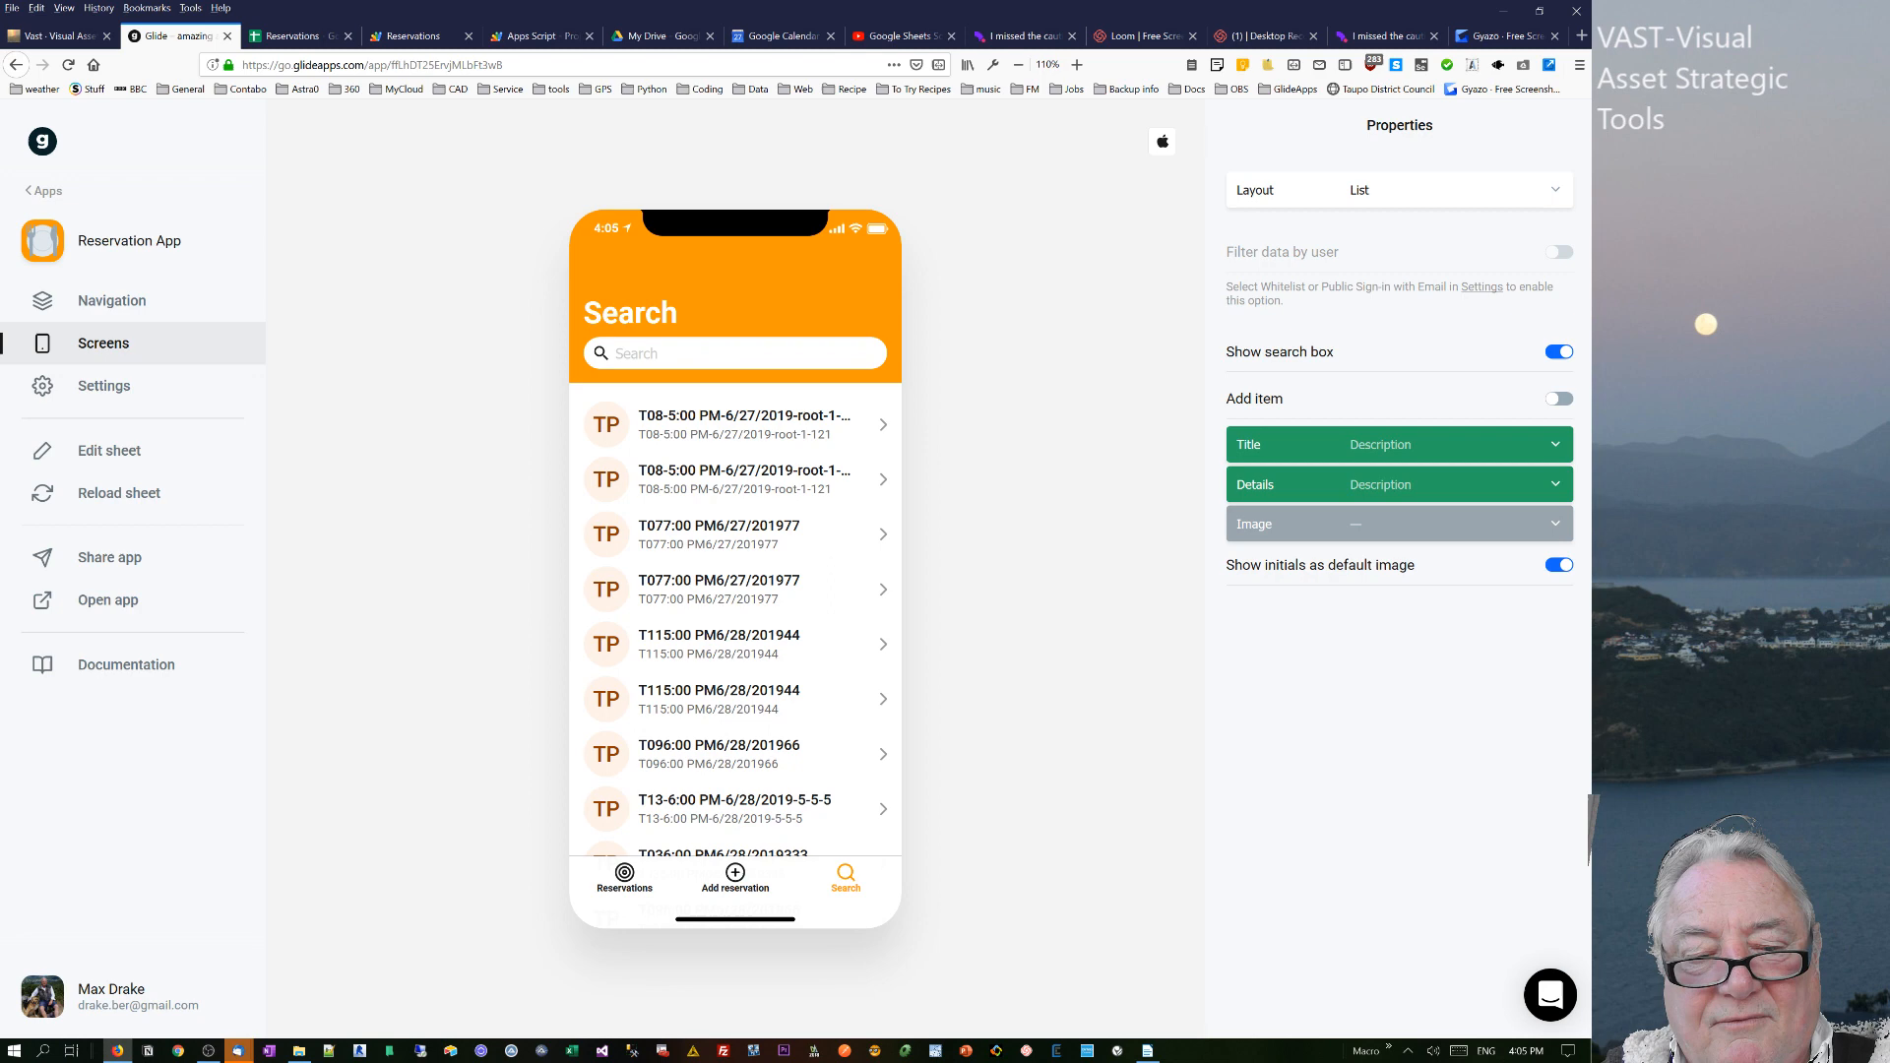
text(si)
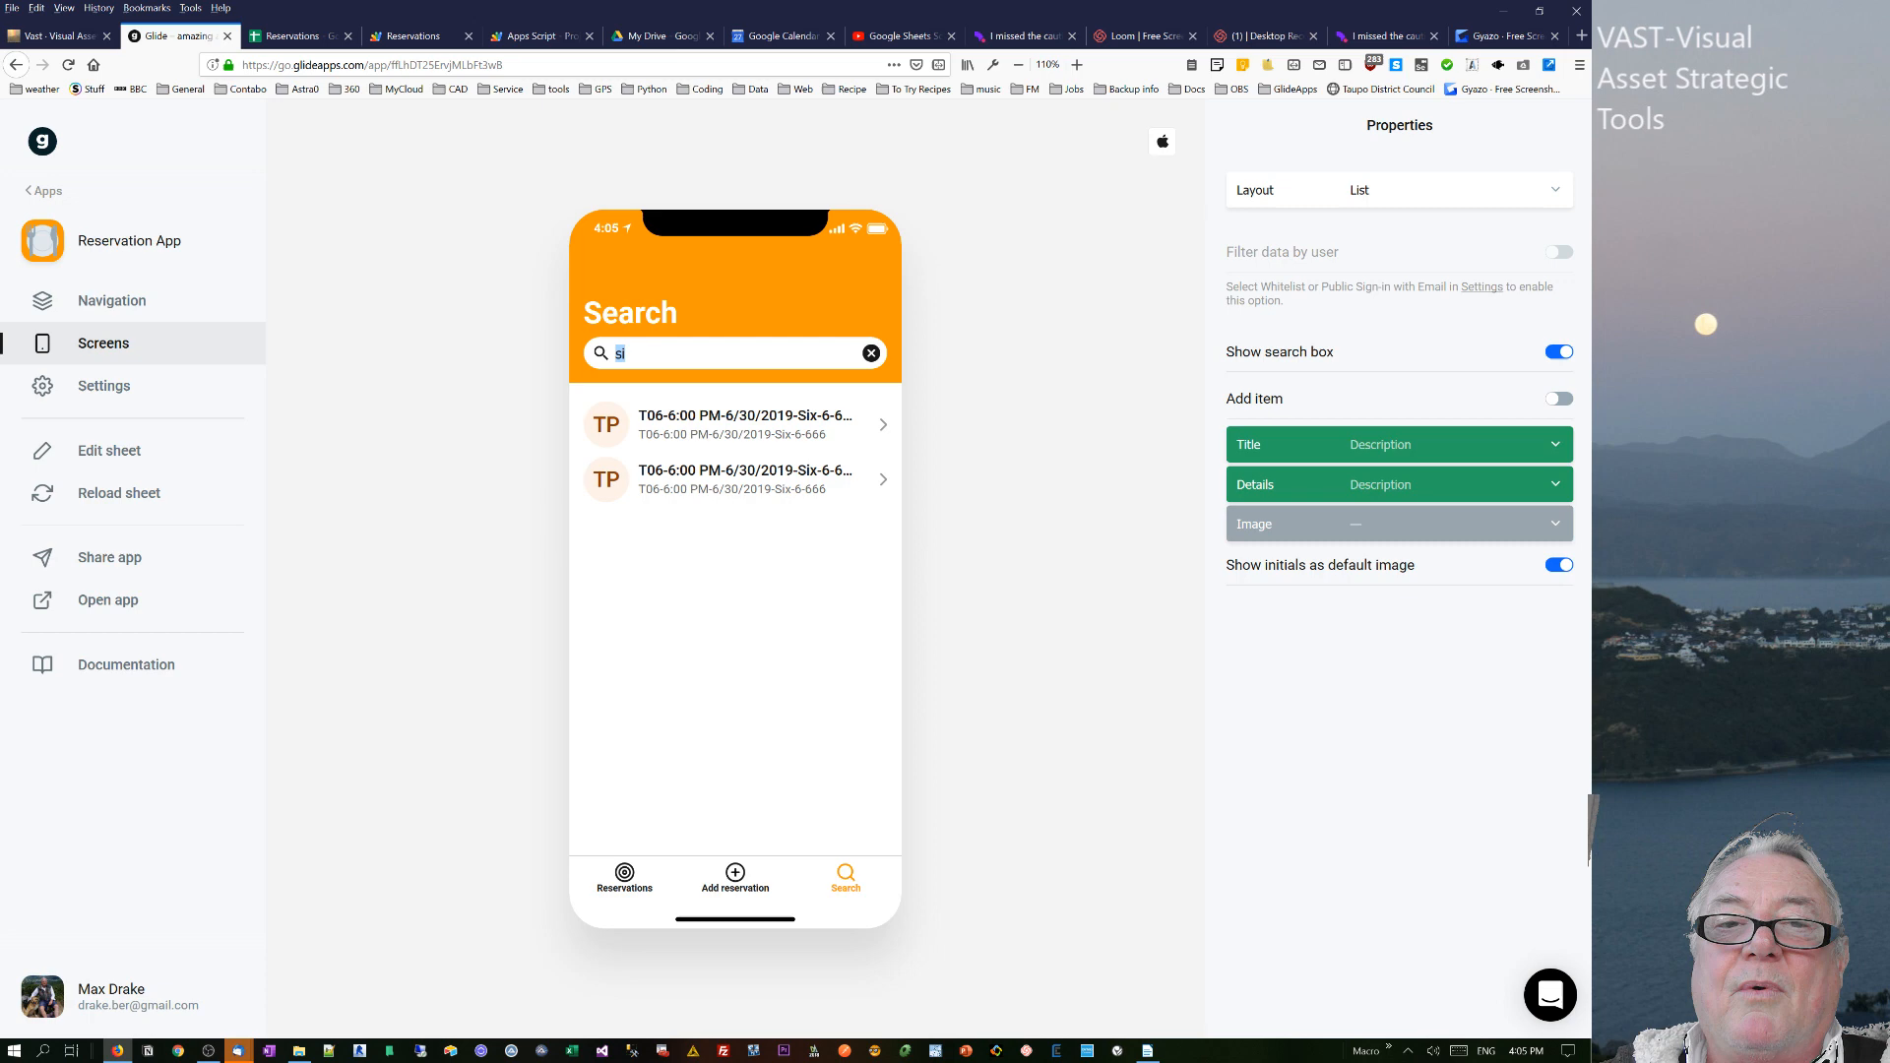
click(871, 353)
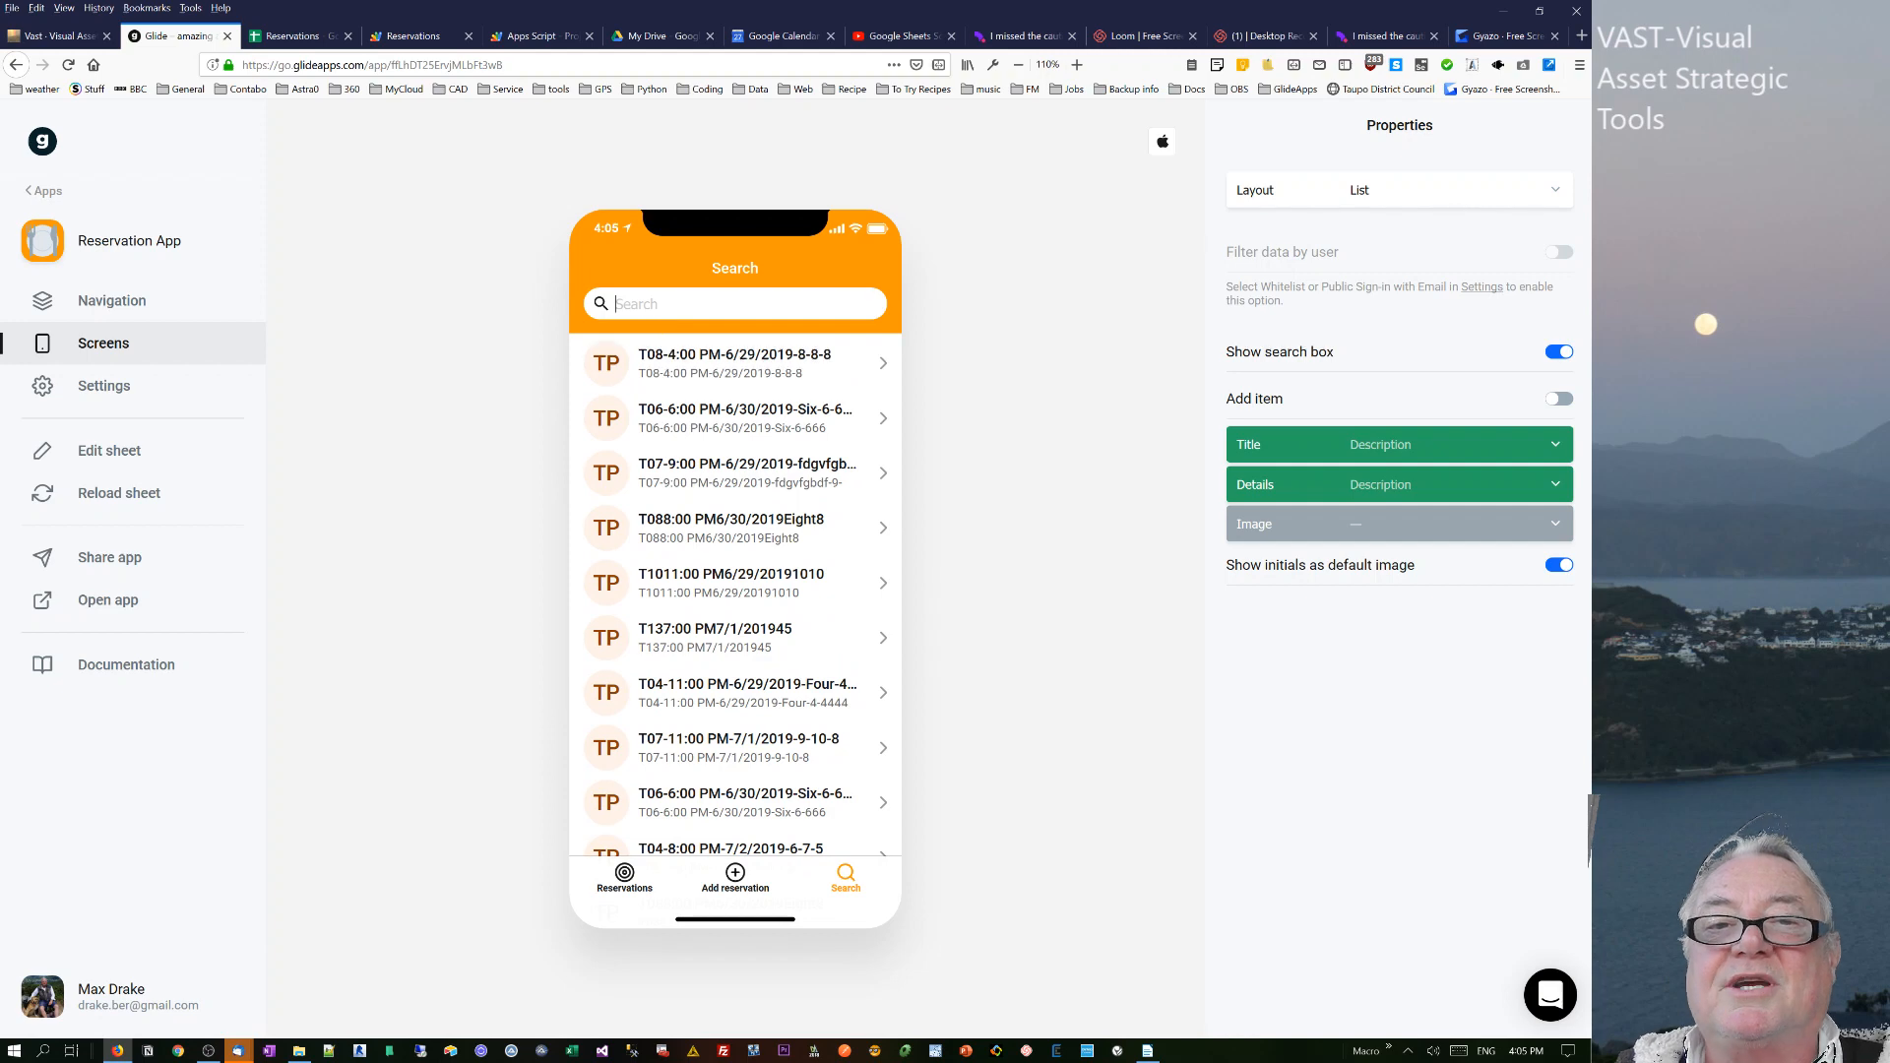
- Filter bookings with 'tra' to find the July 4 track booking and check its details
text(t)
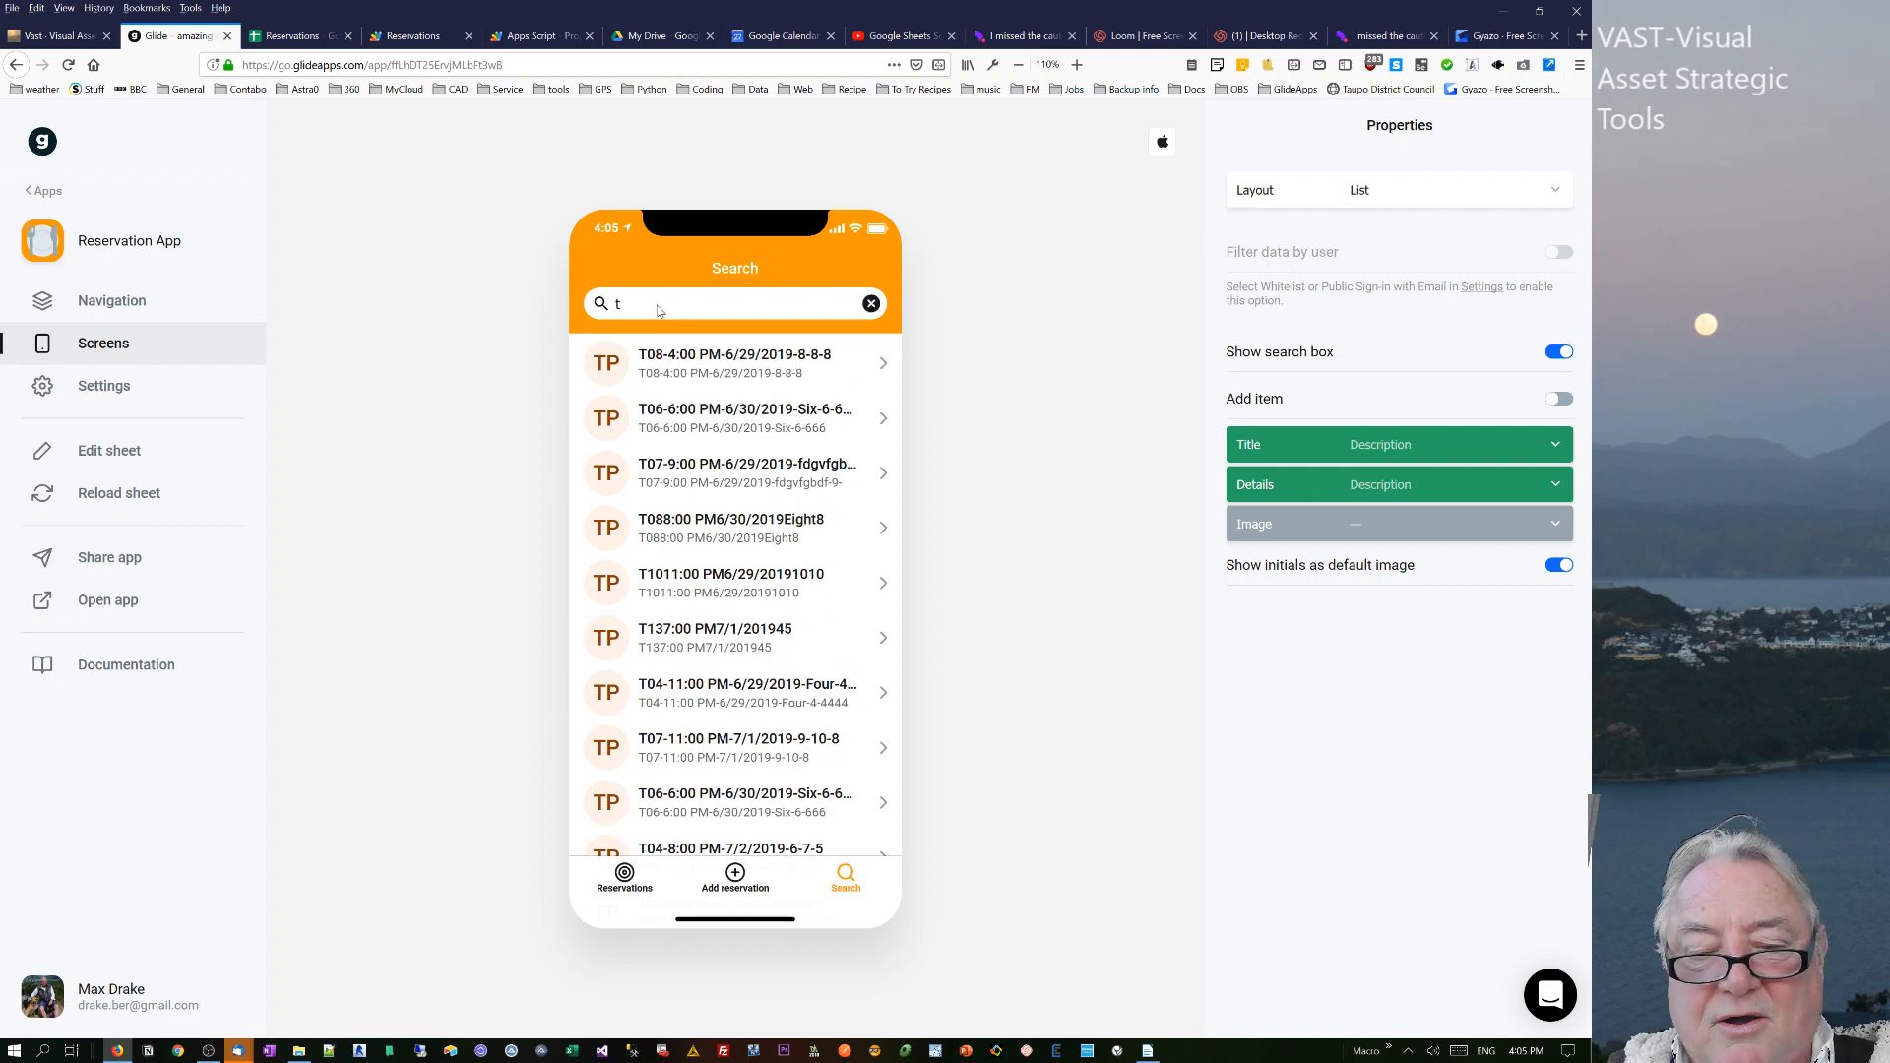
text(ra)
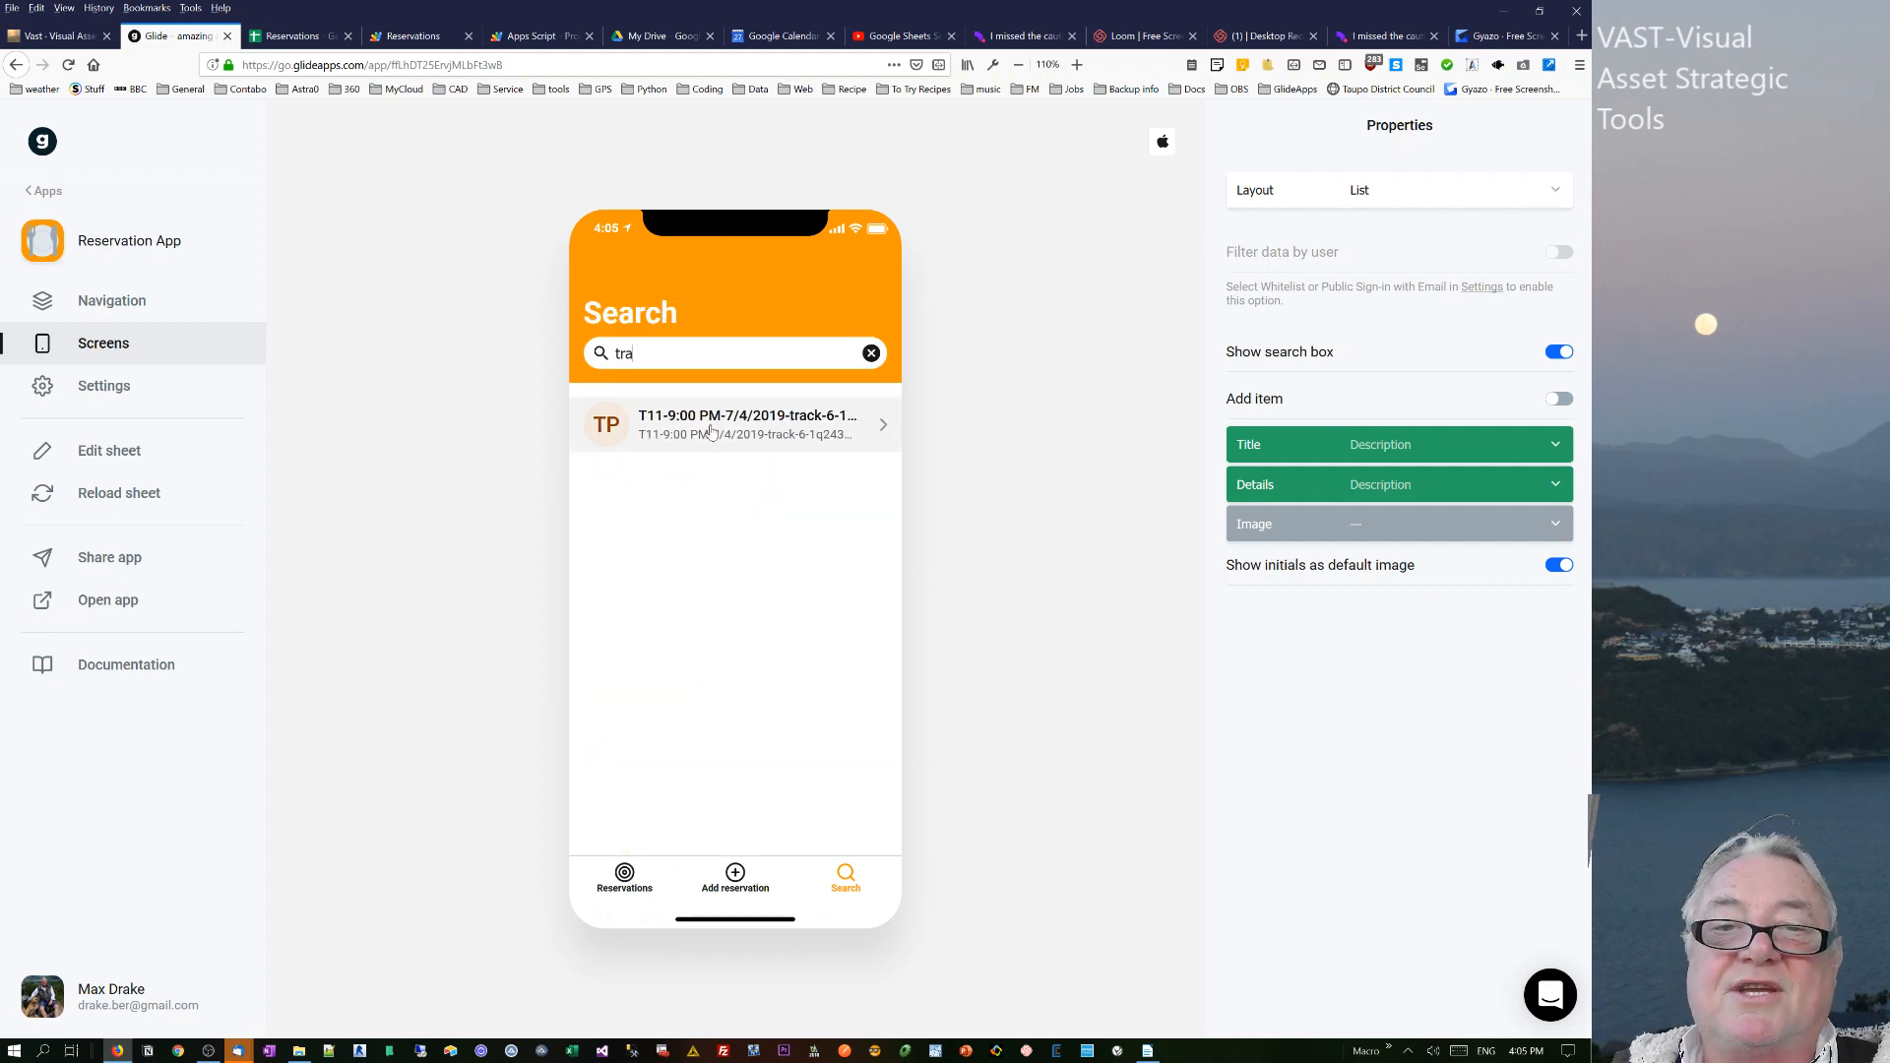
click(736, 424)
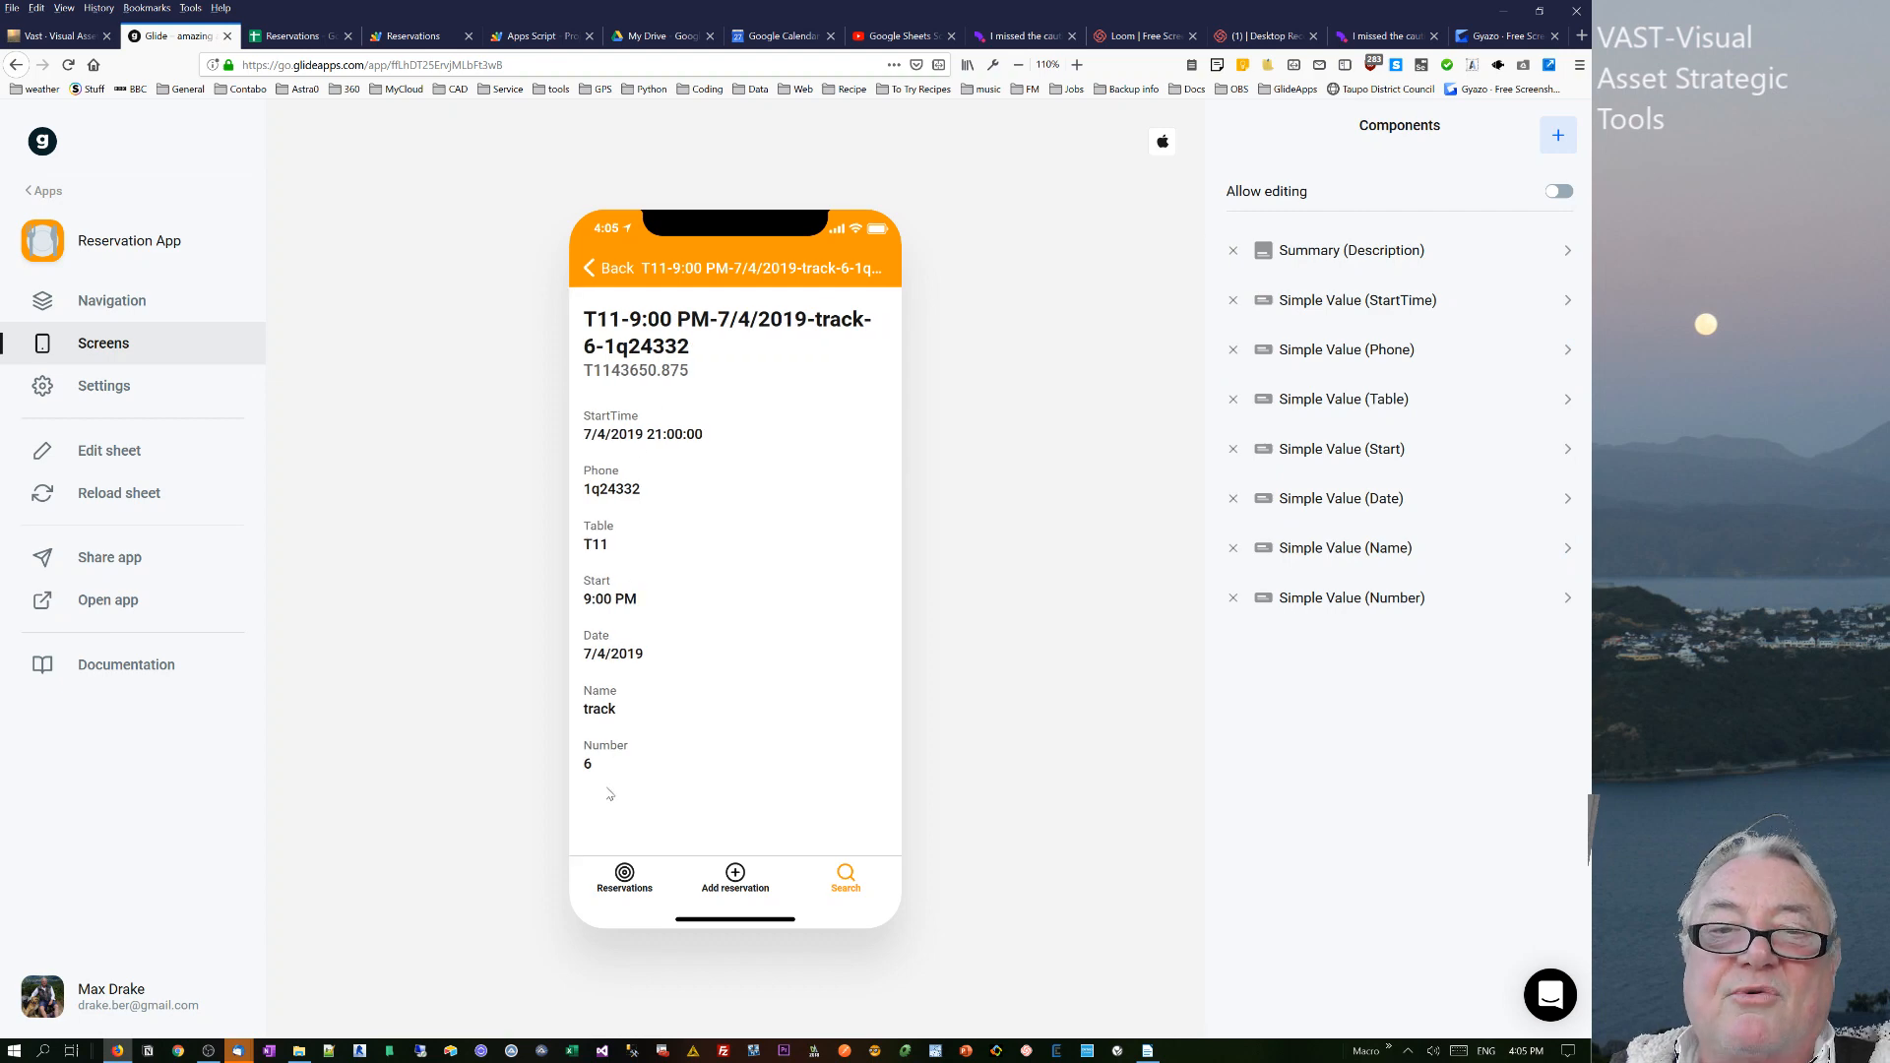
click(844, 877)
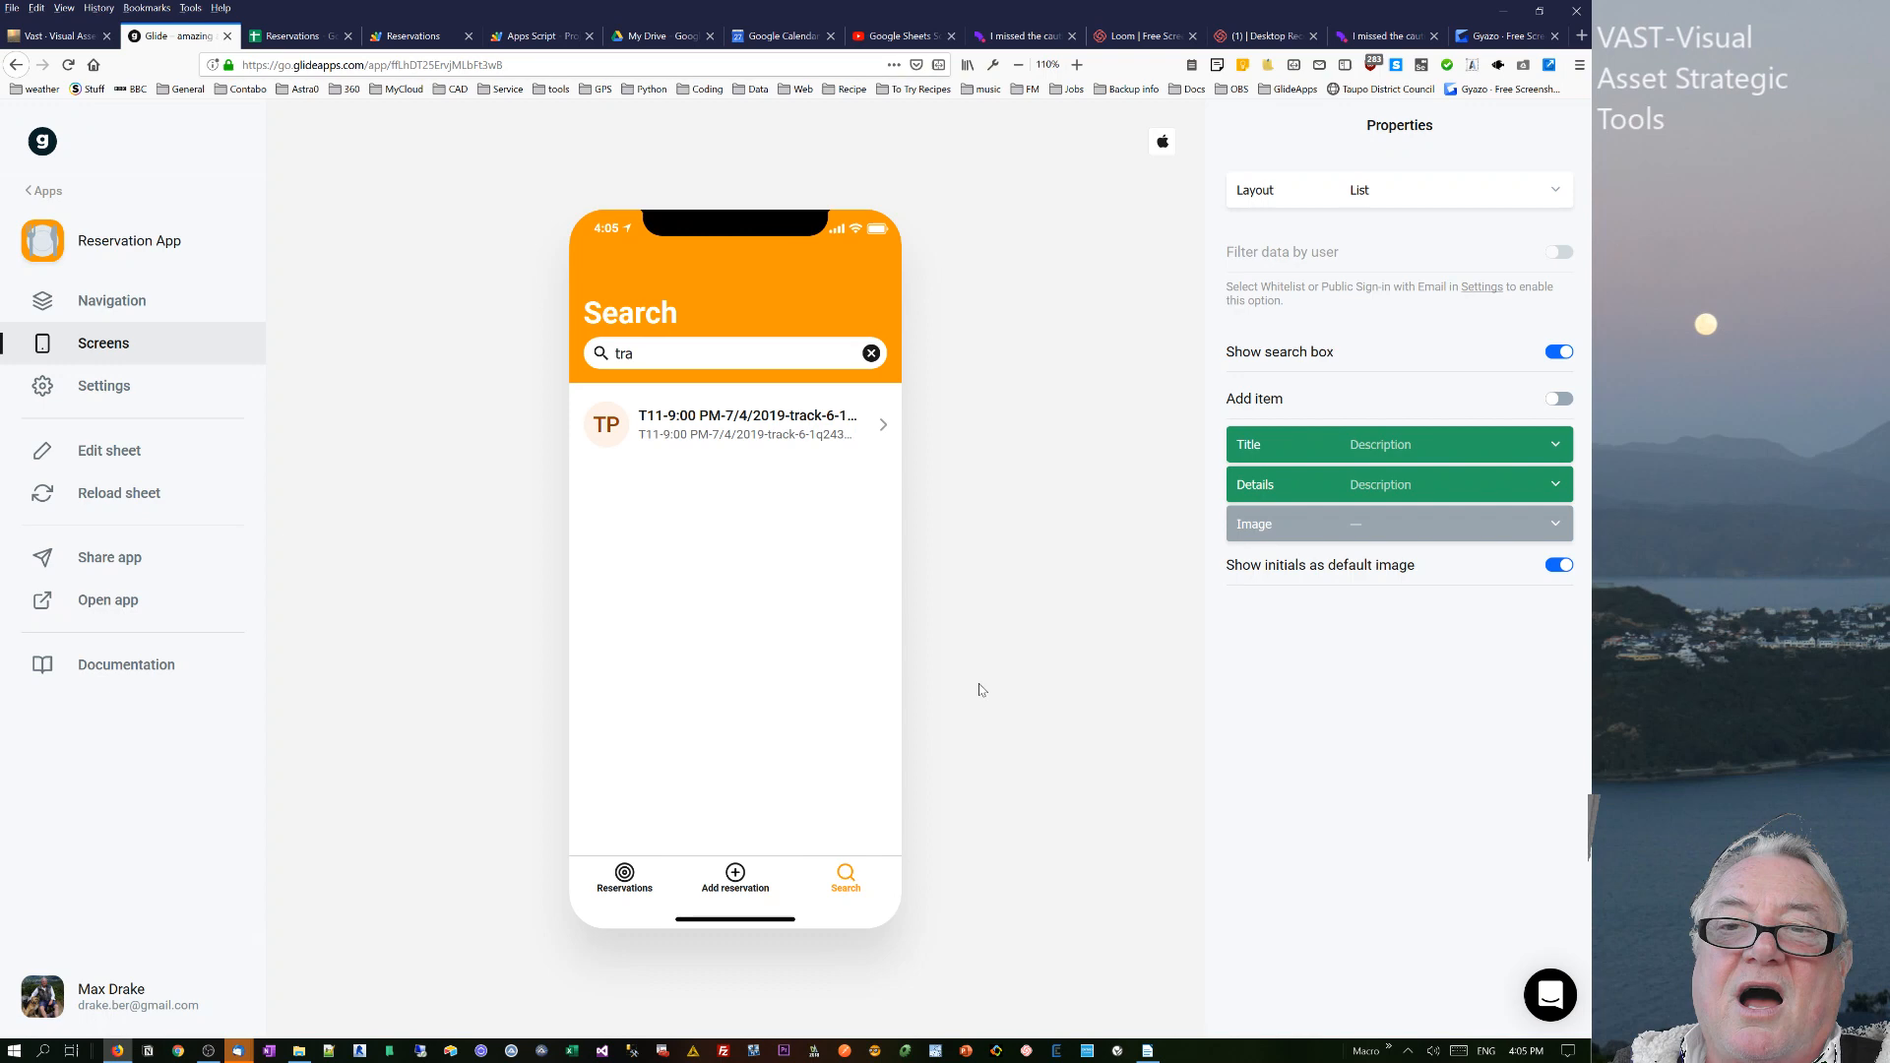
mouse_move(260, 114)
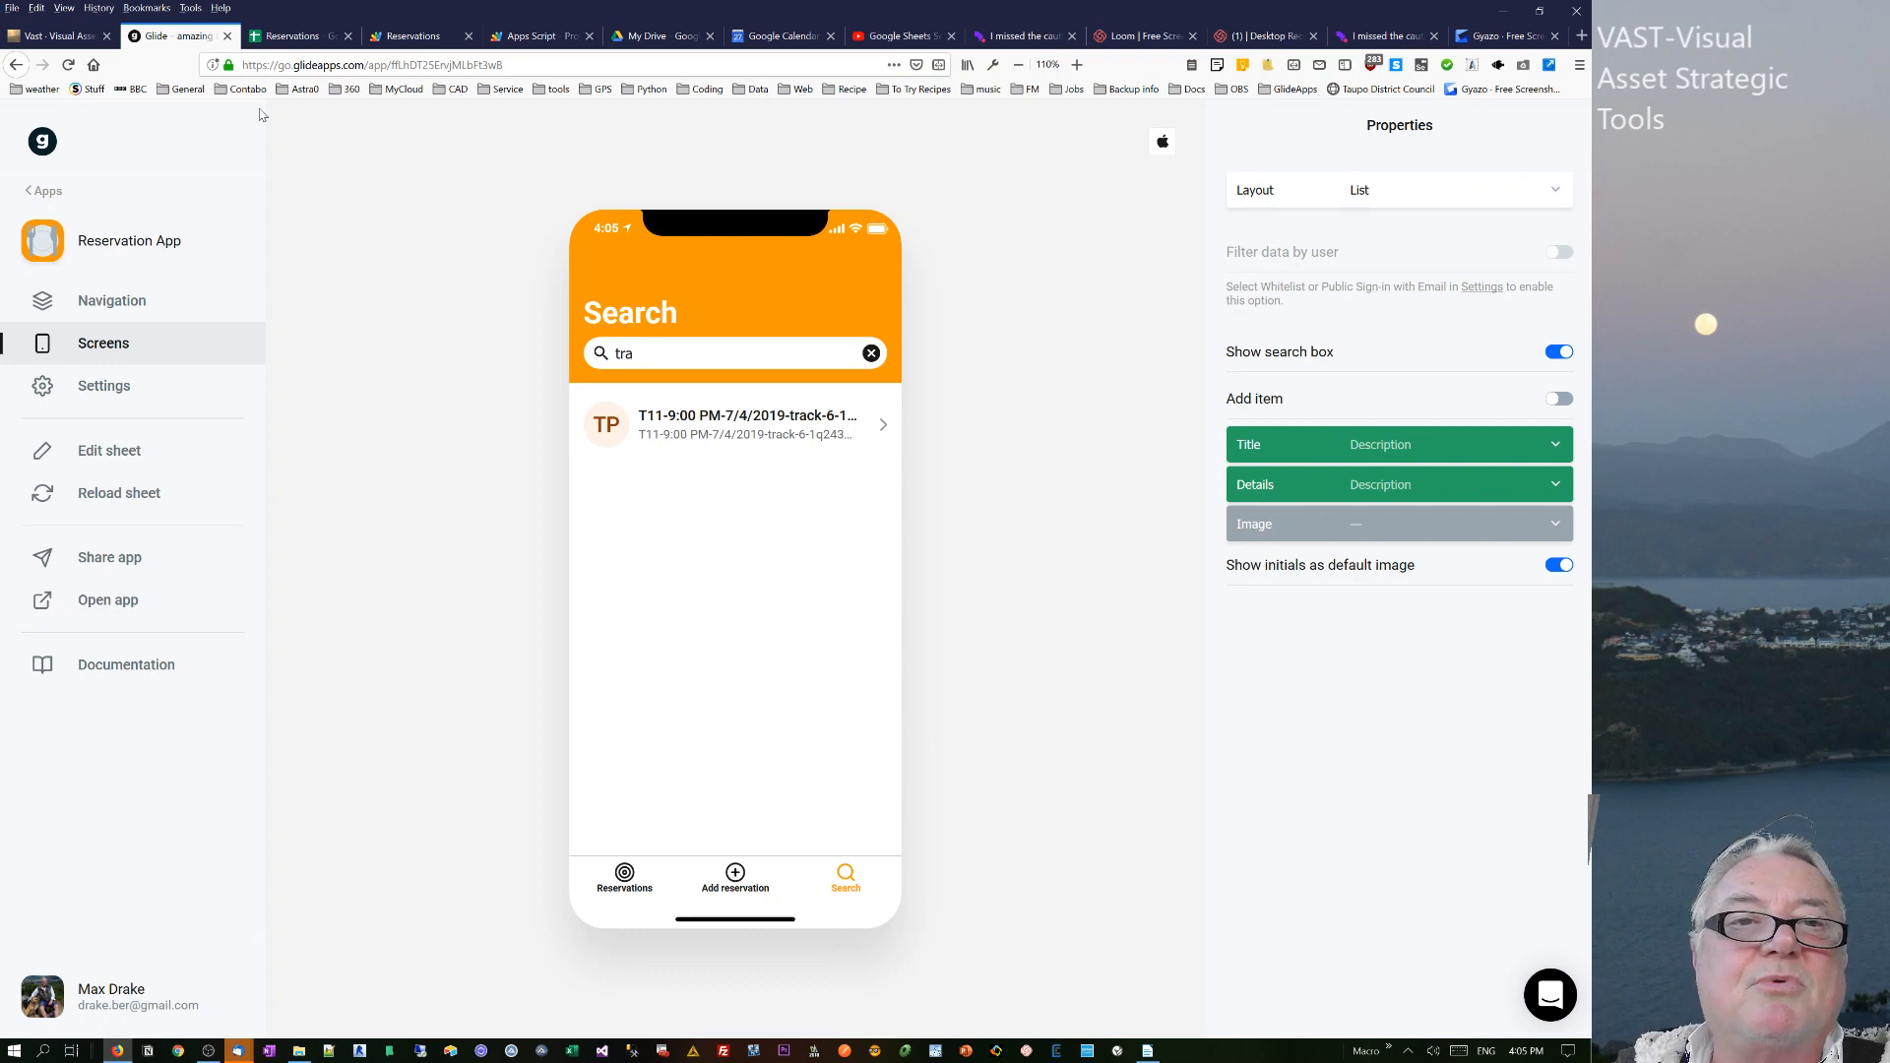
click(291, 35)
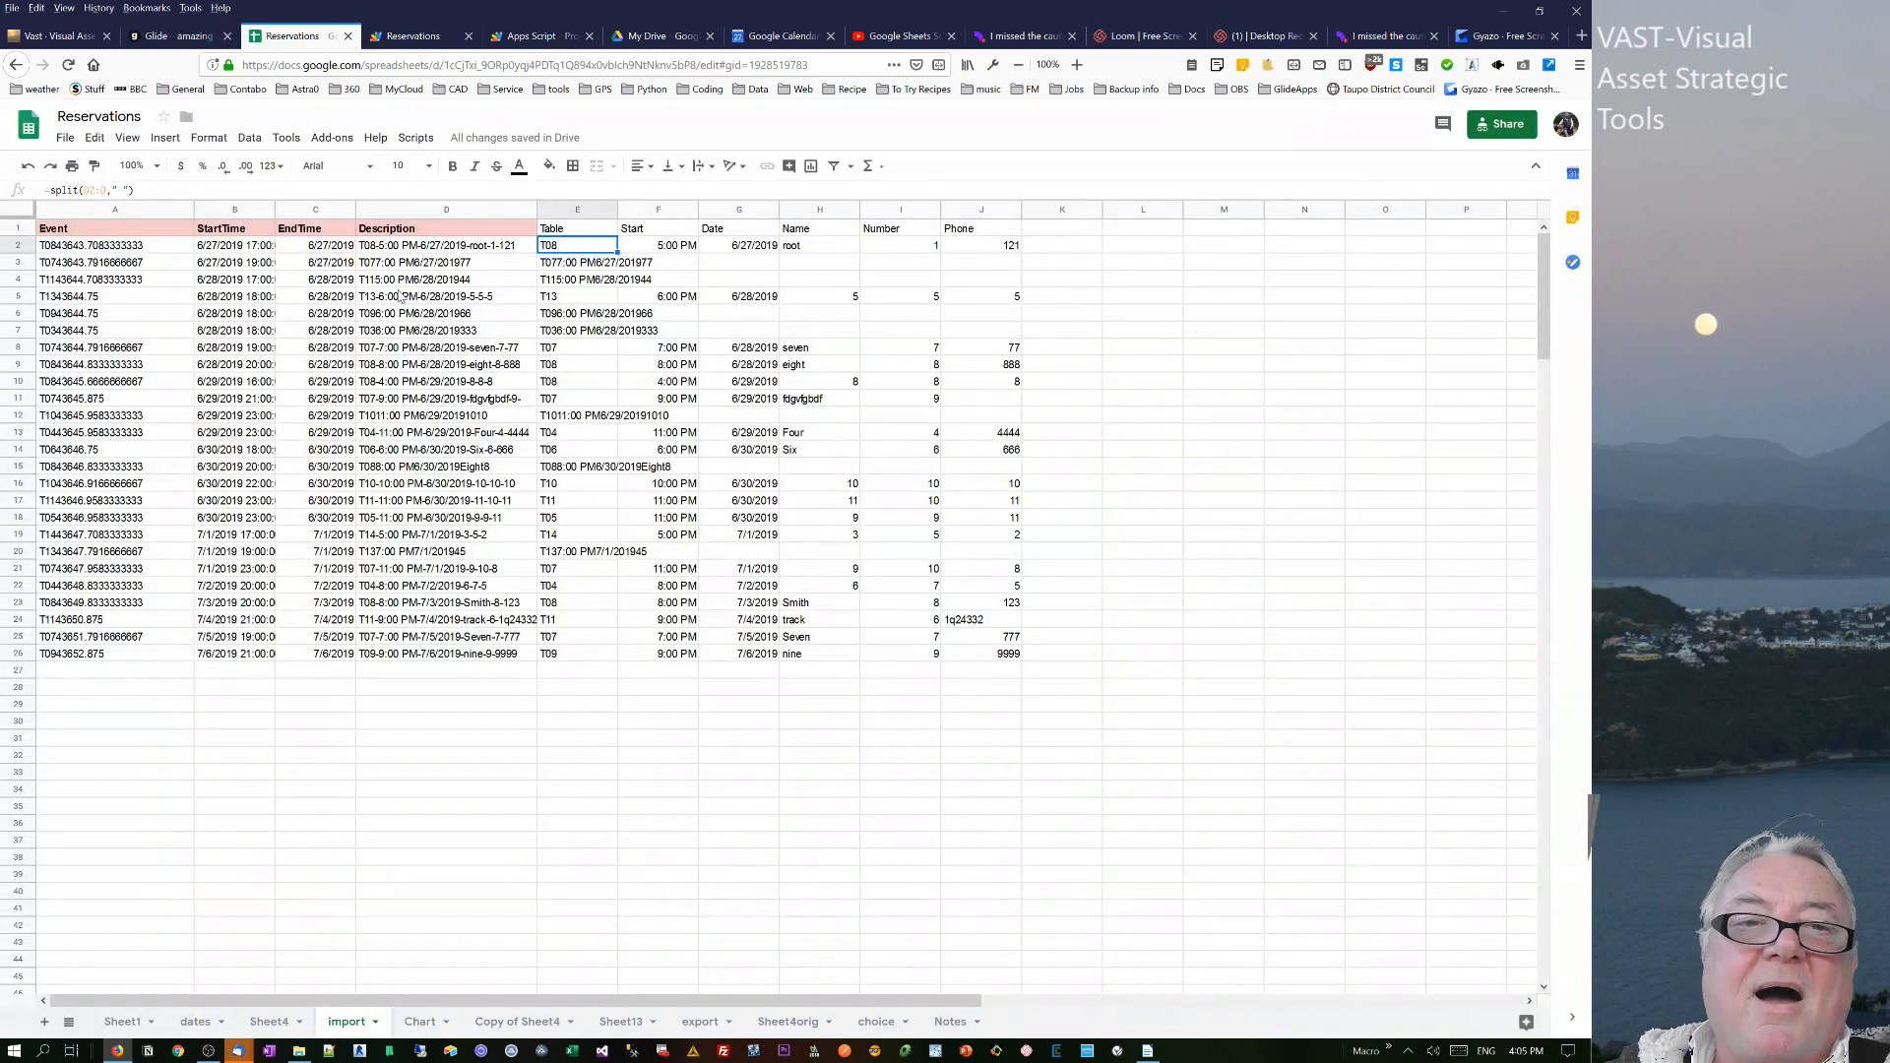
- Check the first booking's description in D2, then view the project's Triggers page
click(446, 245)
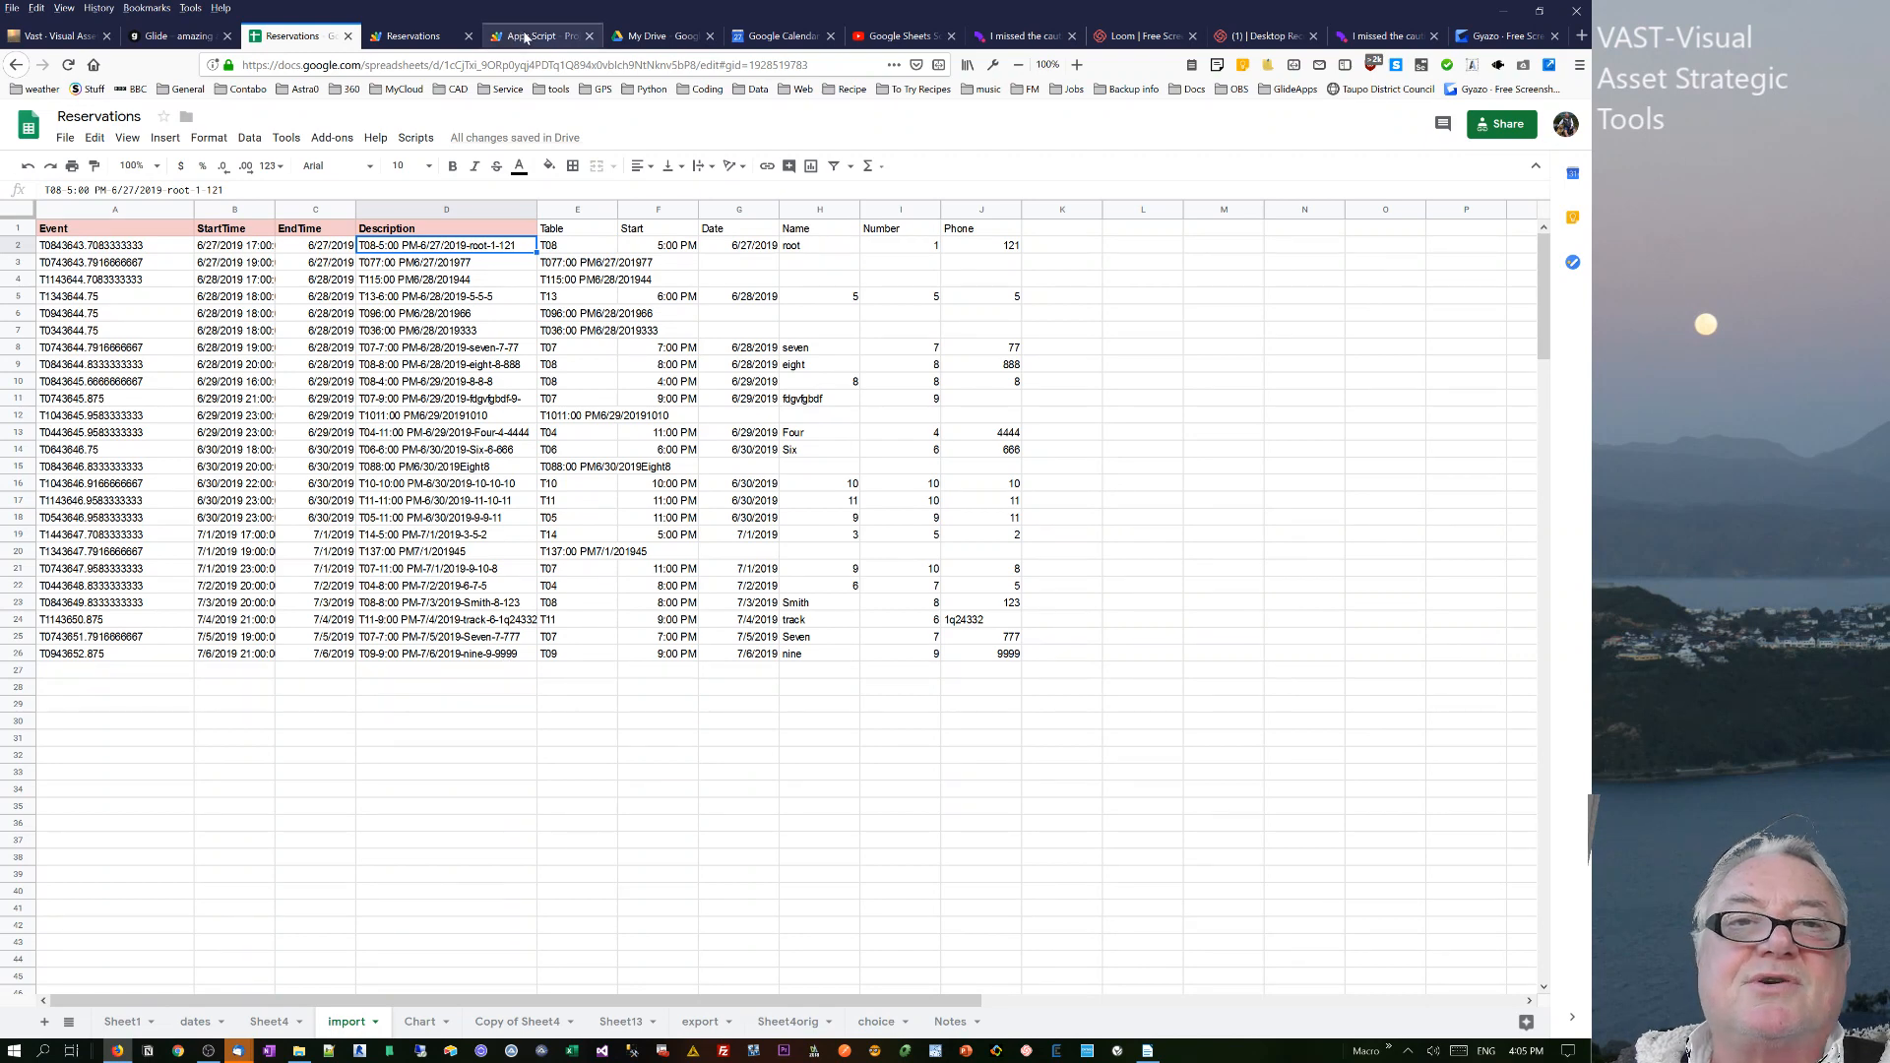
click(540, 36)
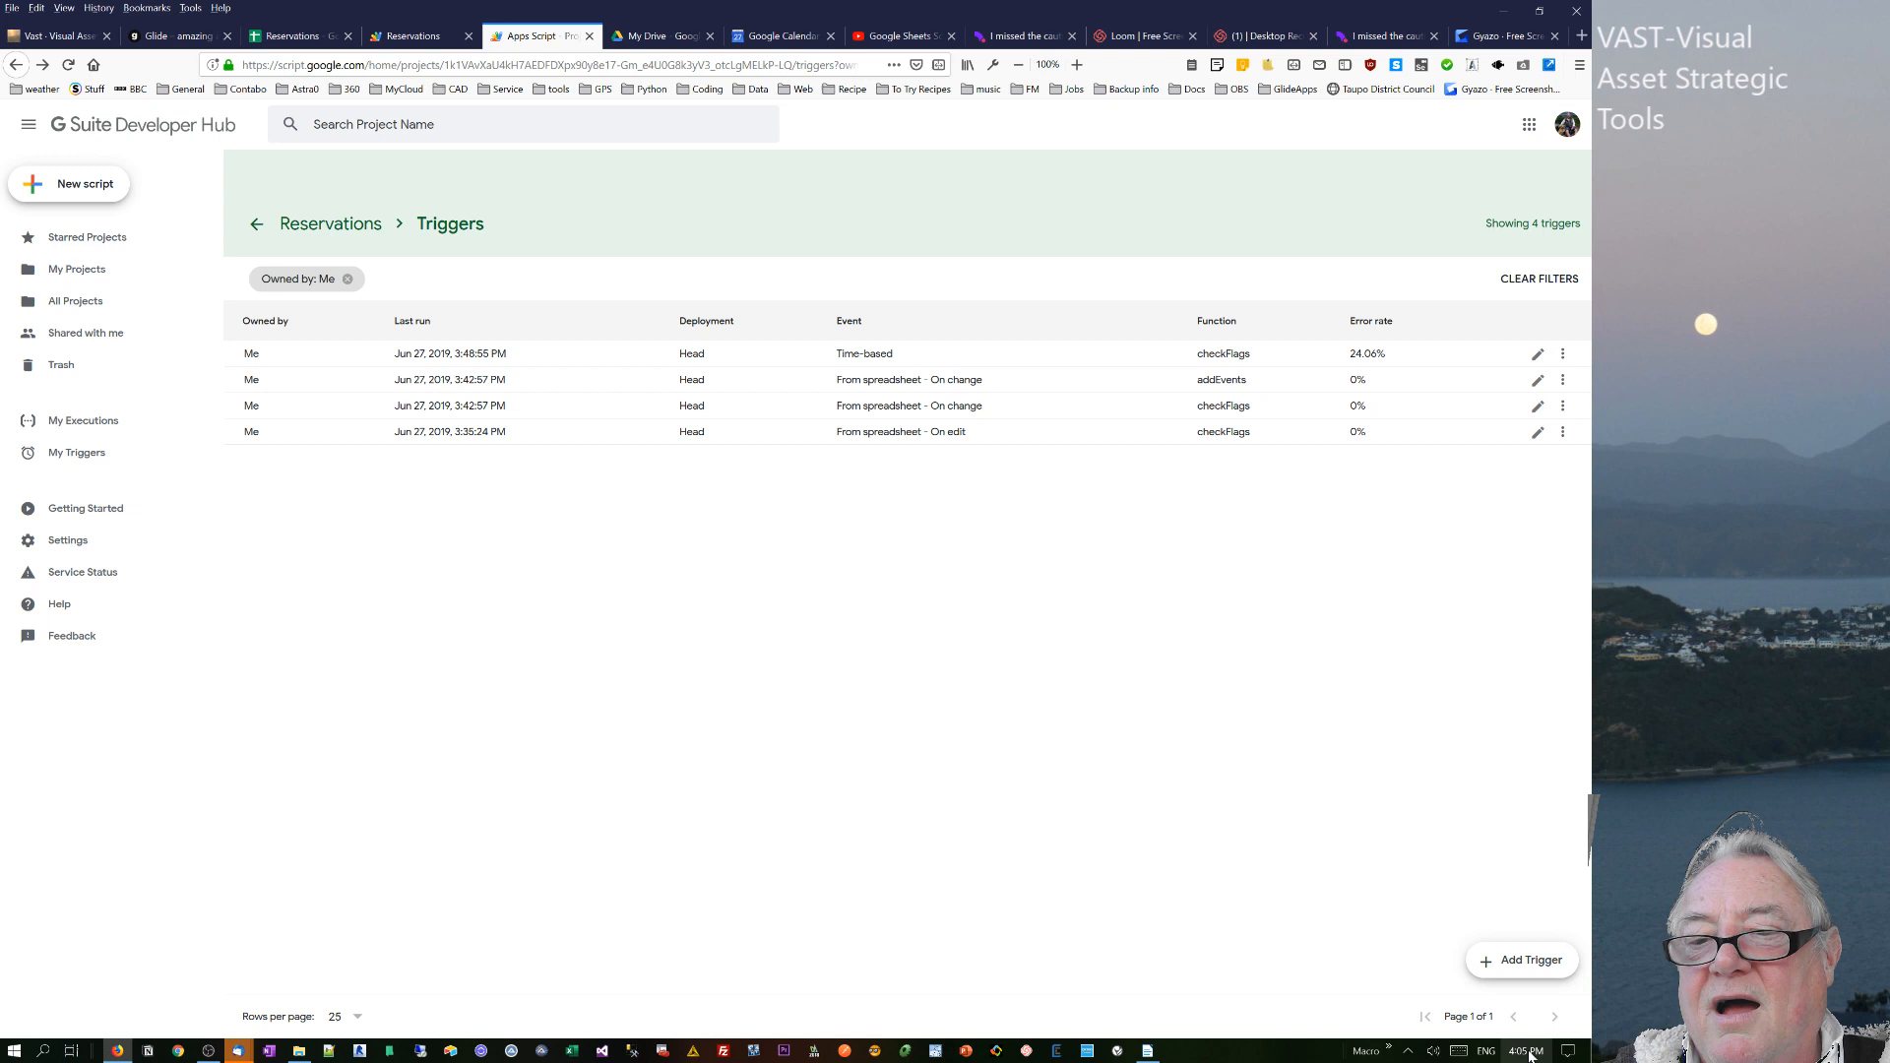
- Begin a new Reservations trigger running onOpen from the Head deployment, reviewing the event types
click(1521, 960)
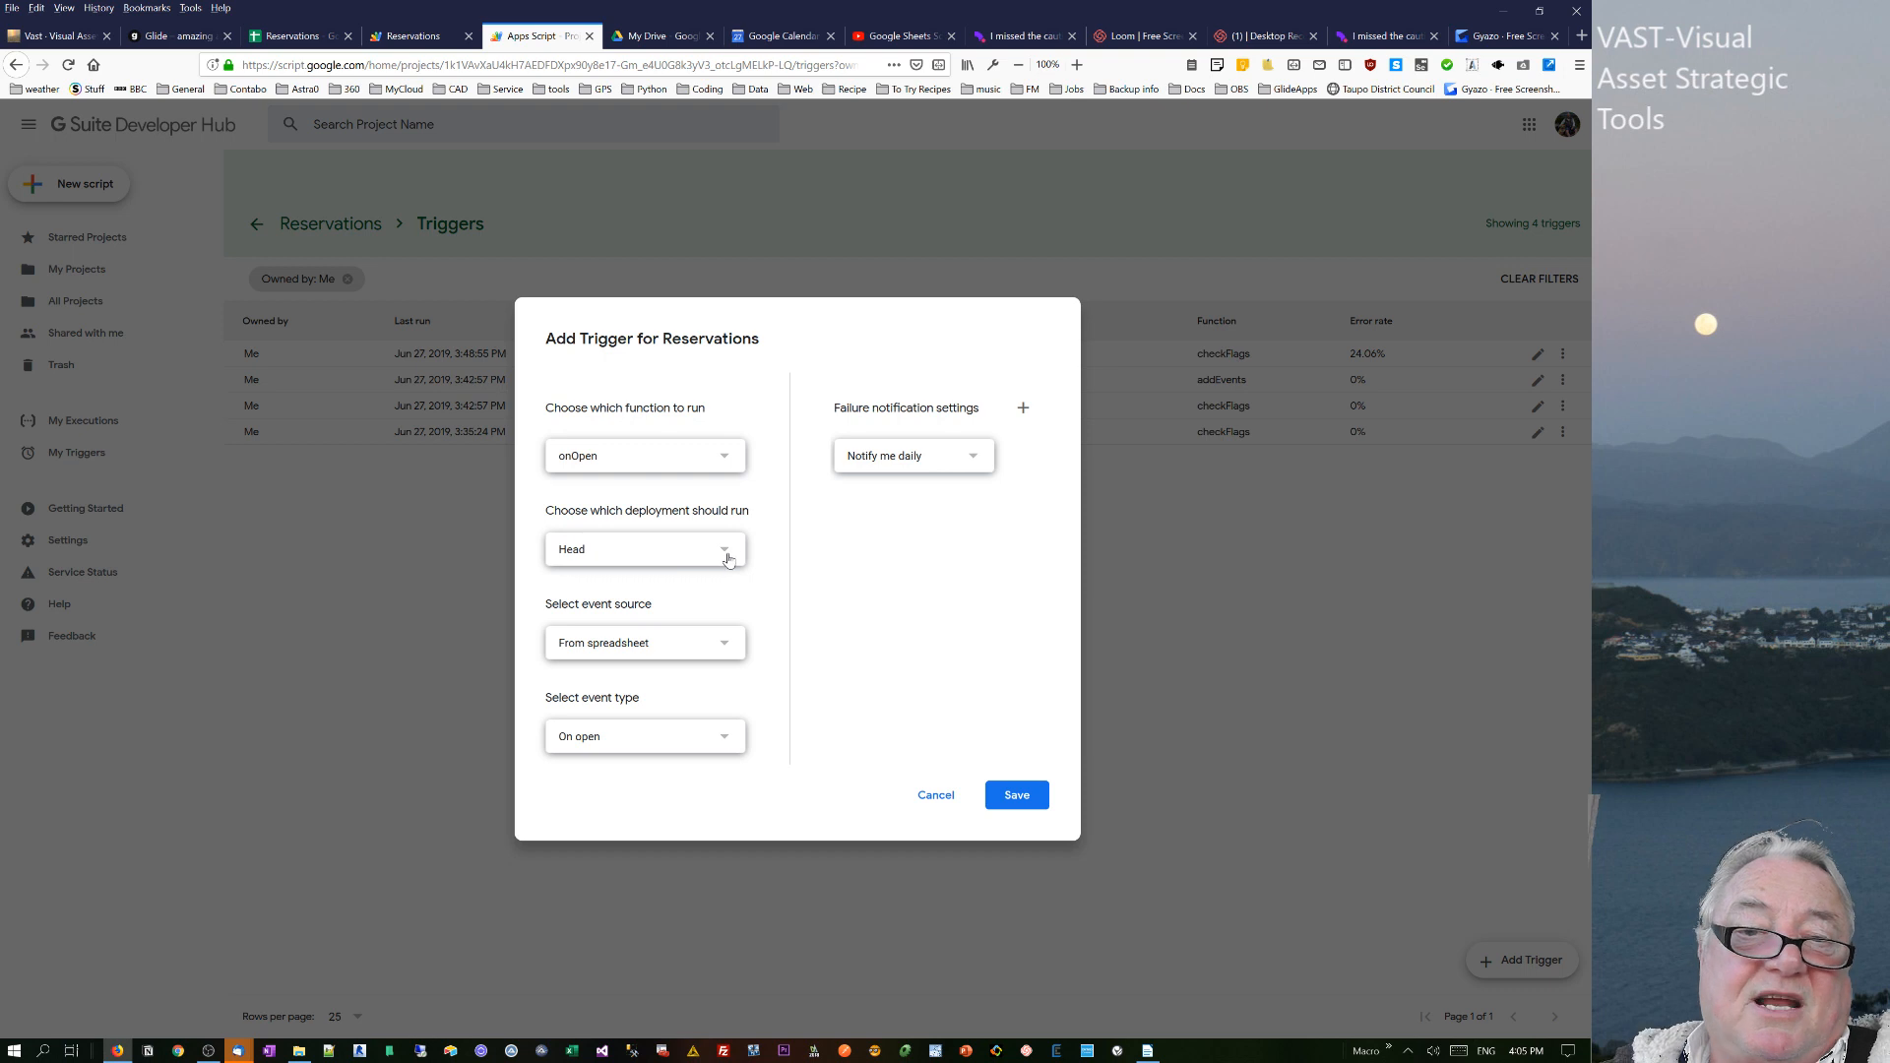
mouse_move(729, 463)
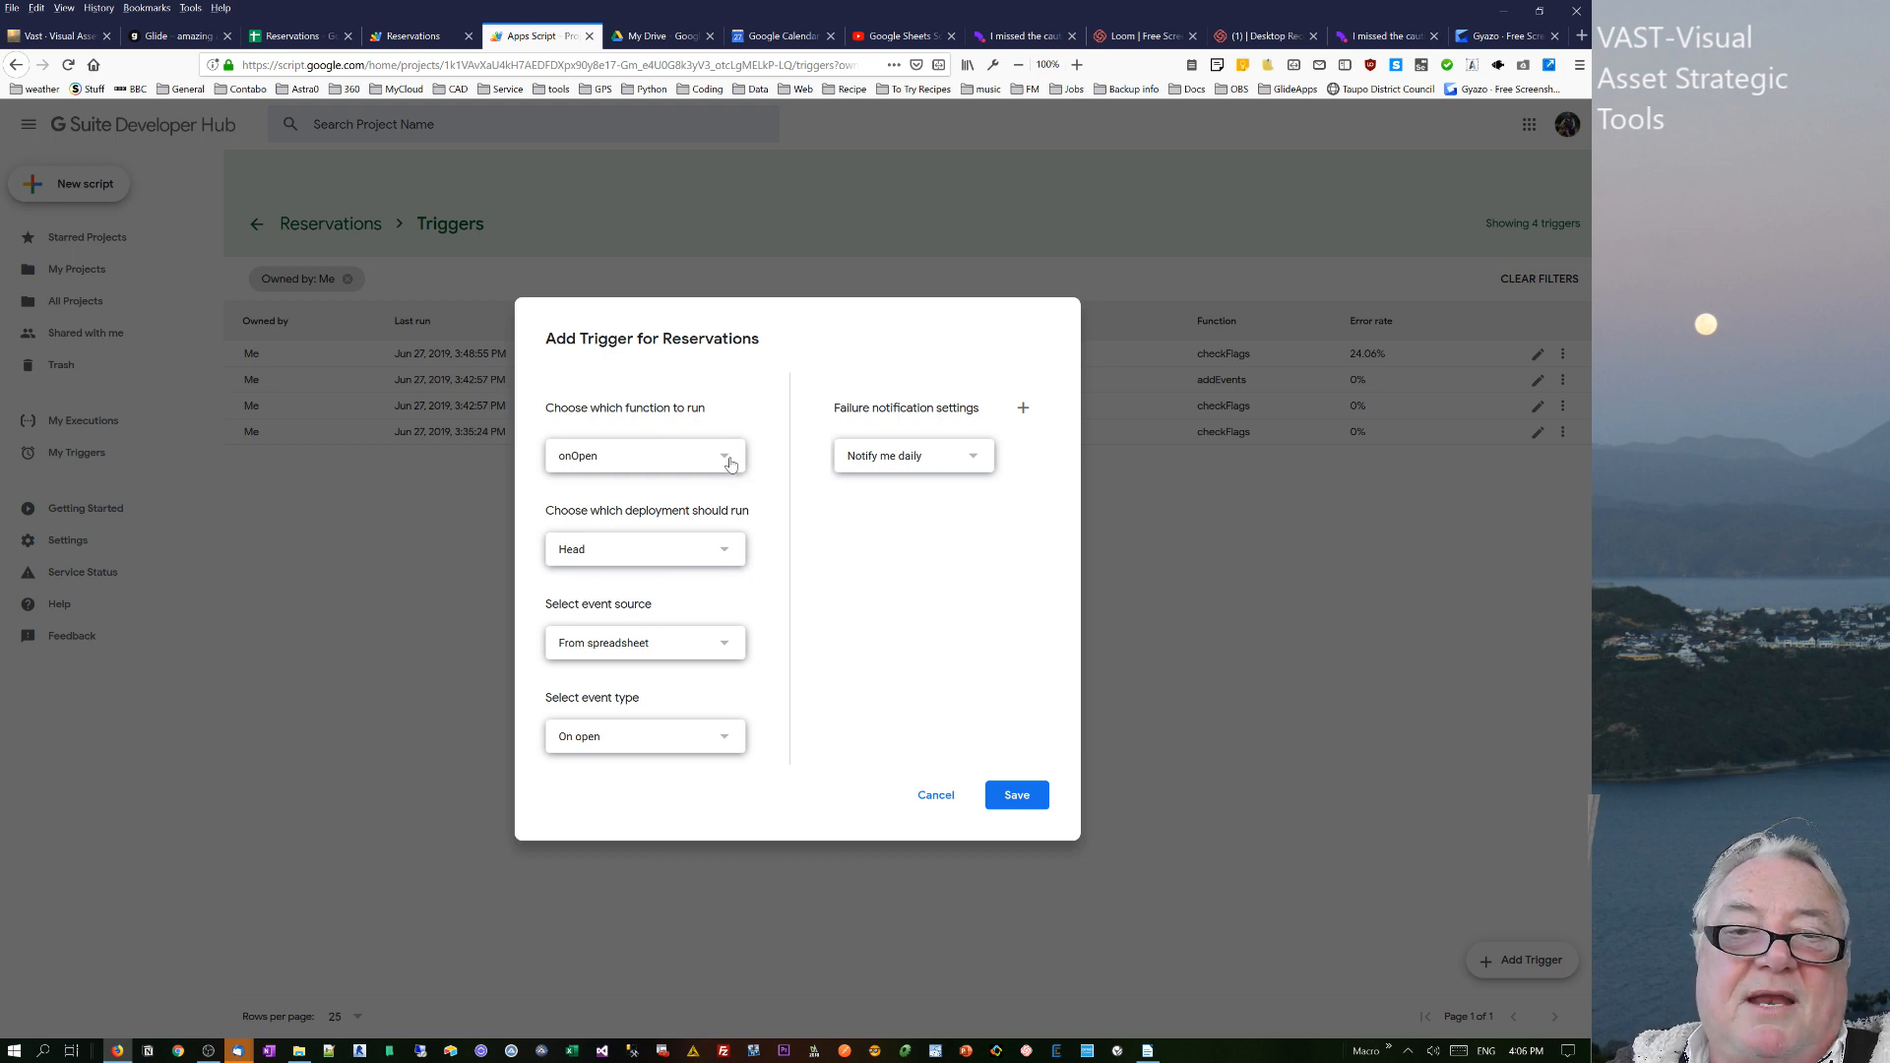
mouse_move(723, 651)
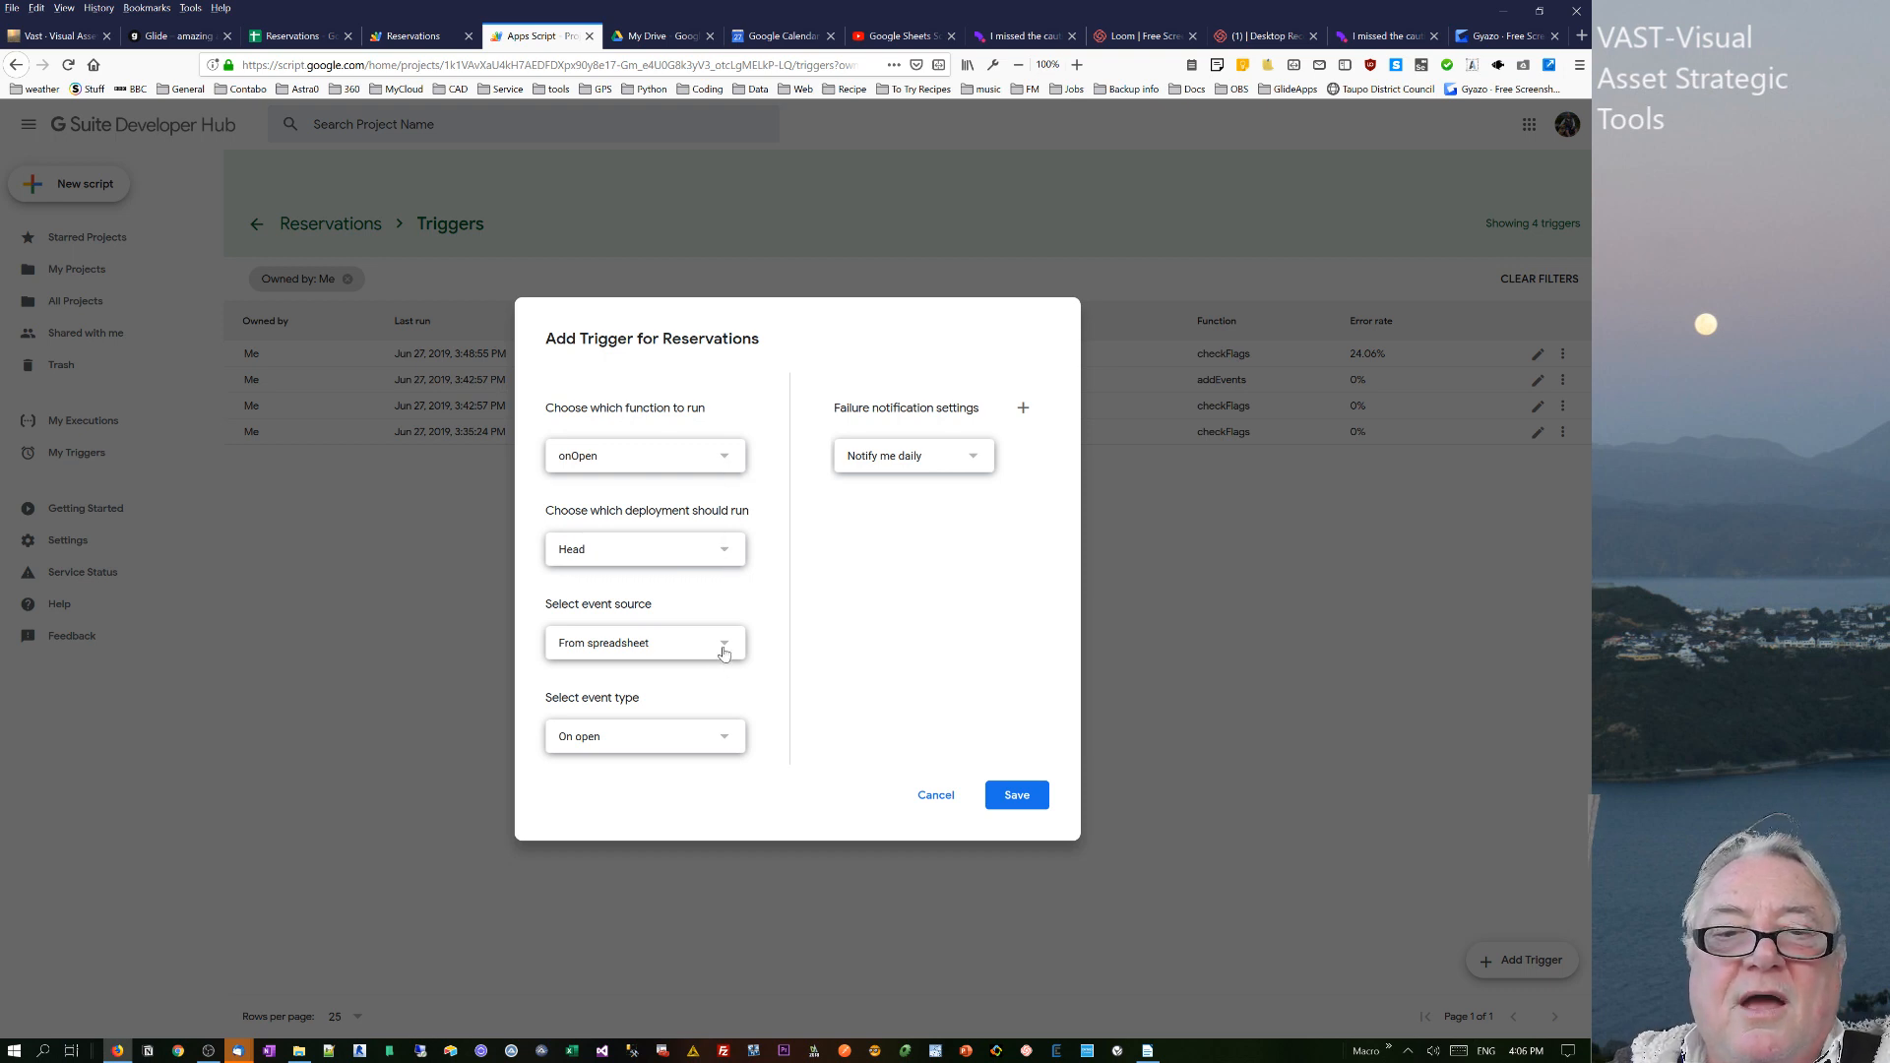
click(644, 736)
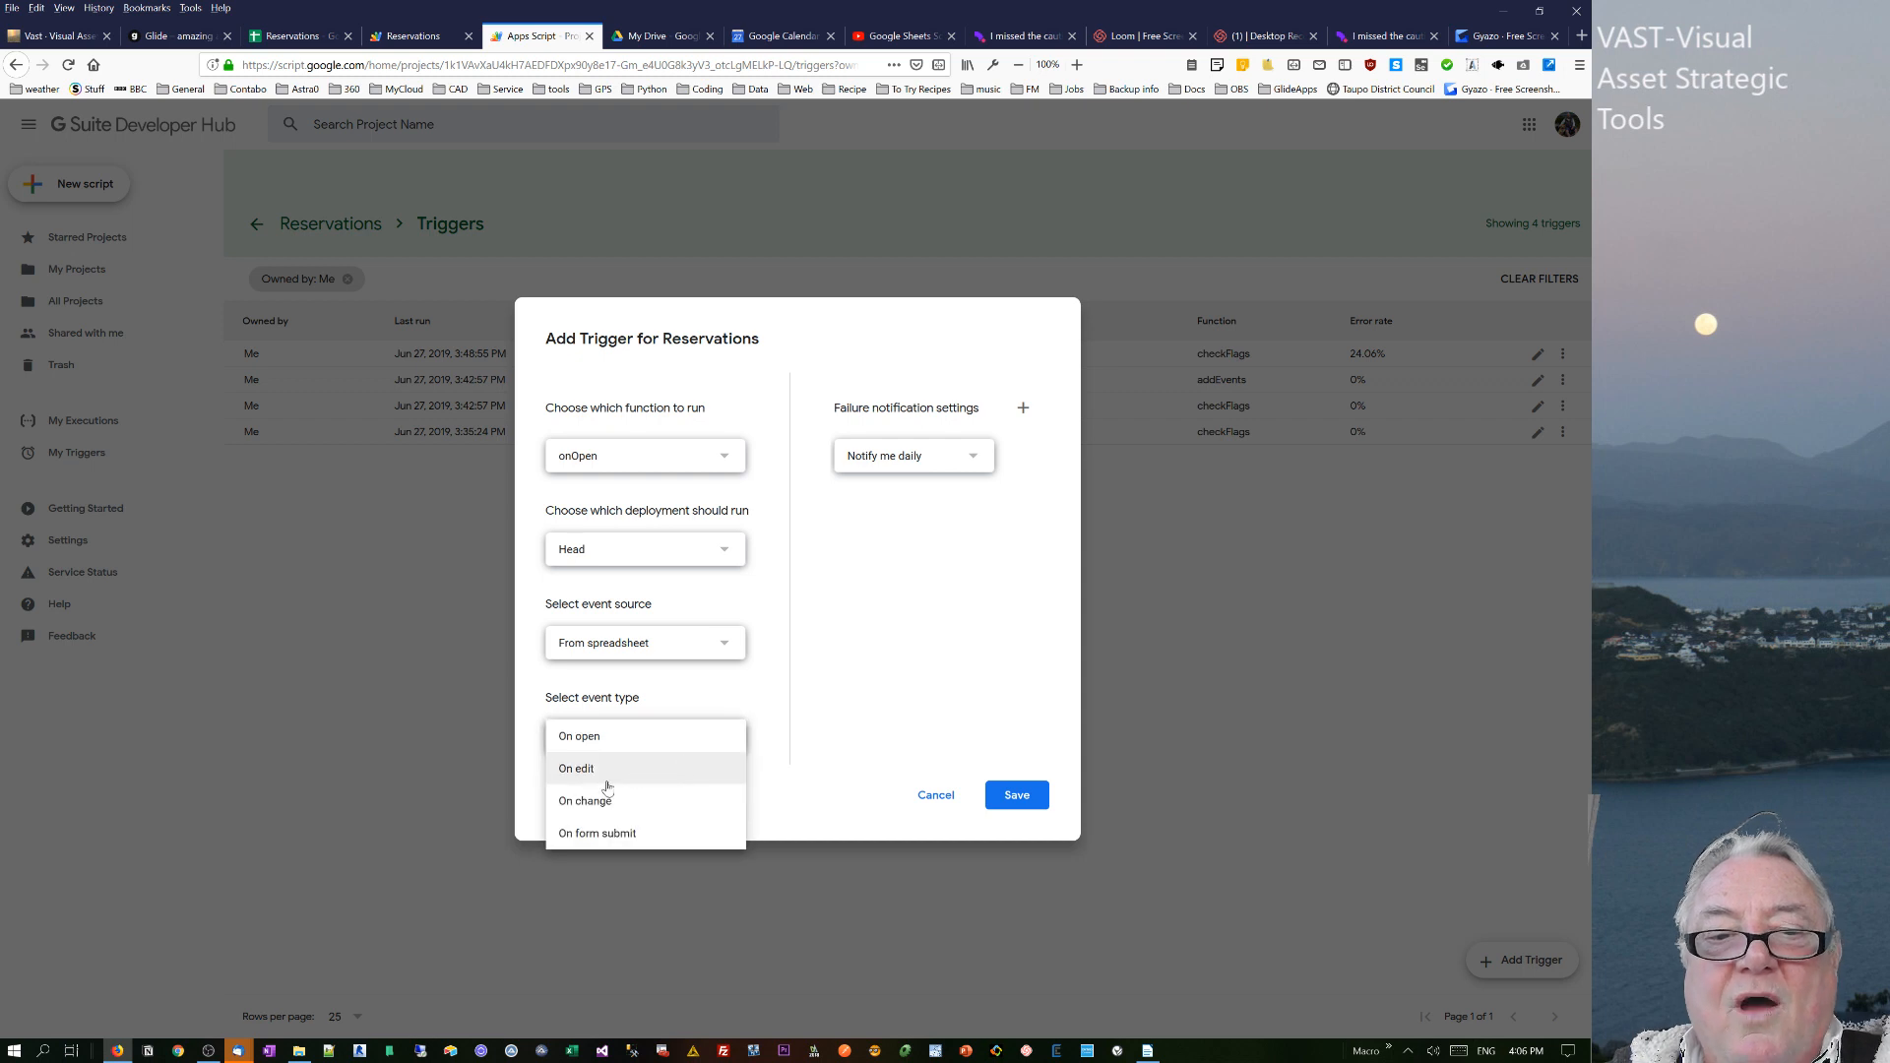
mouse_move(643, 660)
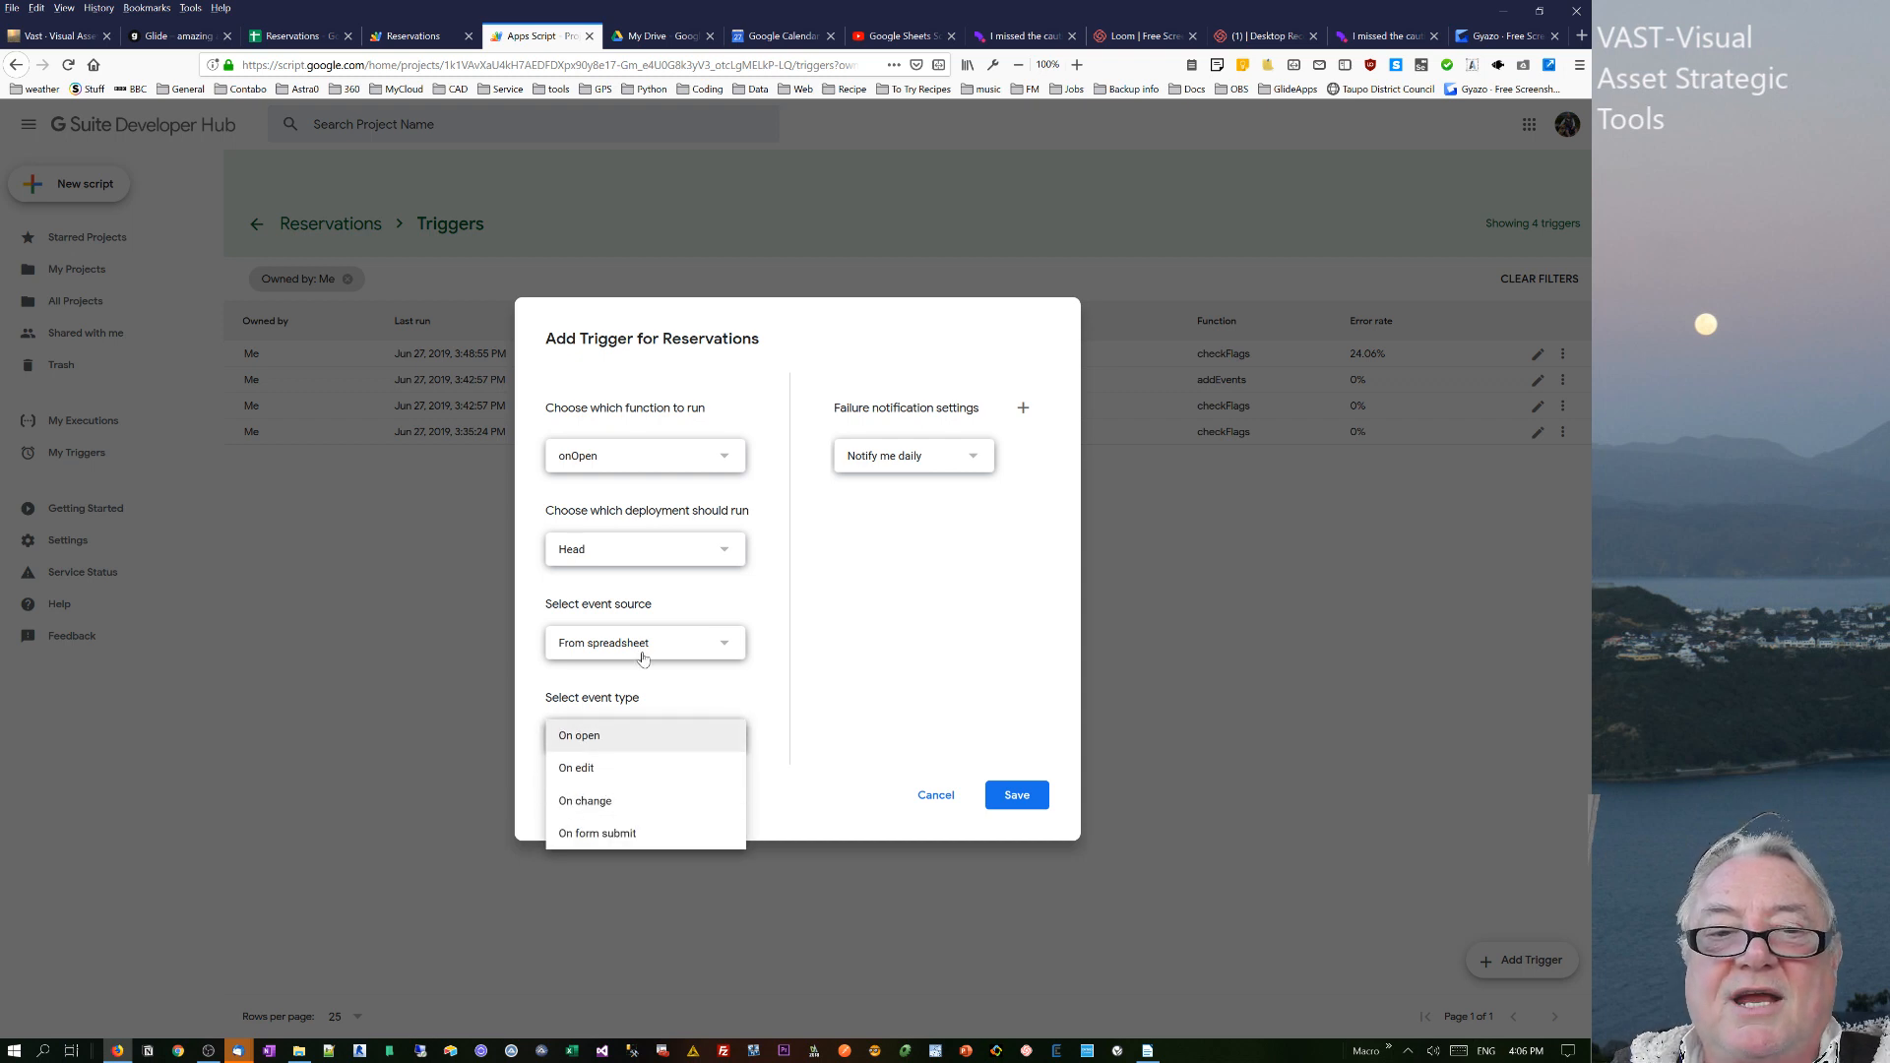
mouse_move(719, 553)
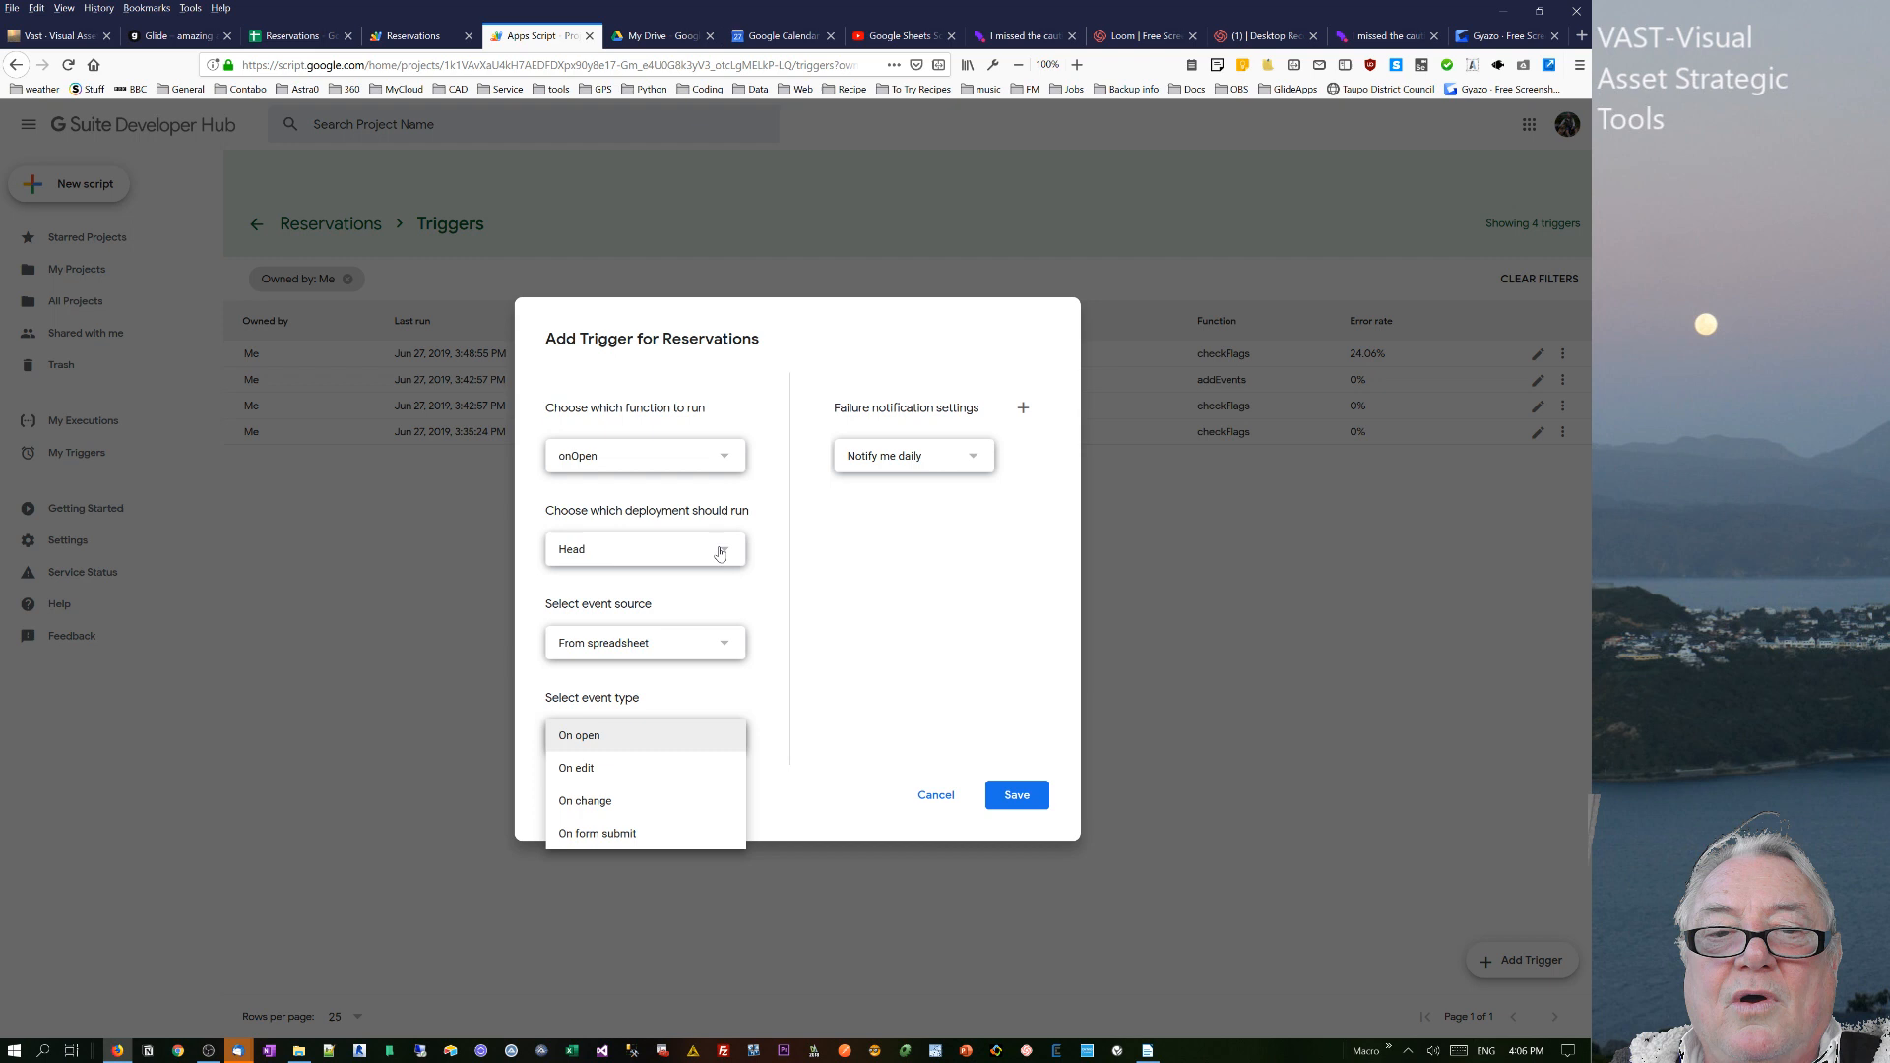
click(580, 736)
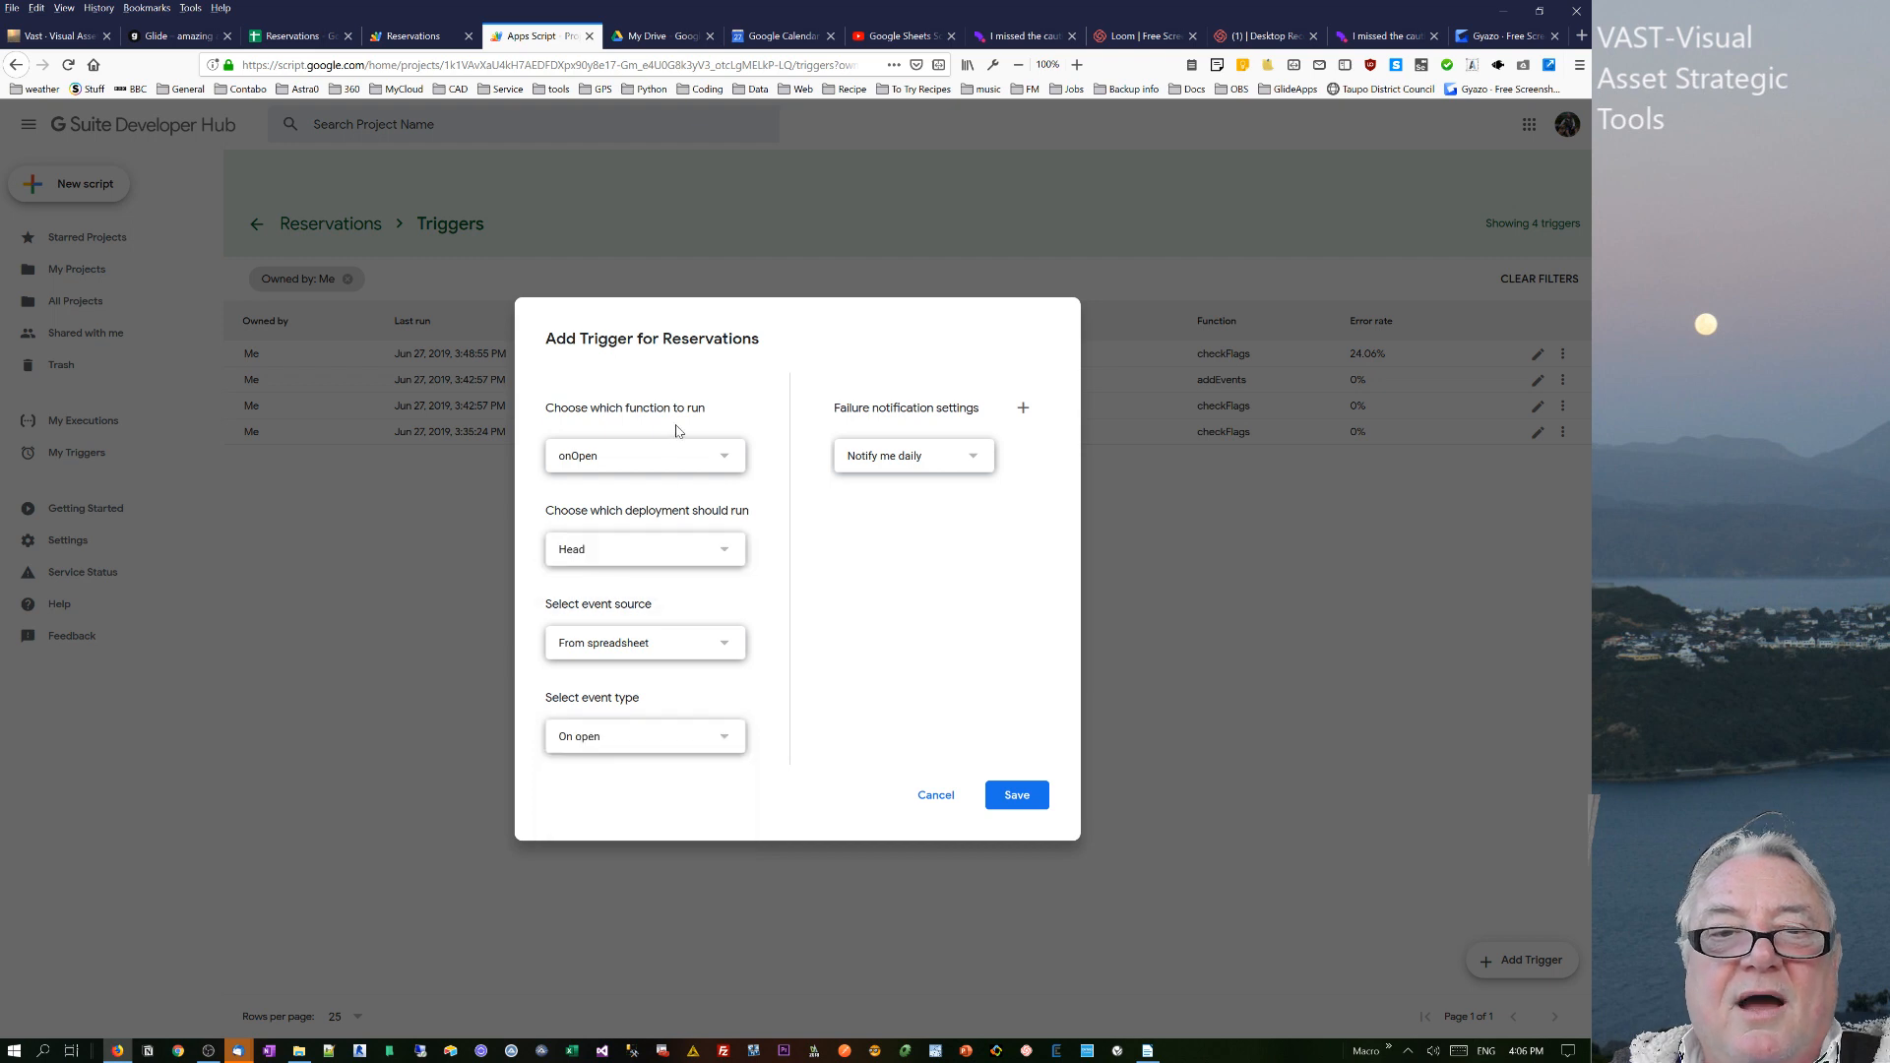
click(643, 455)
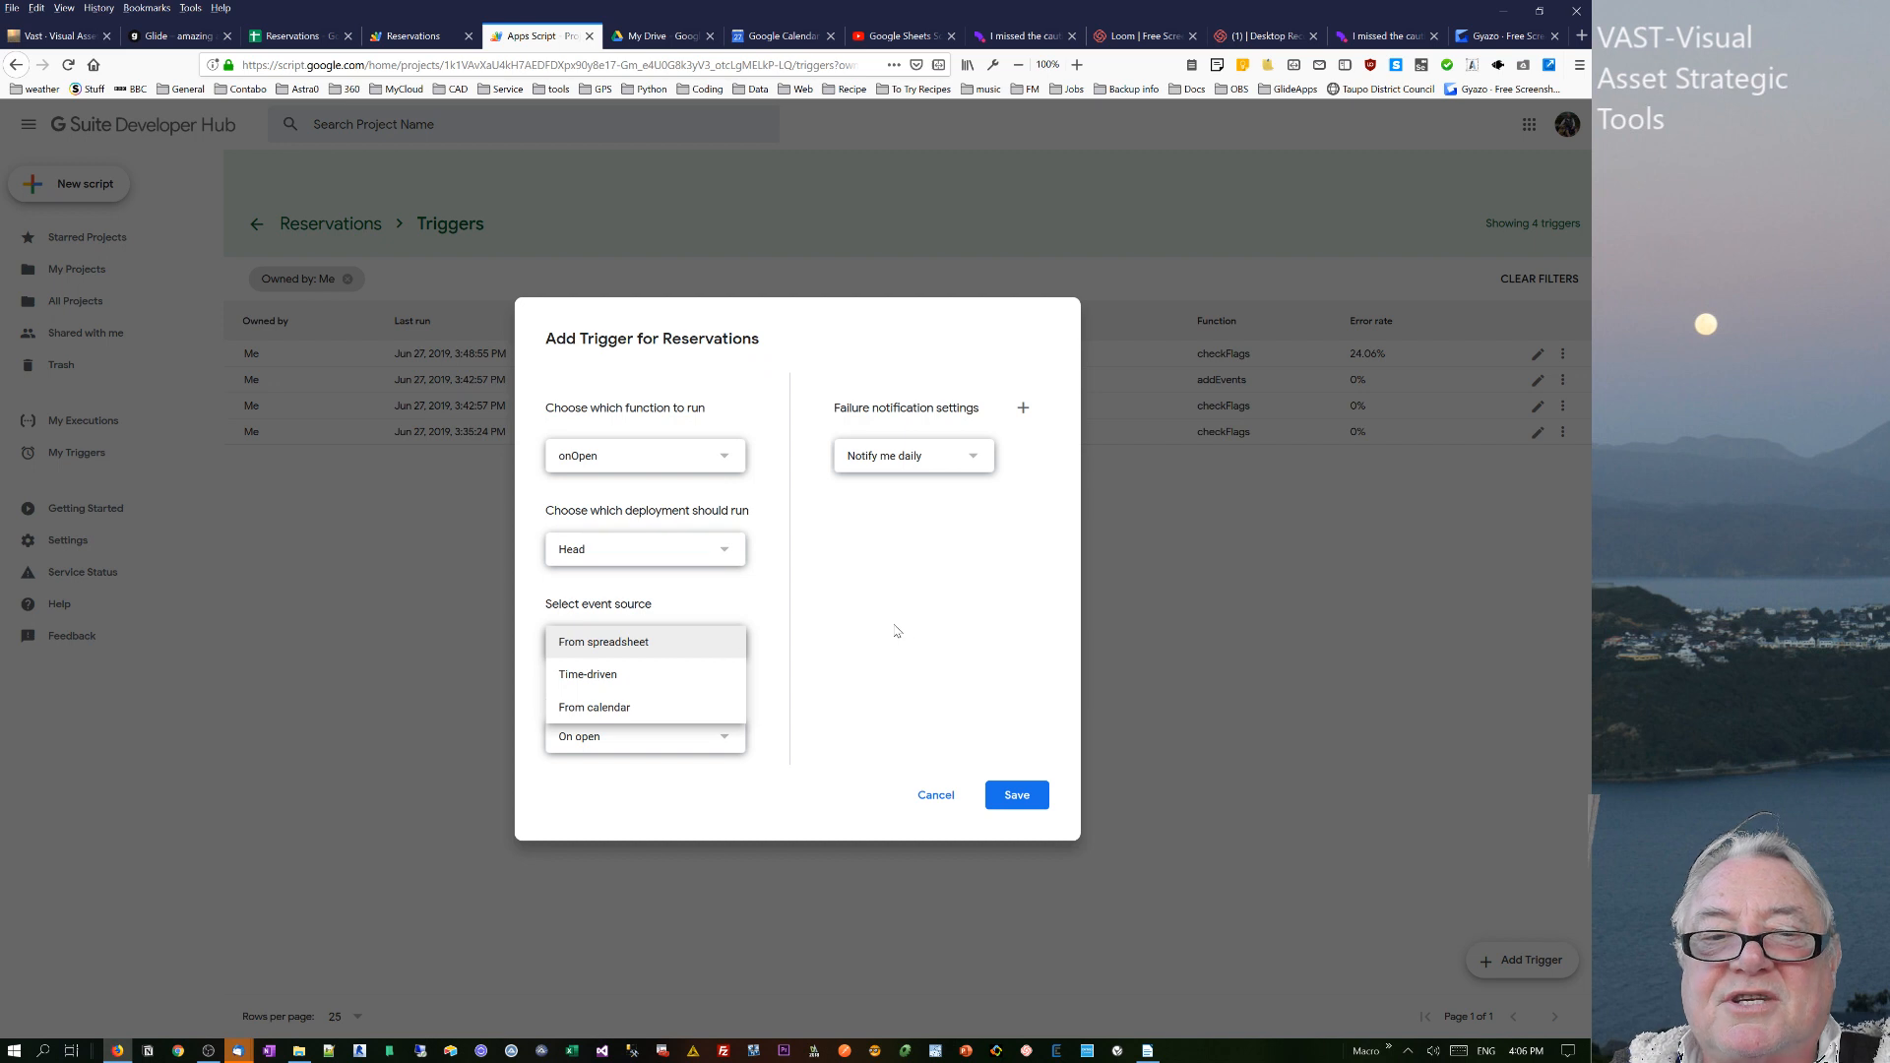
- Switch the trigger's event source from the spreadsheet On open to Time-driven
click(602, 641)
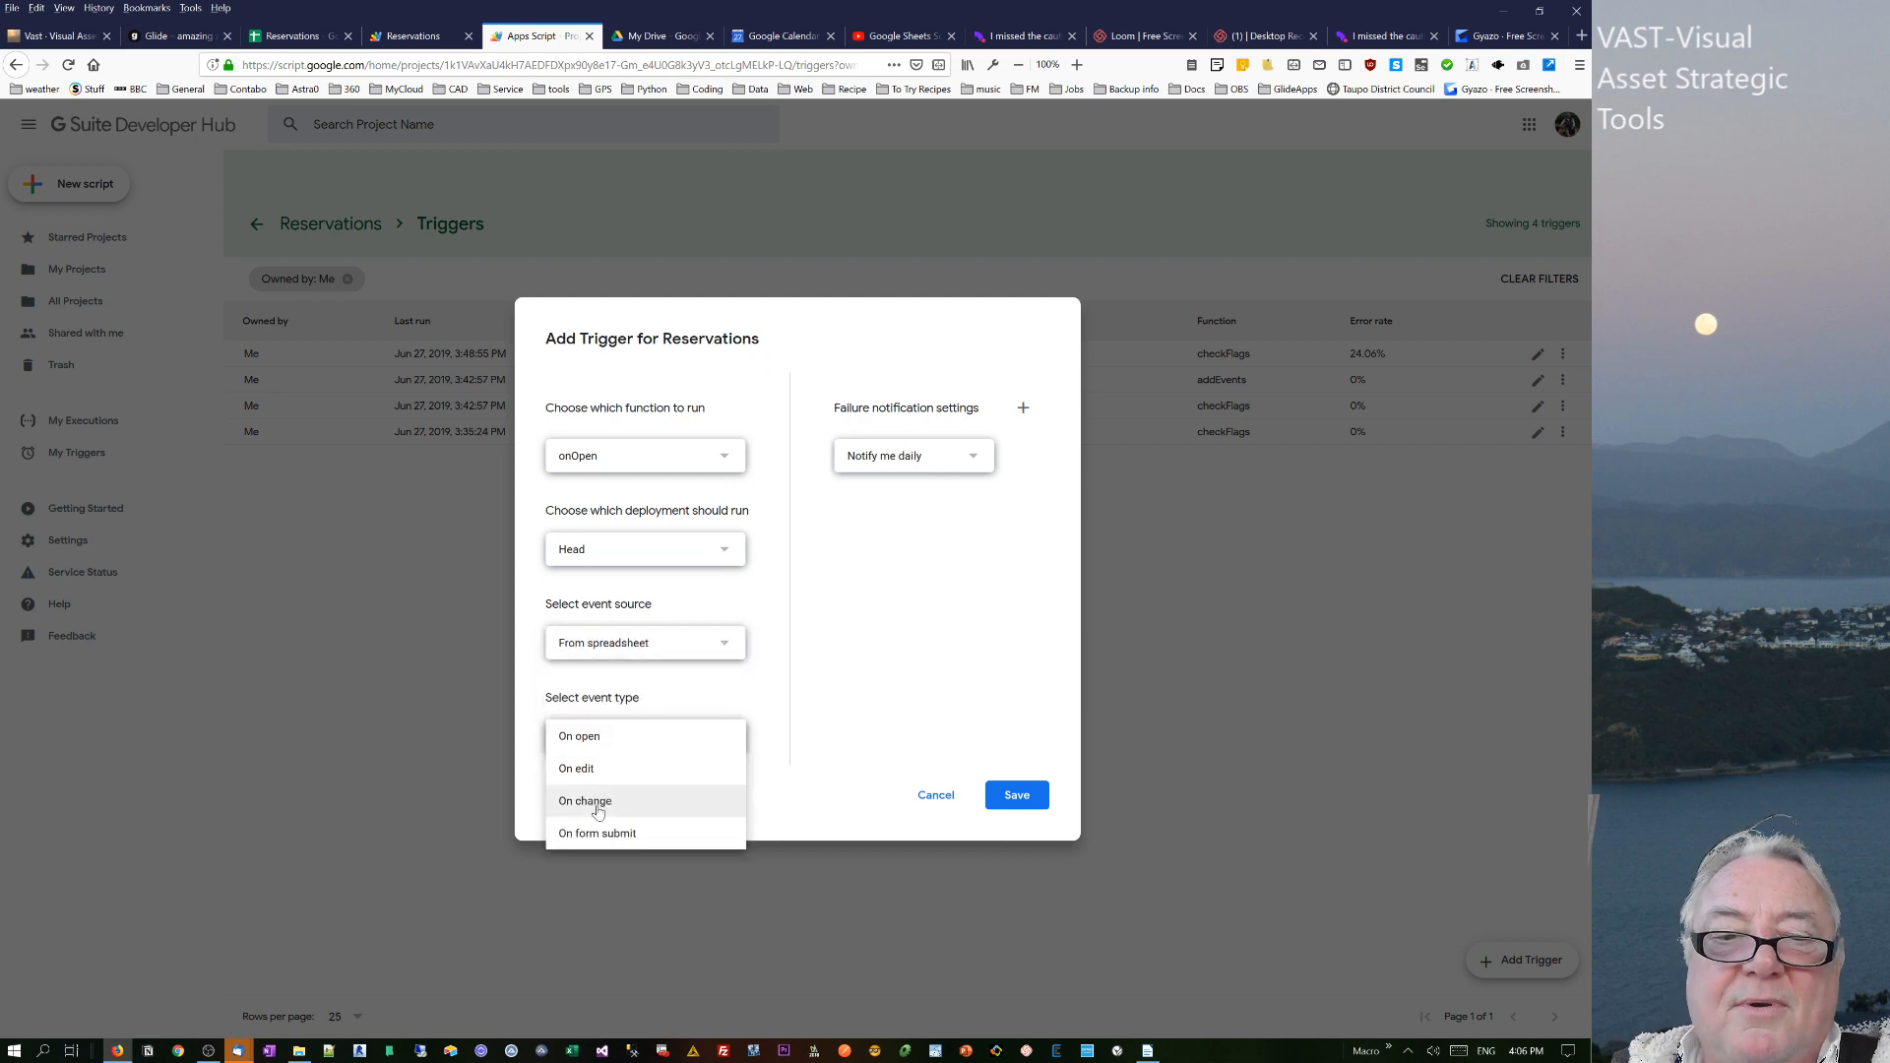
click(579, 735)
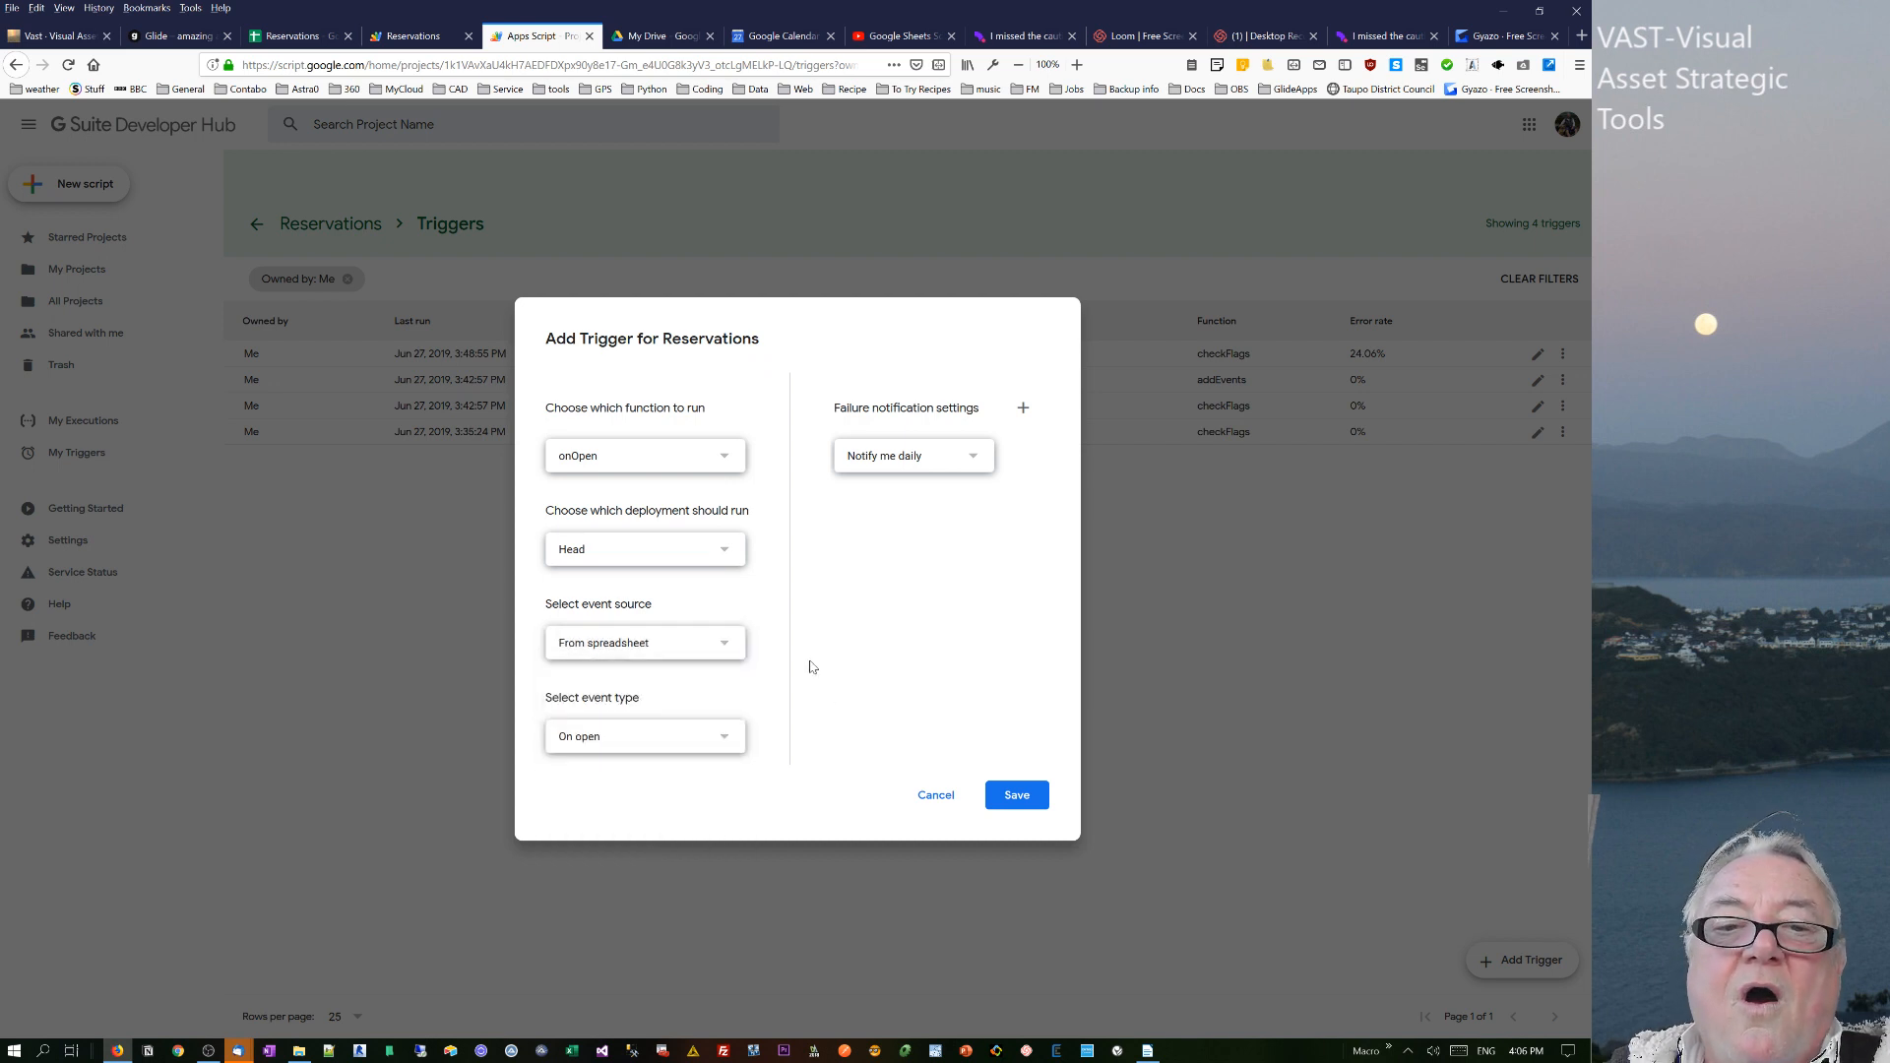
click(643, 643)
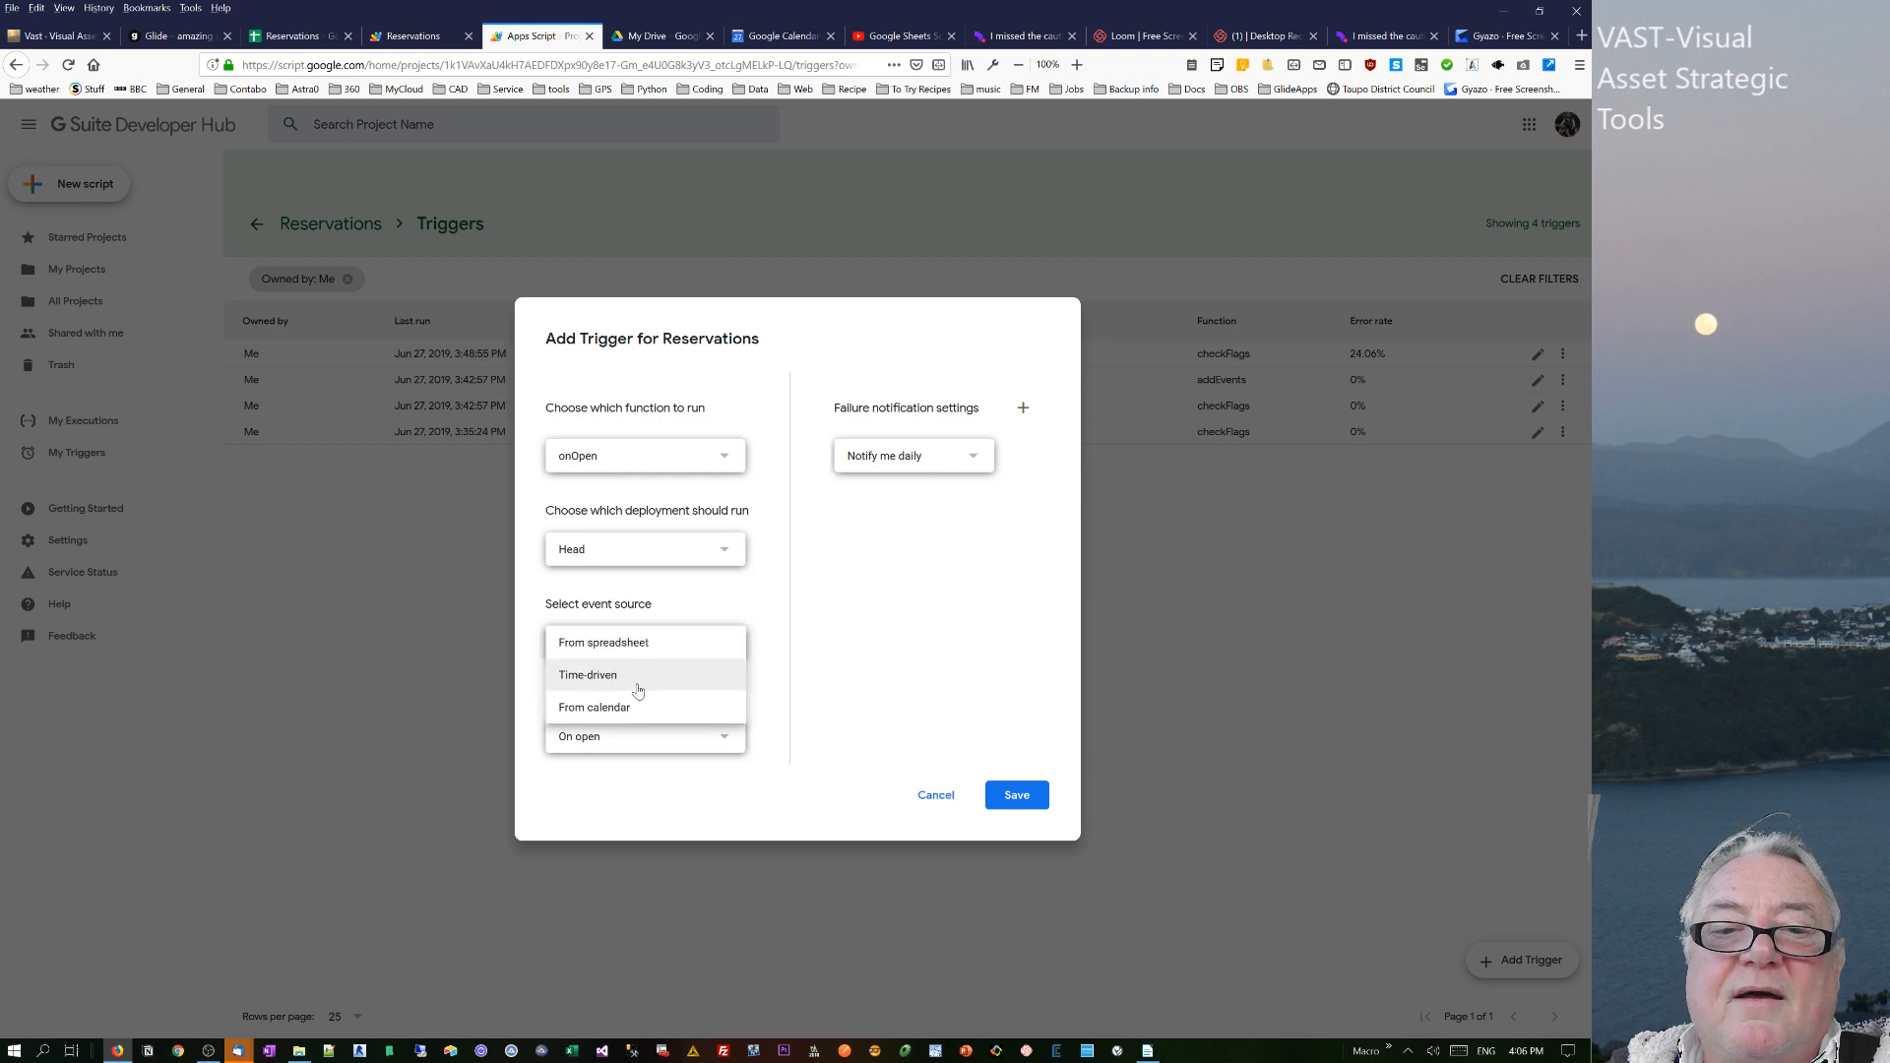
click(587, 674)
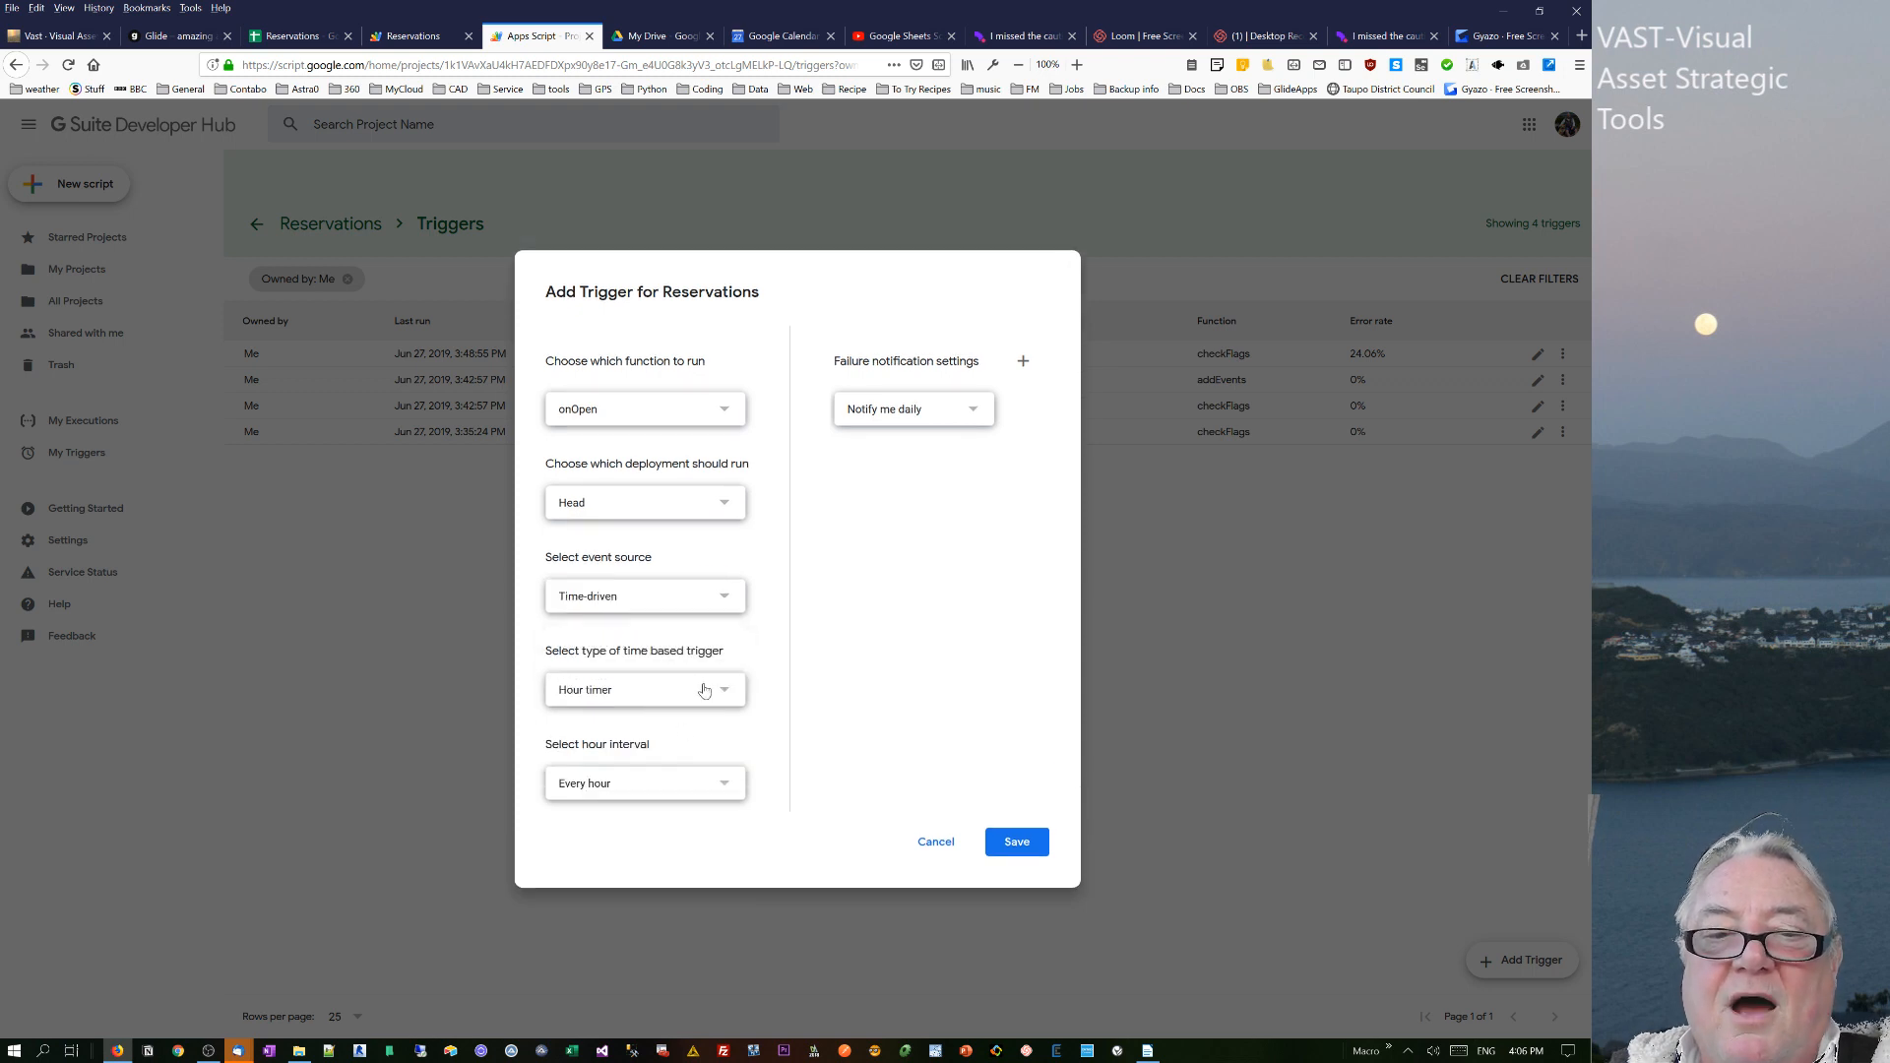
- Review the time-based trigger kinds while keeping the Hour timer schedule
click(643, 689)
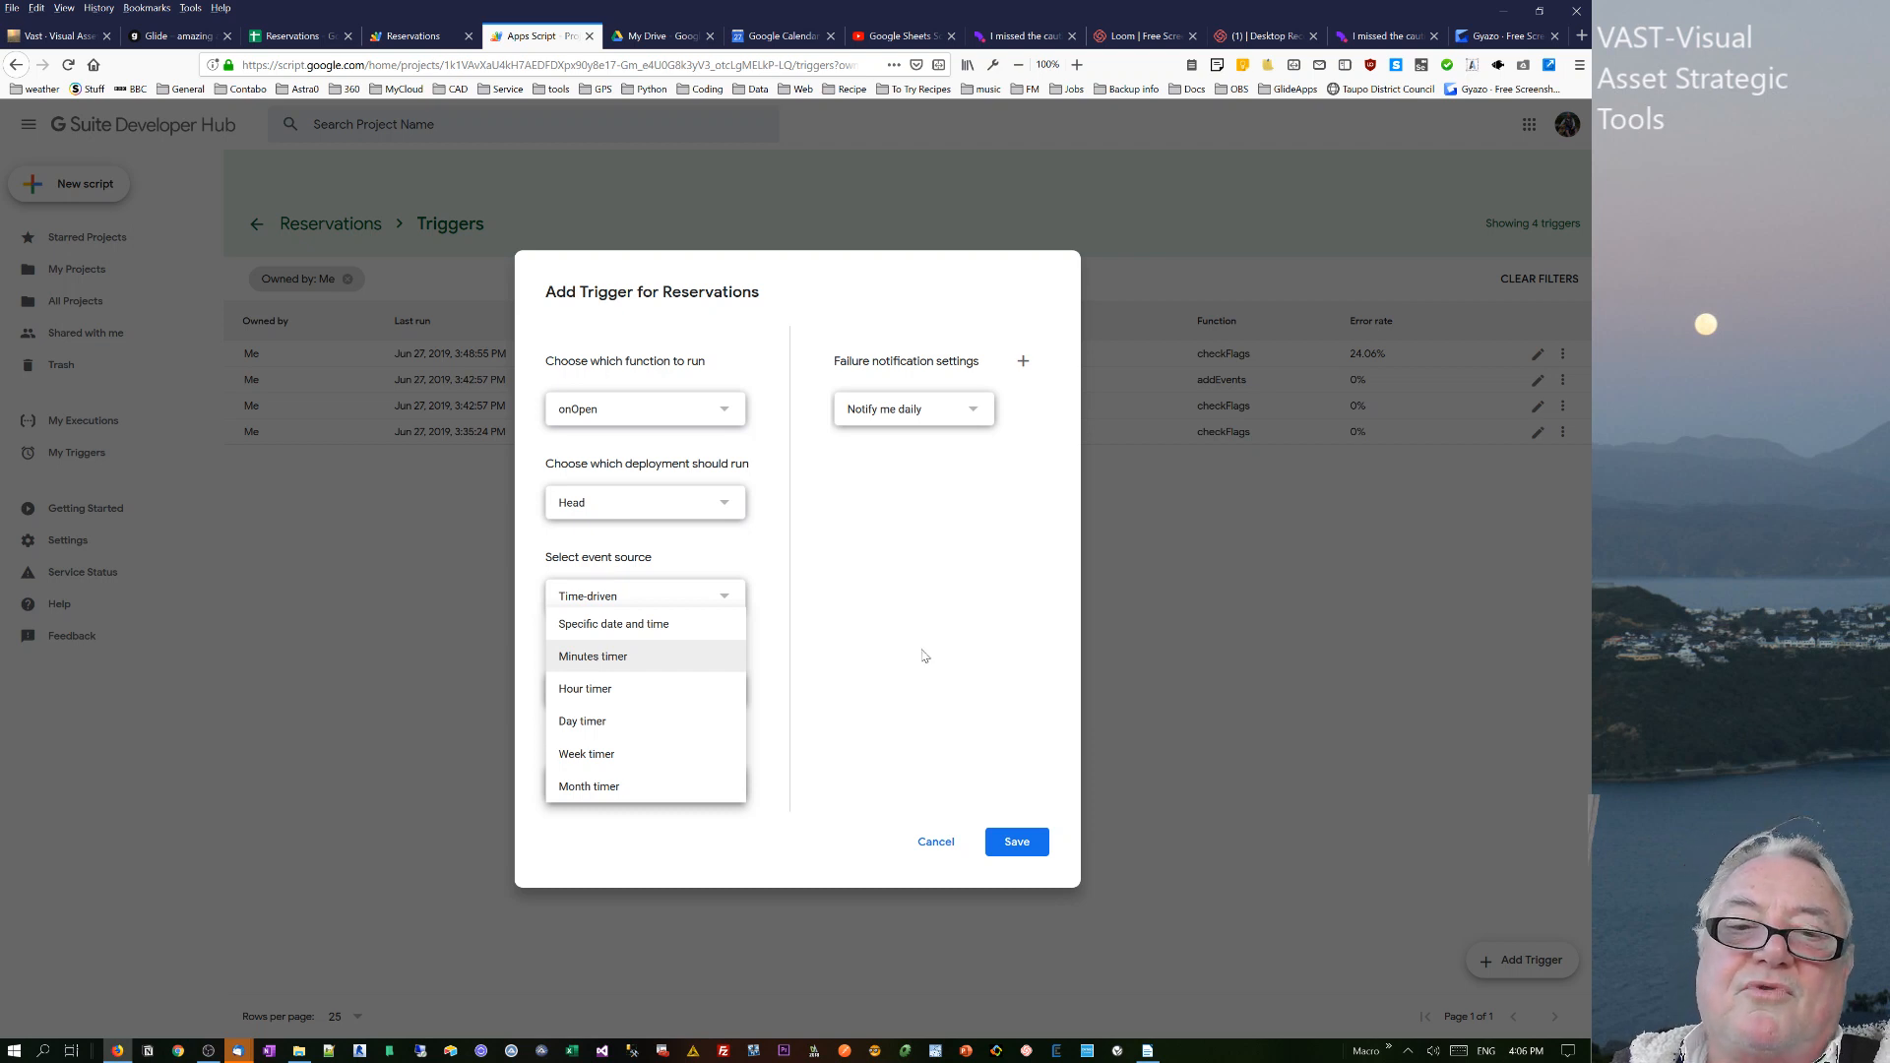
mouse_move(907, 630)
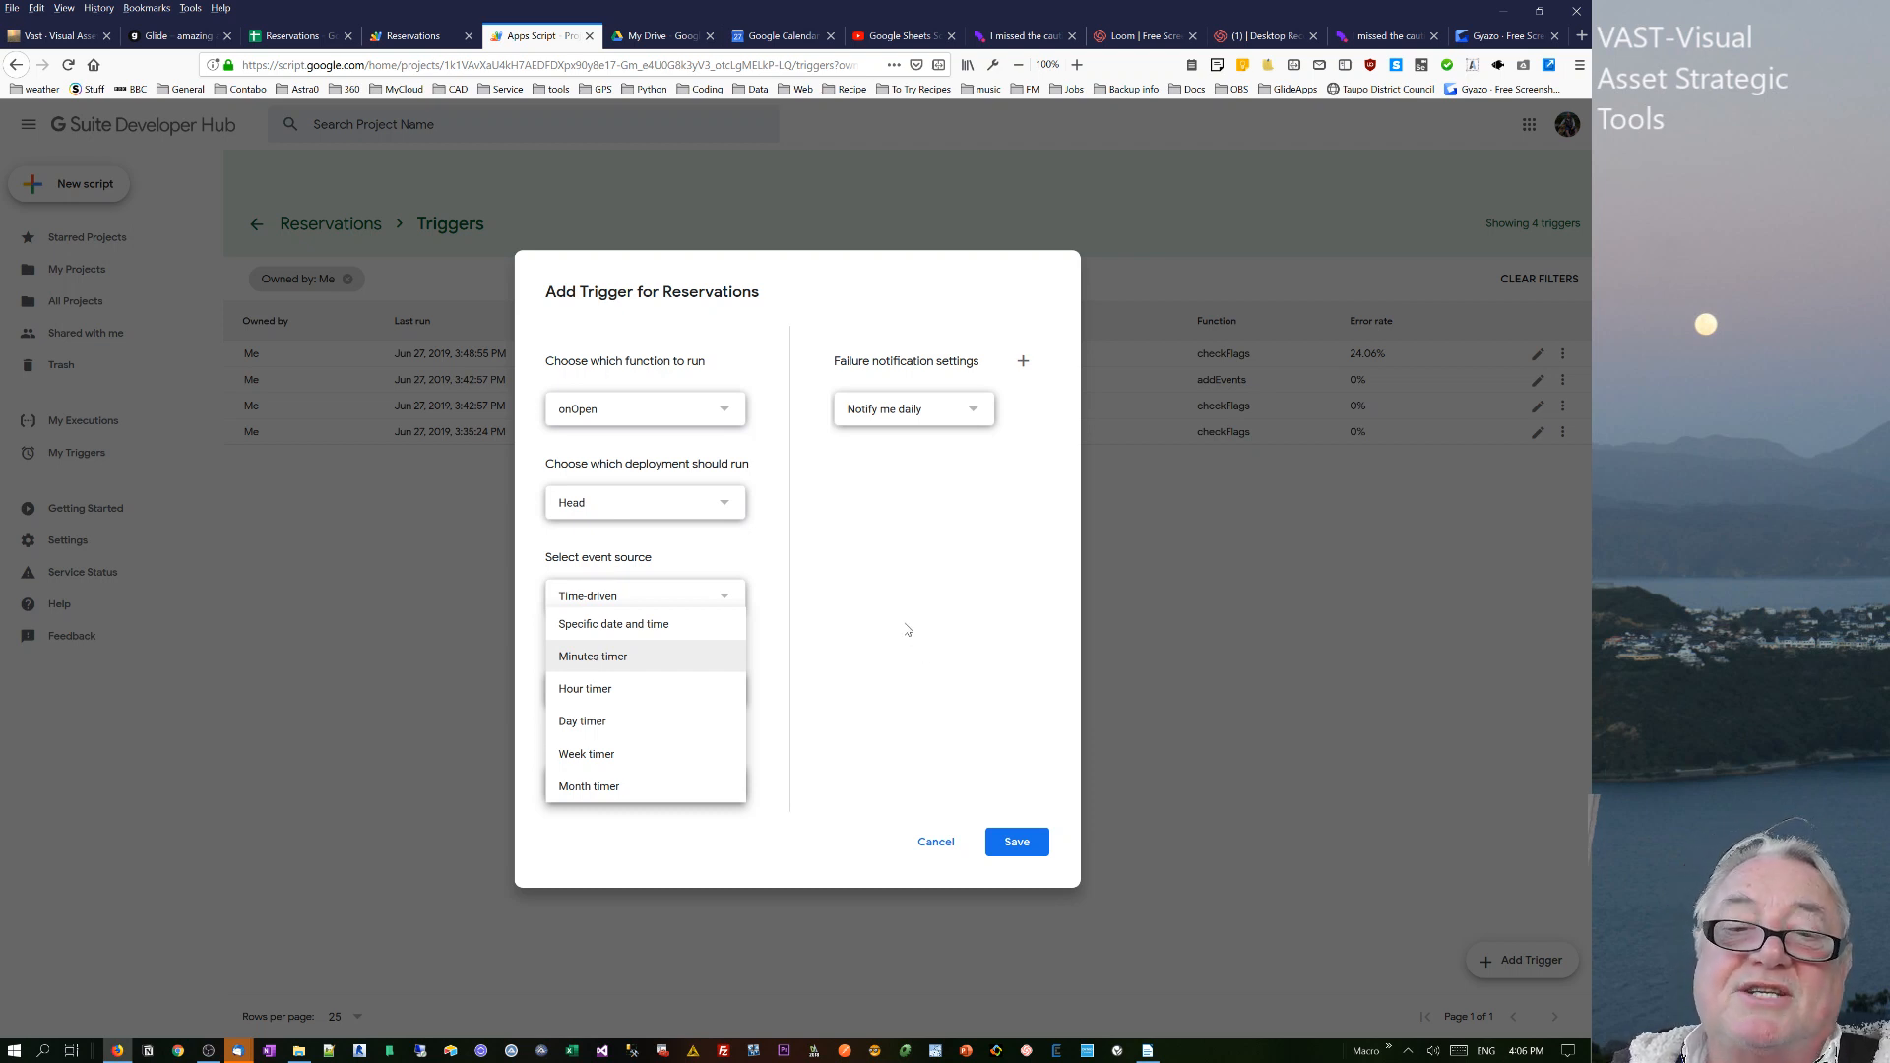
click(585, 688)
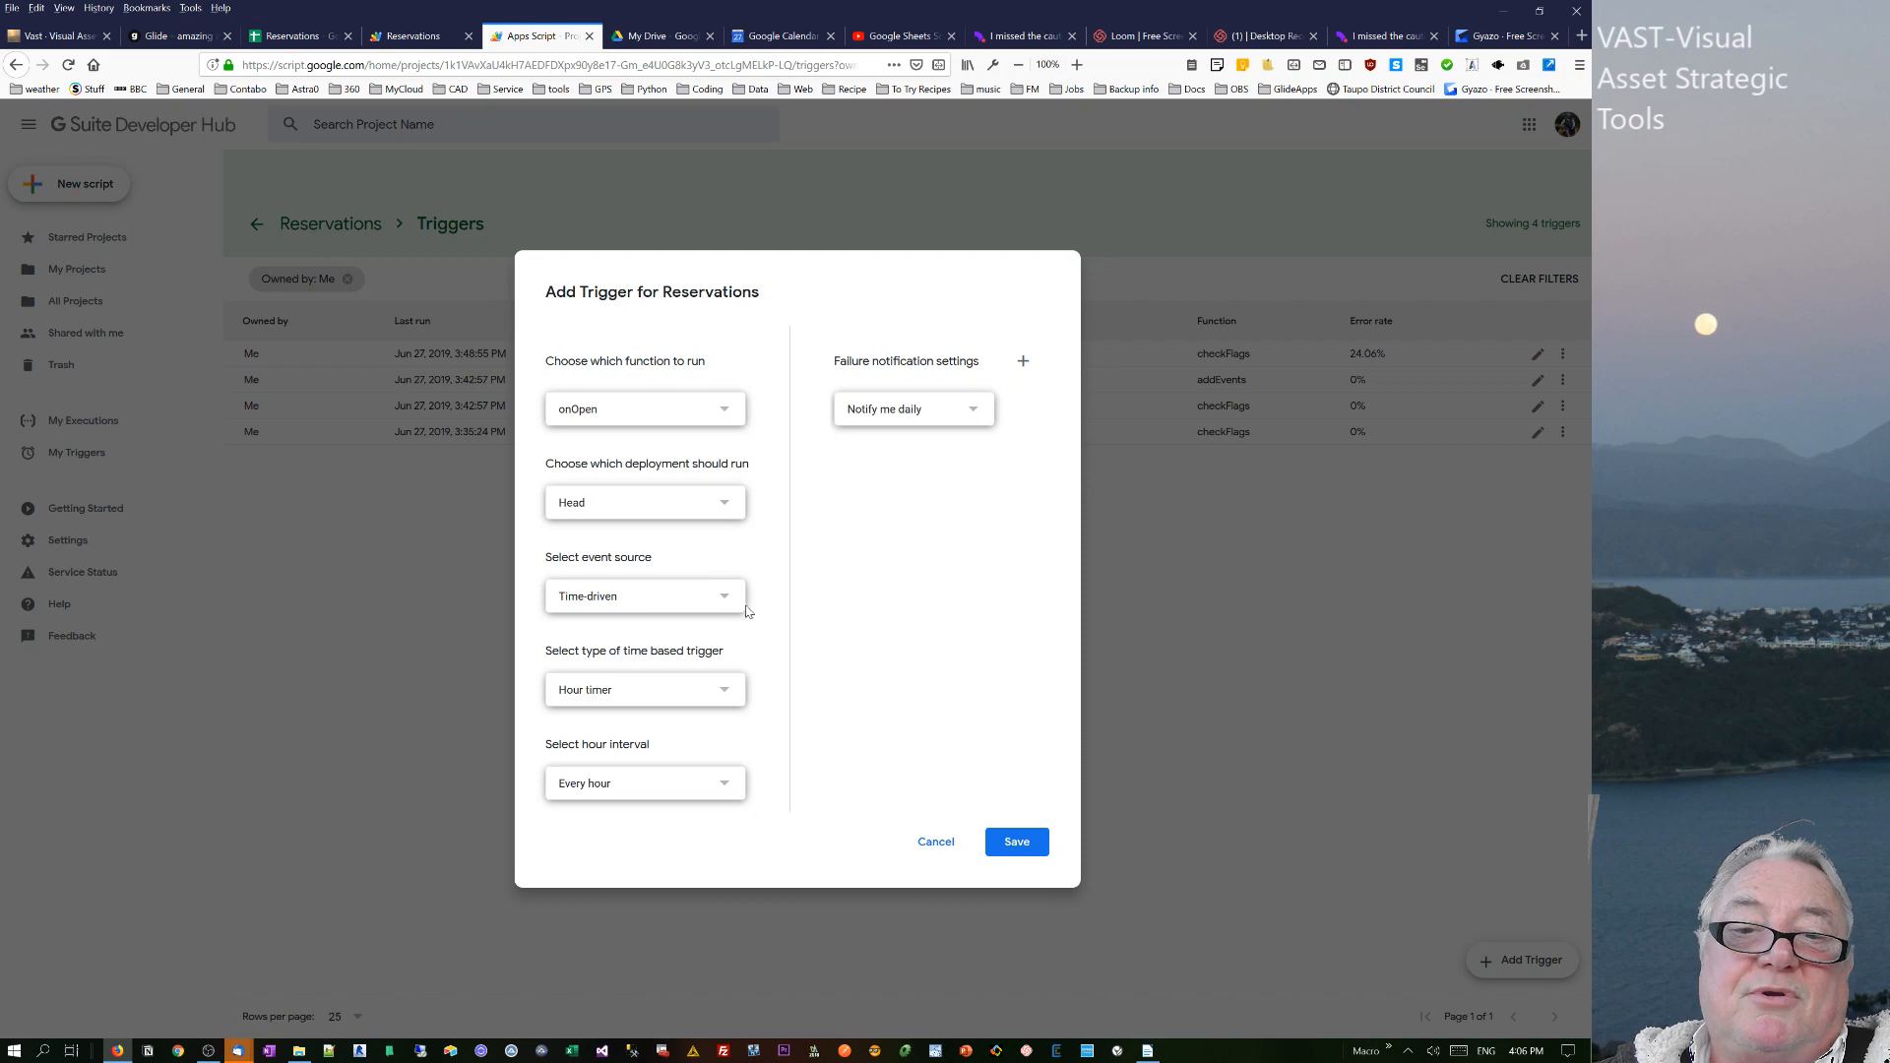
mouse_move(721, 645)
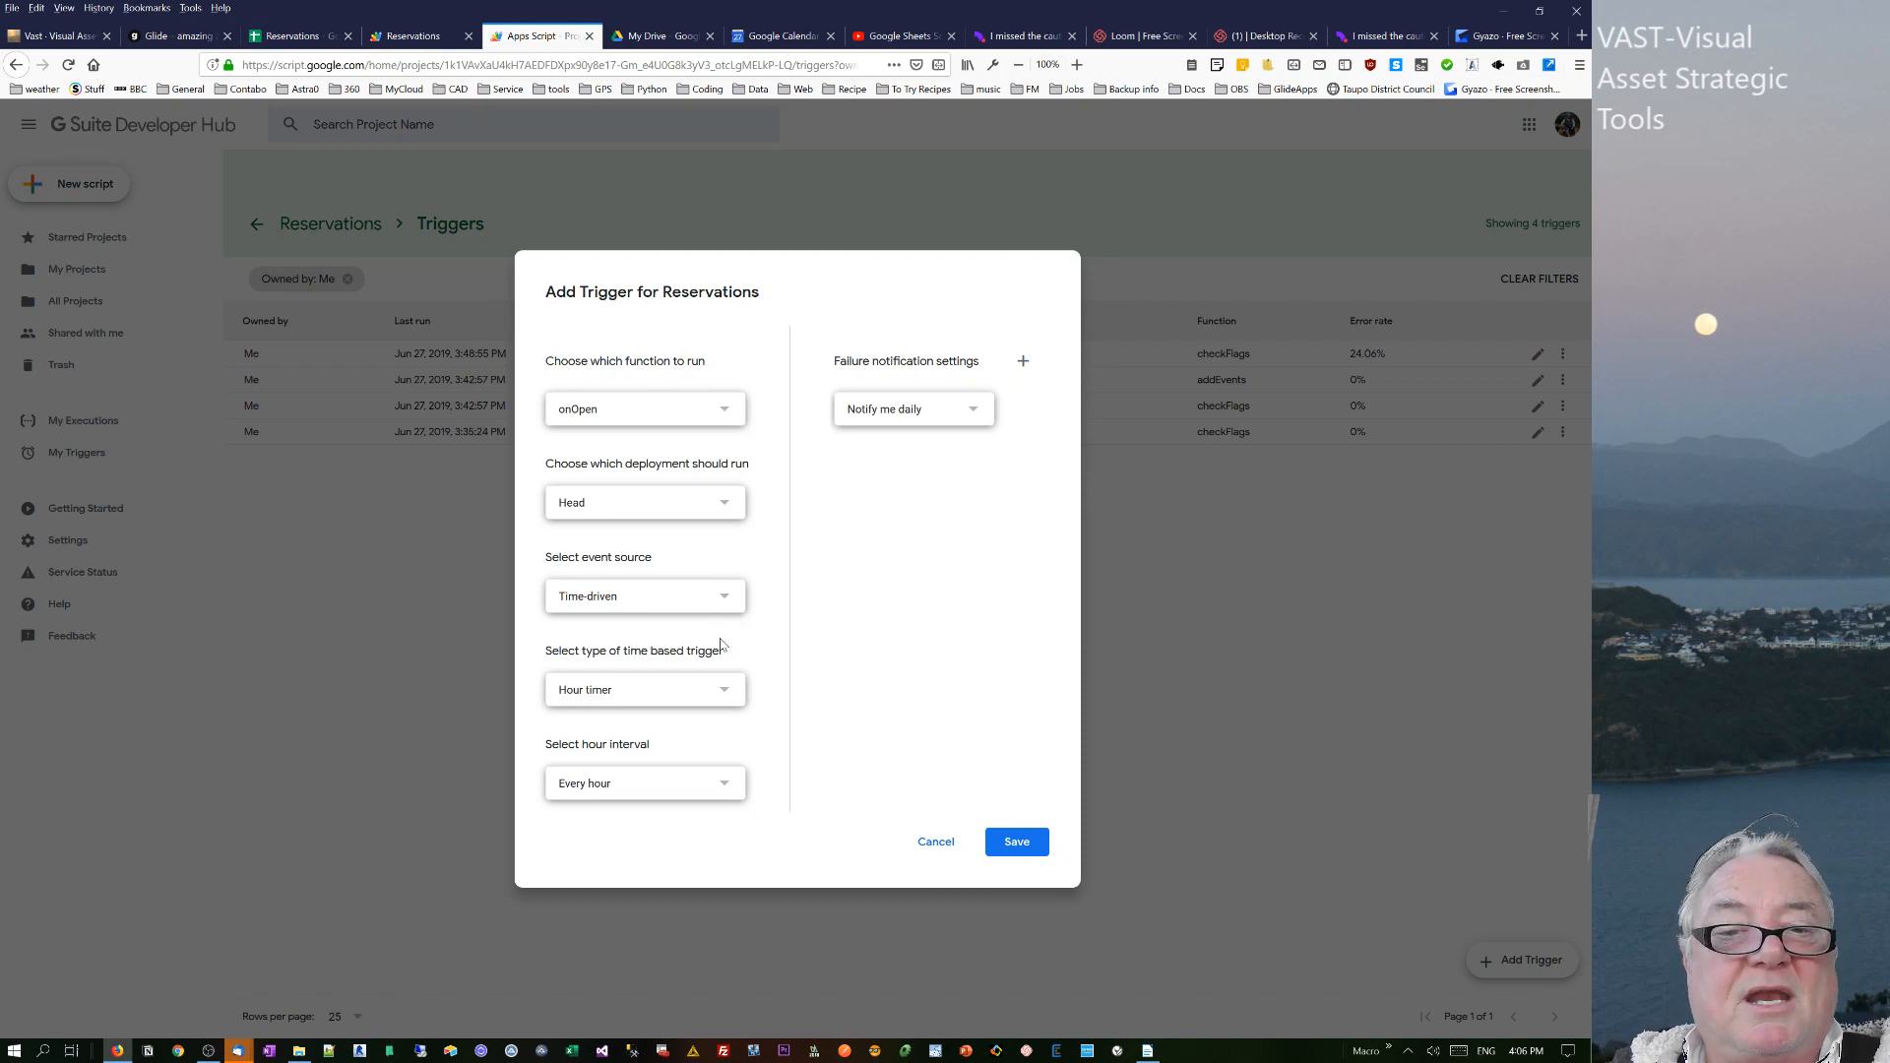
click(644, 688)
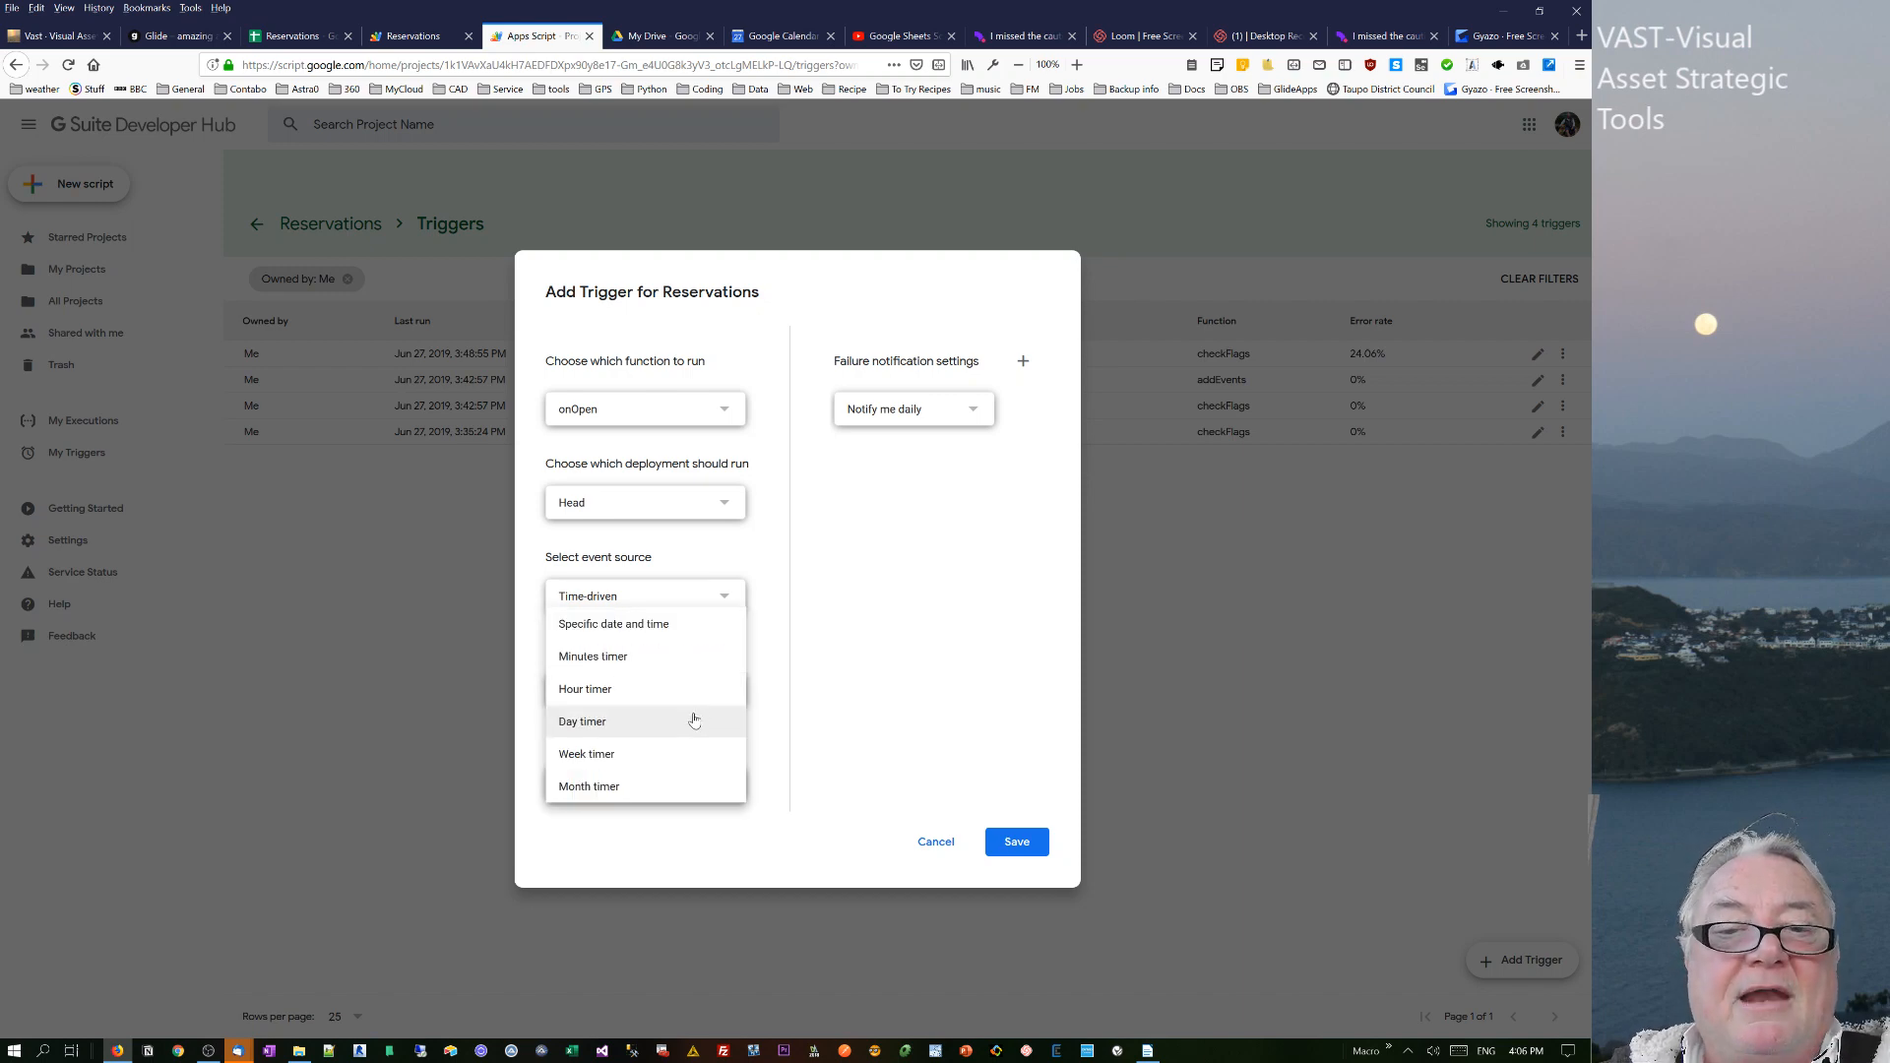
click(585, 688)
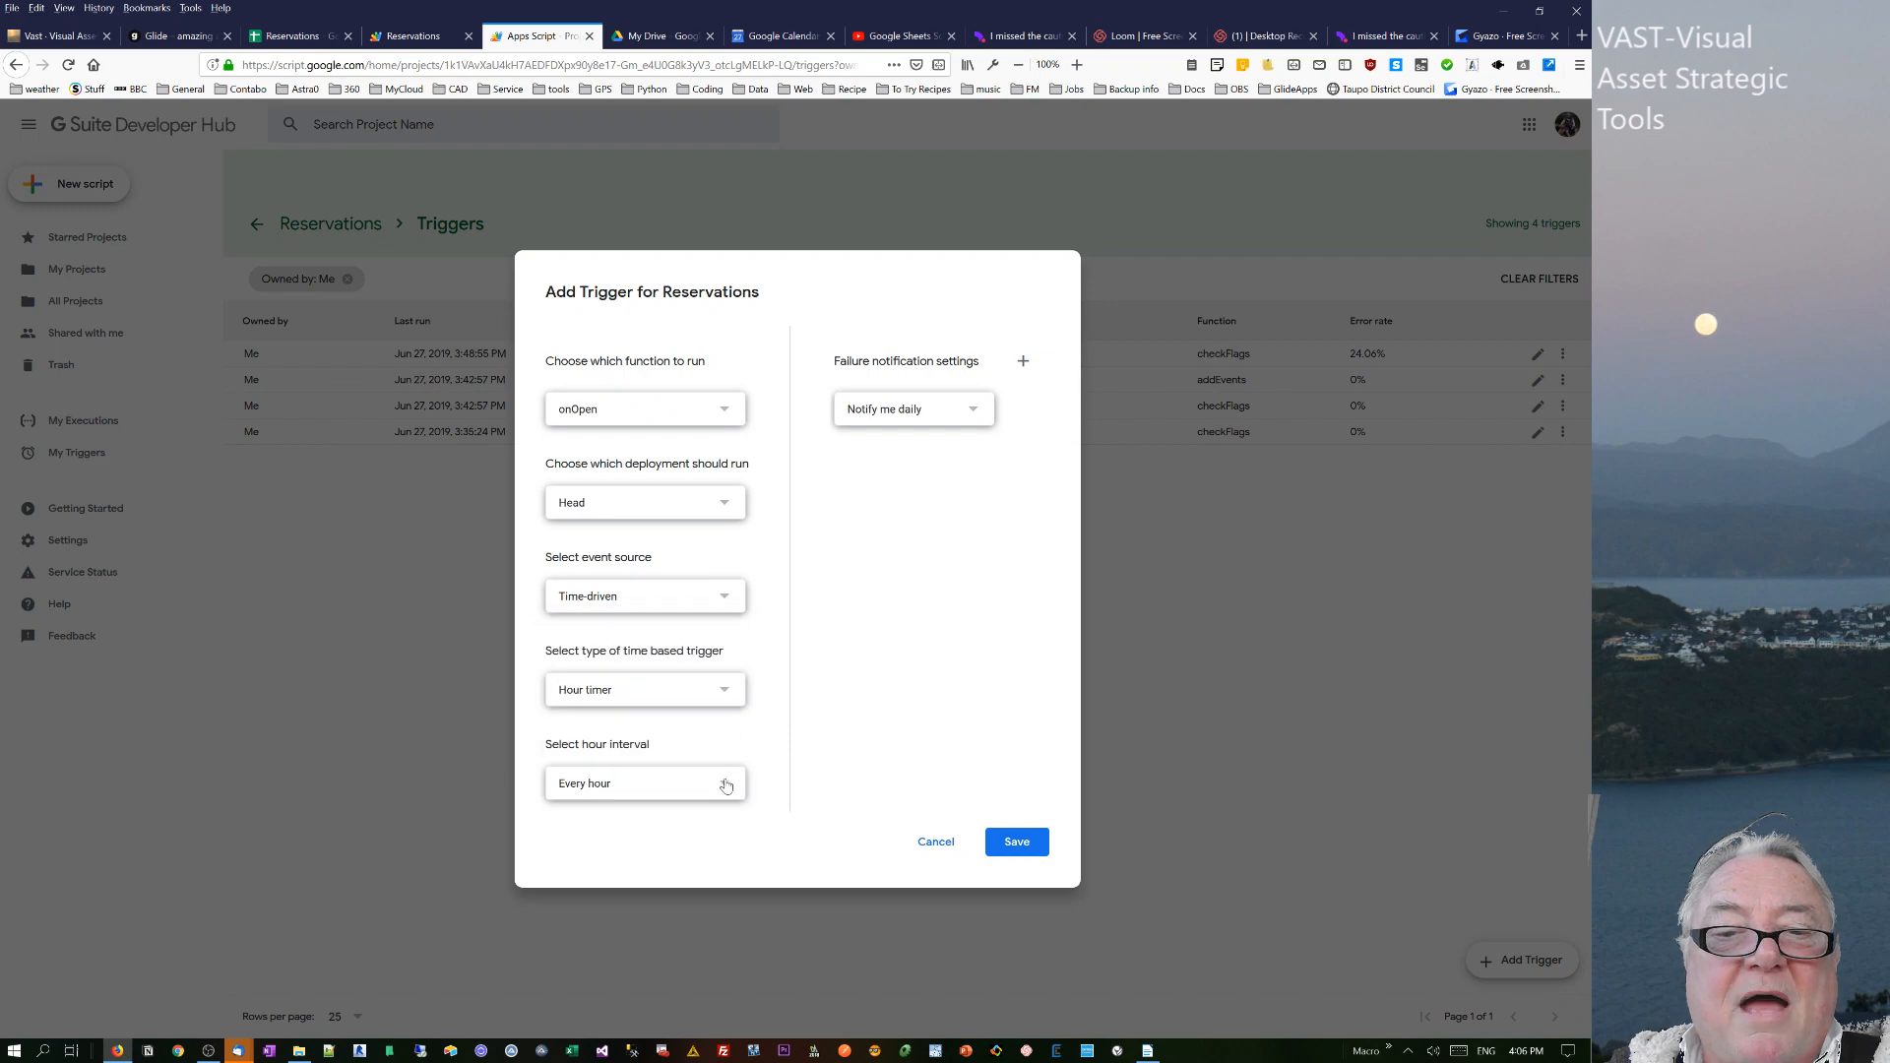
- Change the event source so the trigger fires From calendar on calendar updates
click(644, 689)
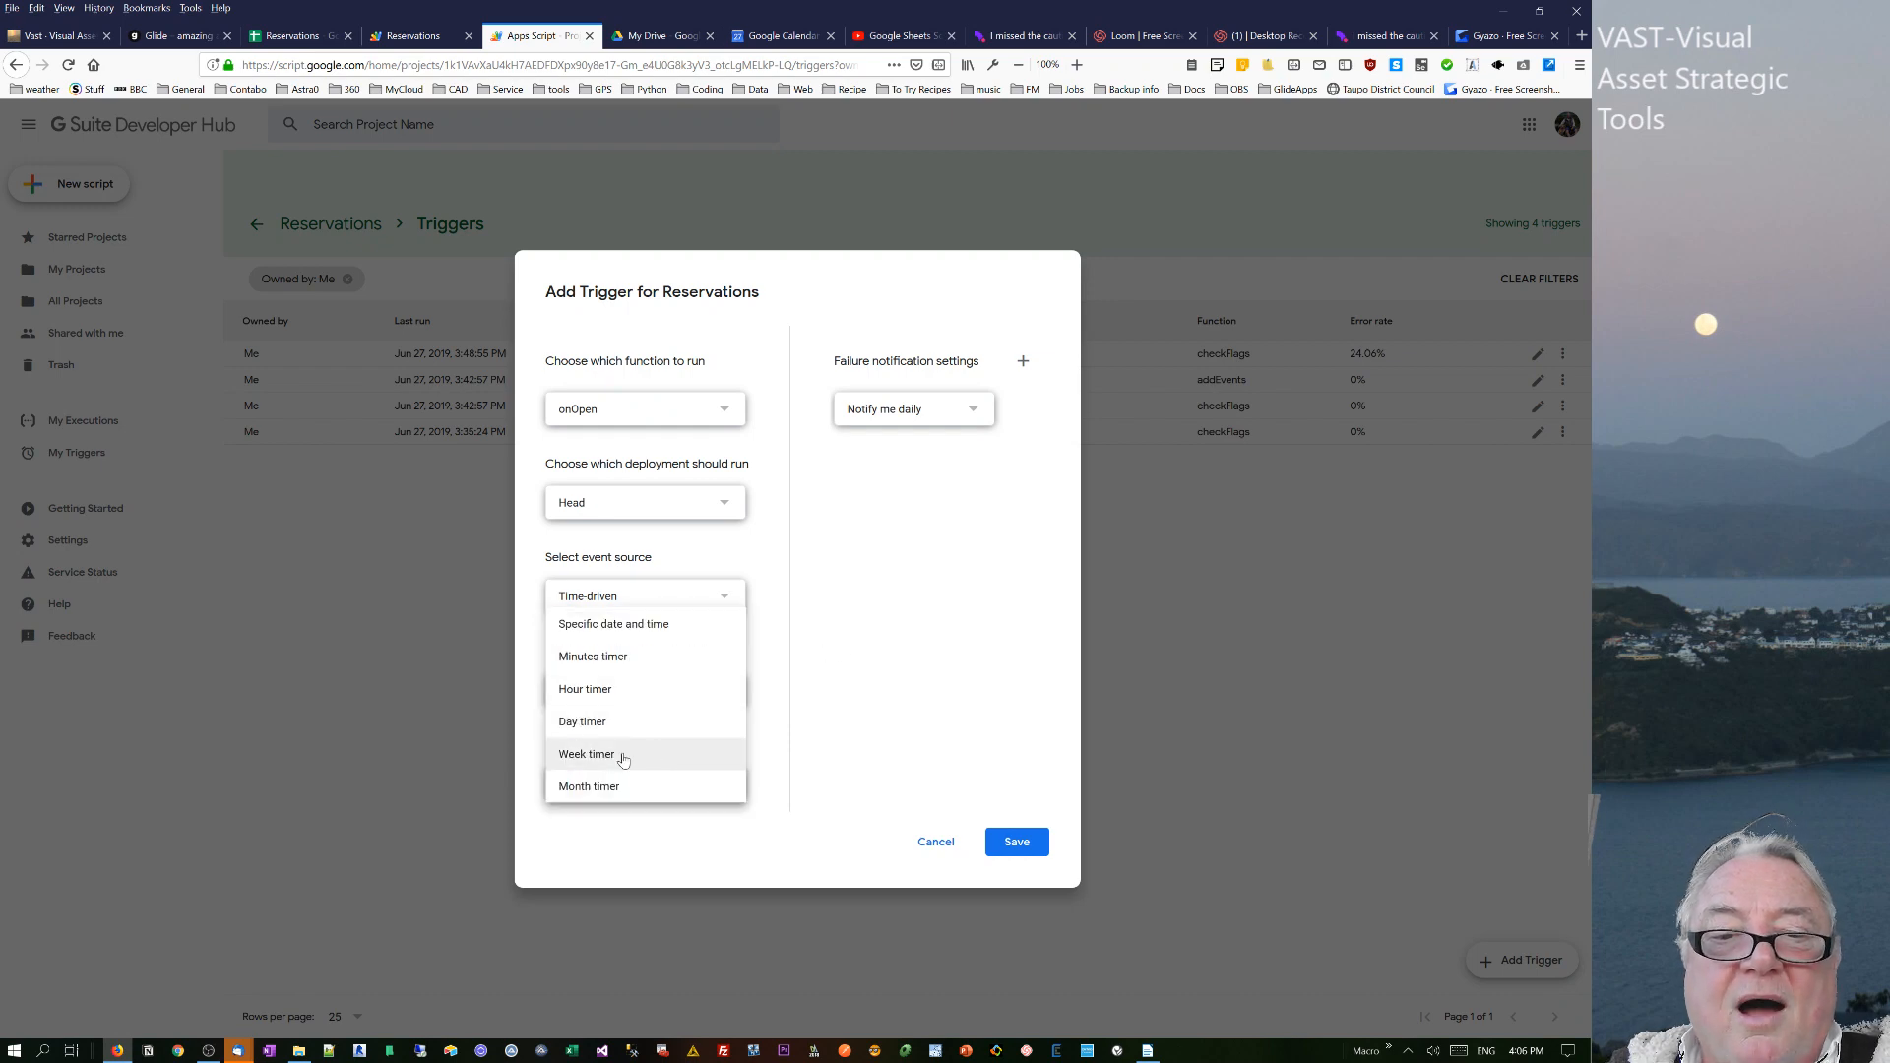
click(585, 688)
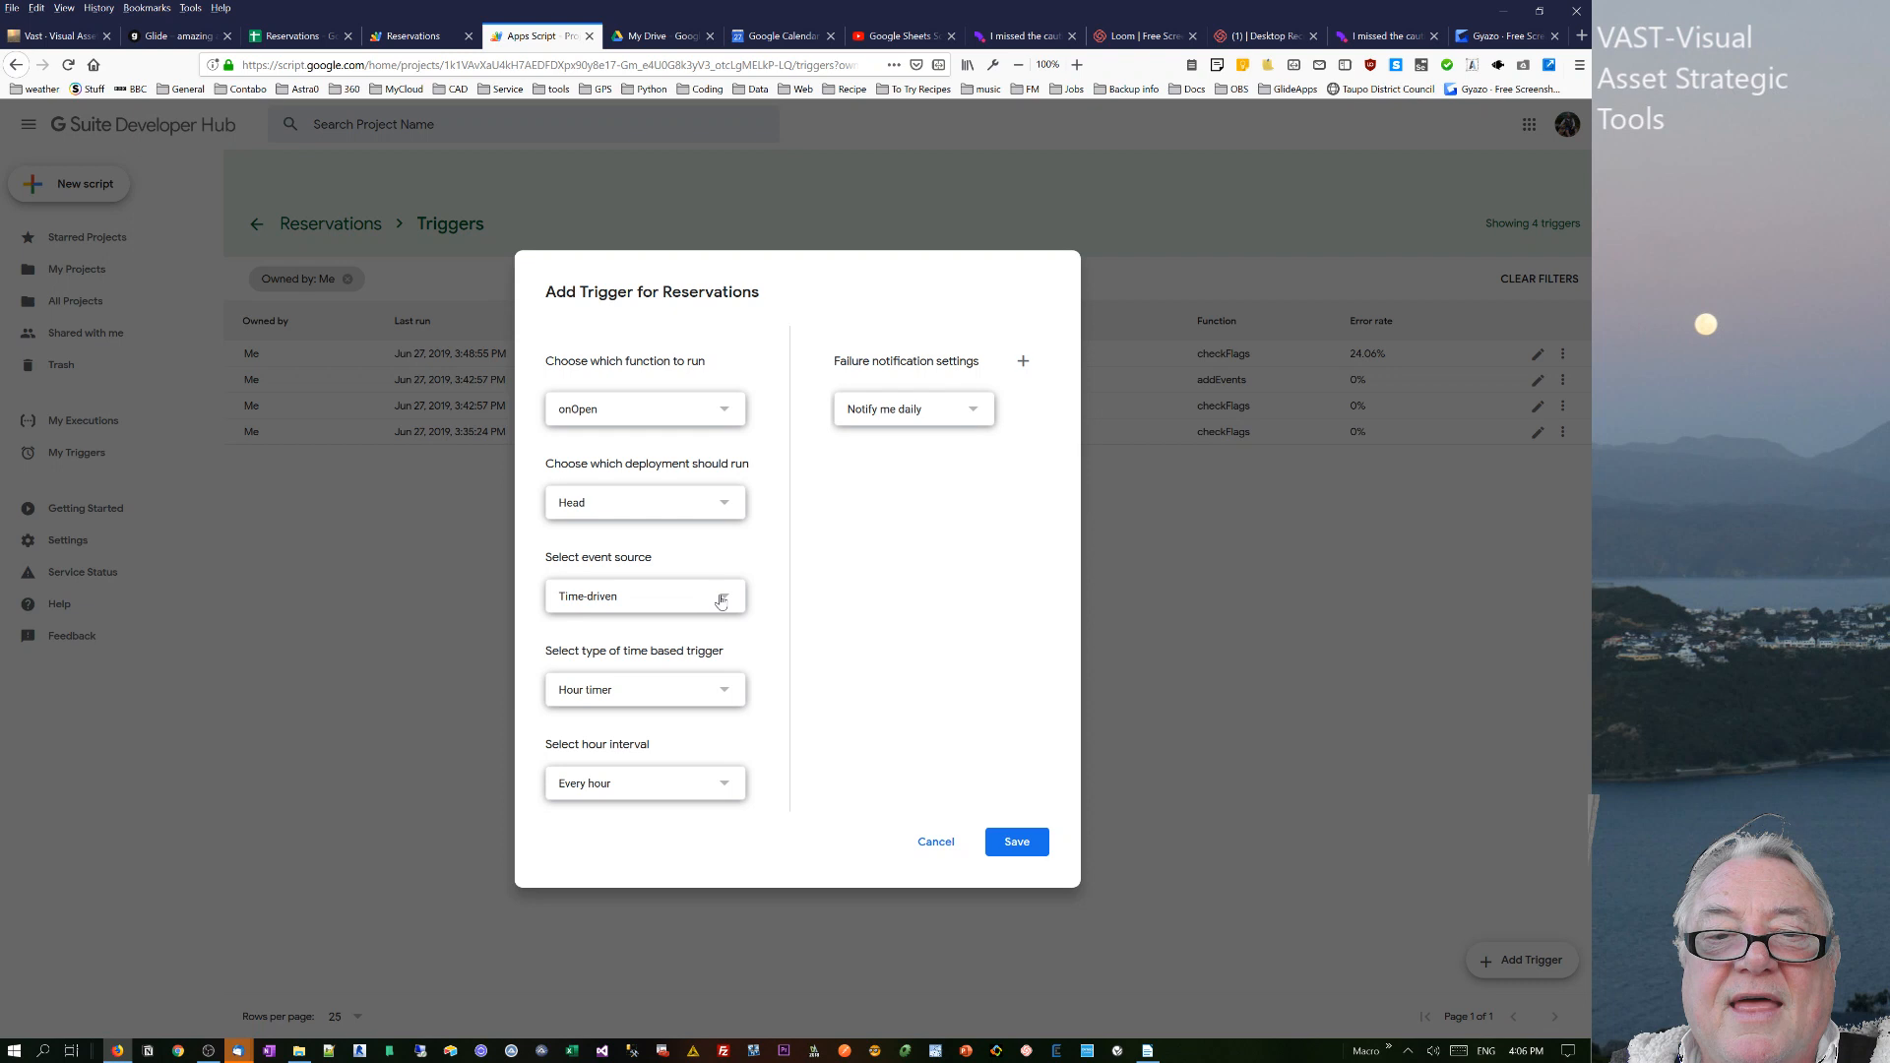
click(644, 595)
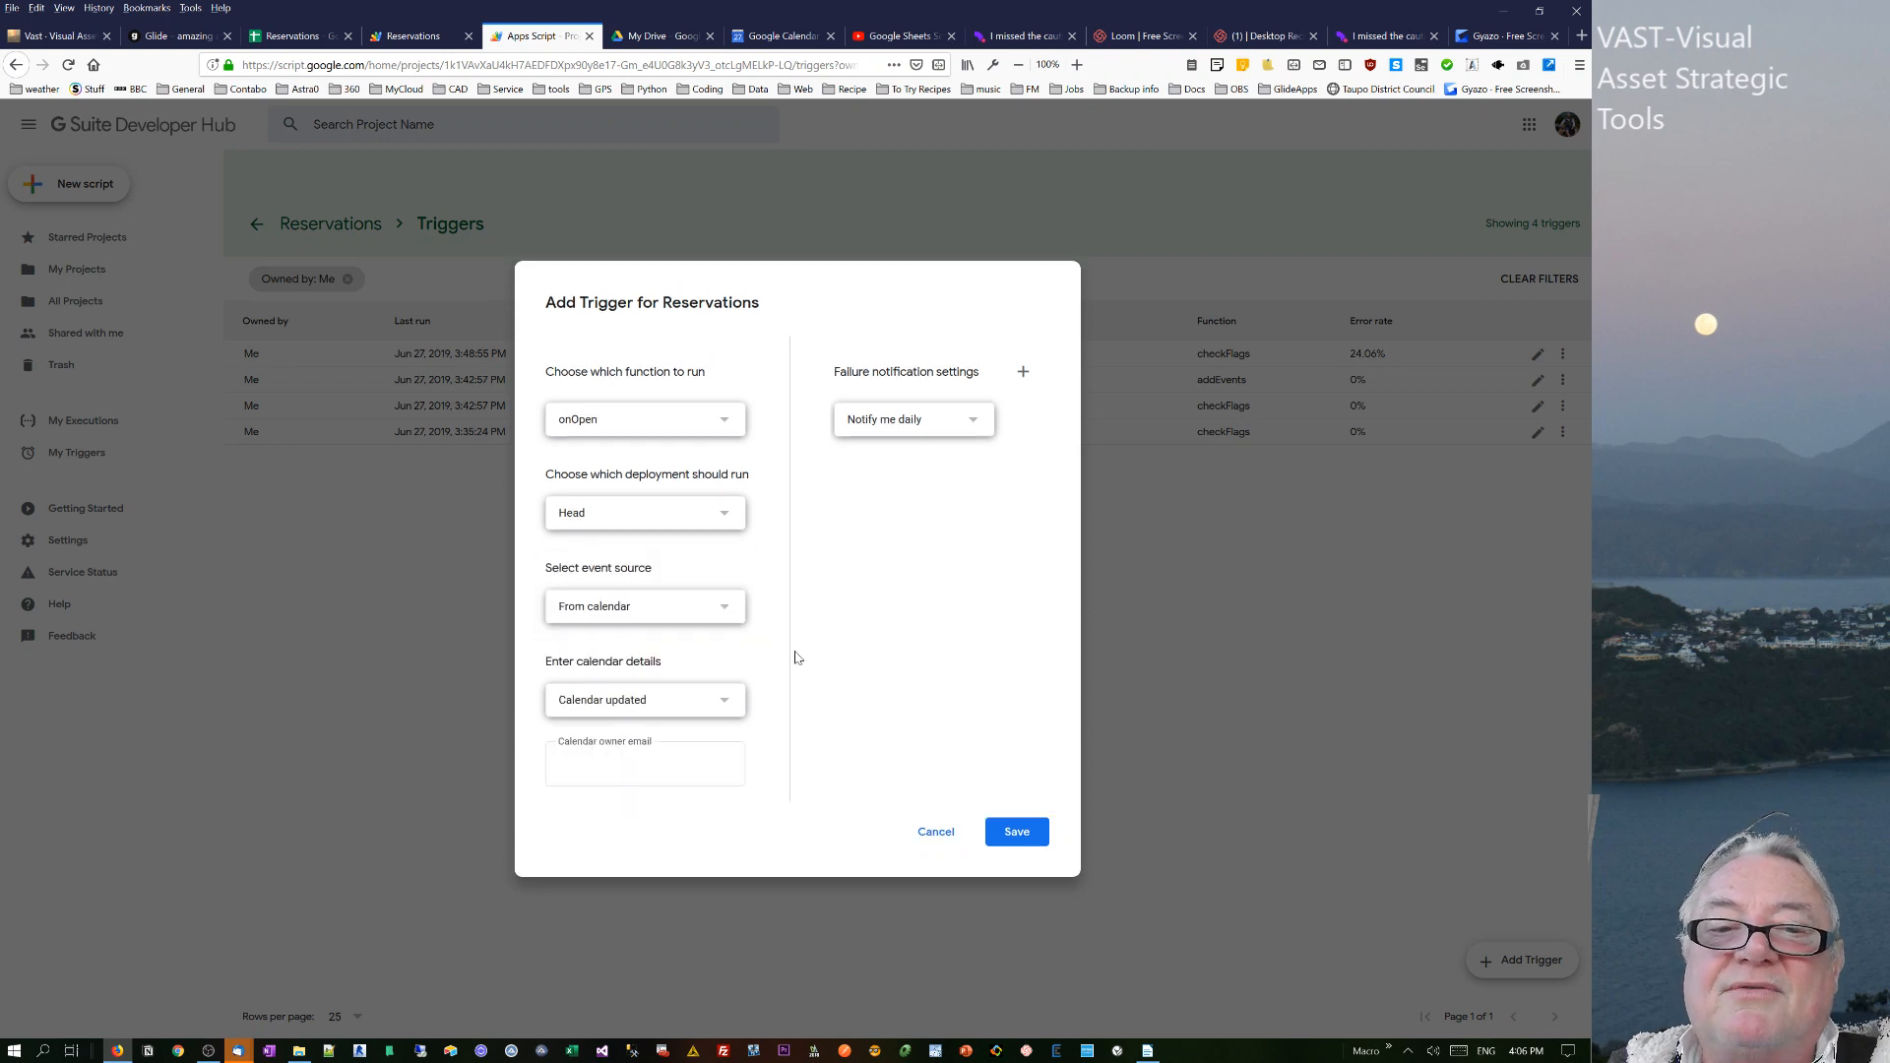
mouse_move(702, 683)
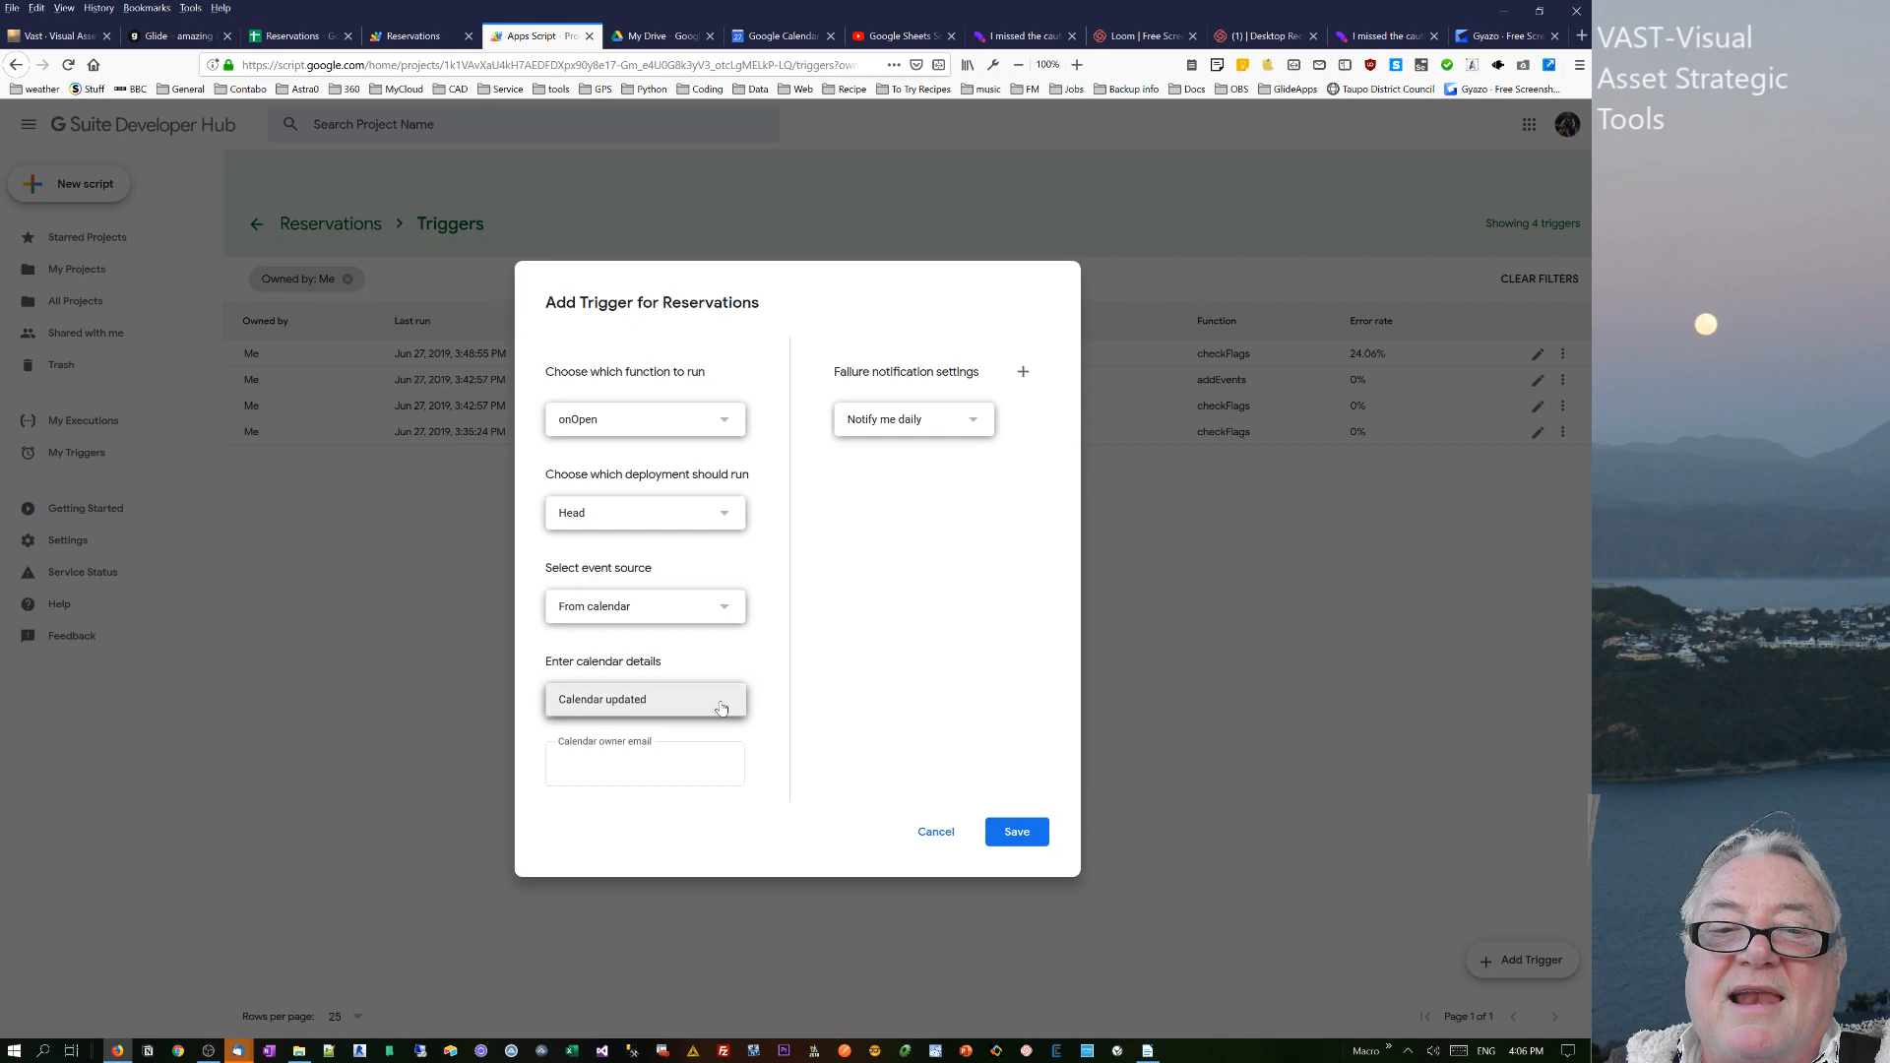
- Recheck the calendar event options and confirm the calendar event source
click(643, 763)
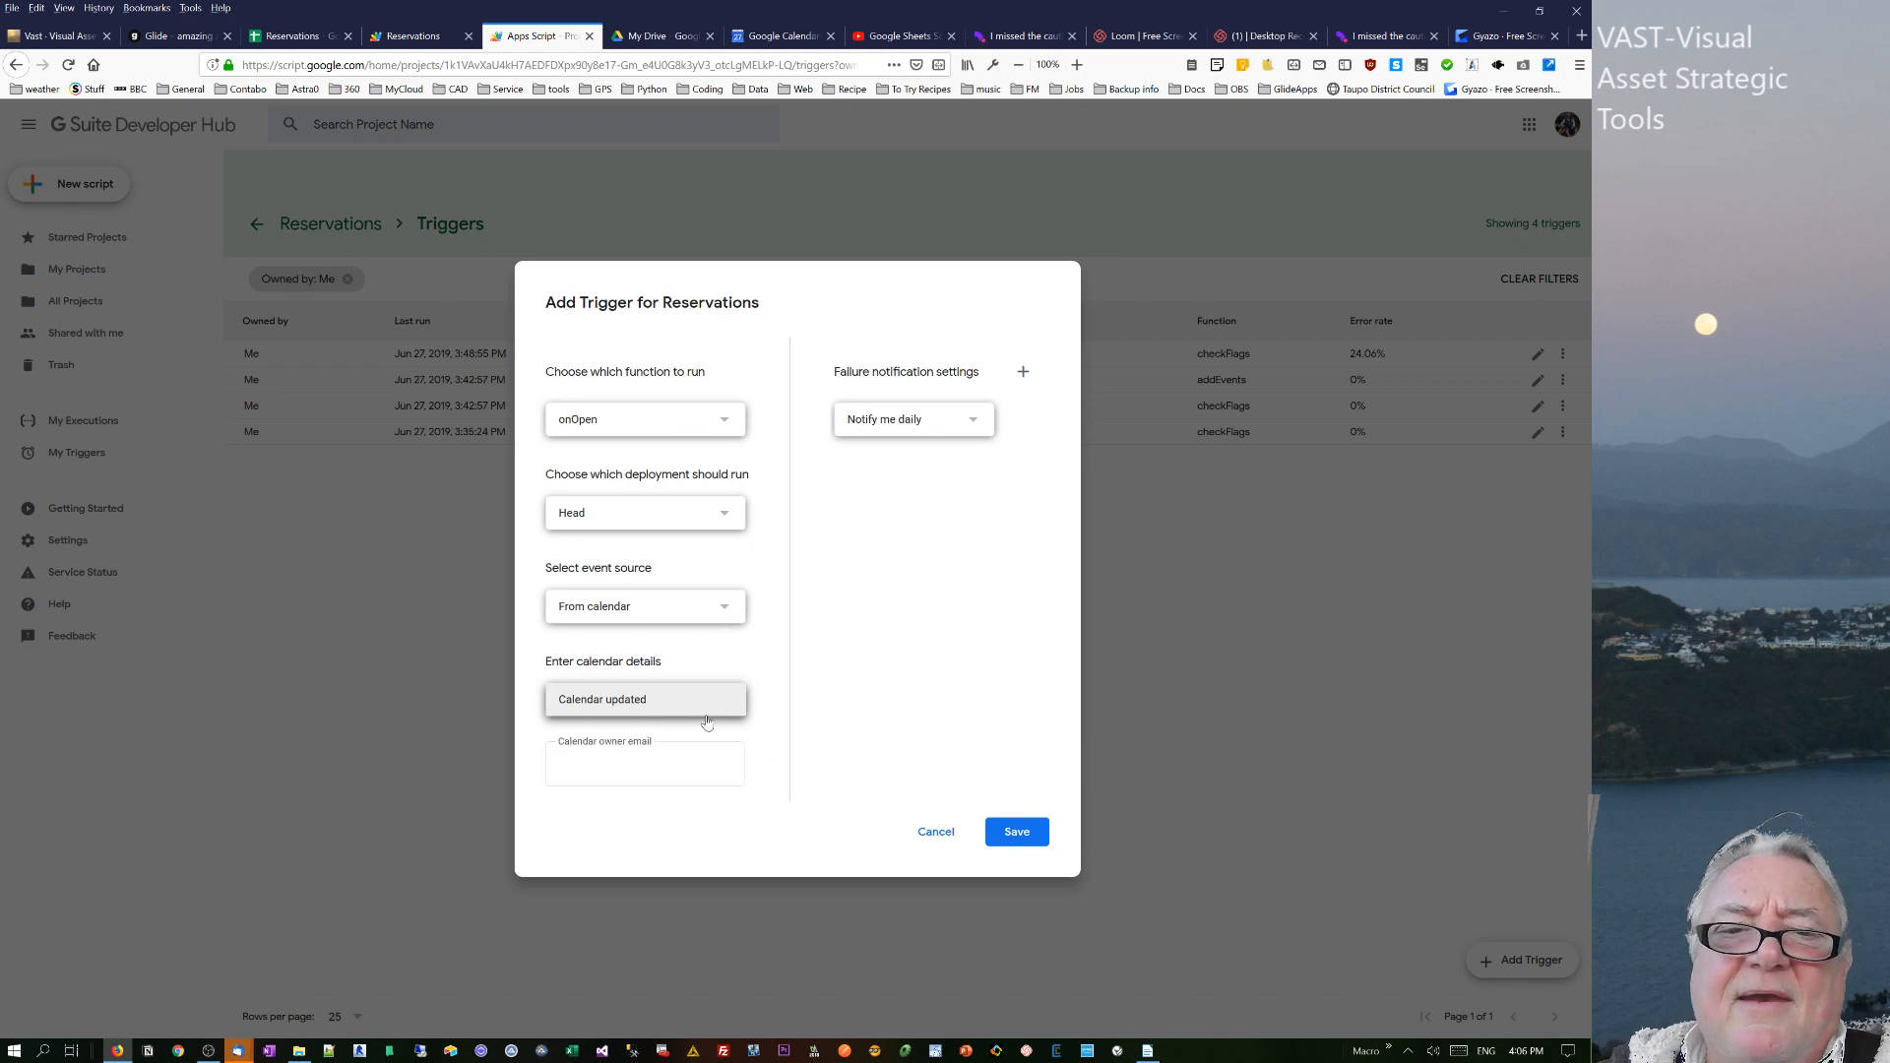
click(644, 512)
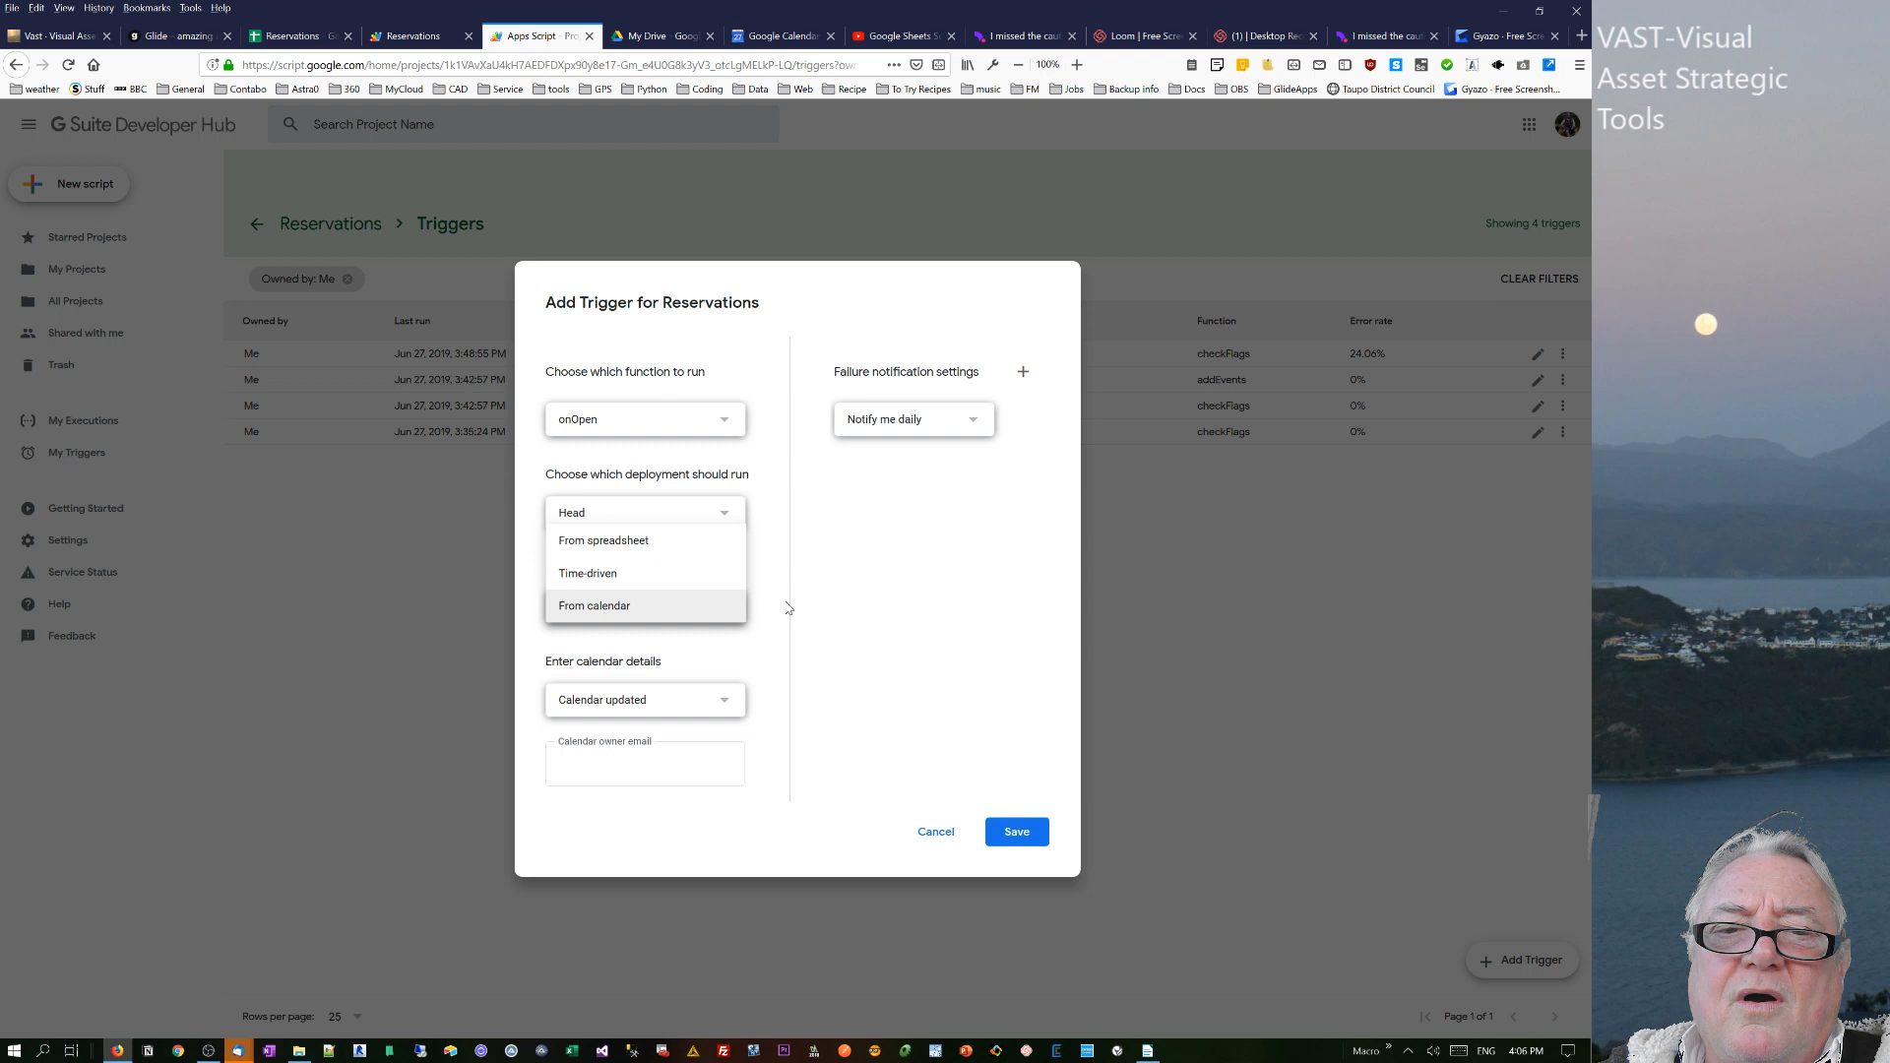
click(595, 605)
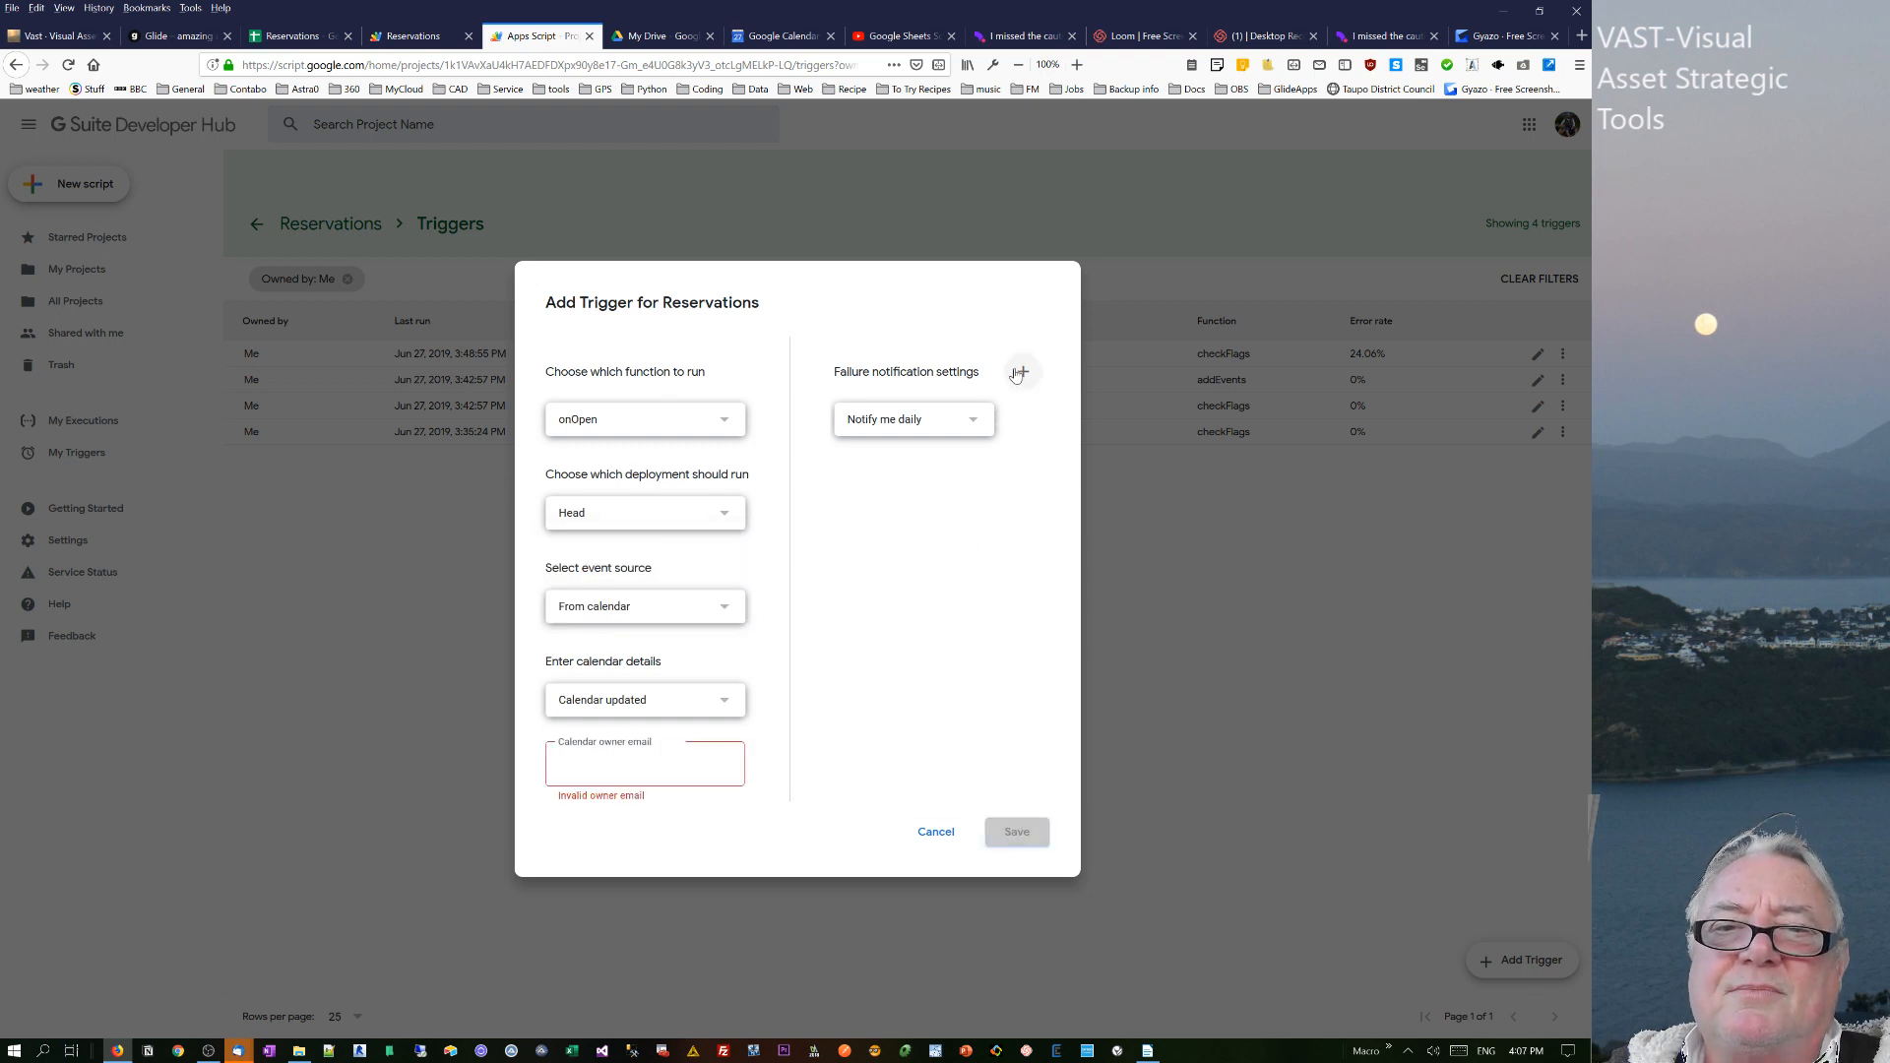
- Add a failure notification setting, then cancel the new trigger, leaving the four existing ones
click(1020, 370)
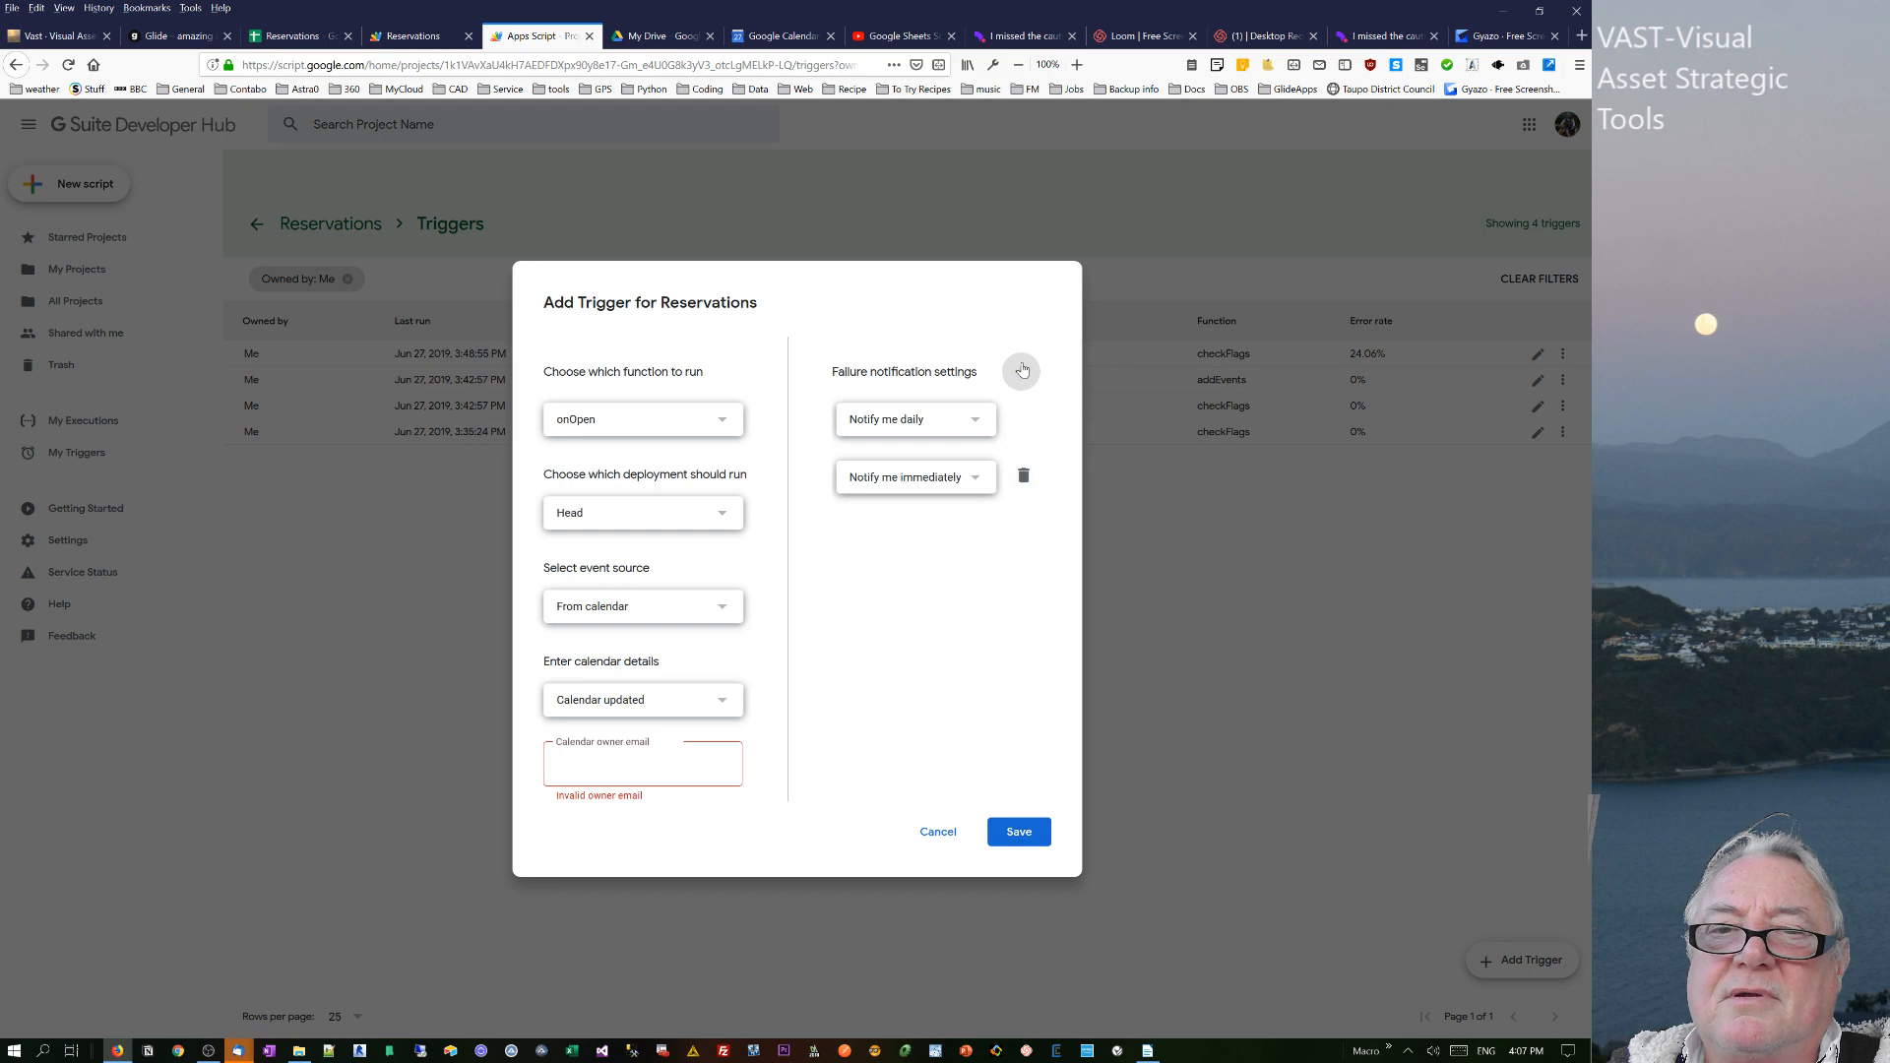
click(936, 832)
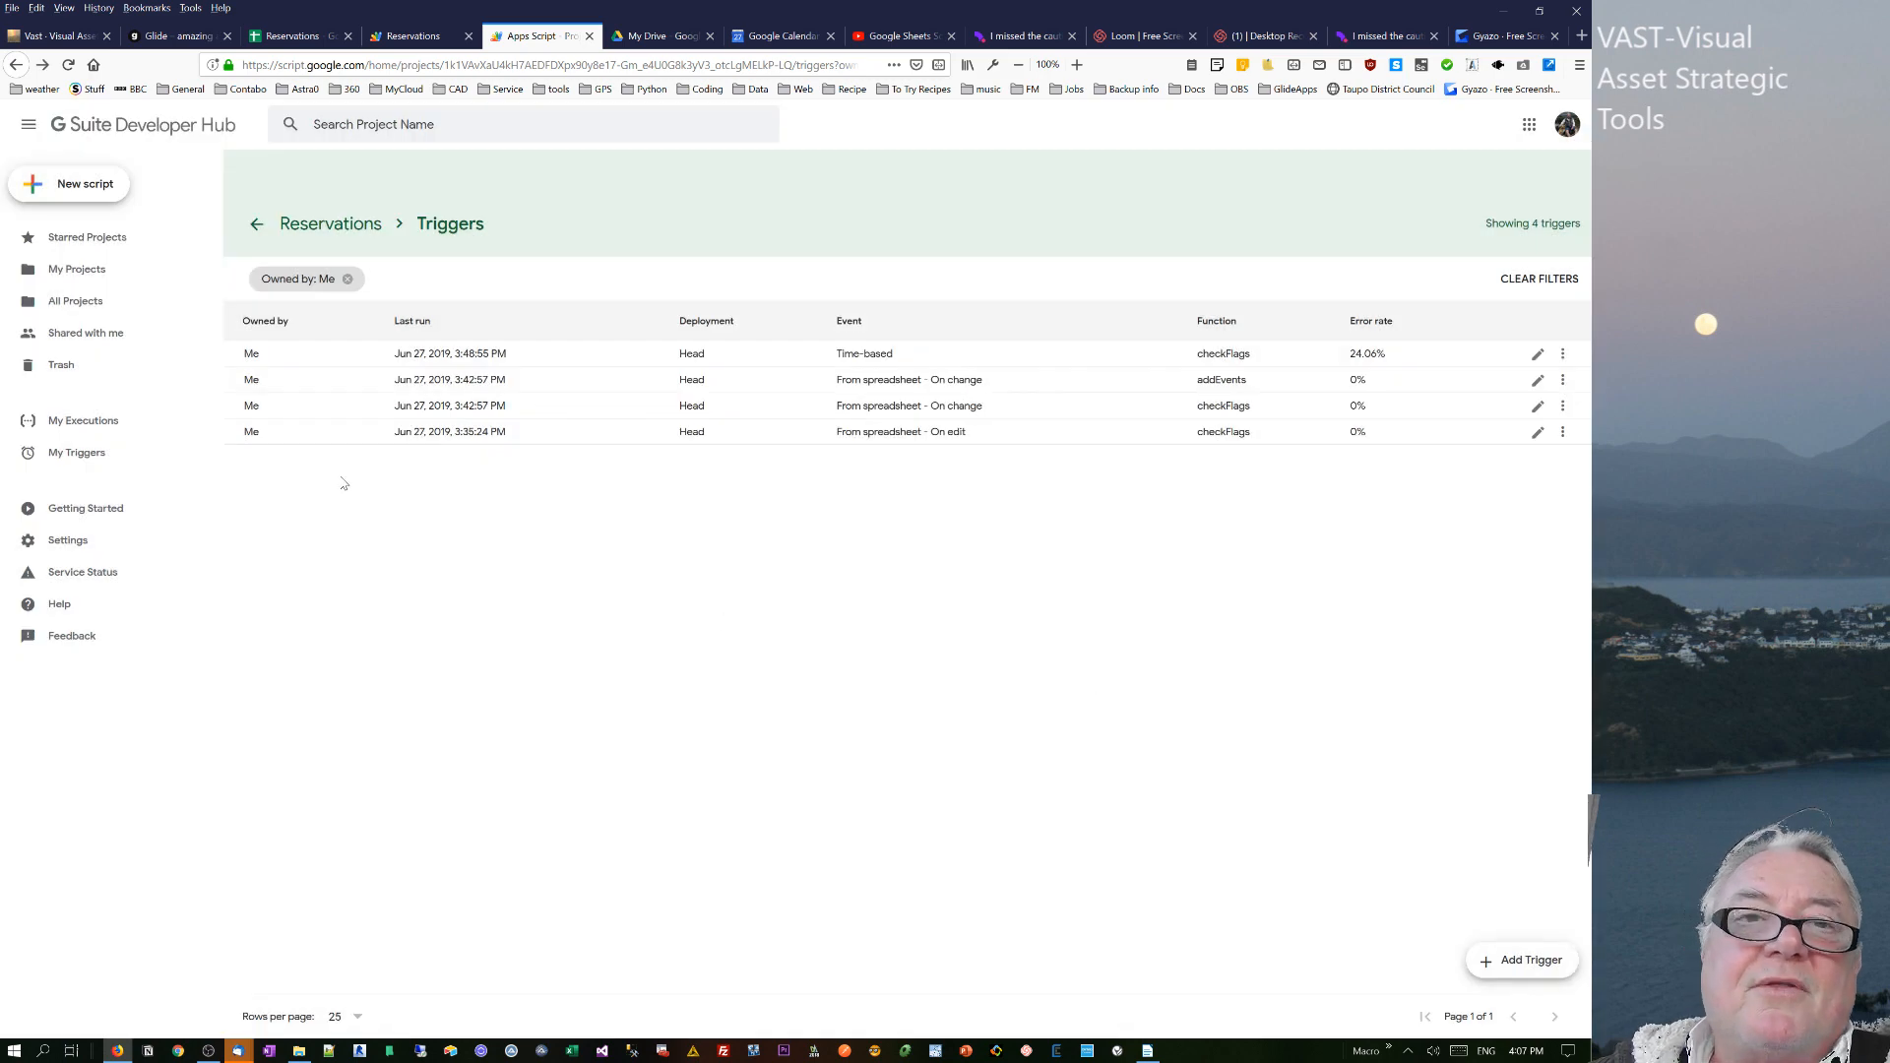
mouse_move(295, 37)
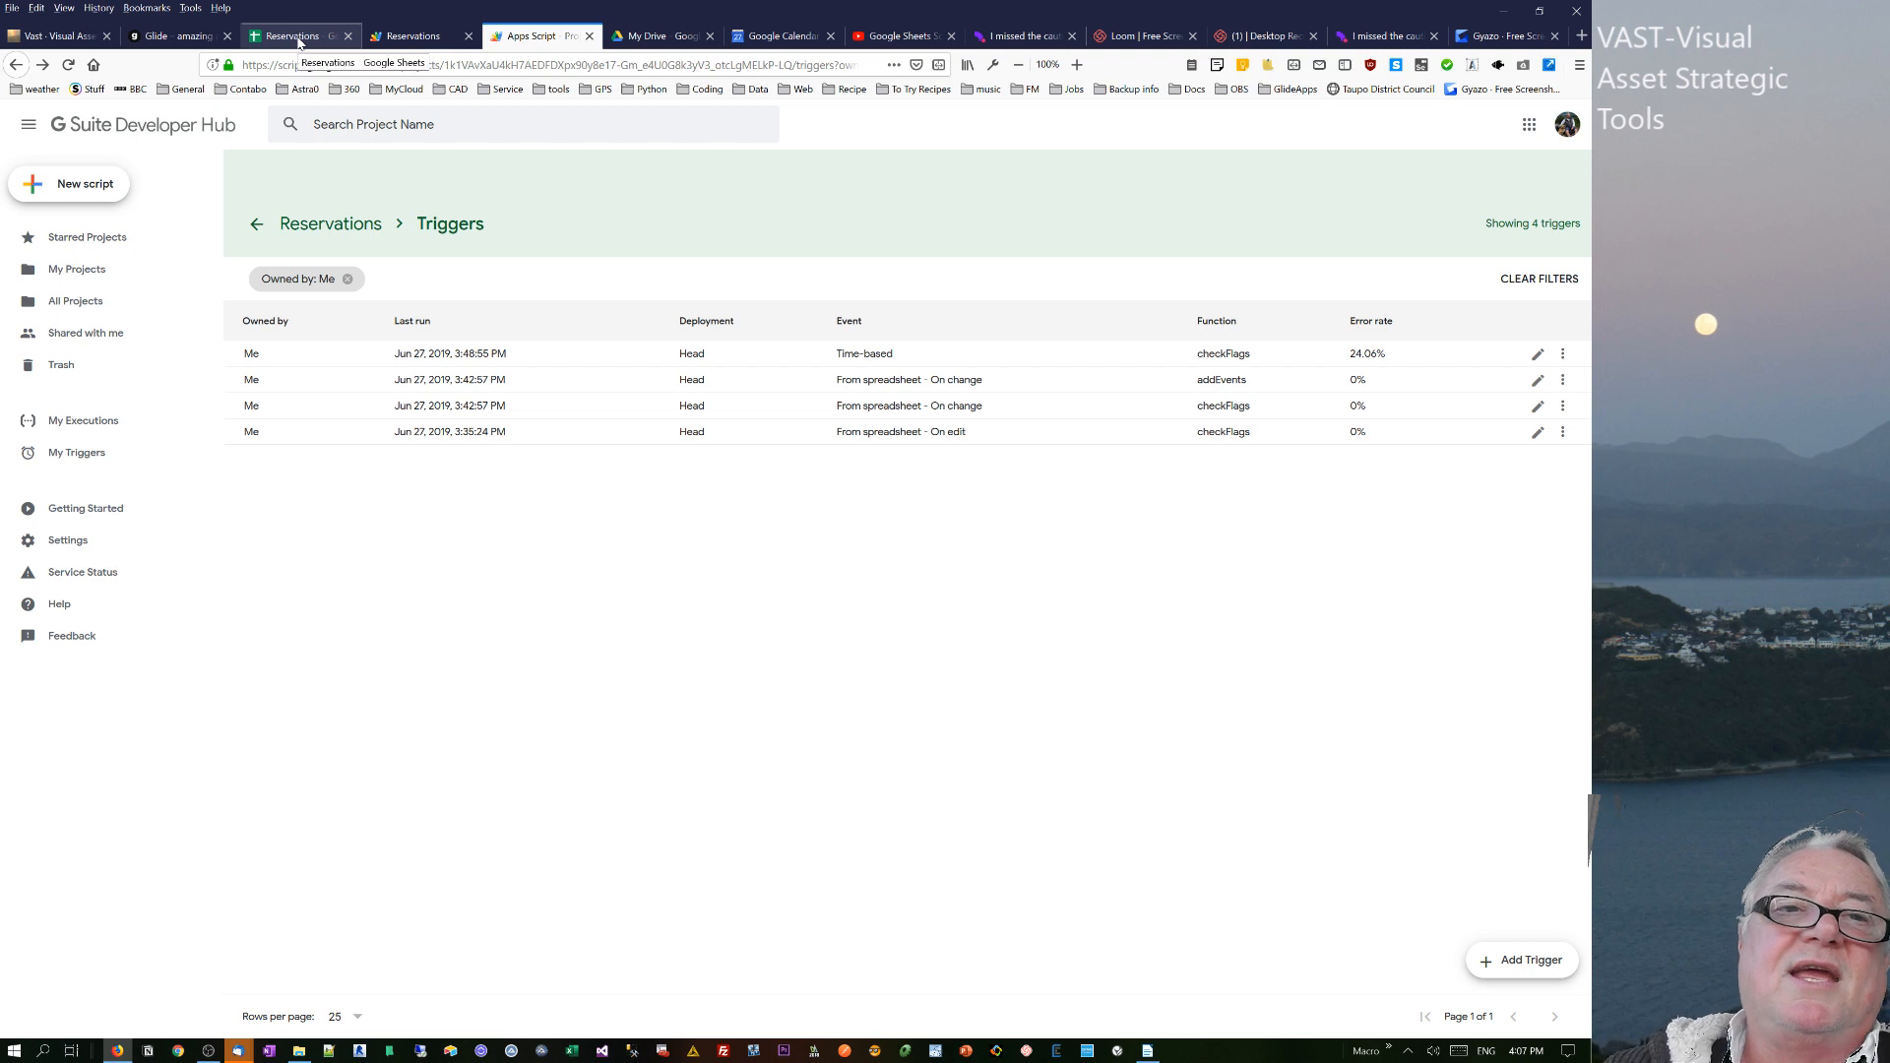
mouse_move(455, 503)
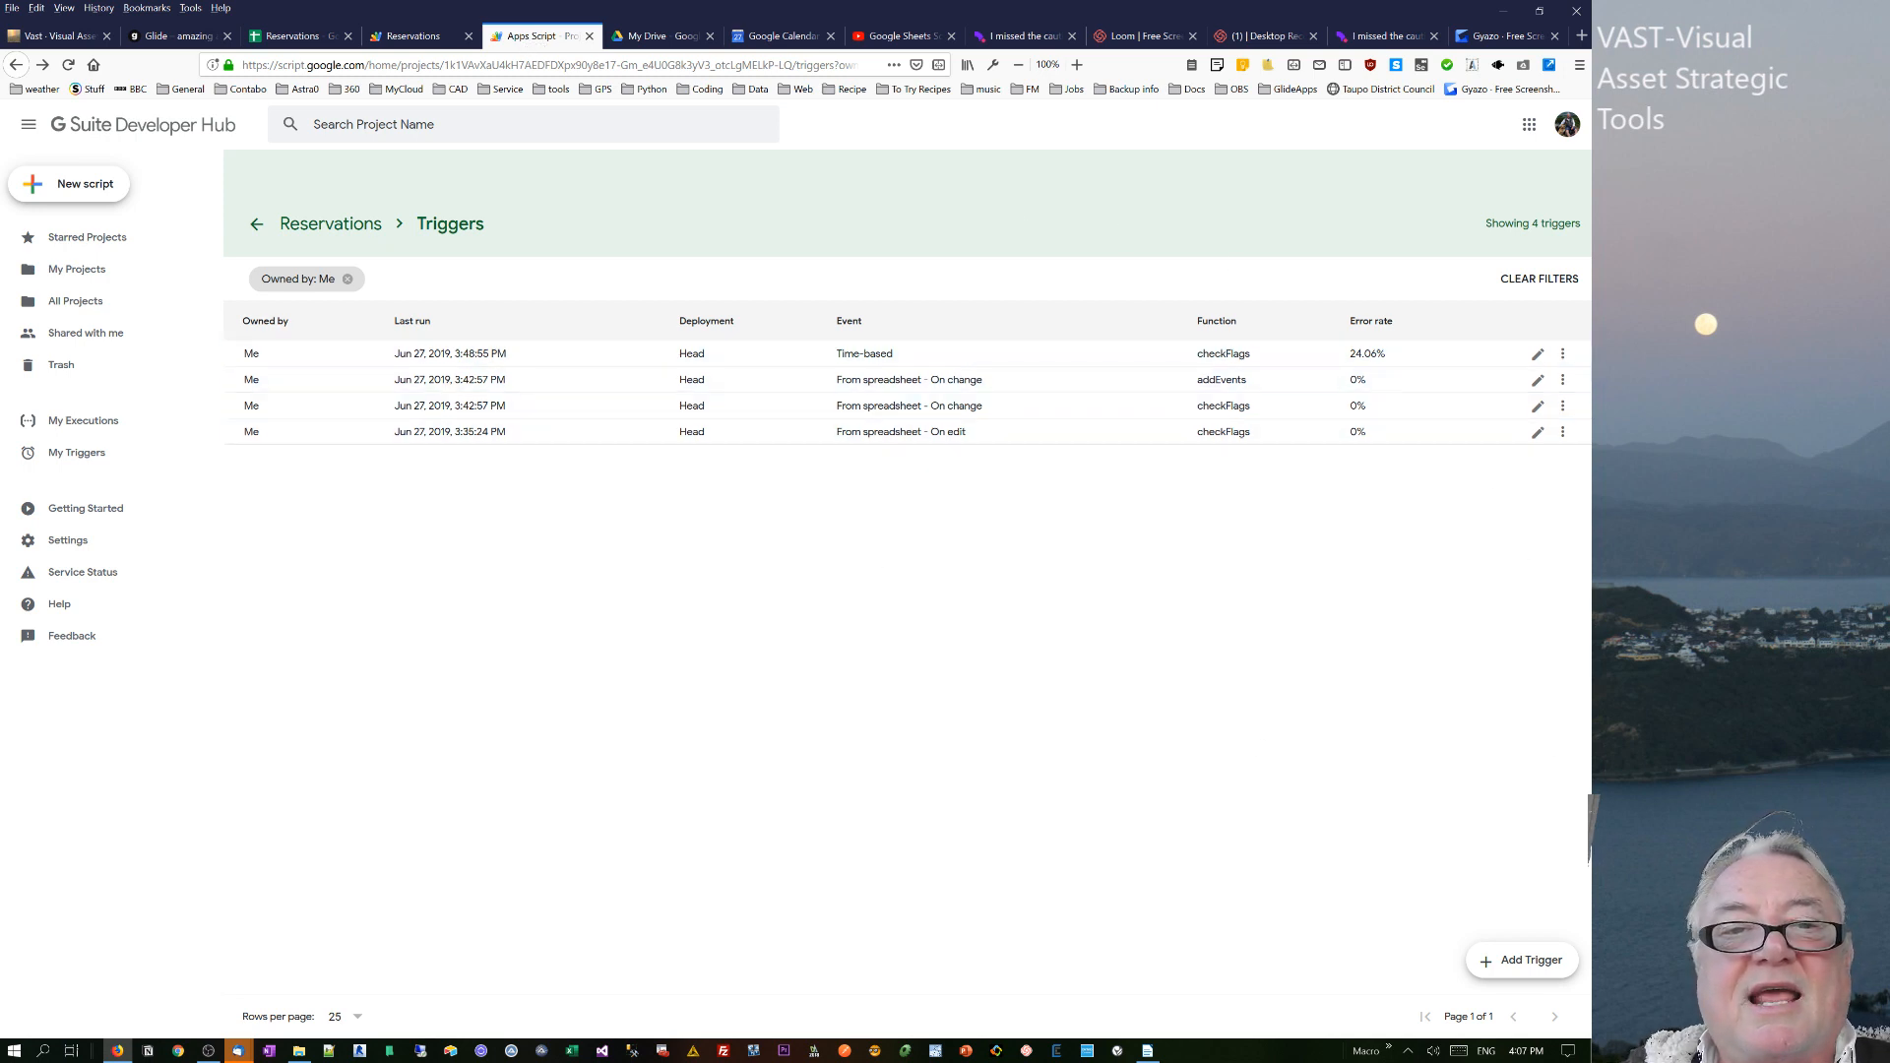
click(865, 353)
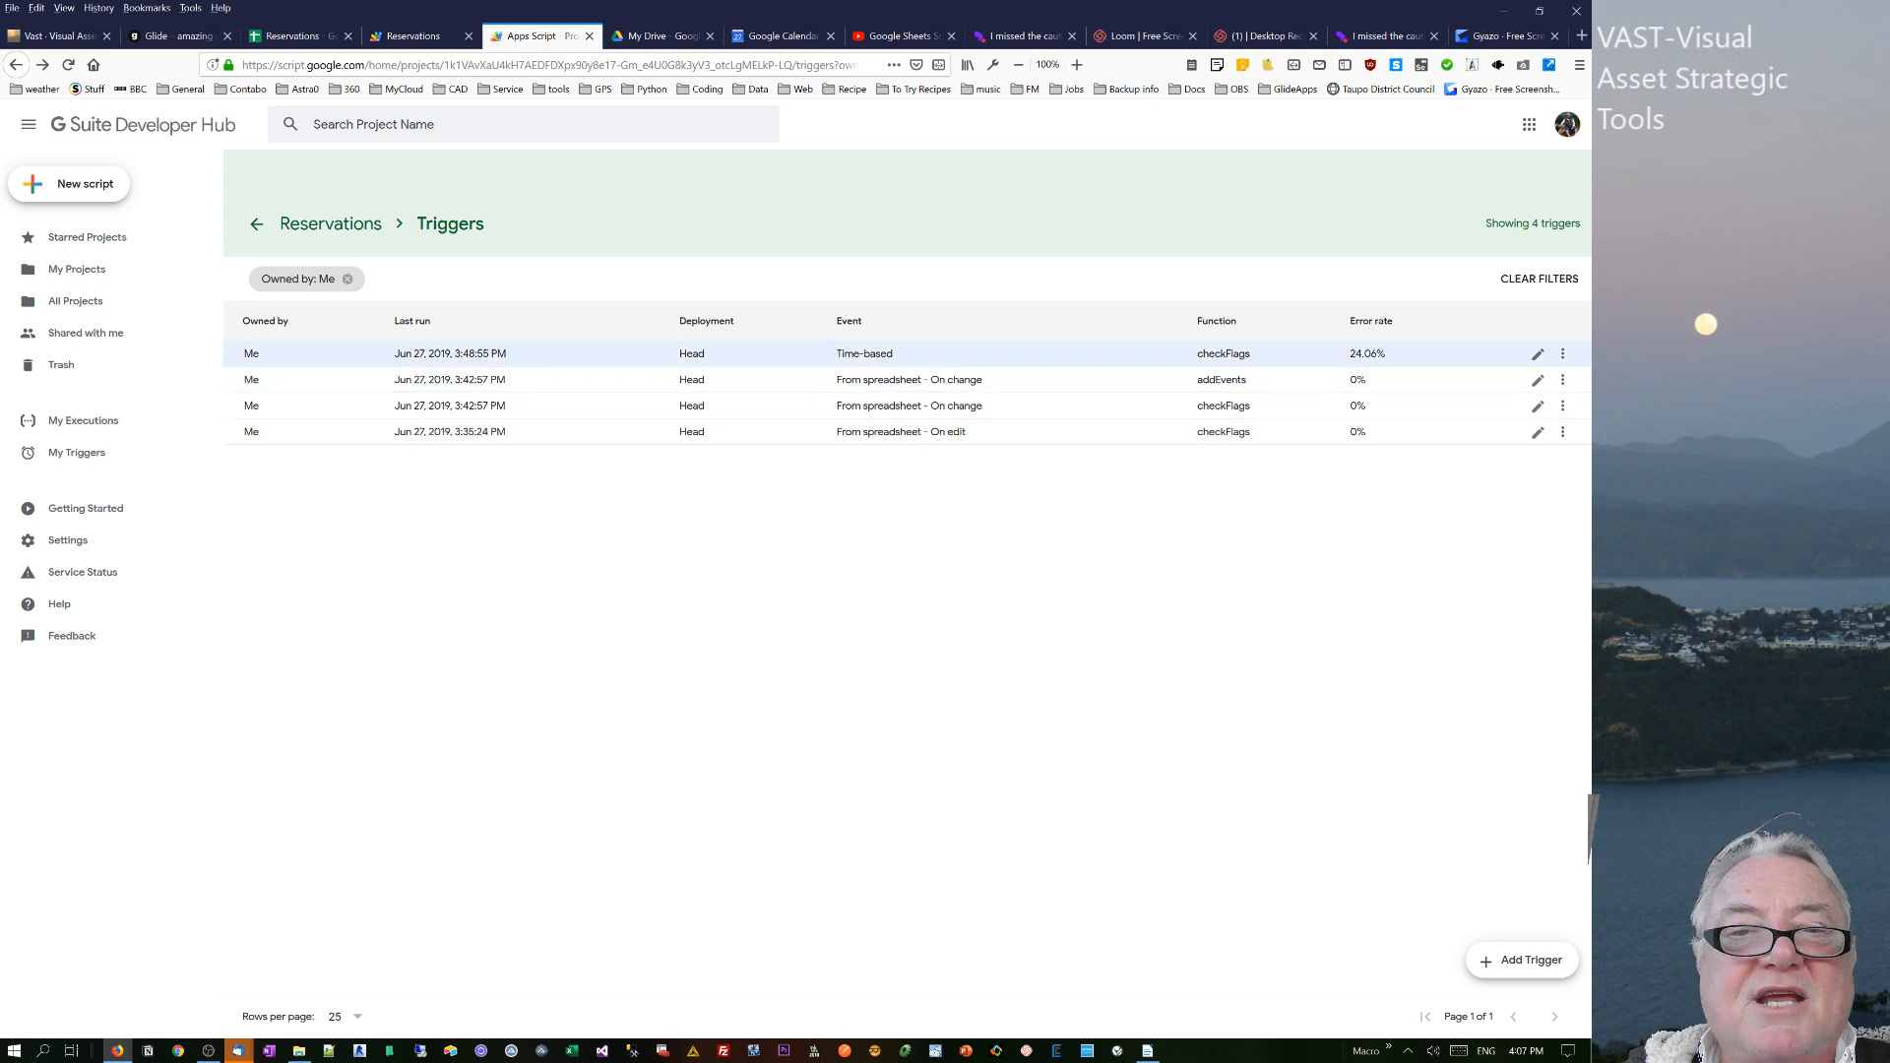
mouse_move(815, 380)
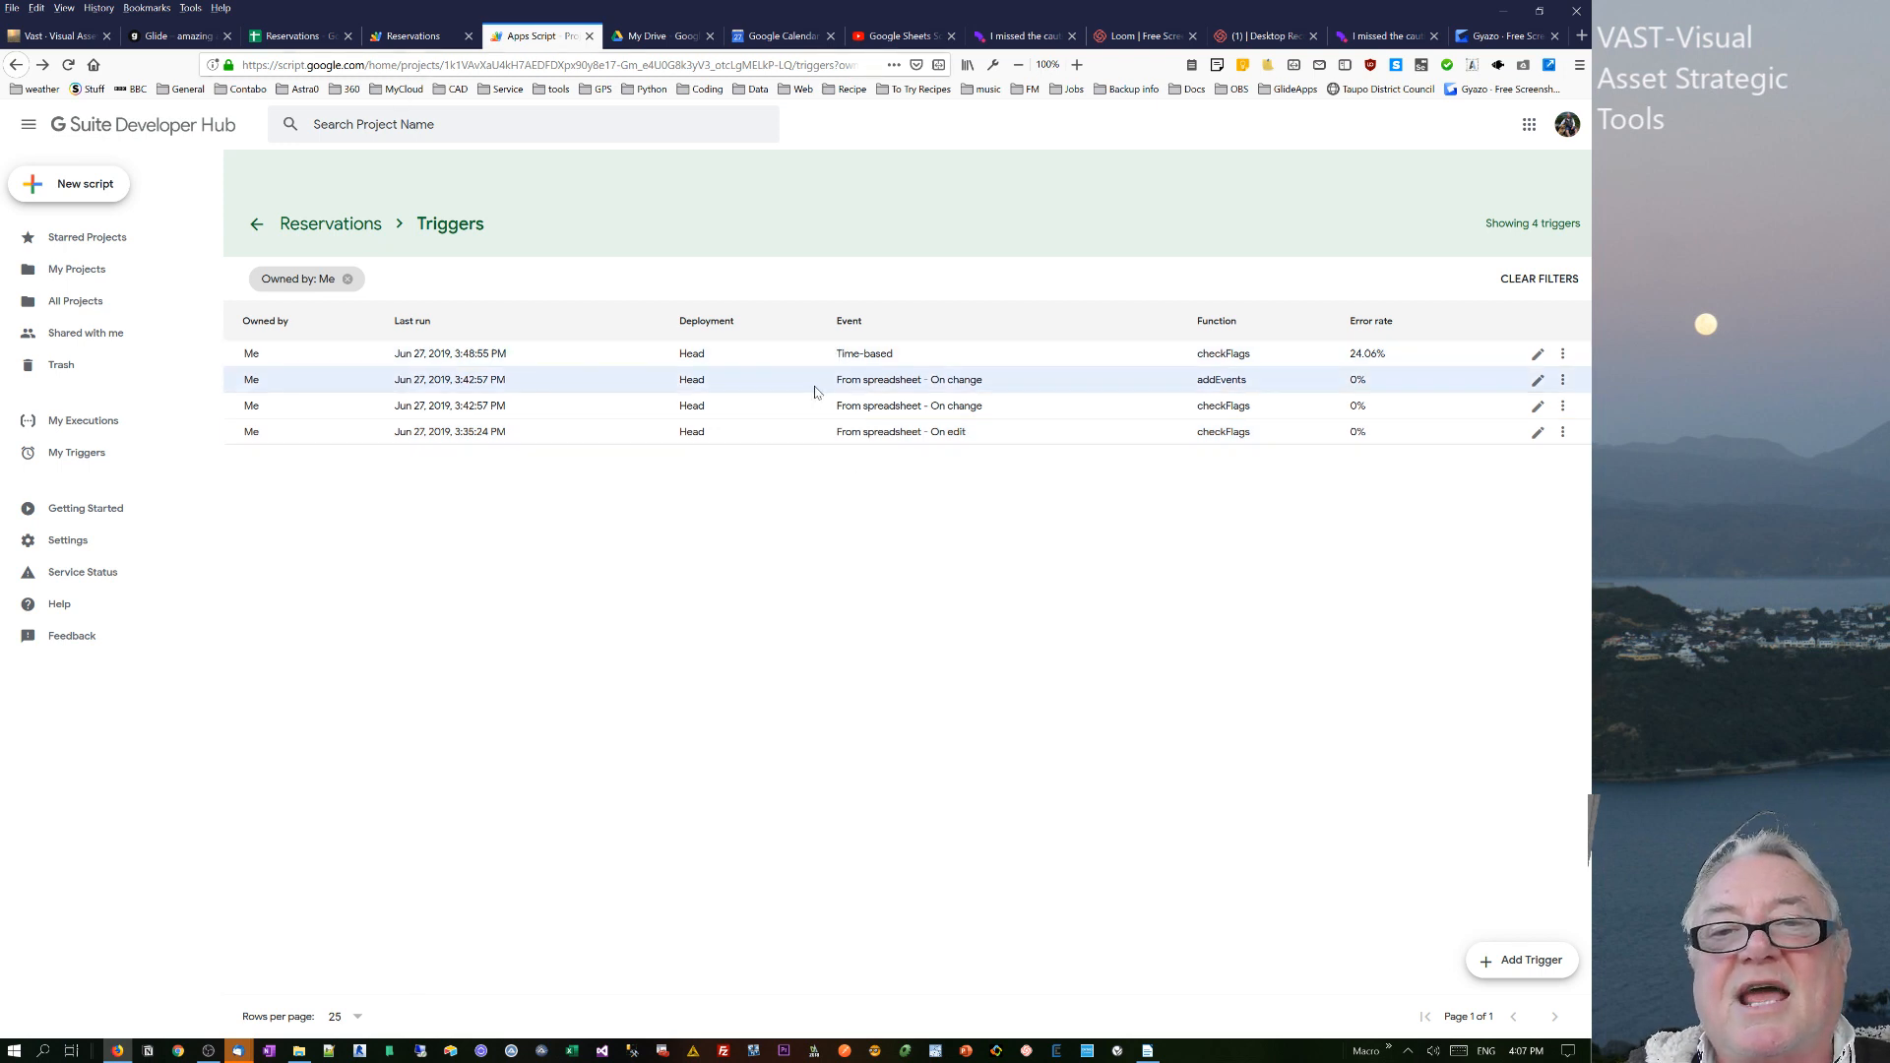
mouse_move(795, 393)
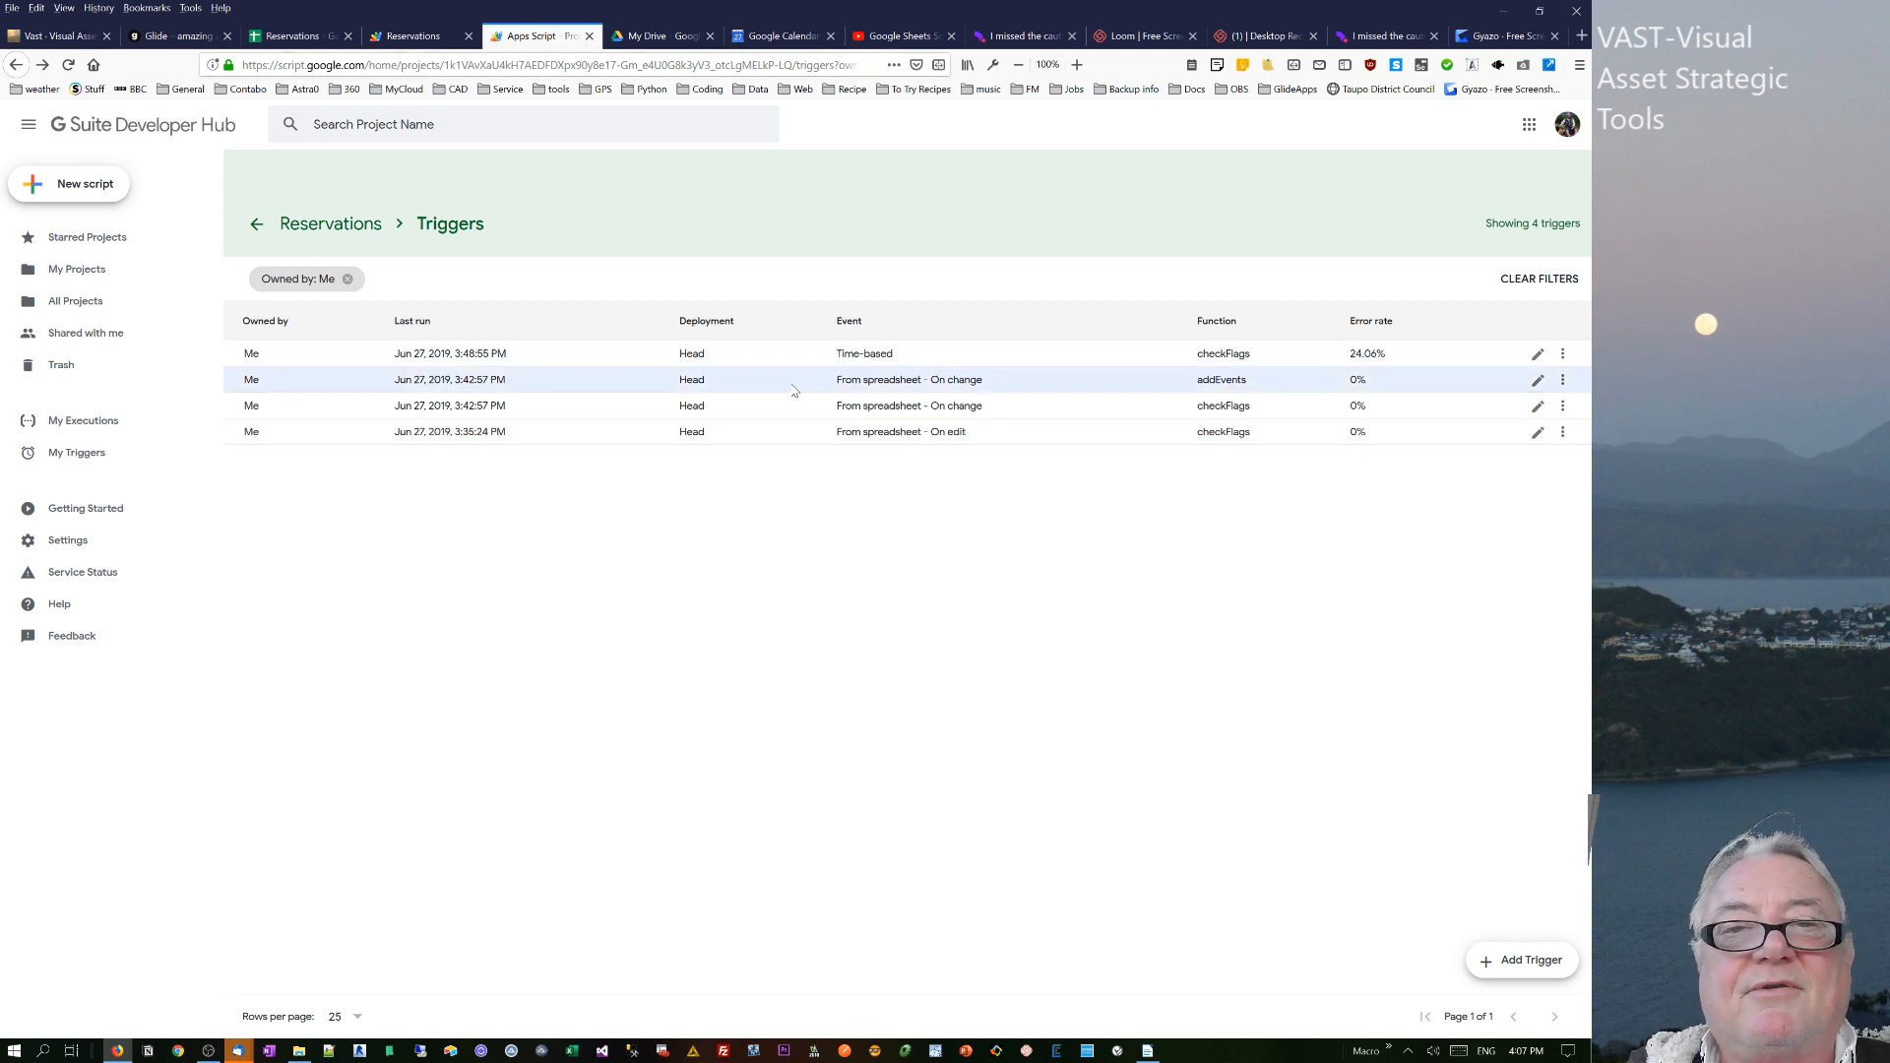